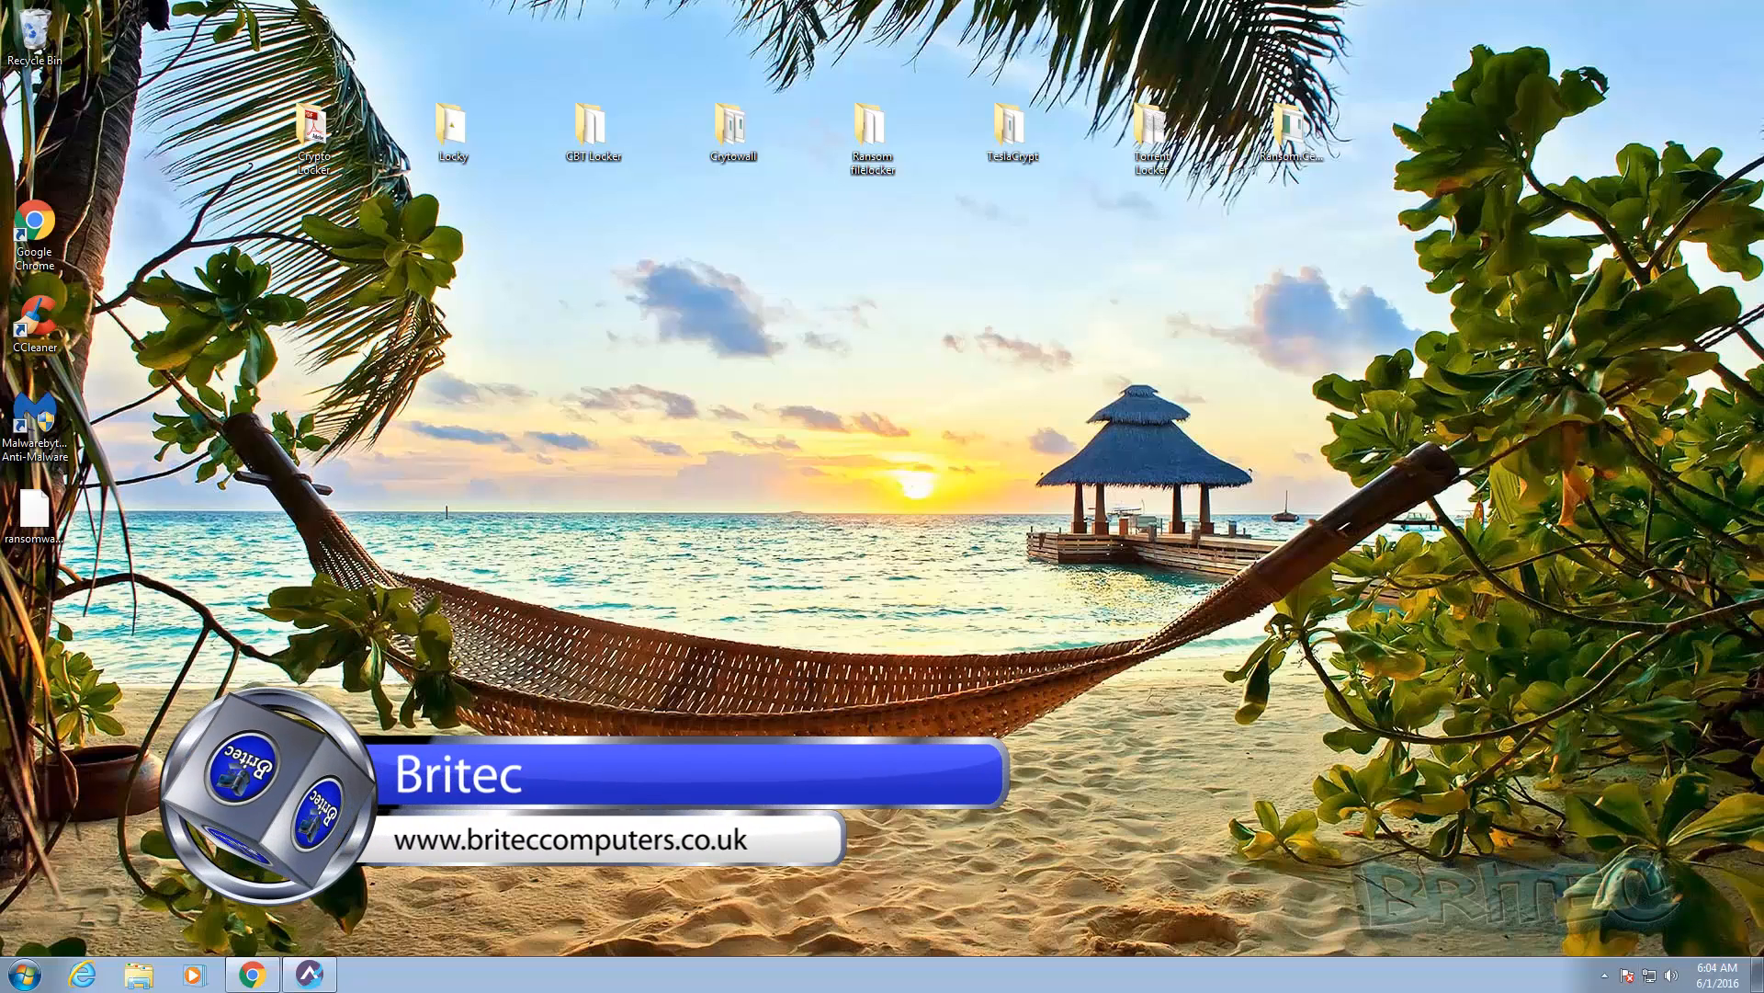
Open the SecureAPlus dashboard from the taskbar, then switch to the SecureAPlus homepage in the browser
left_click(309, 973)
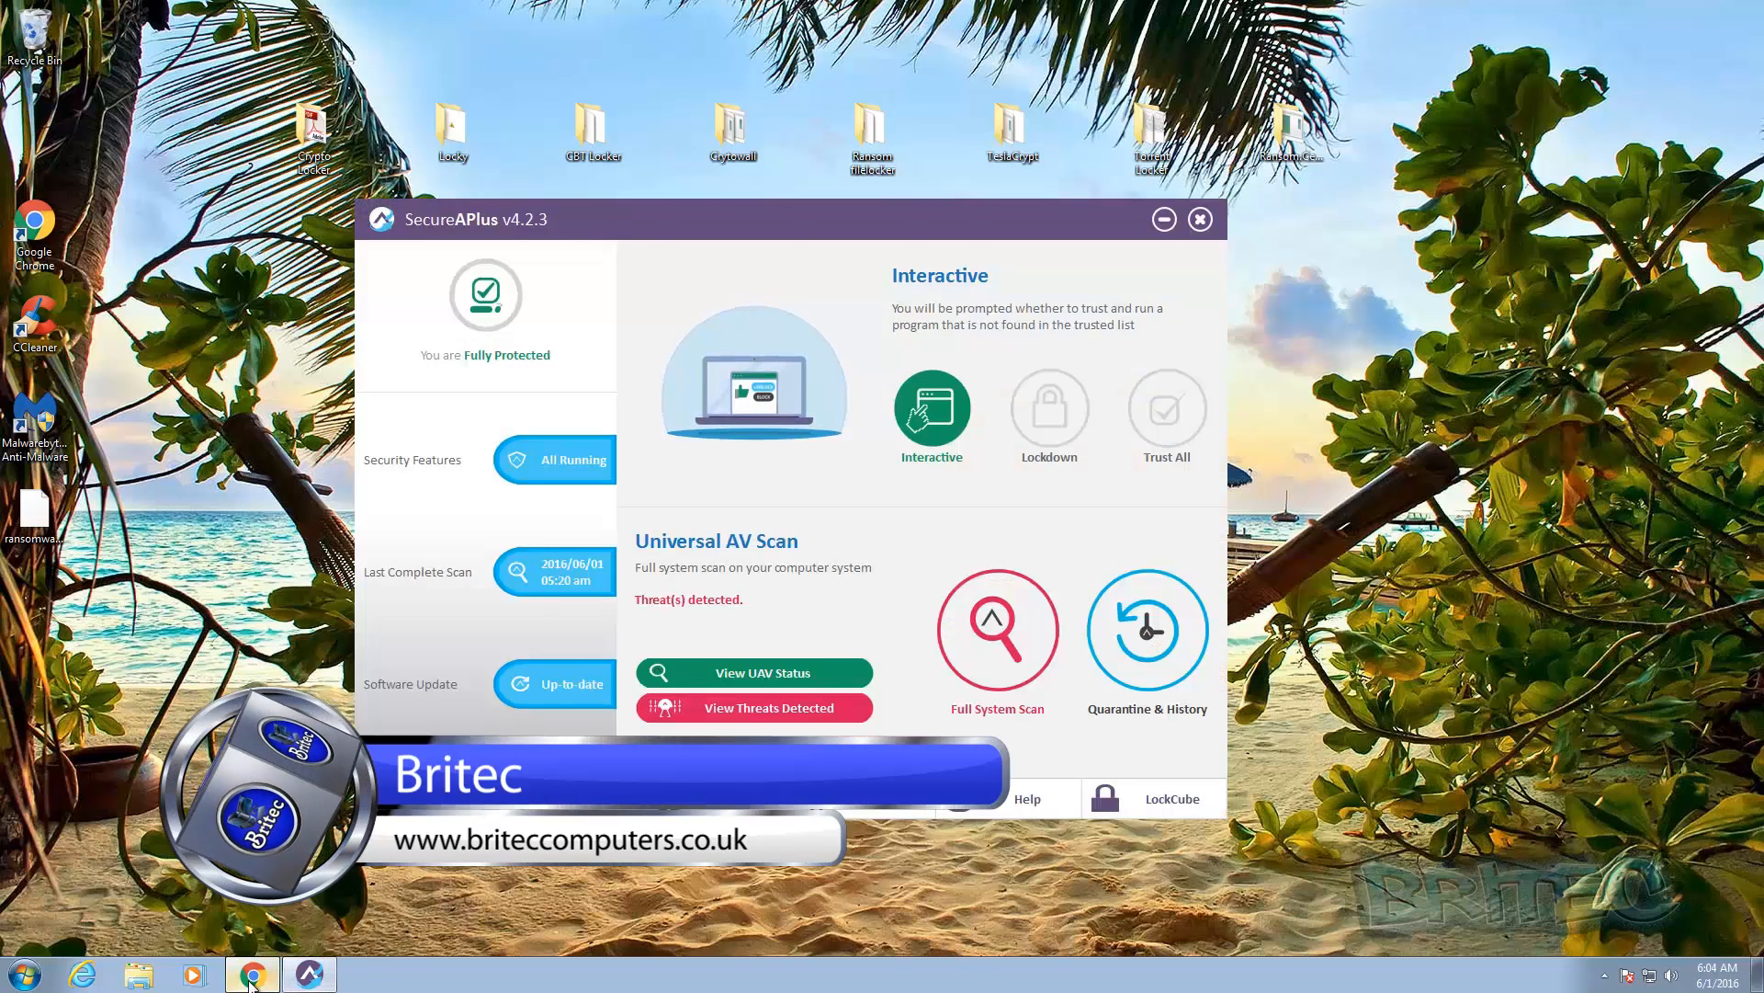
left_click(252, 974)
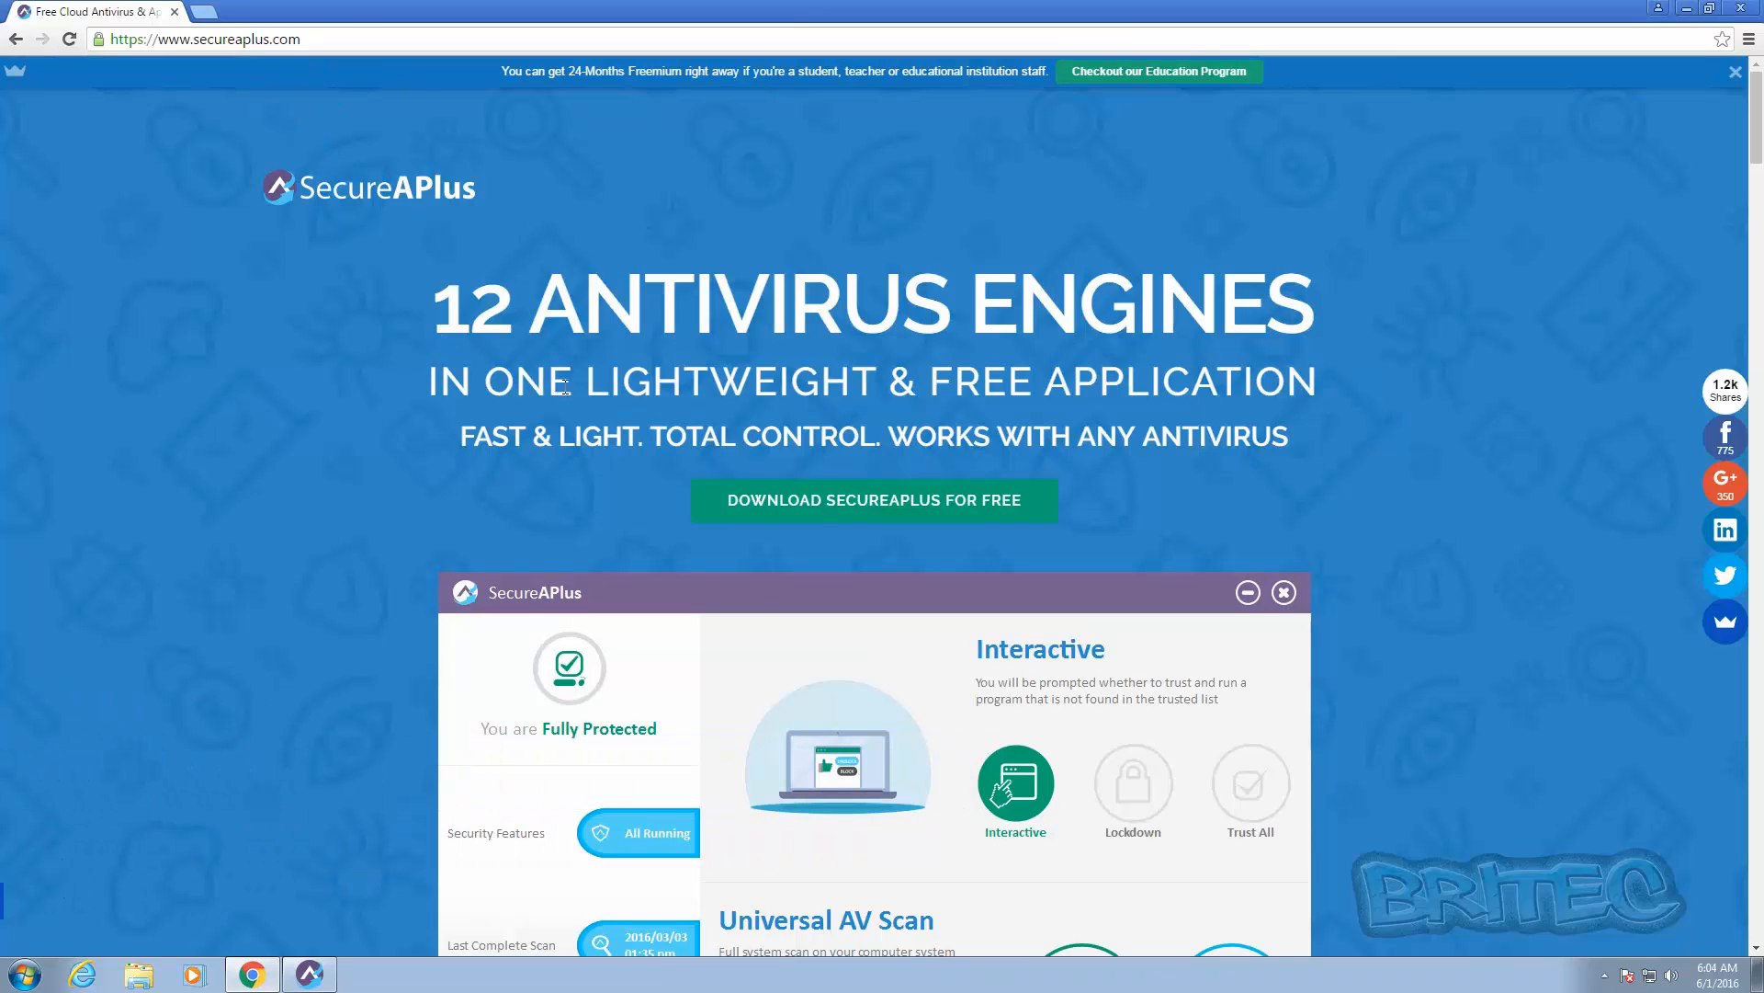
mouse_move(636, 465)
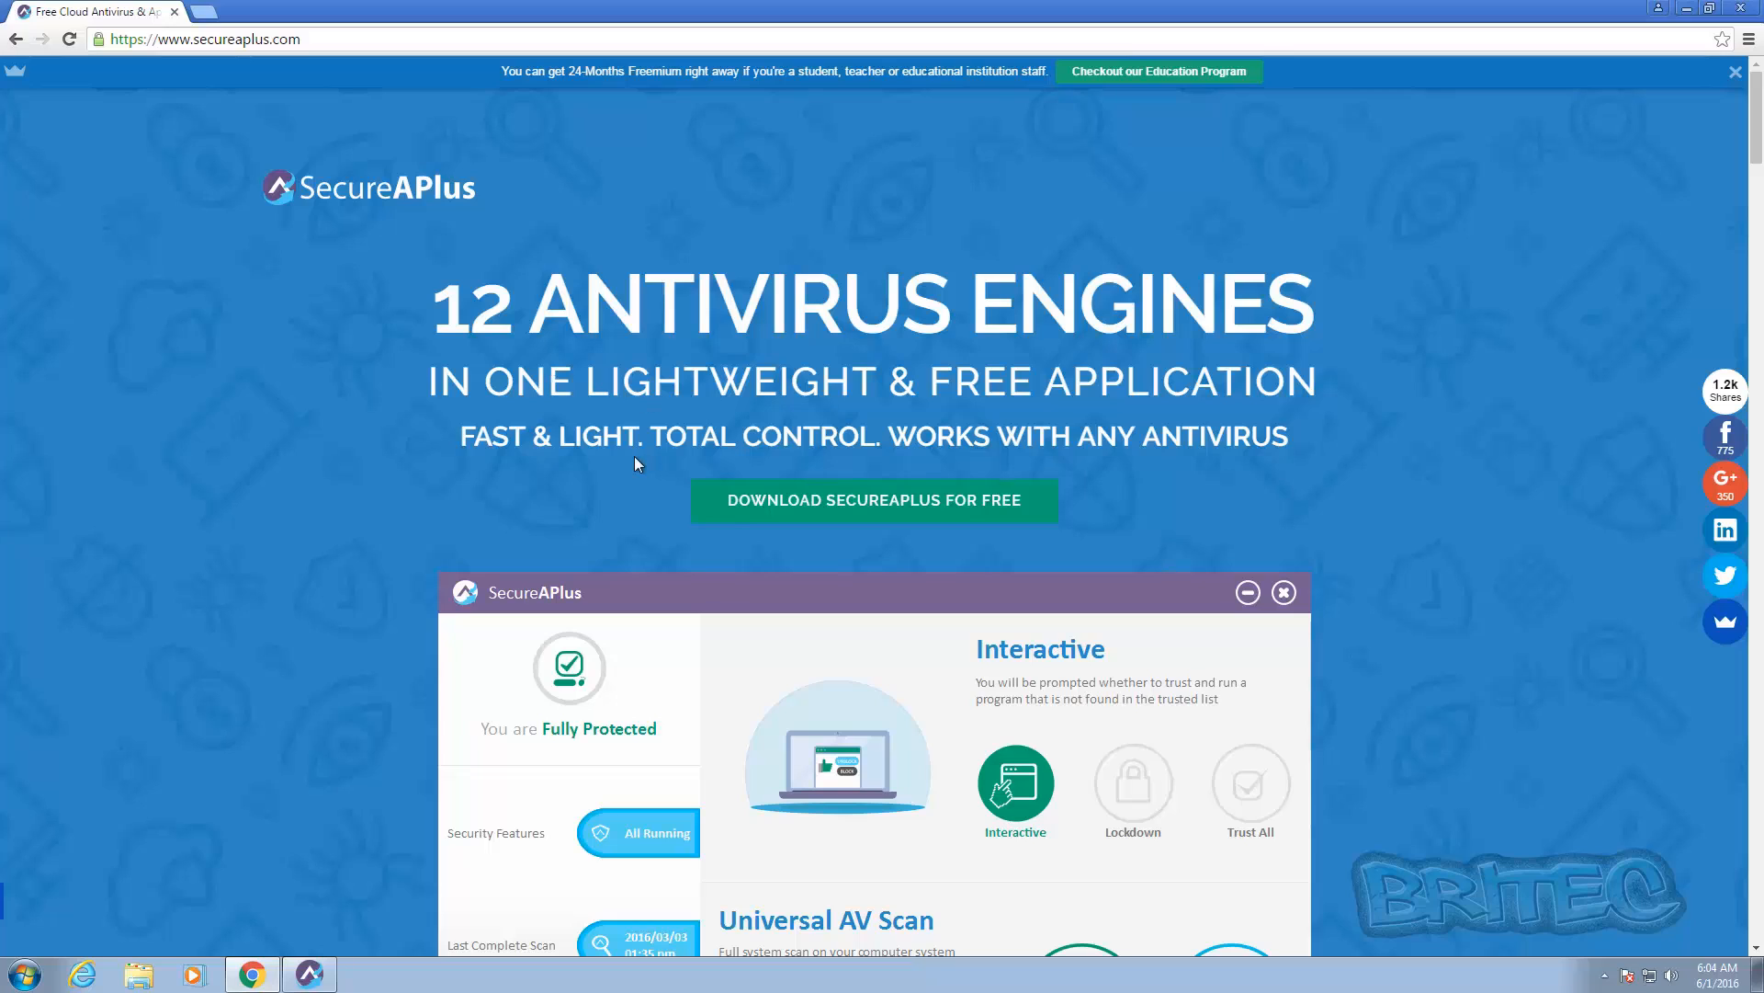
mouse_move(687, 567)
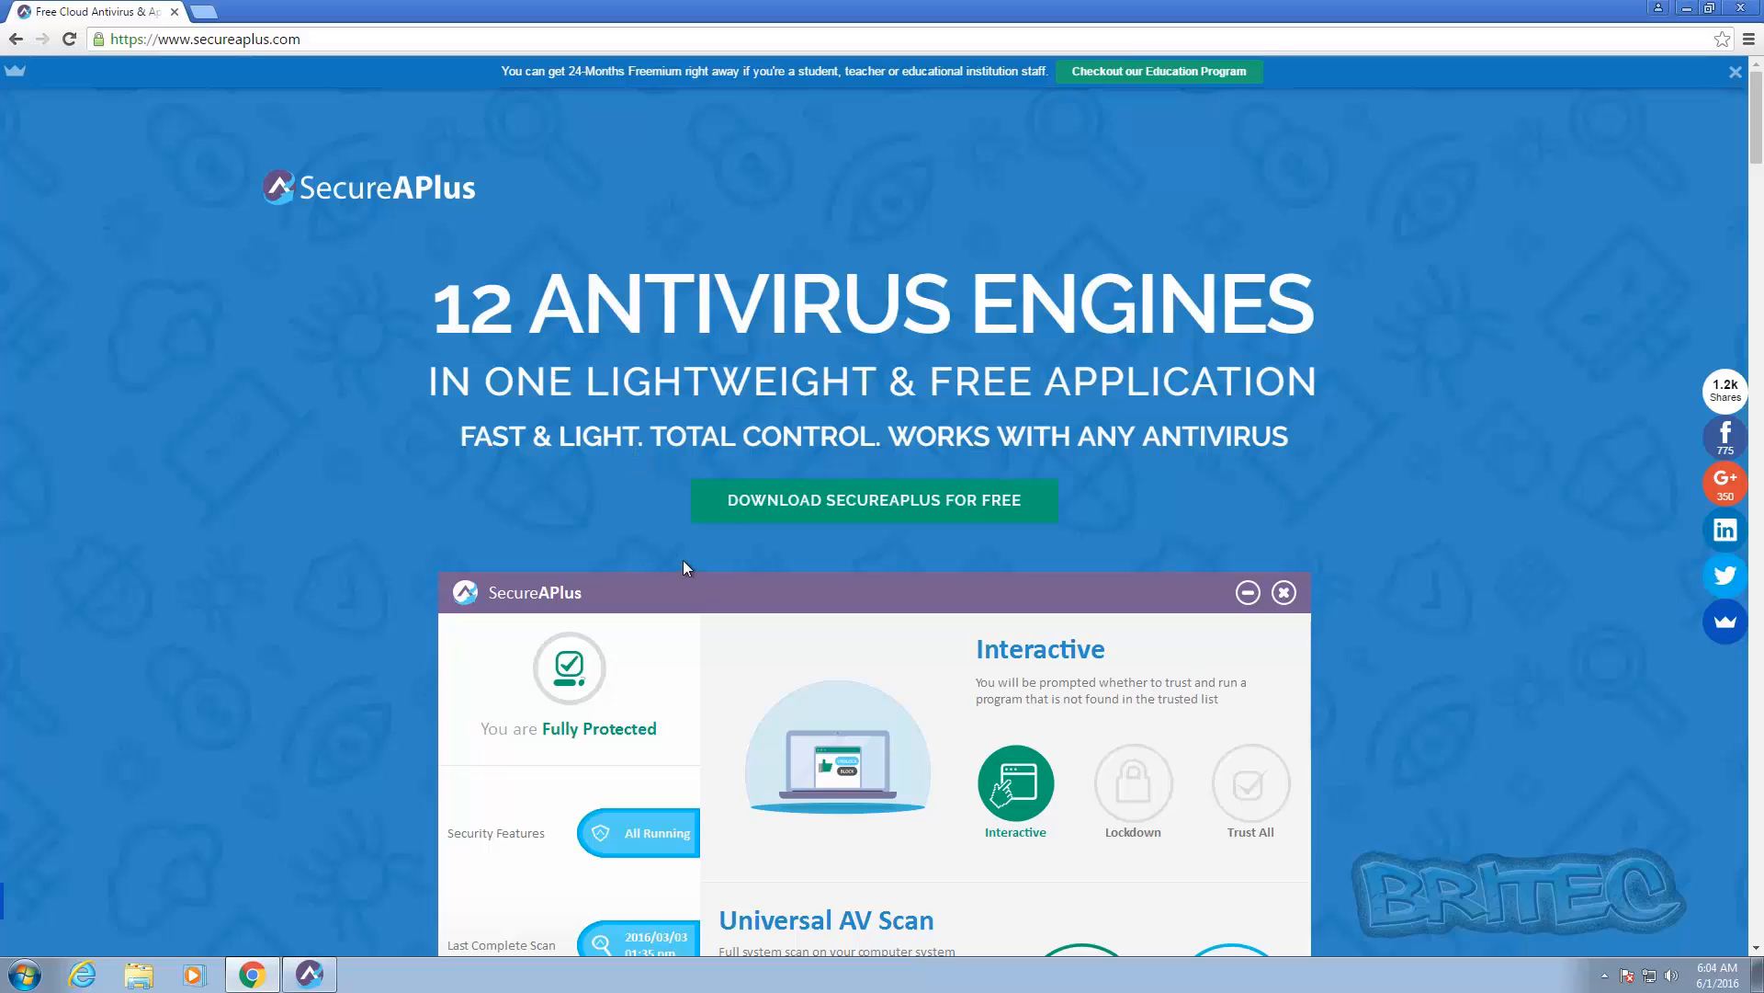
mouse_move(602, 529)
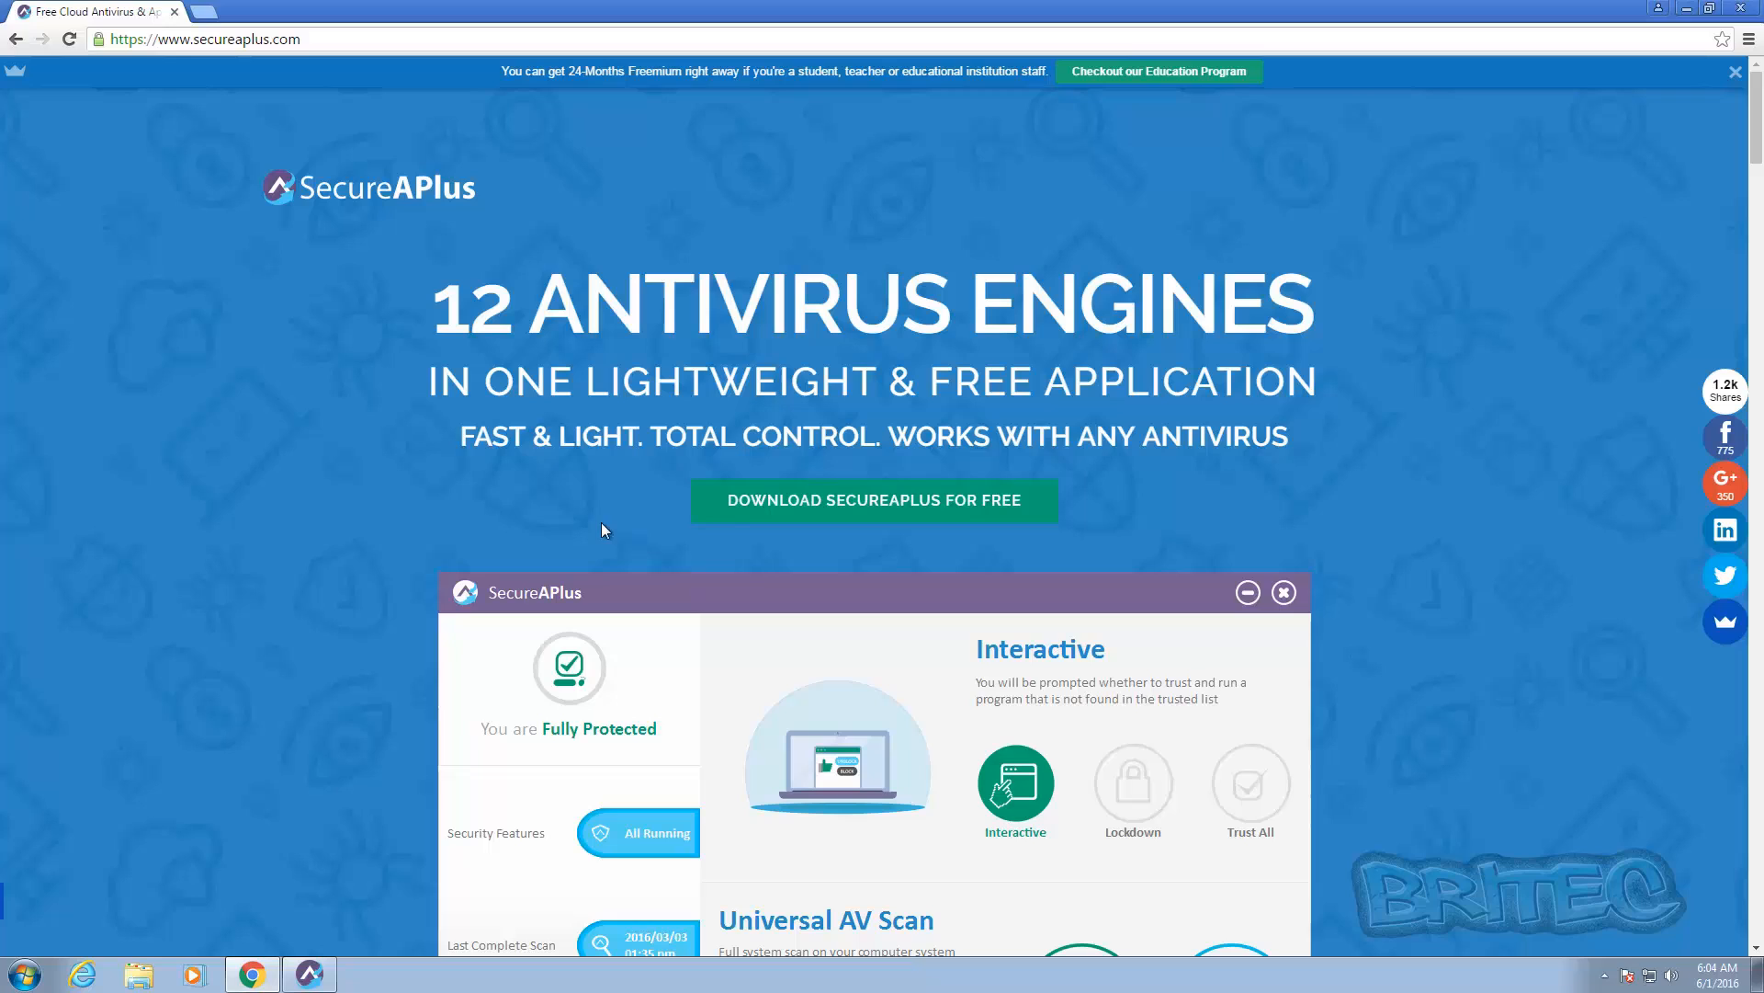
mouse_move(593, 508)
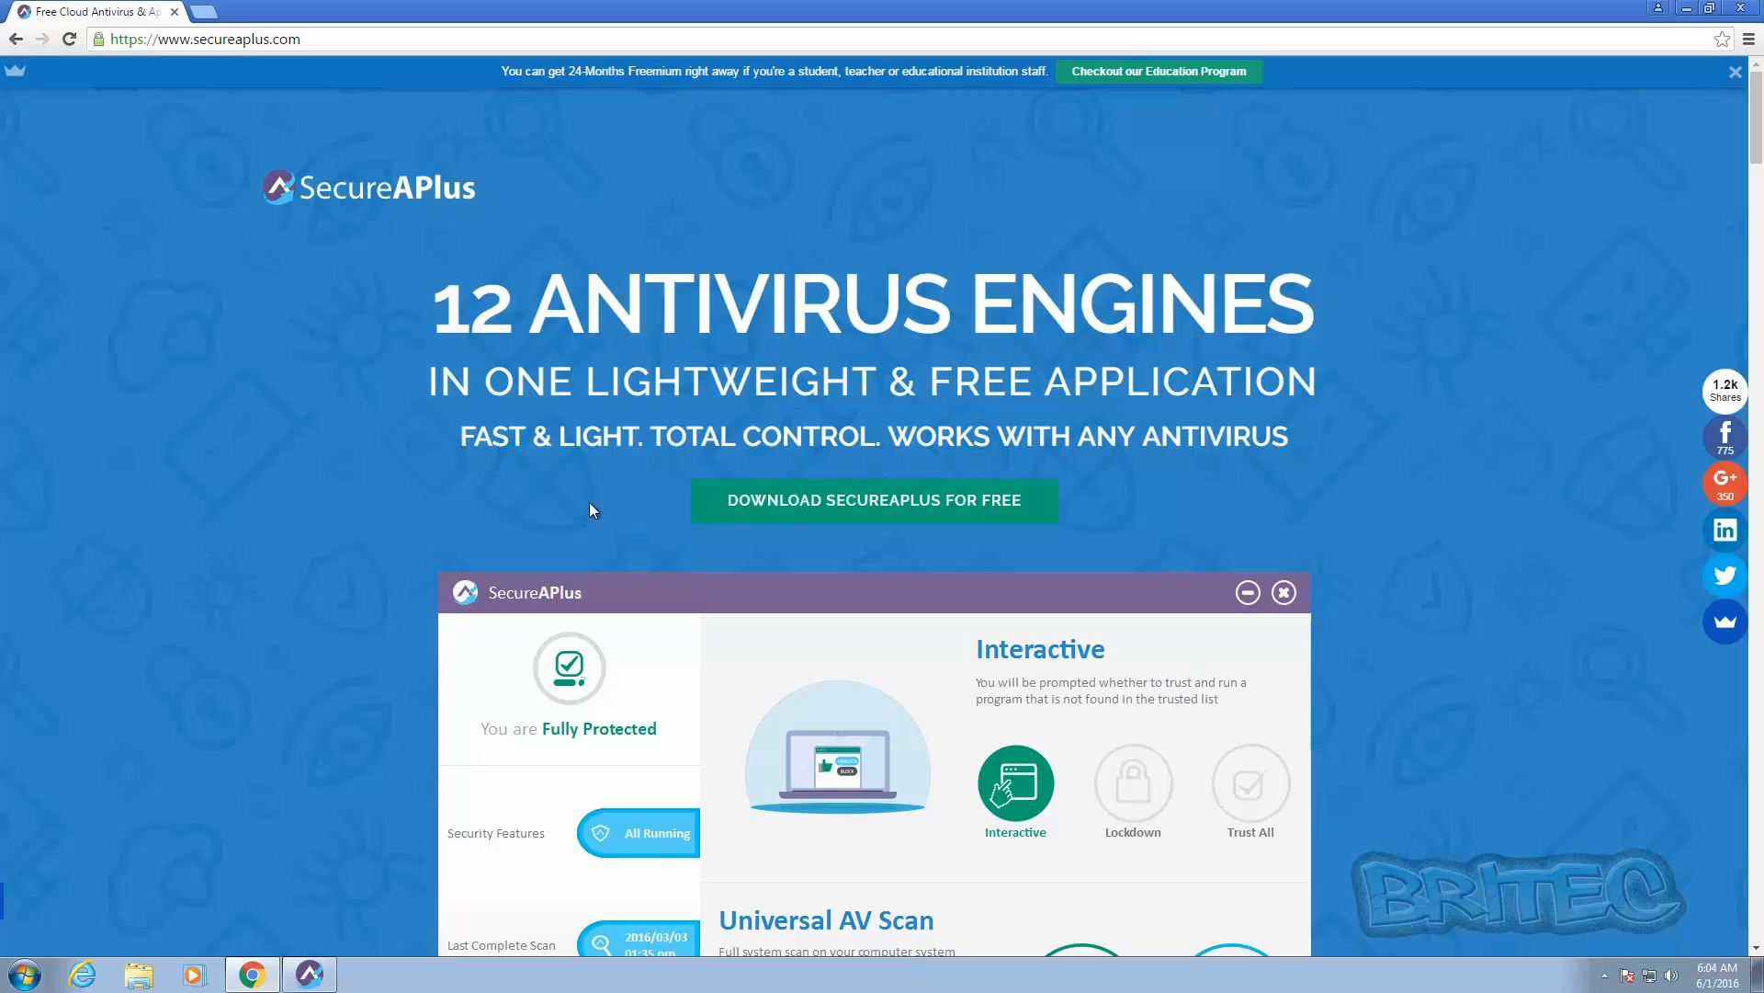
mouse_move(898, 552)
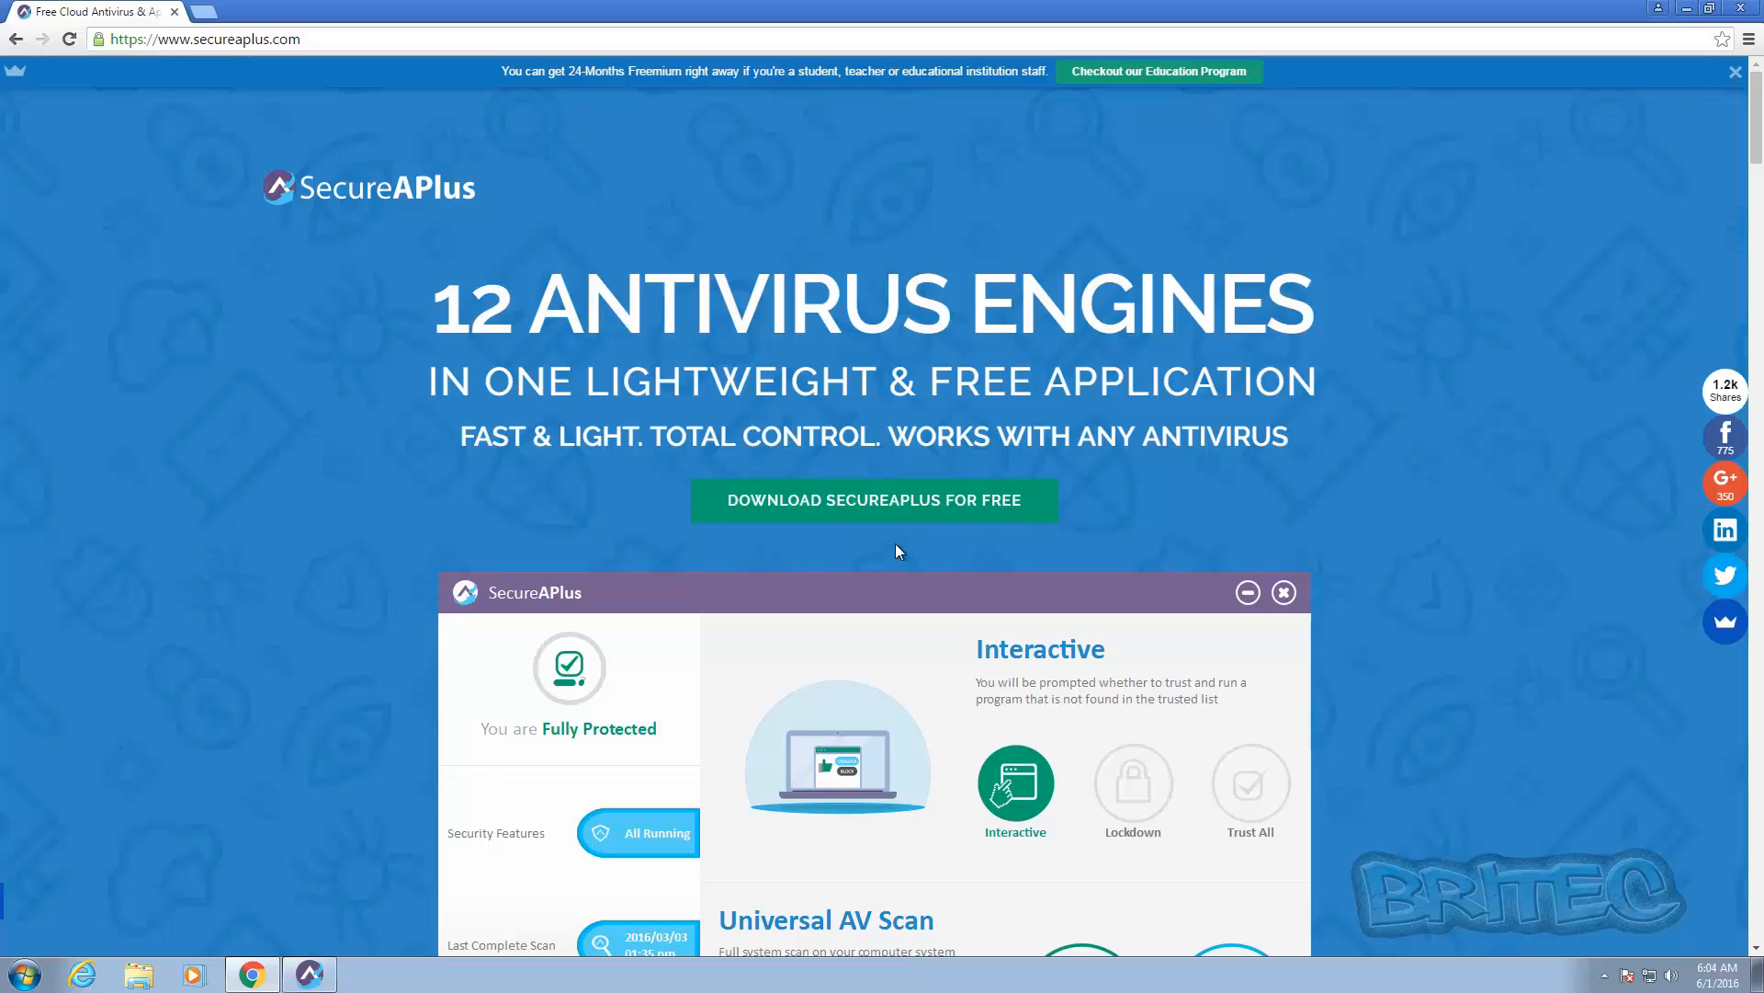
mouse_move(1255, 537)
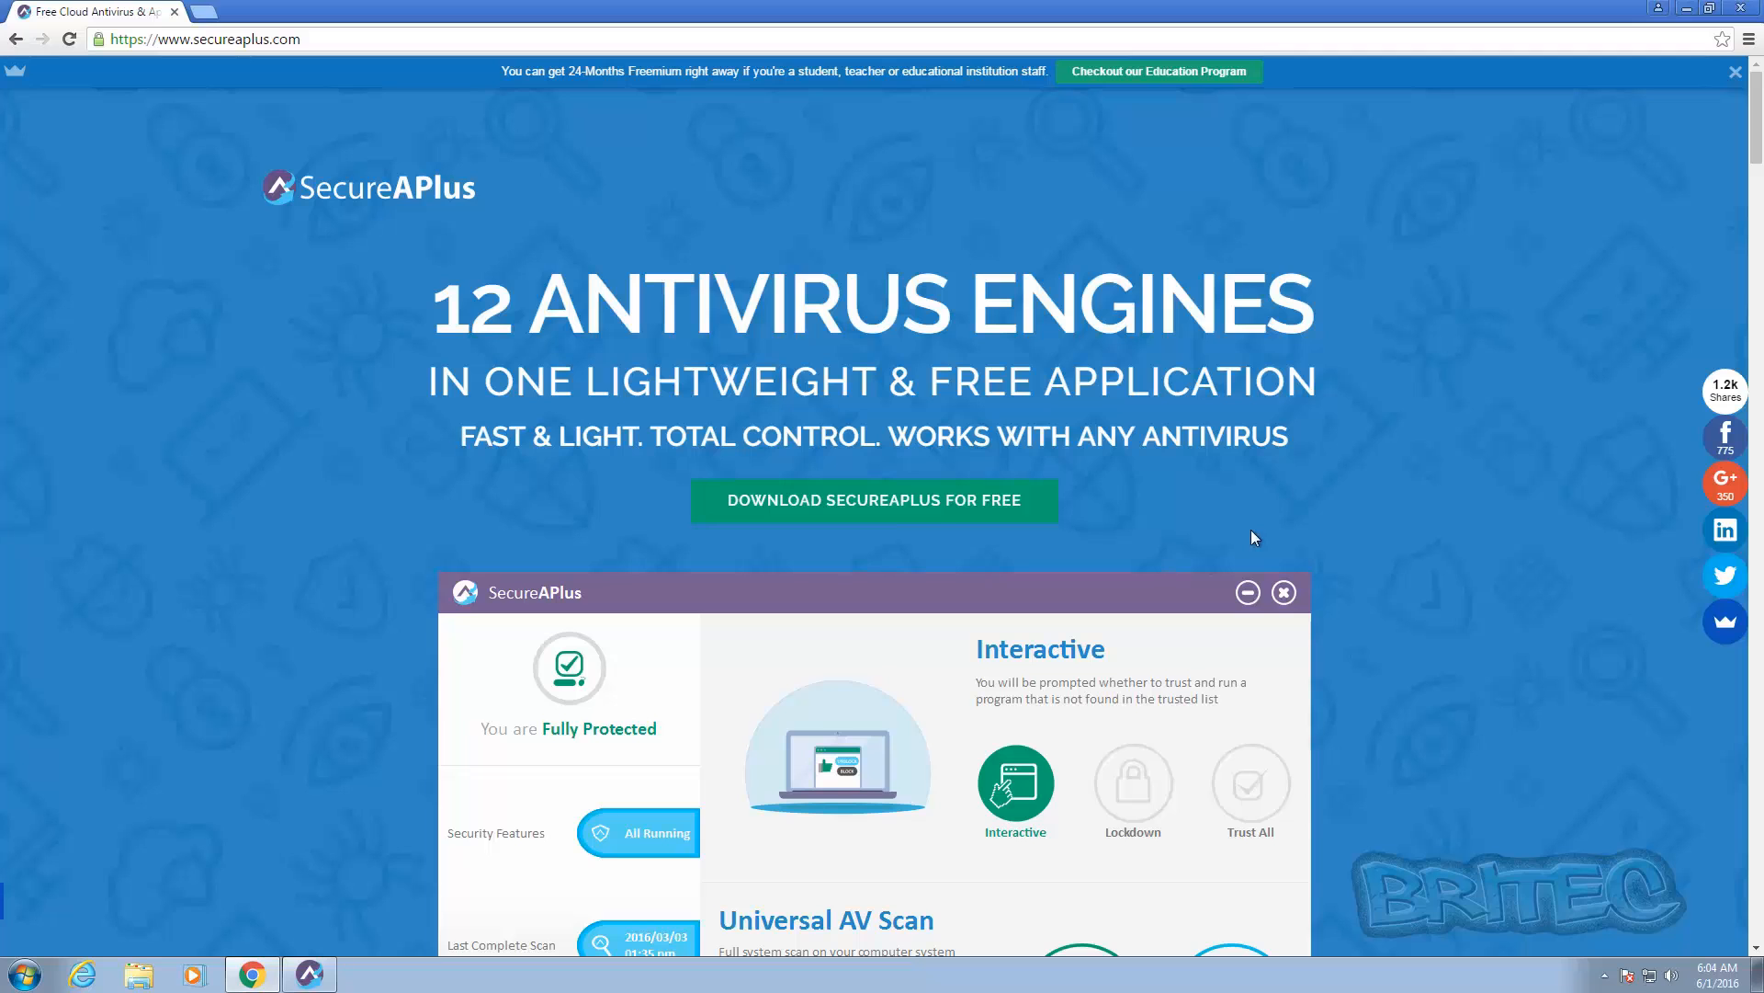
Download the Full Installer (194.29M) from the SecureAPlus free download page
scroll("down", 3)
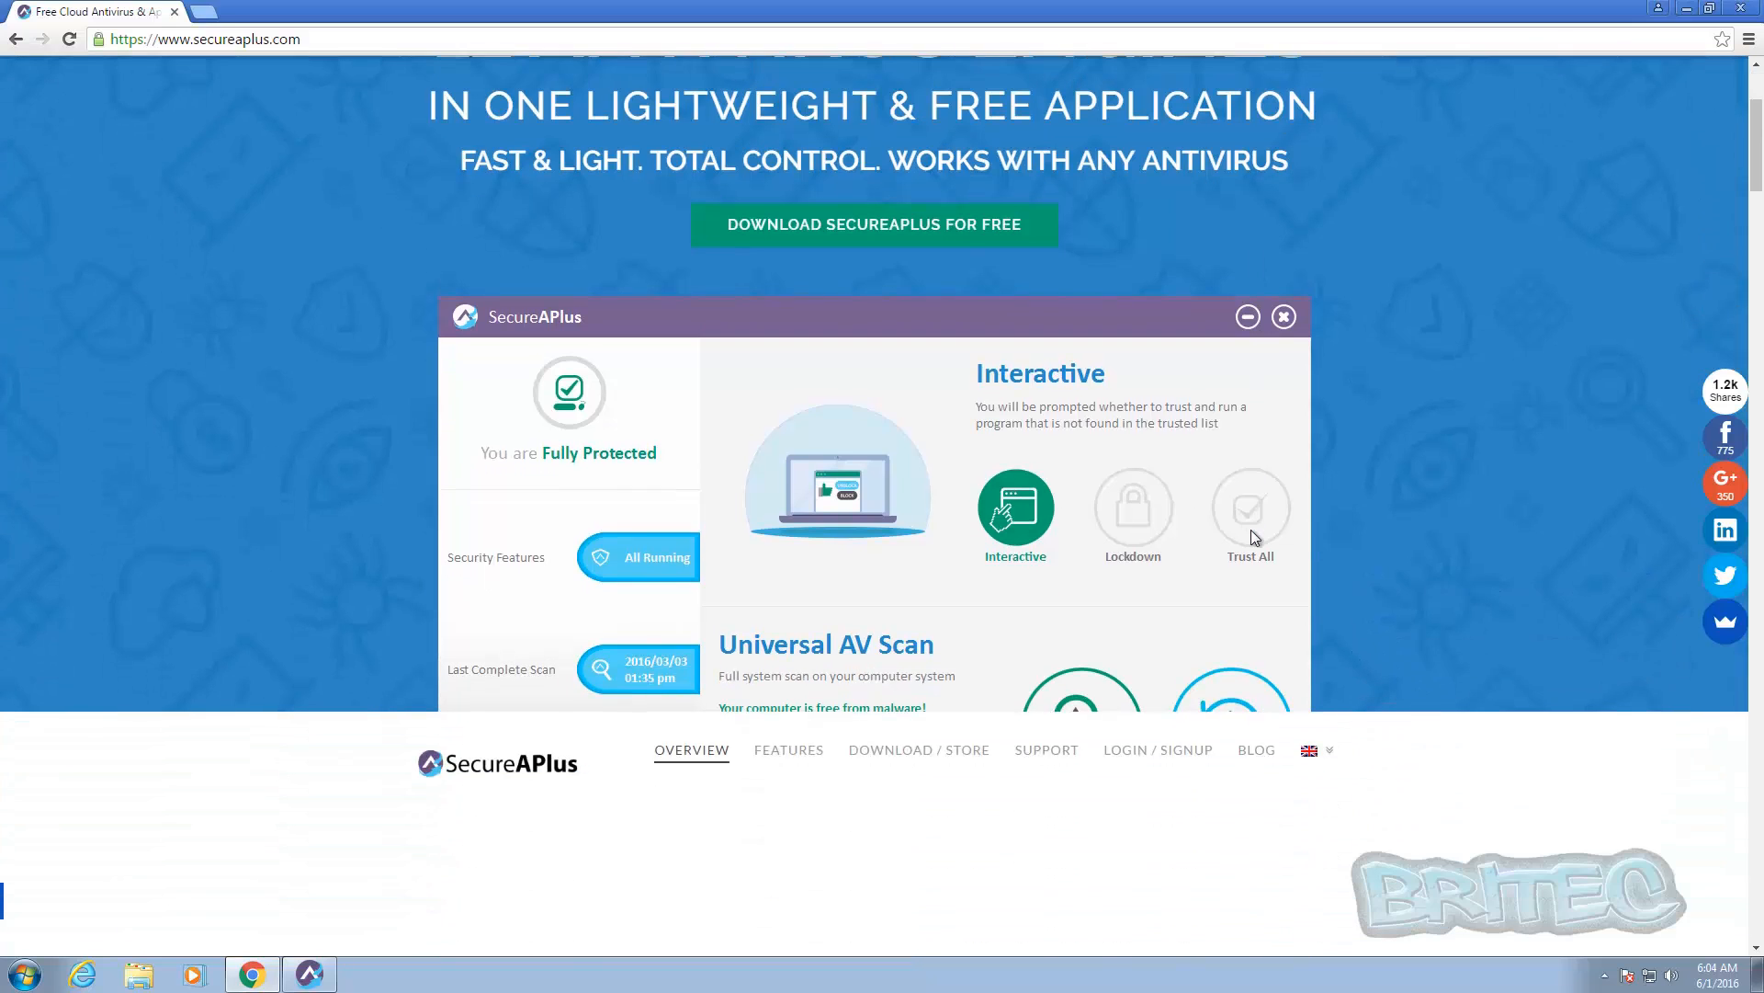
scroll("up", 3)
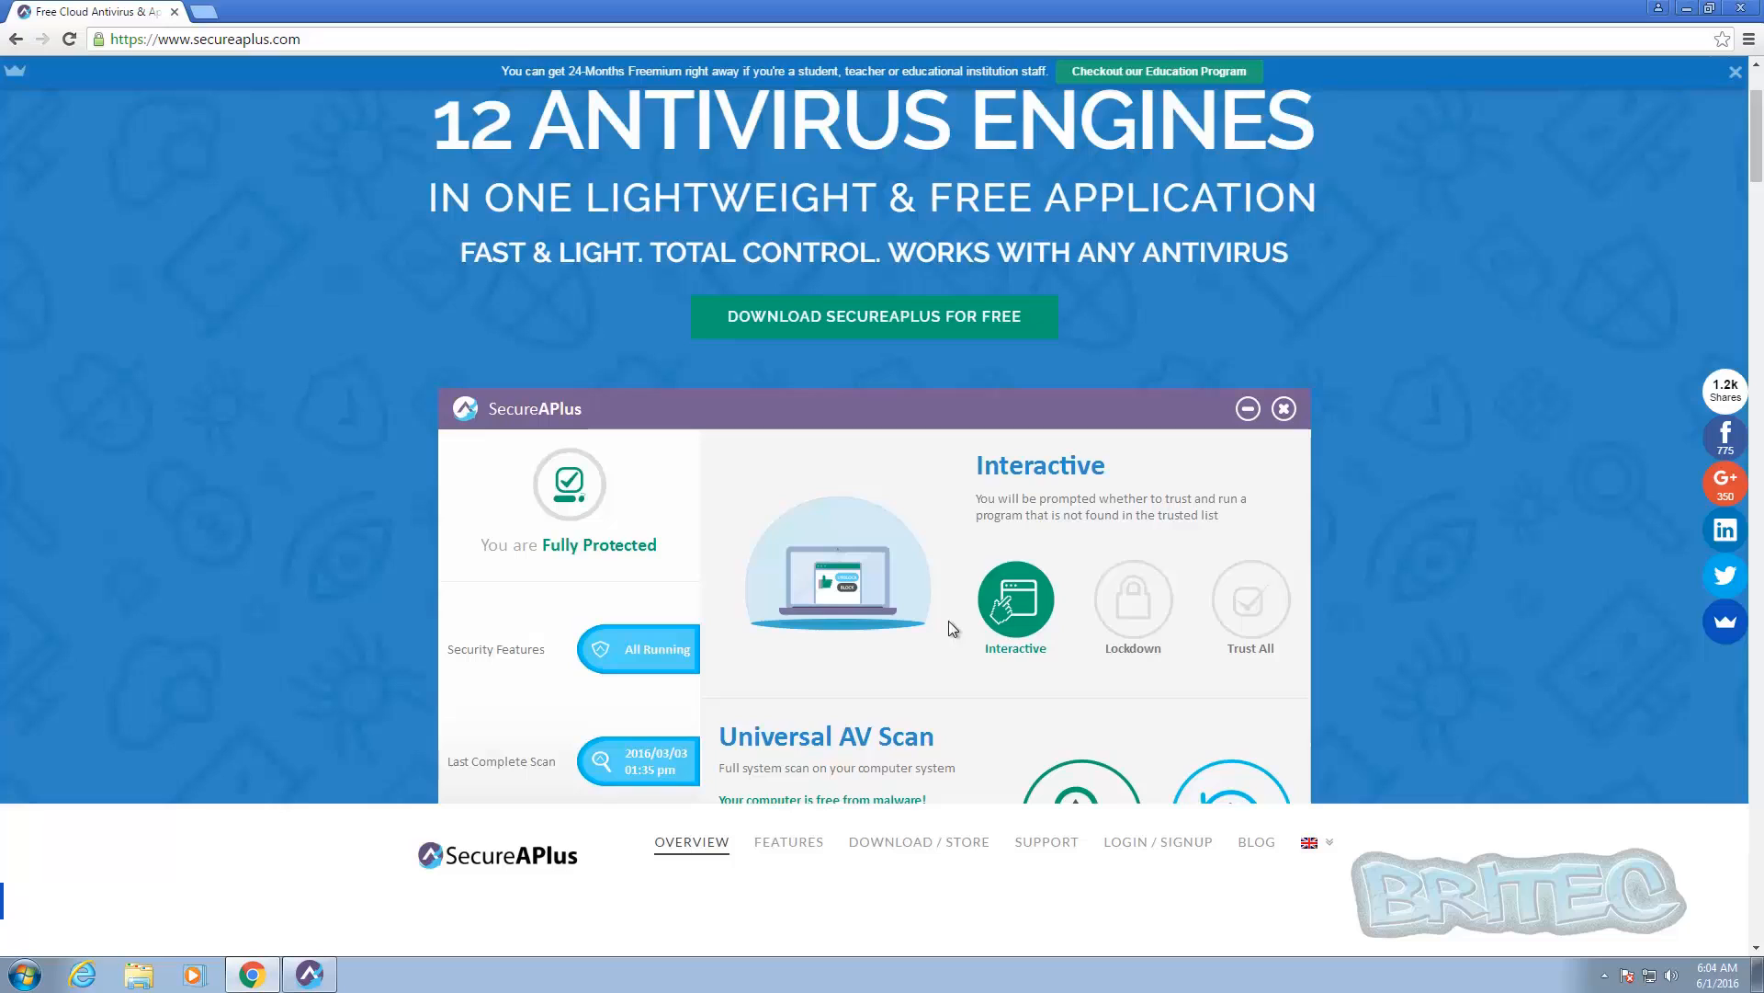
mouse_move(874, 316)
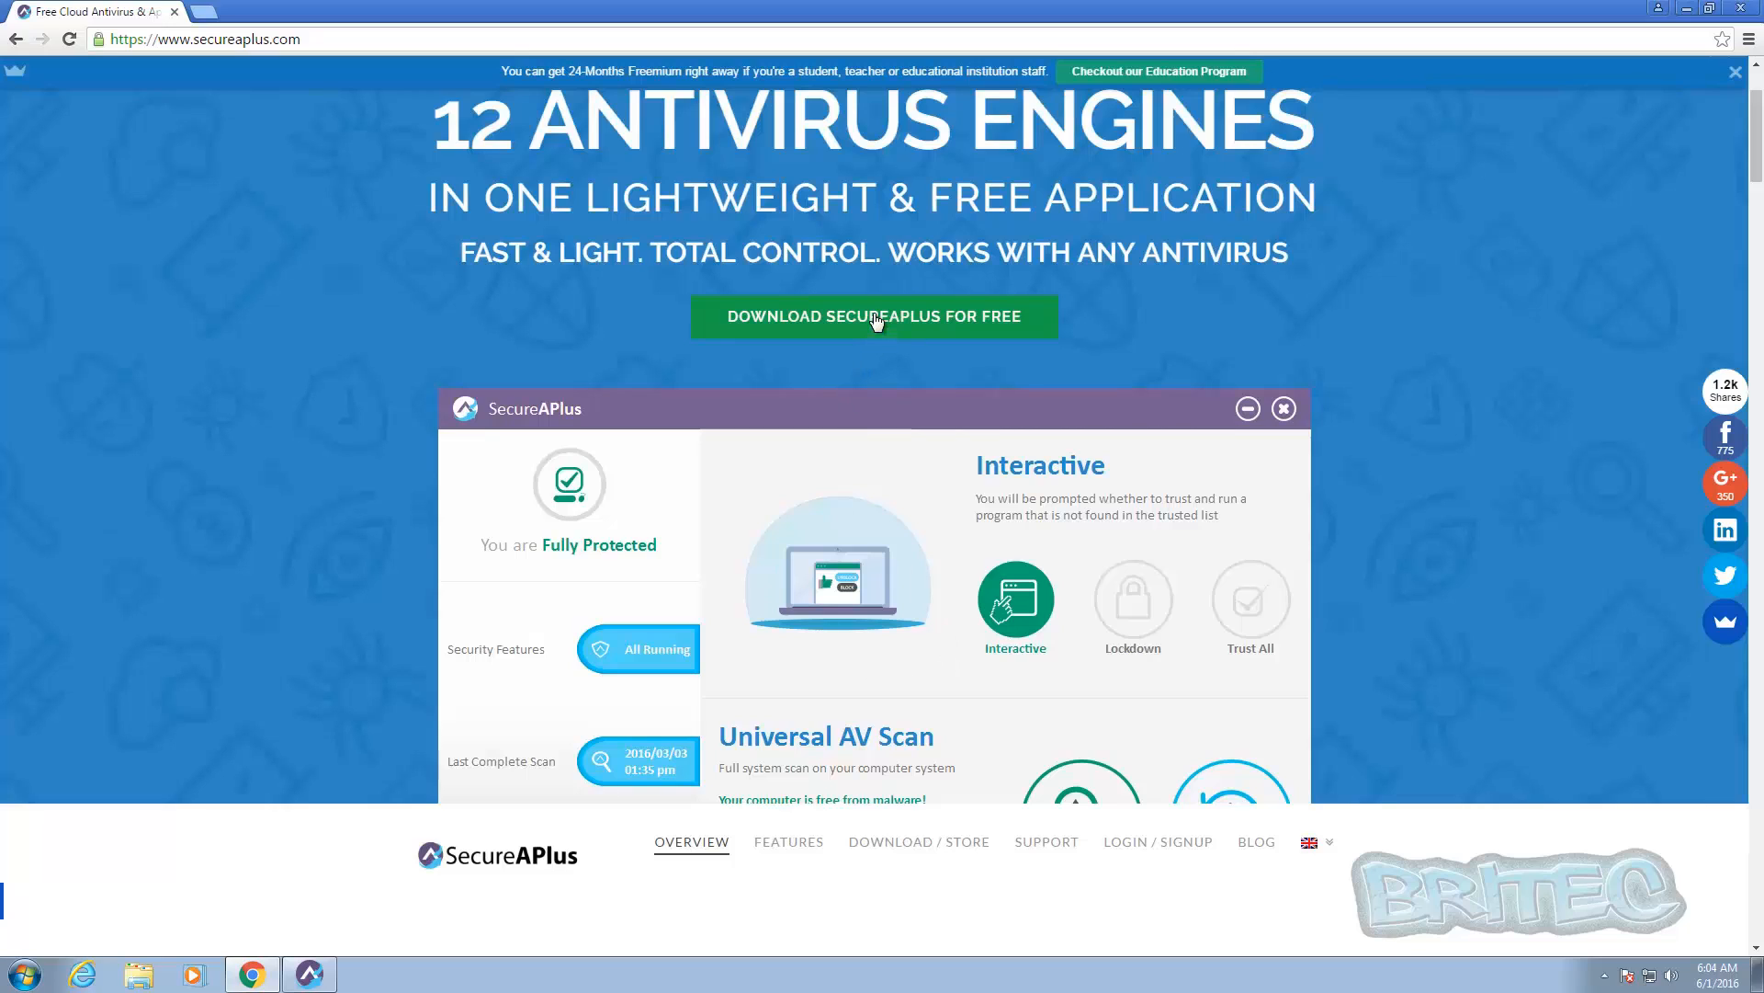
left_click(873, 316)
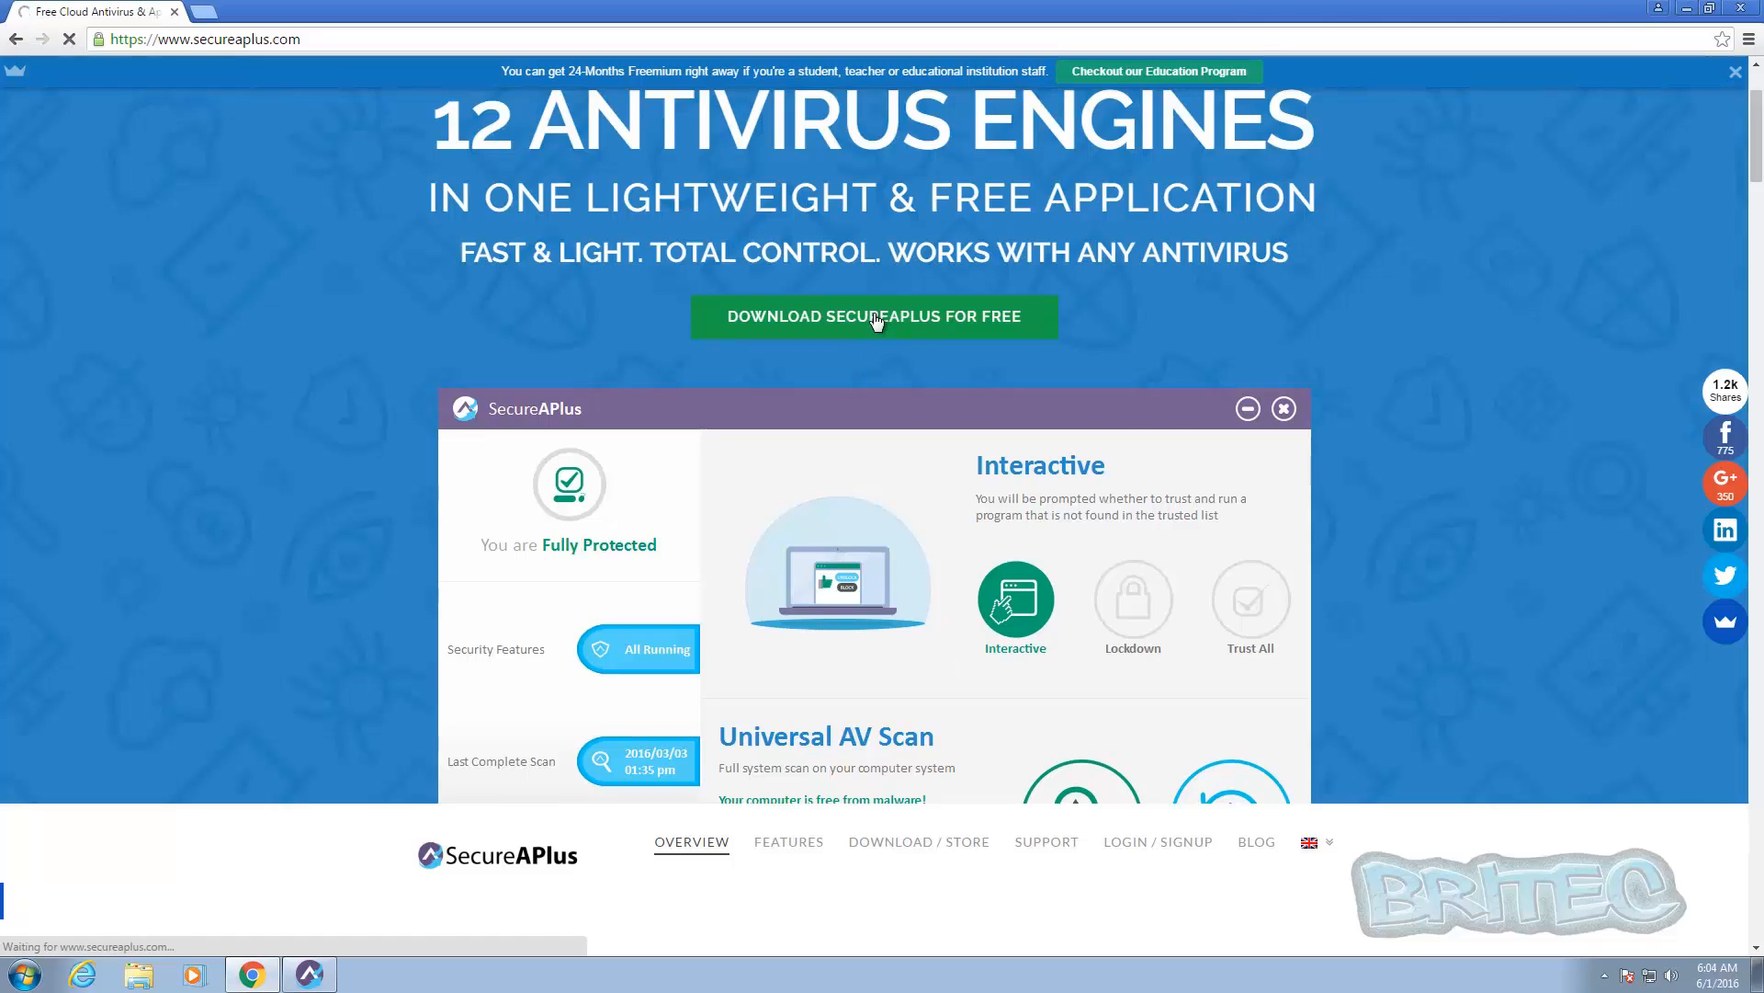
left_click(874, 316)
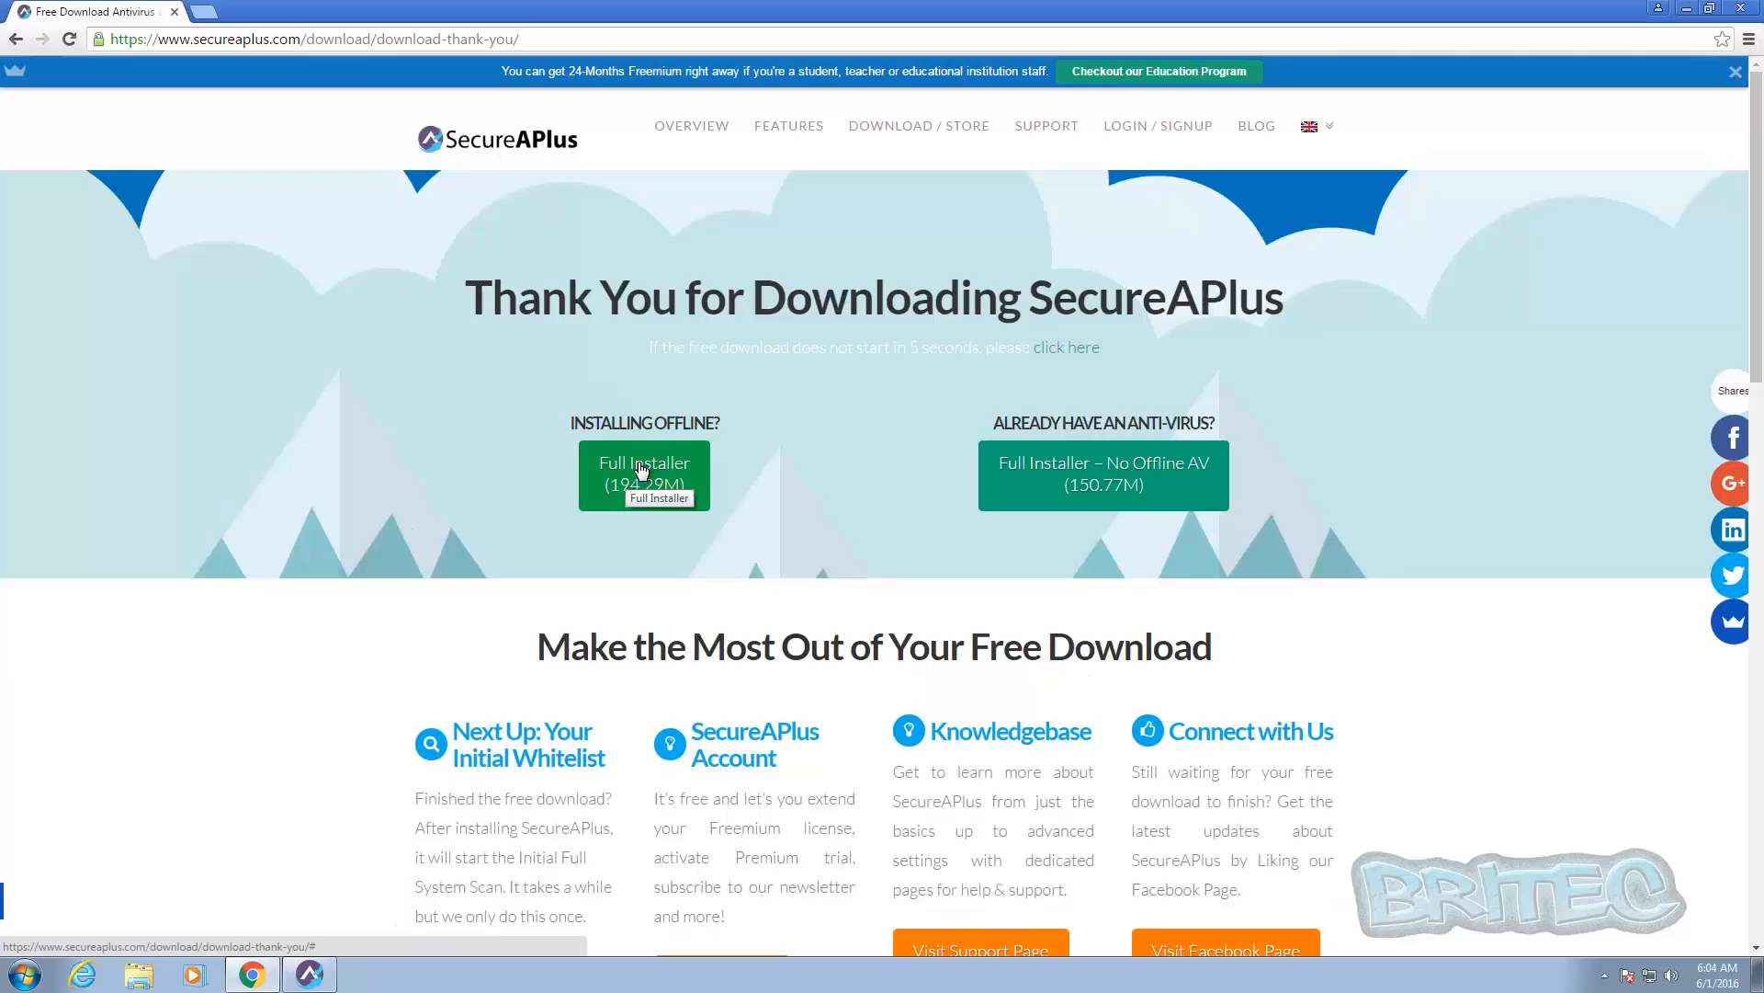
left_click(643, 475)
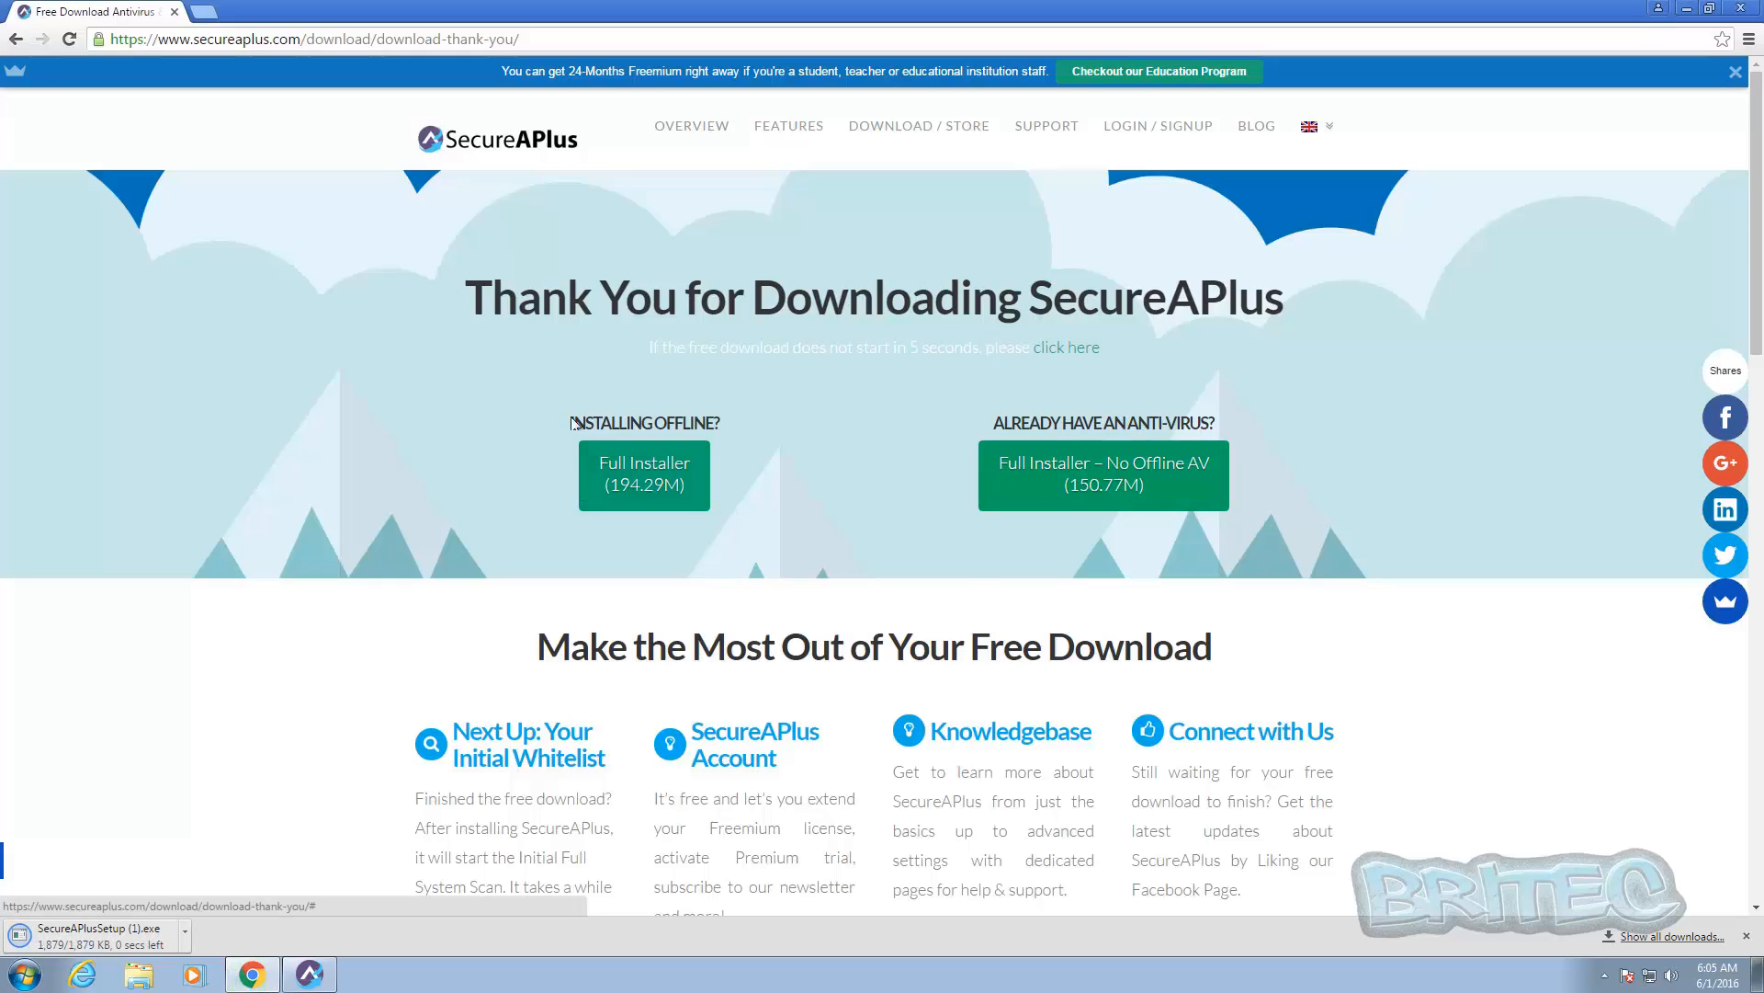
mouse_move(112, 944)
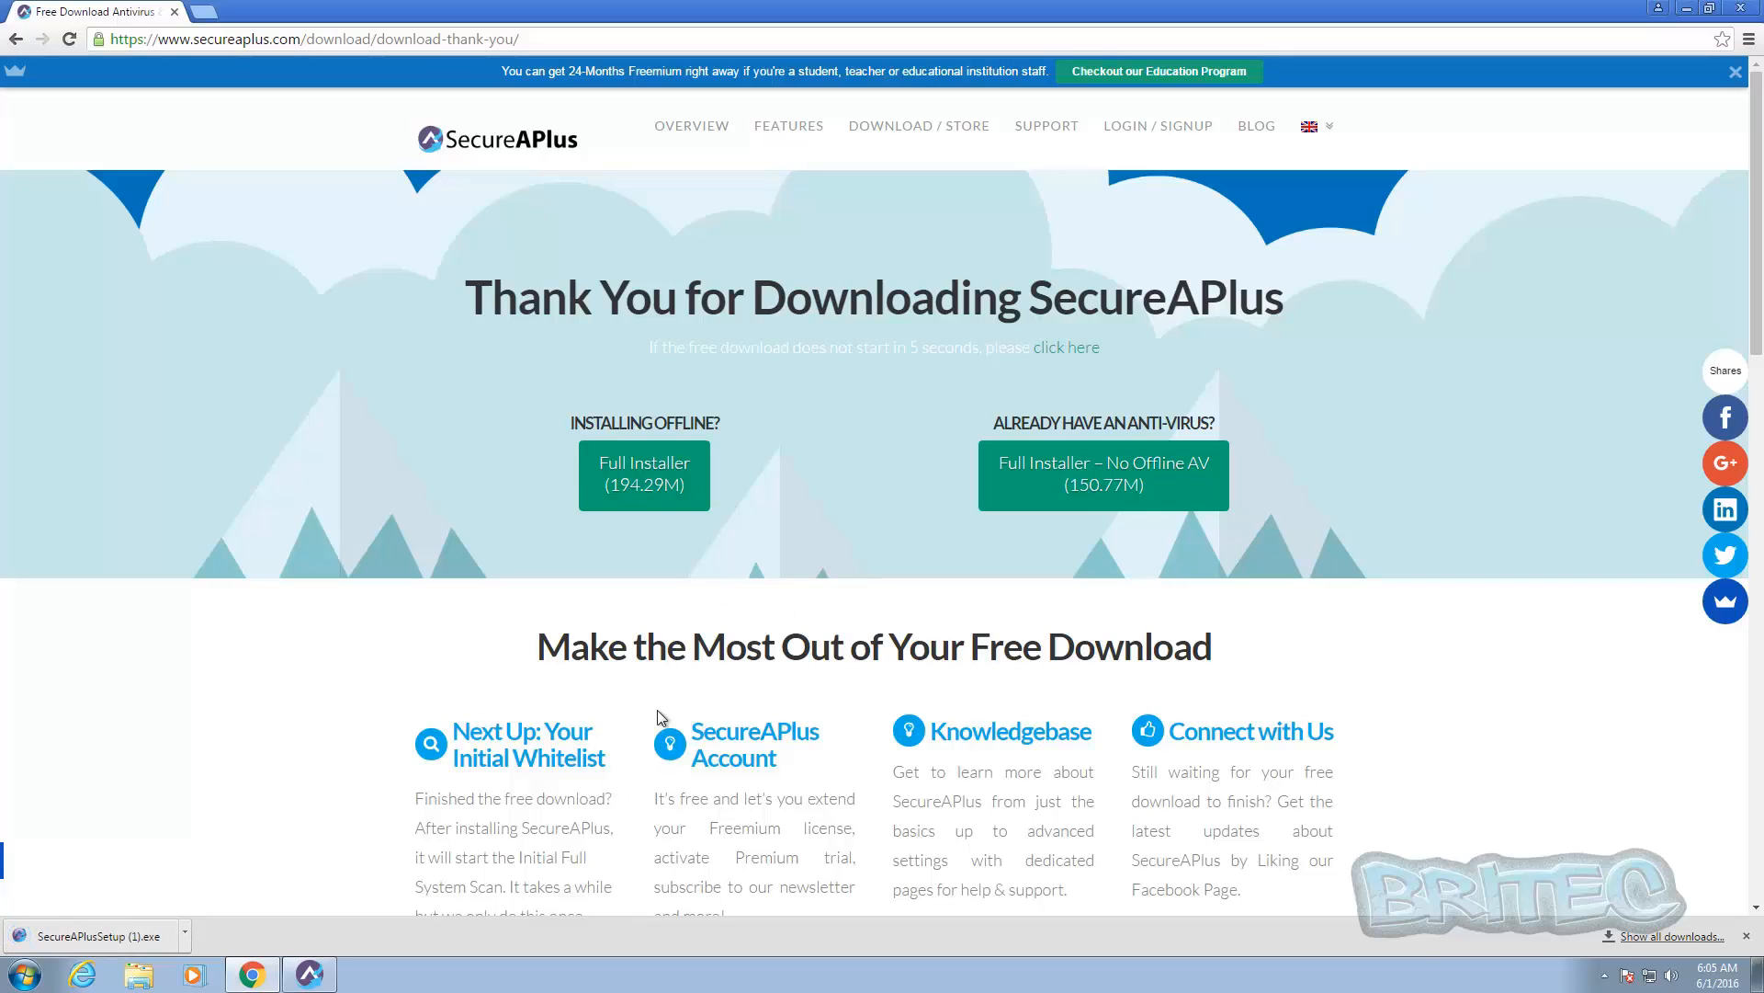
mouse_move(658, 427)
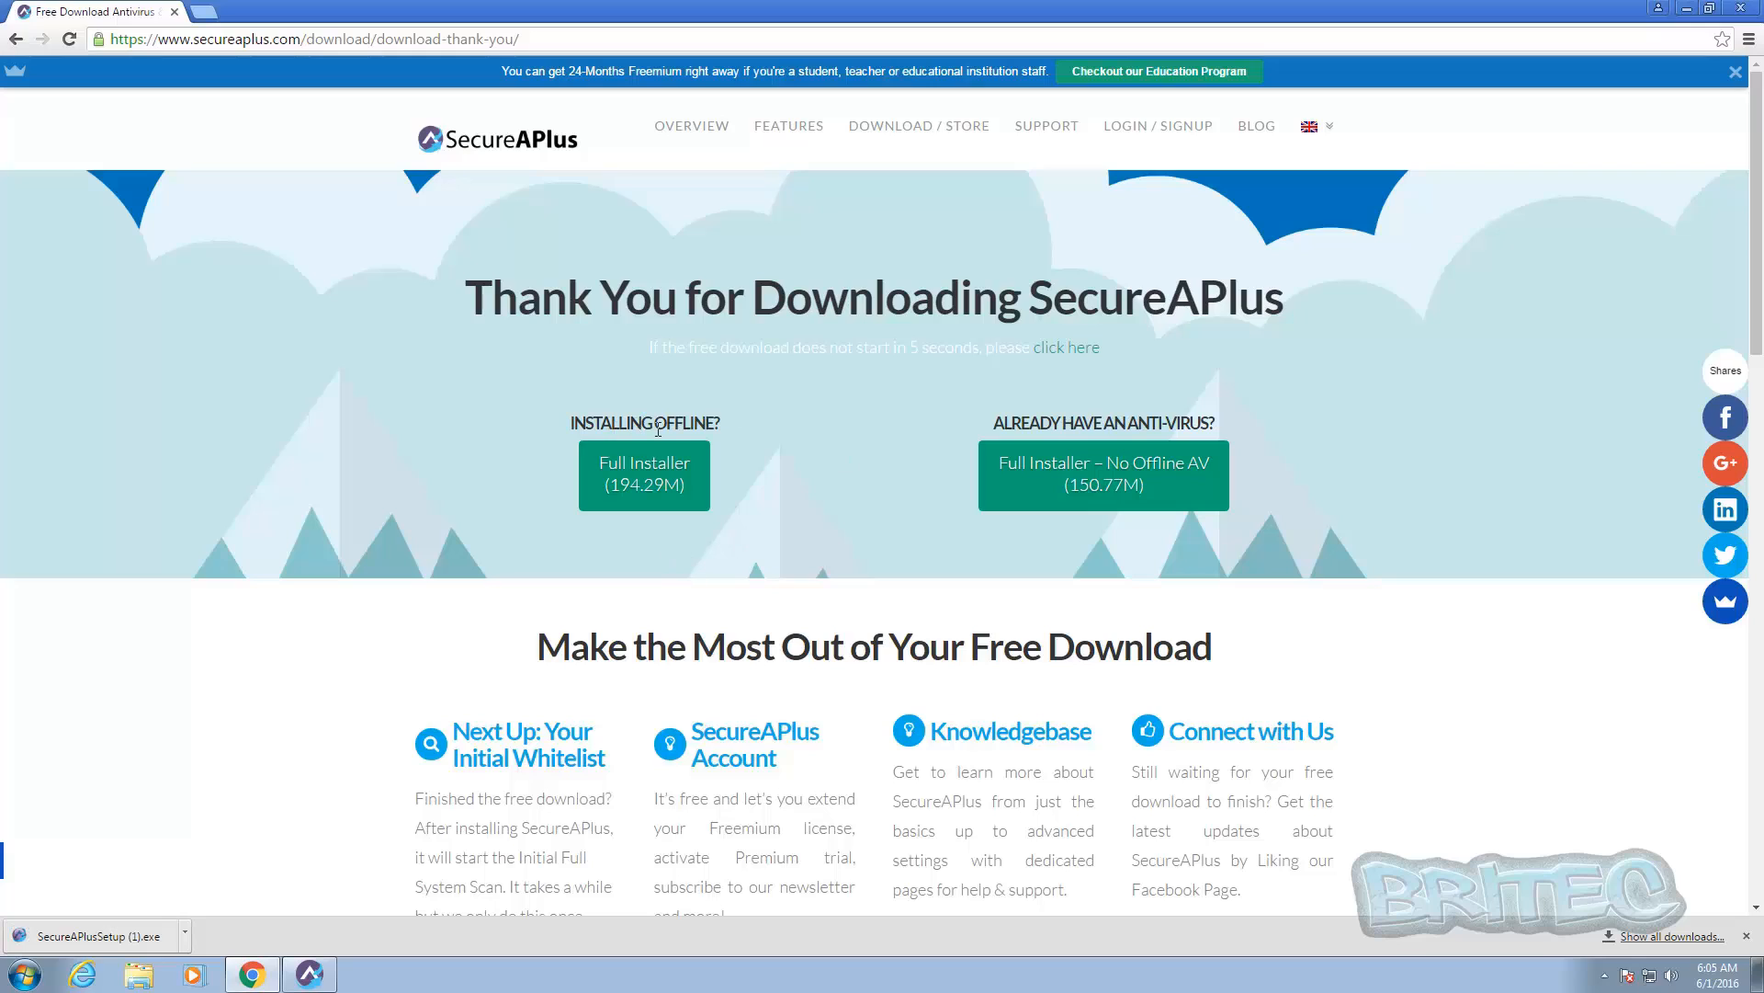
mouse_move(1157, 426)
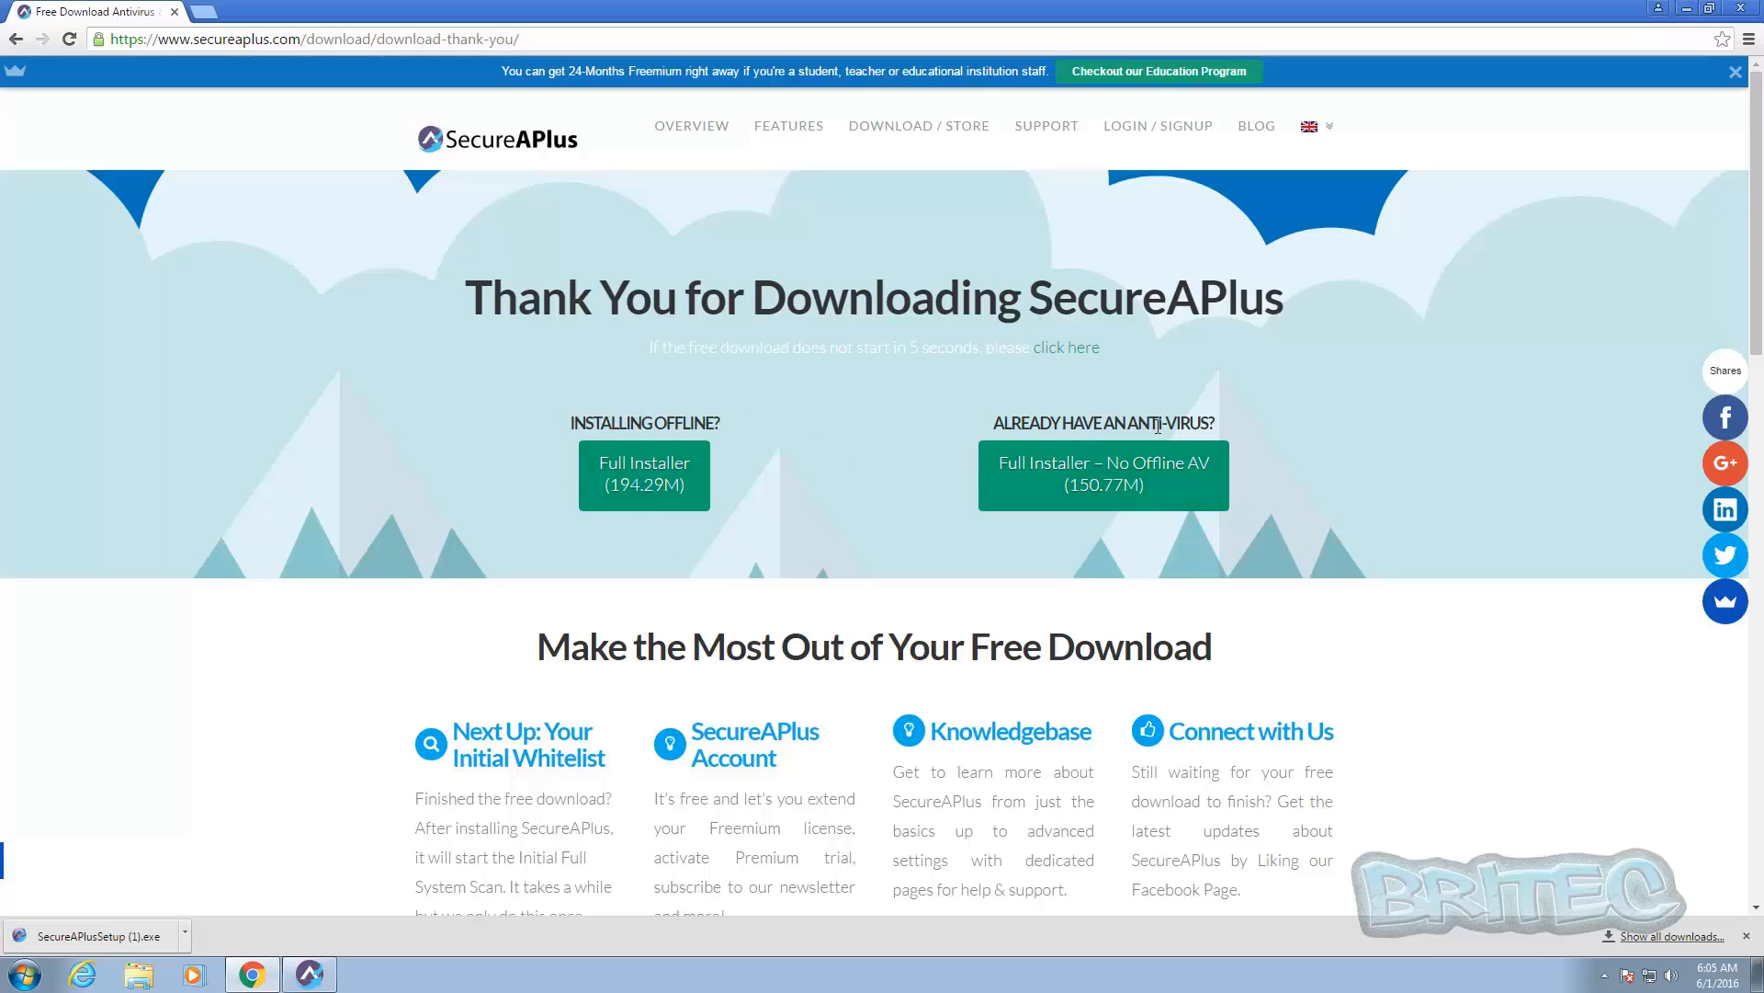
mouse_move(1209, 616)
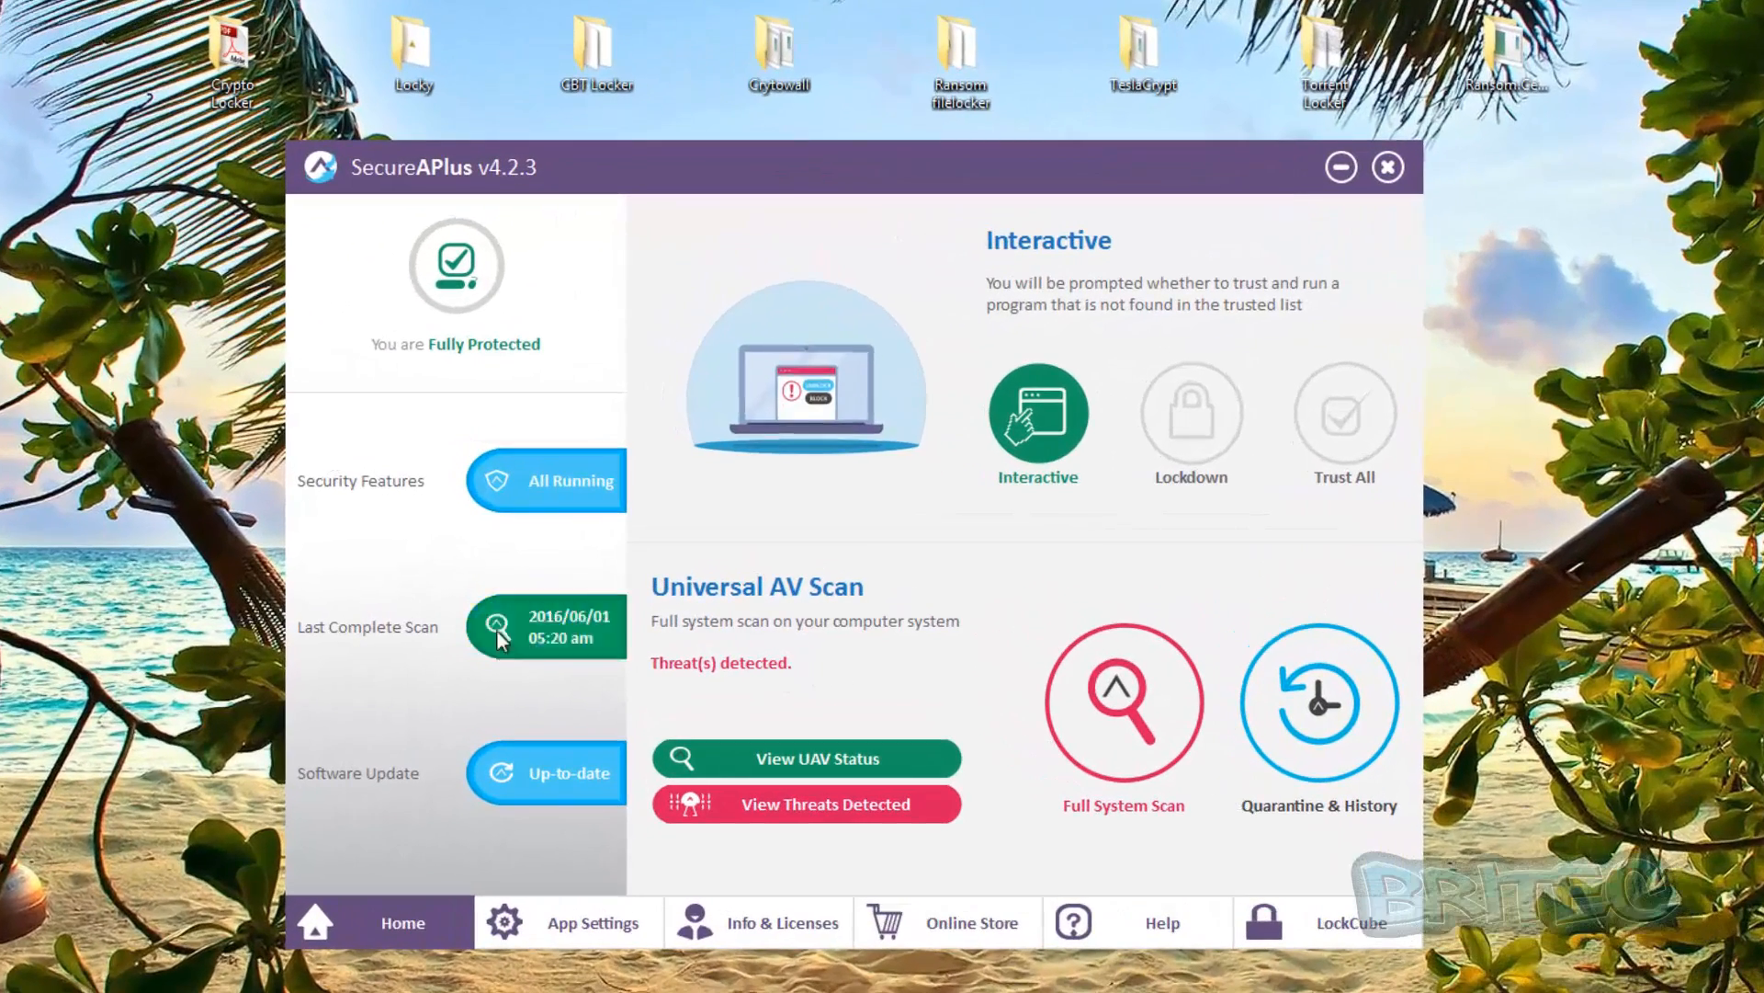
mouse_move(690, 653)
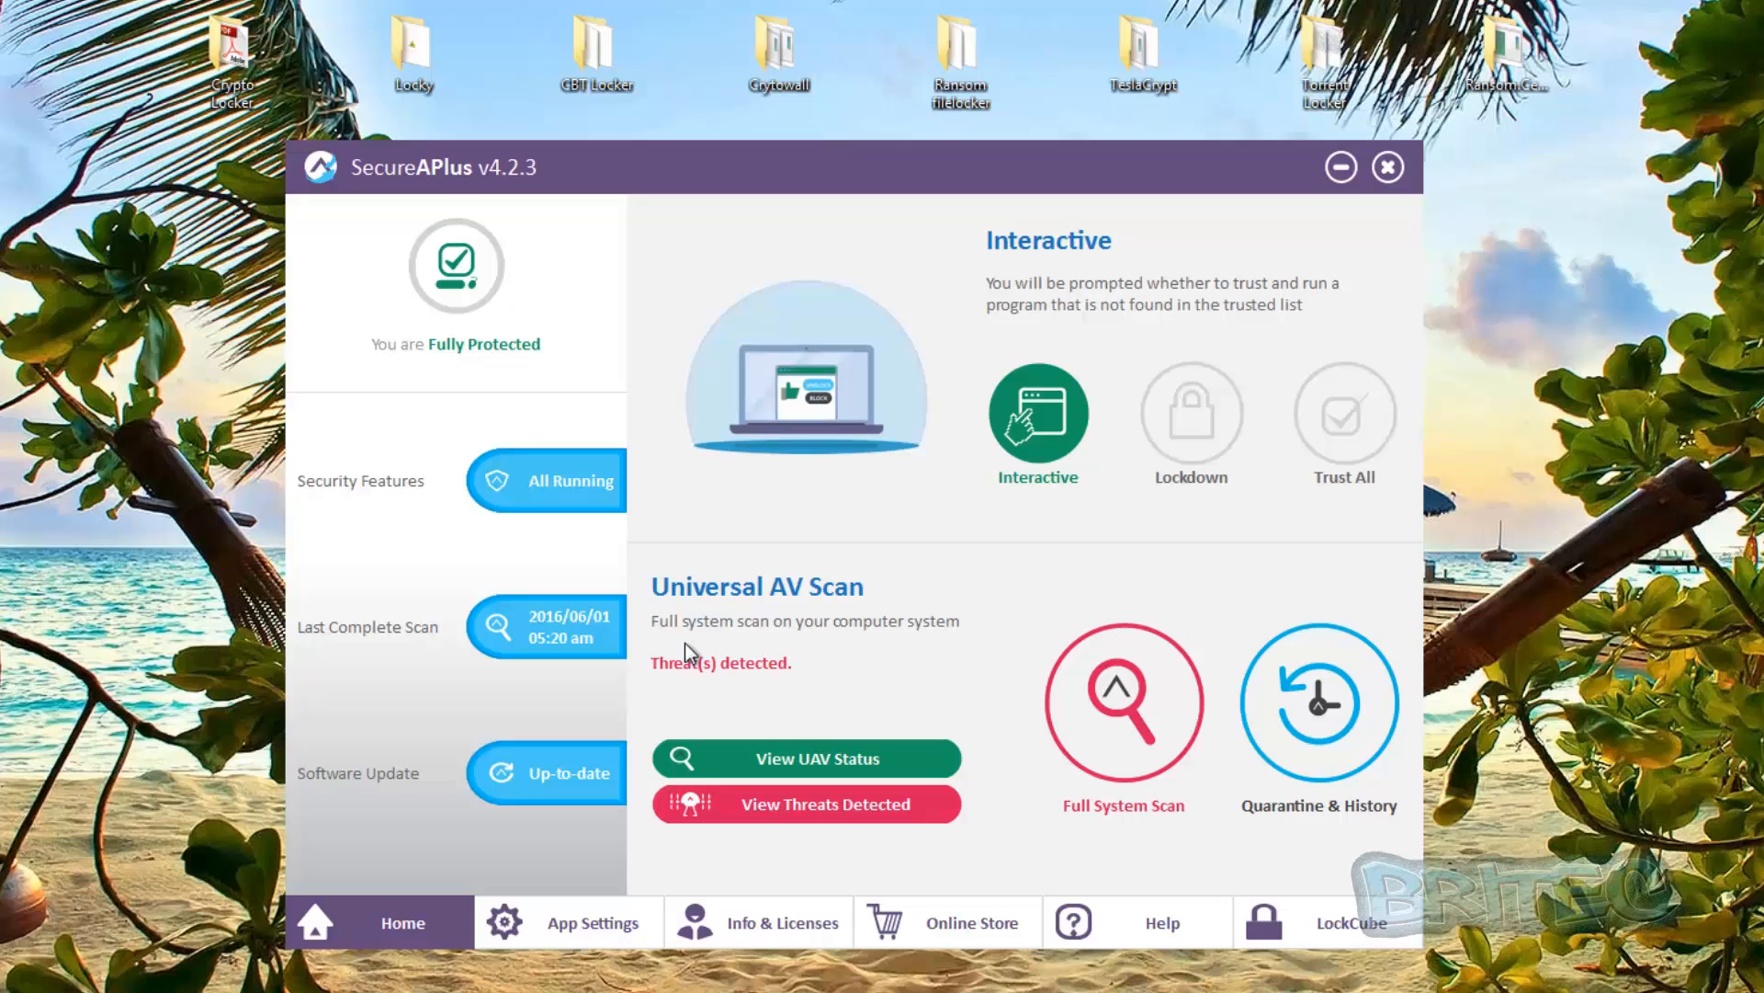
mouse_move(607, 692)
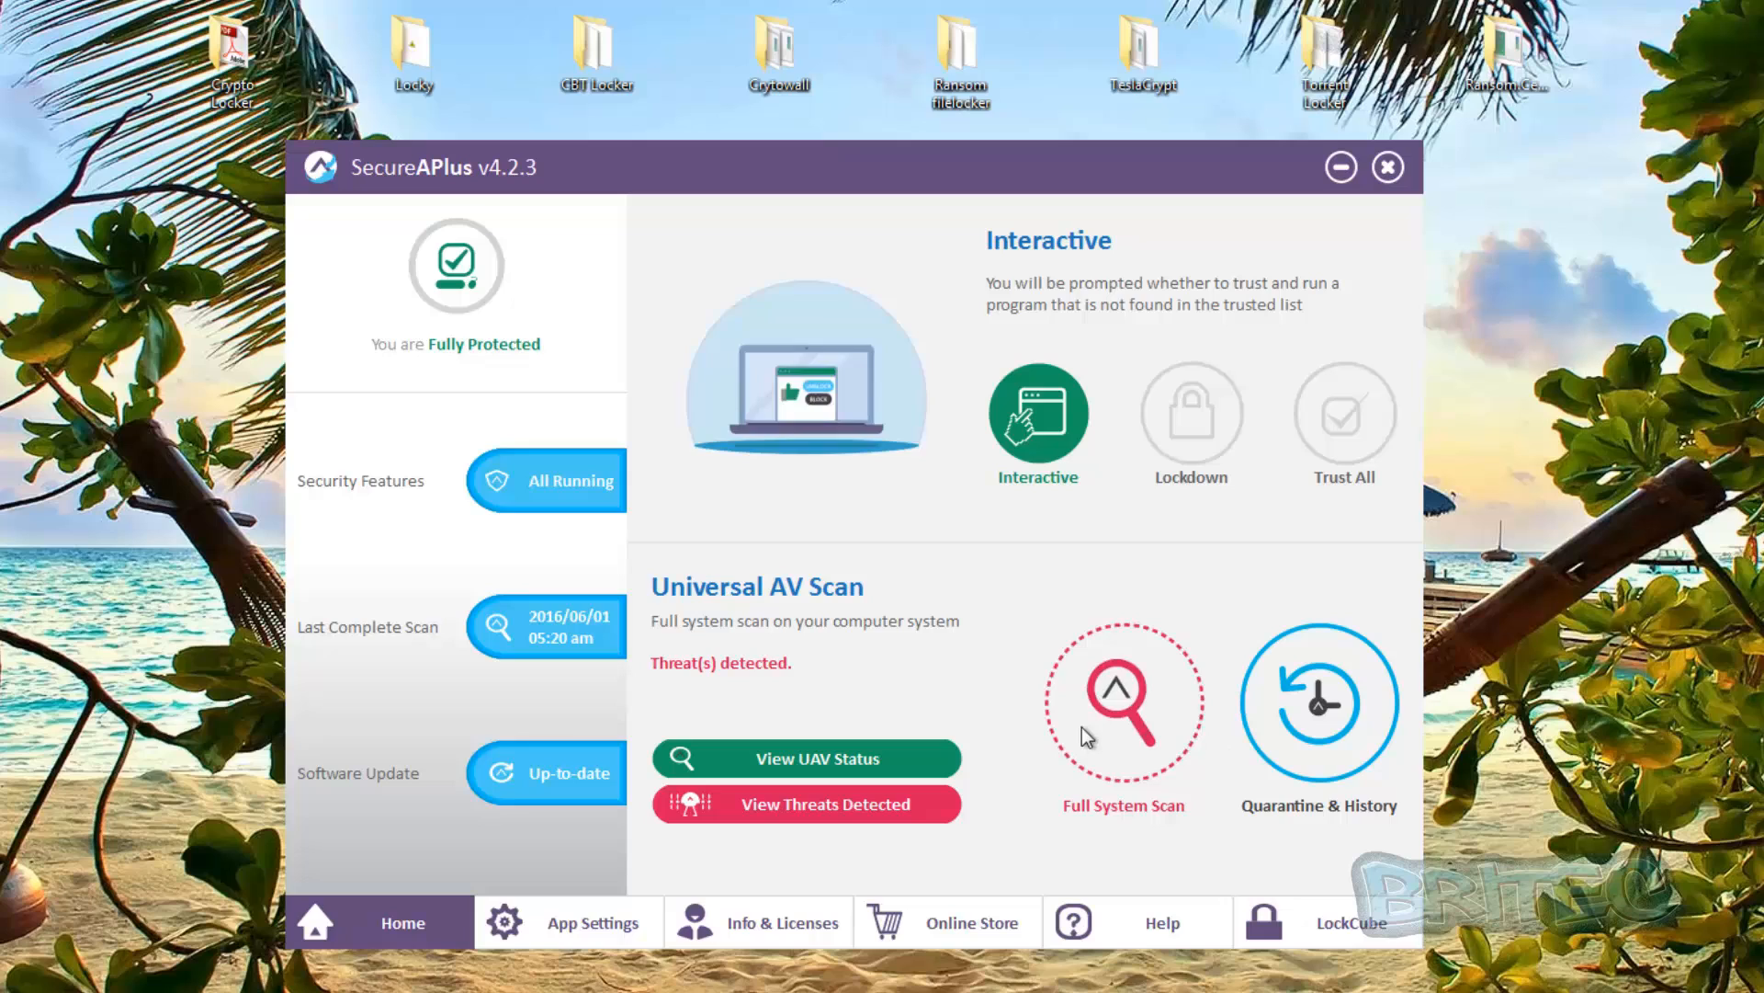
mouse_move(1067, 211)
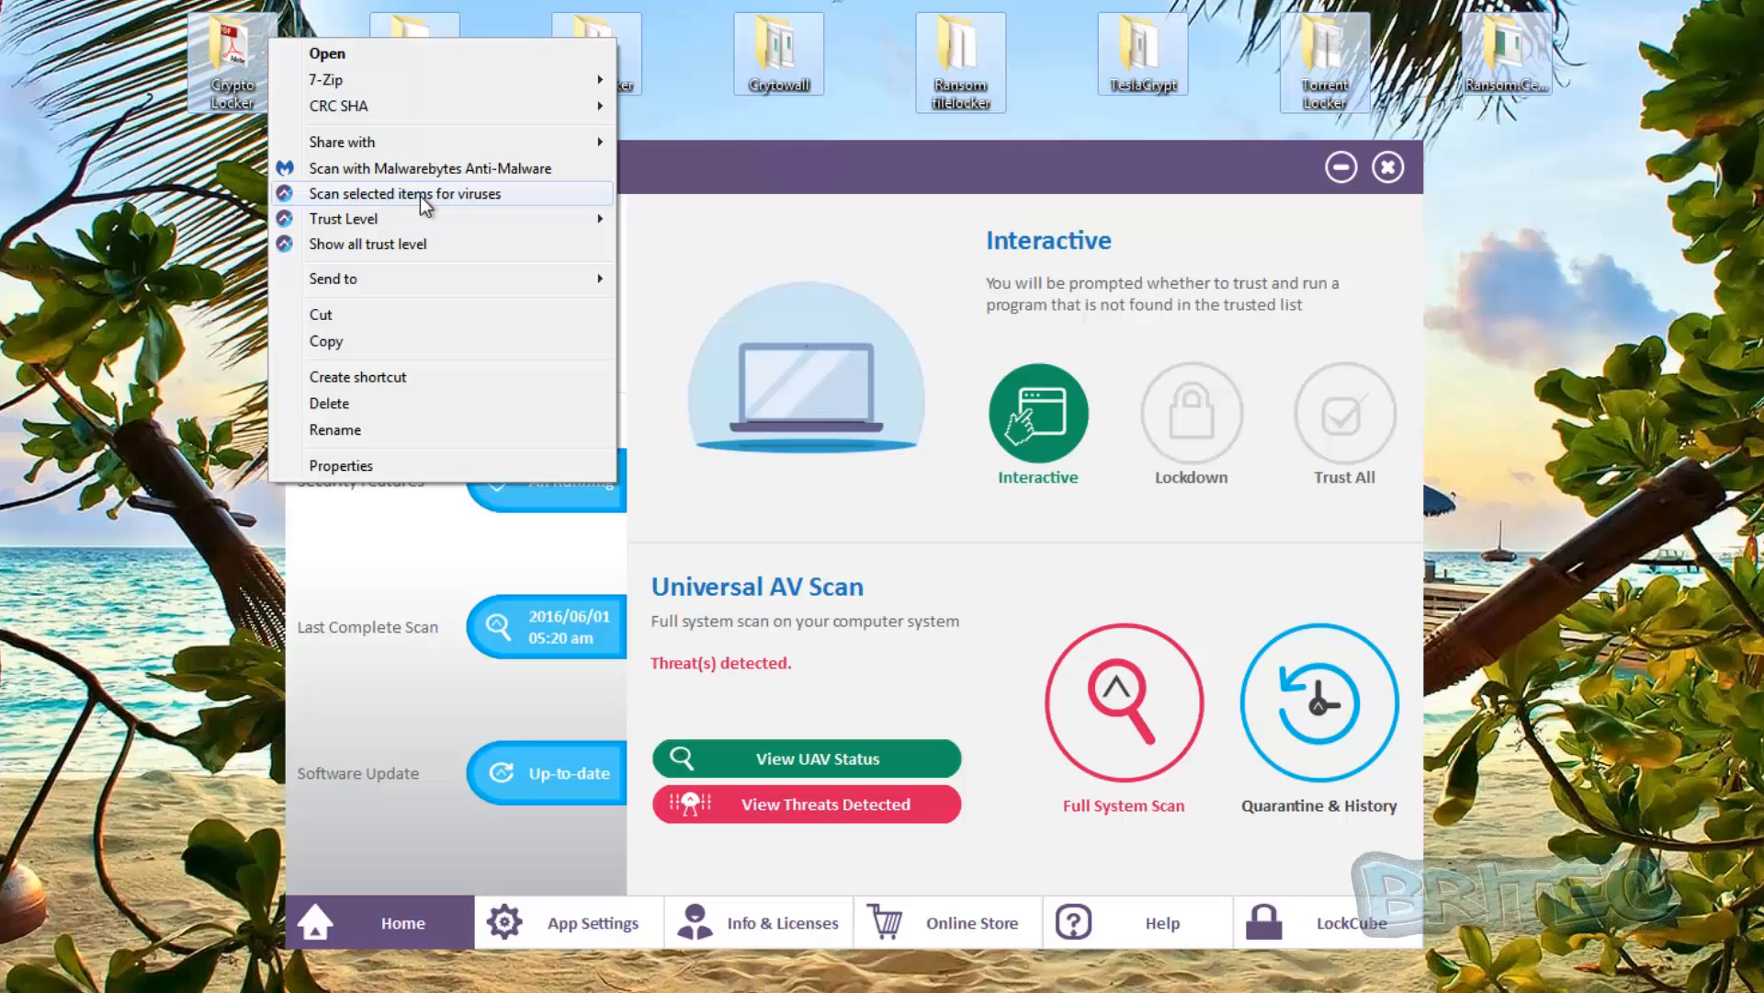
Scan the selected ransomware sample folders and scroll through the 25 detected threats
left_click(406, 194)
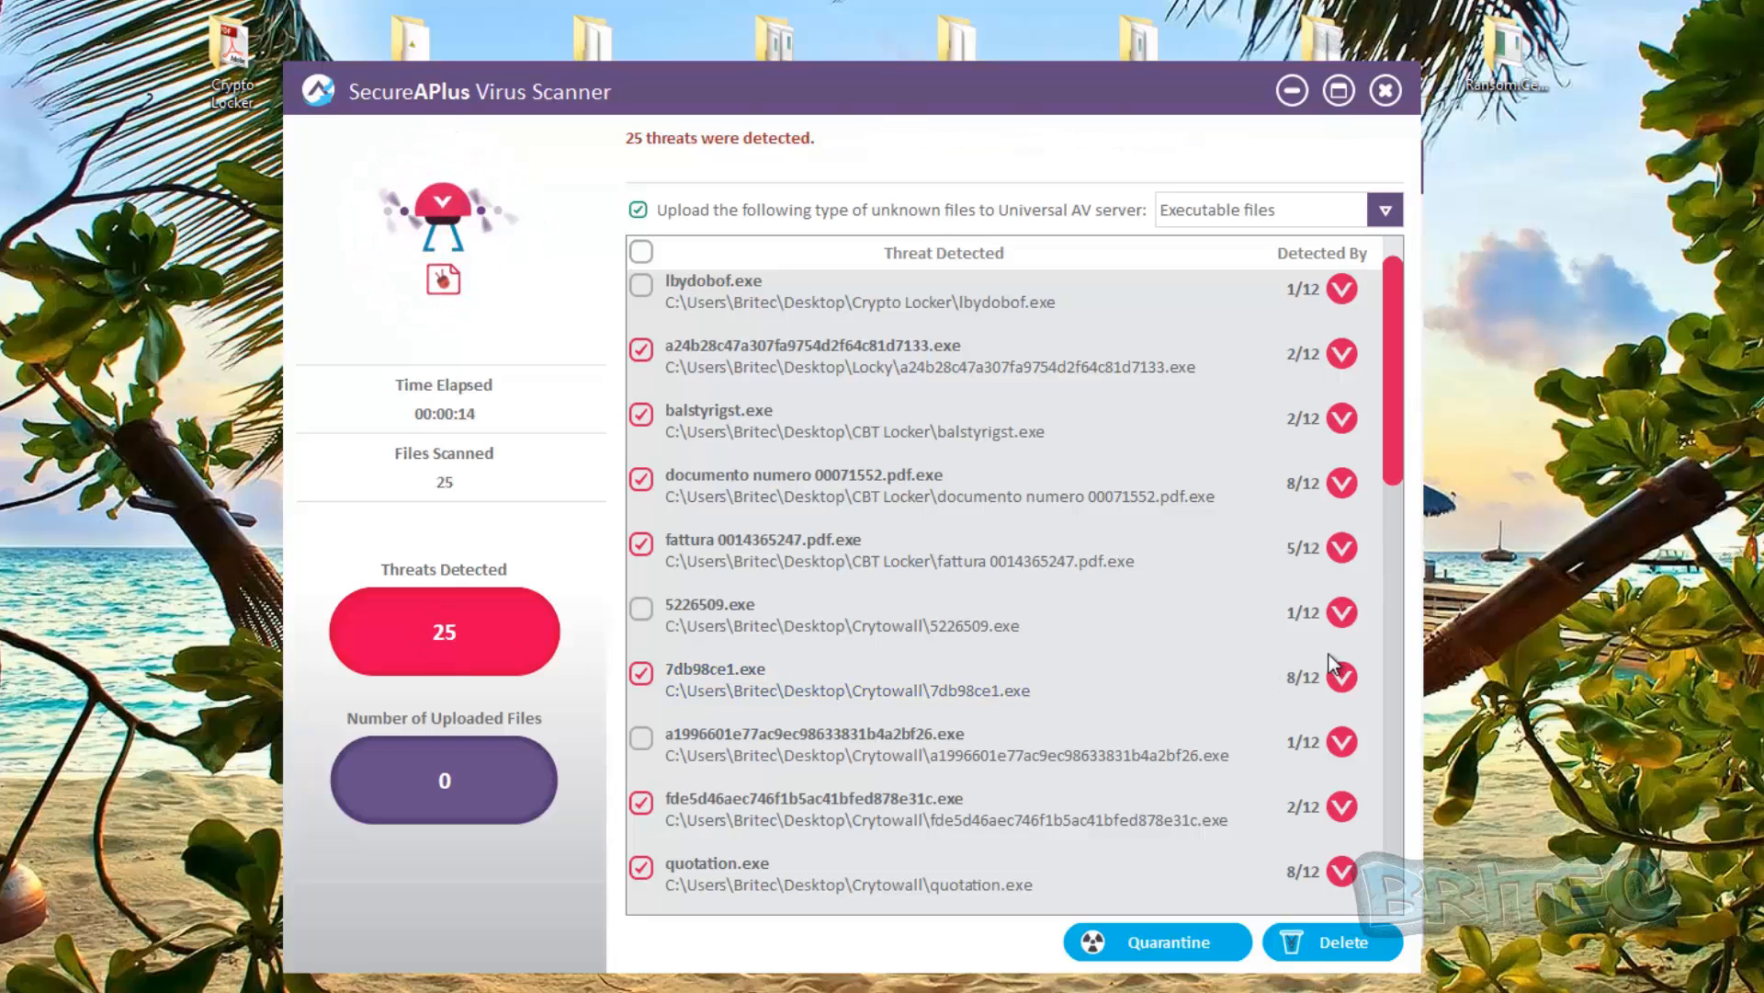
mouse_move(1334, 782)
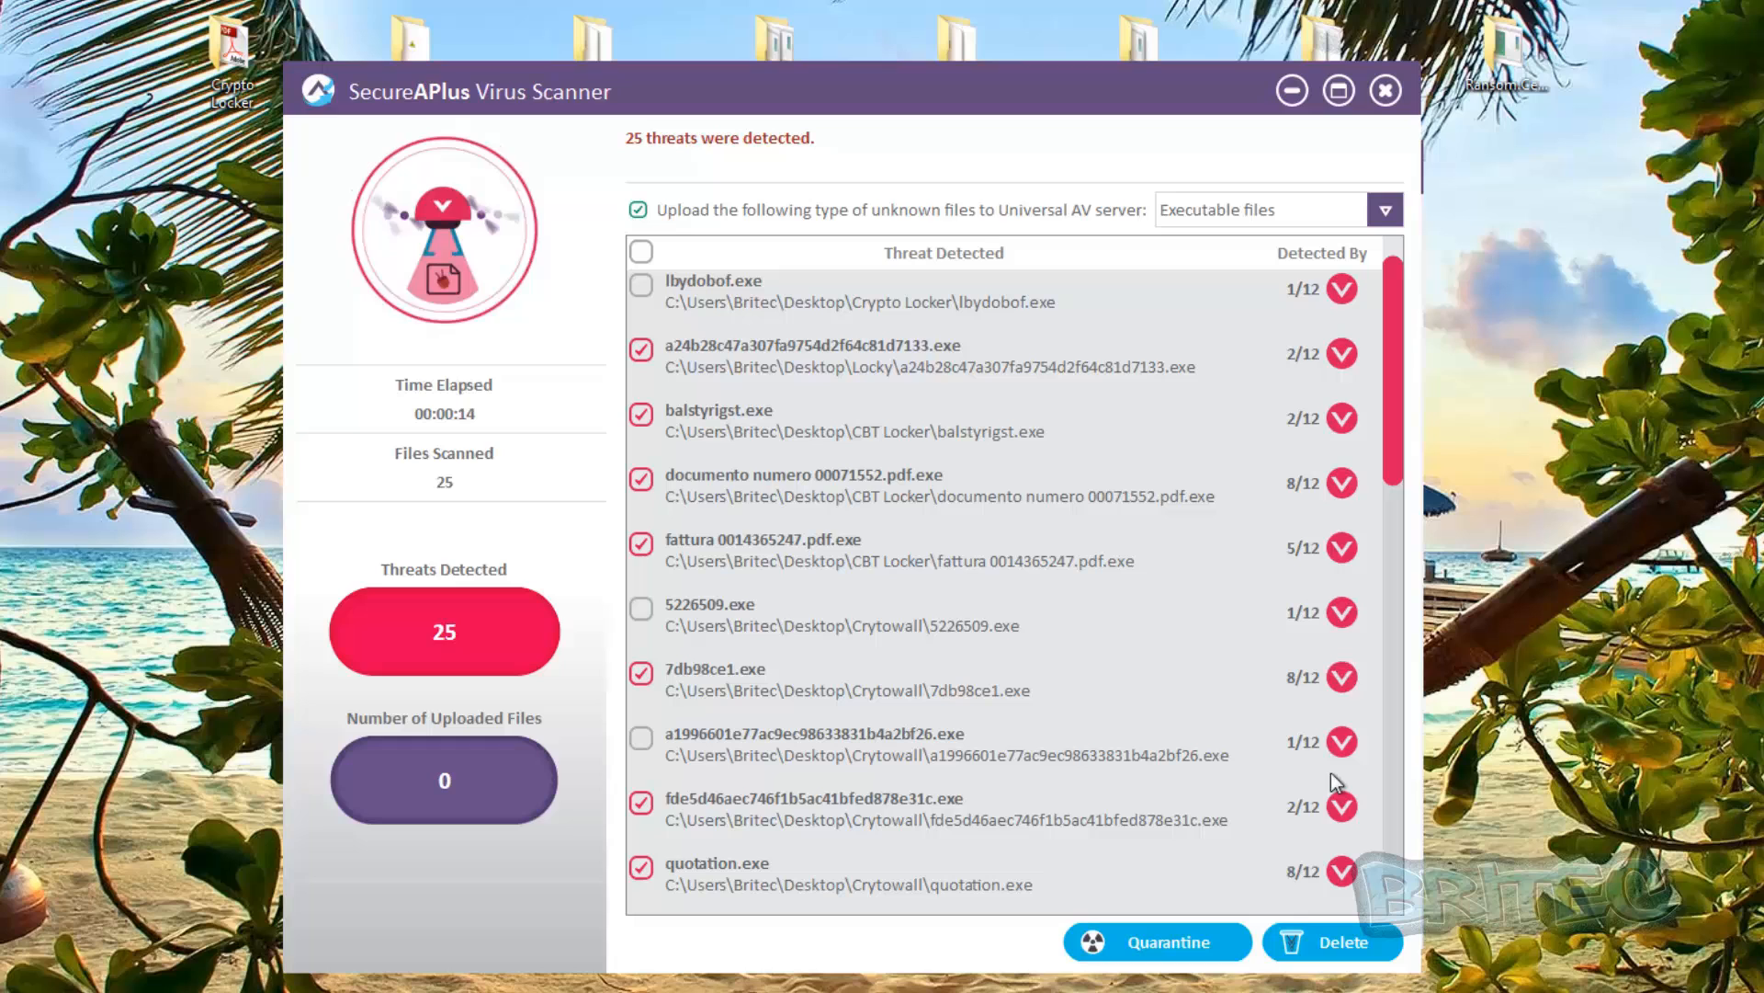
mouse_move(1294, 534)
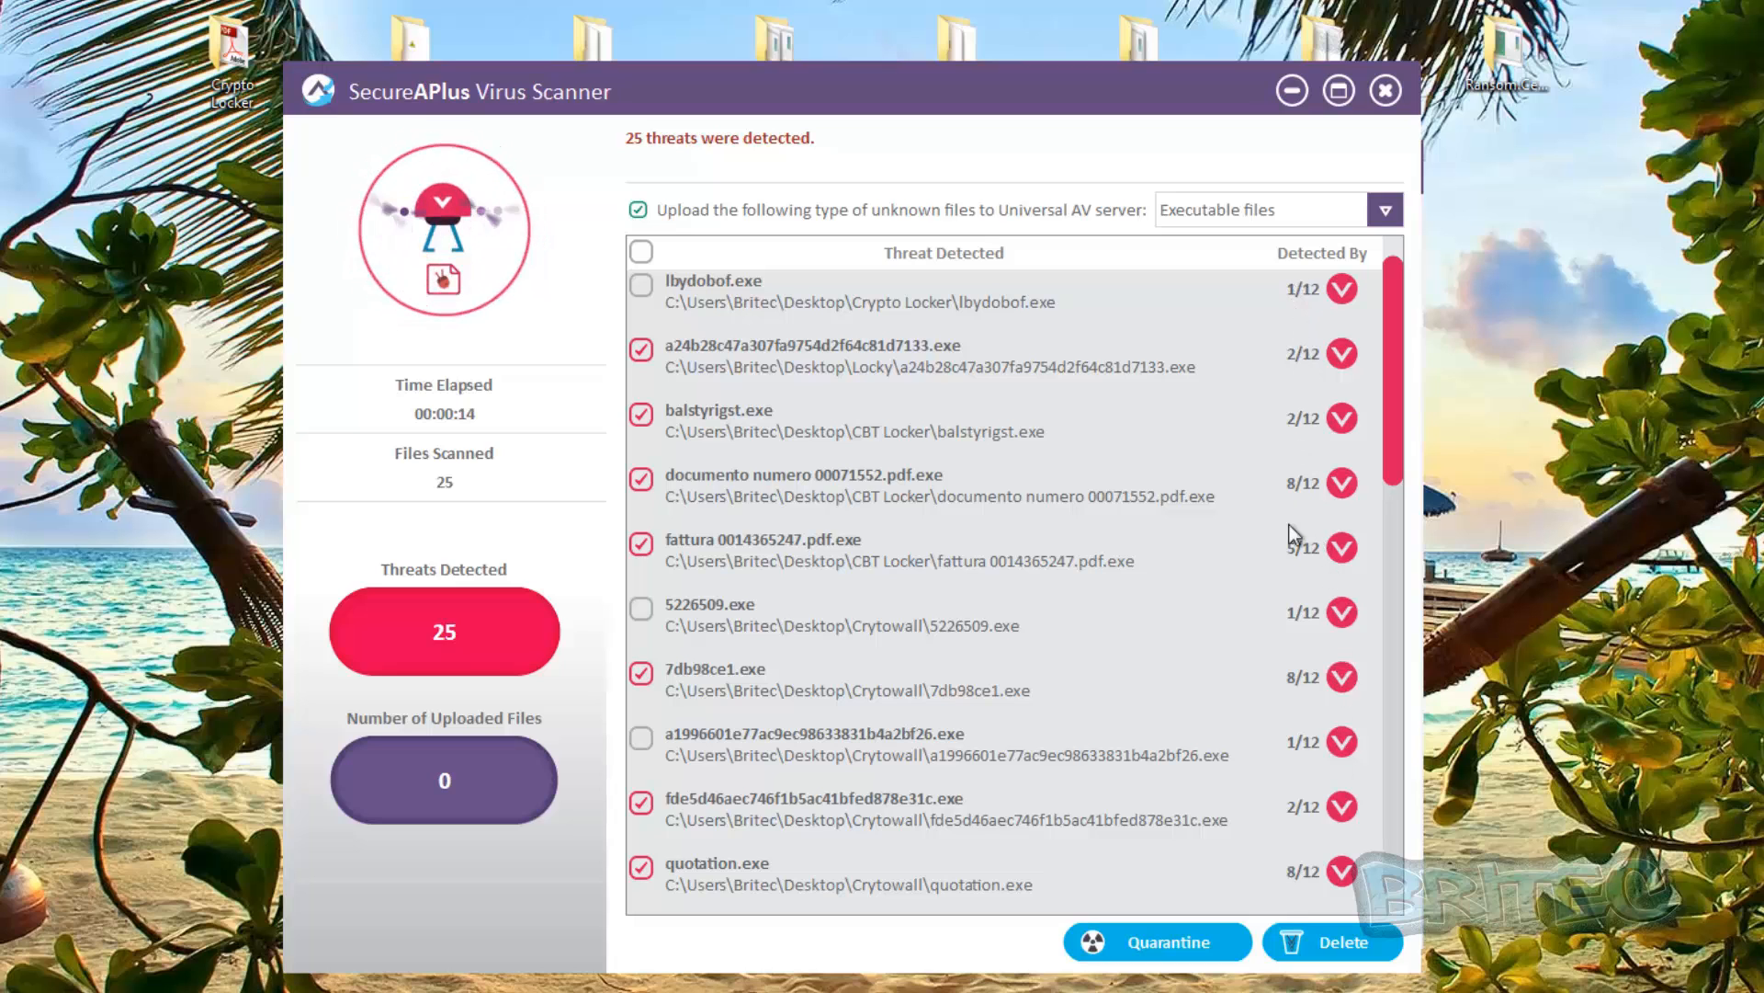
scroll("down", 3)
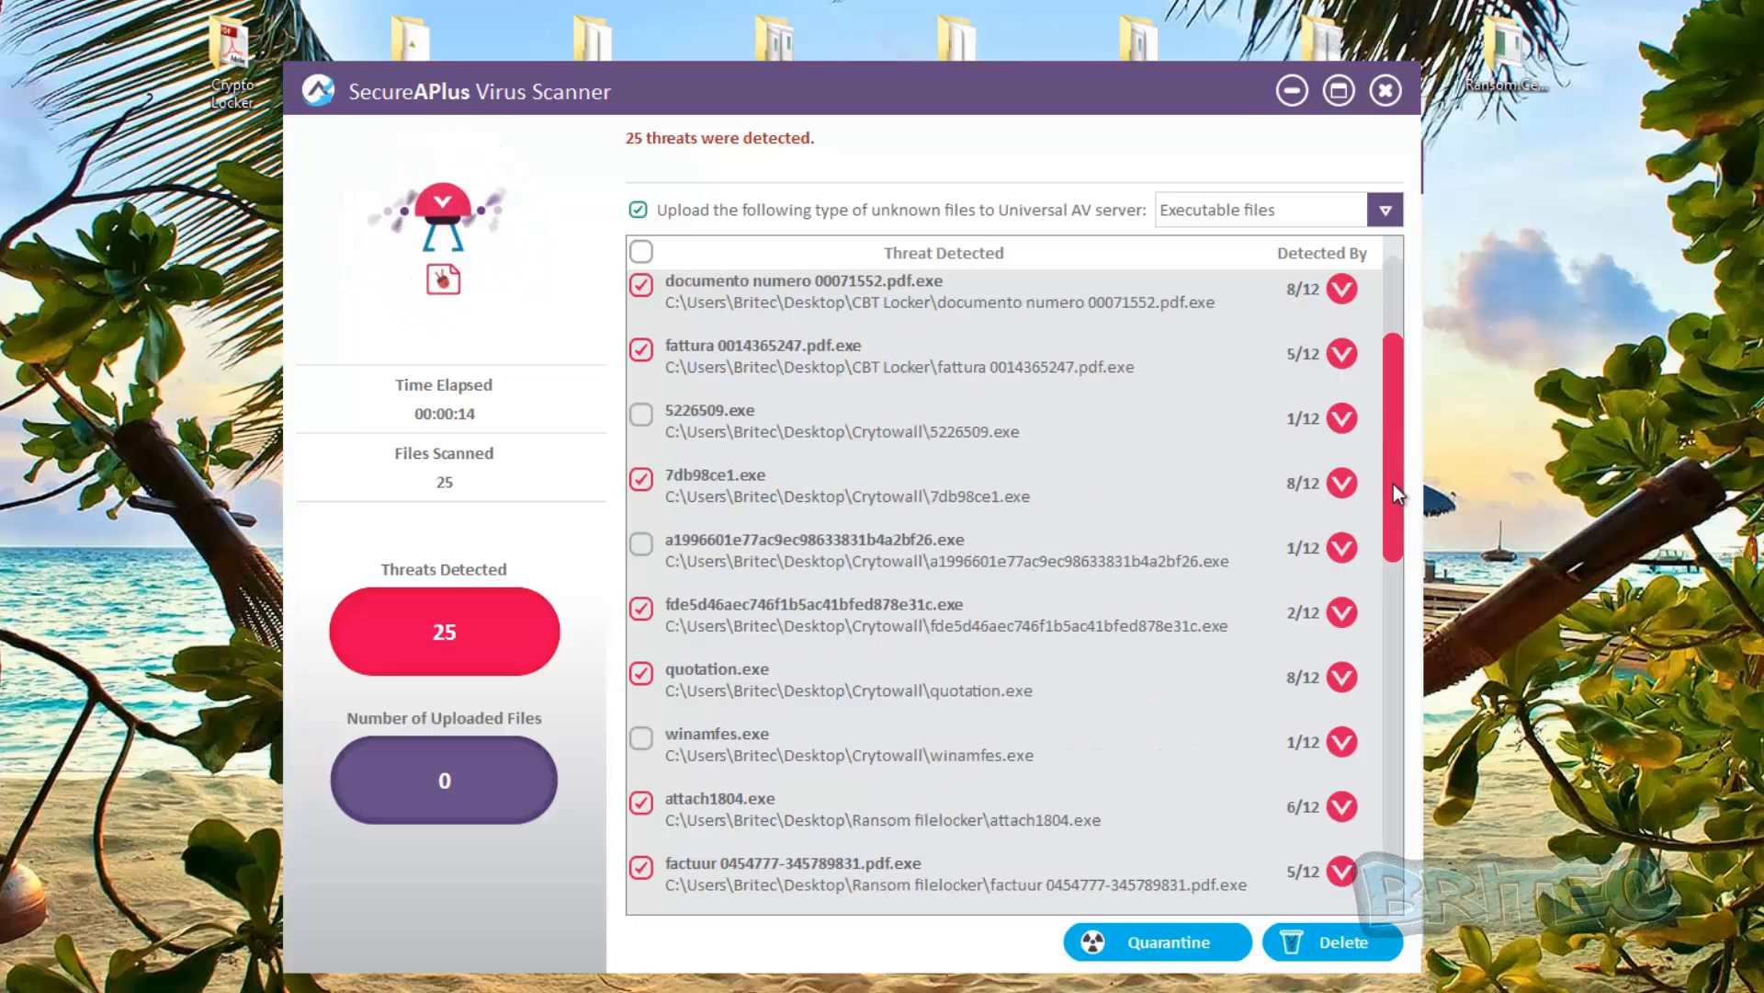
scroll("down", 3)
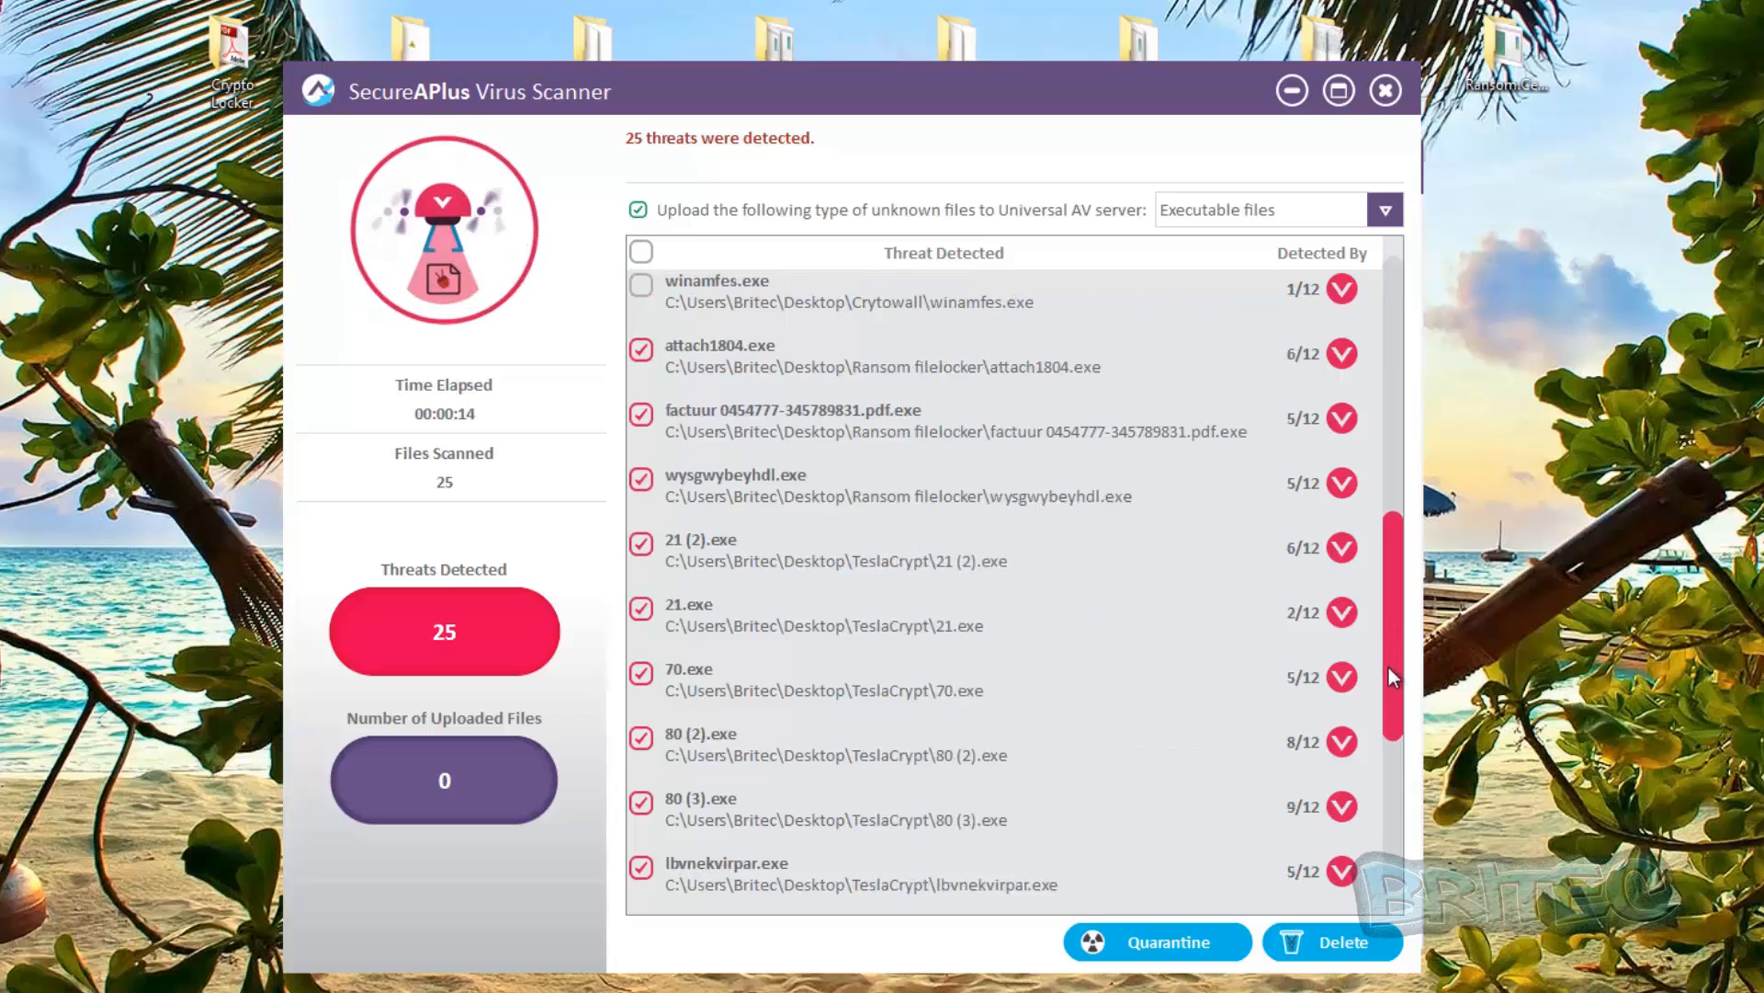
scroll("down", 3)
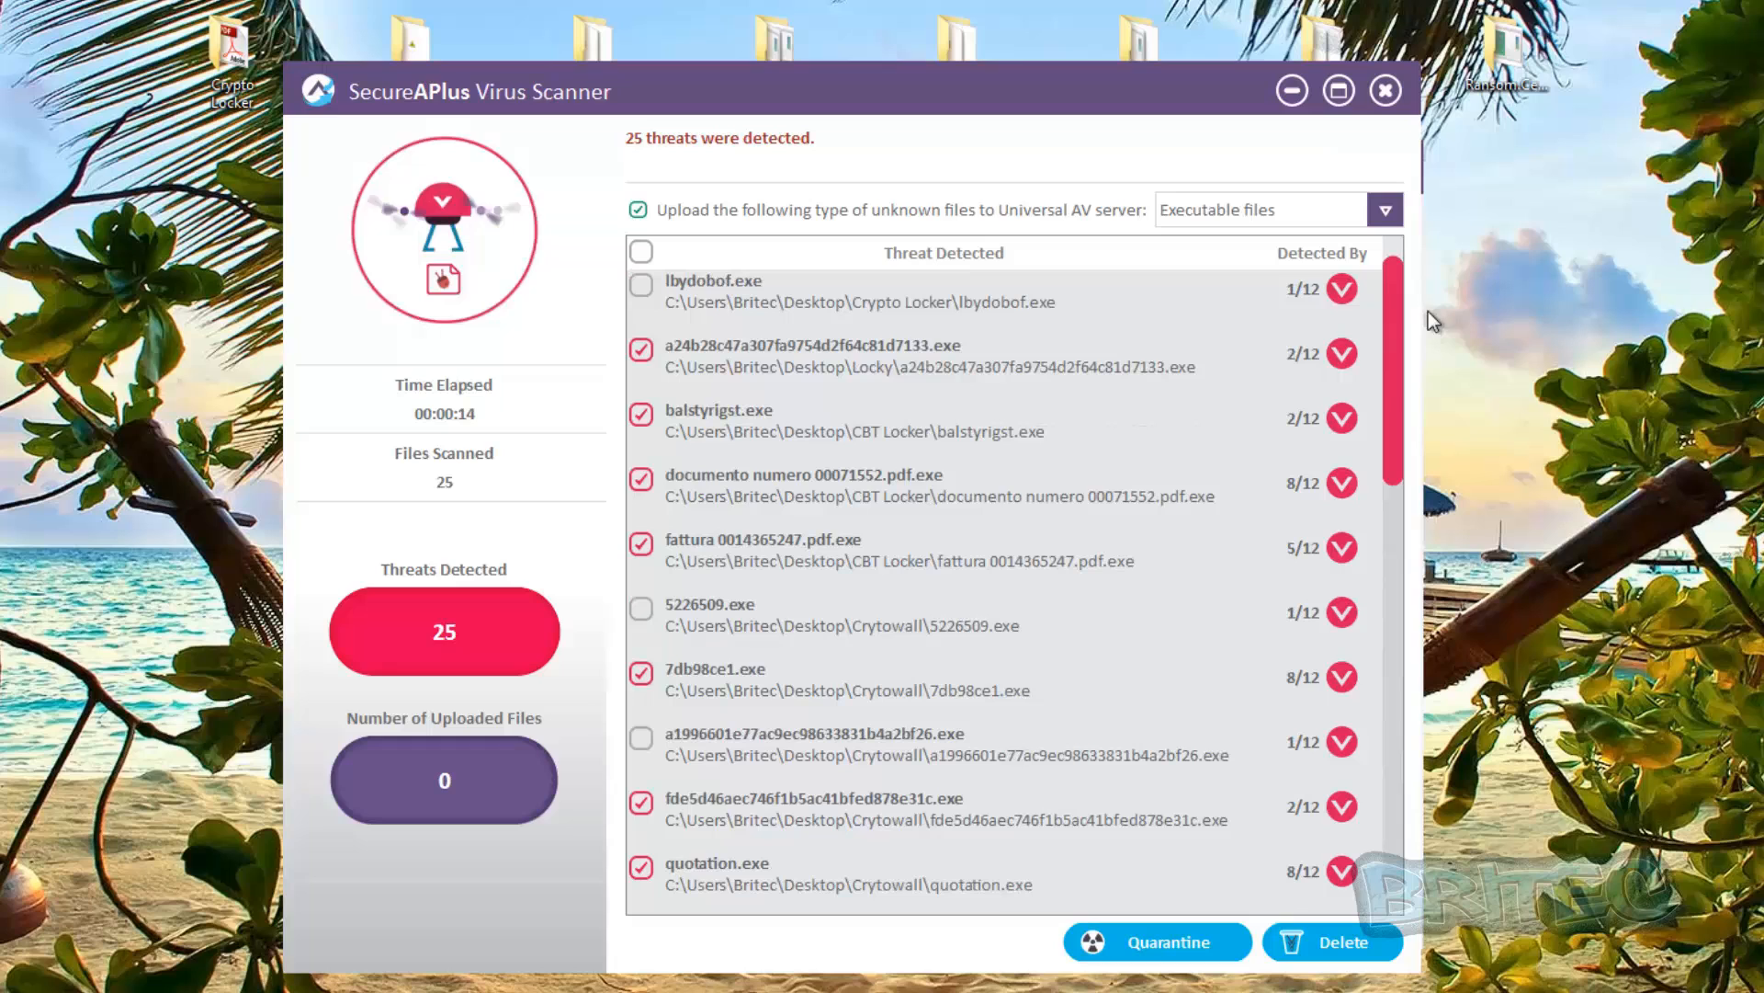
mouse_move(618, 625)
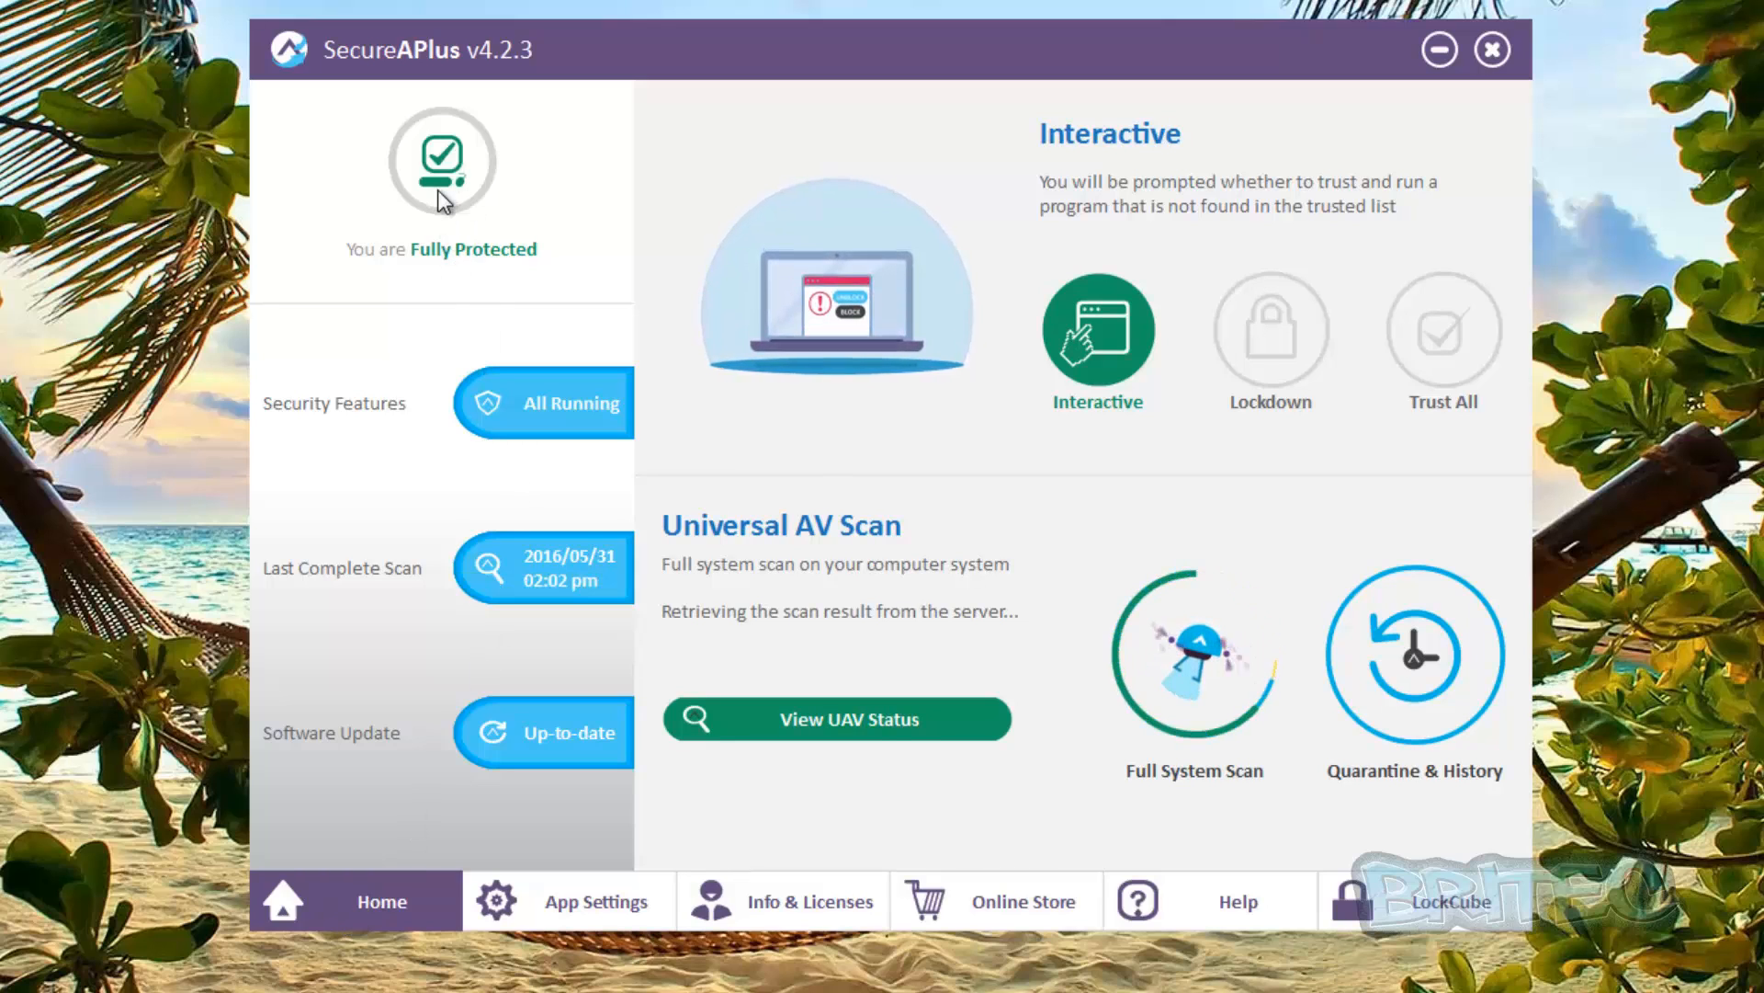
mouse_move(620, 291)
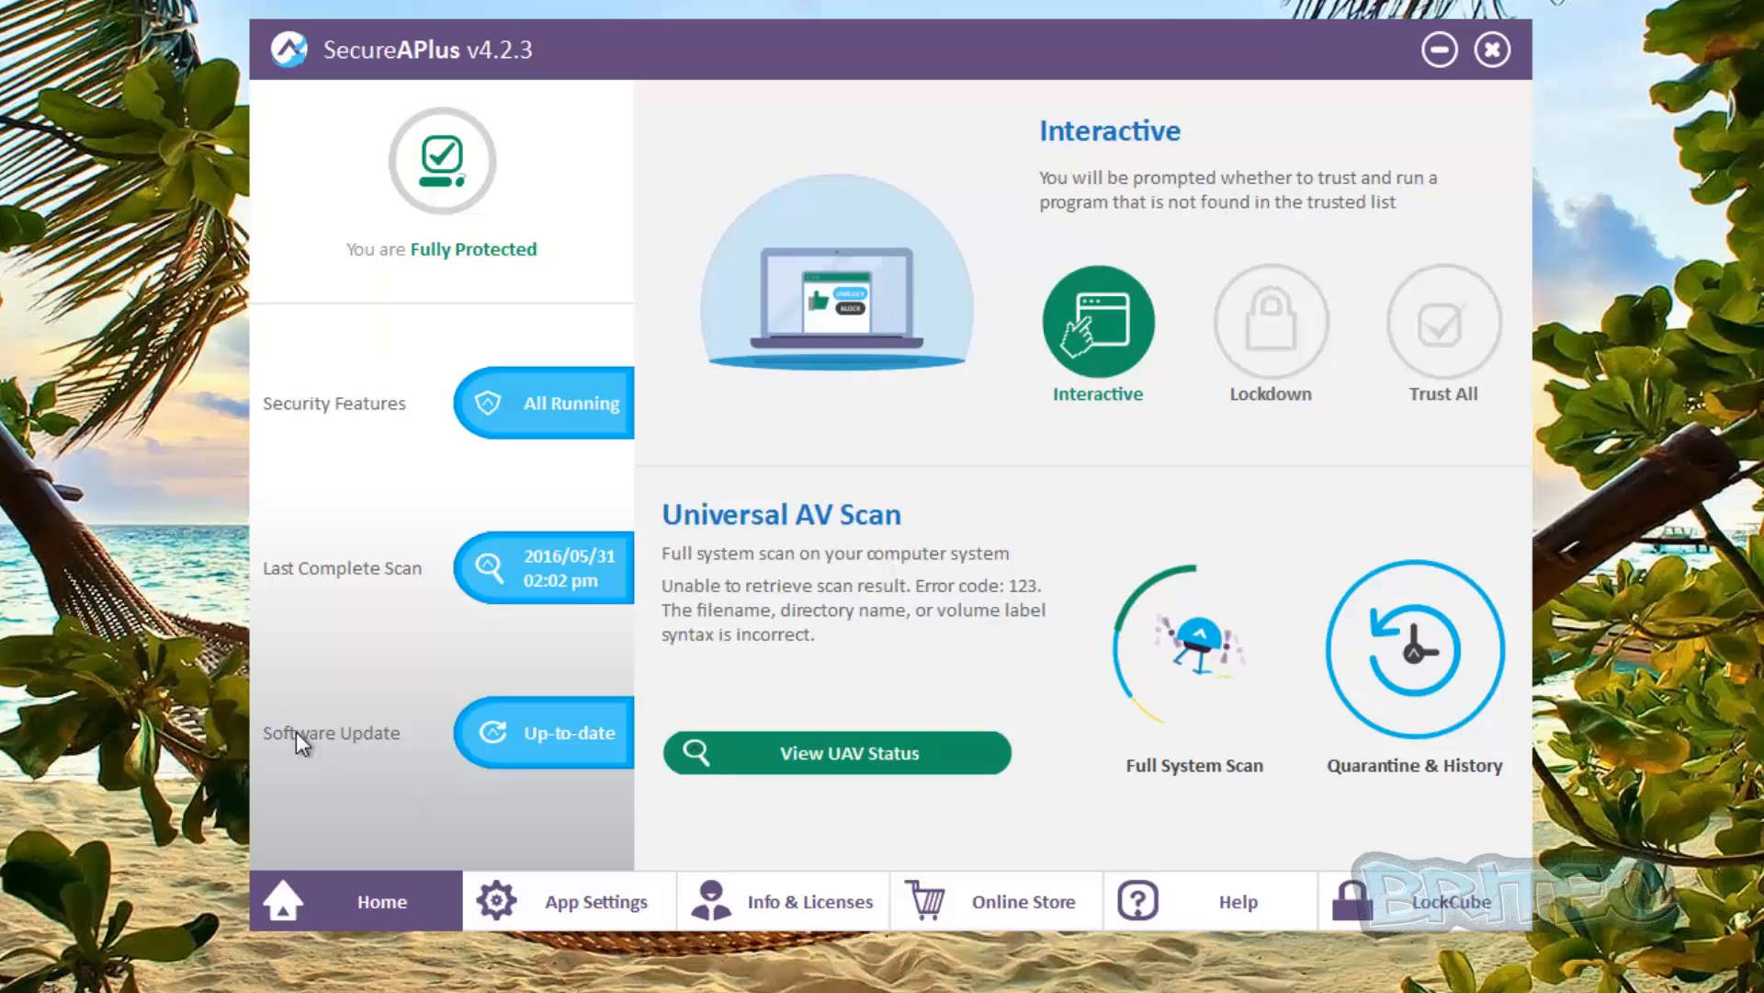
mouse_move(1108, 493)
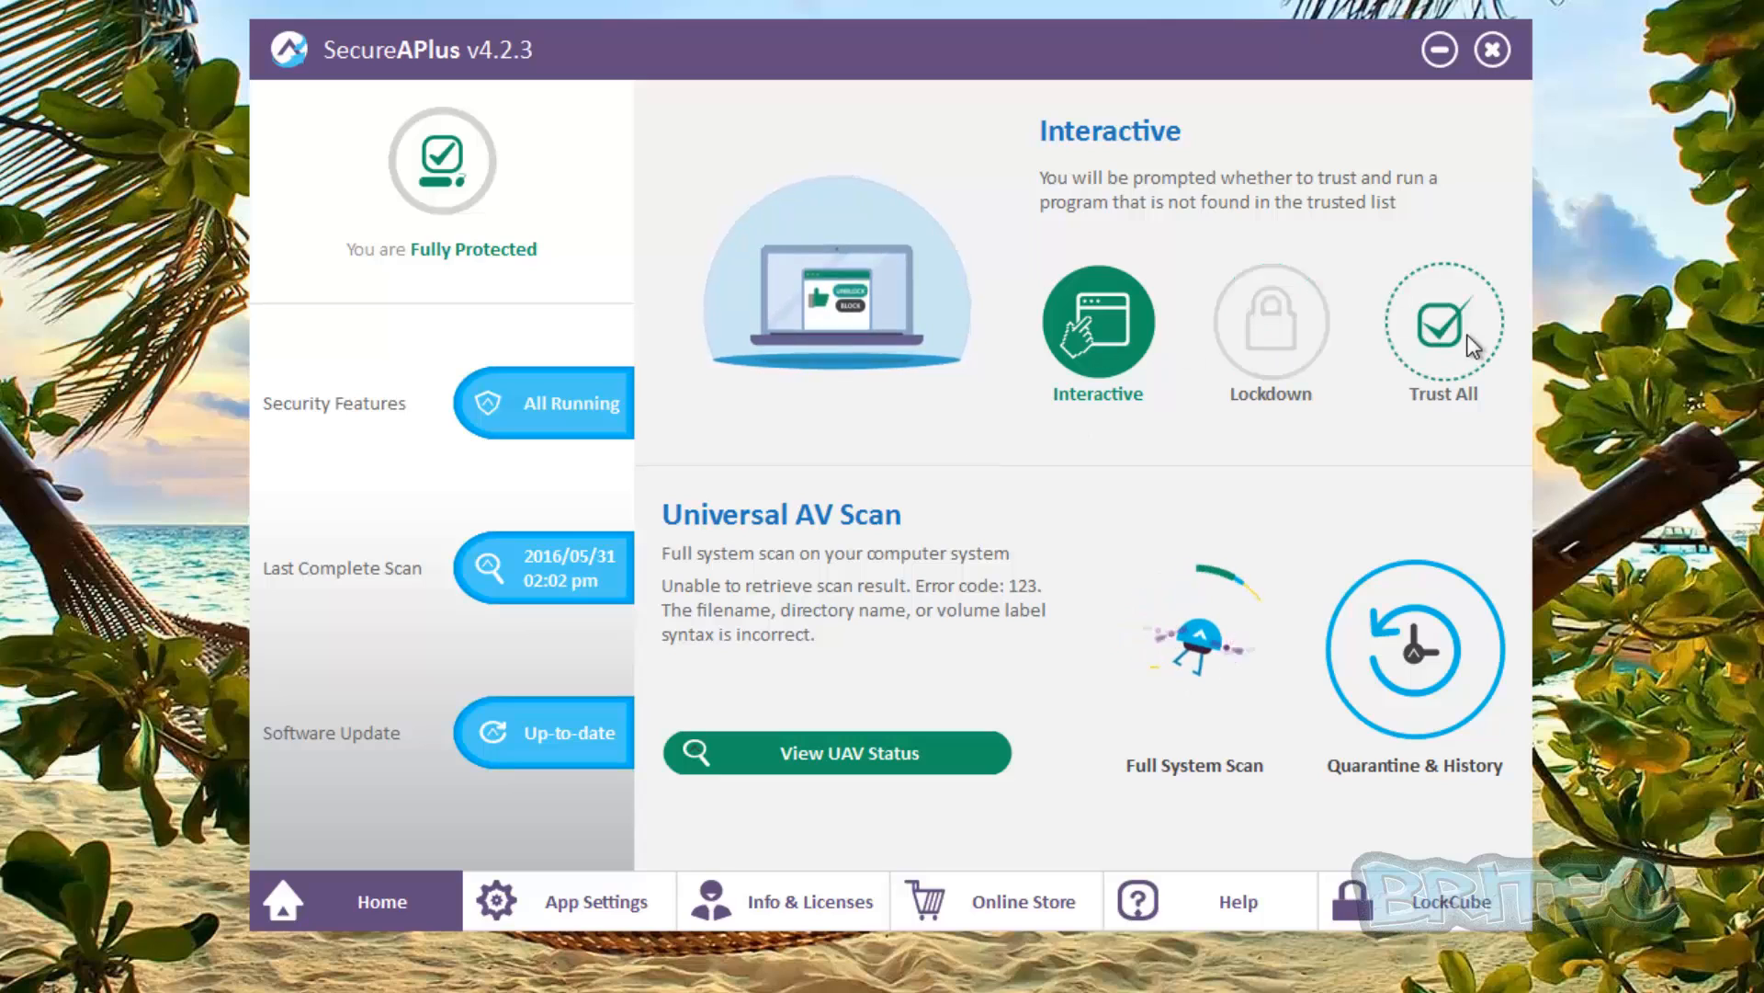
left_click(1097, 329)
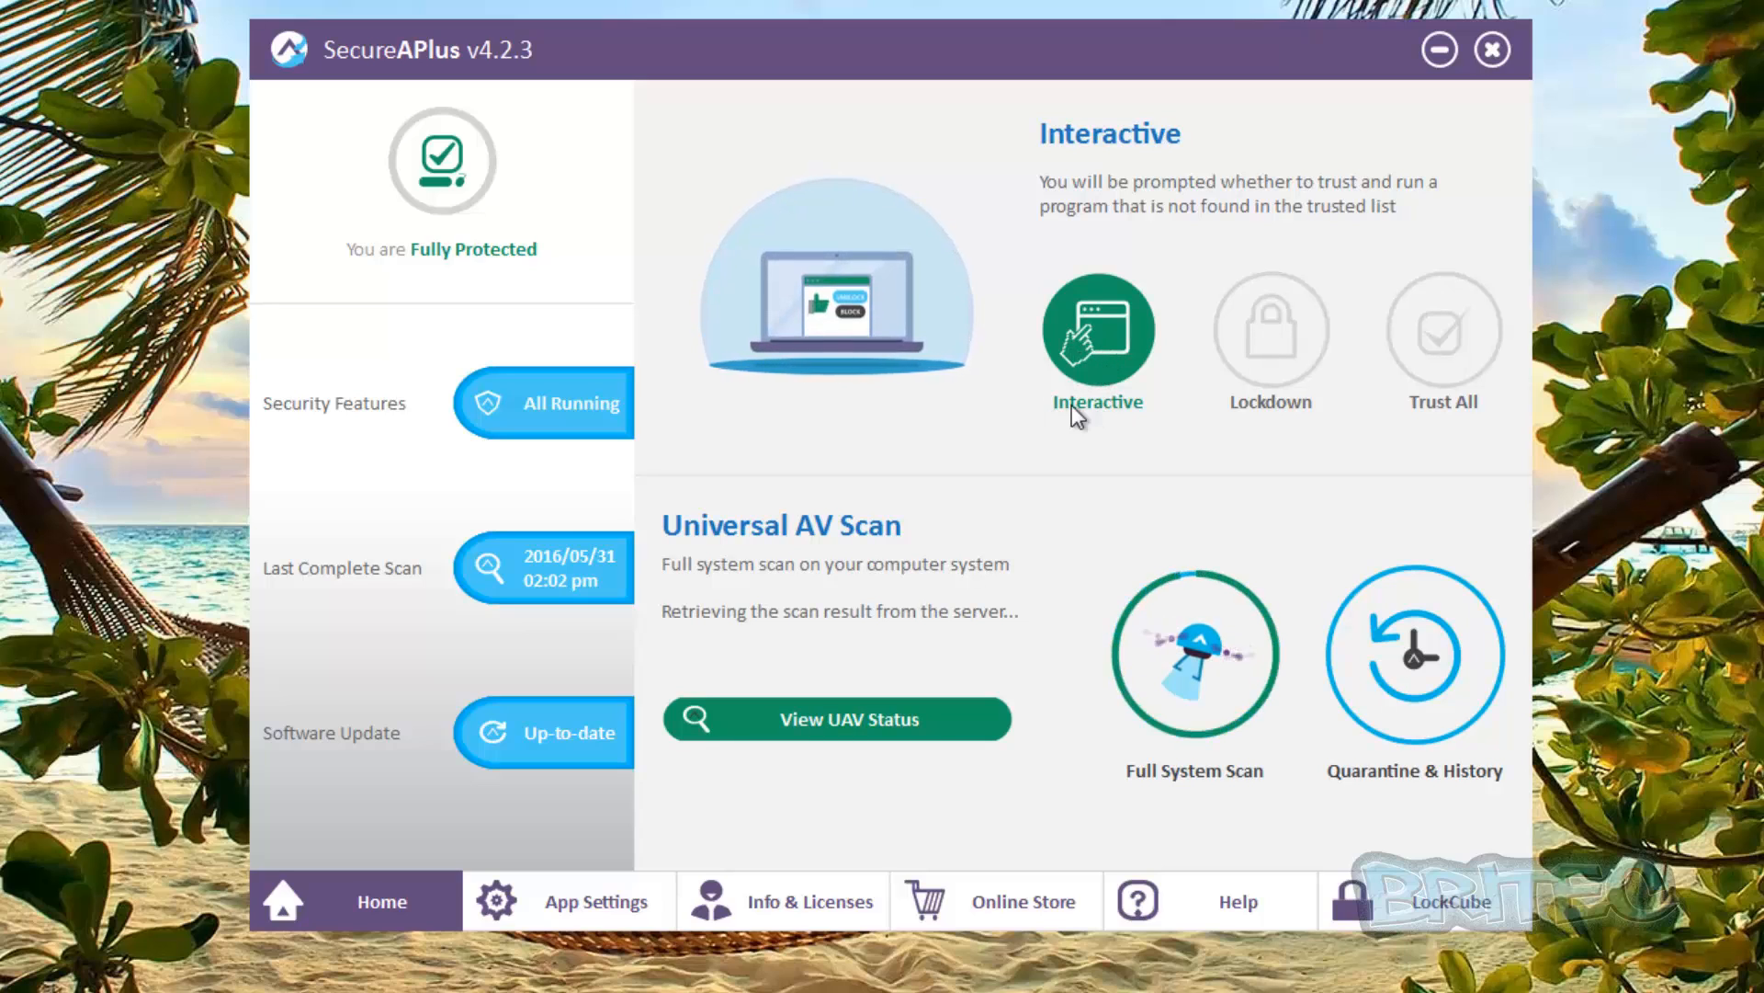
mouse_move(1098, 332)
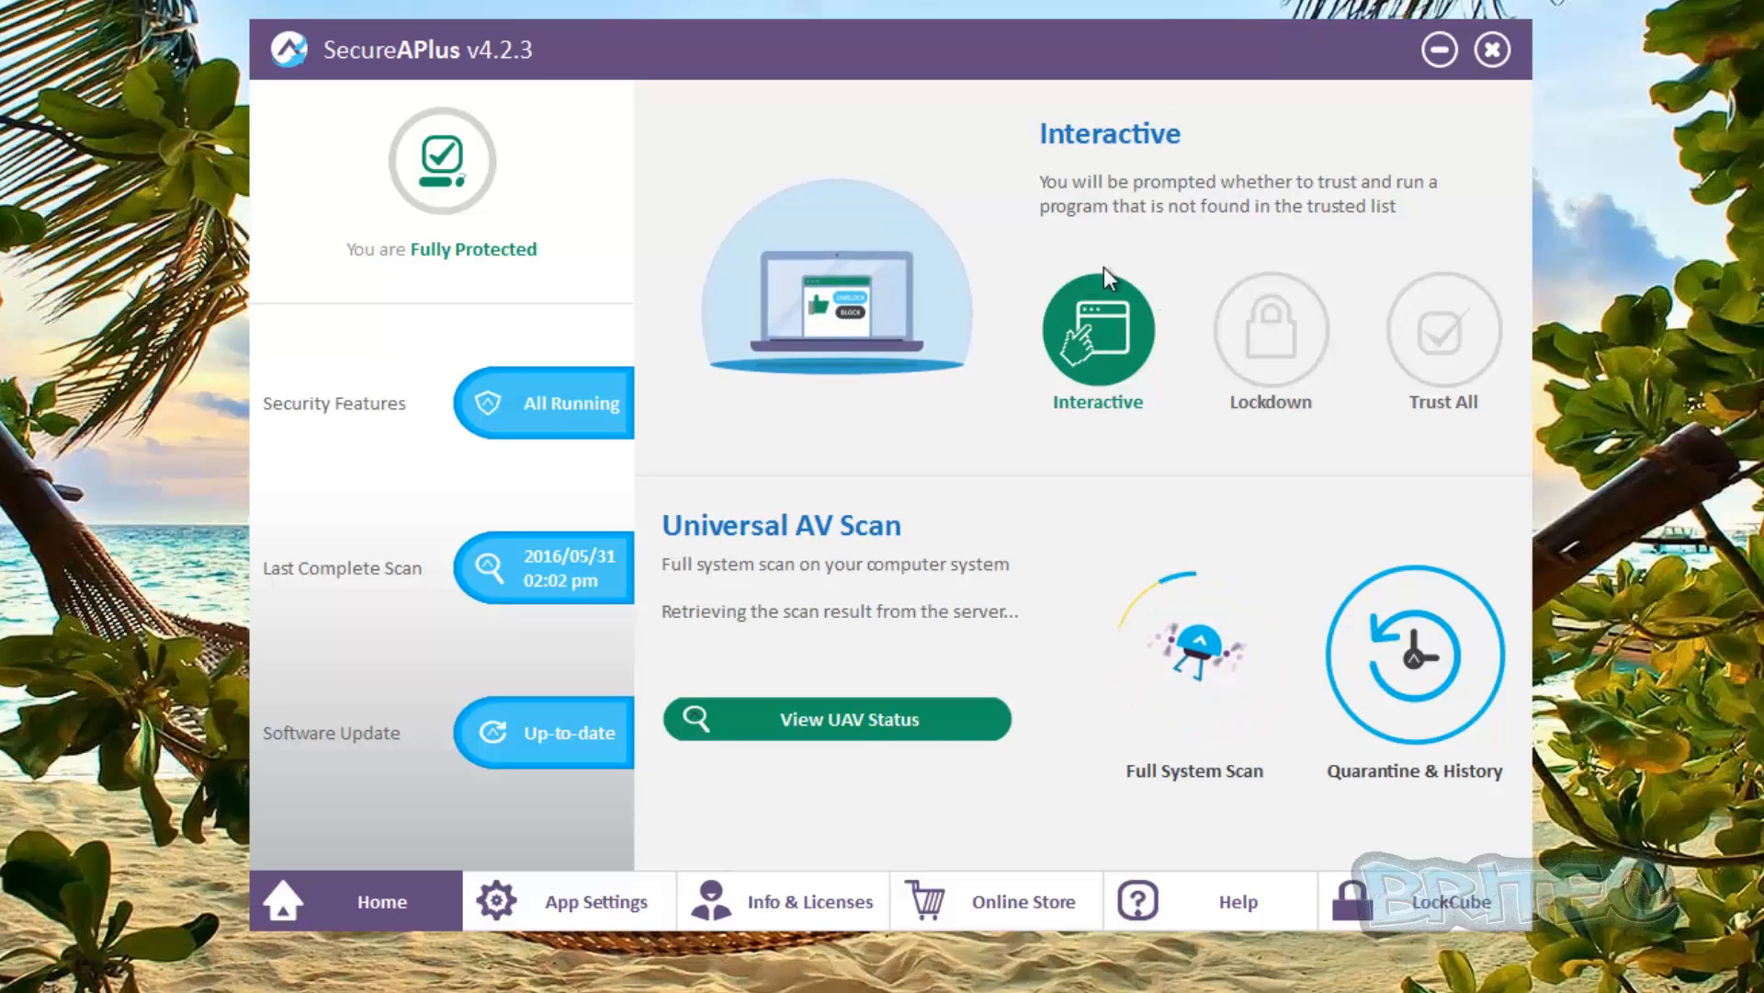
Switch to Lockdown mode and cancel the Trust All duration prompt
left_click(1268, 334)
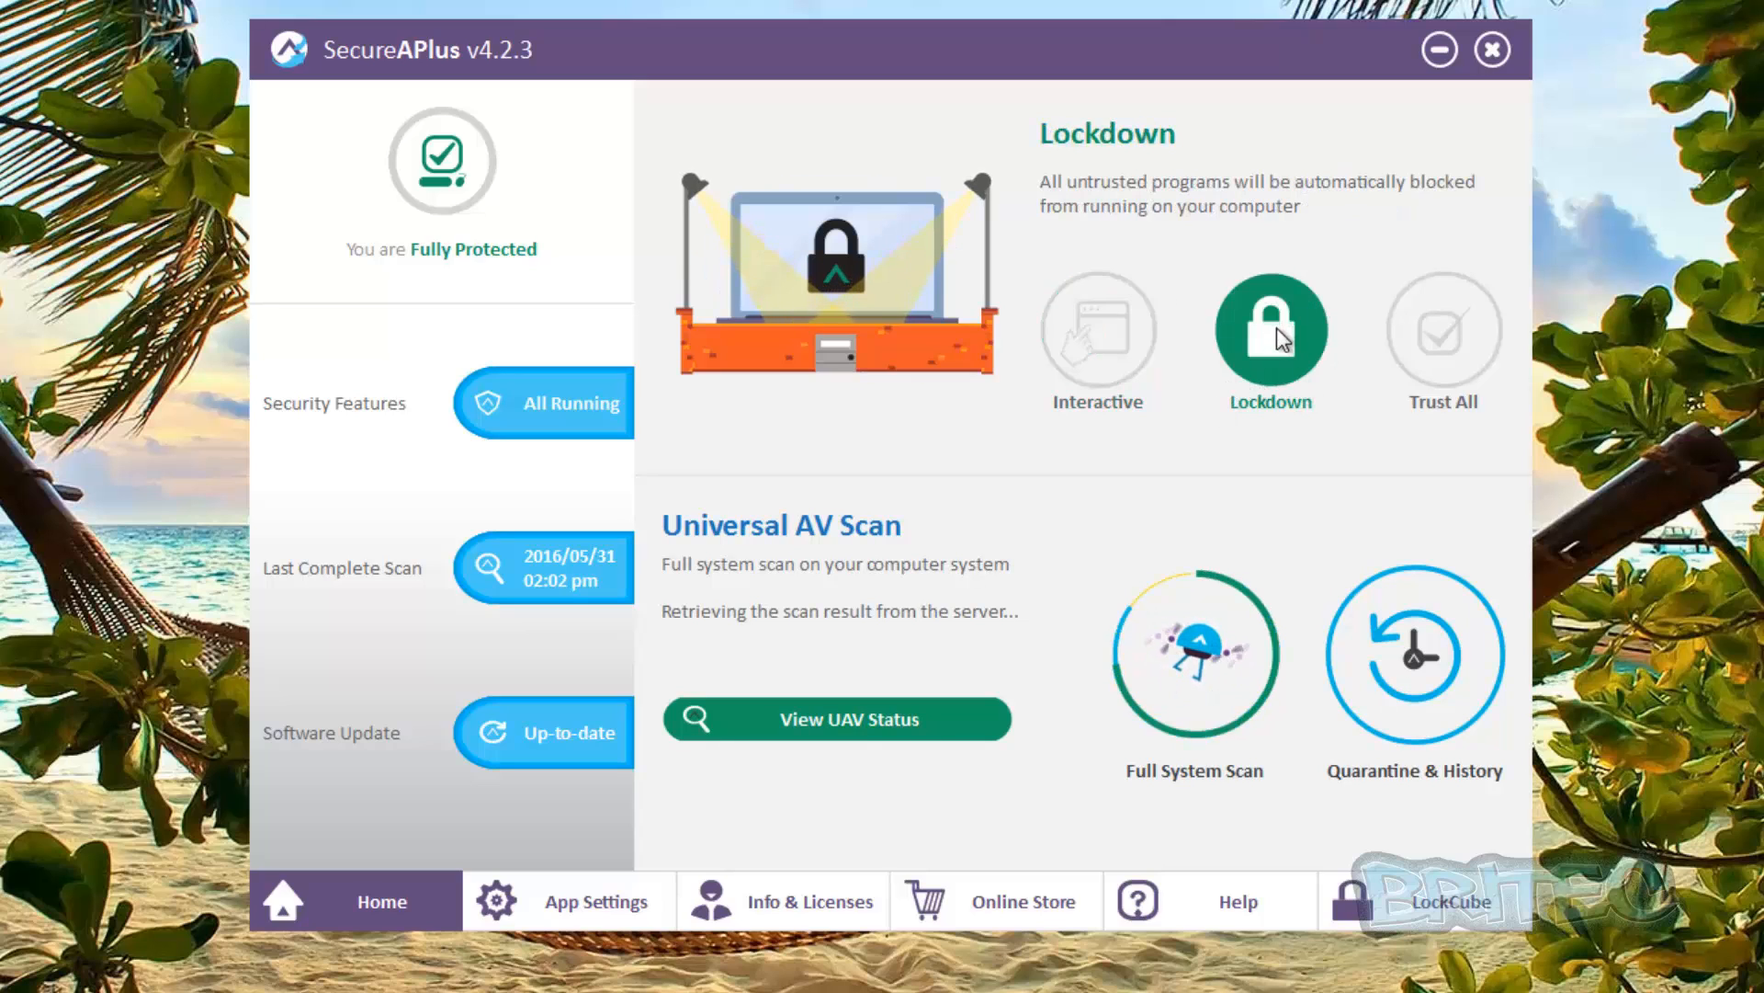
mouse_move(1269, 332)
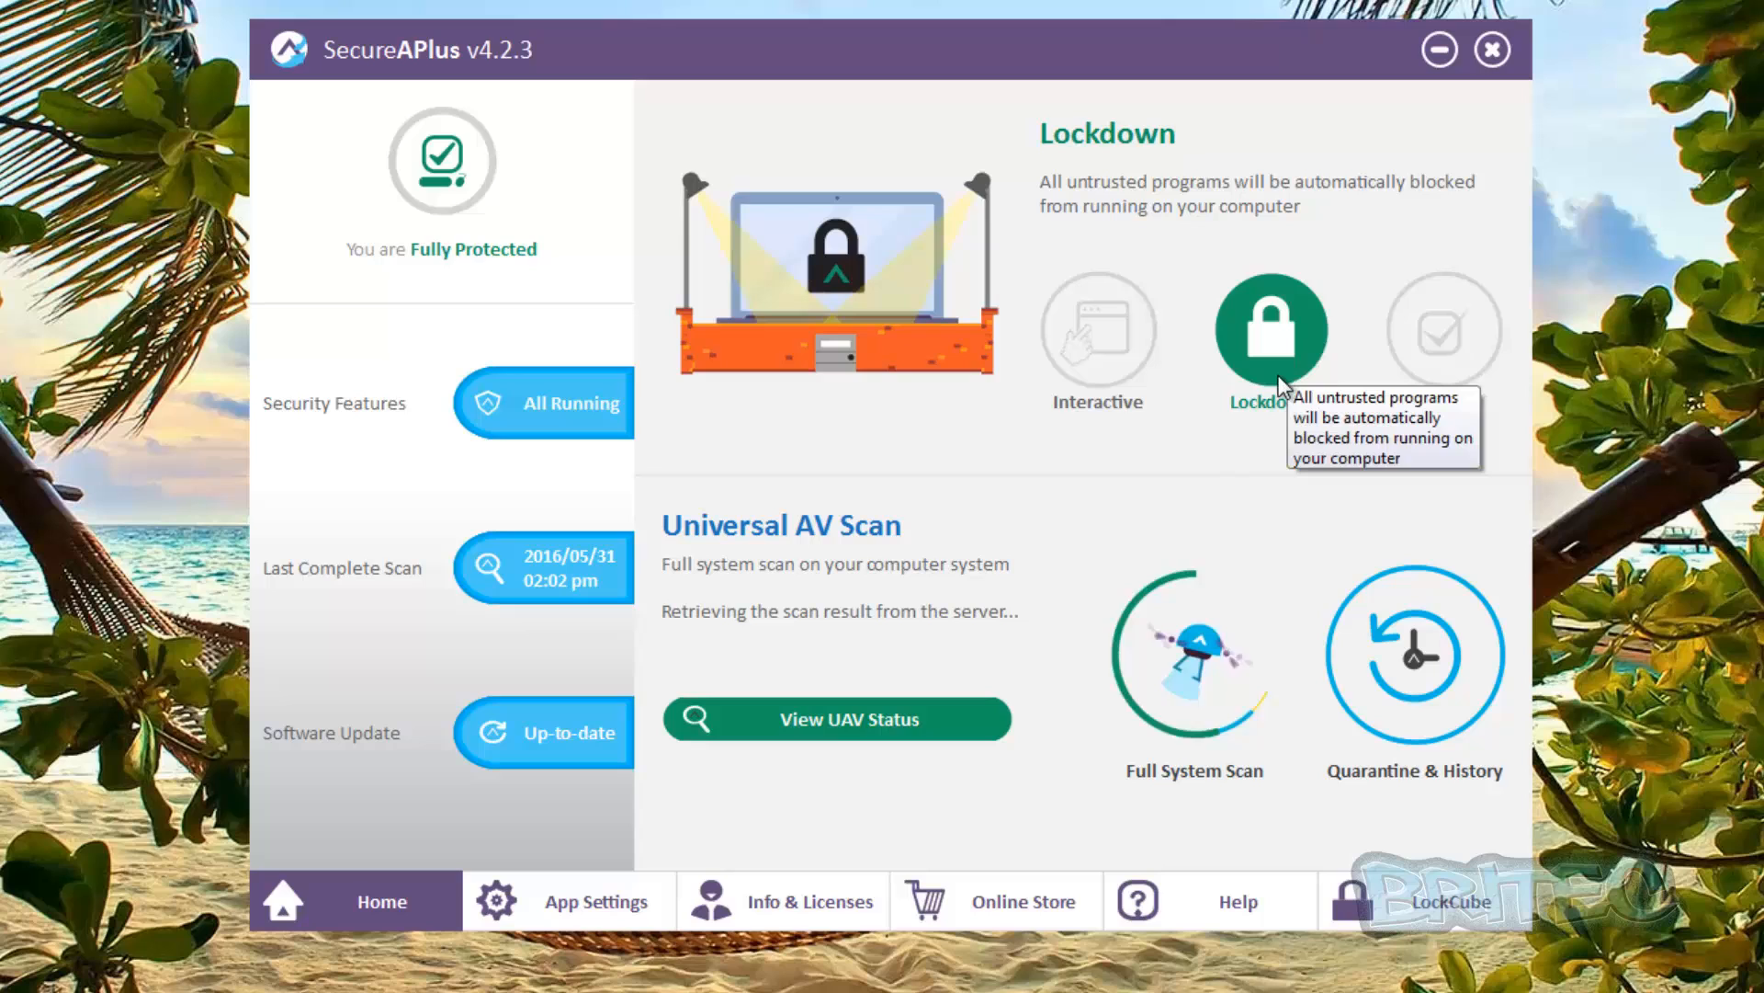
left_click(1444, 329)
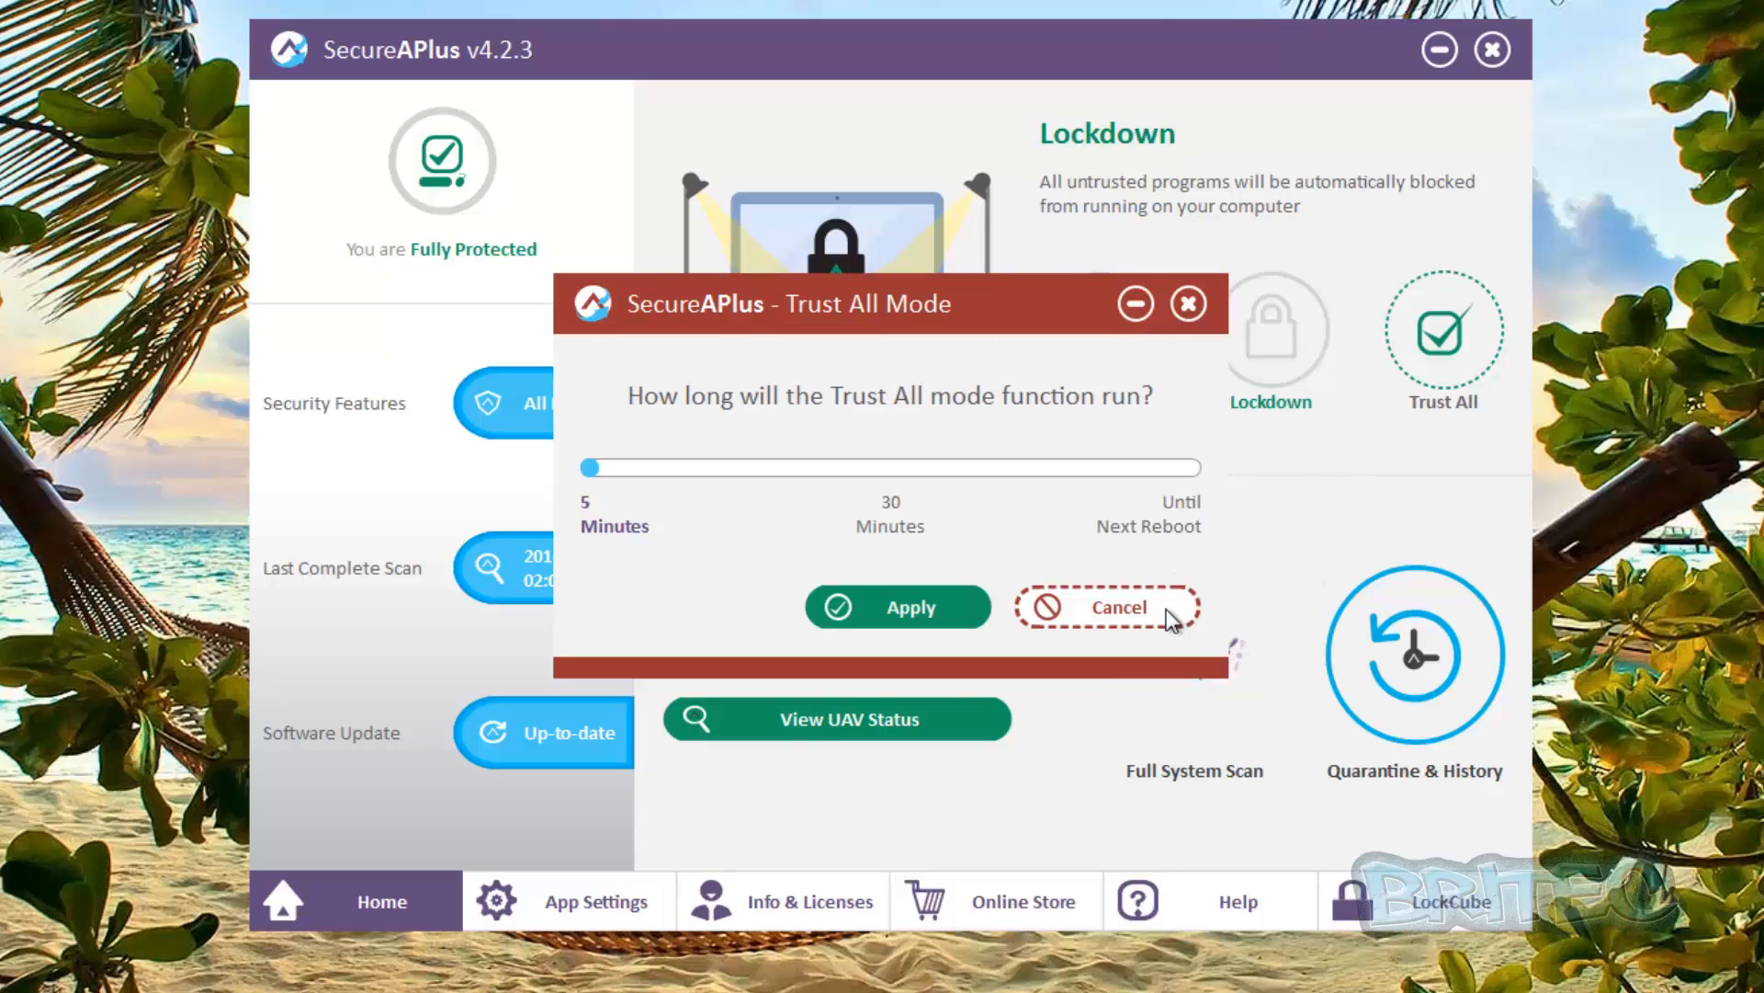
left_click(1106, 606)
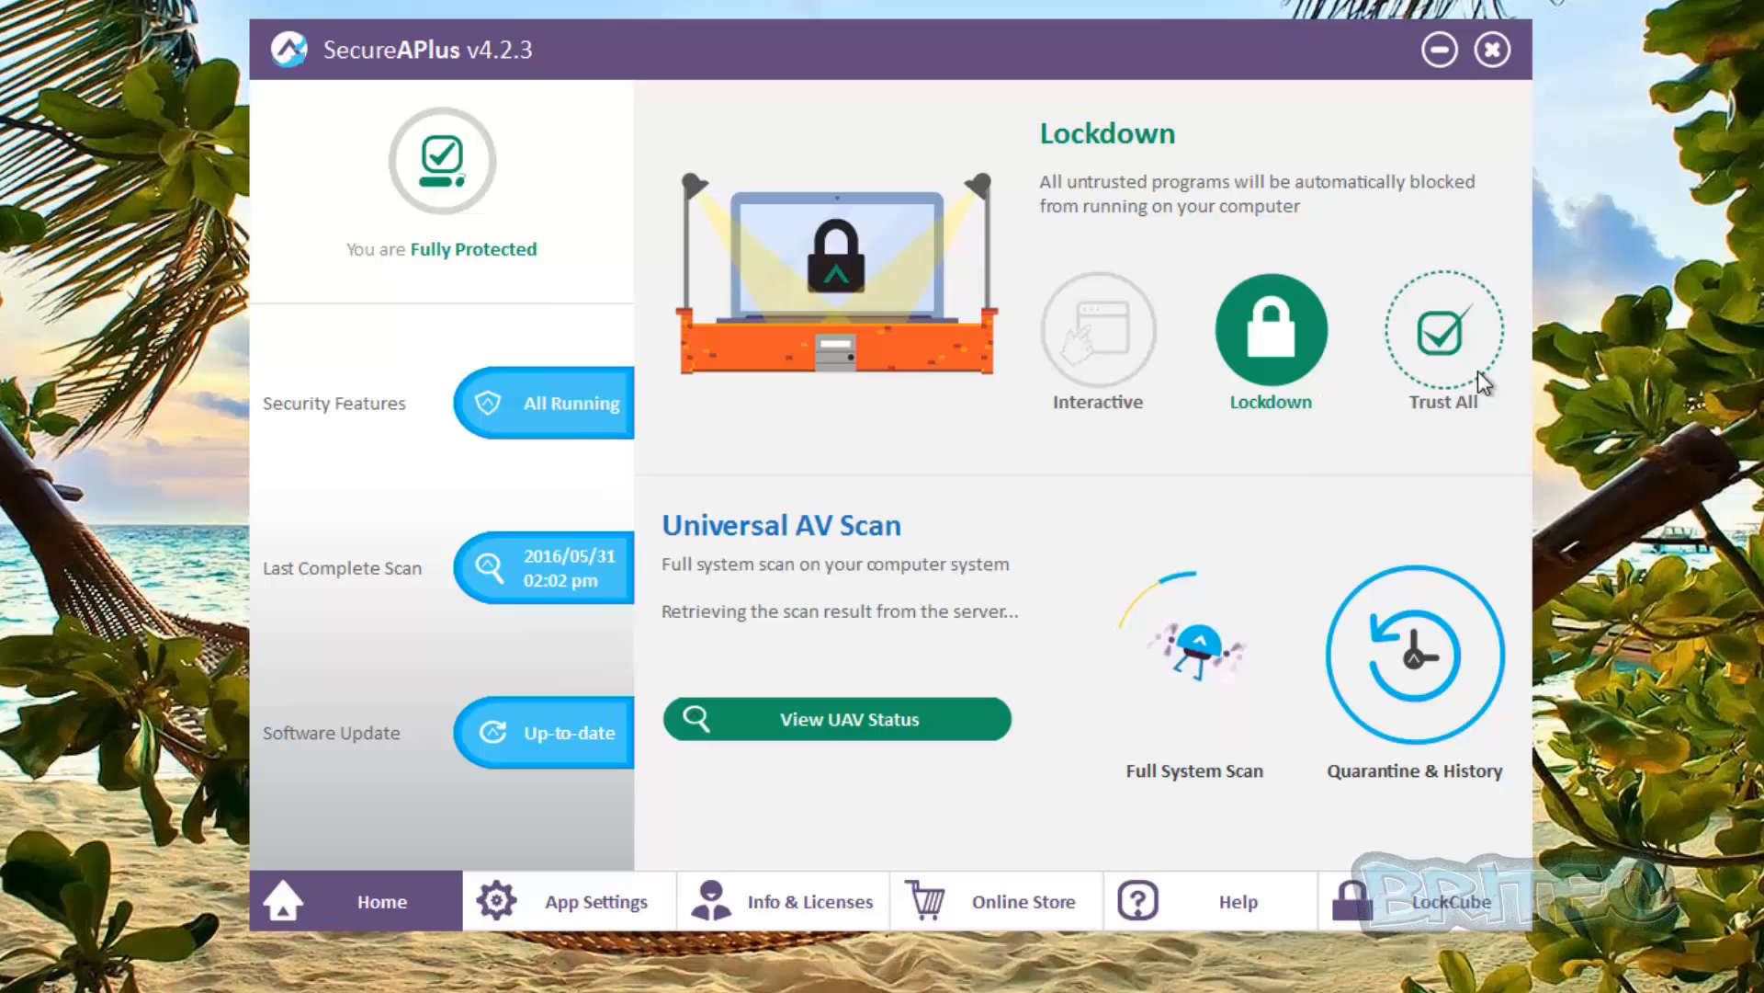
mouse_move(1341, 501)
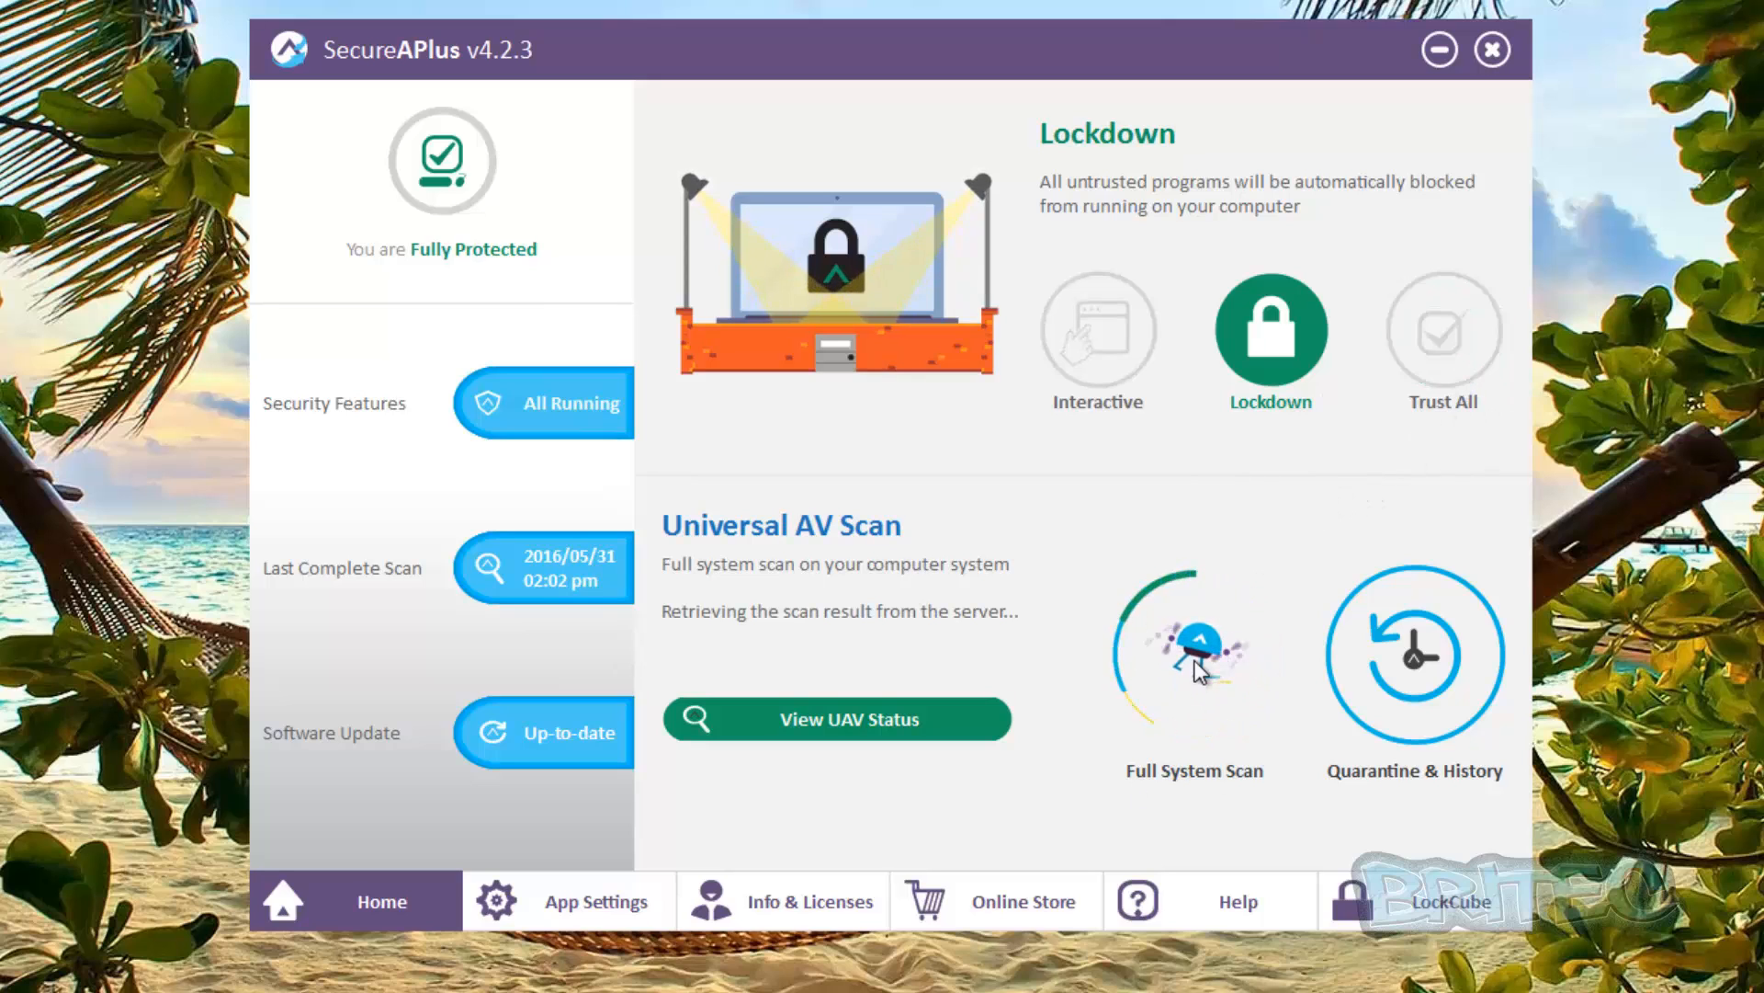
Open Quarantine & History and remove all entries from the Ignored list
left_click(1413, 656)
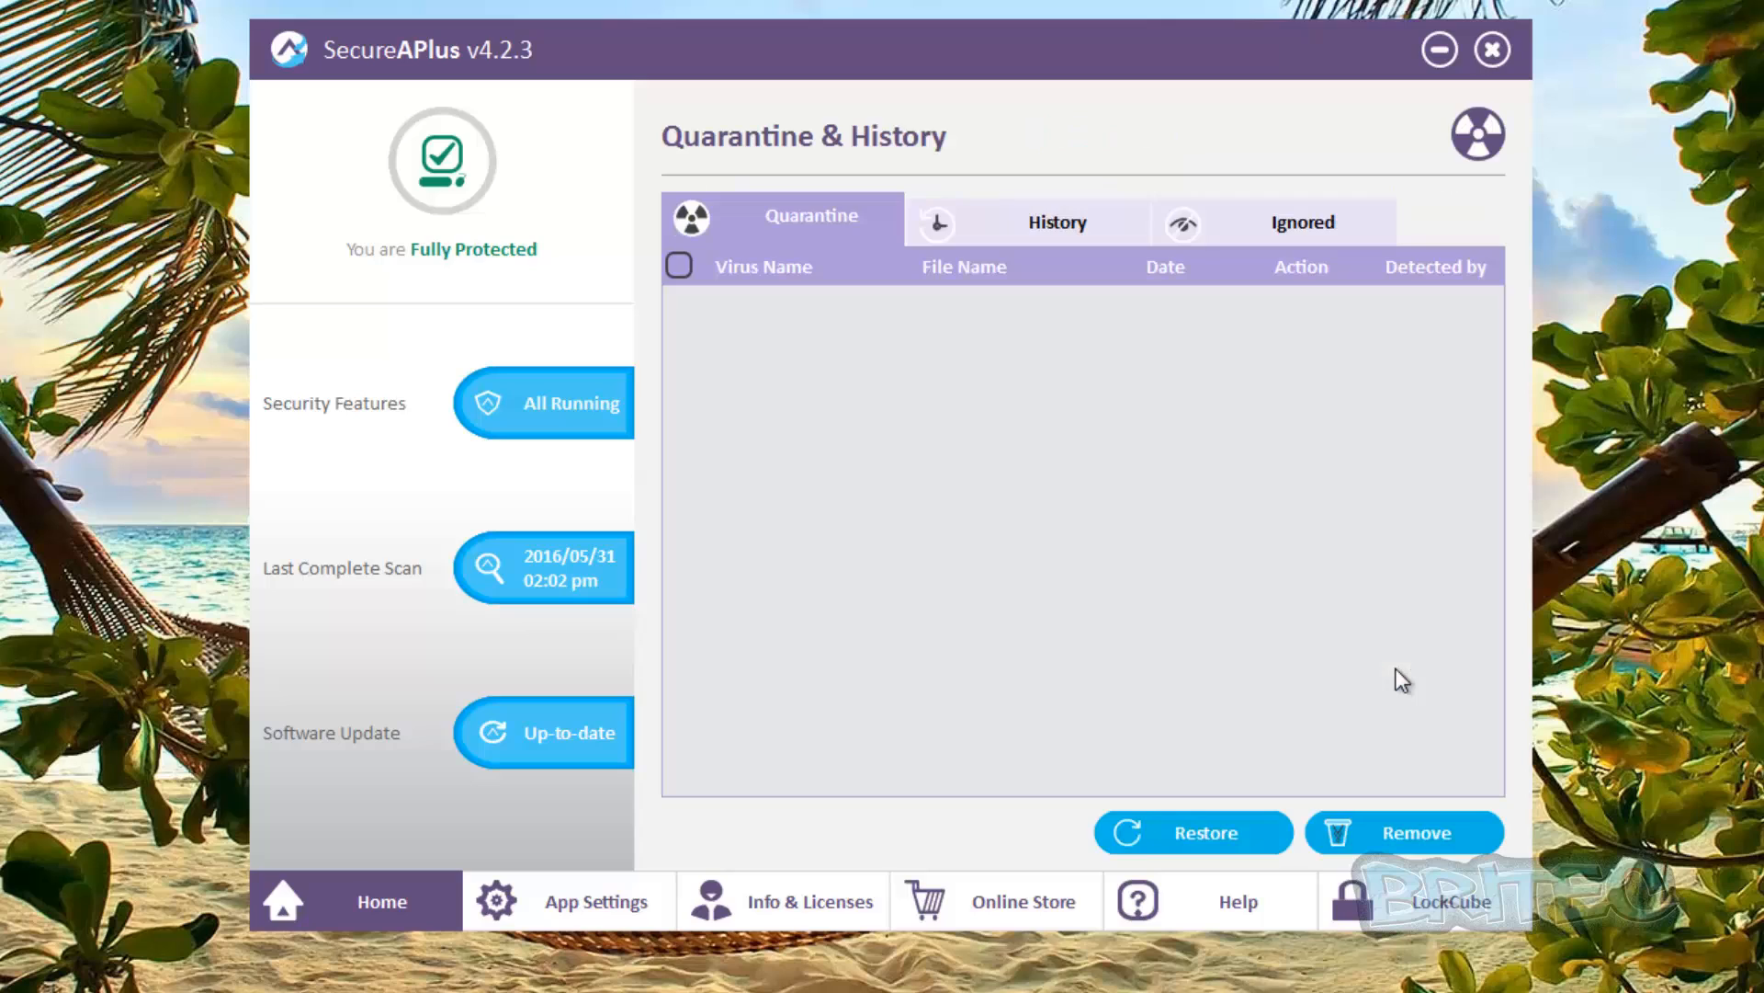
mouse_move(1122, 227)
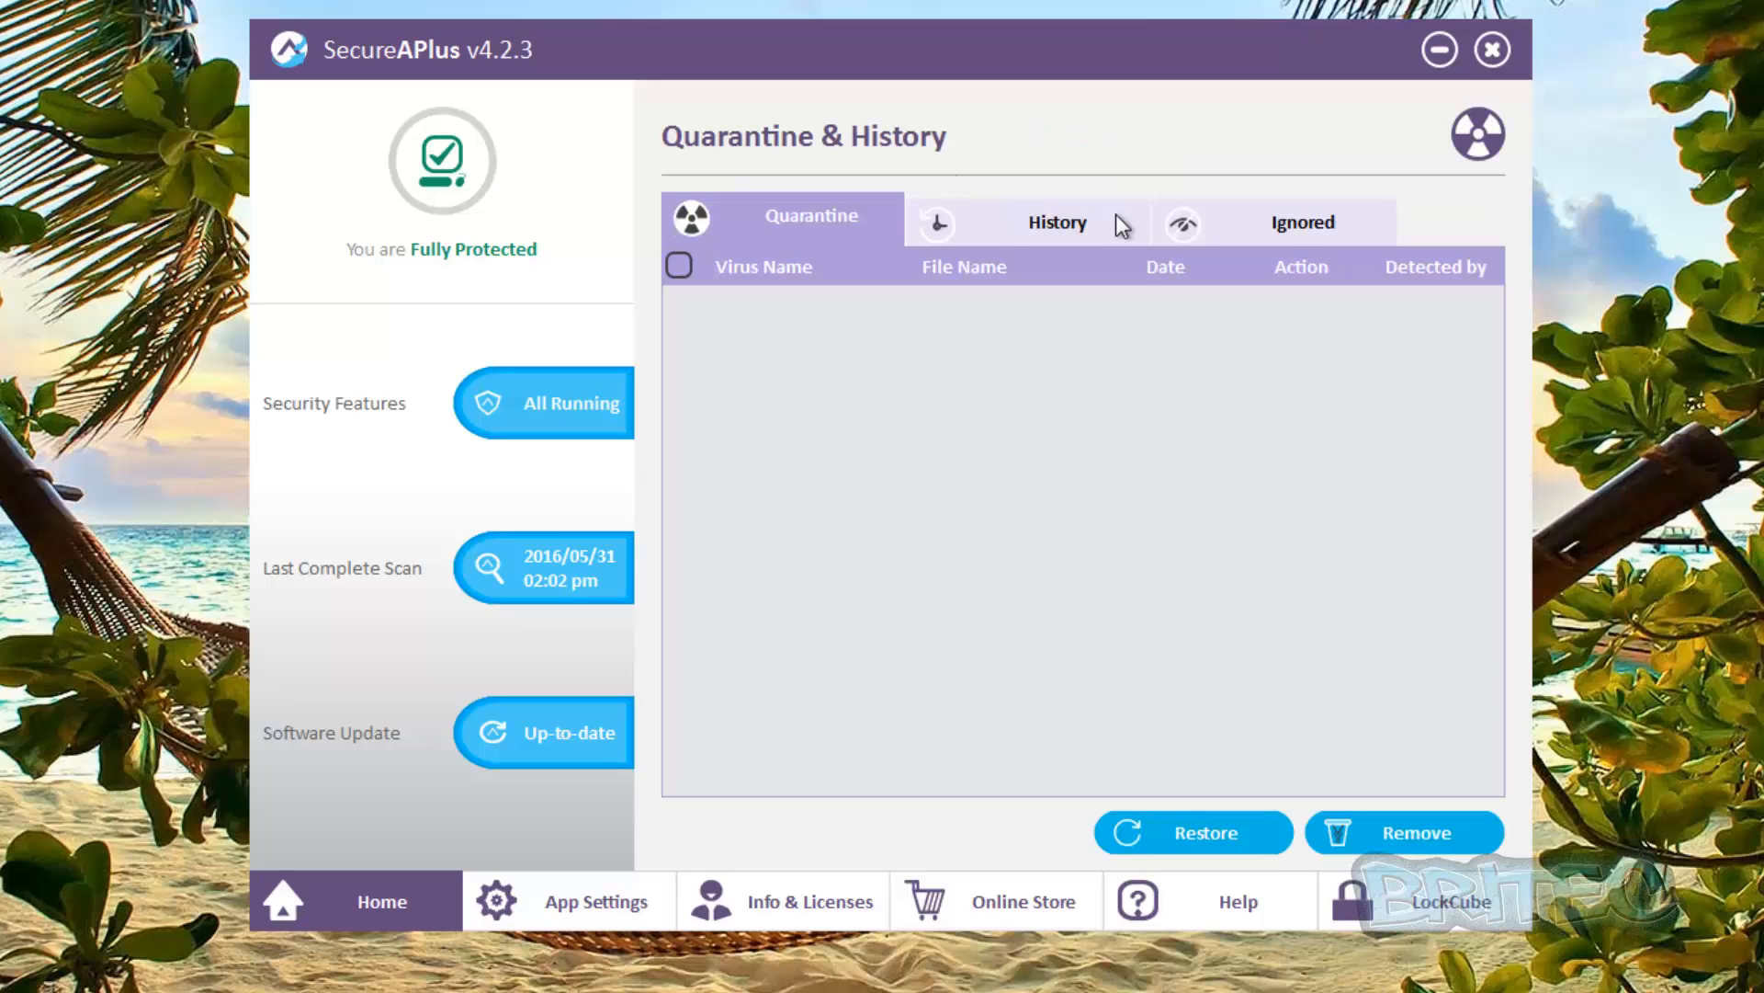
left_click(1301, 217)
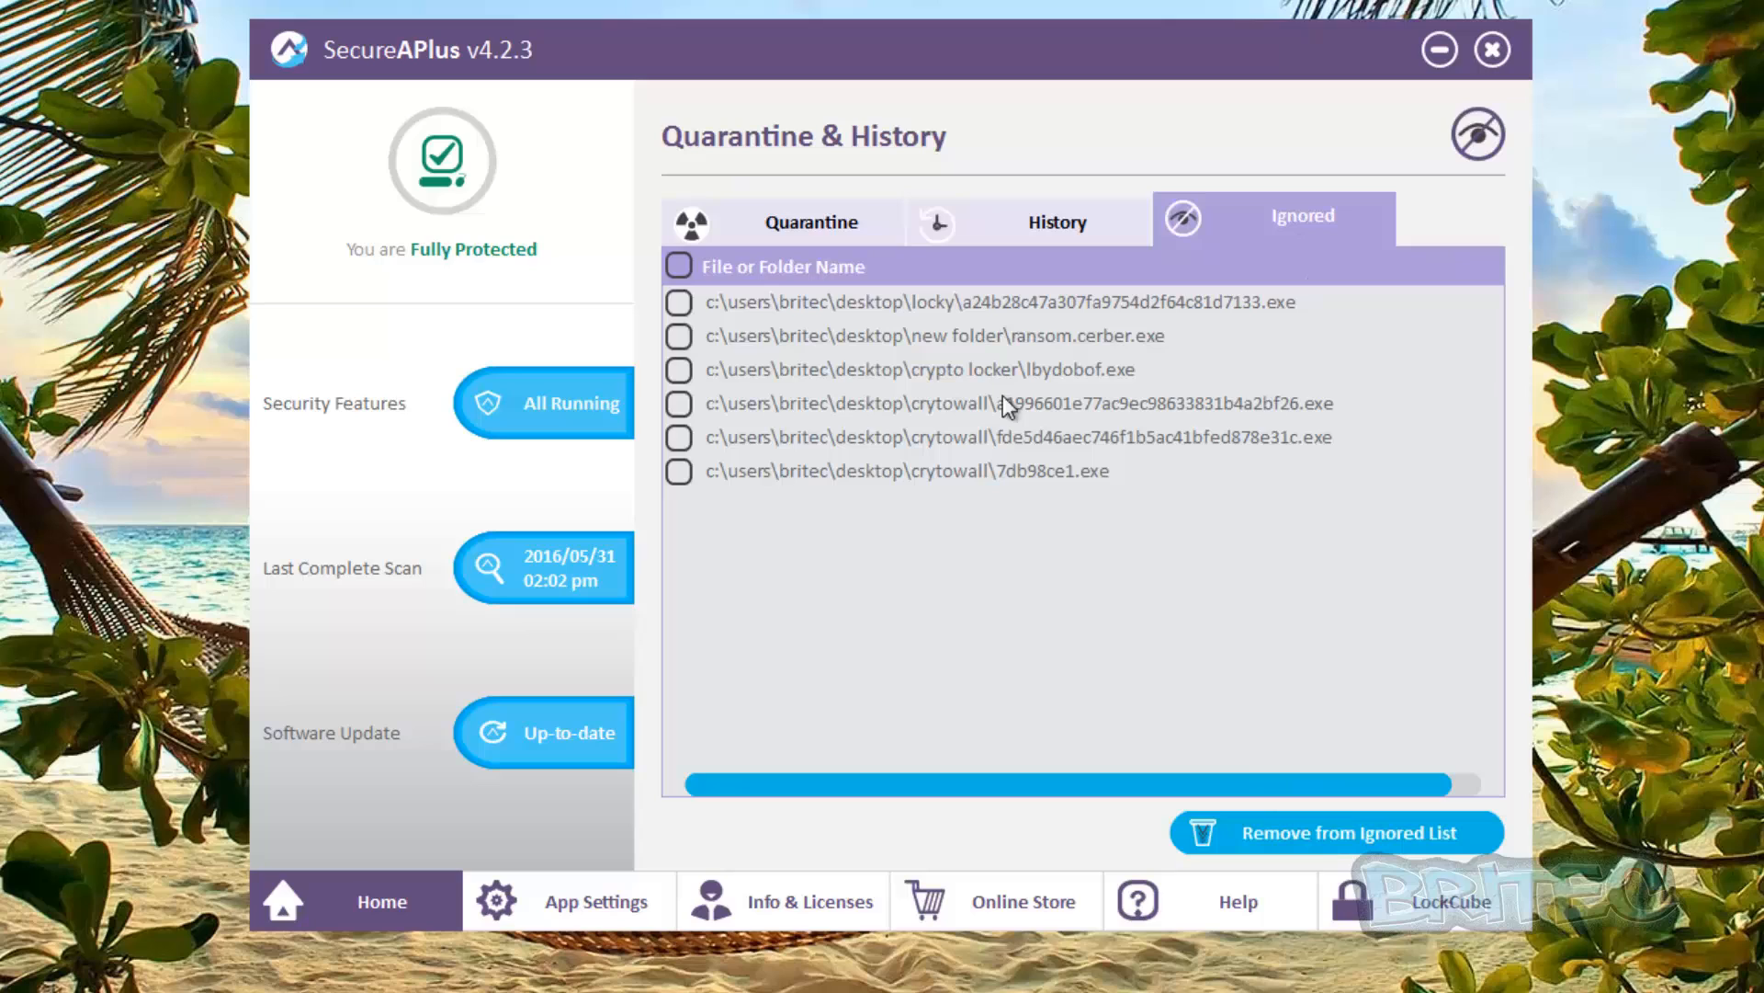
left_click(1334, 832)
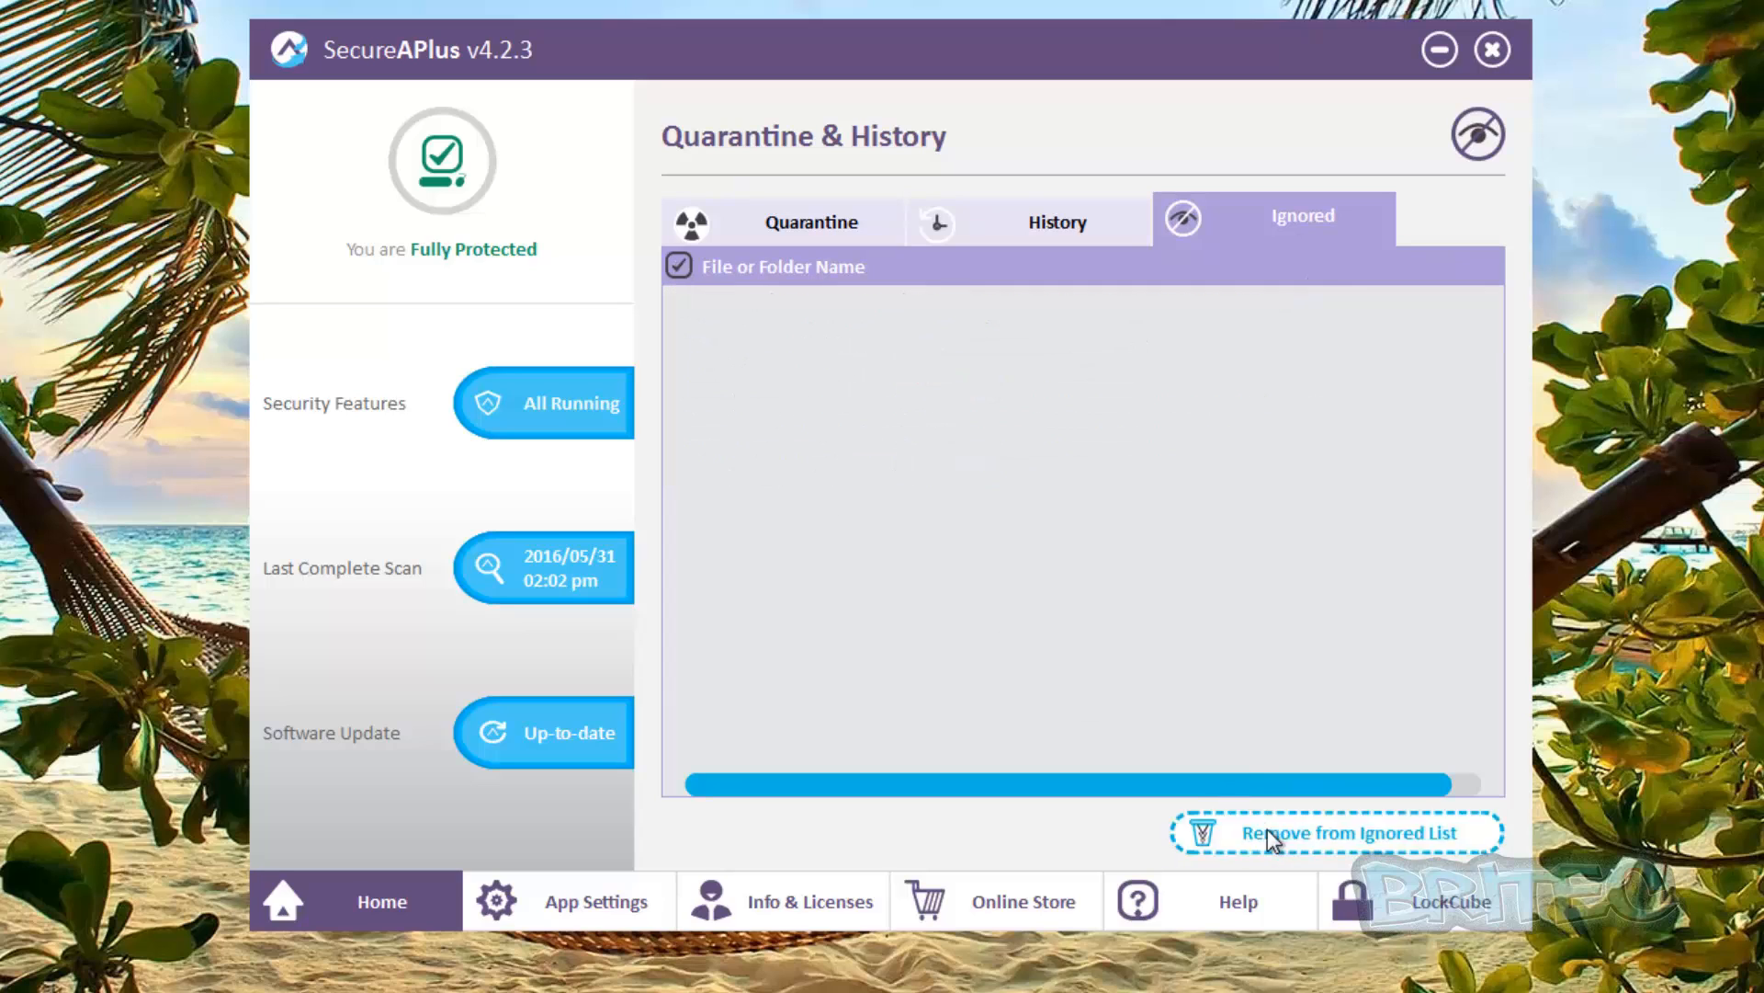
Remove all History entries and return to the empty Quarantine list
left_click(1056, 220)
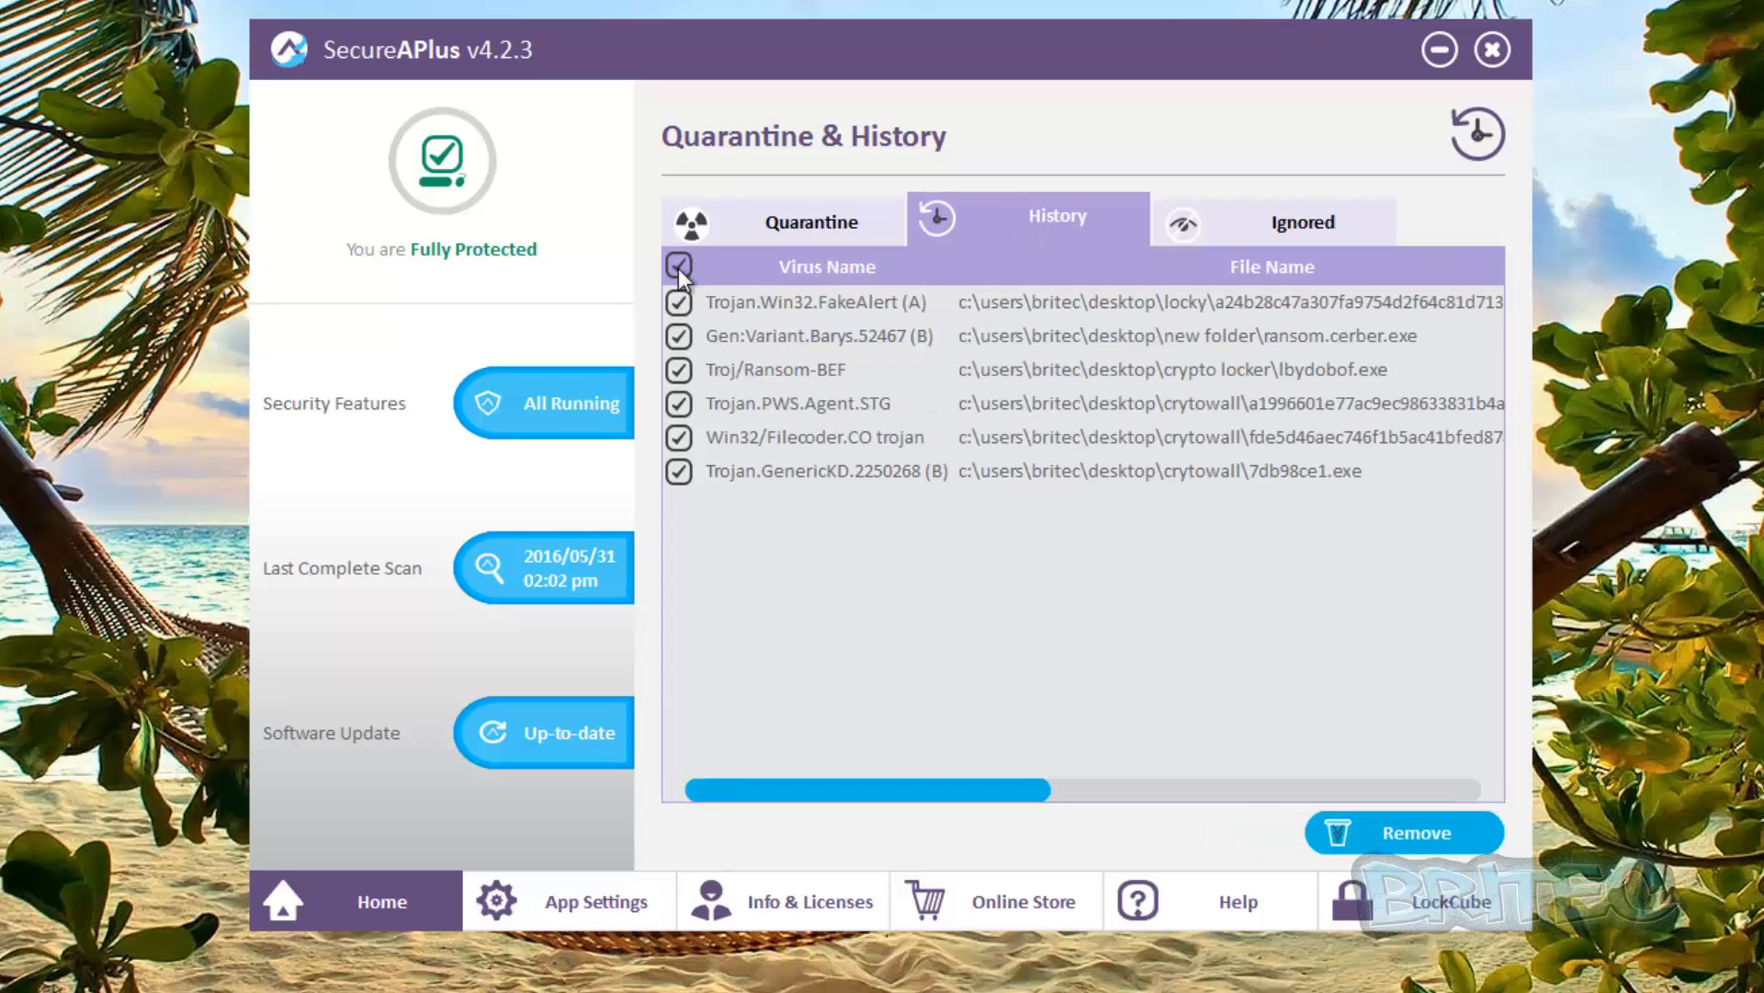
left_click(1403, 833)
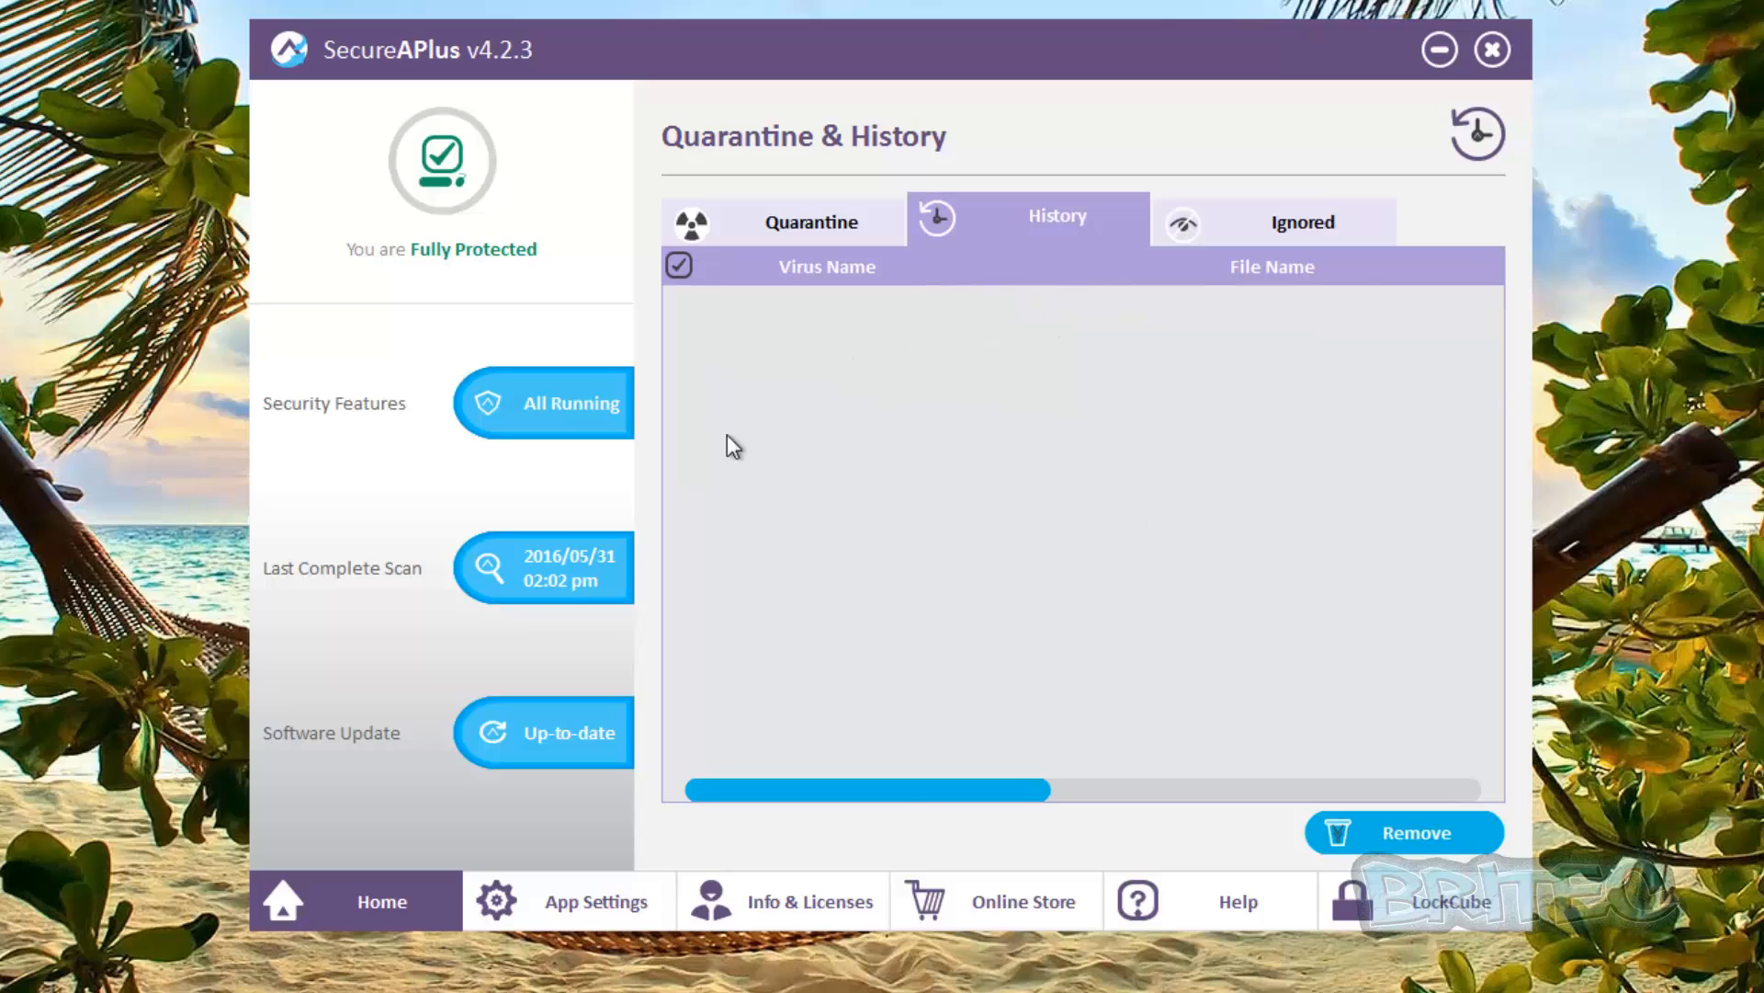
left_click(810, 217)
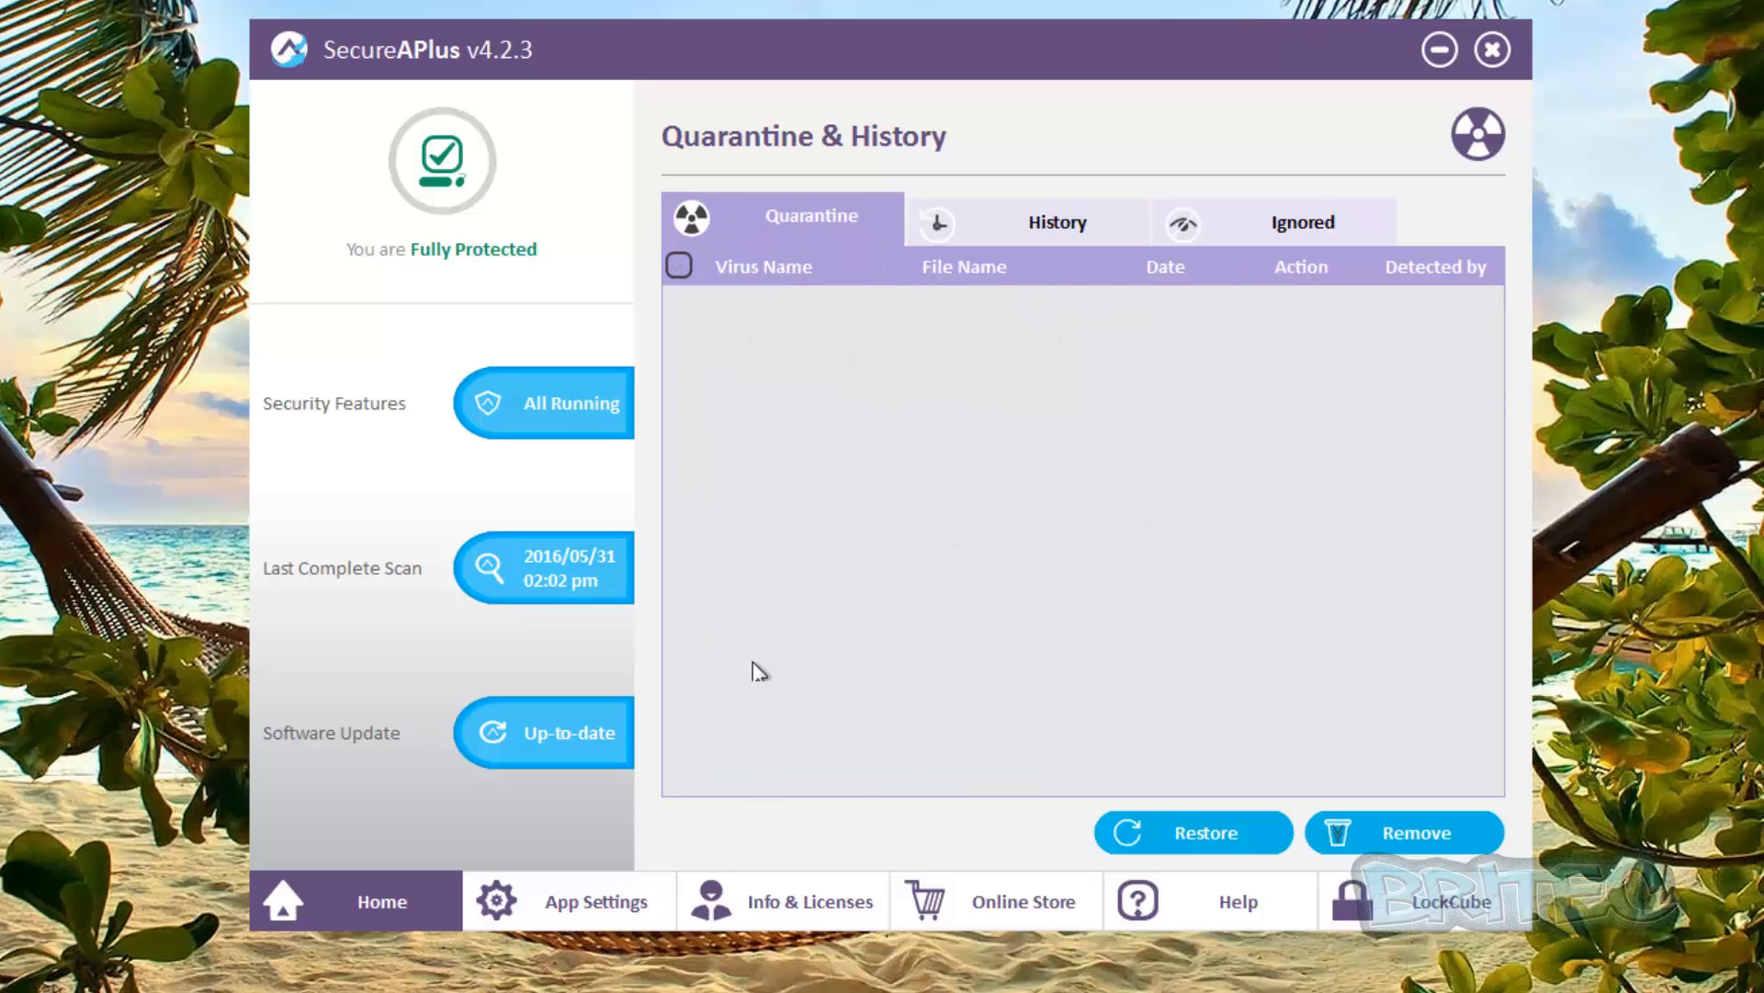
mouse_move(857, 707)
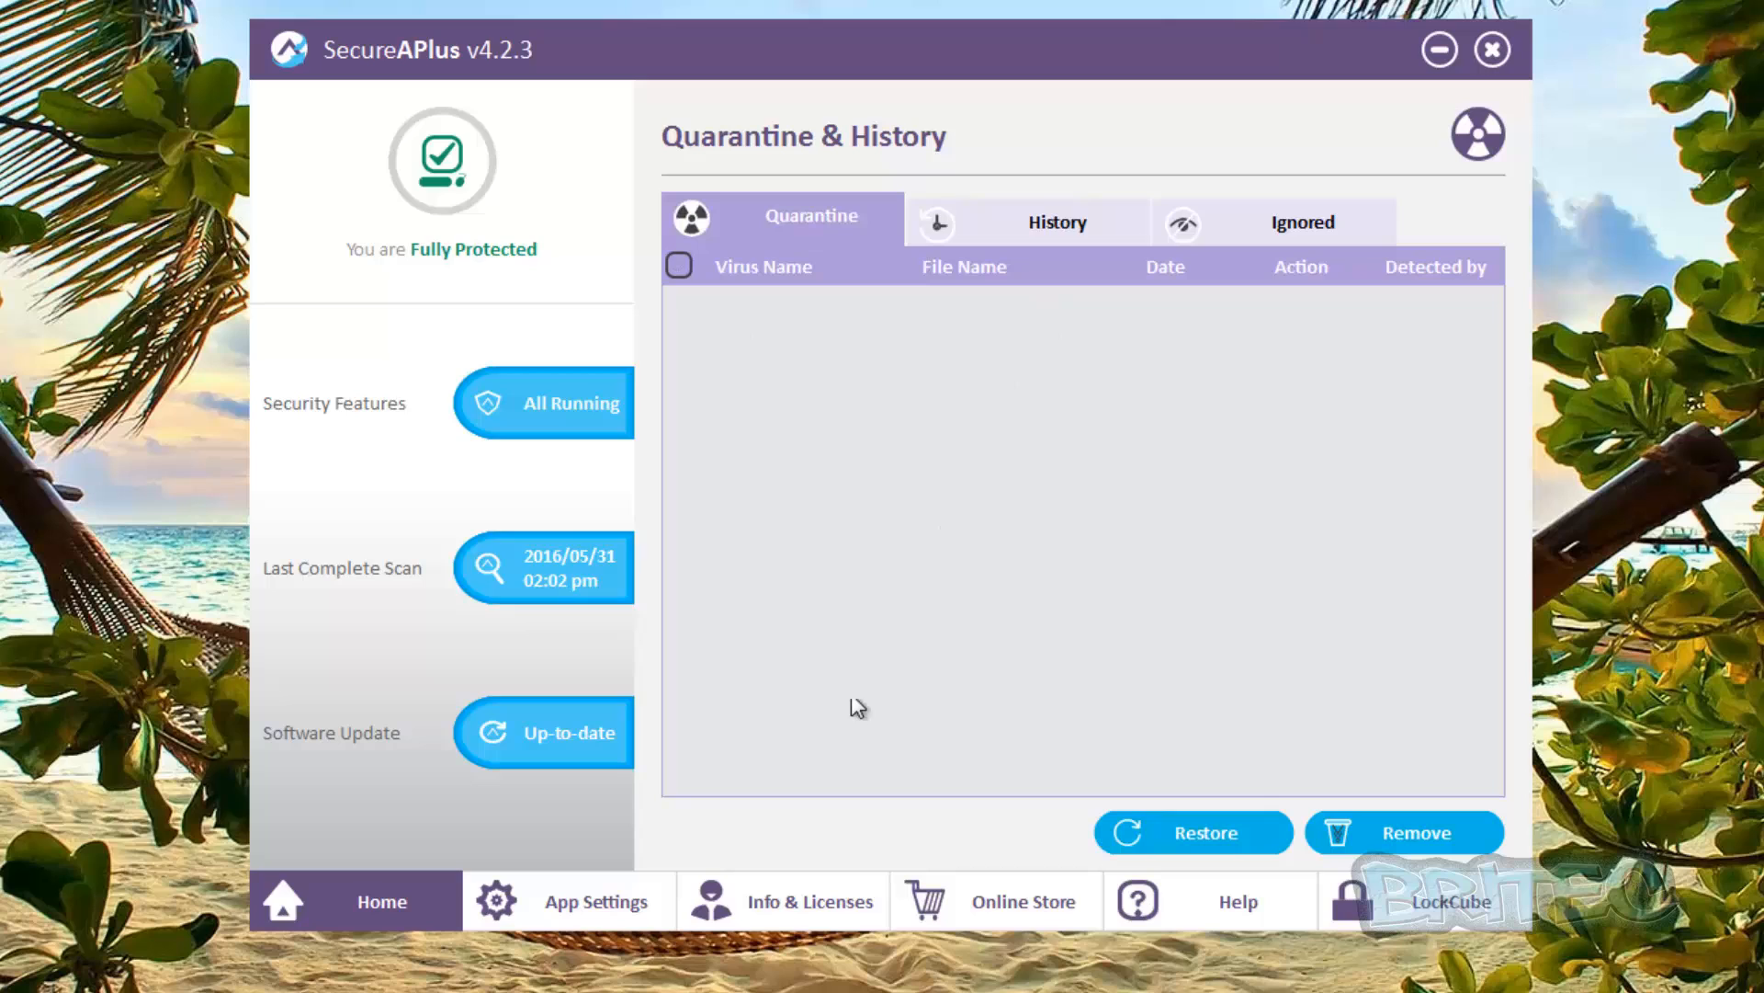
mouse_move(428, 894)
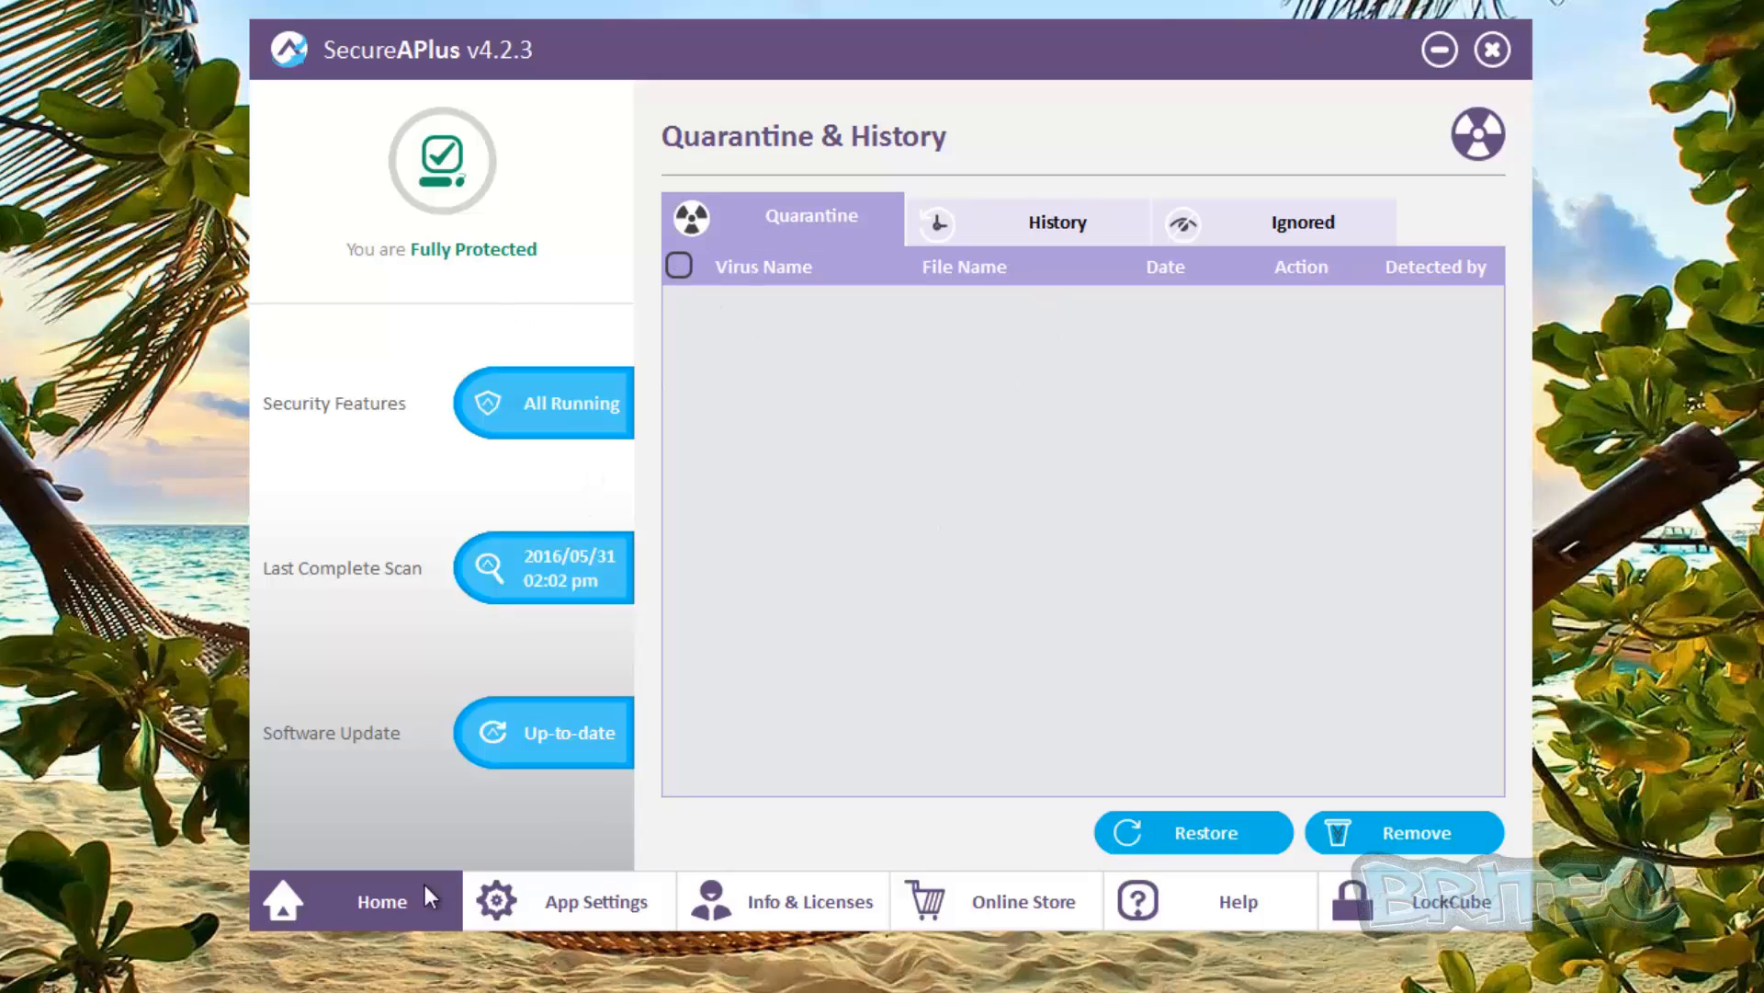
Review Universal AV settings: auto sample upload on, 1GB daily limit, all engines enabled
left_click(597, 901)
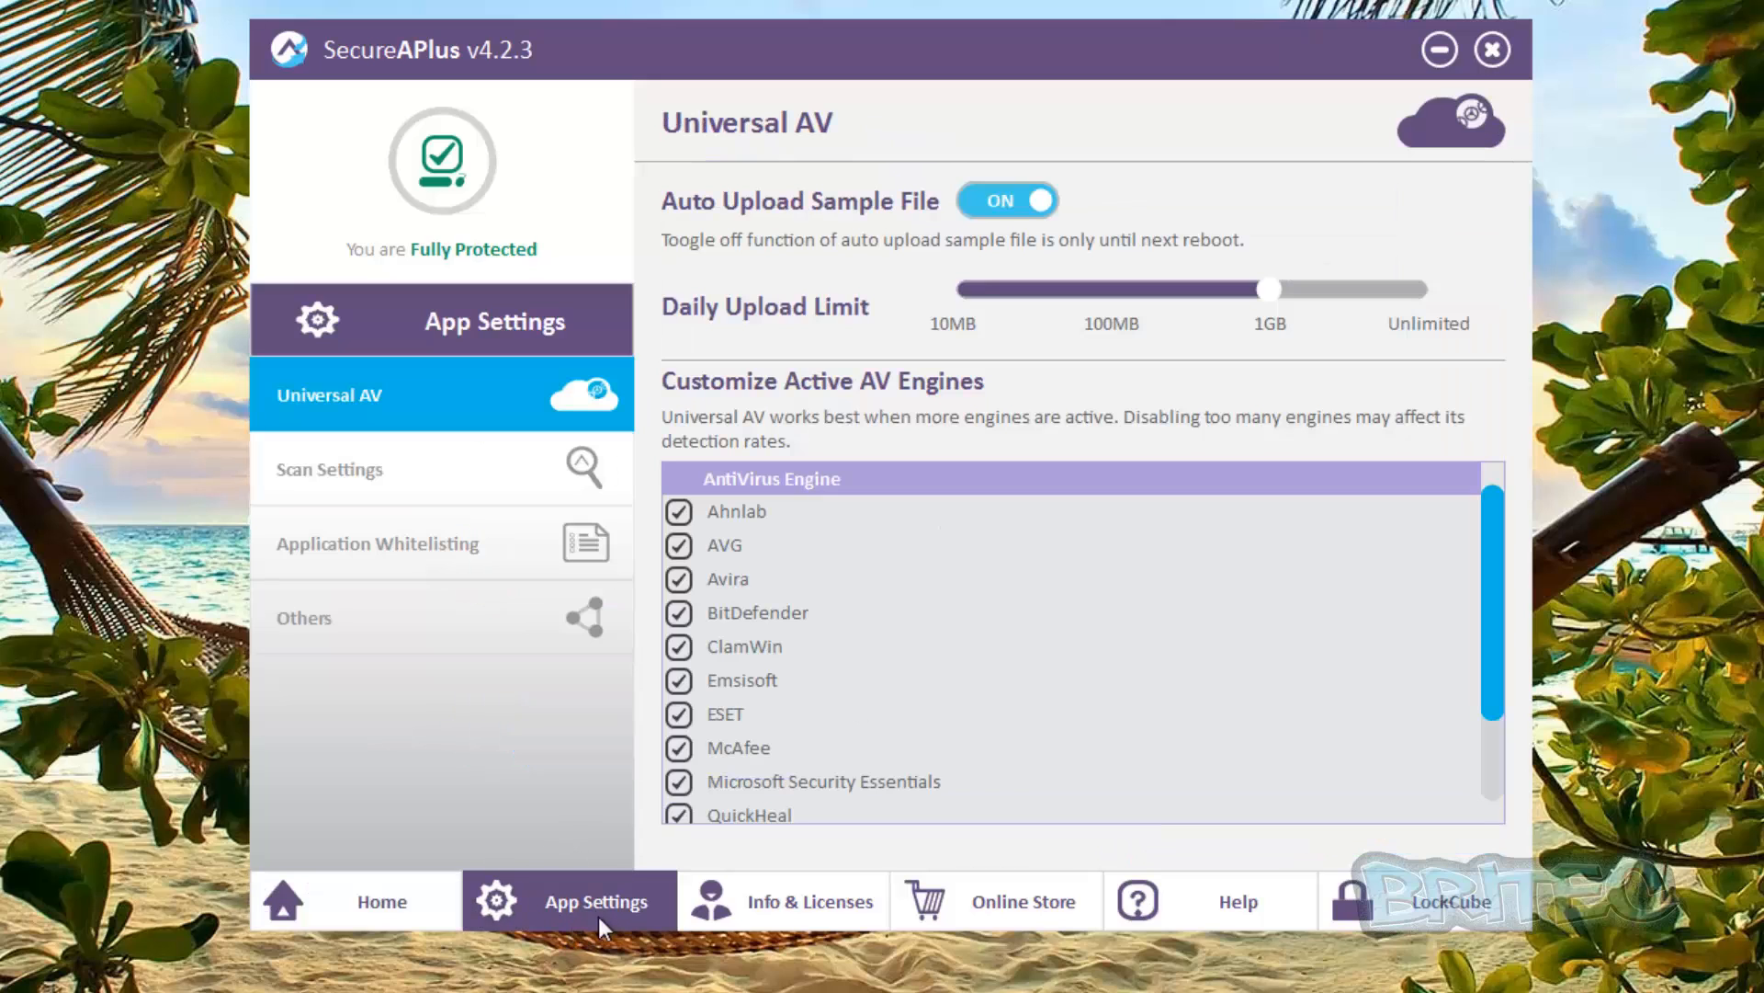
mouse_move(445, 320)
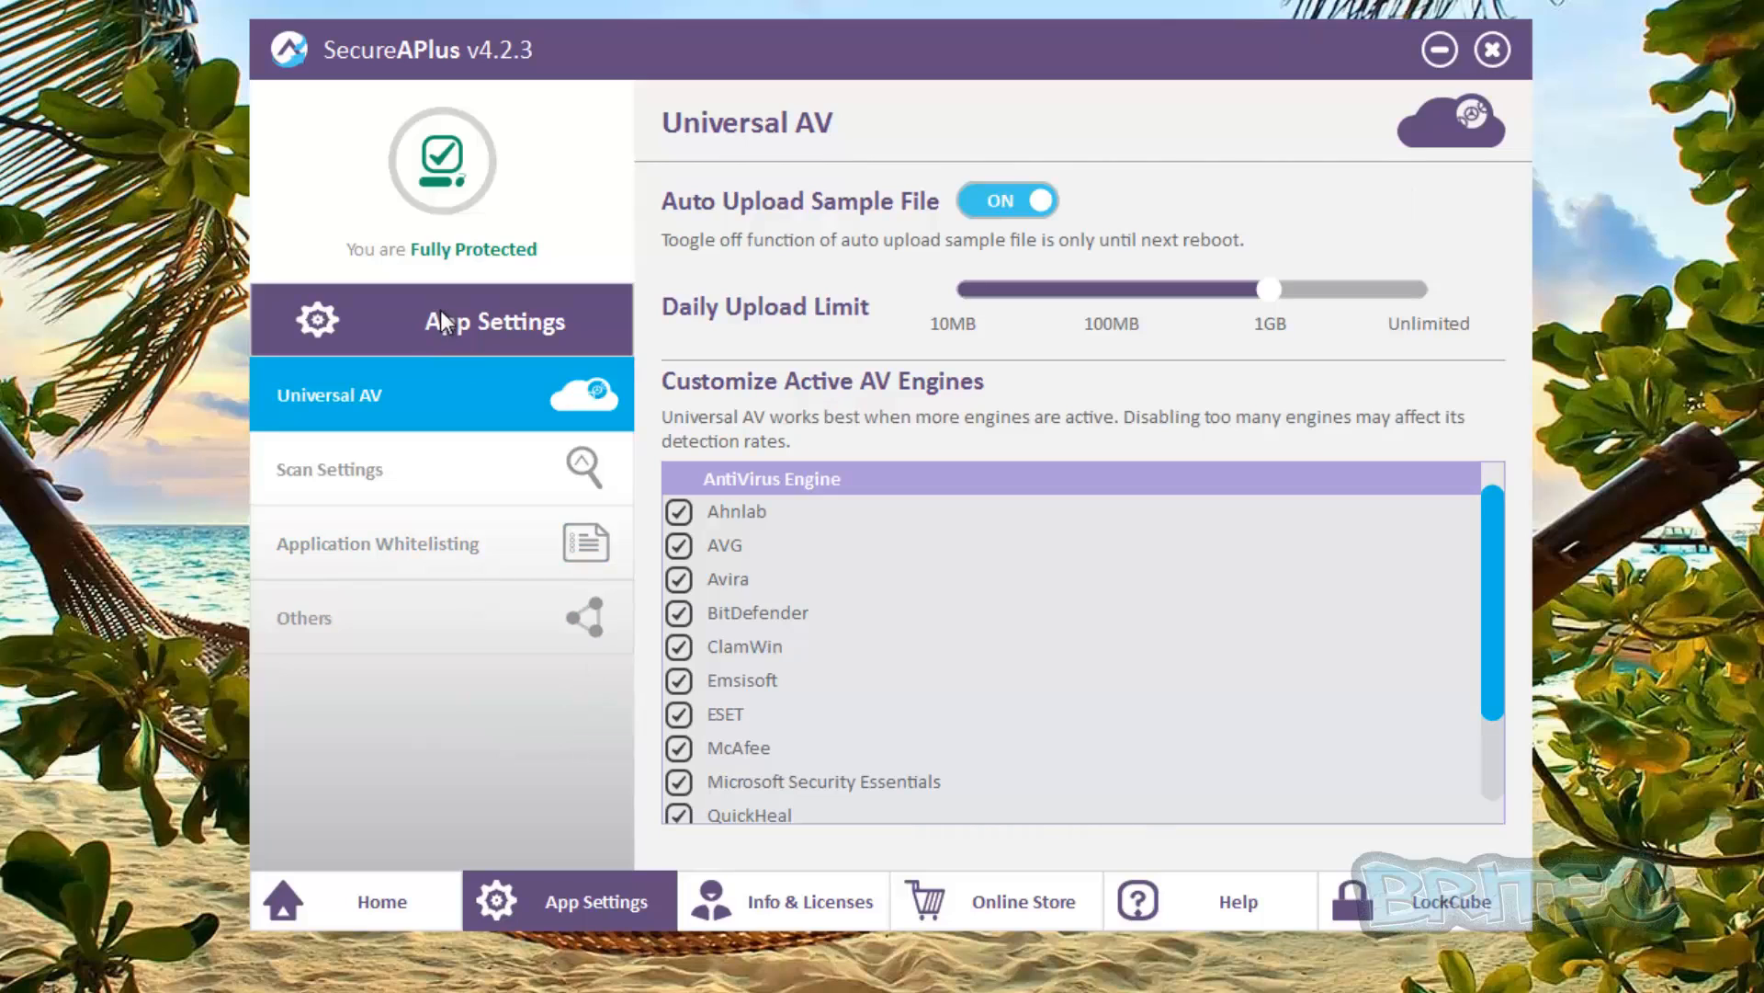
mouse_move(1098, 200)
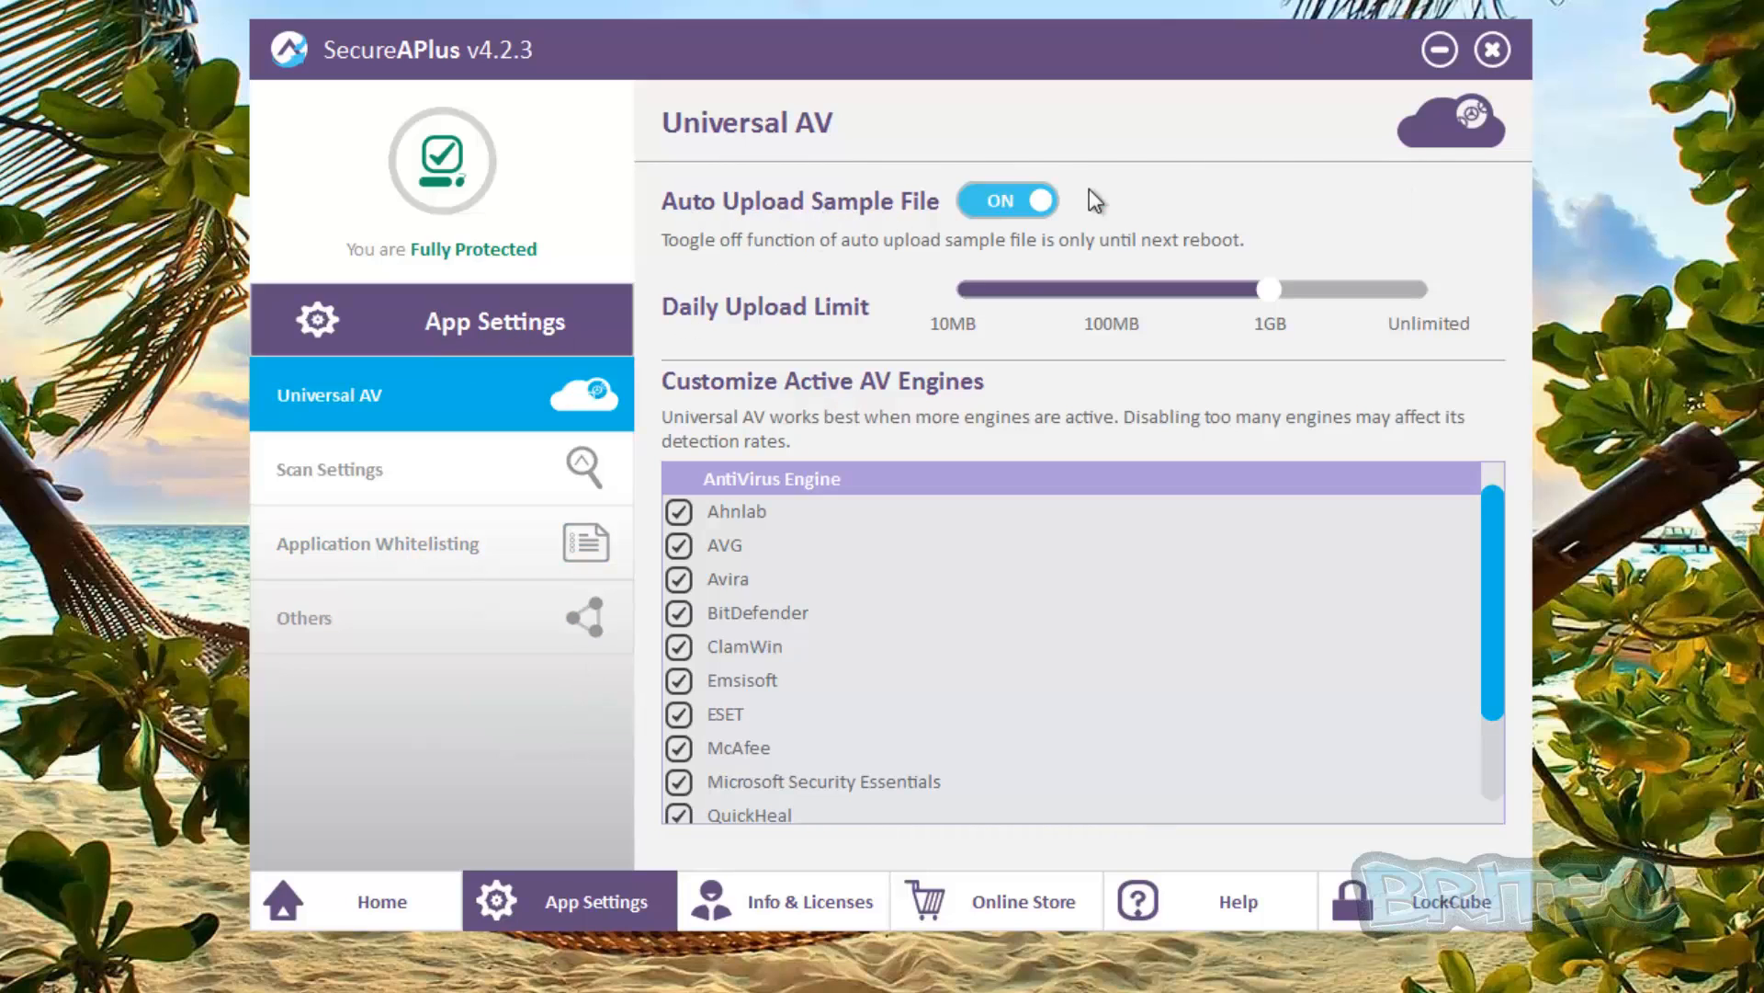
mouse_move(994, 245)
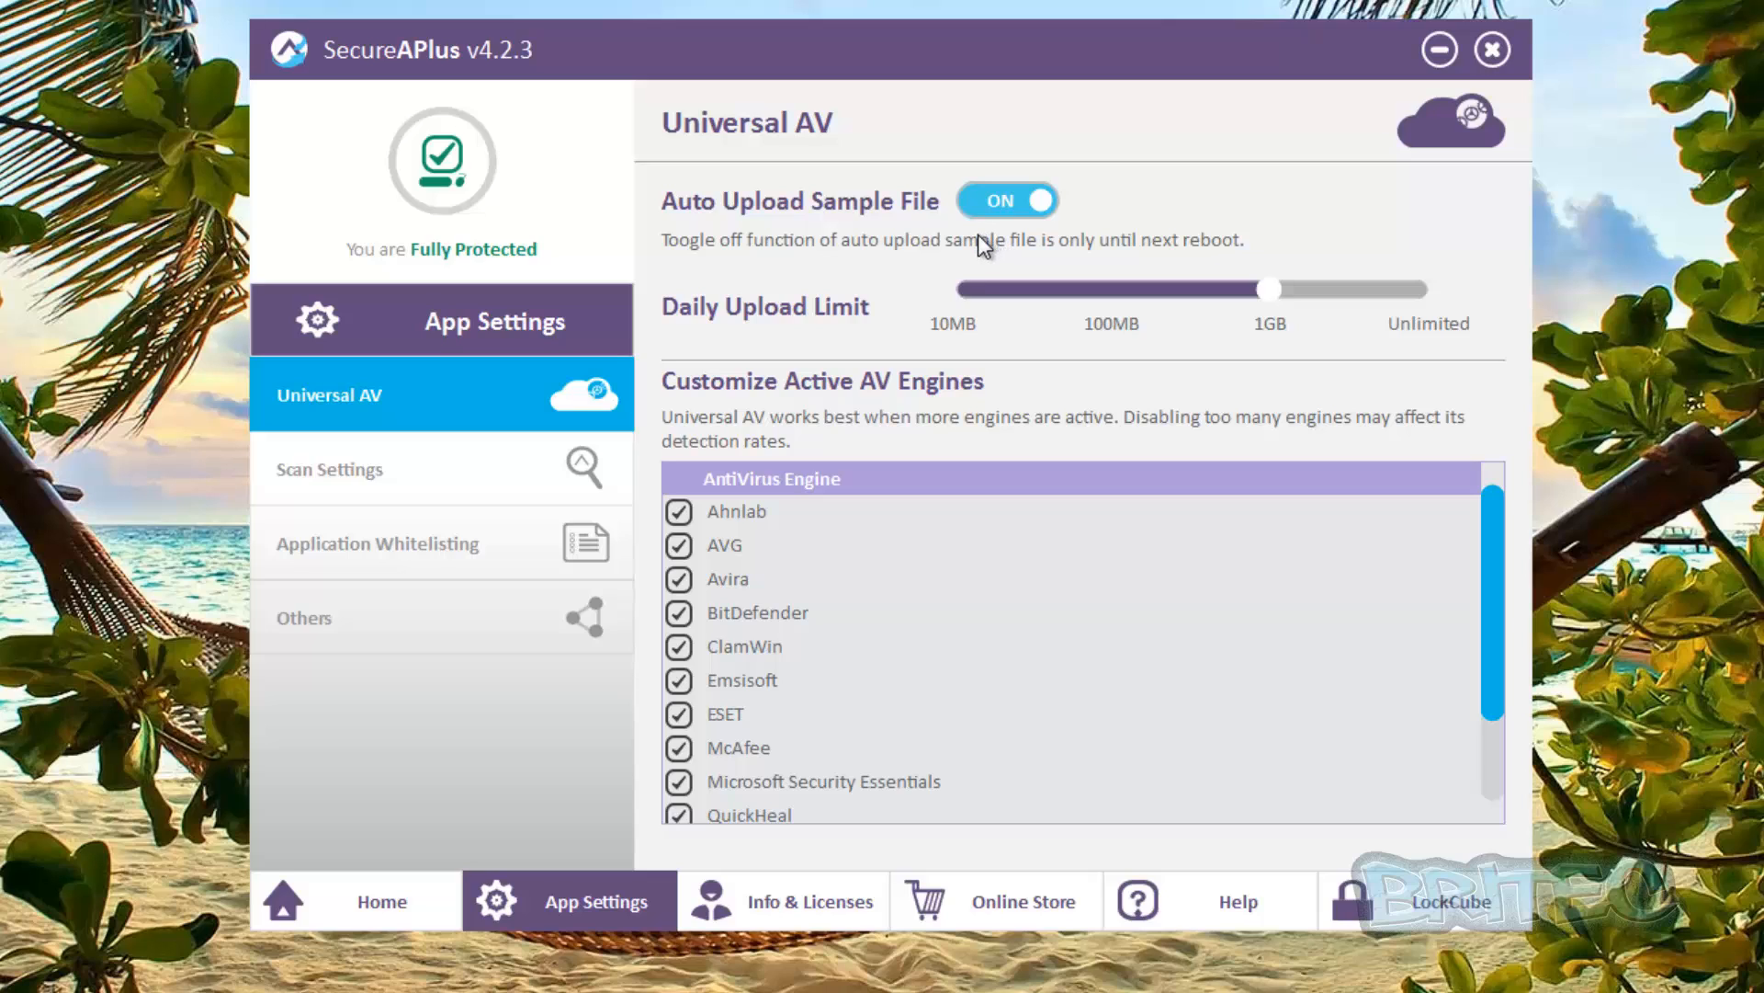
mouse_move(962, 212)
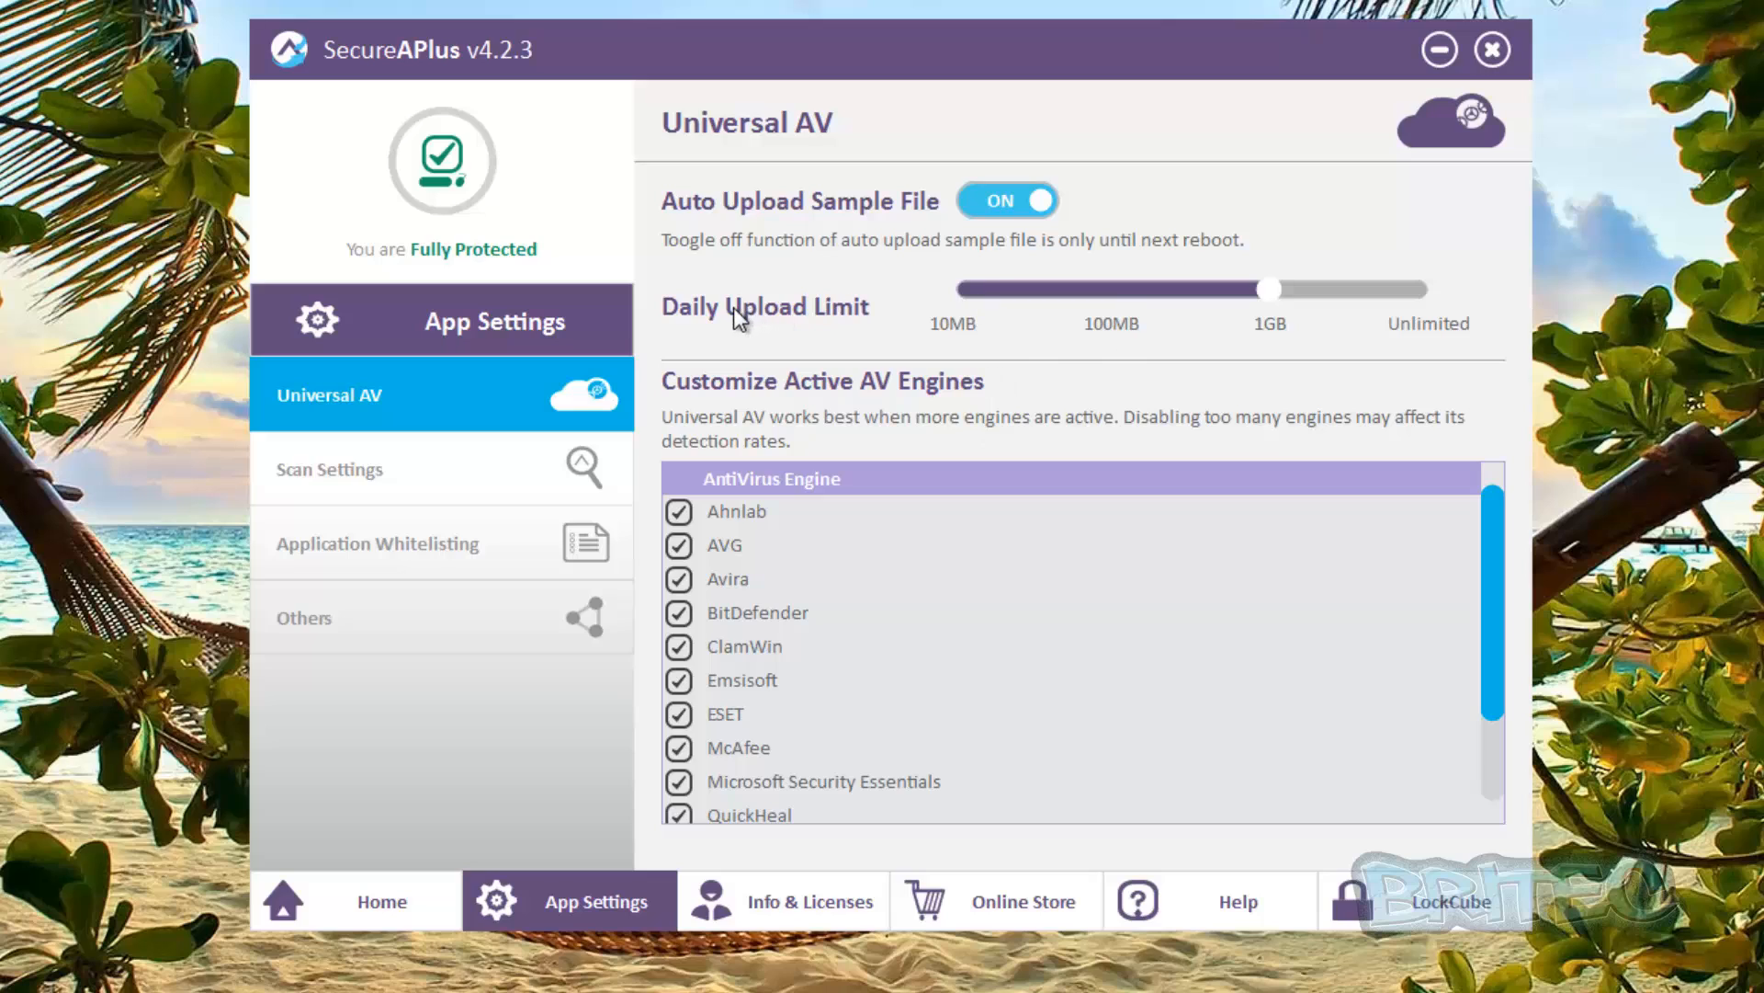
mouse_move(998, 646)
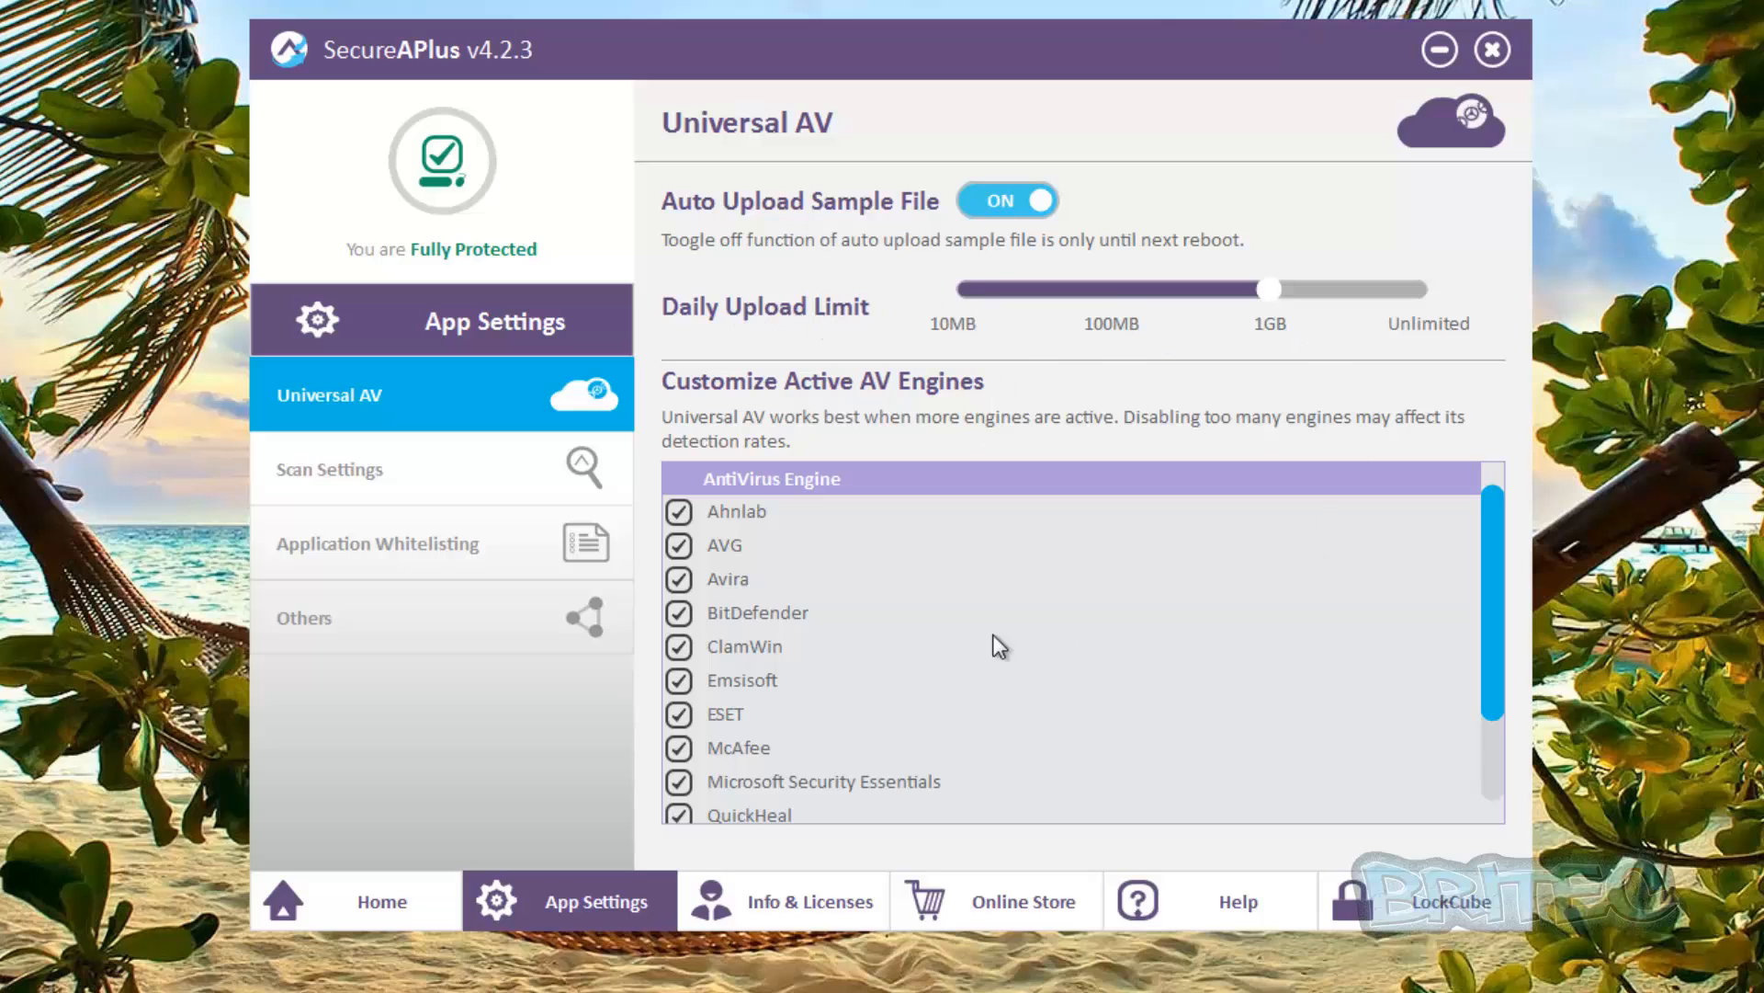
mouse_move(760, 408)
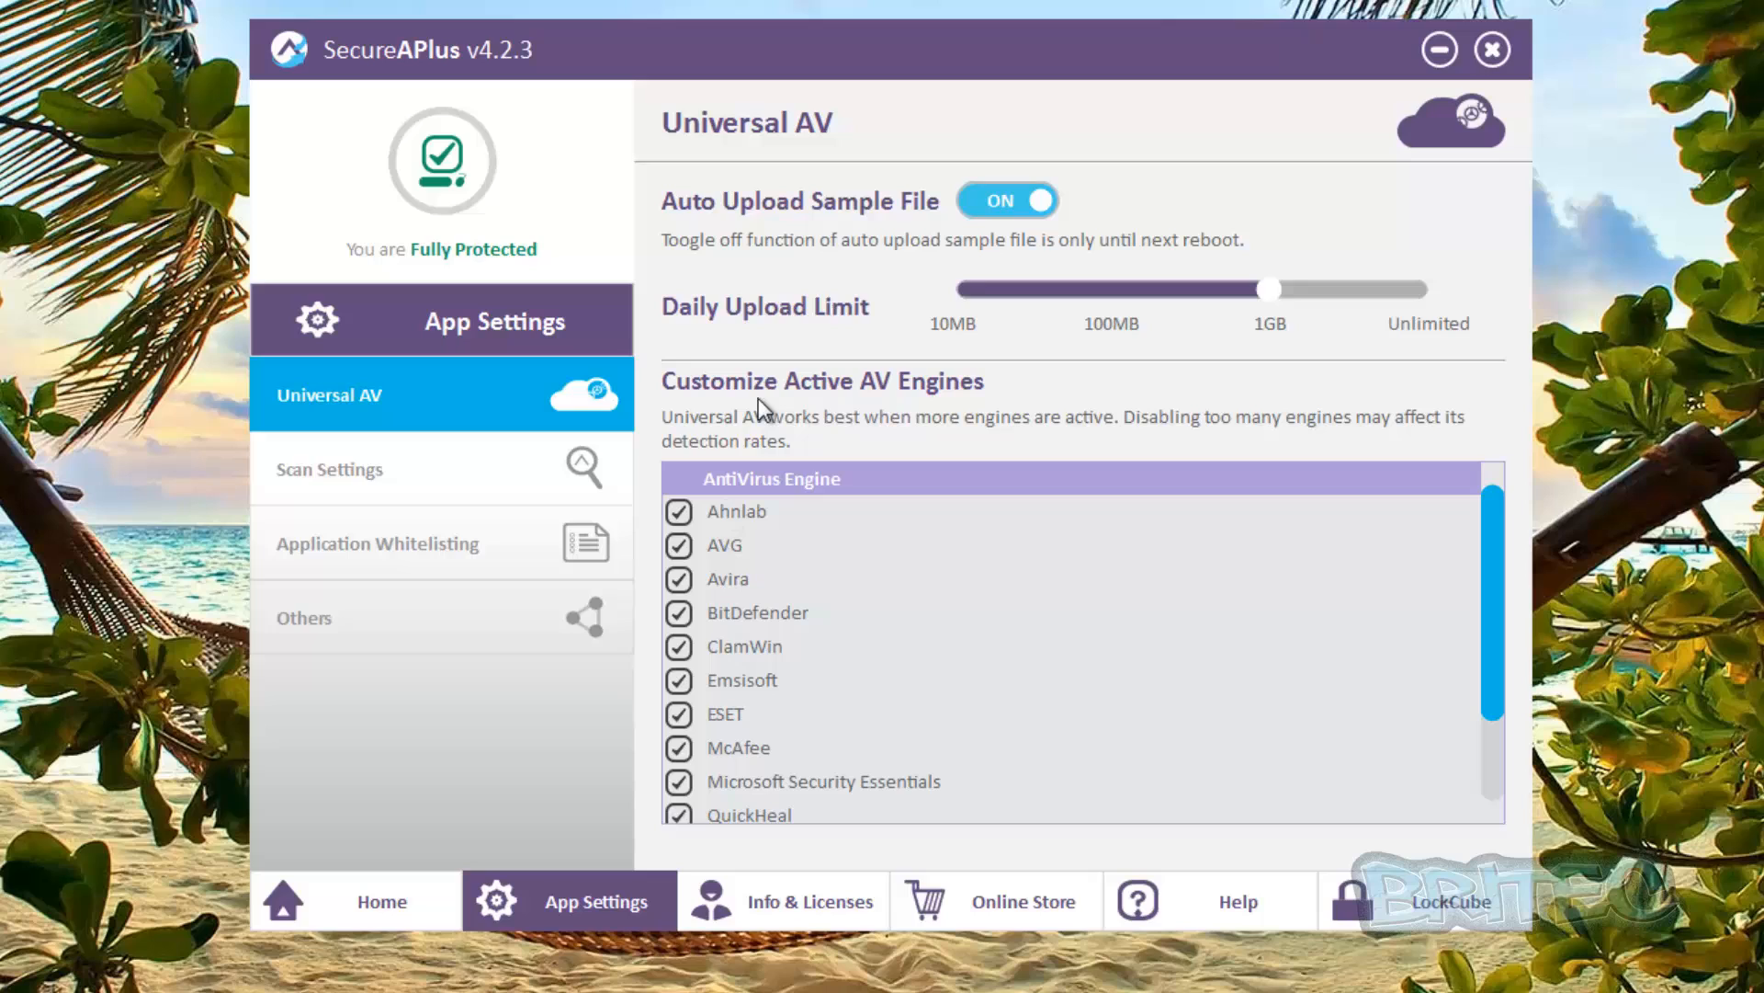
scroll("down", 3)
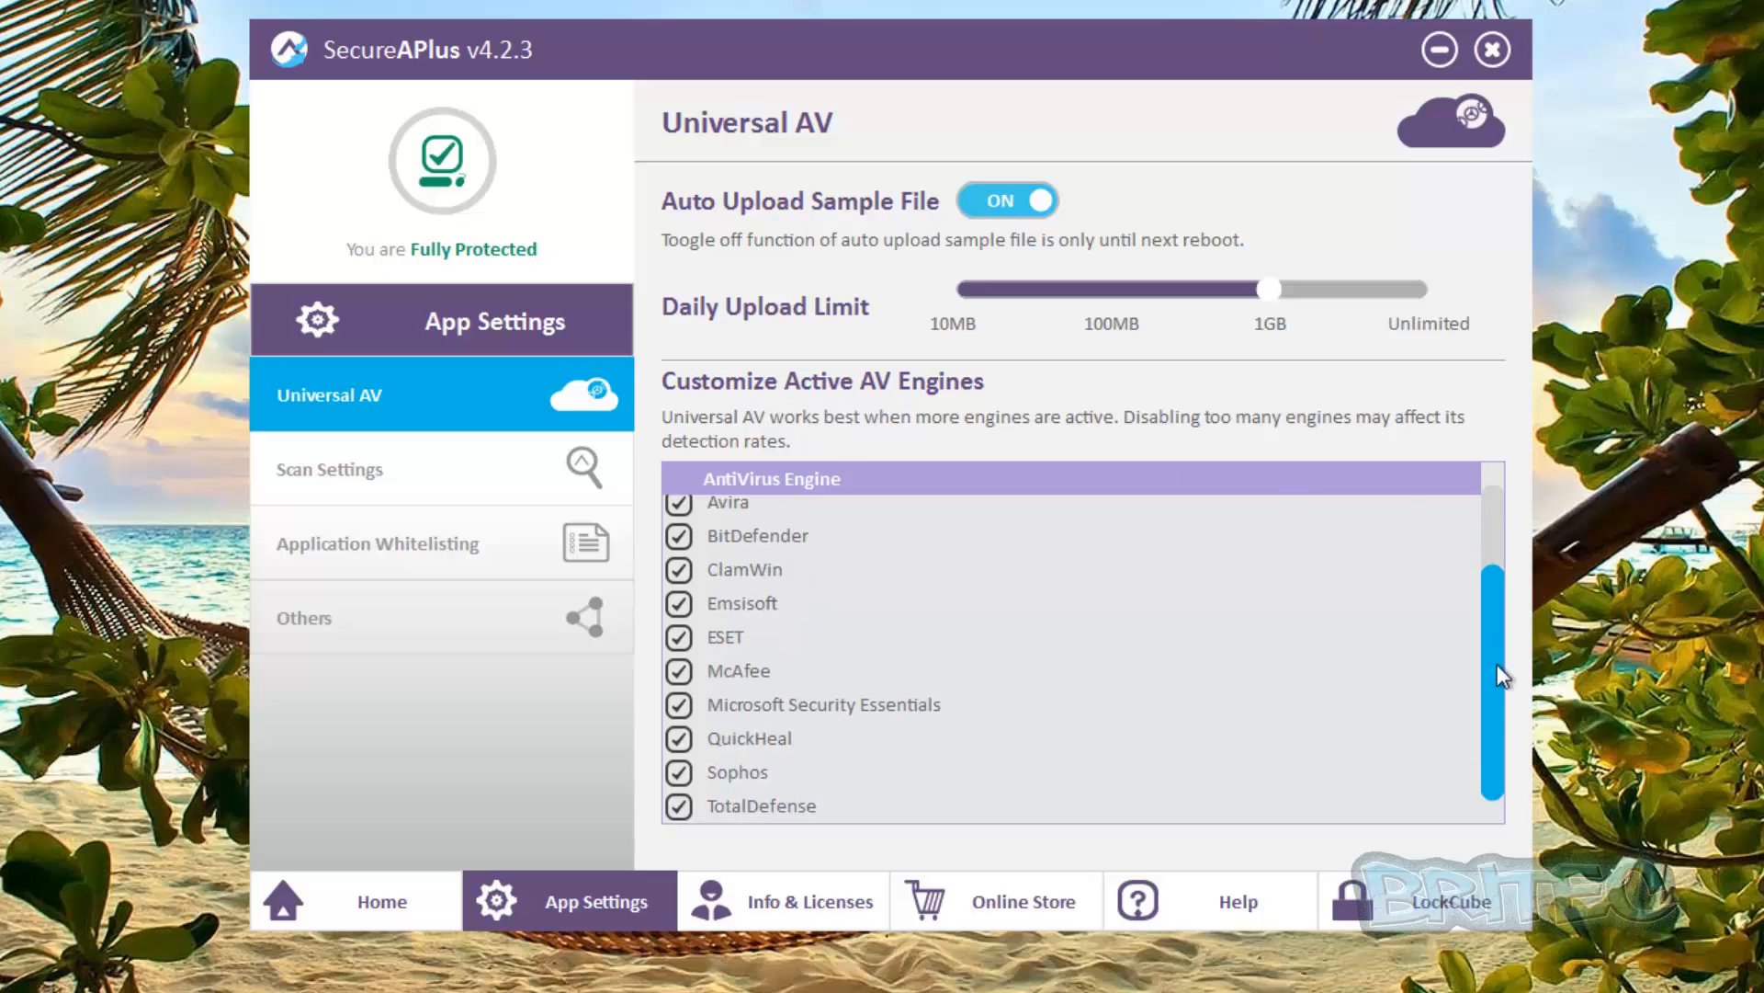
mouse_move(1520, 706)
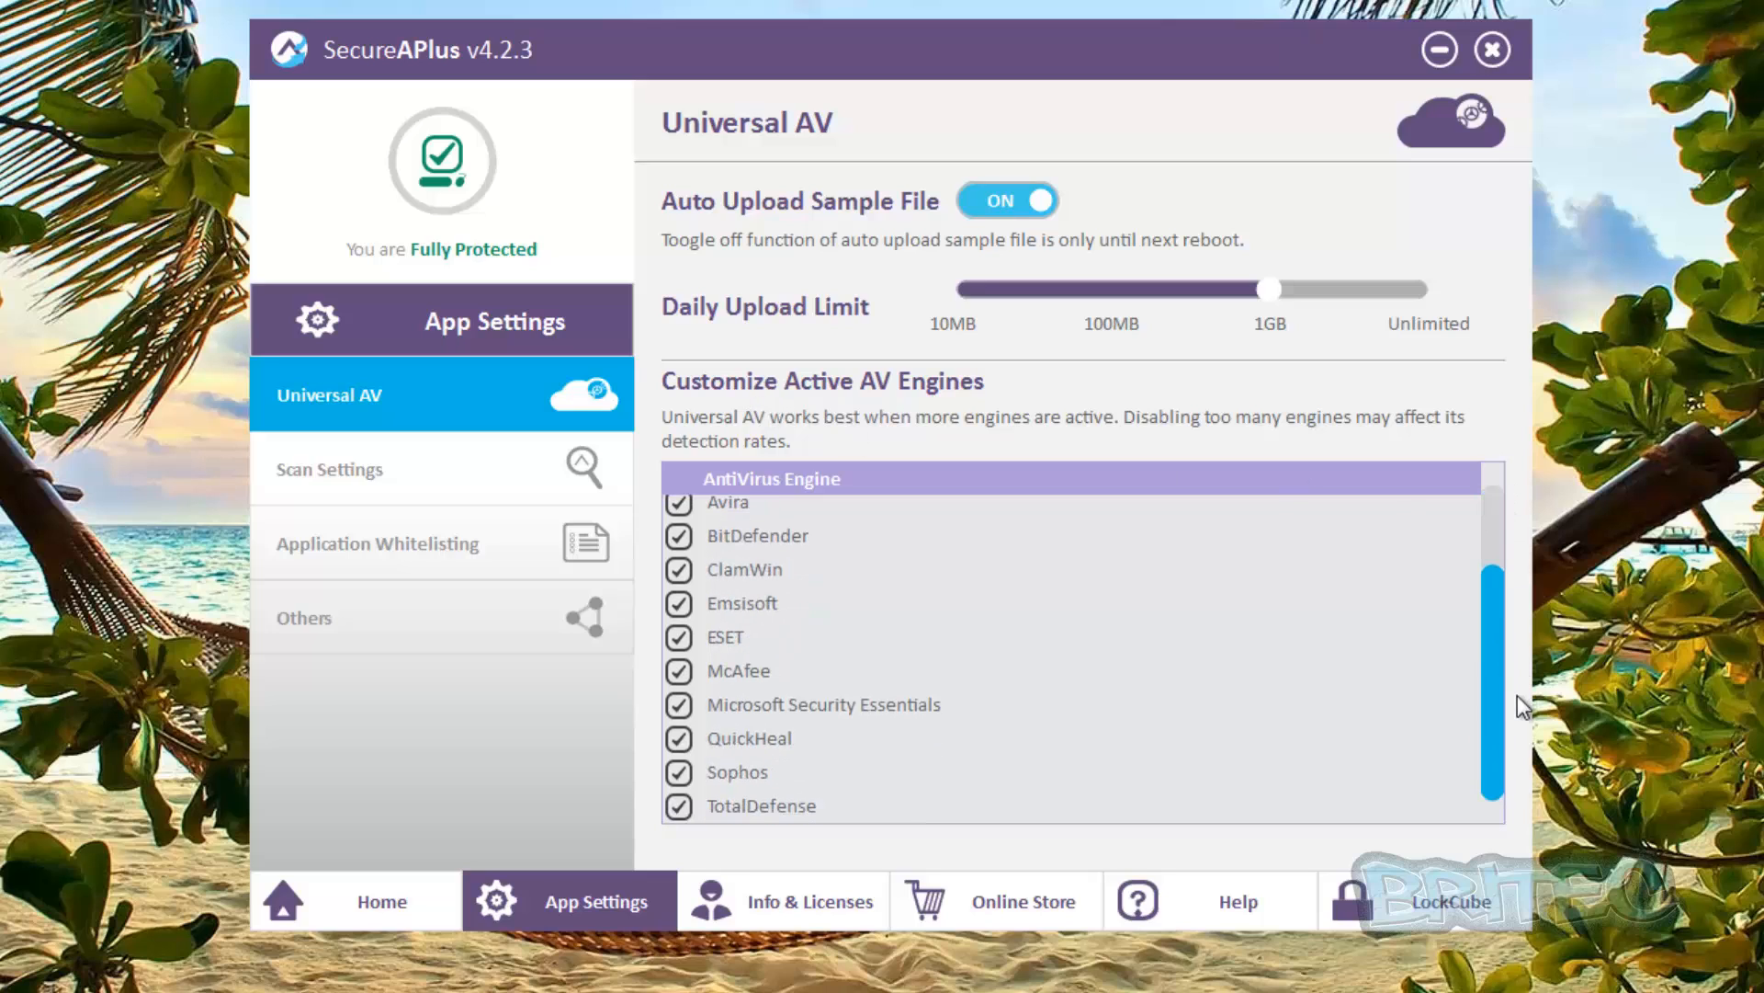
scroll("up", 3)
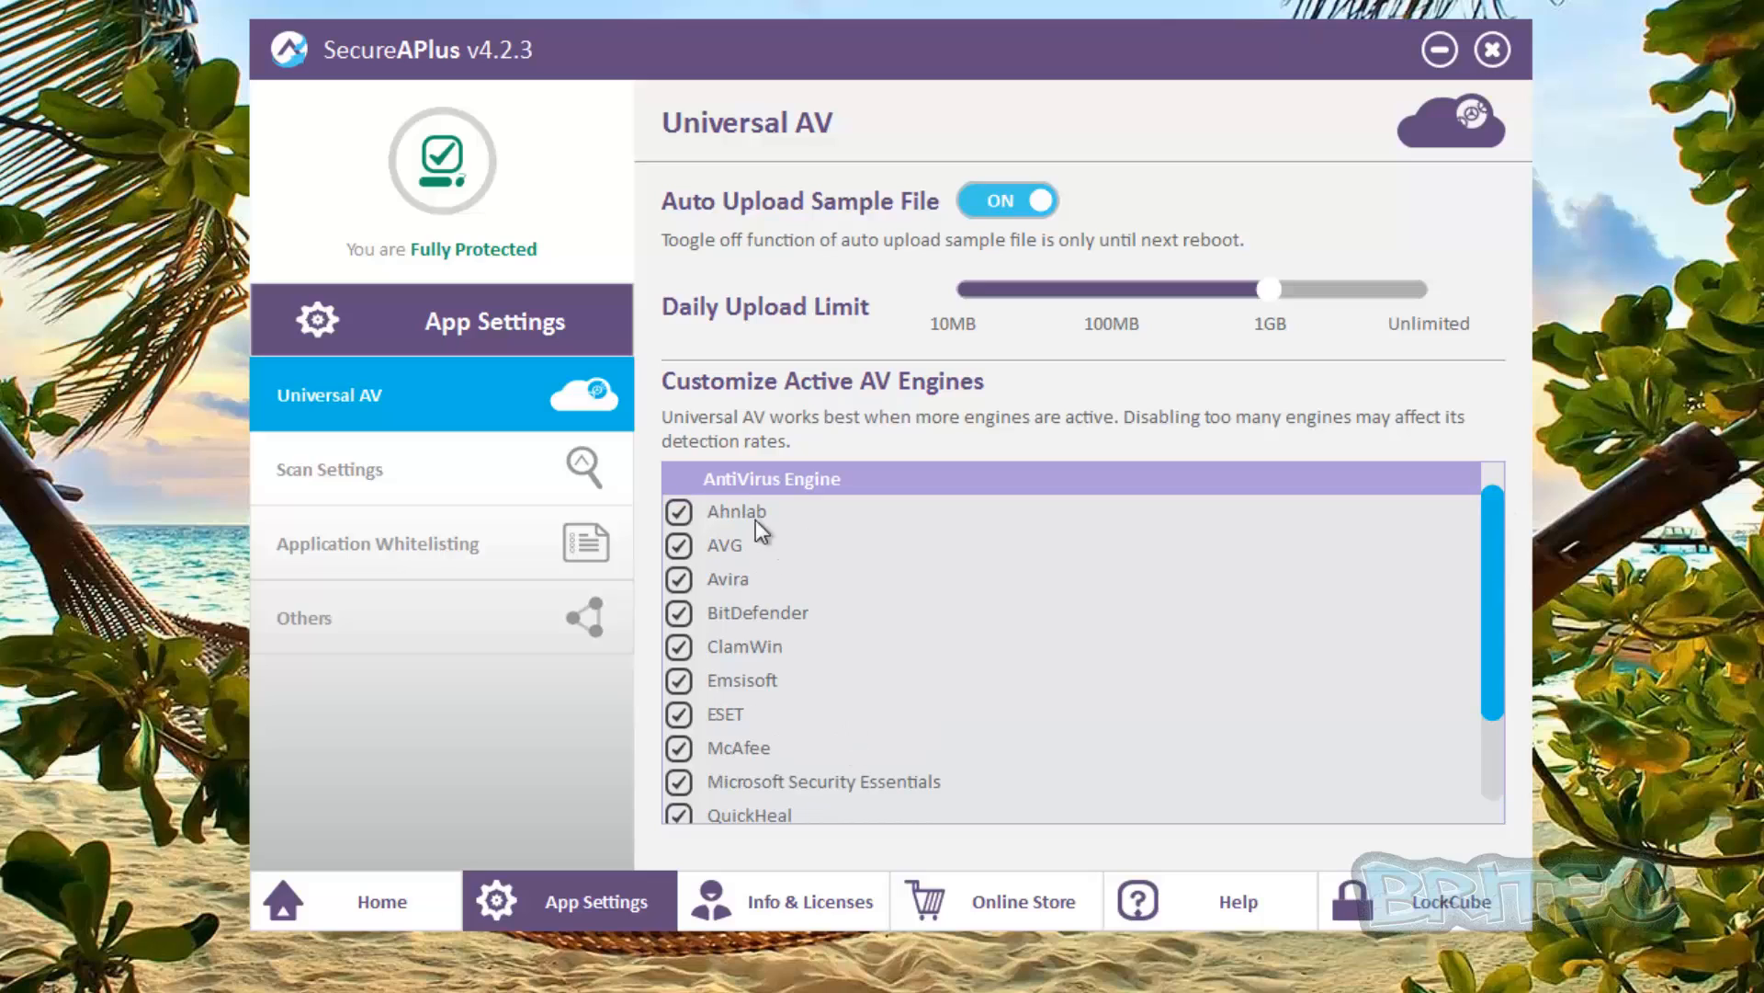
mouse_move(858, 787)
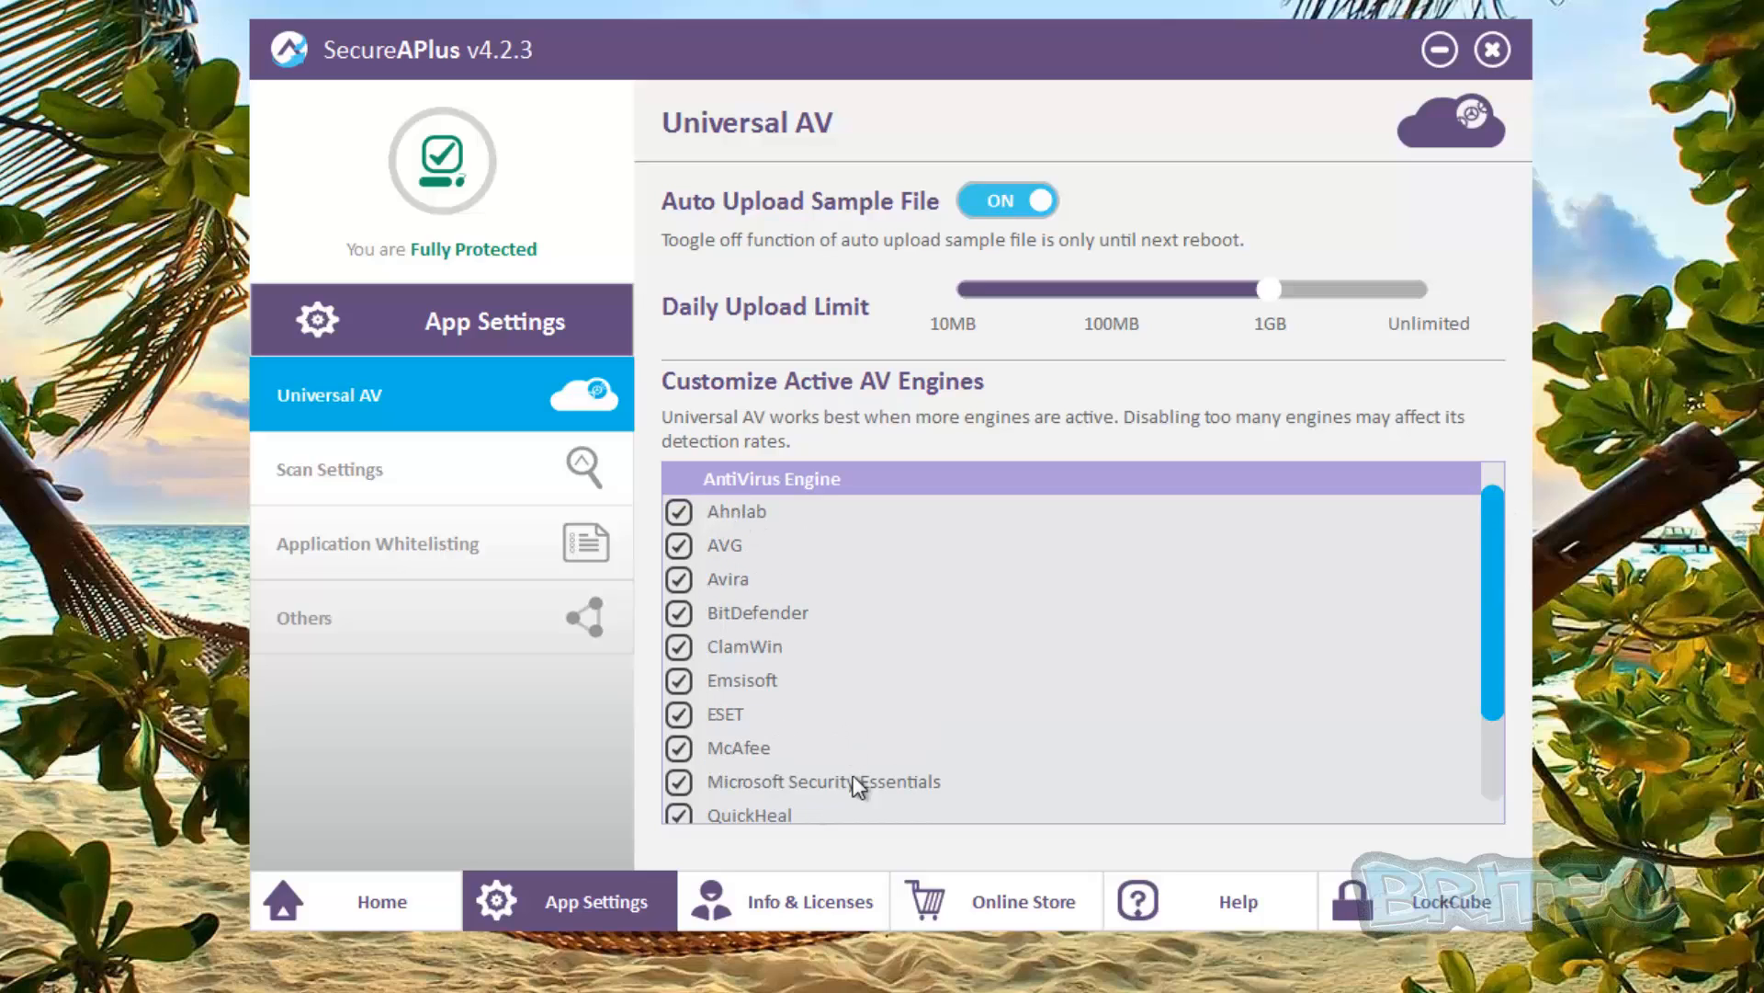
mouse_move(846, 656)
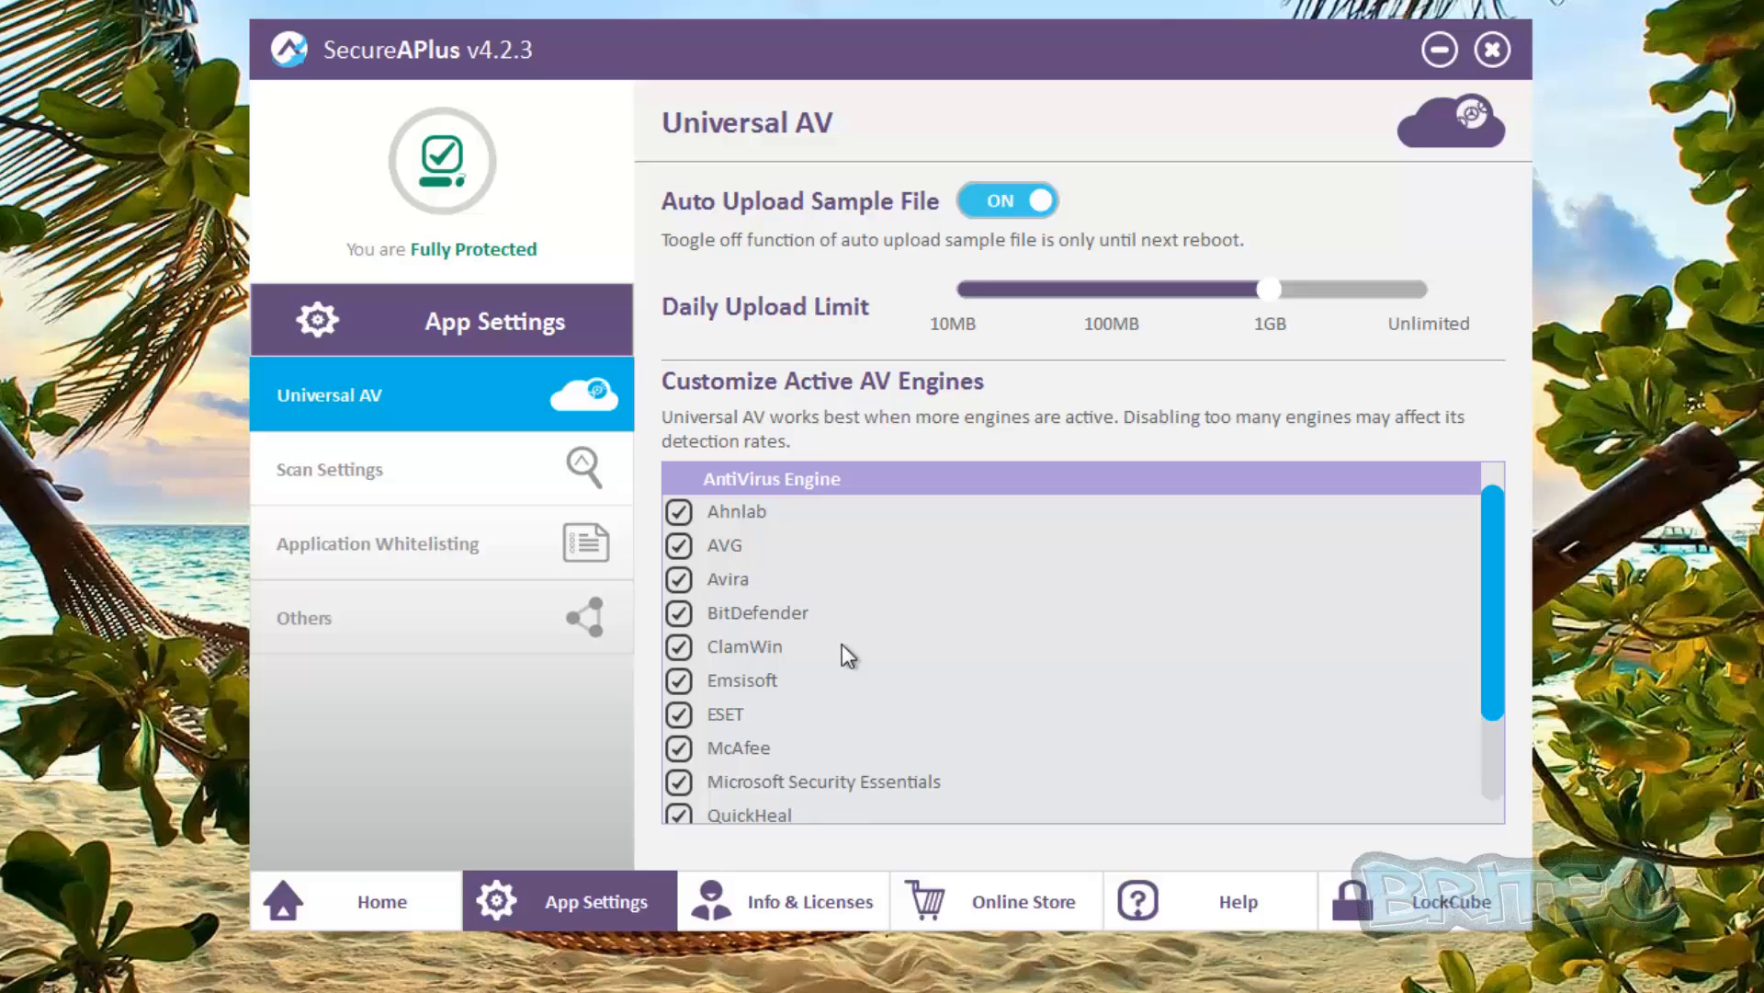
mouse_move(1063, 791)
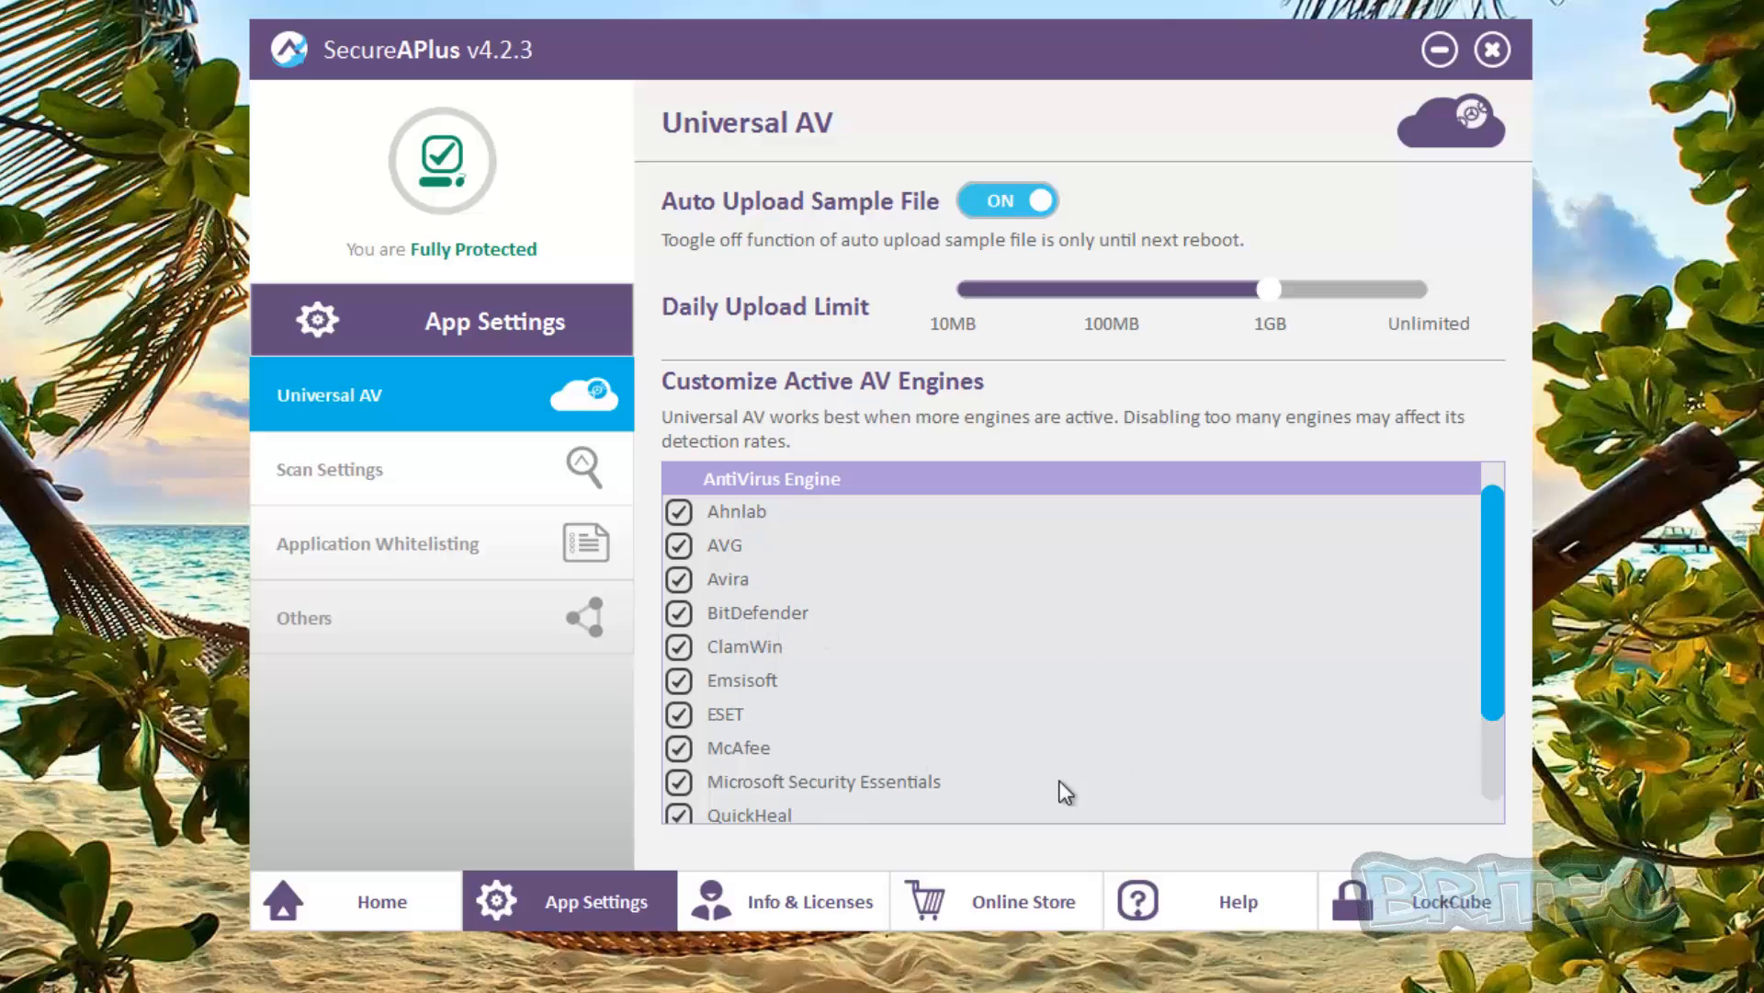
mouse_move(1056, 768)
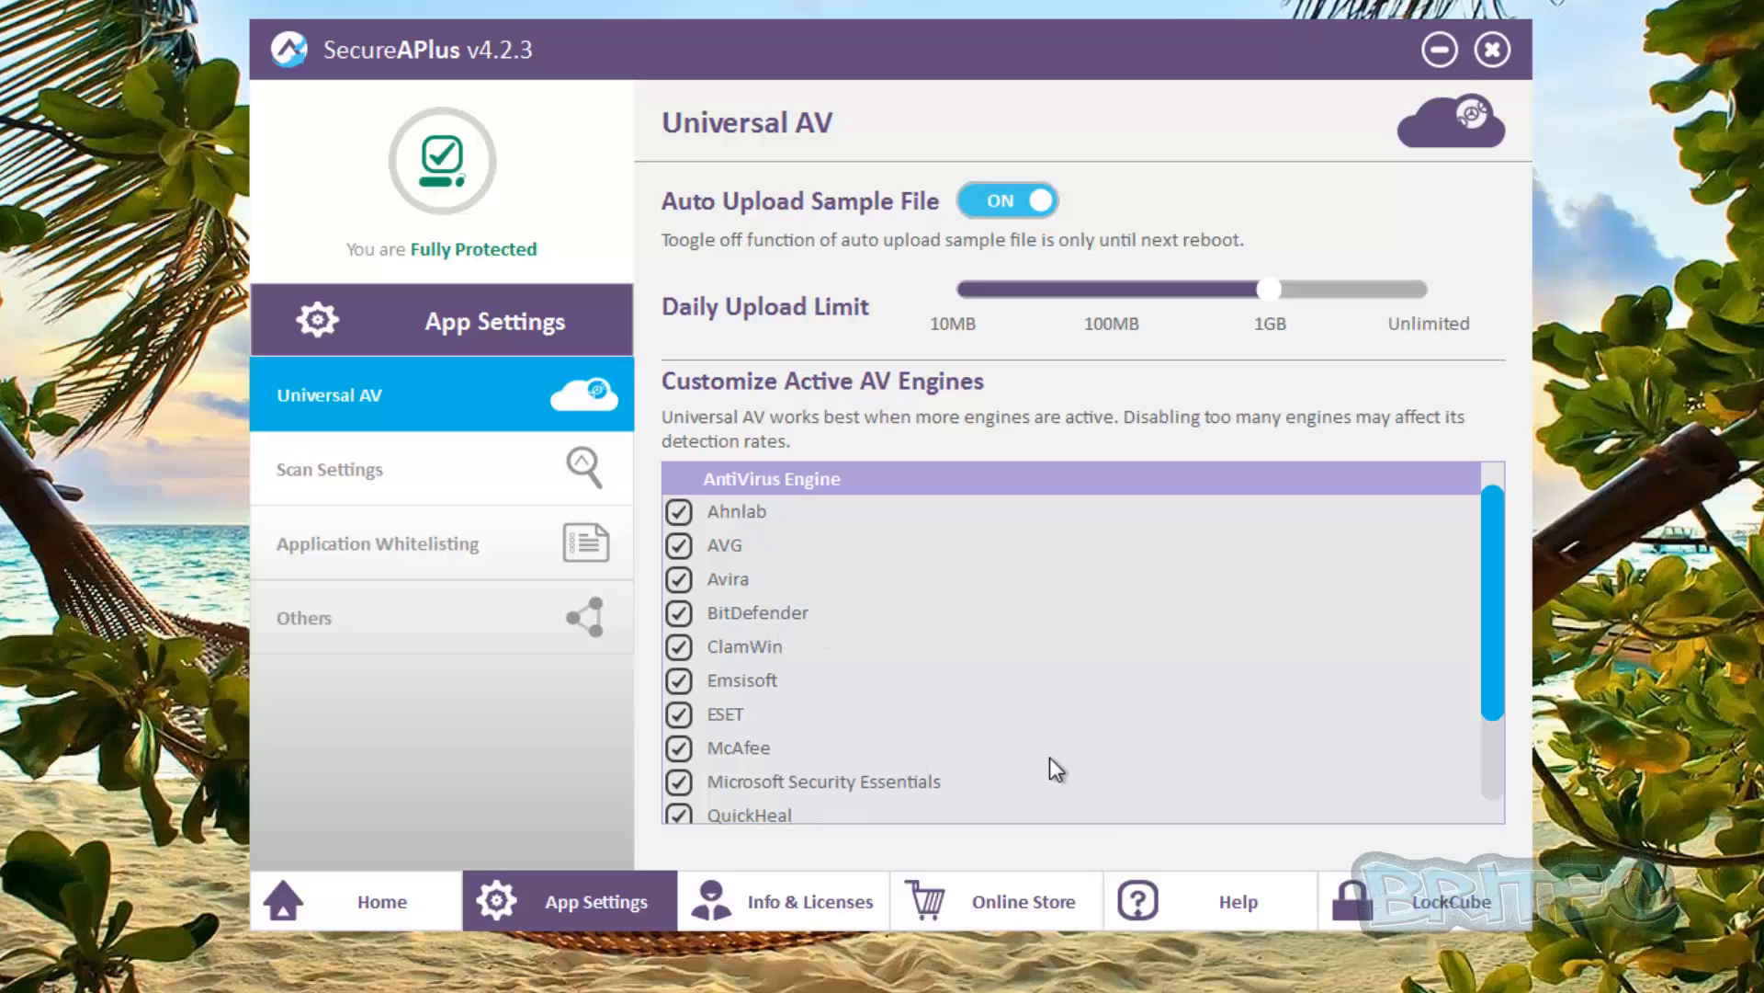
scroll("down", 3)
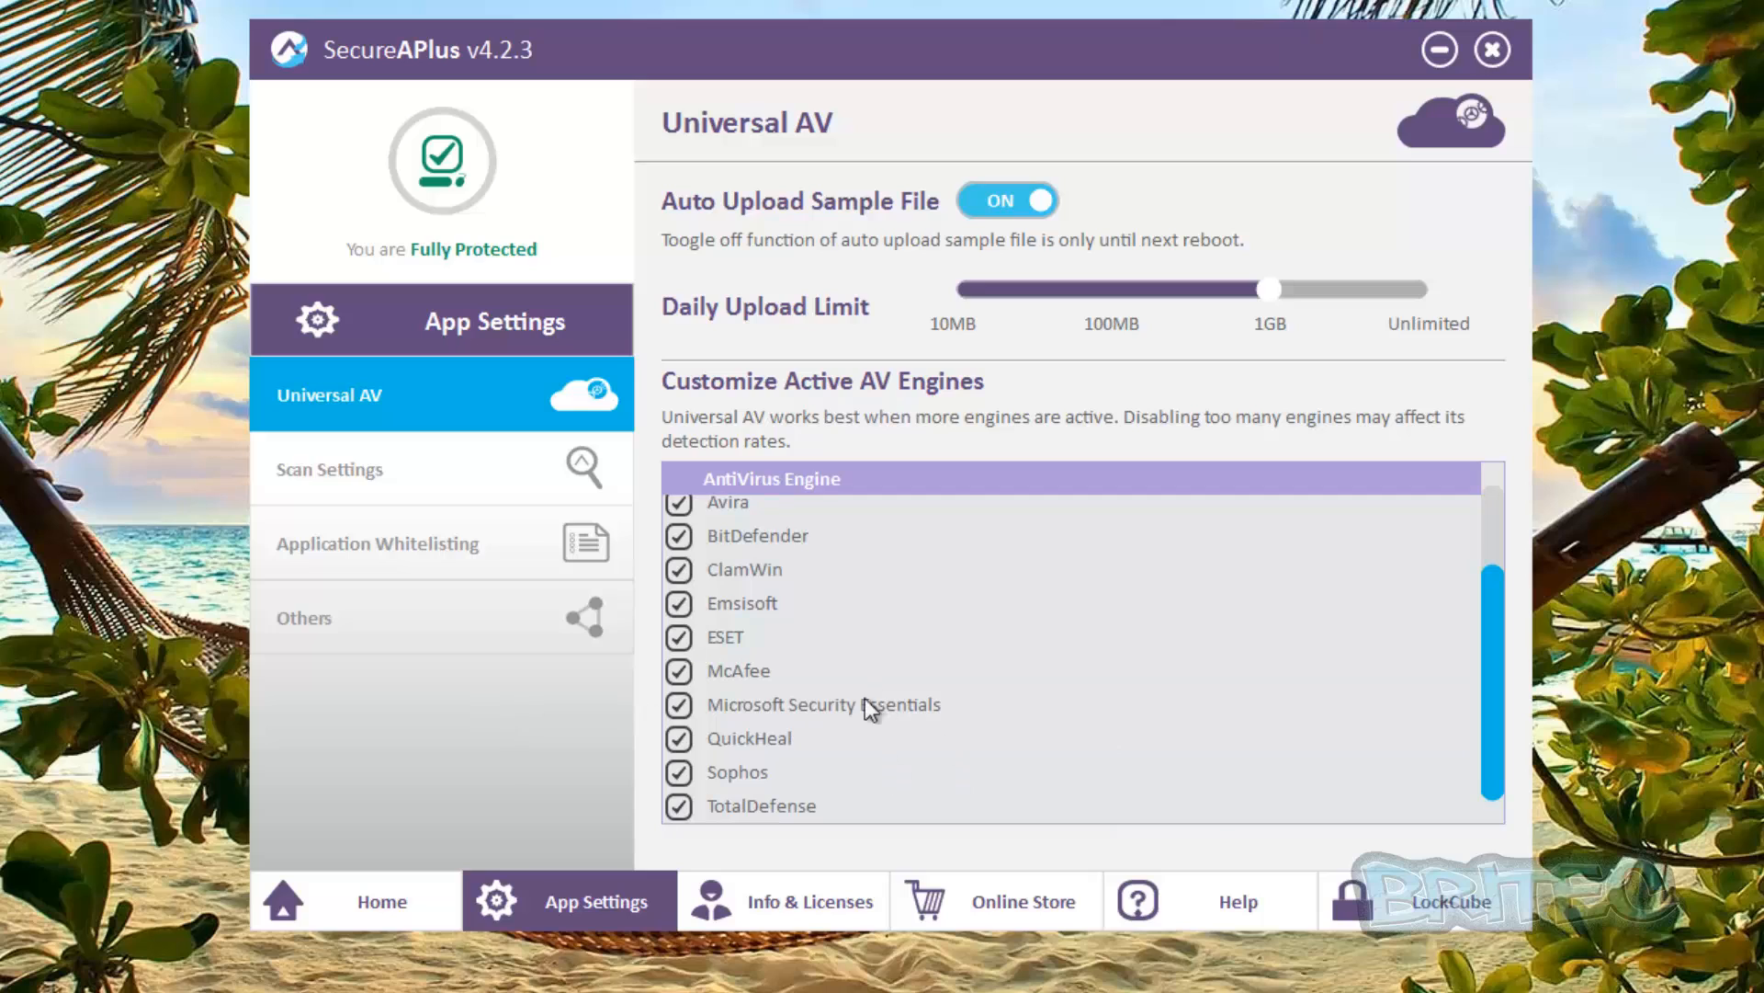
scroll("up", 3)
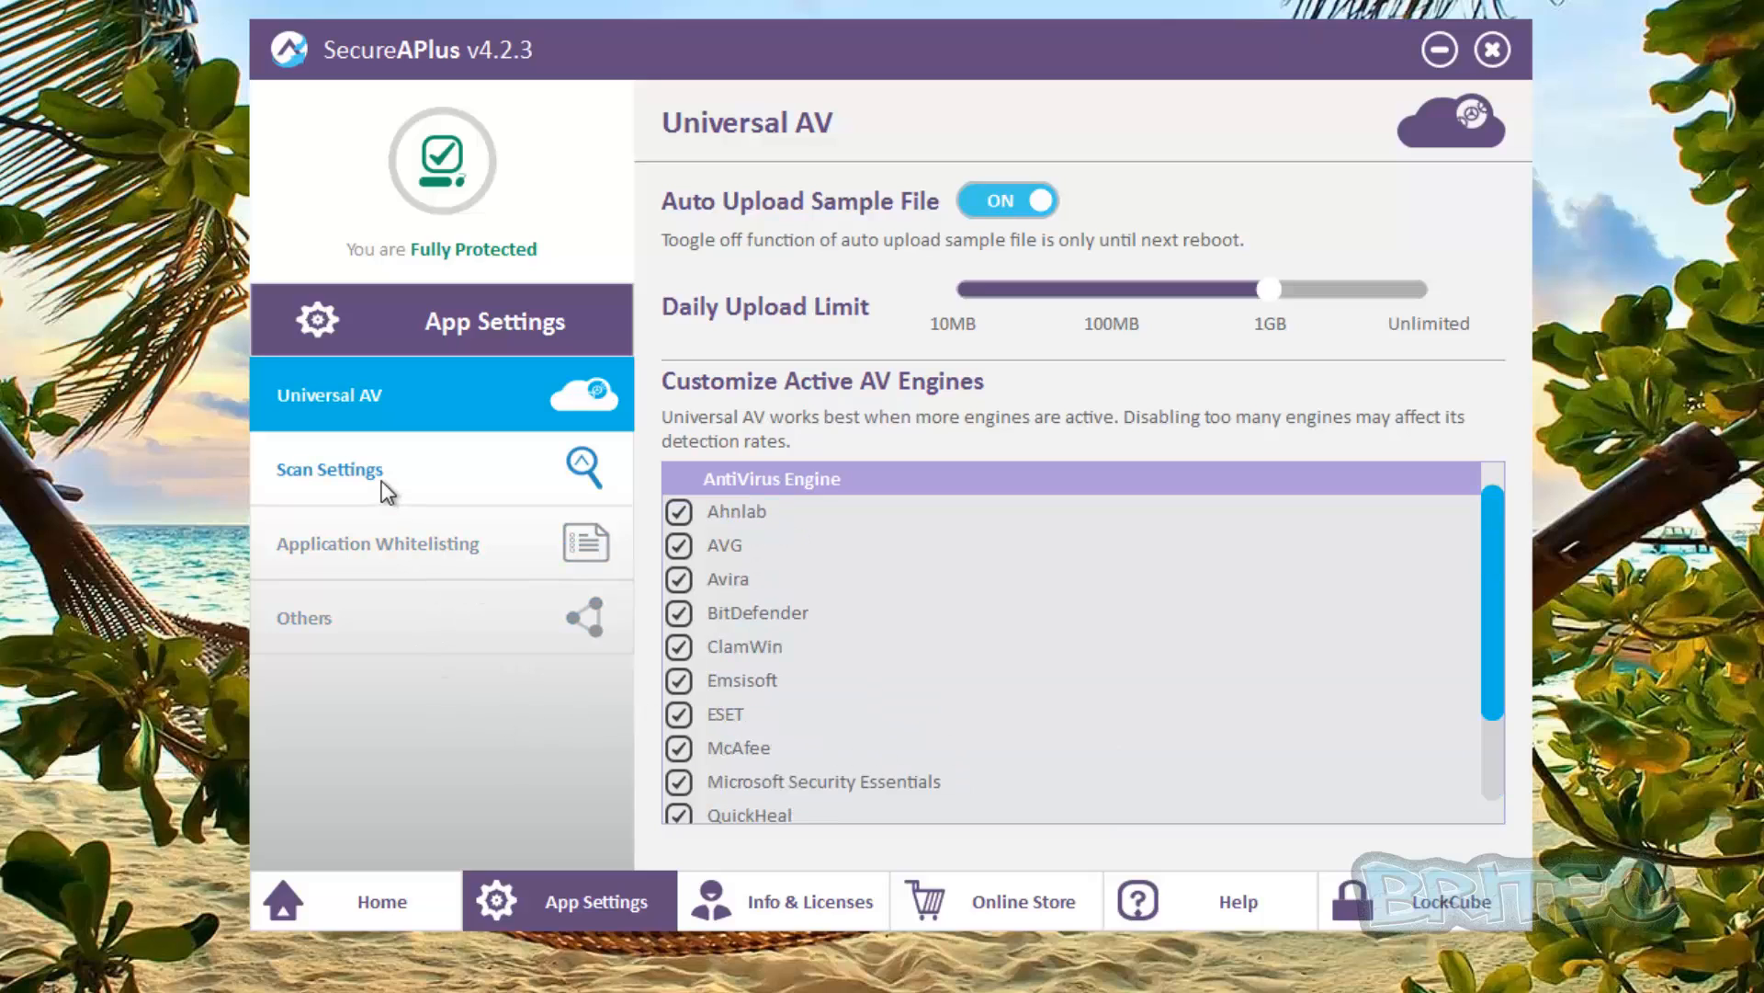
Open Scan Settings and toggle Universal AV off, then back on
left_click(329, 469)
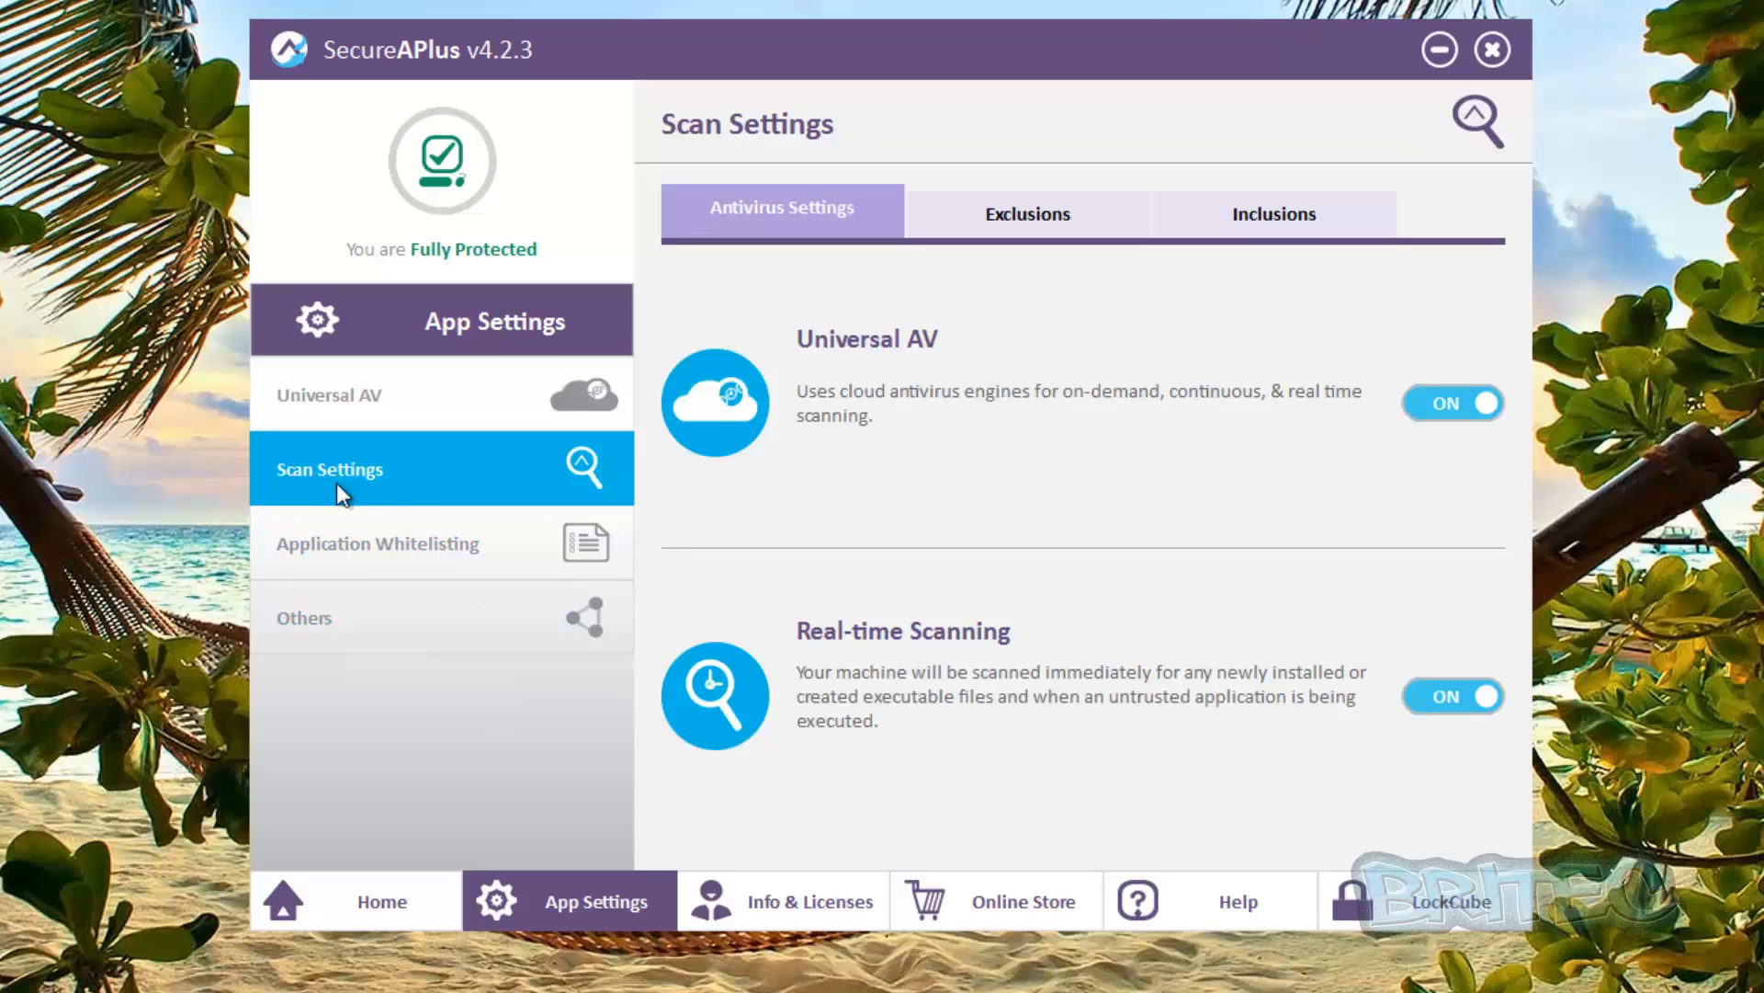
mouse_move(1067, 392)
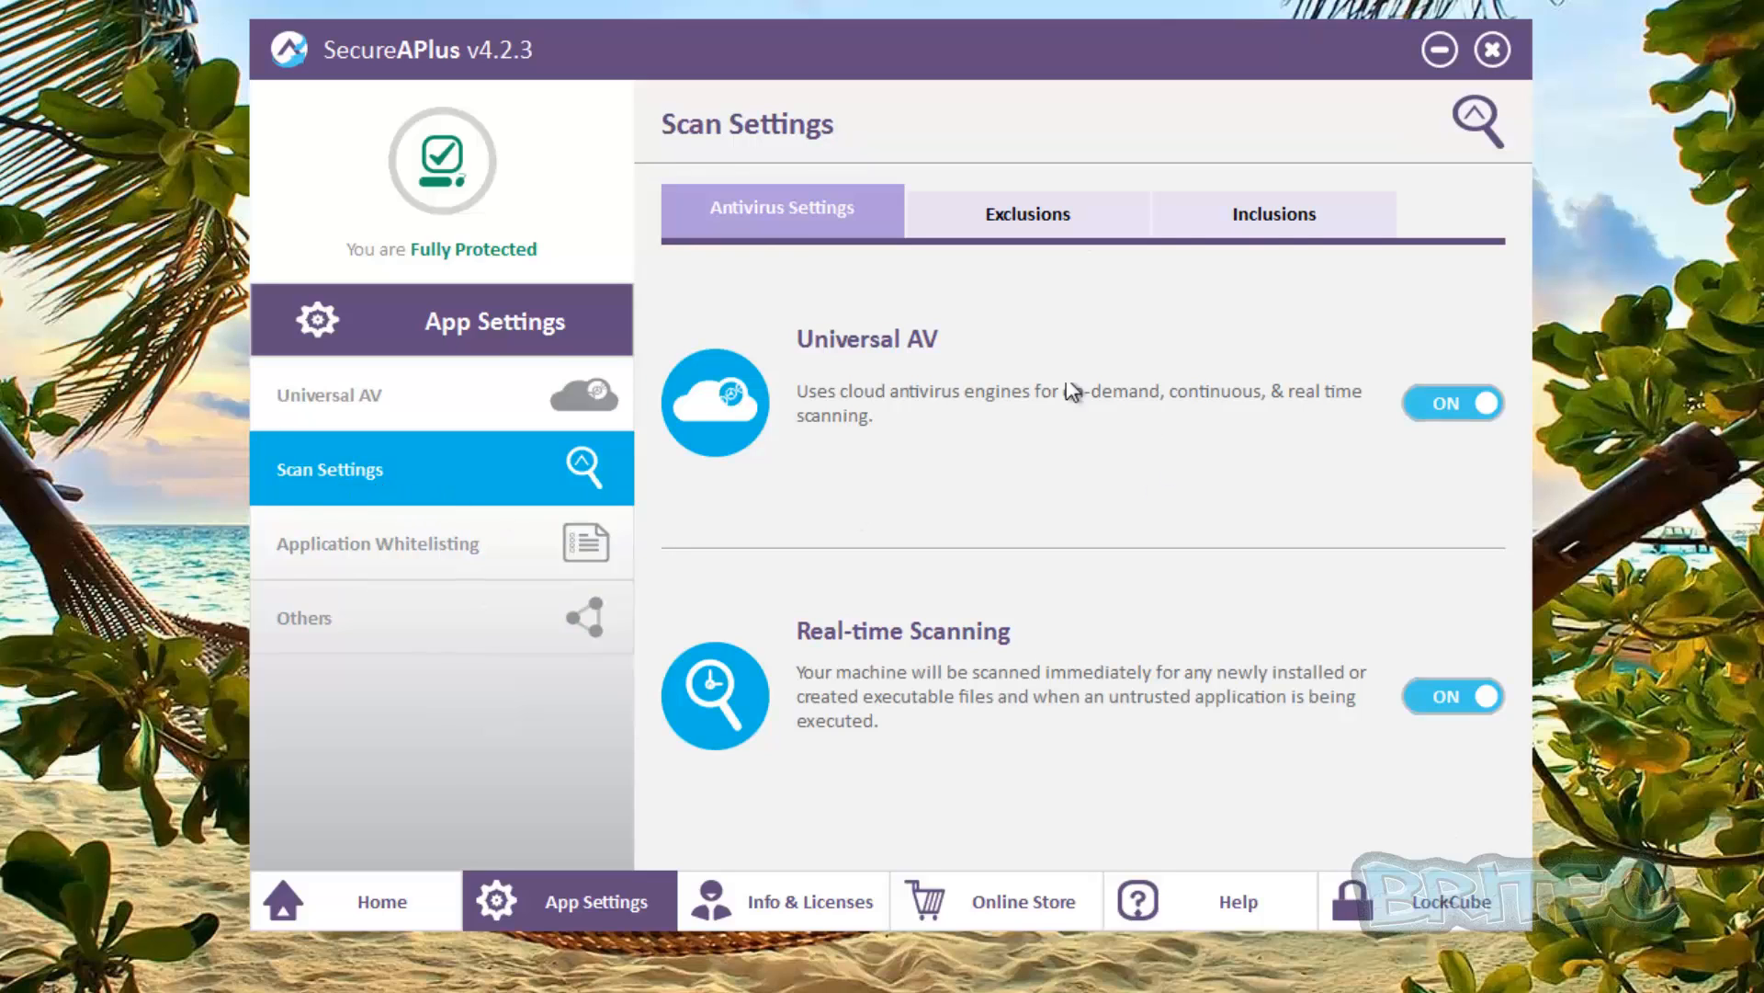
left_click(1453, 403)
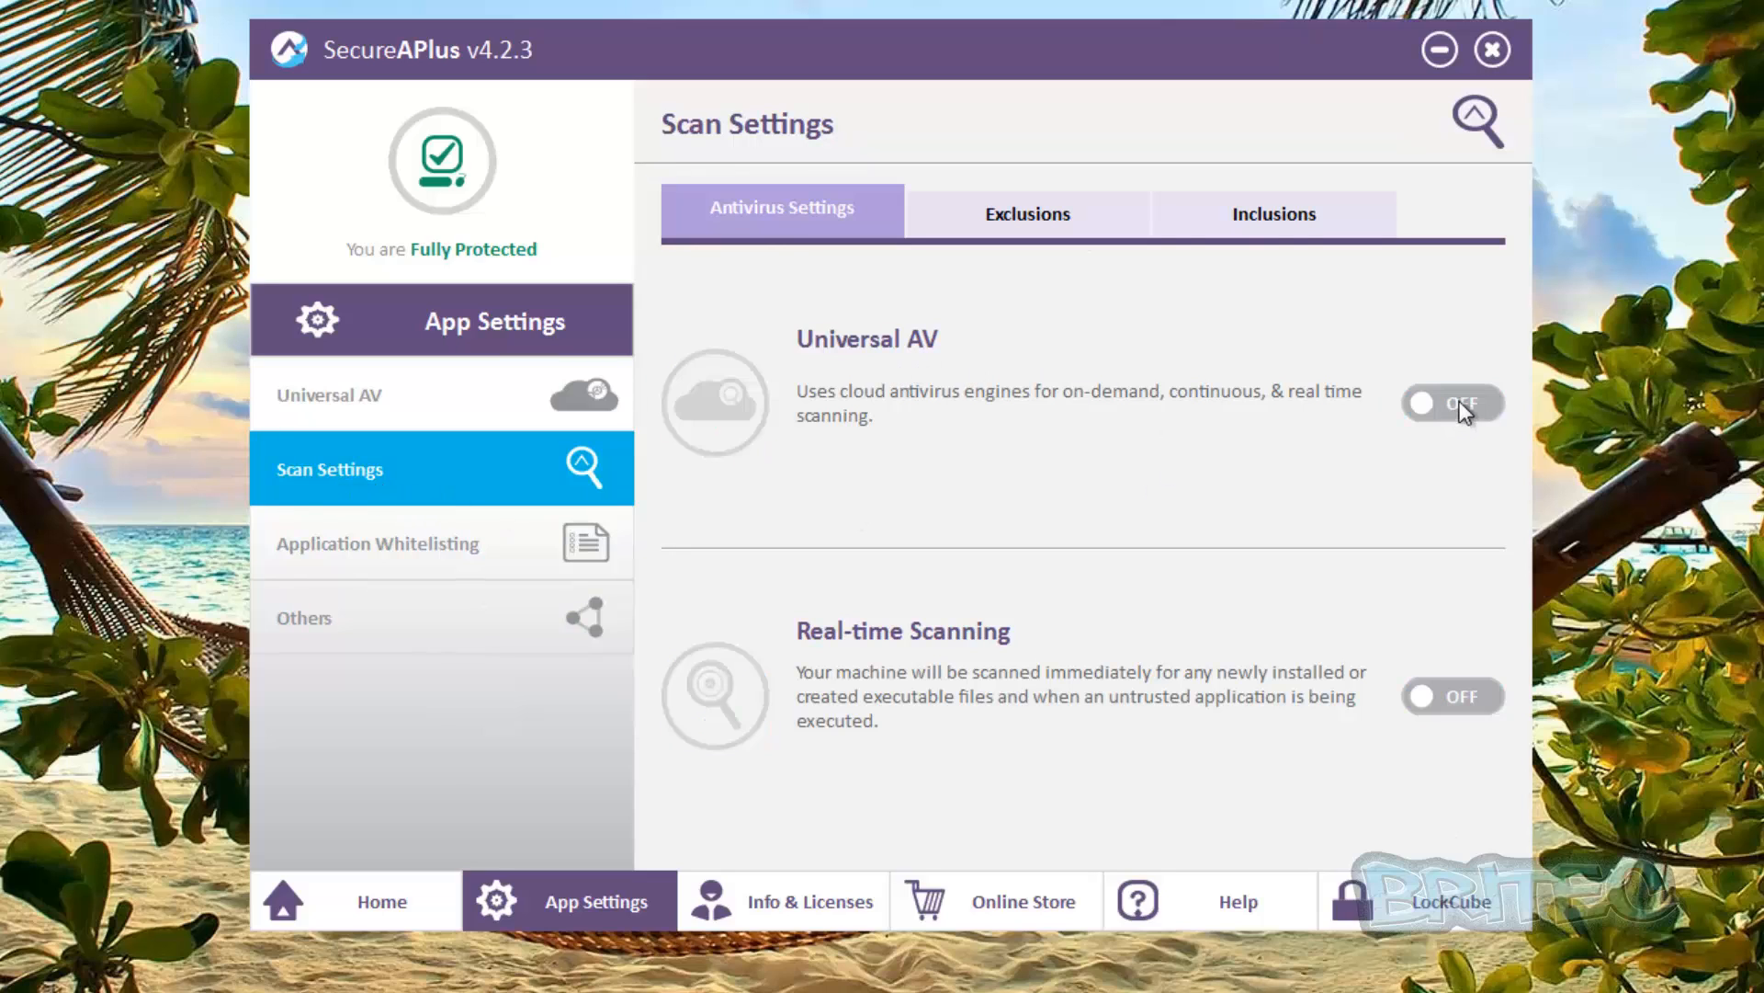
left_click(1452, 403)
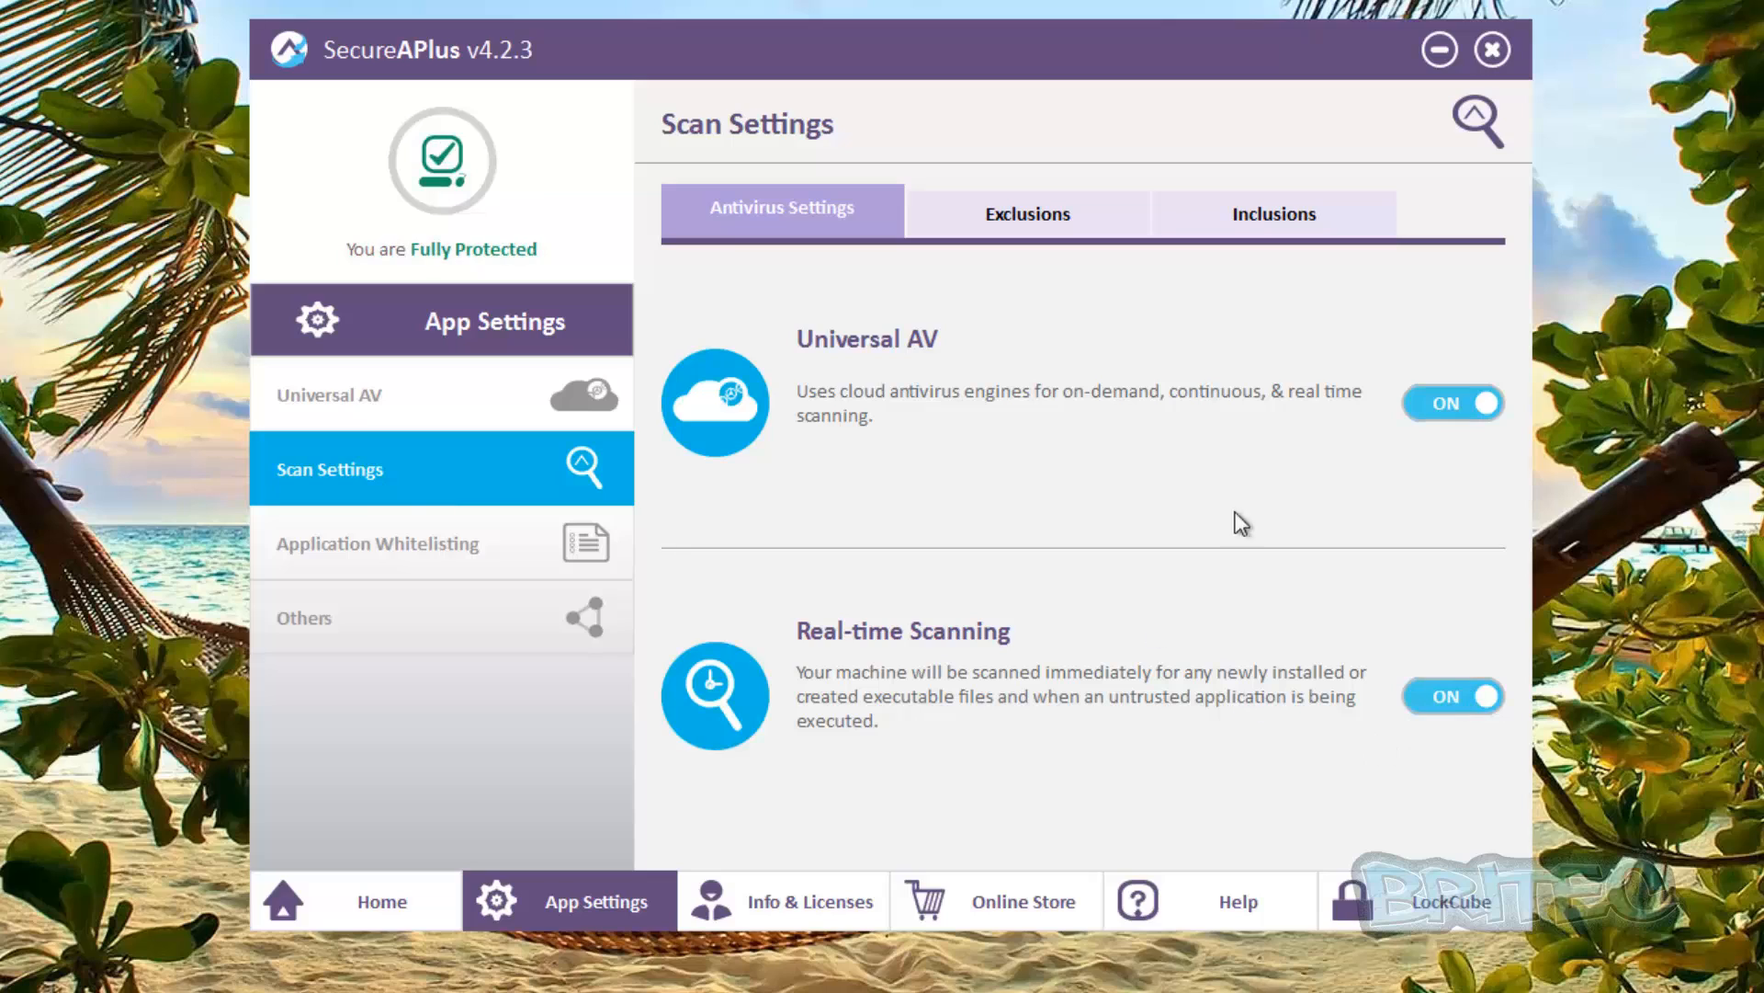
mouse_move(808, 639)
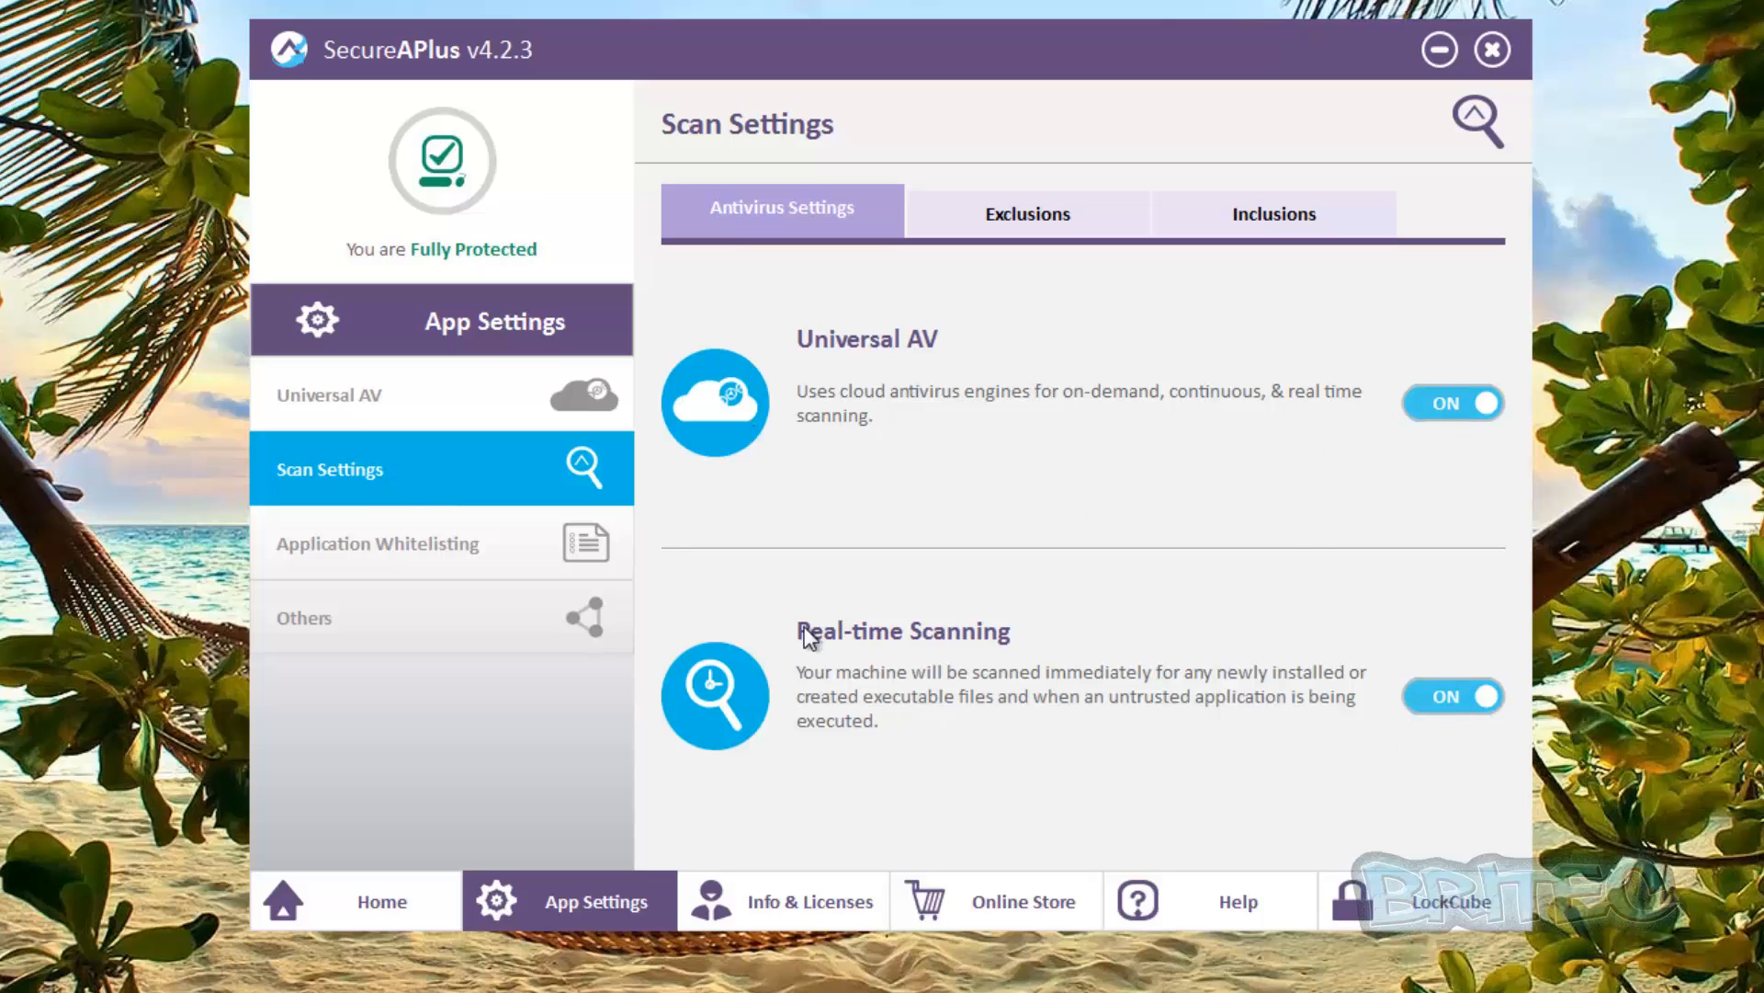
mouse_move(863, 616)
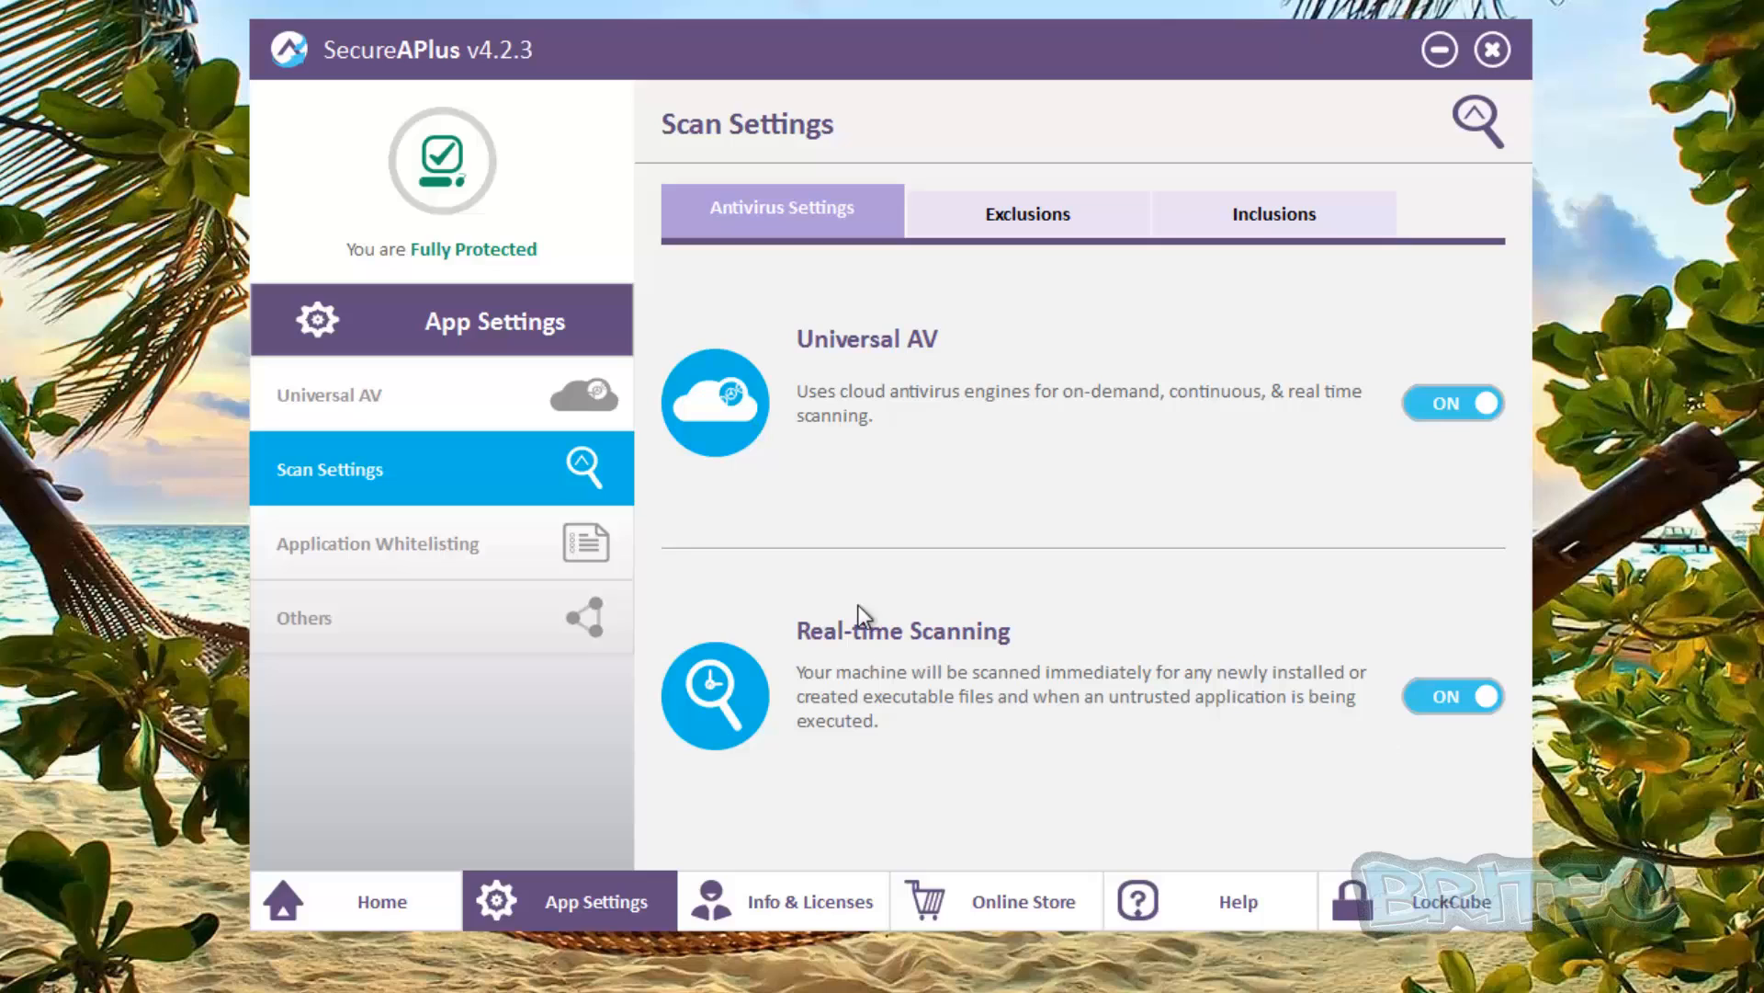
mouse_move(946, 751)
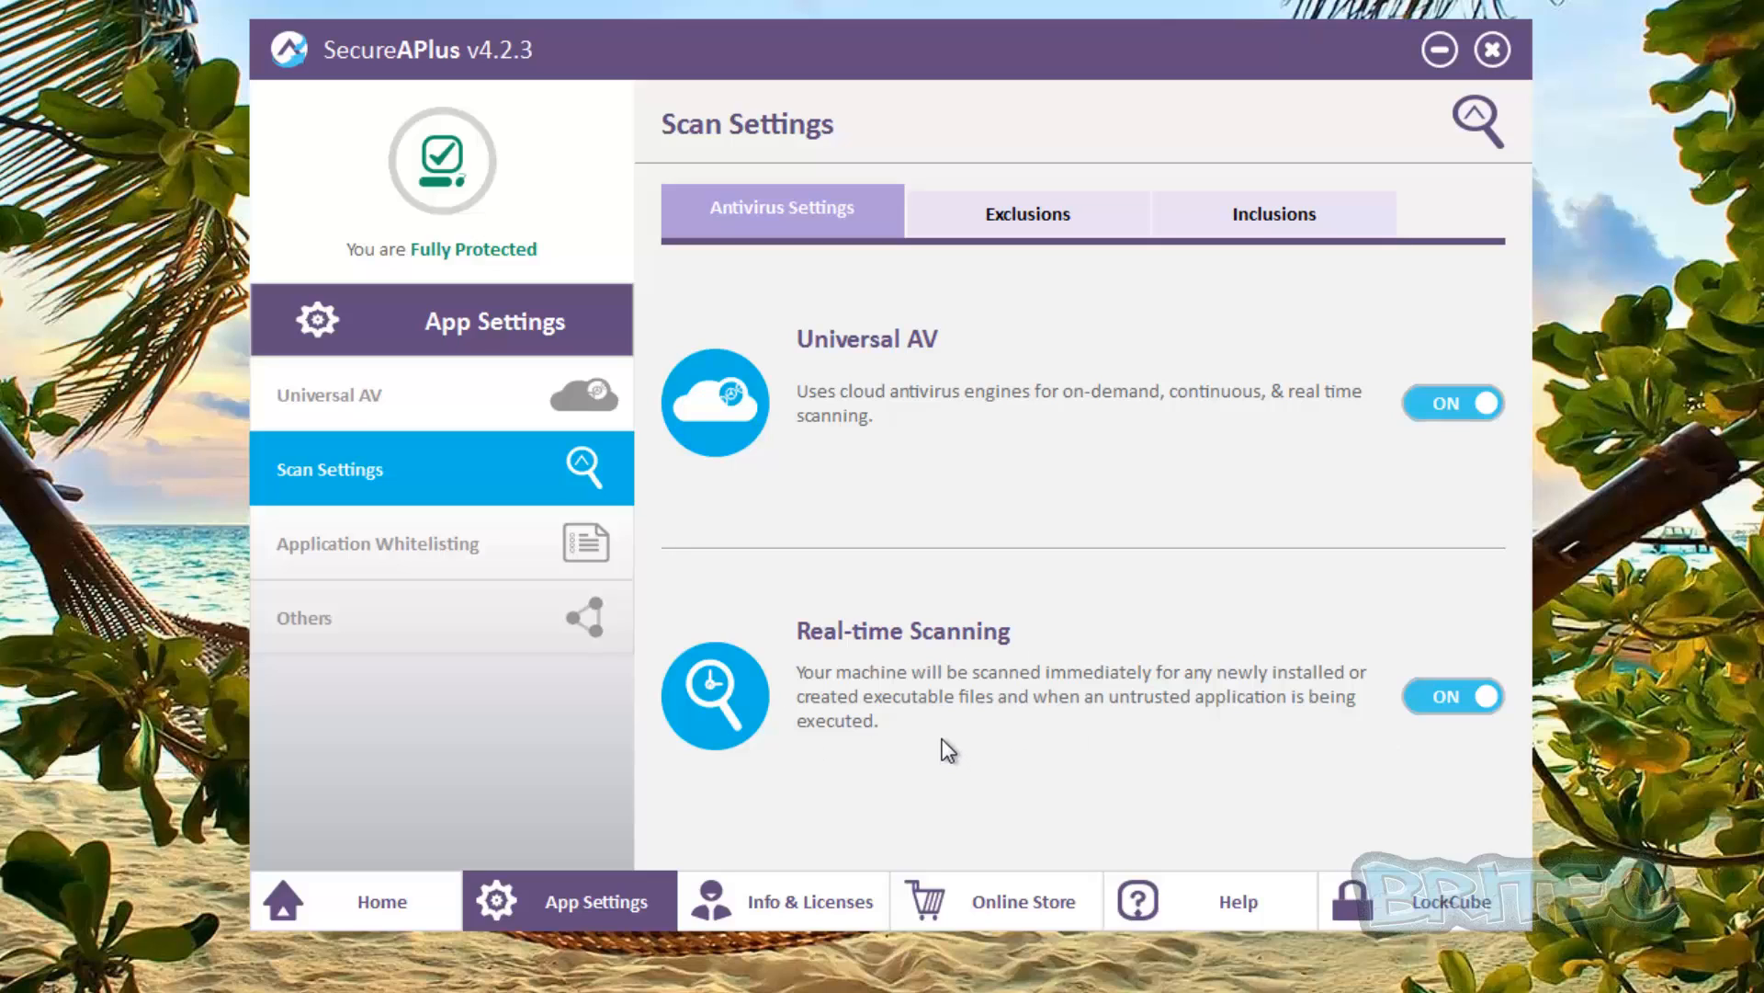
mouse_move(37, 567)
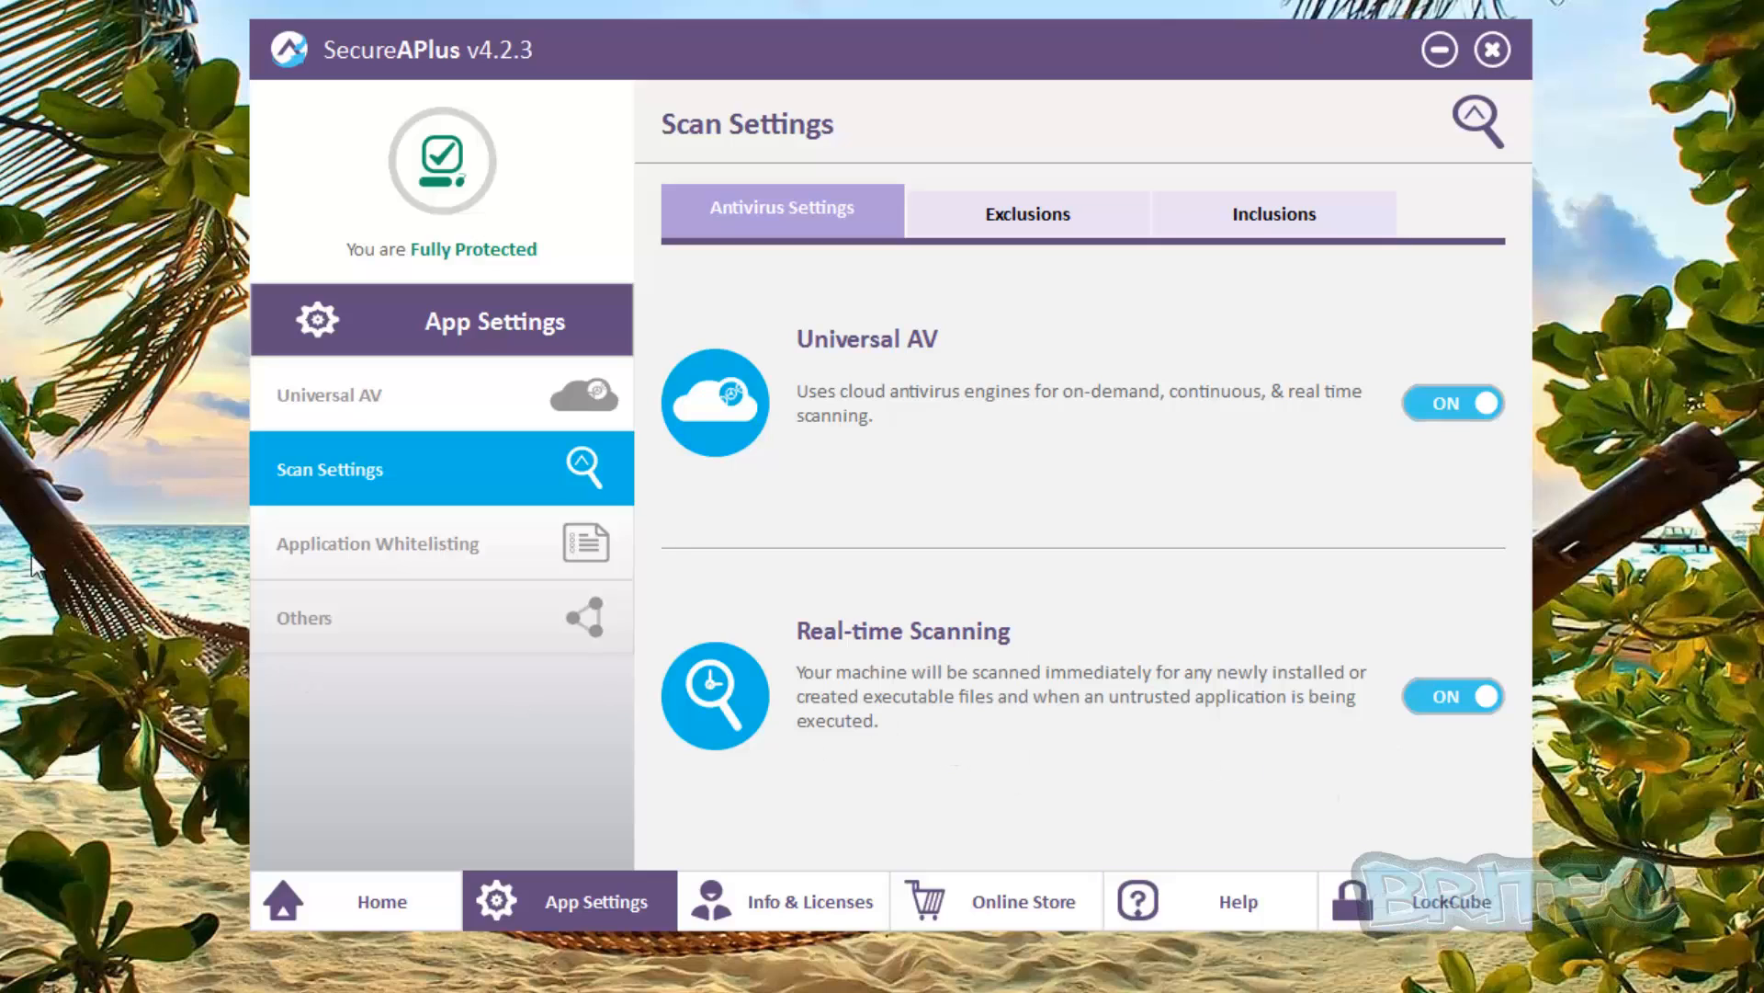
mouse_move(899, 711)
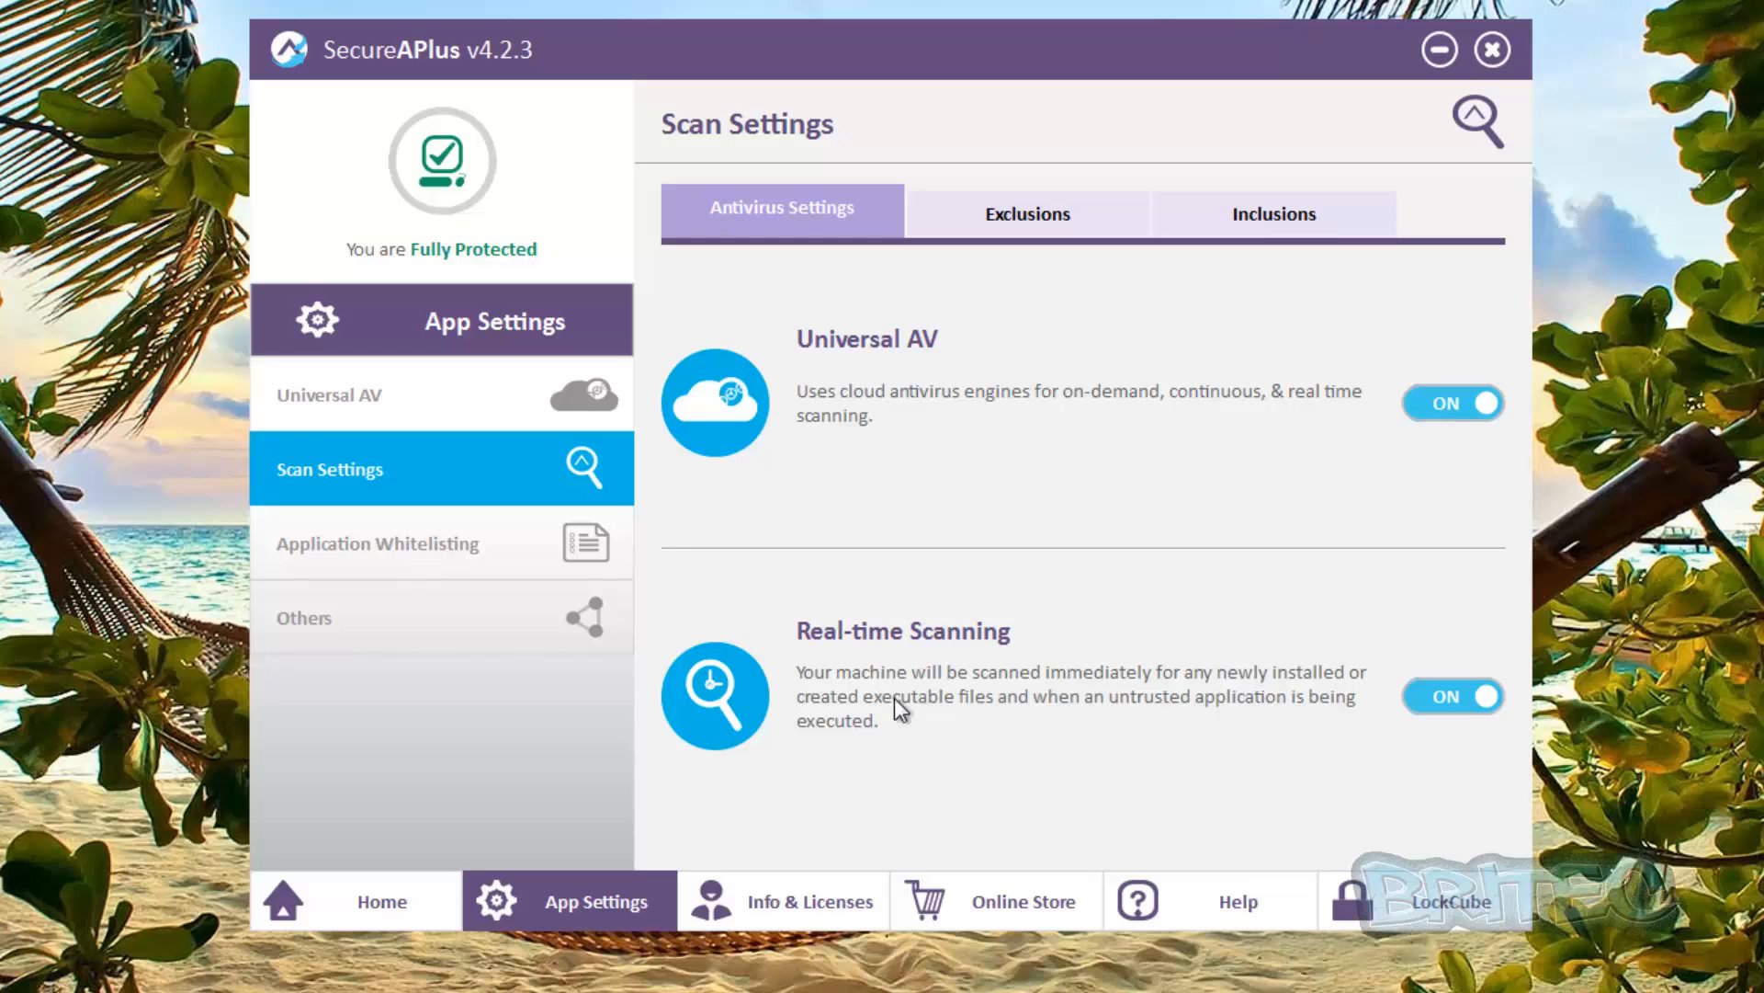
mouse_move(897, 708)
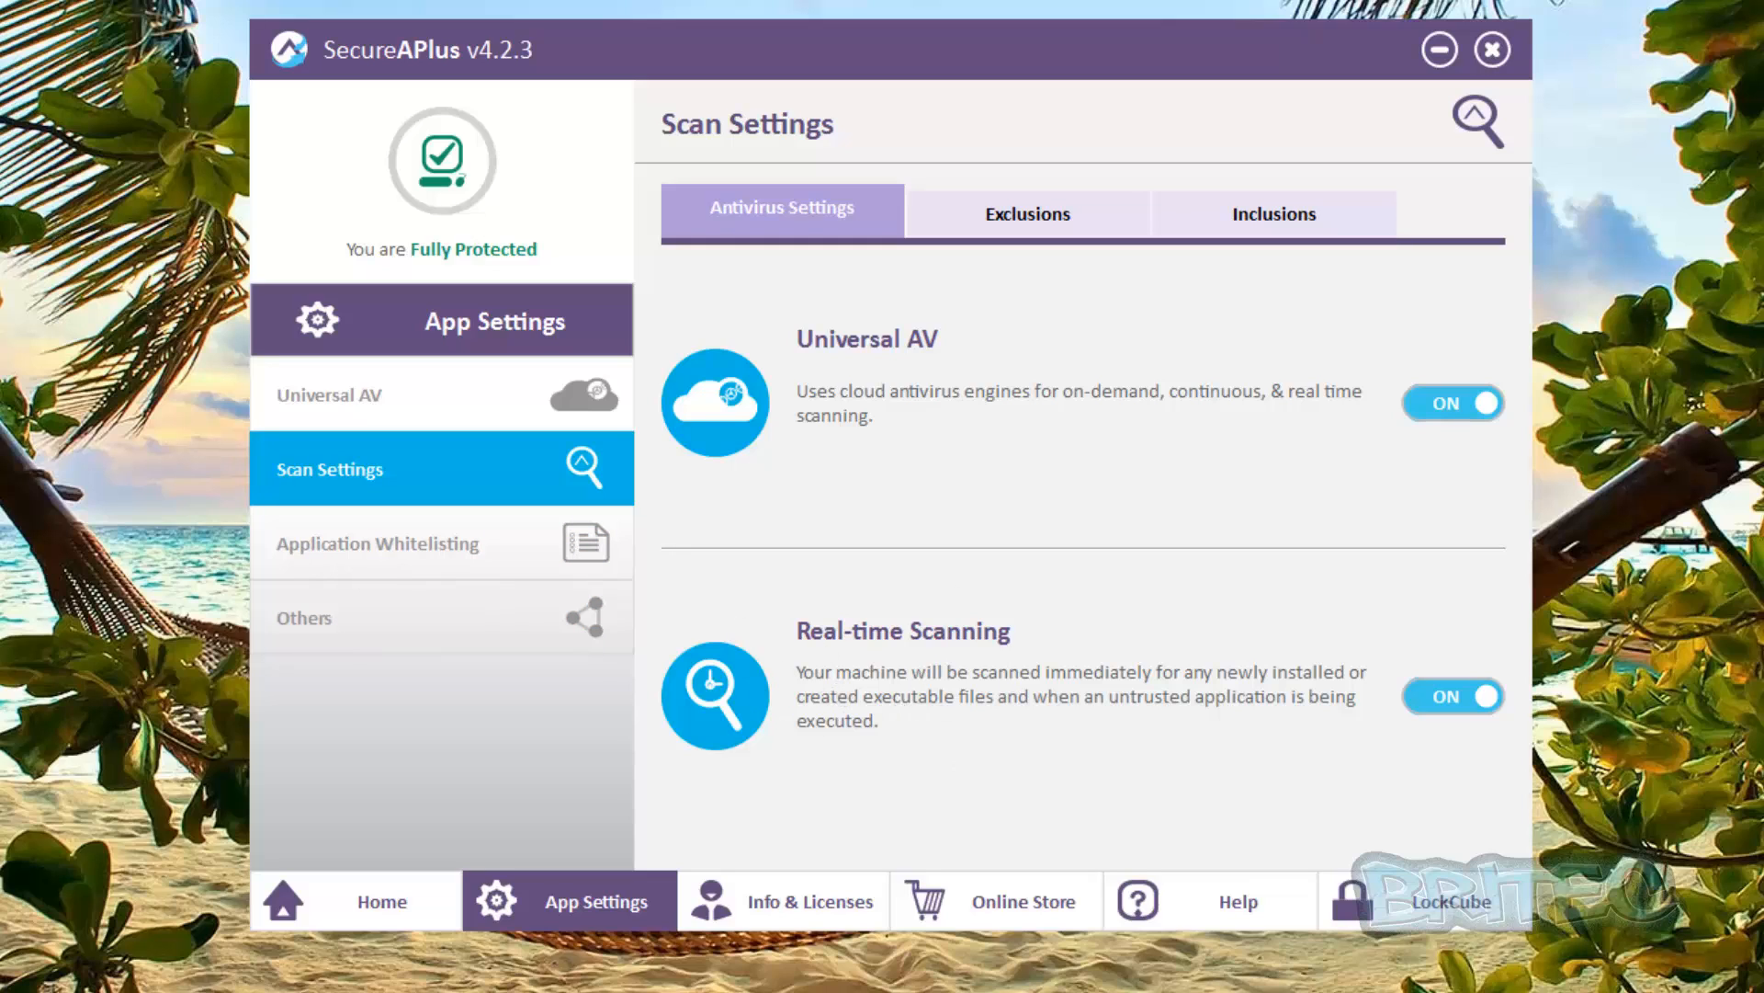
mouse_move(507, 618)
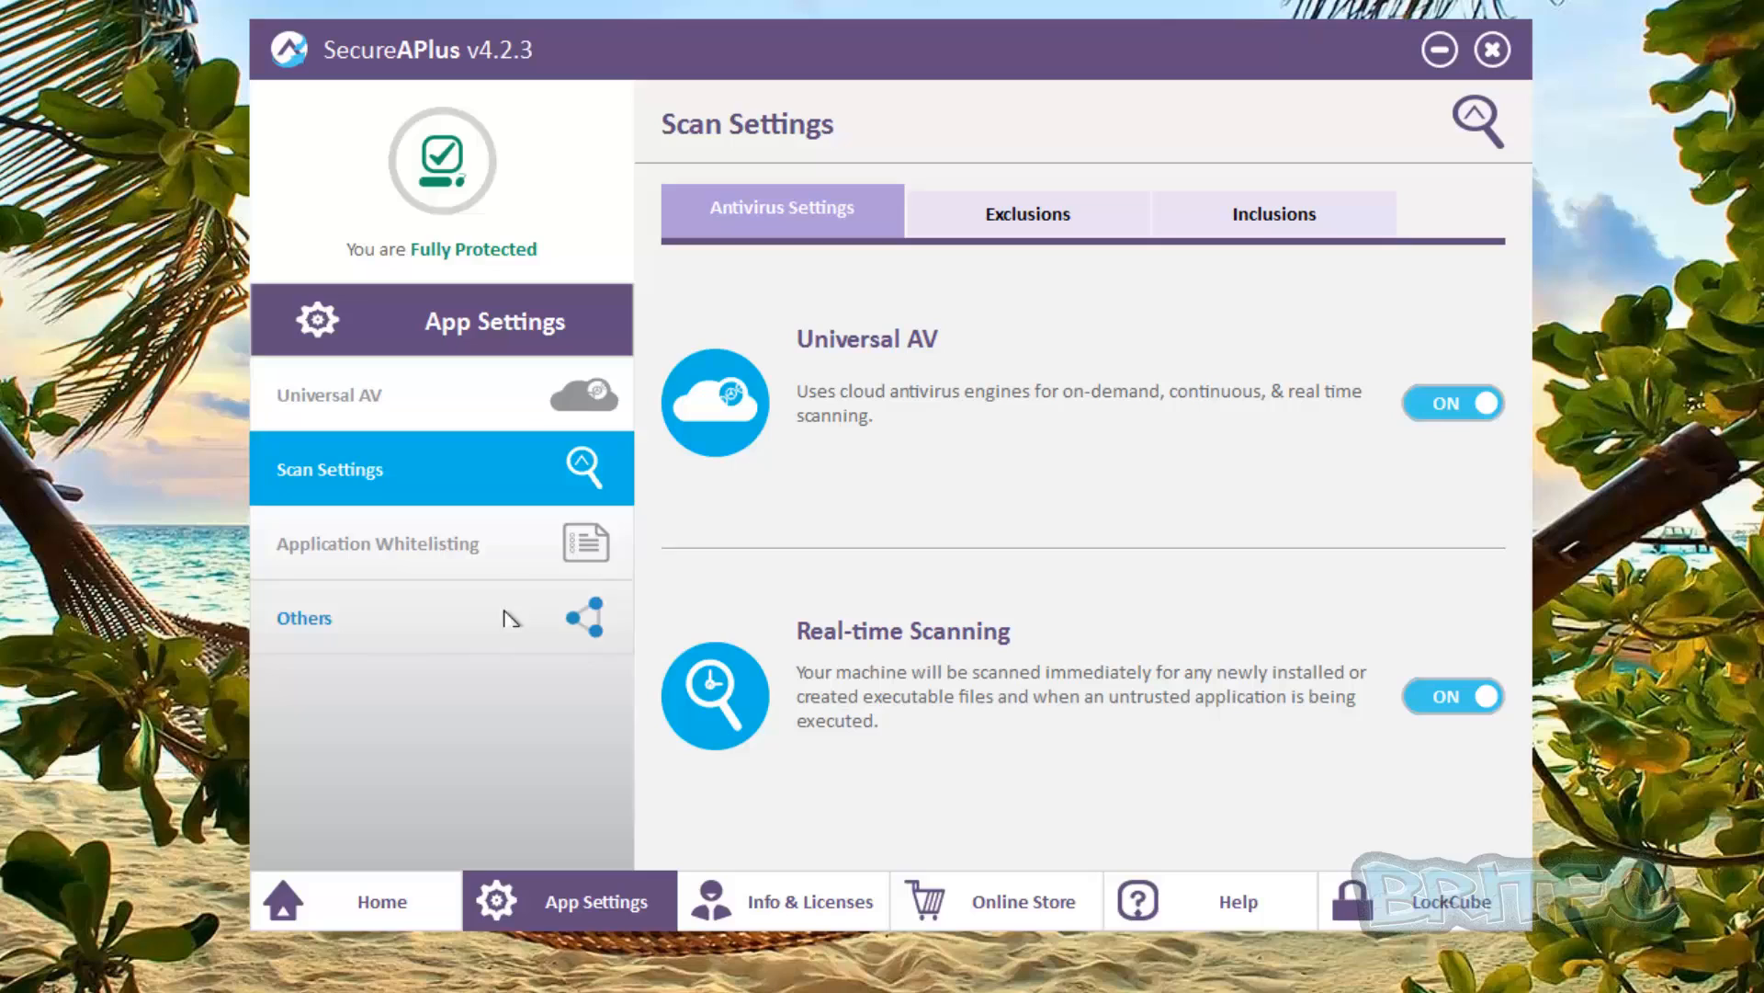
mouse_move(1103, 732)
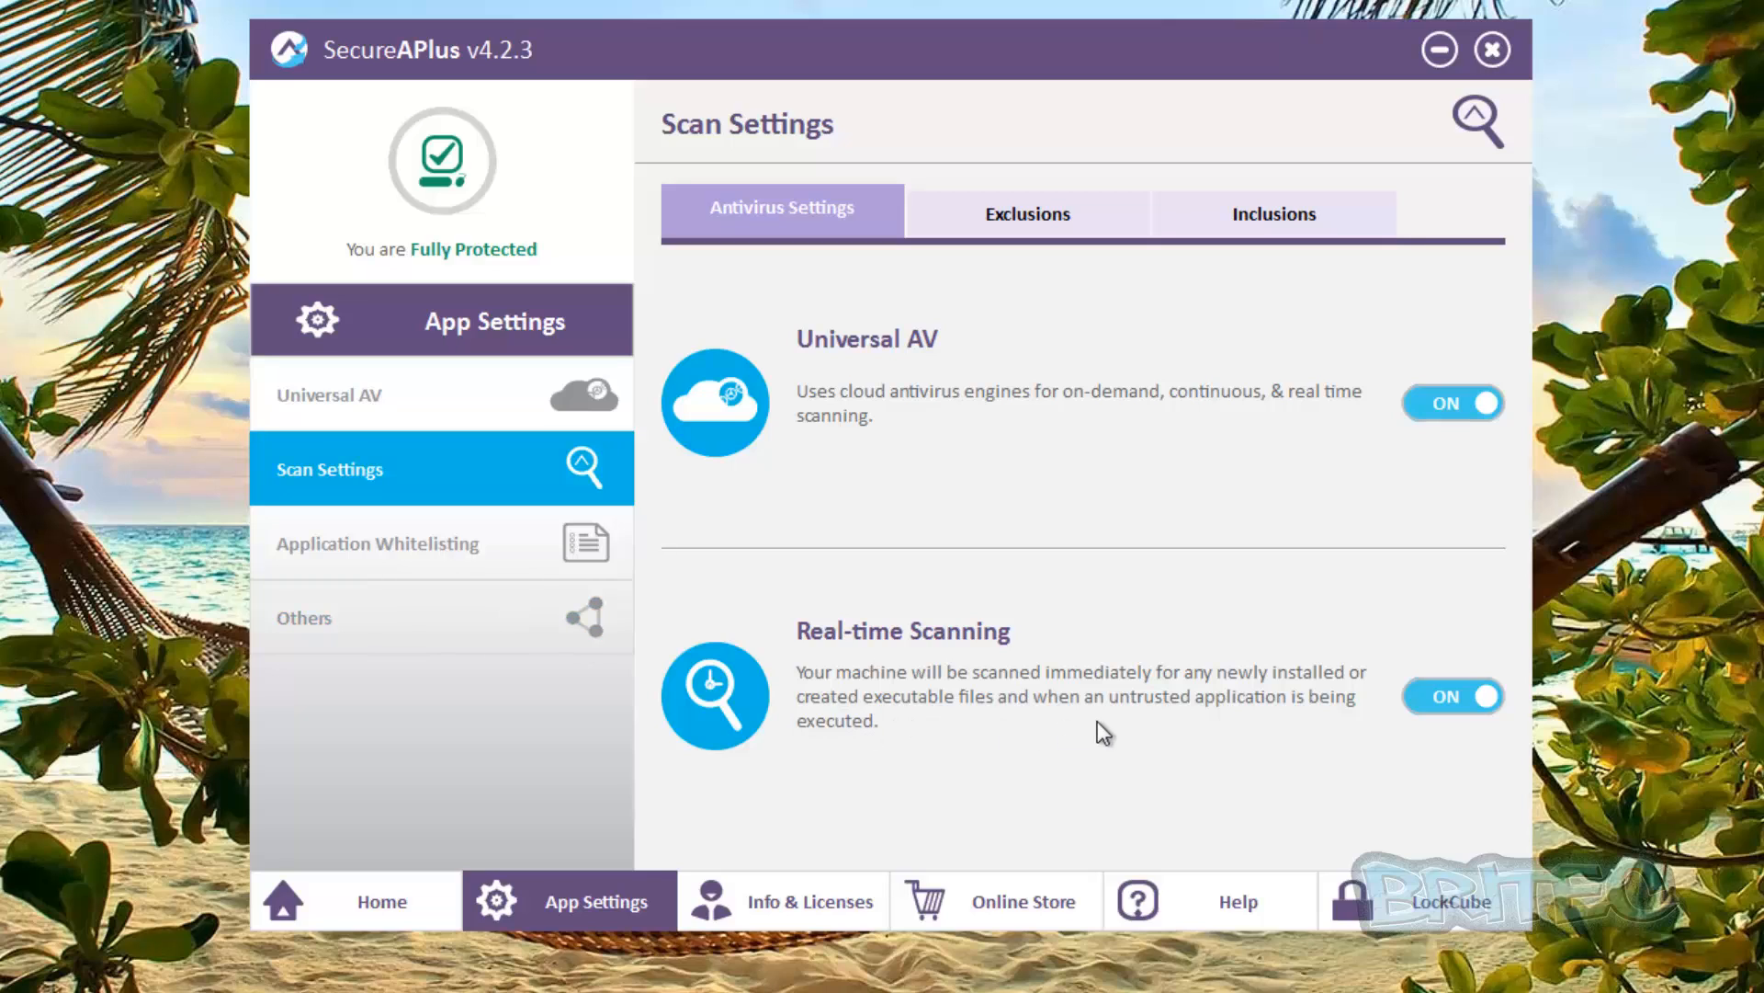
mouse_move(1122, 791)
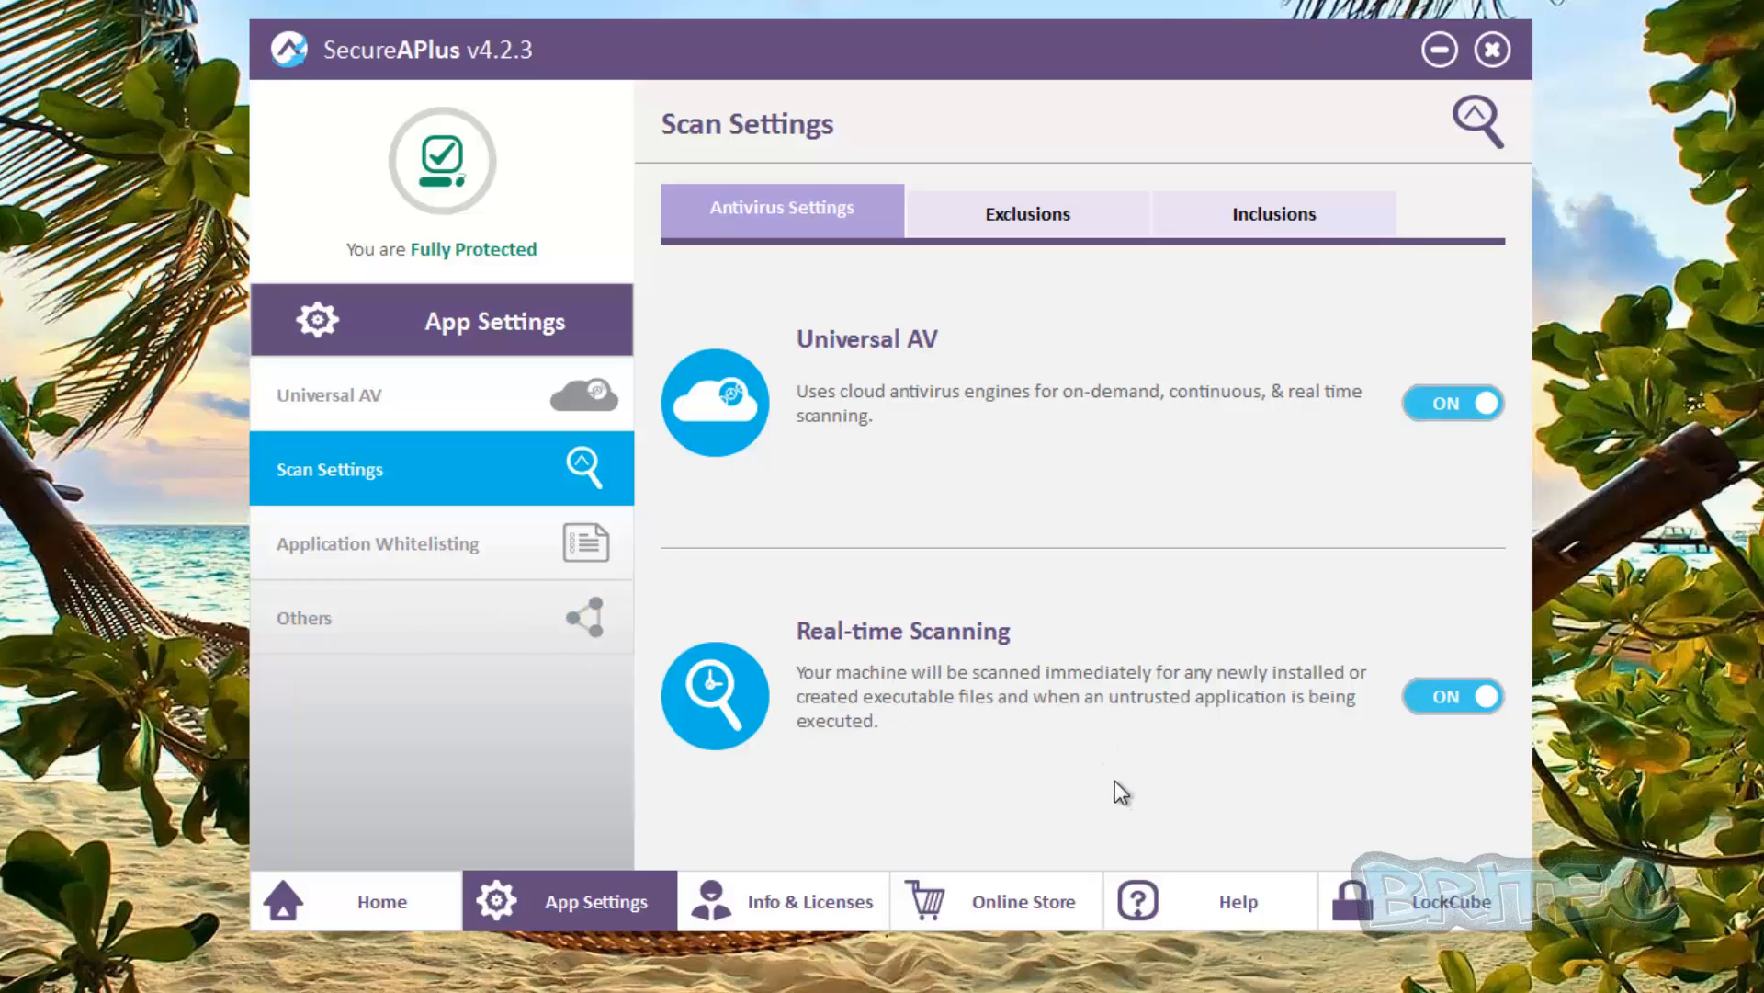
mouse_move(1220, 742)
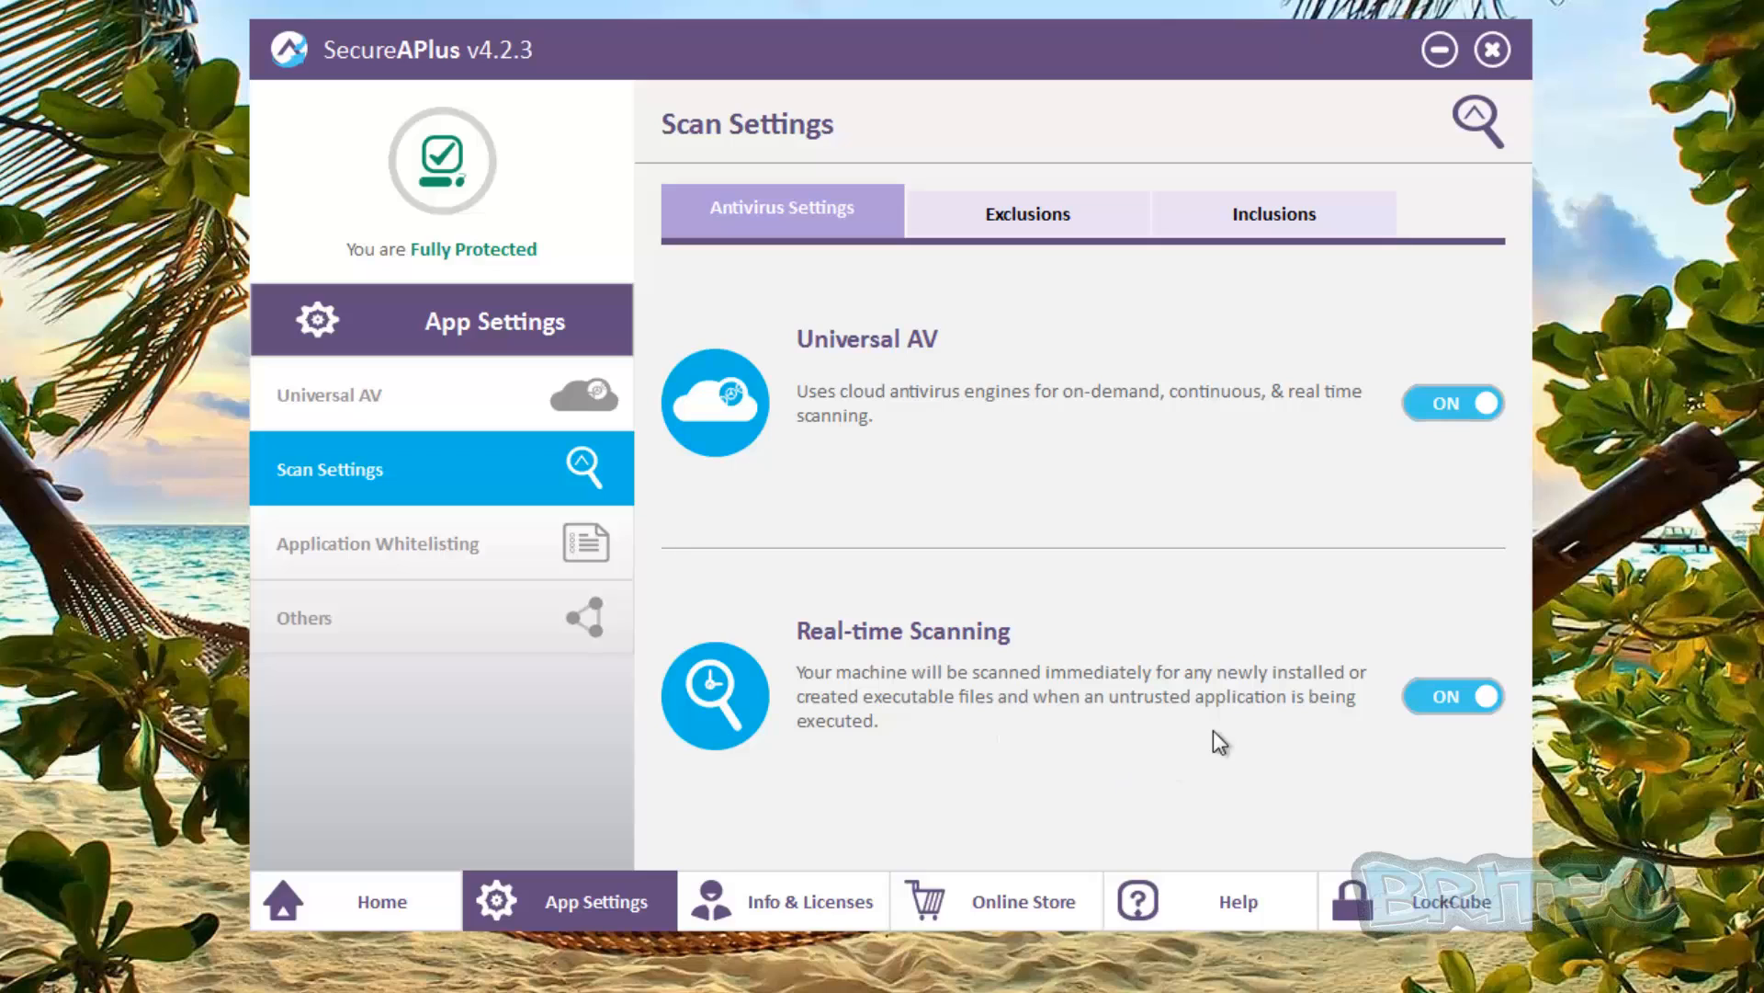
Add the .bat extension to the included file types, then remove it again
left_click(1025, 212)
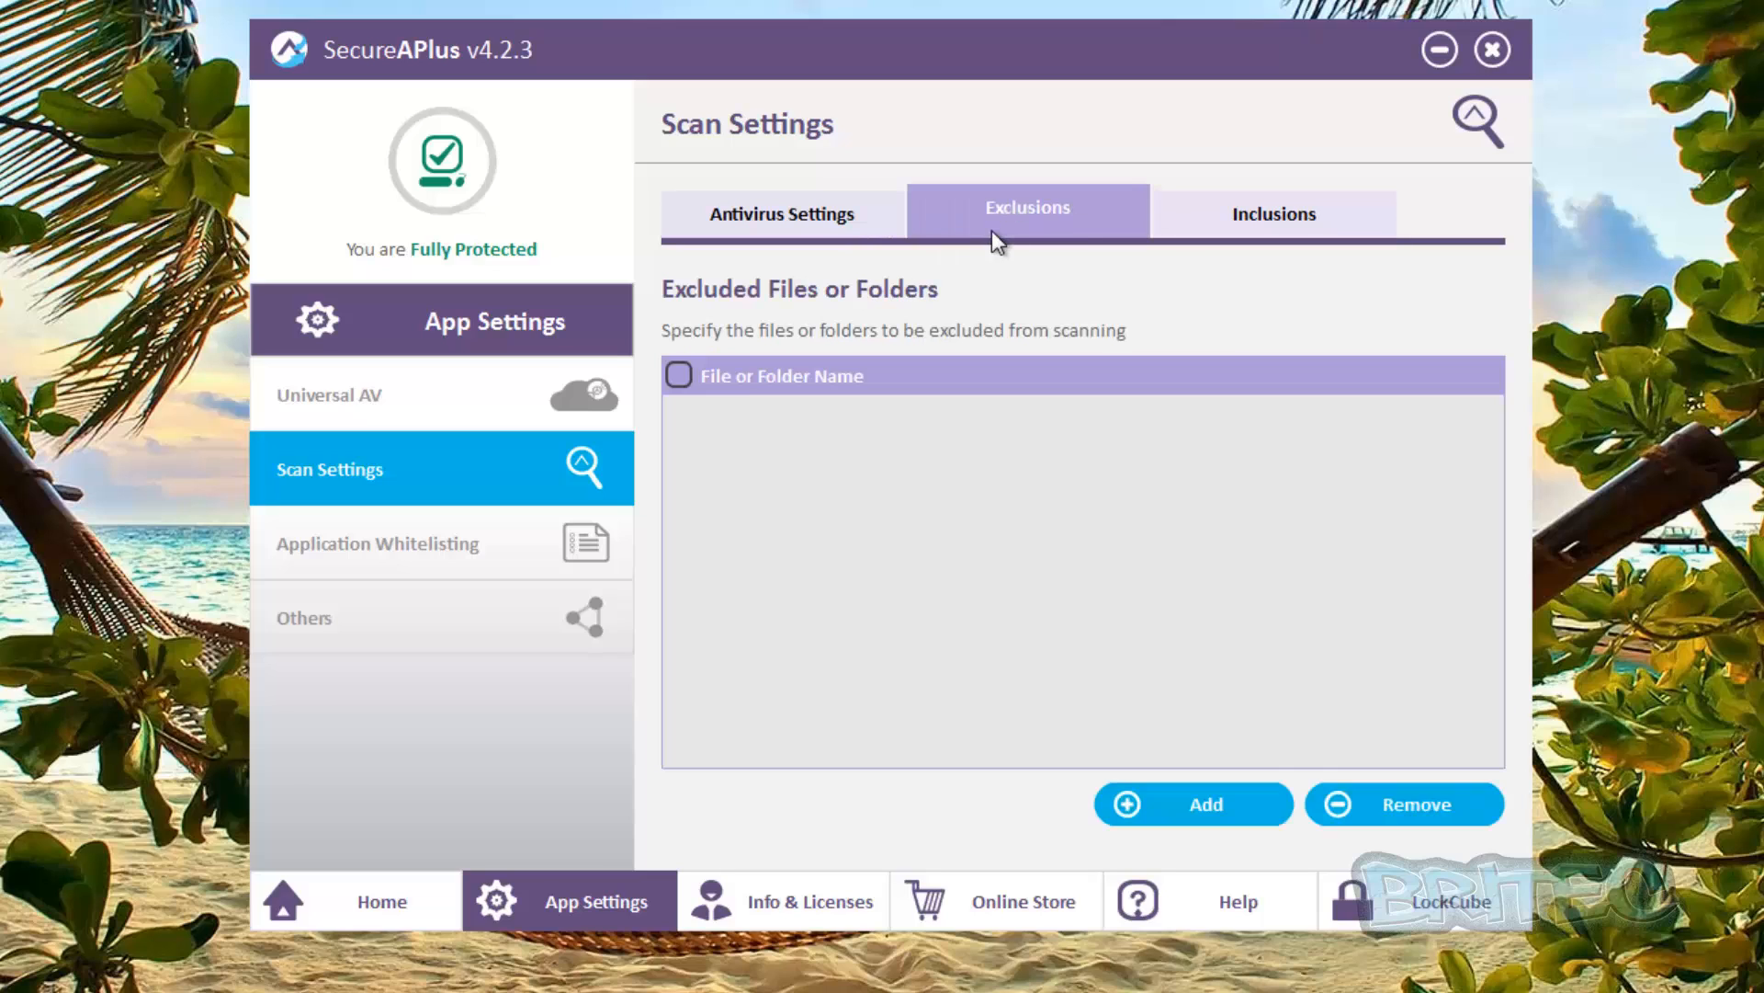
left_click(1274, 212)
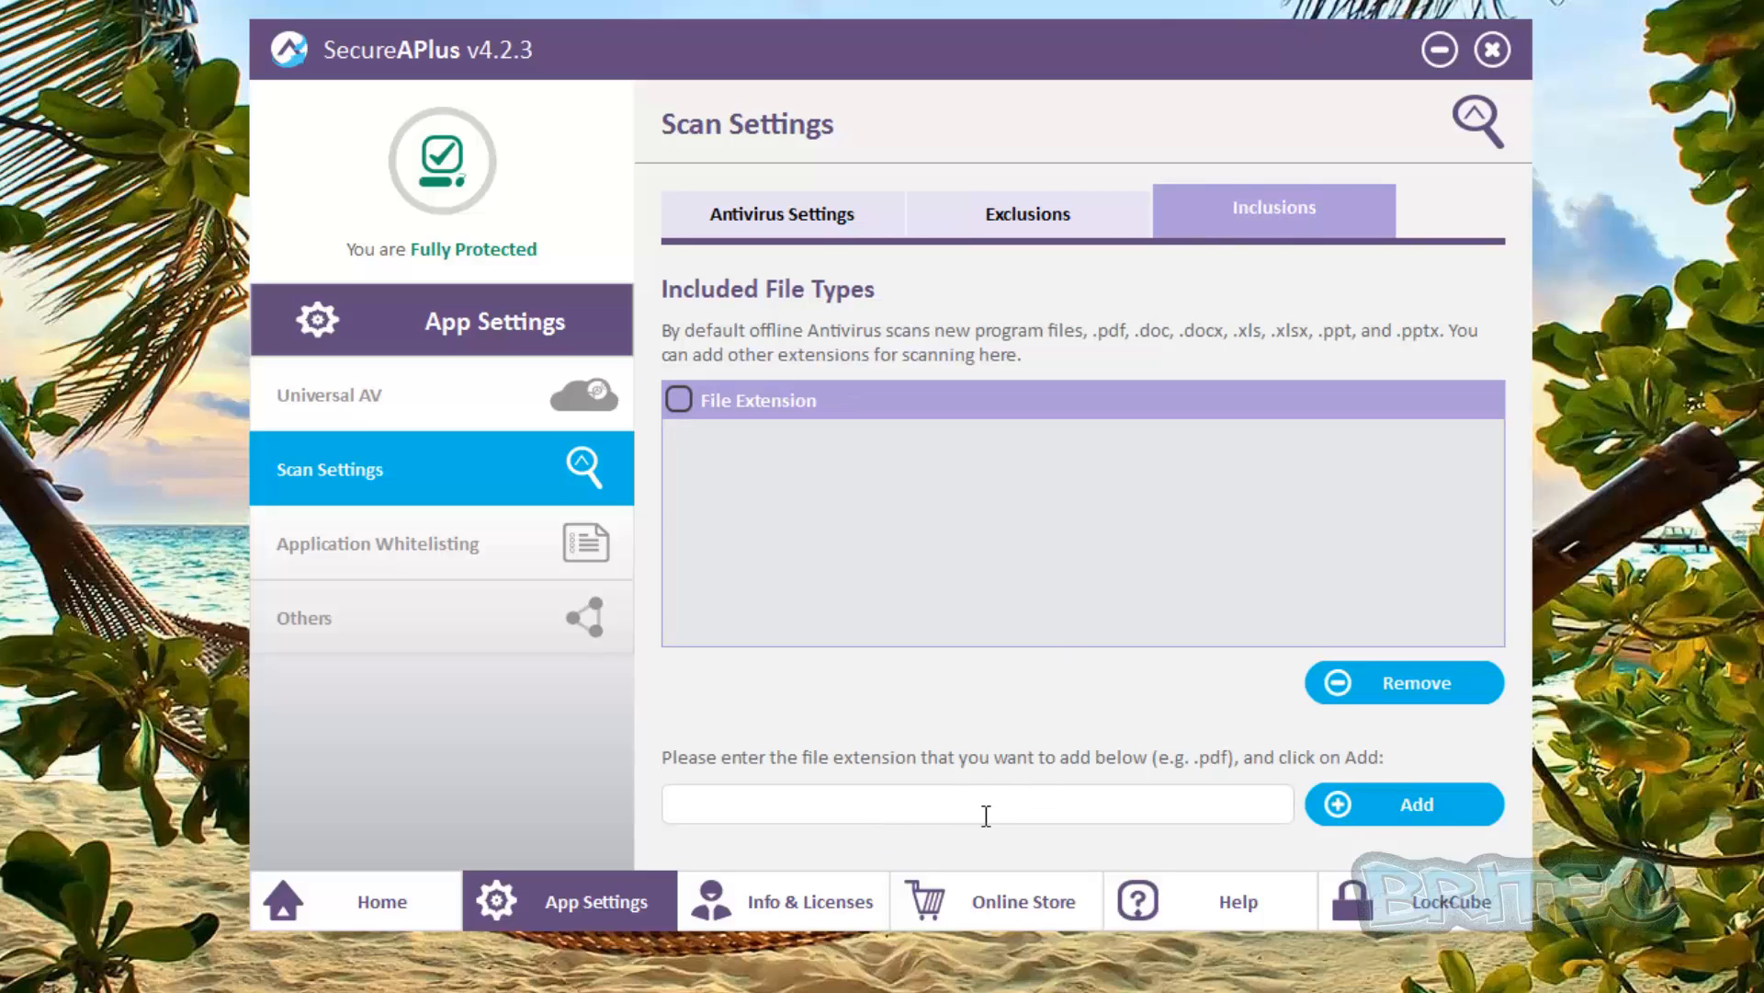
mouse_move(1263, 349)
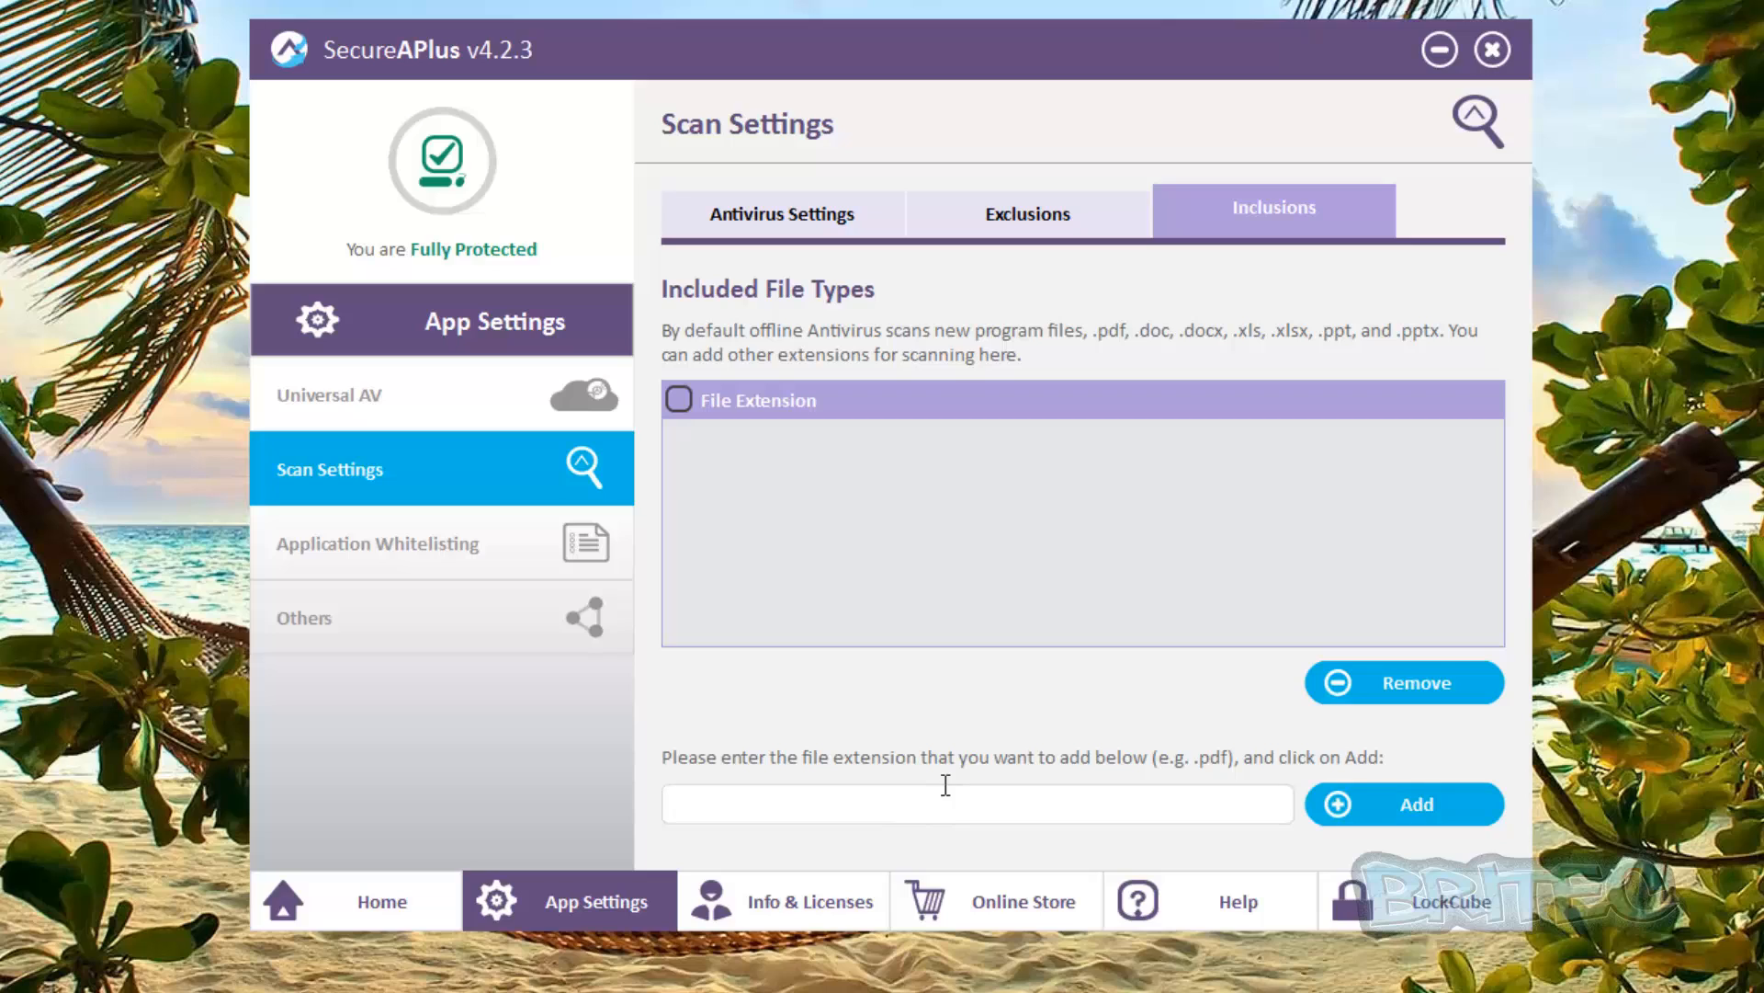
type(".b")
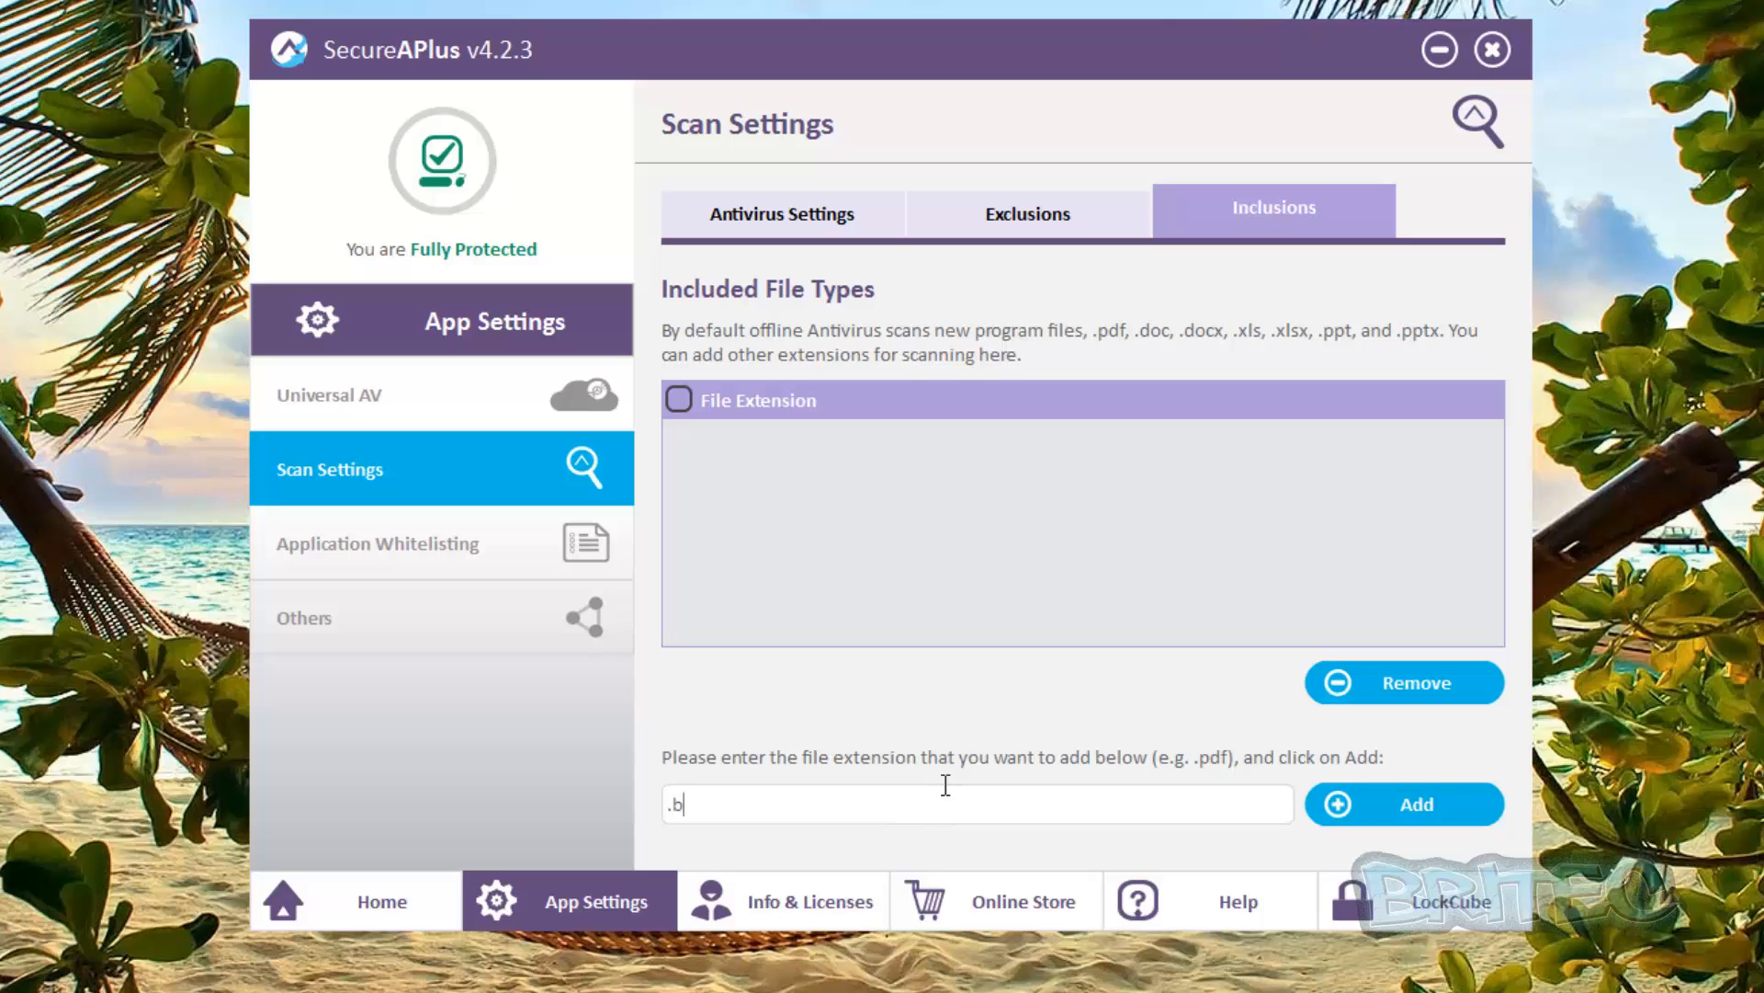
left_click(1403, 803)
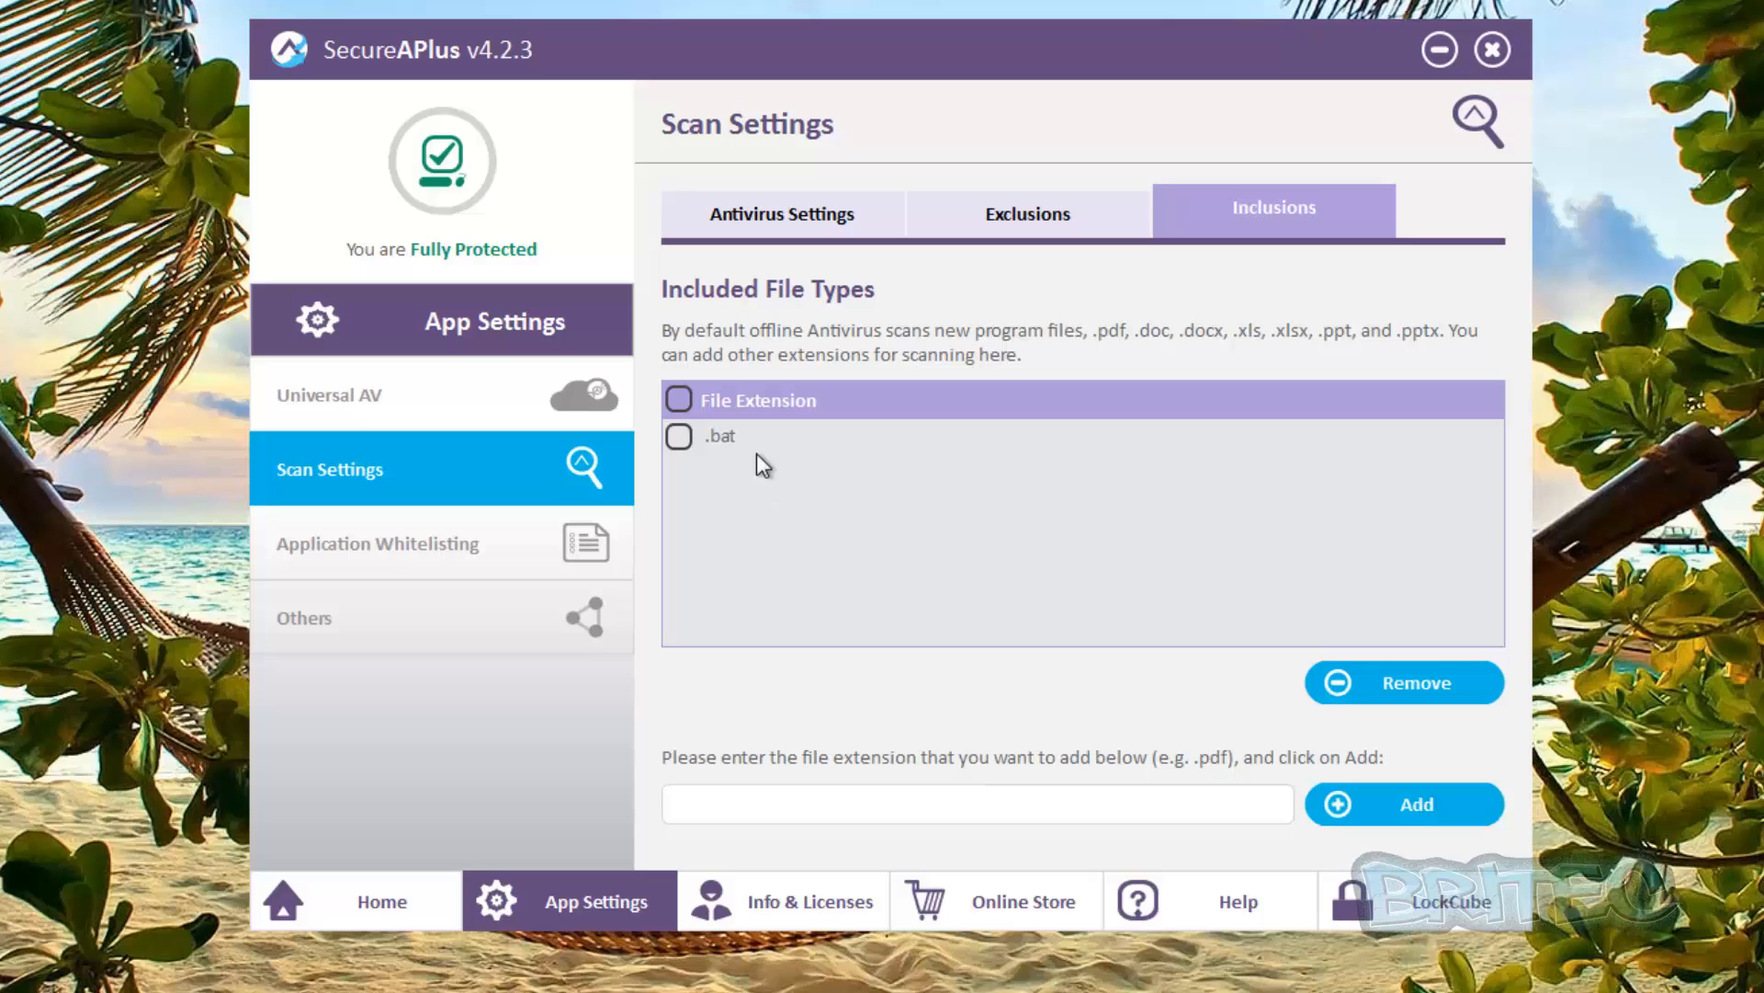
mouse_move(708, 461)
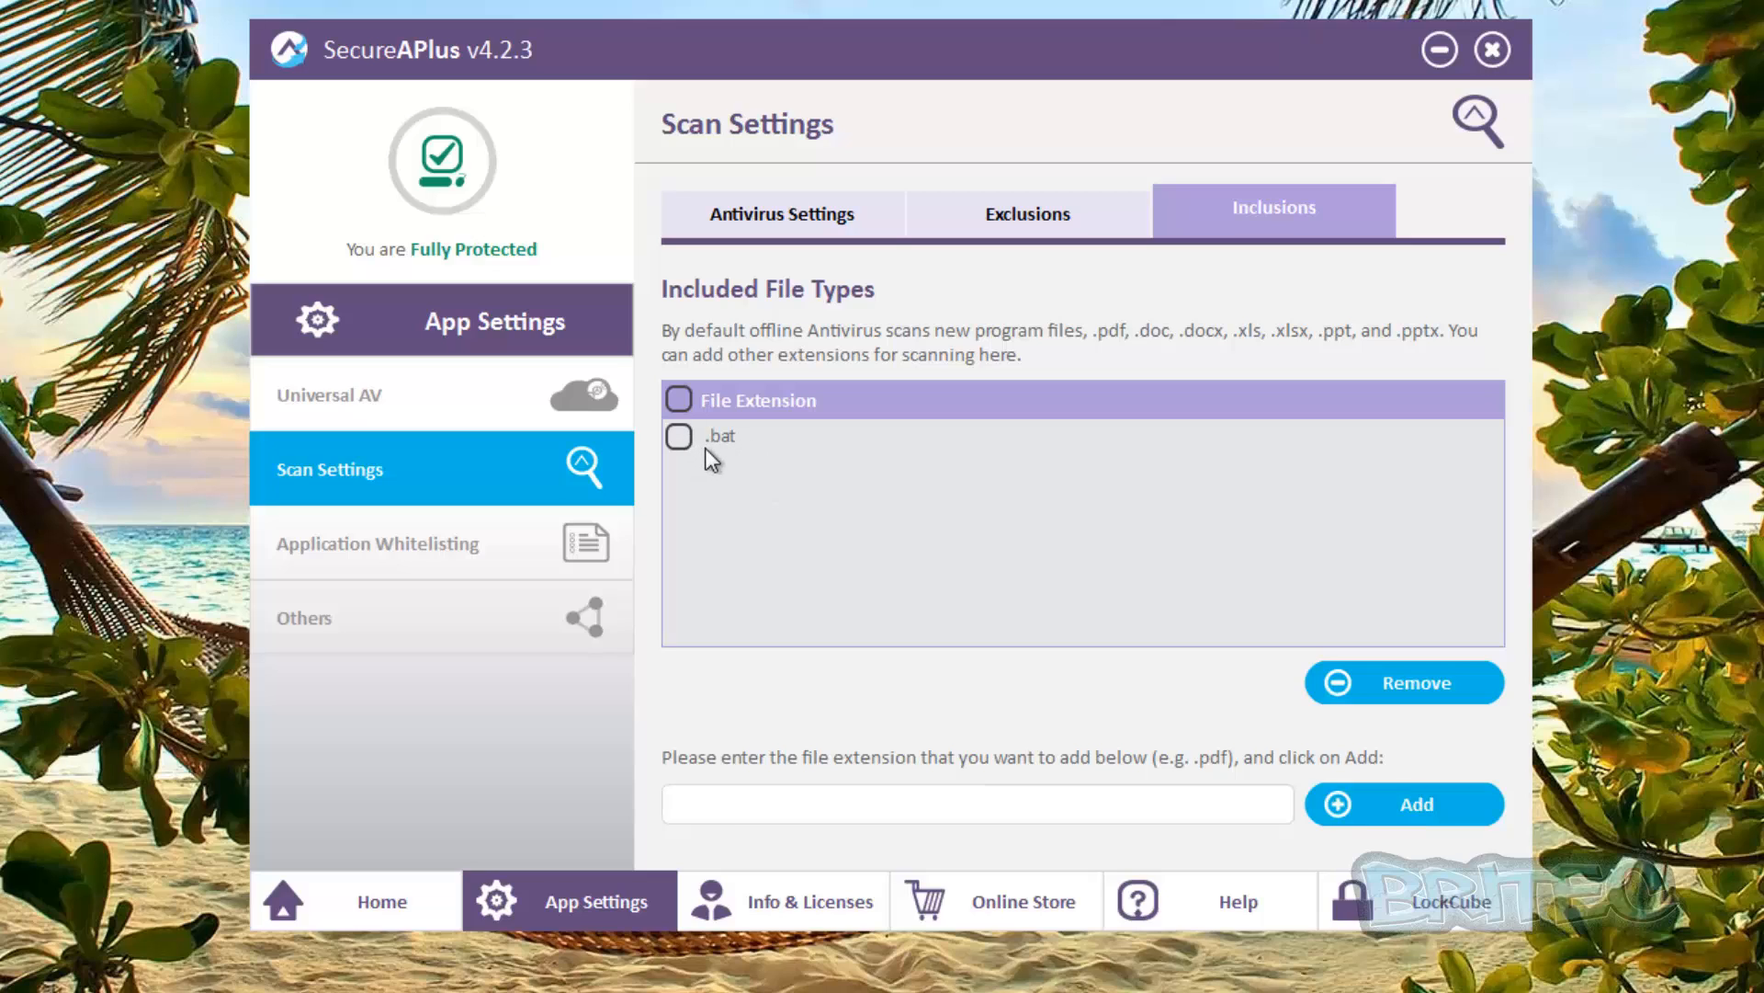
mouse_move(1205, 349)
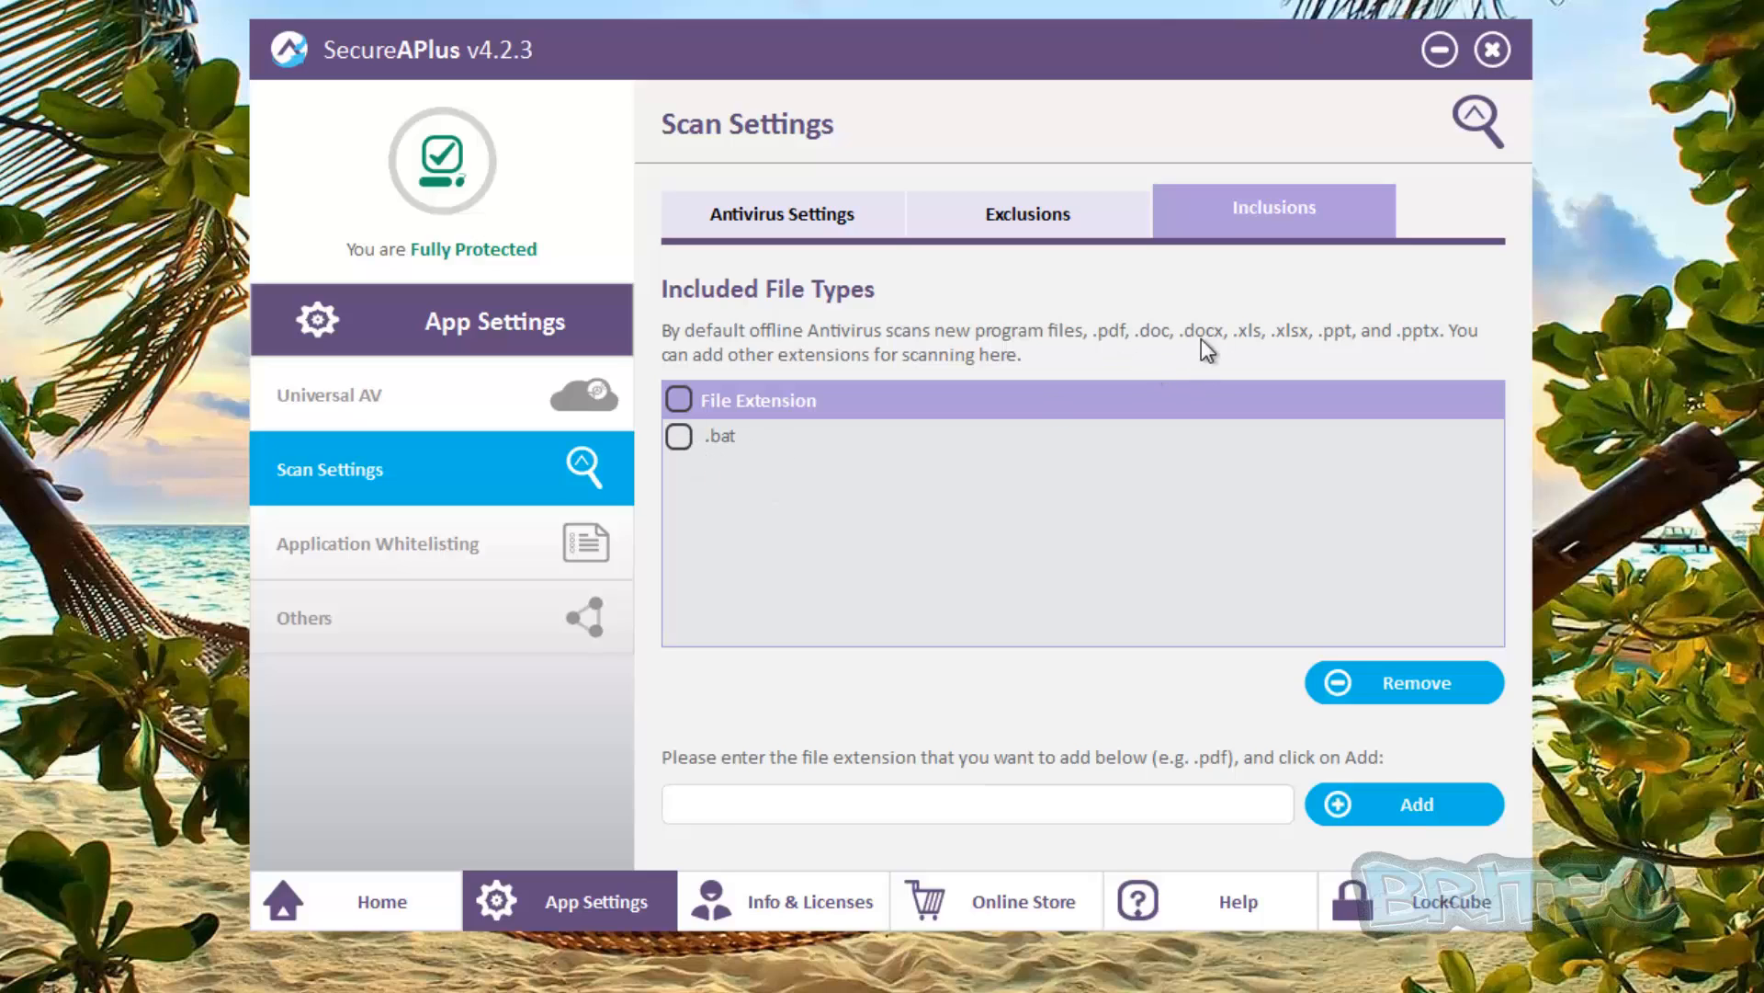
left_click(678, 399)
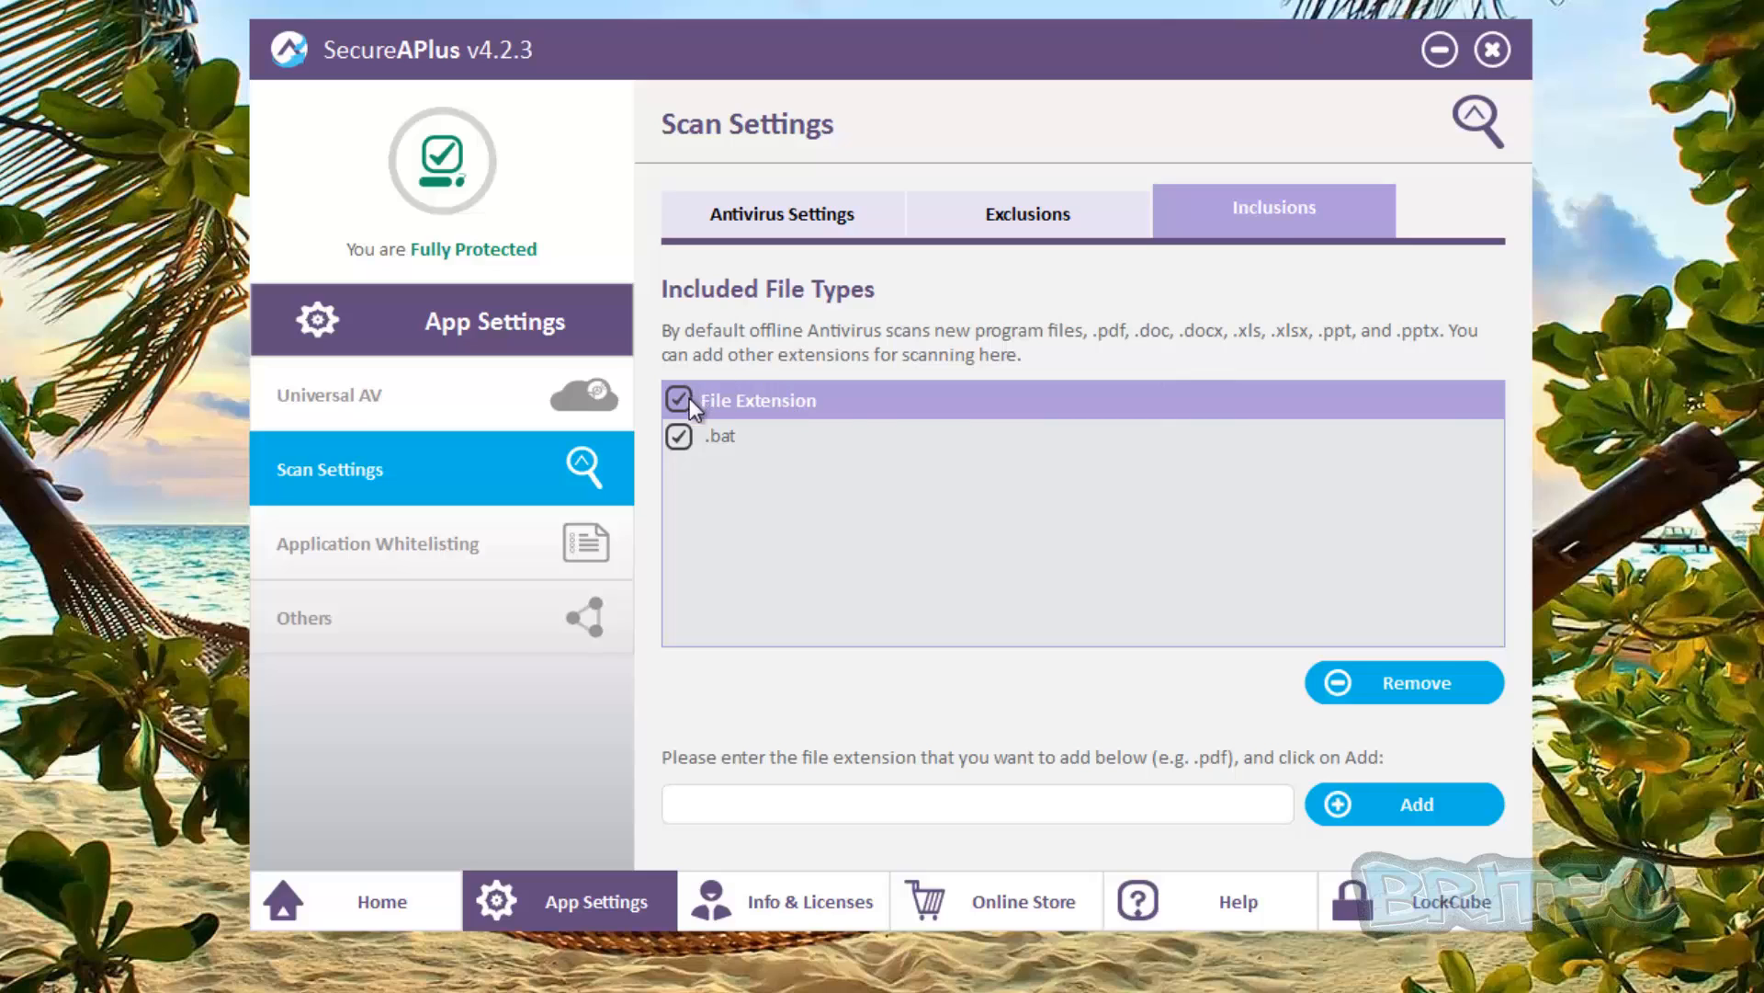
left_click(1403, 682)
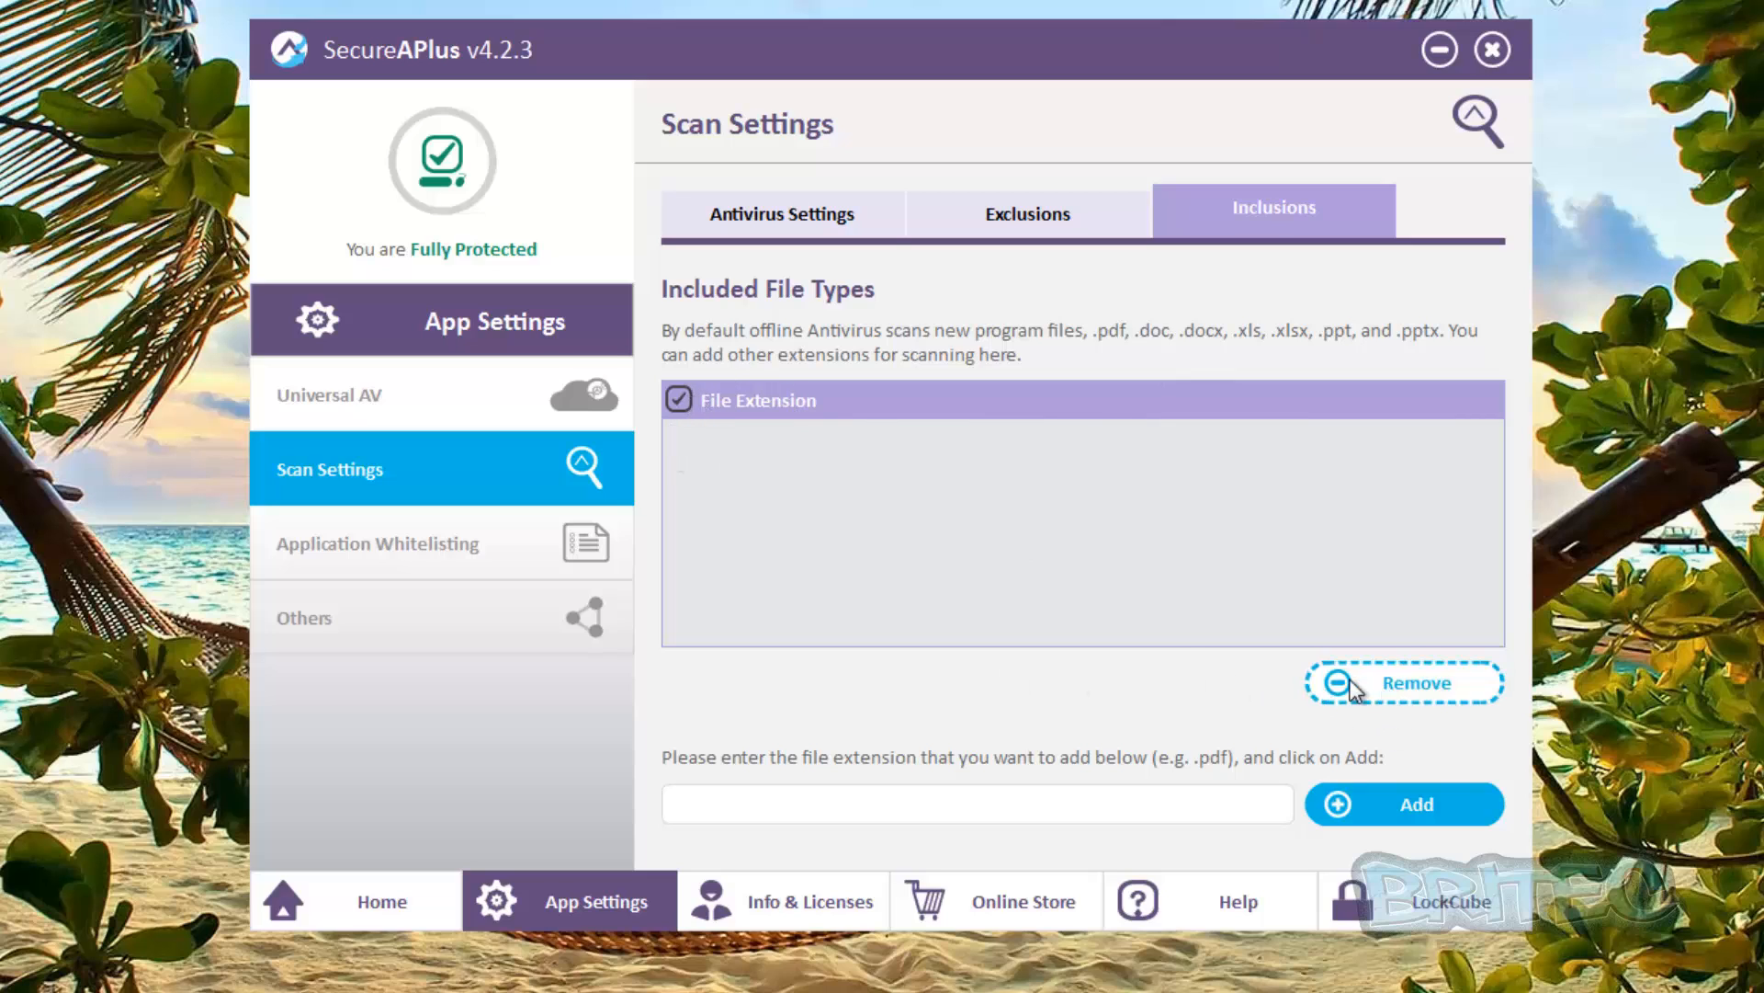
mouse_move(382, 563)
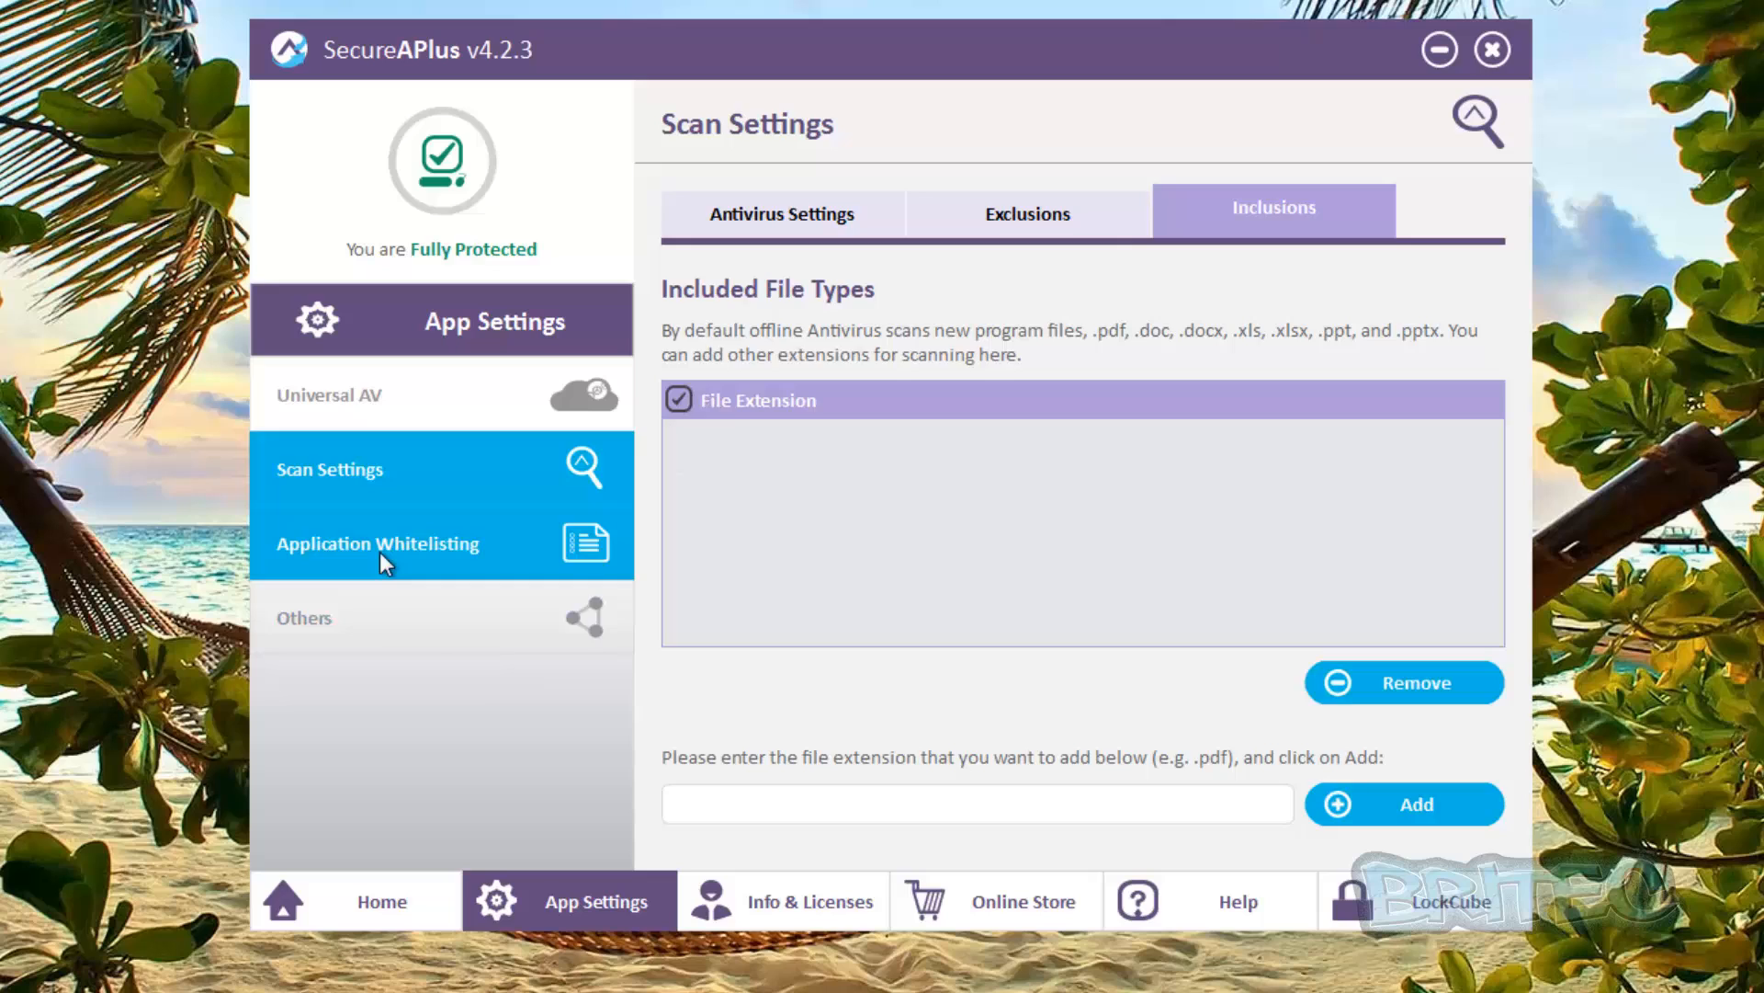
Try each digital-signature trust option, ending on 'Name & Thumbprint in Trusted Certificate List'
left_click(378, 542)
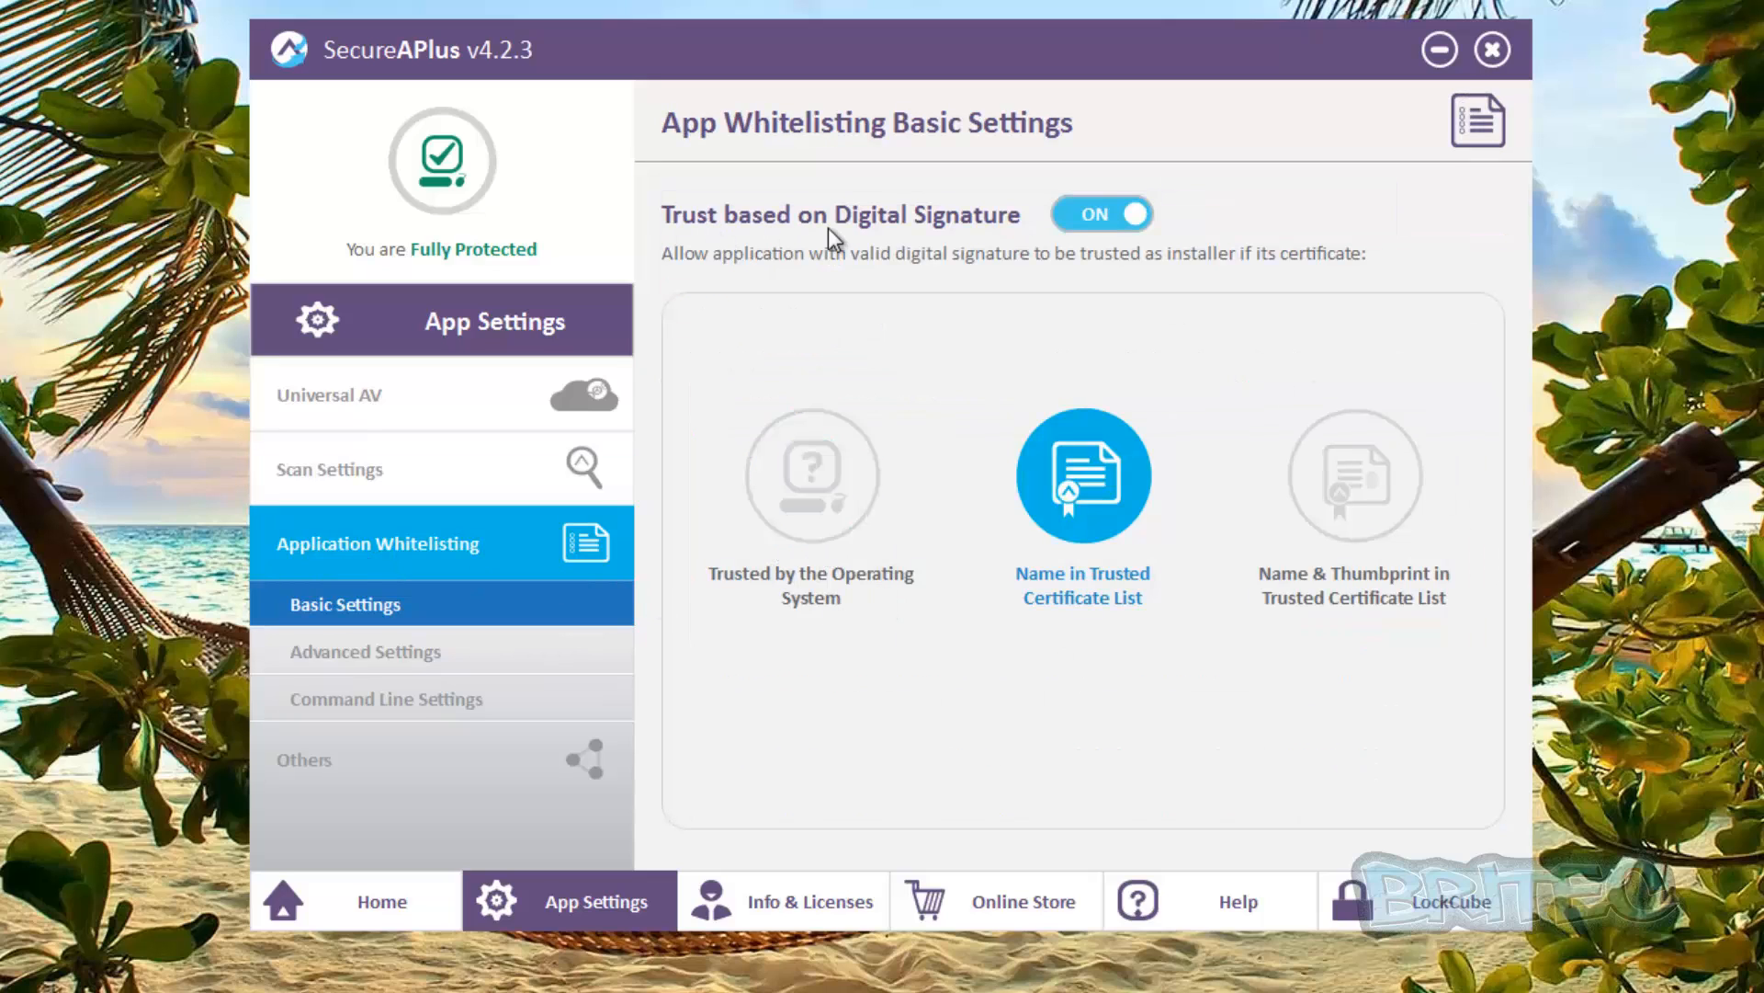
left_click(811, 472)
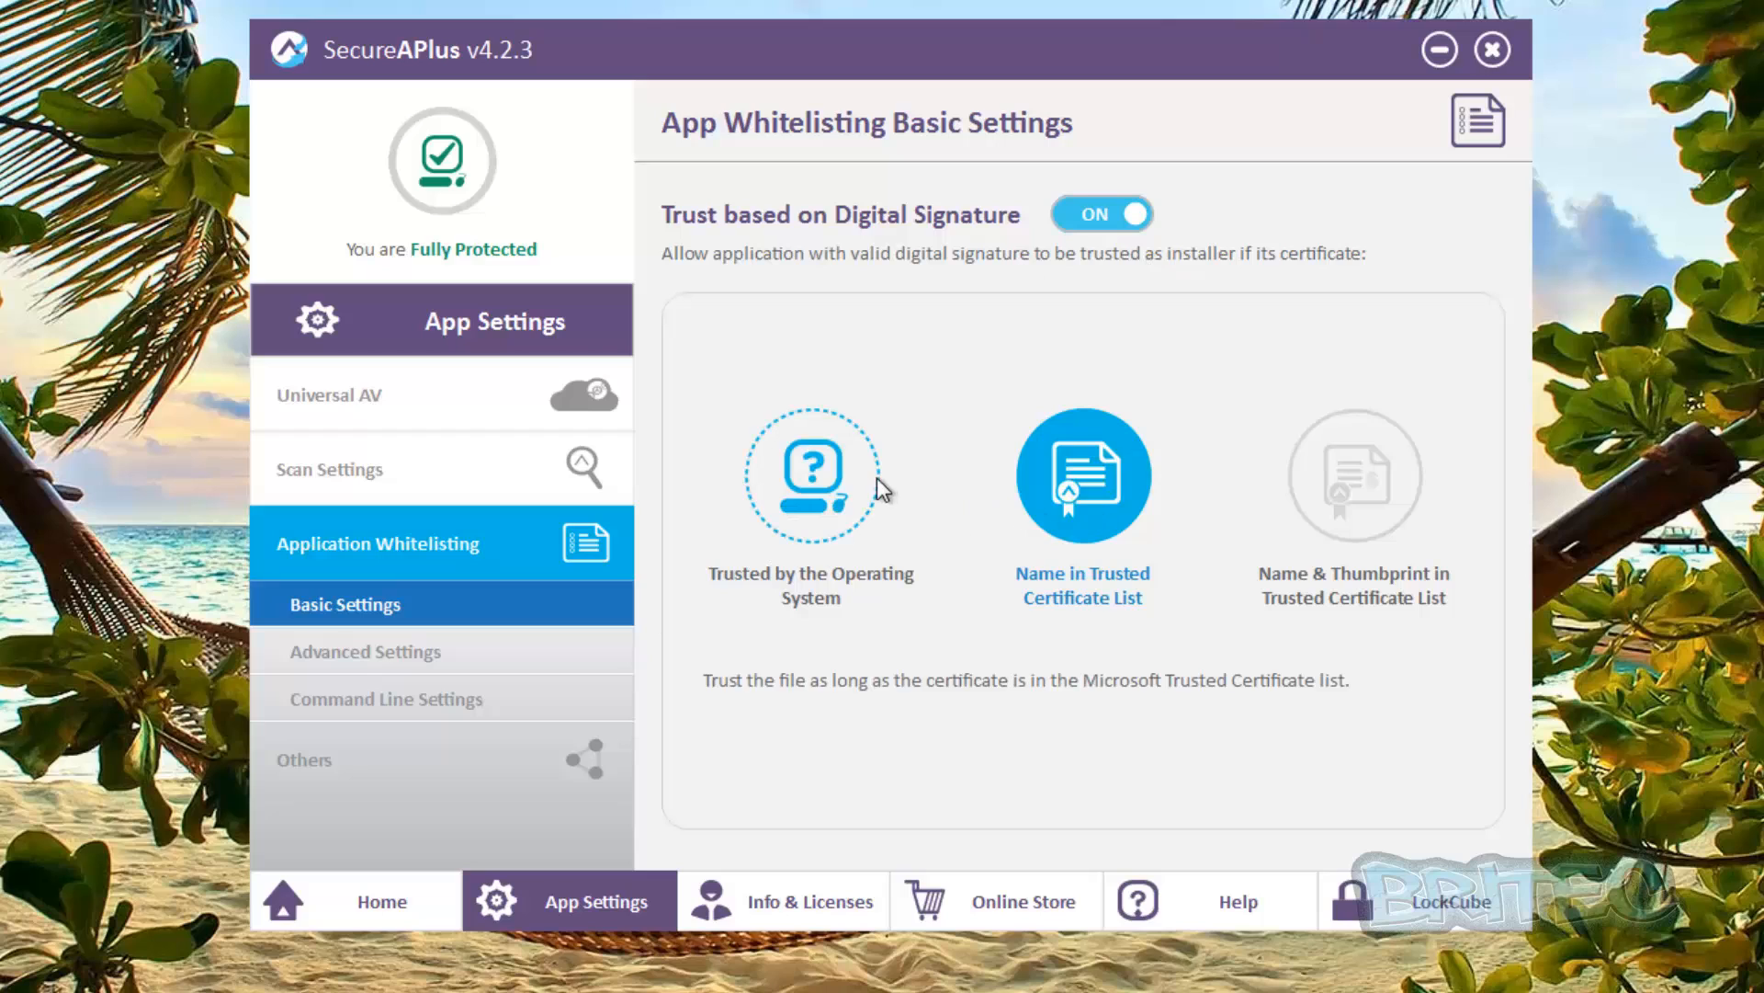
left_click(810, 473)
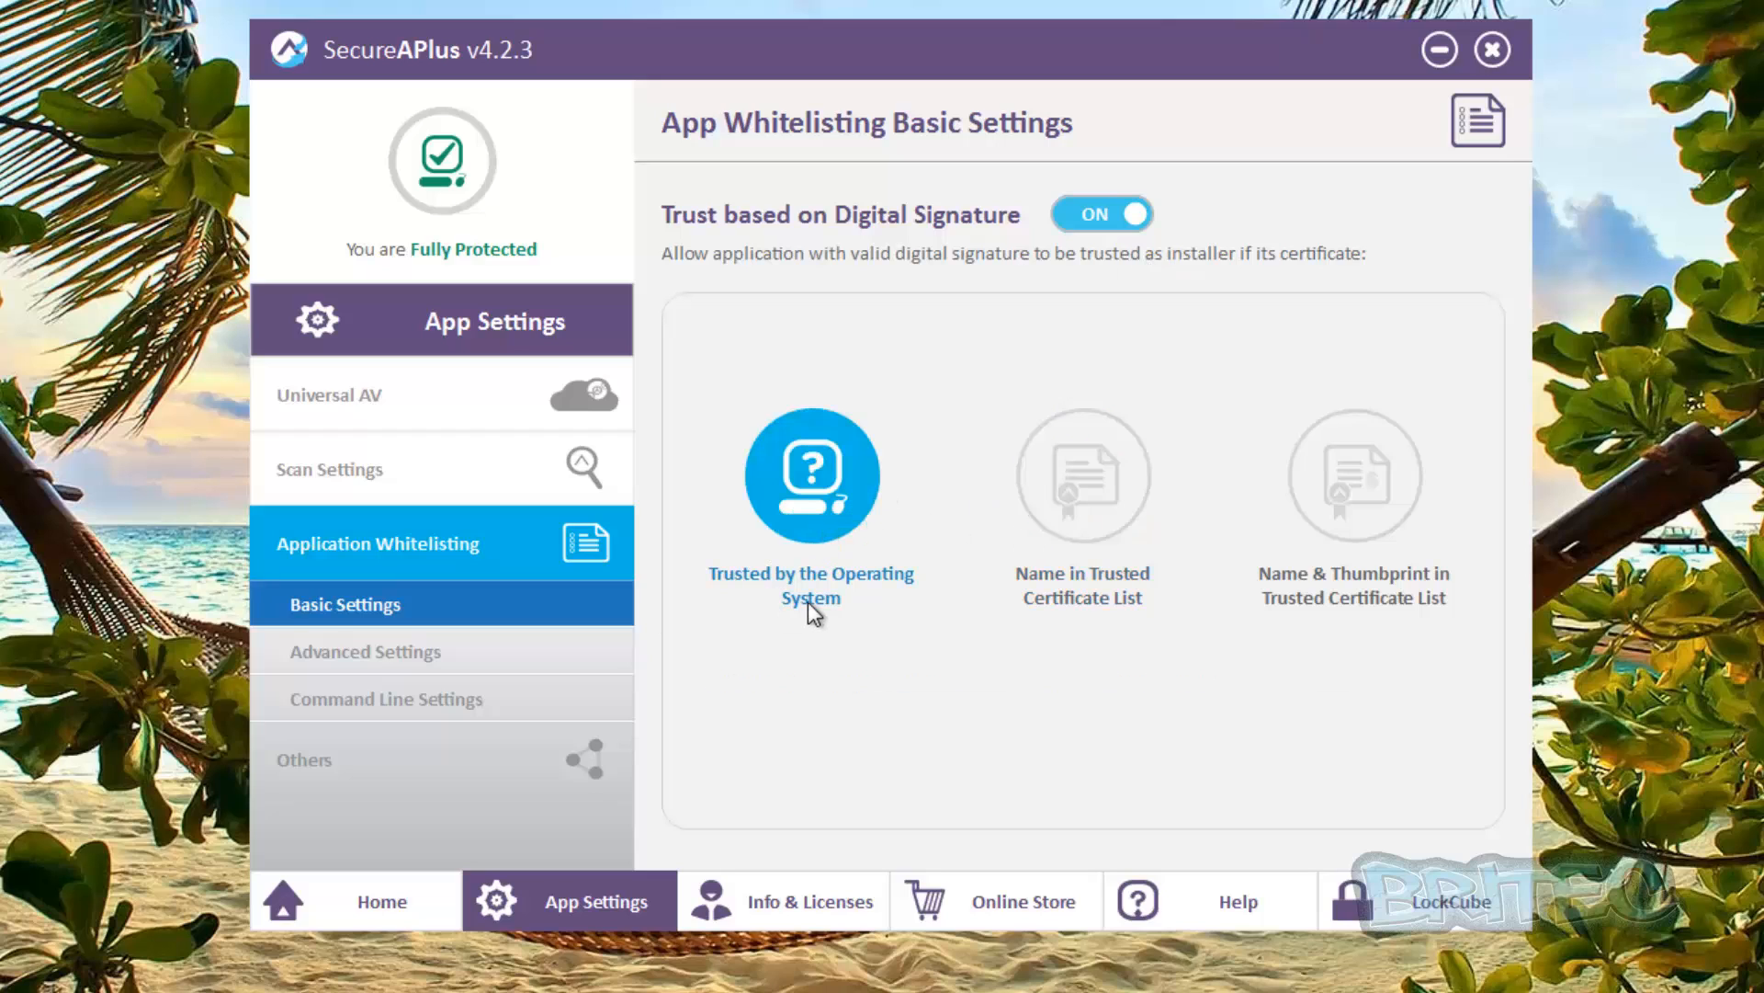
mouse_move(1170, 542)
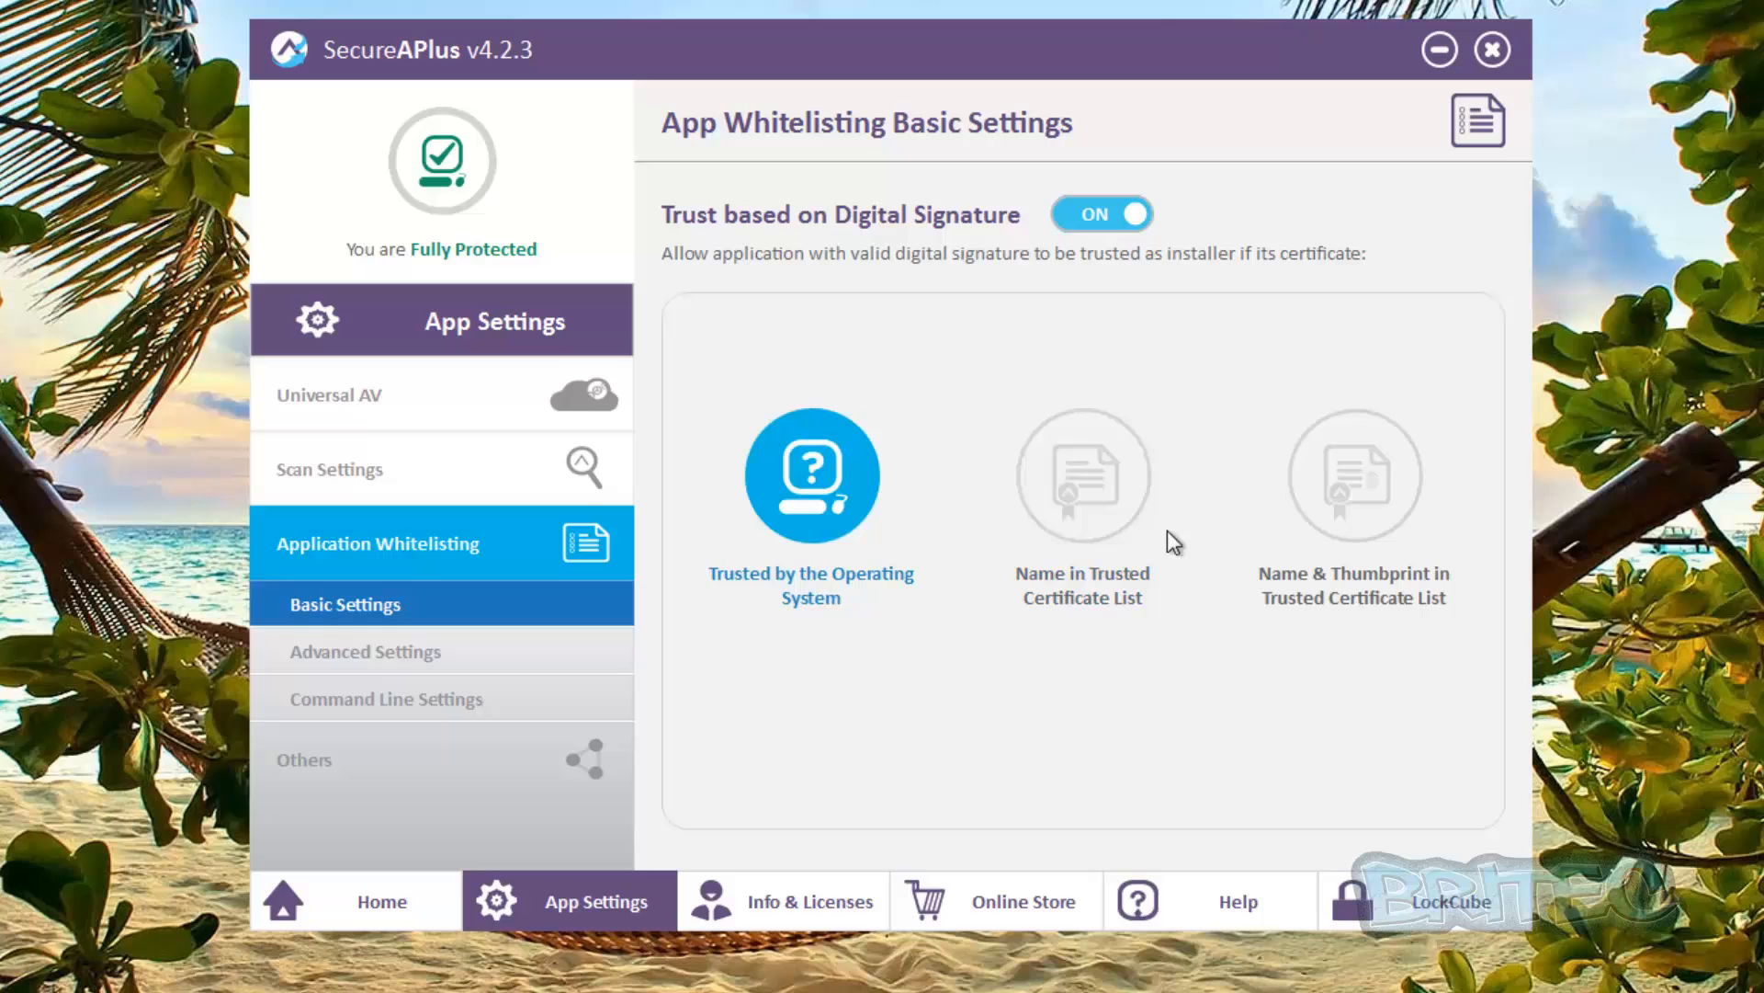
left_click(1082, 474)
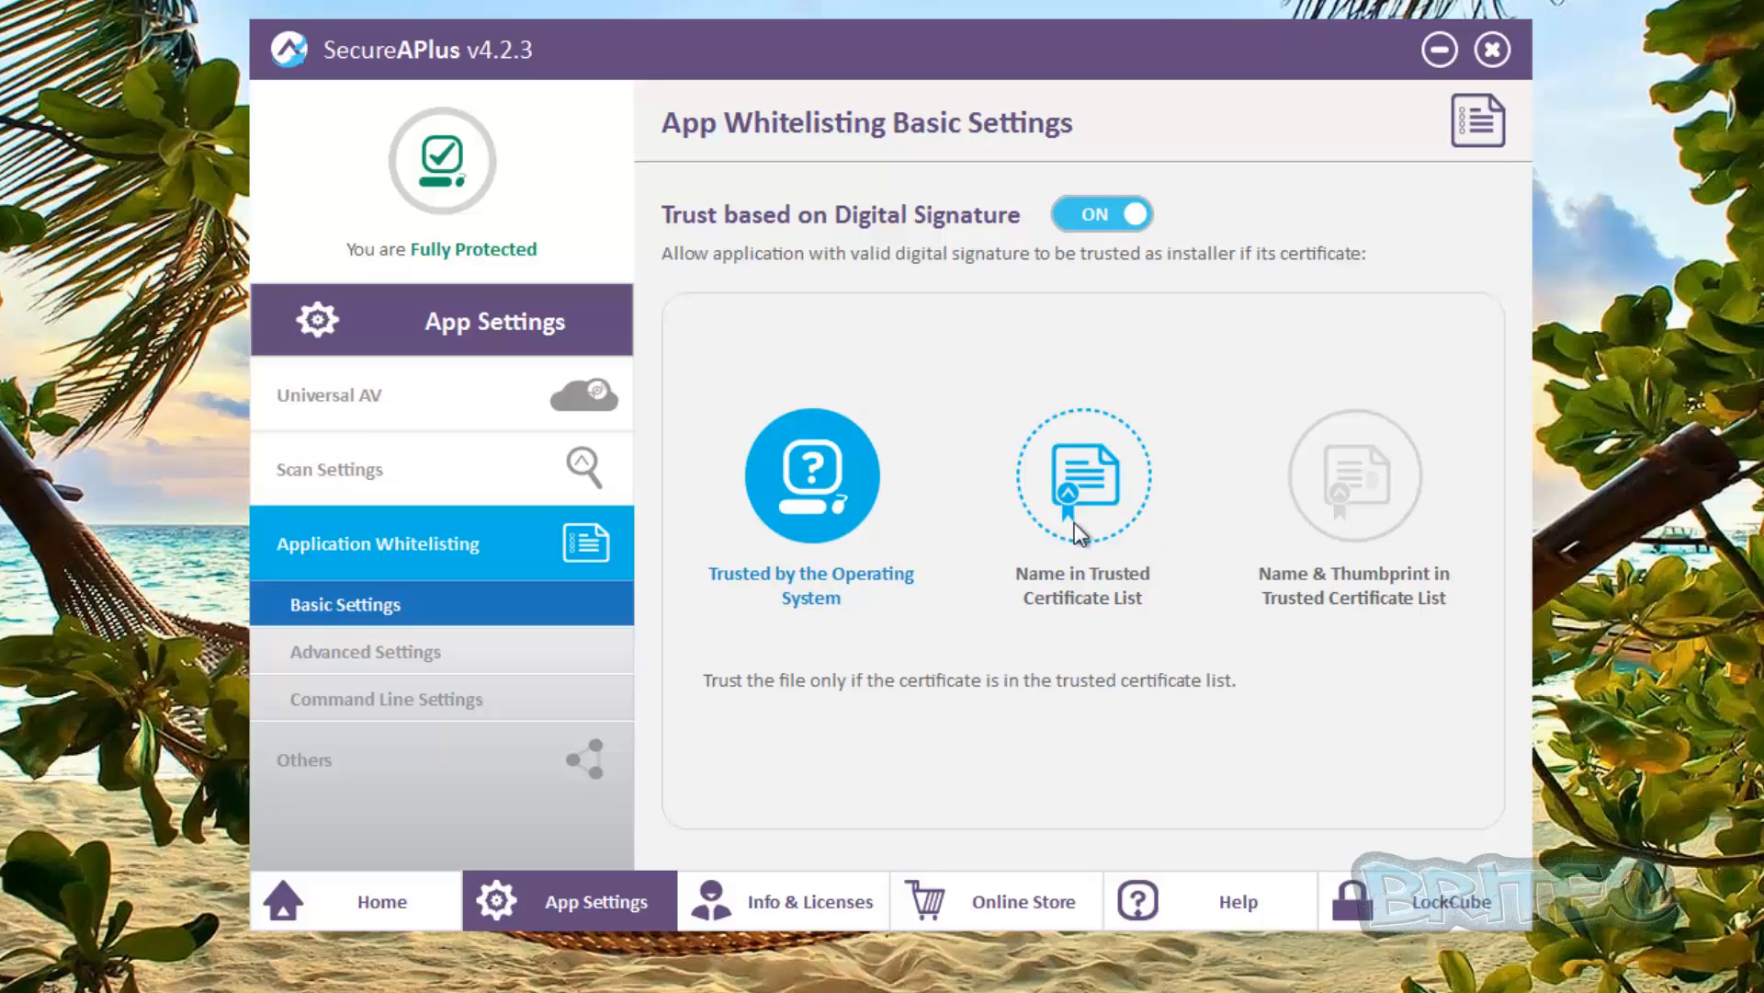
left_click(1081, 473)
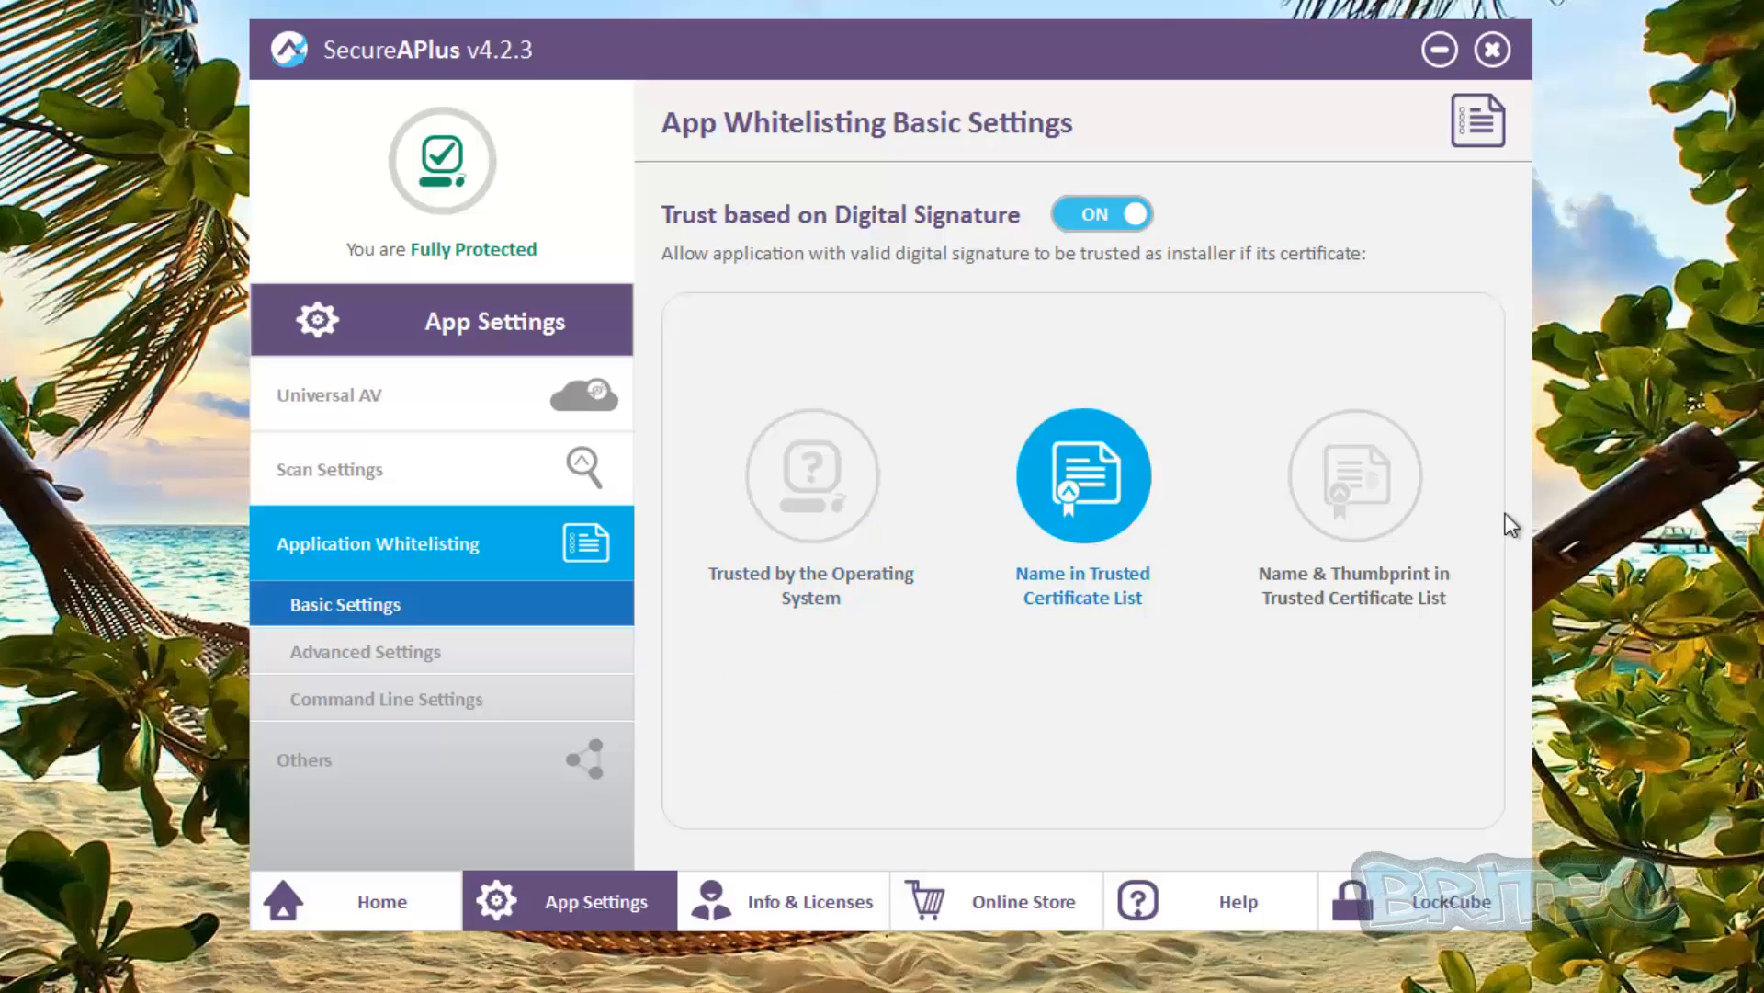
left_click(1354, 474)
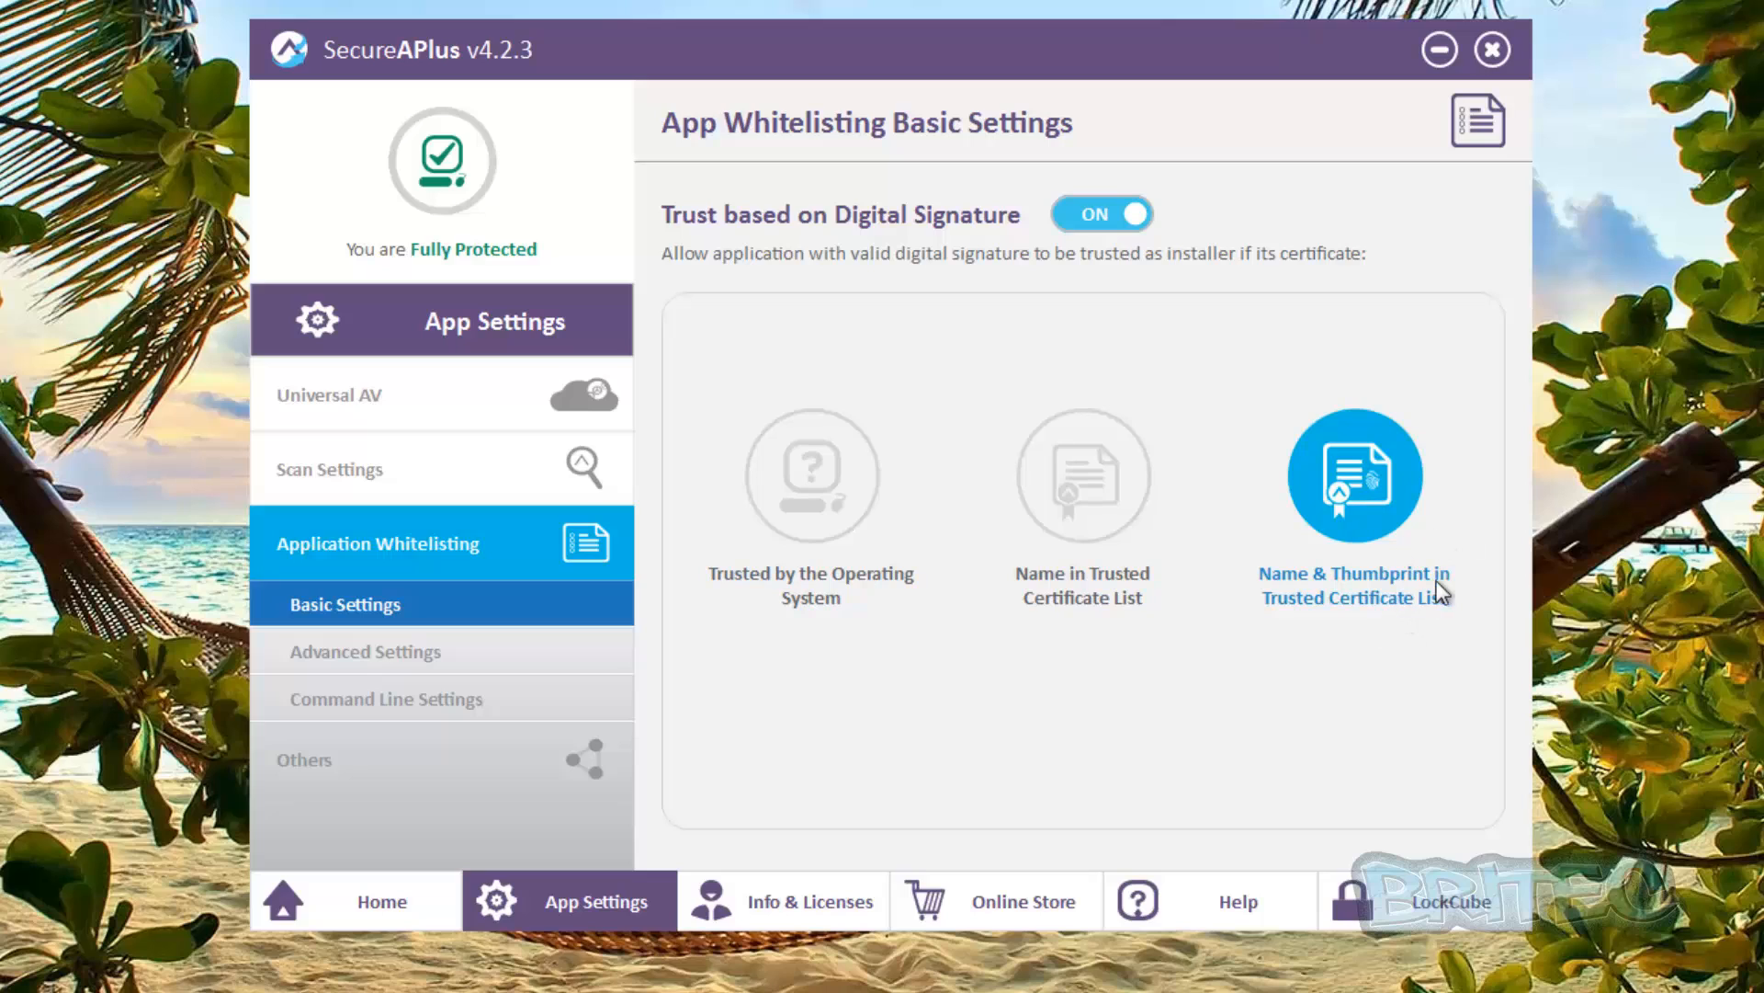
mouse_move(1219, 481)
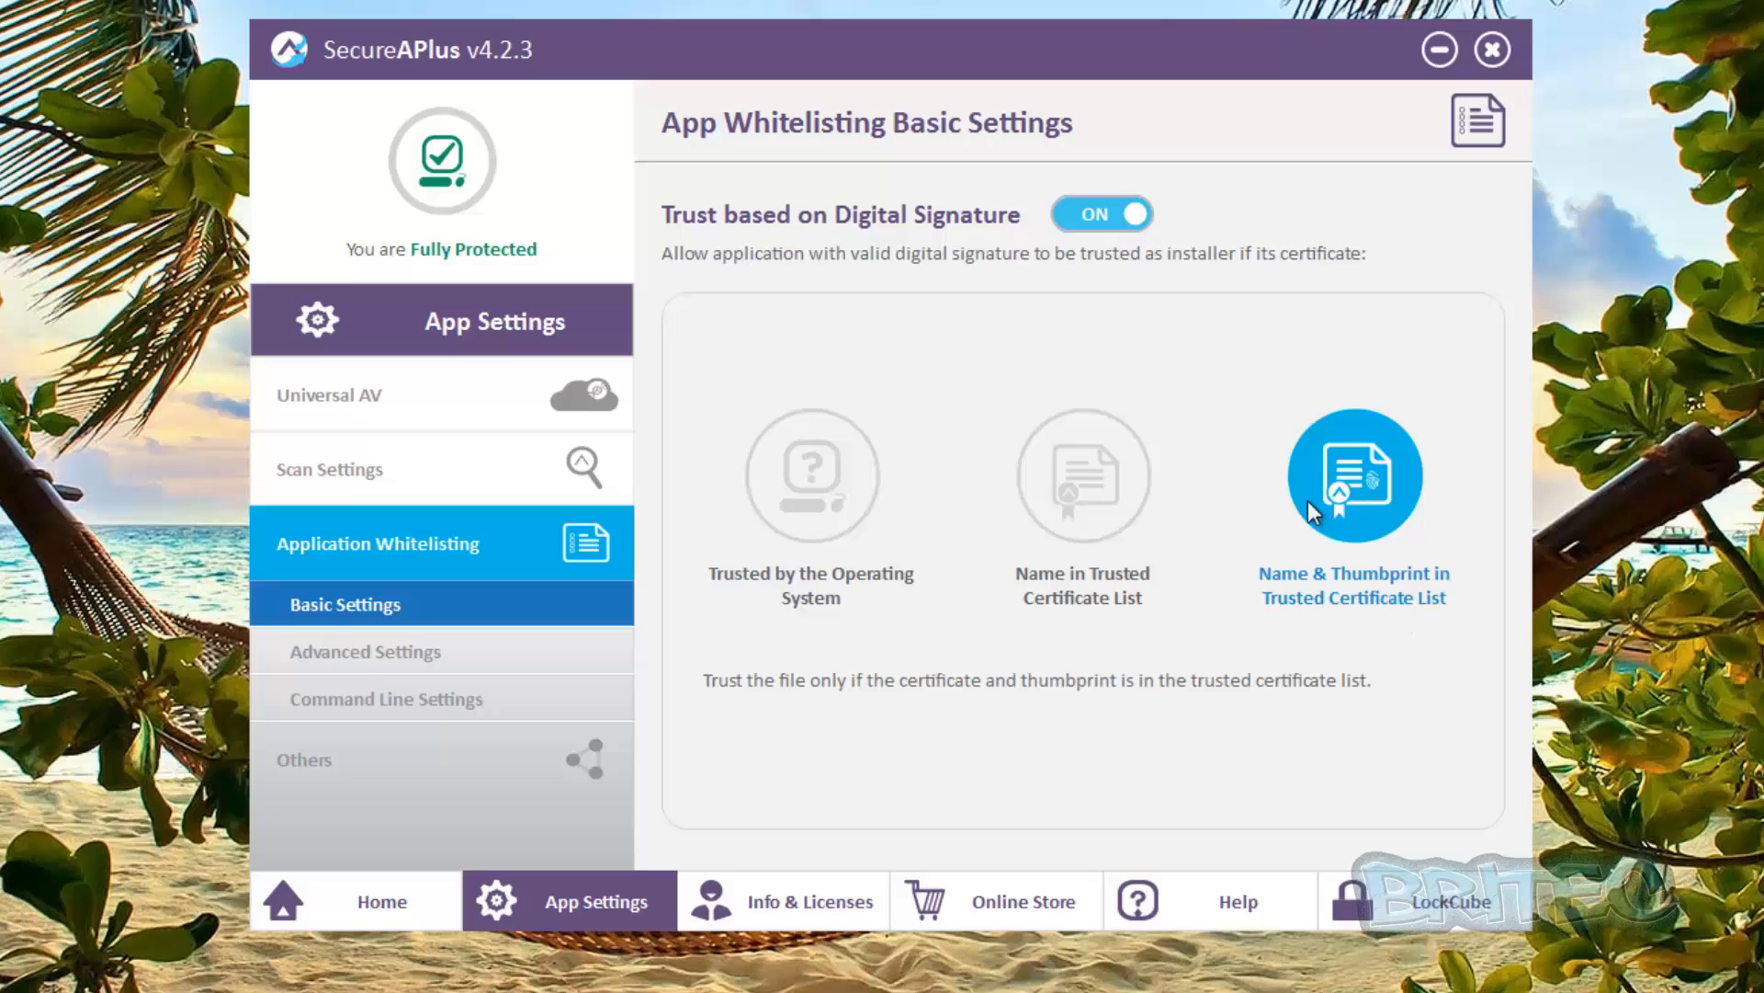
left_click(1081, 472)
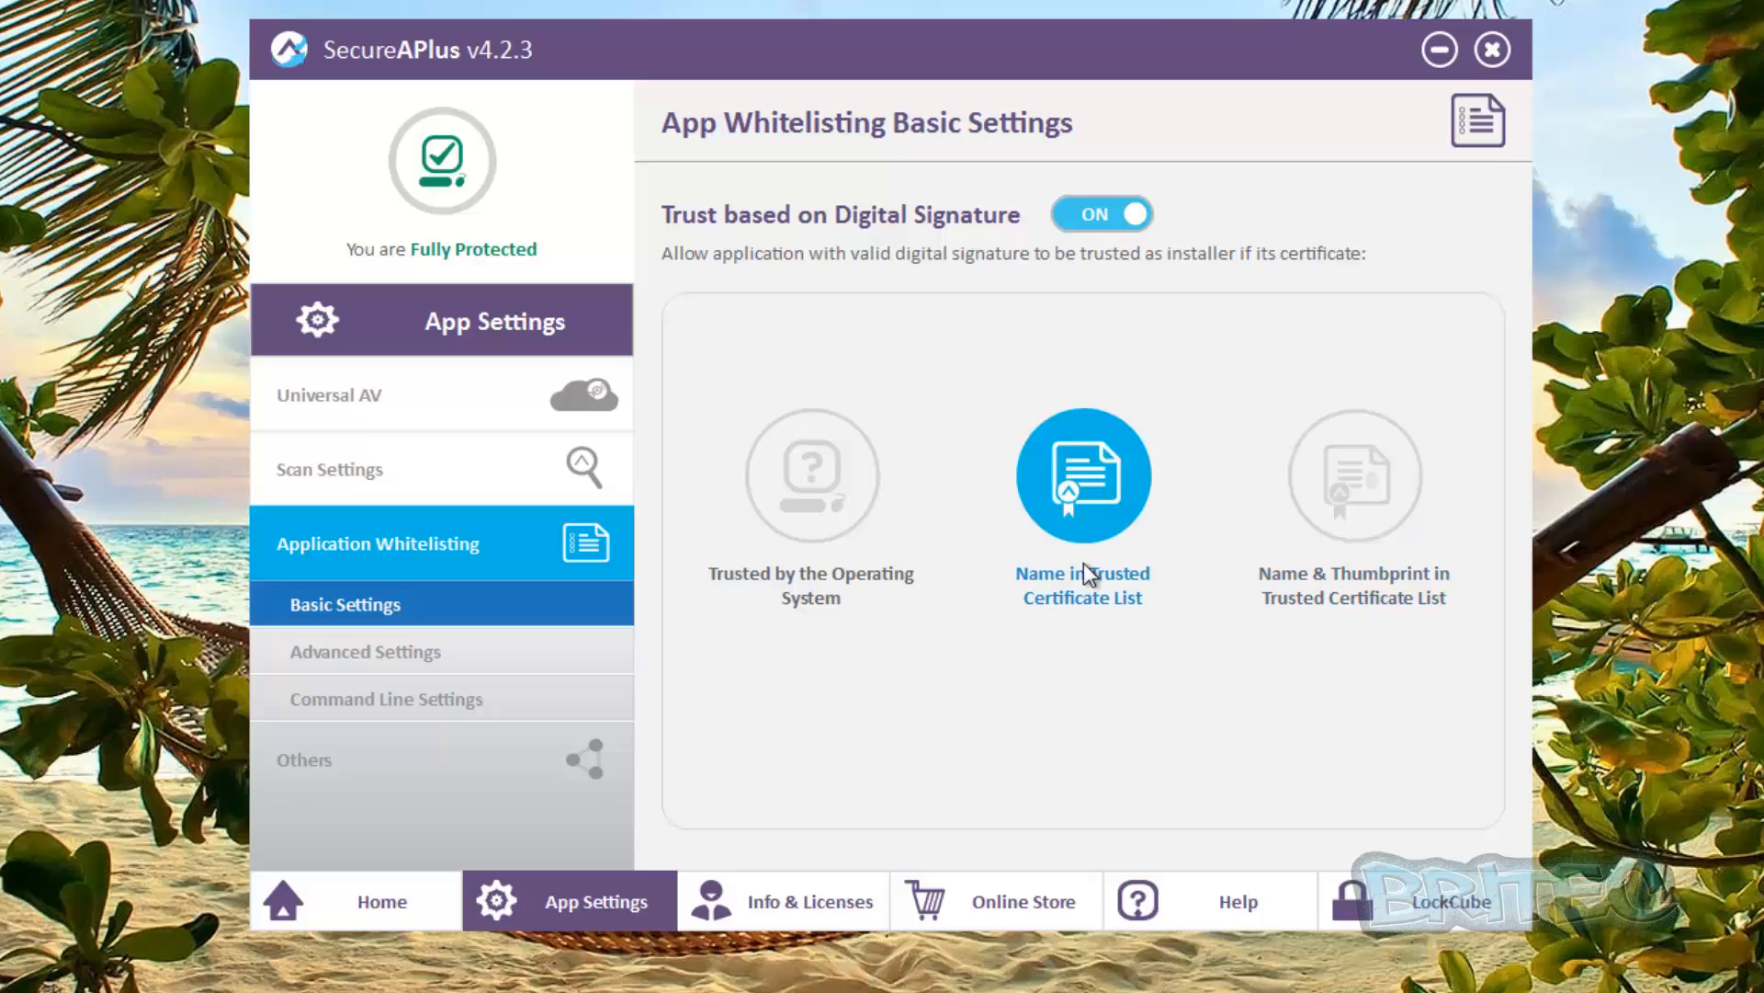
left_click(1353, 474)
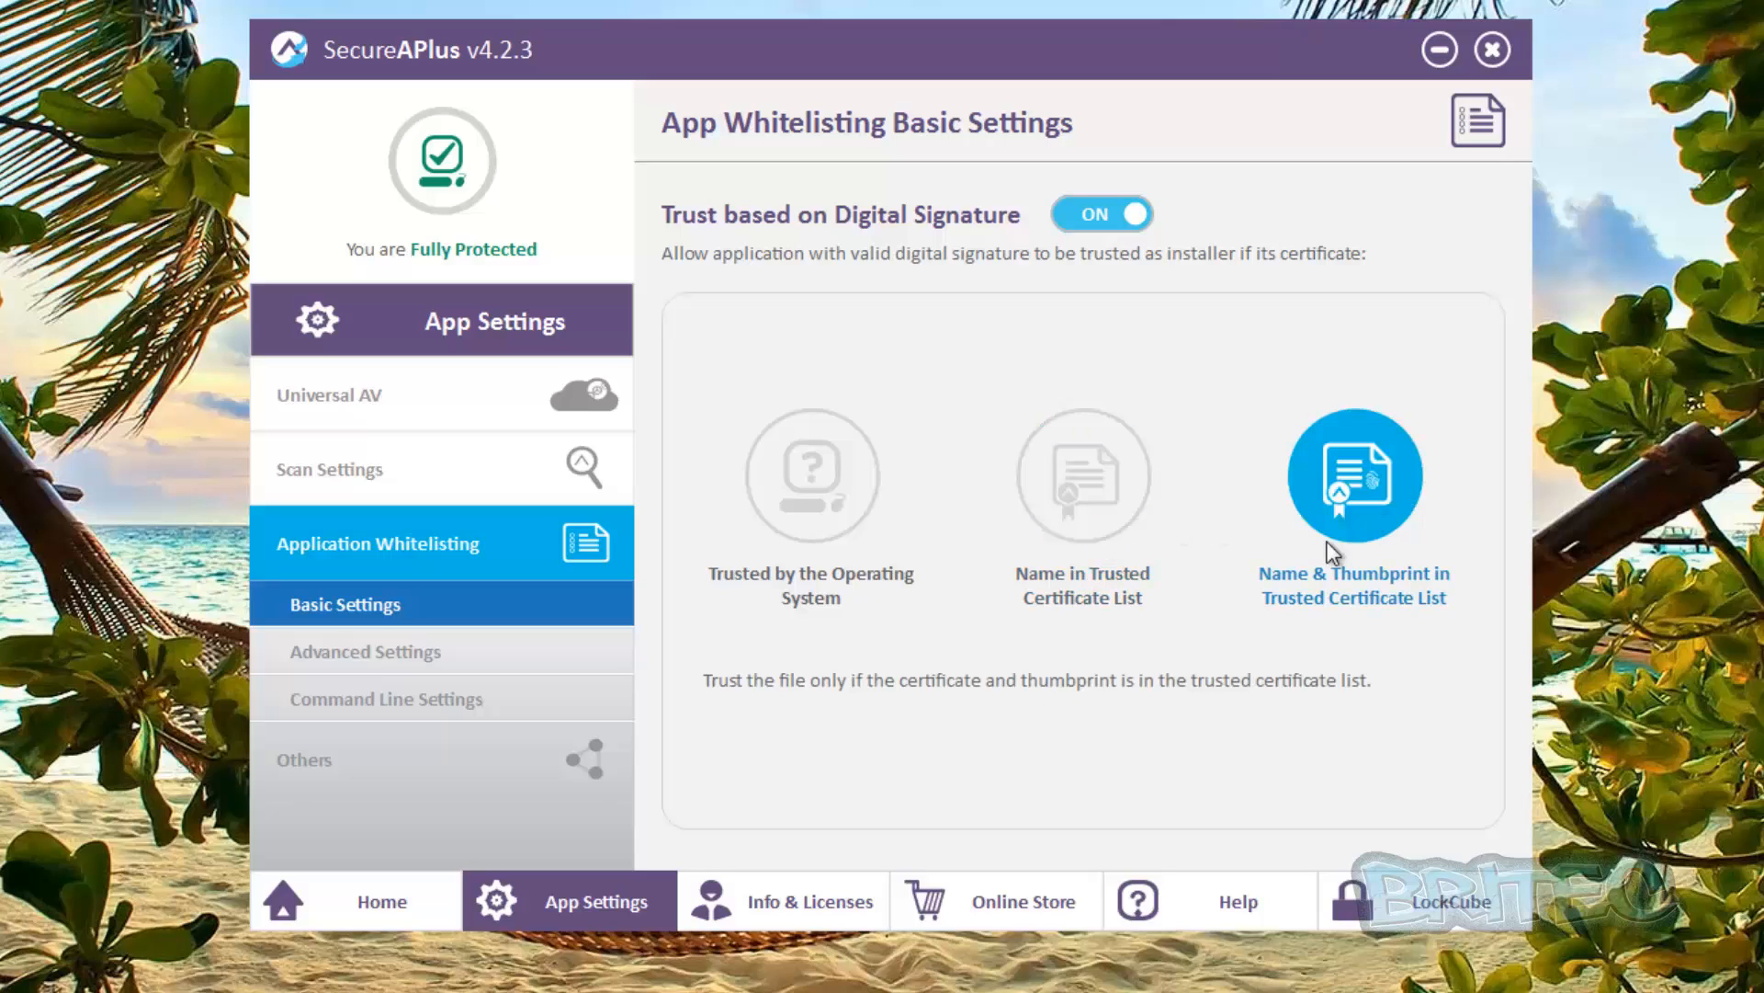
mouse_move(440, 631)
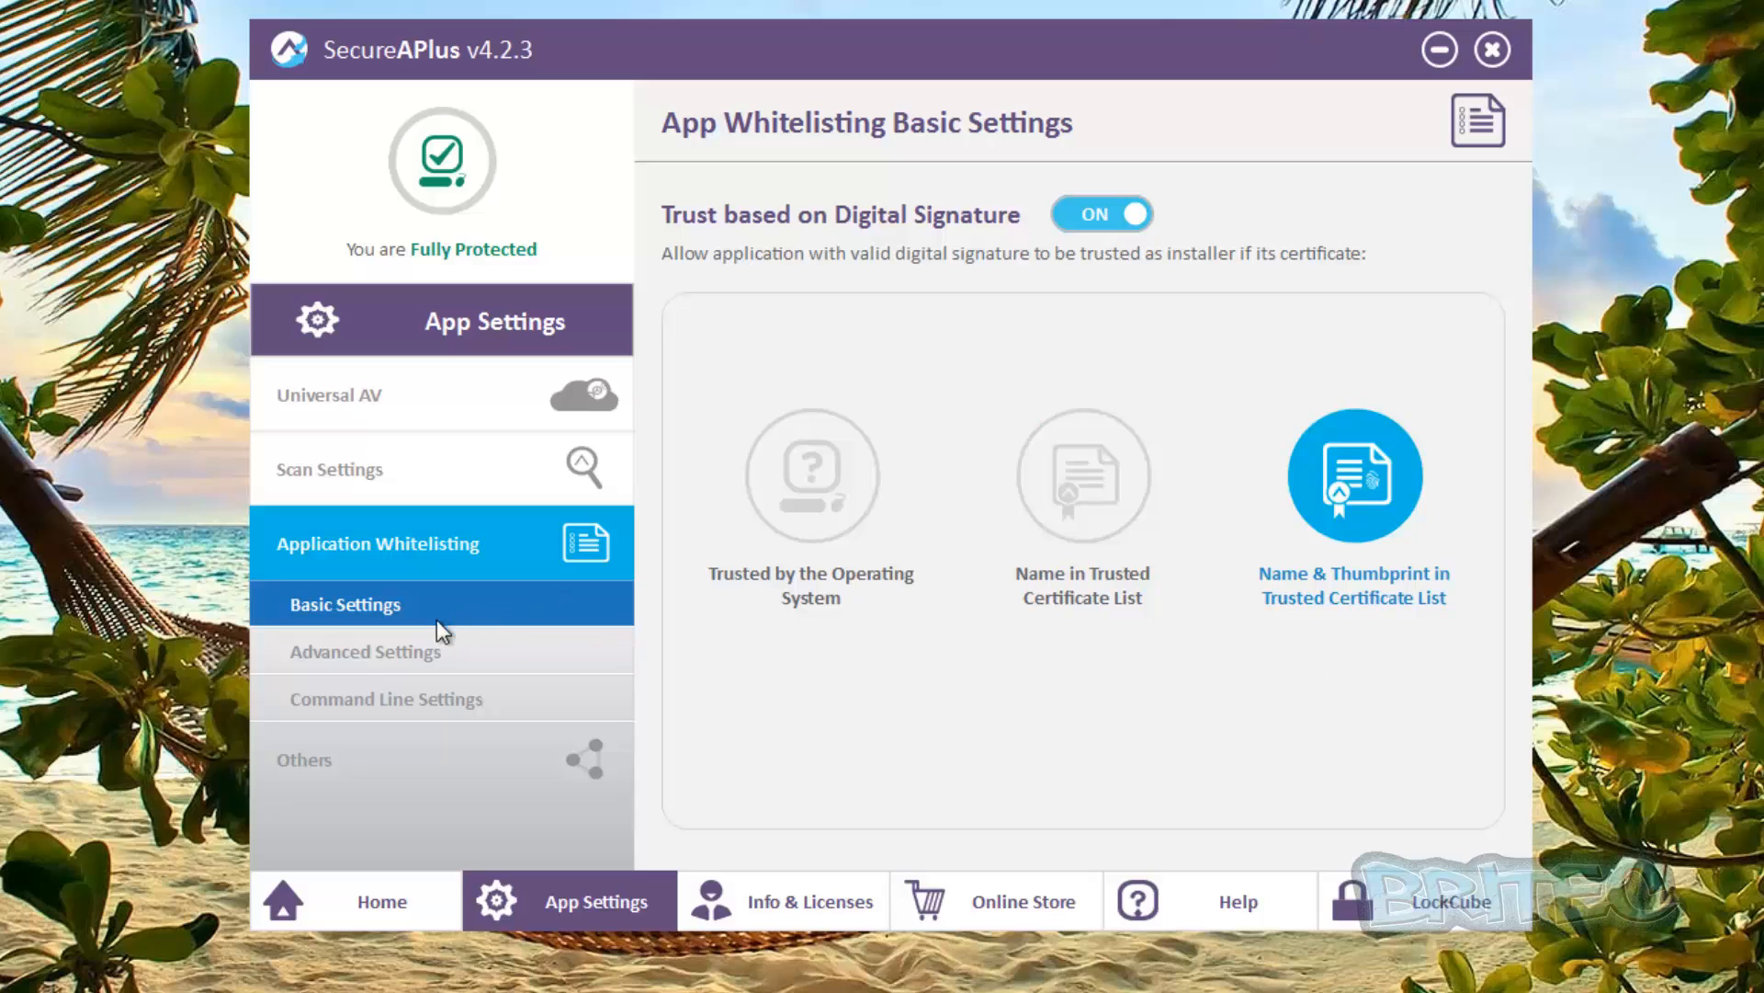
Open Application Whitelisting Advanced Settings: service and driver running, Observation Mode off
left_click(364, 651)
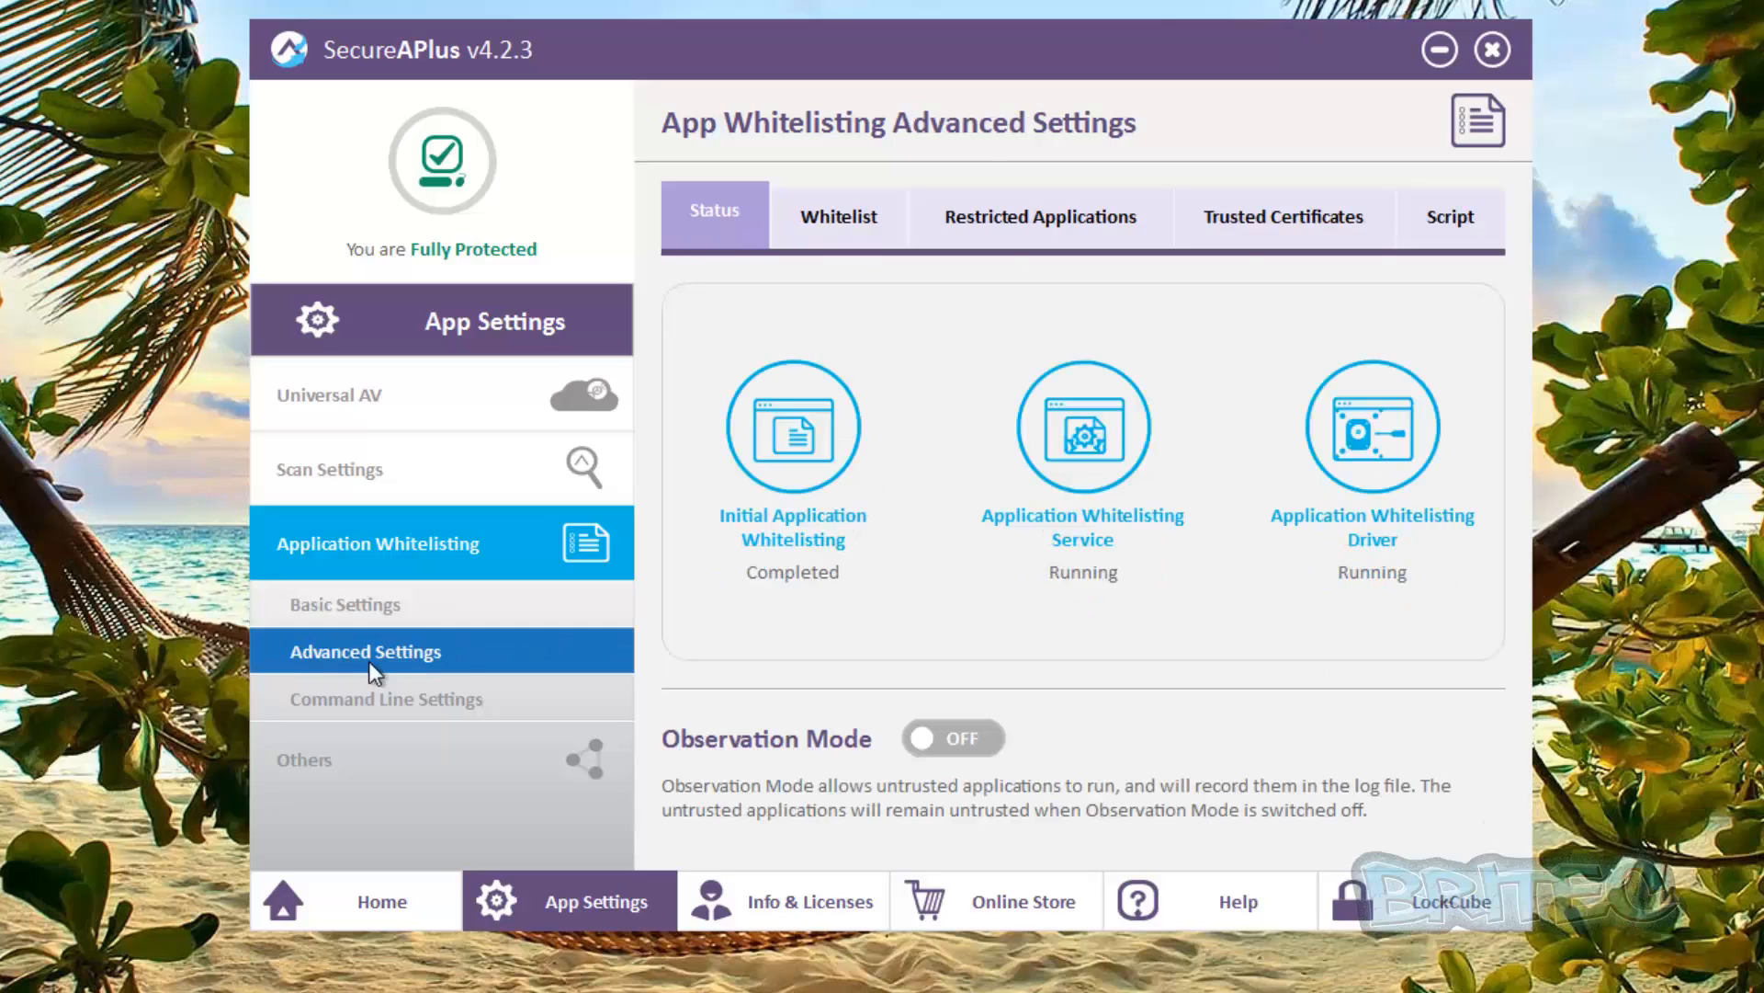
mouse_move(752, 548)
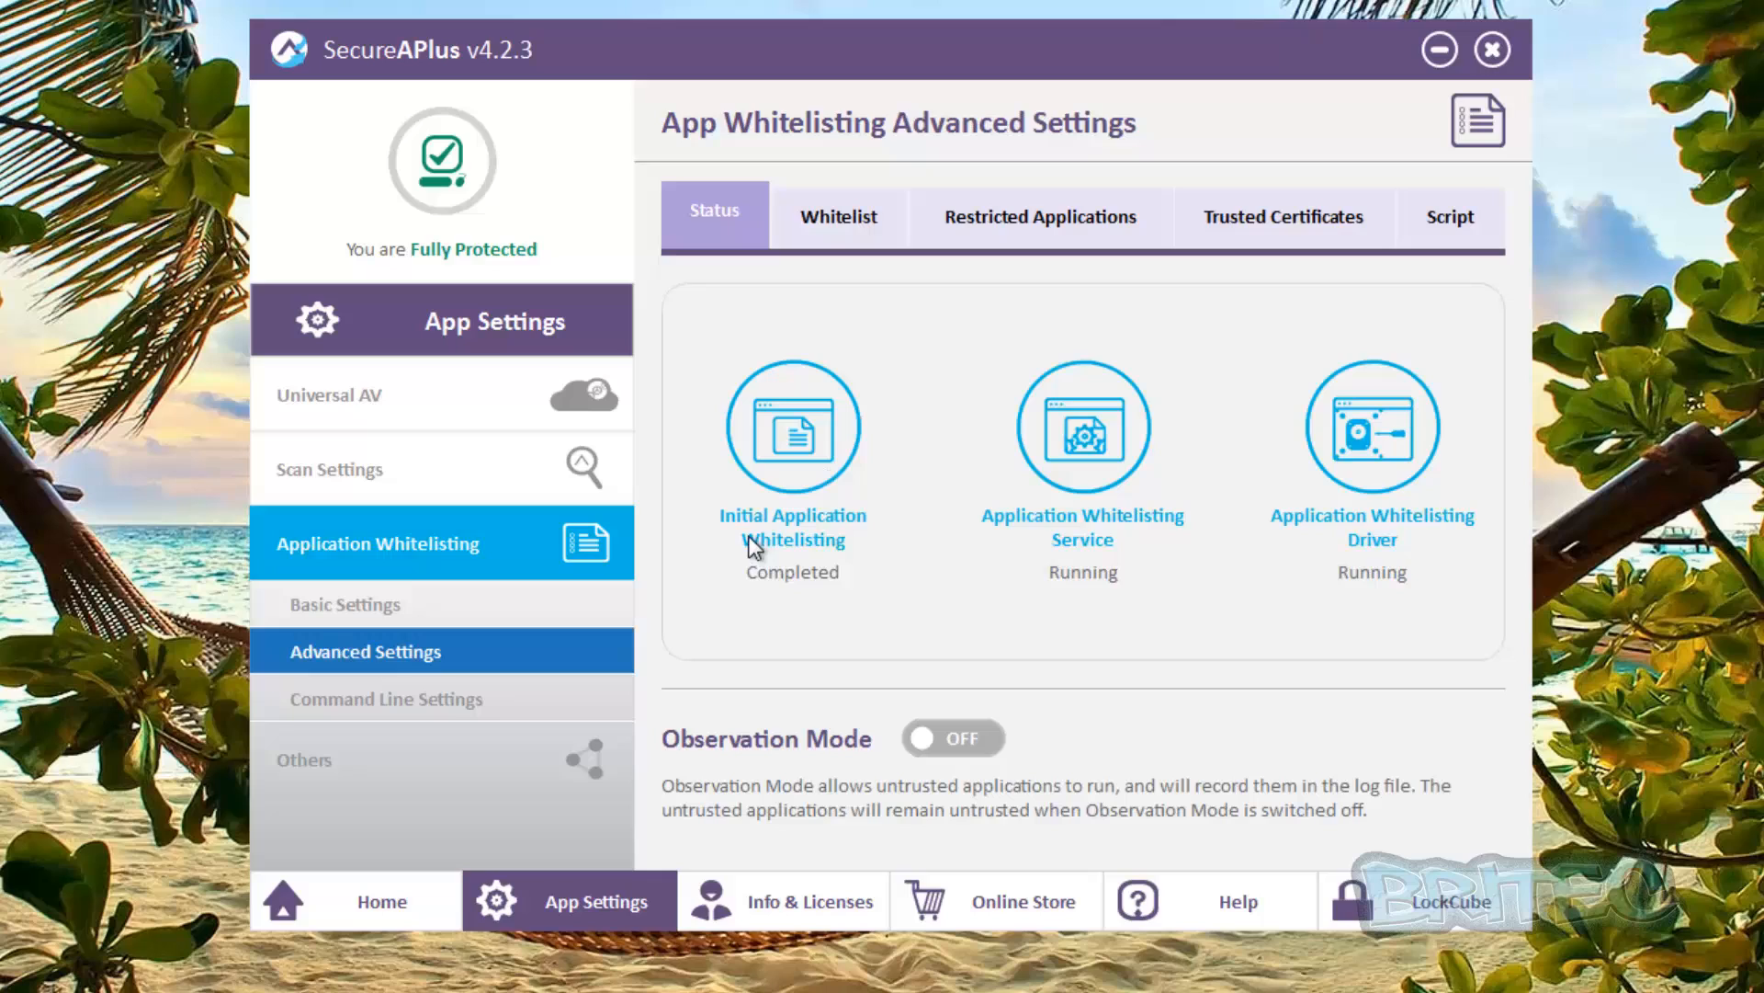
mouse_move(858, 555)
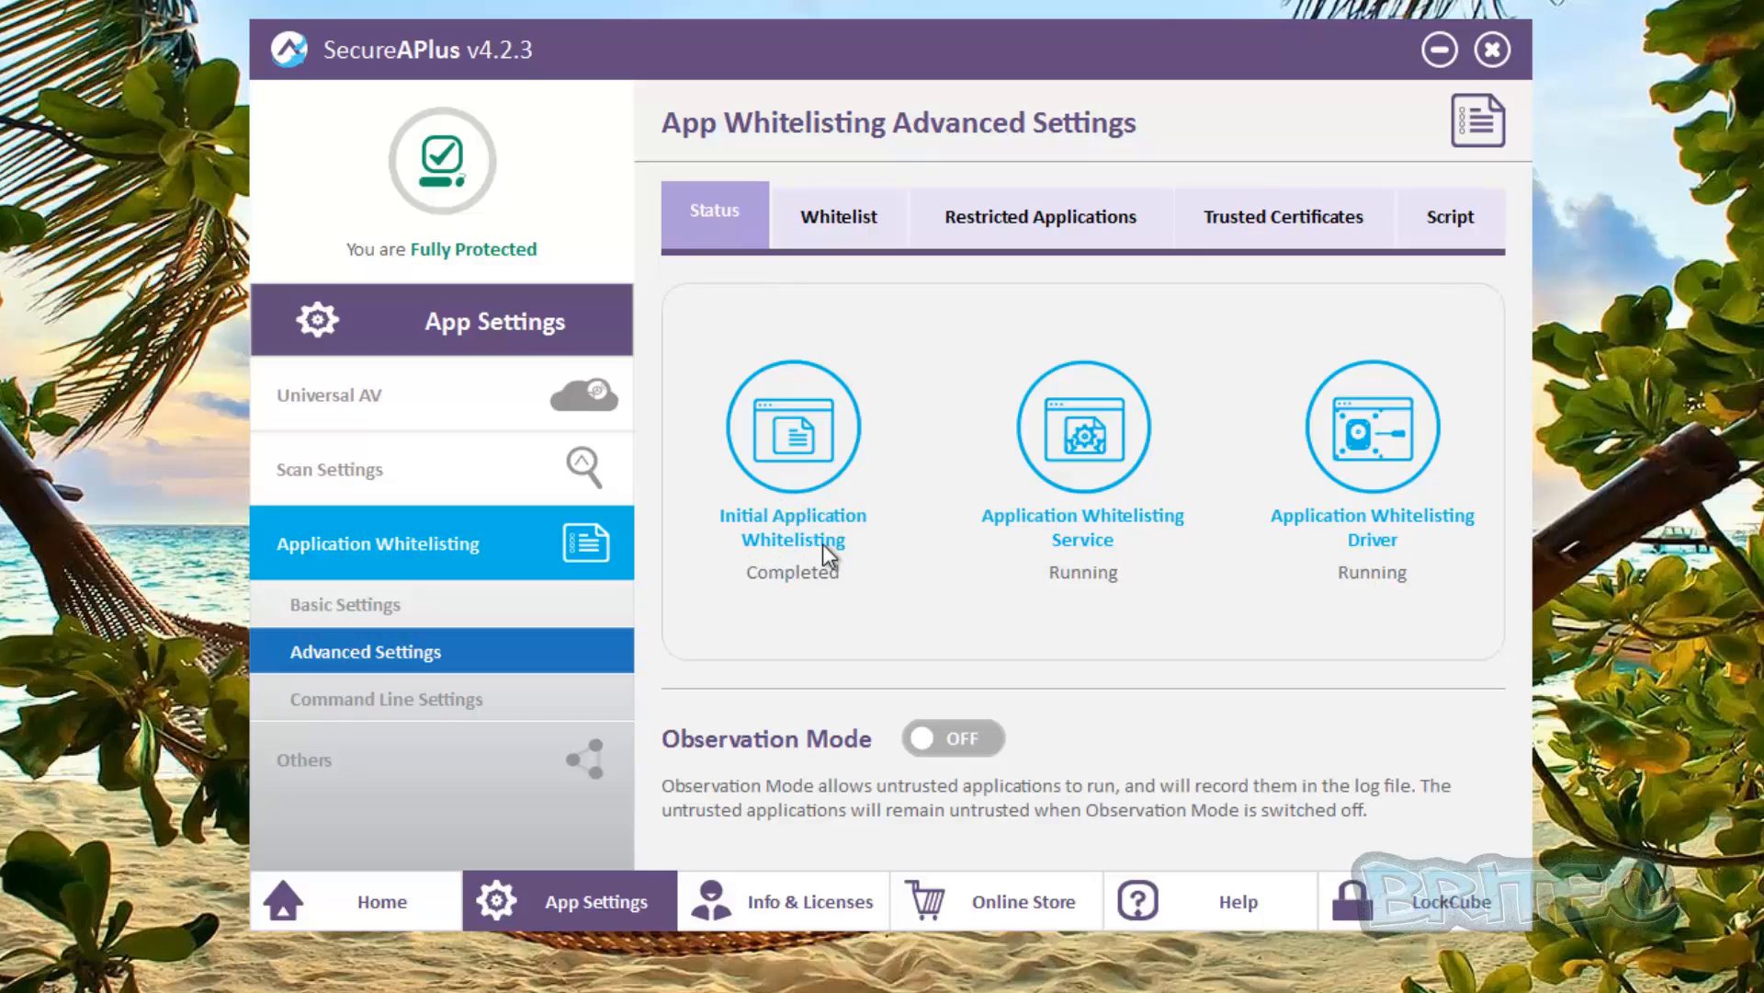
mouse_move(1165, 532)
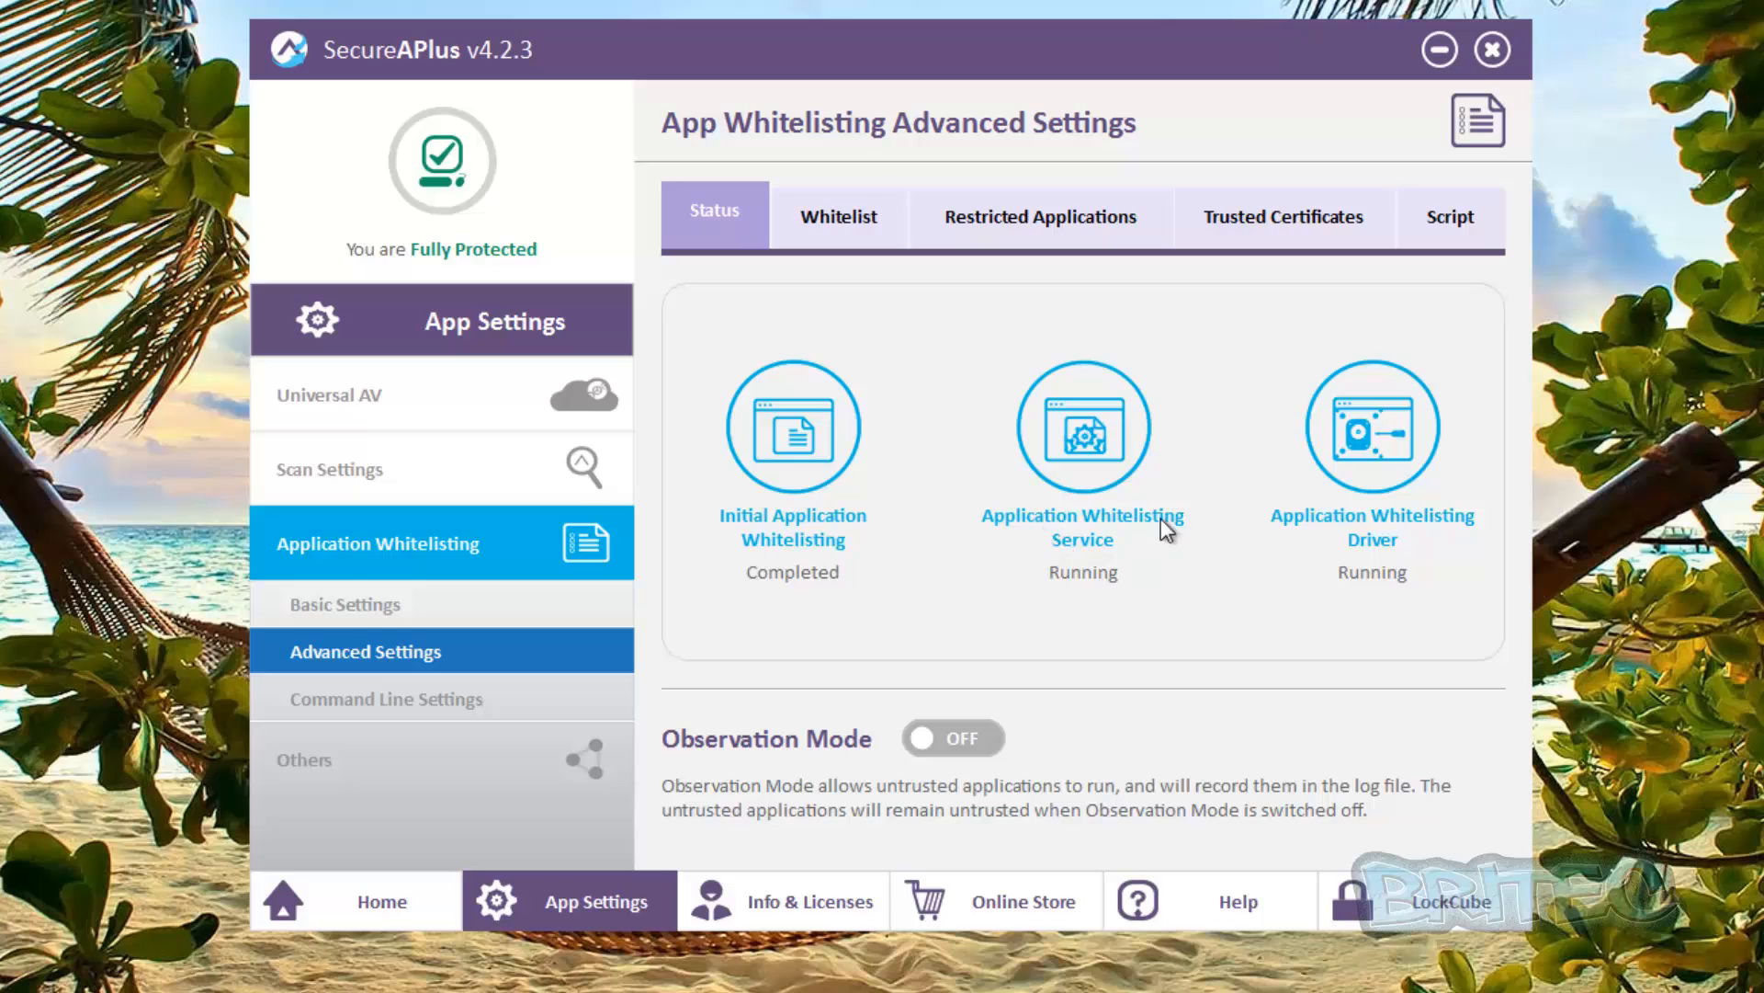
mouse_move(1393, 567)
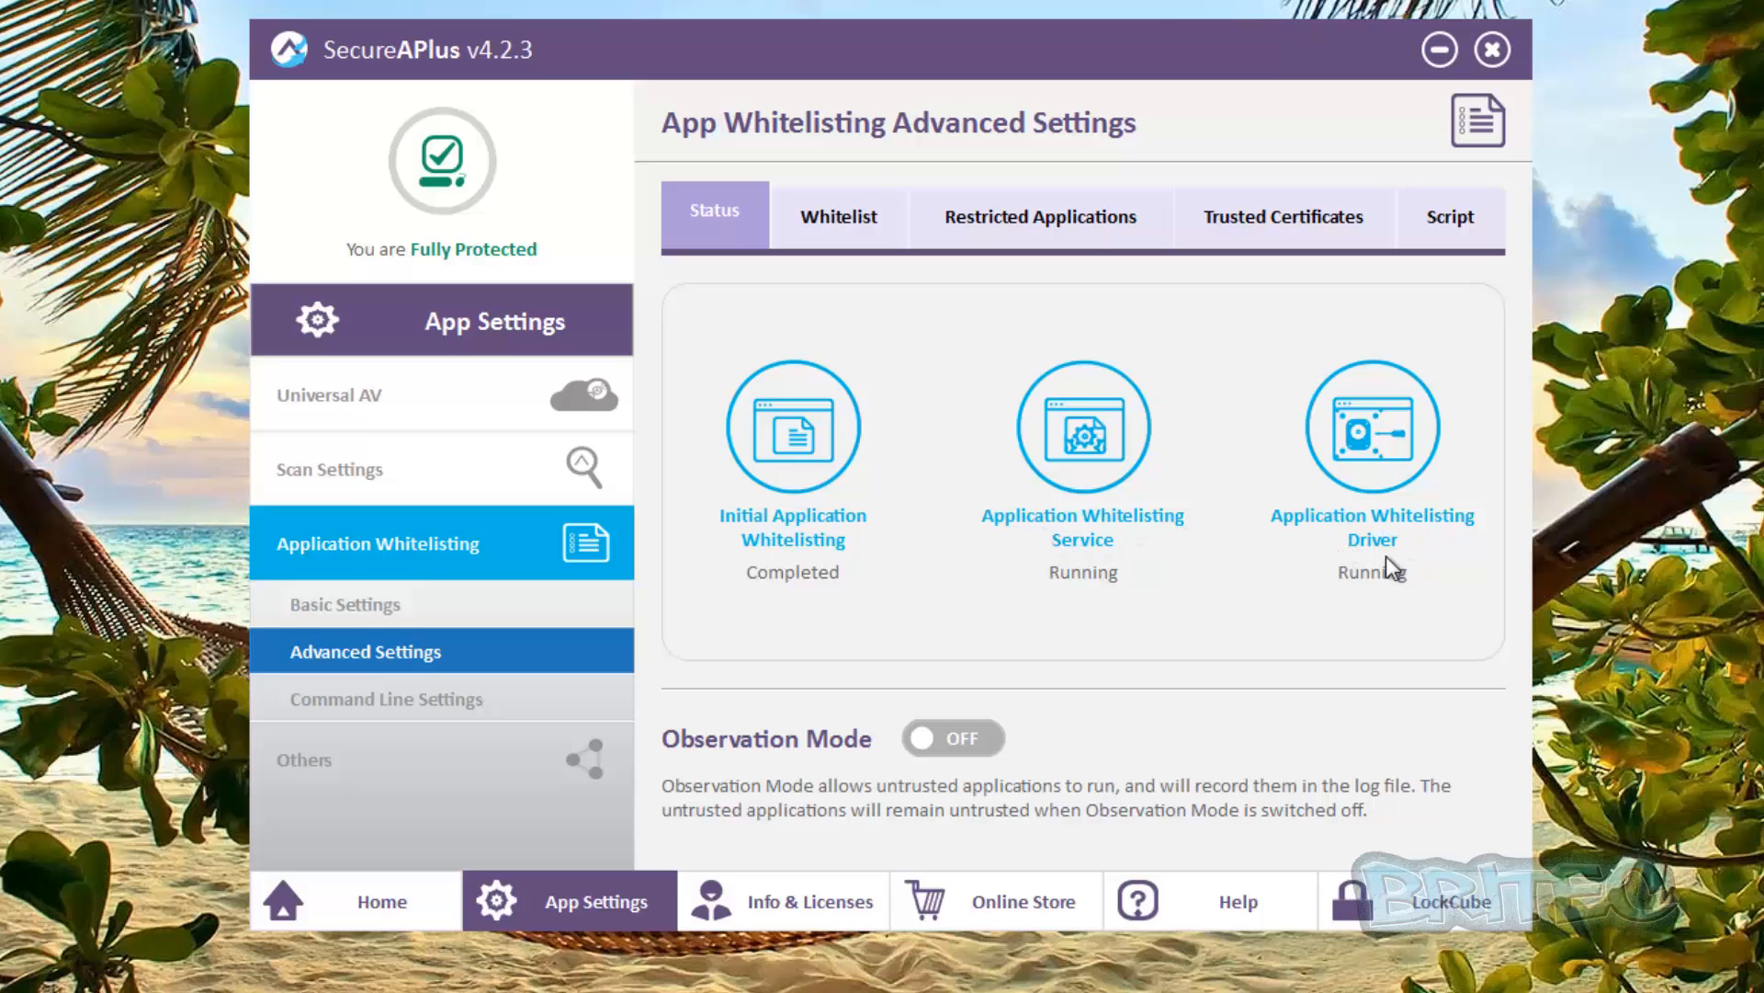
mouse_move(942, 708)
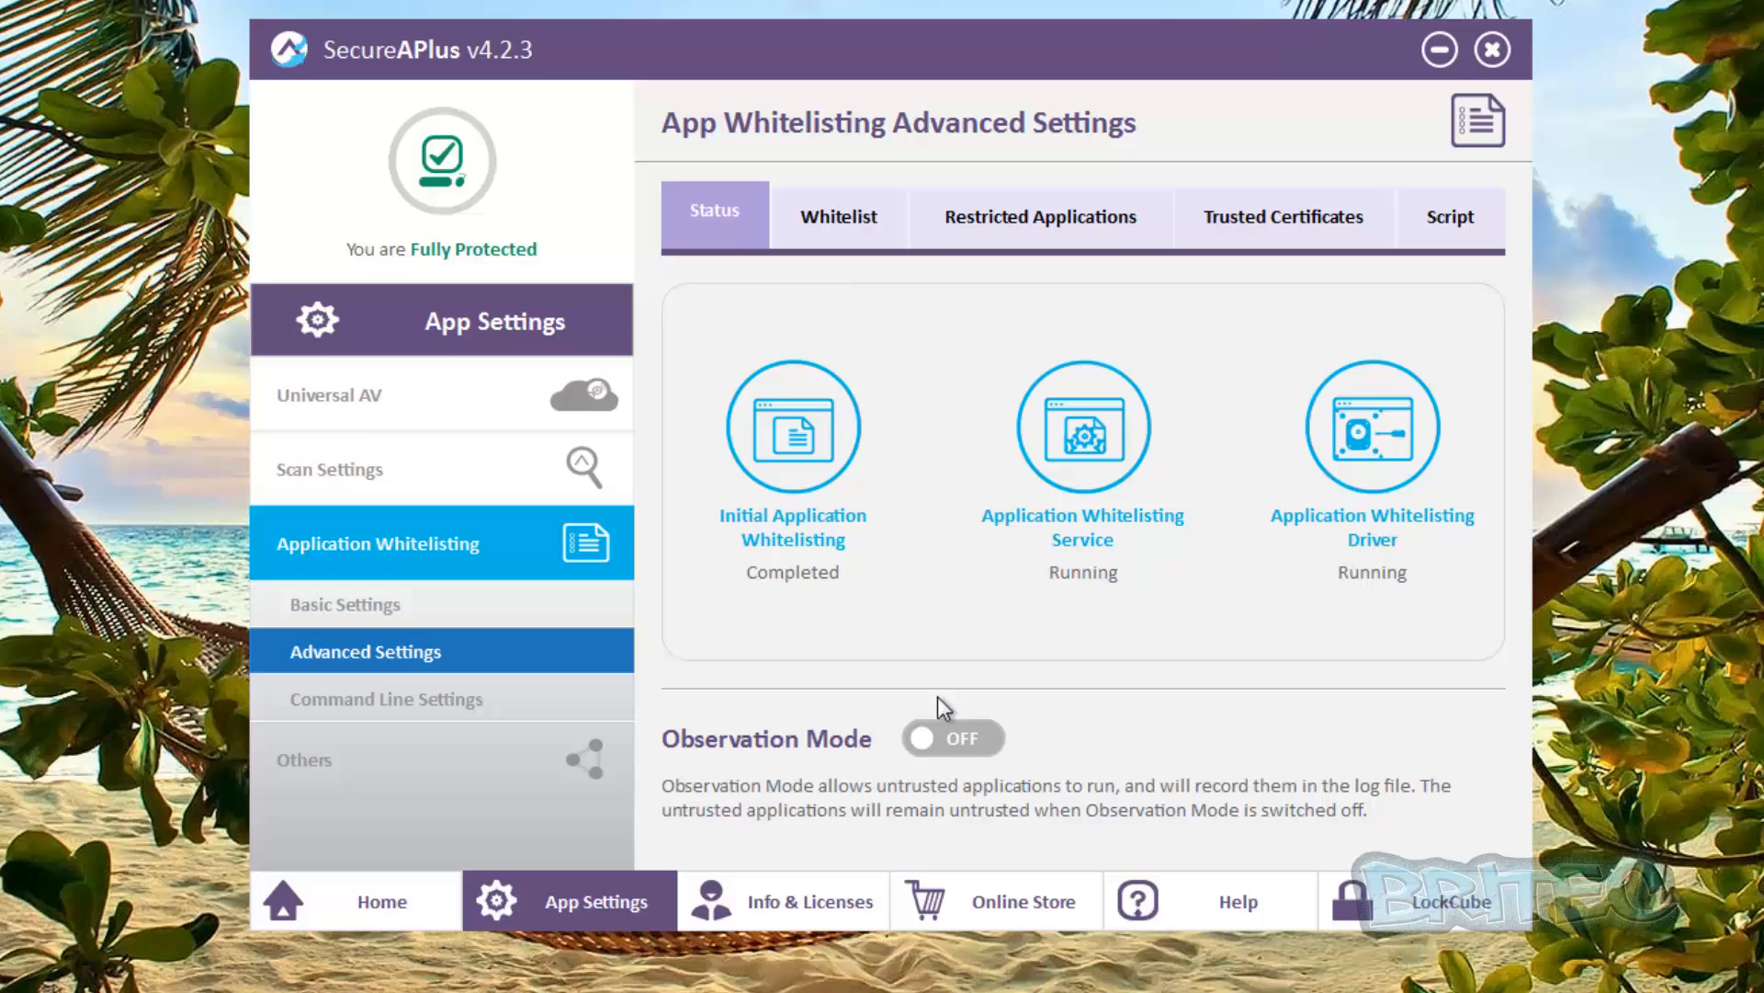
mouse_move(803, 799)
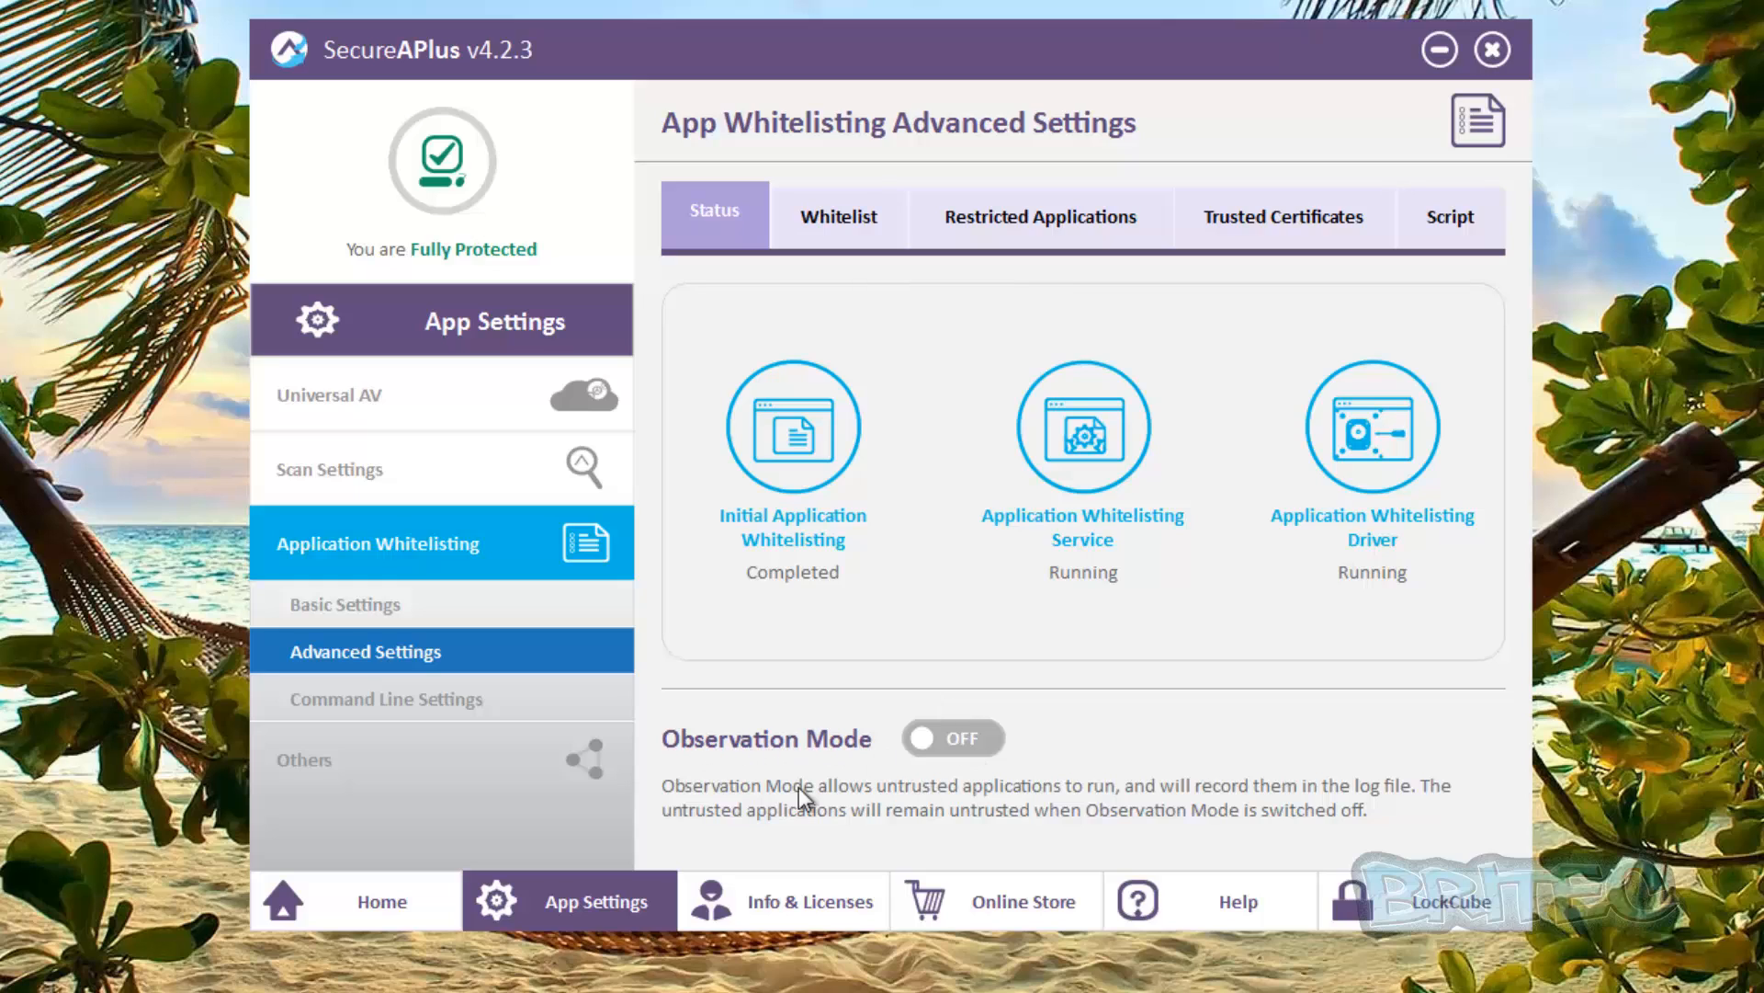
mouse_move(925, 780)
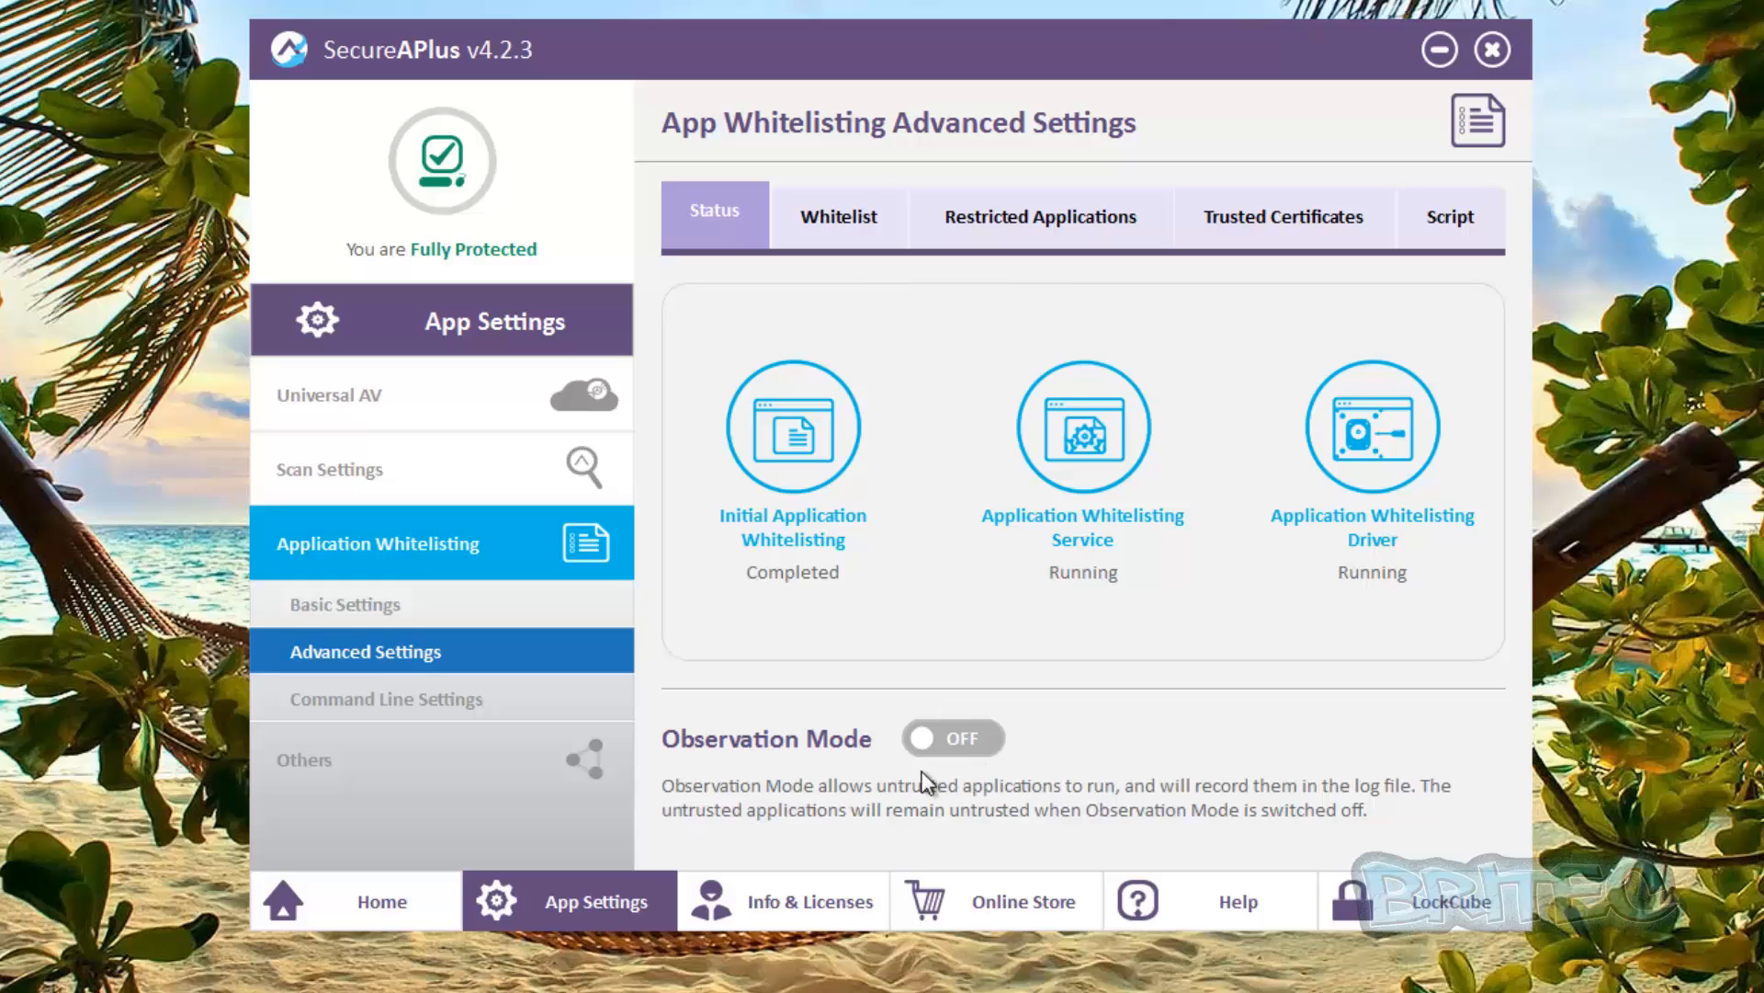
mouse_move(1006, 803)
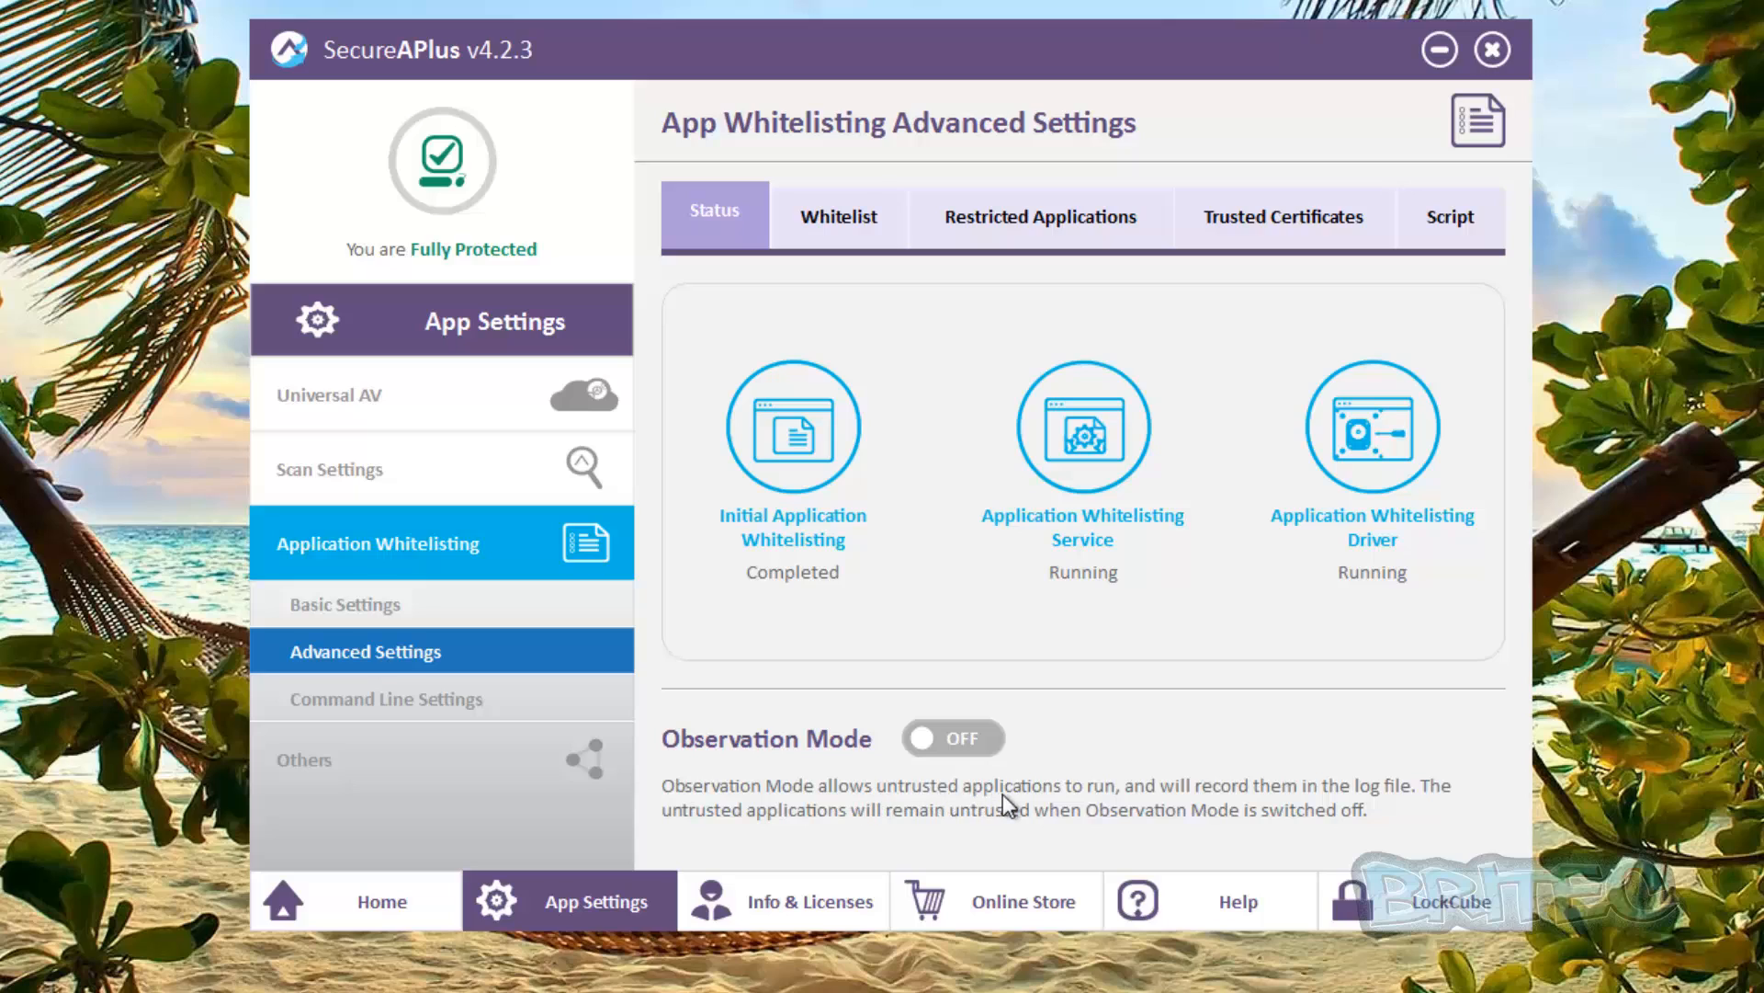
mouse_move(1102, 807)
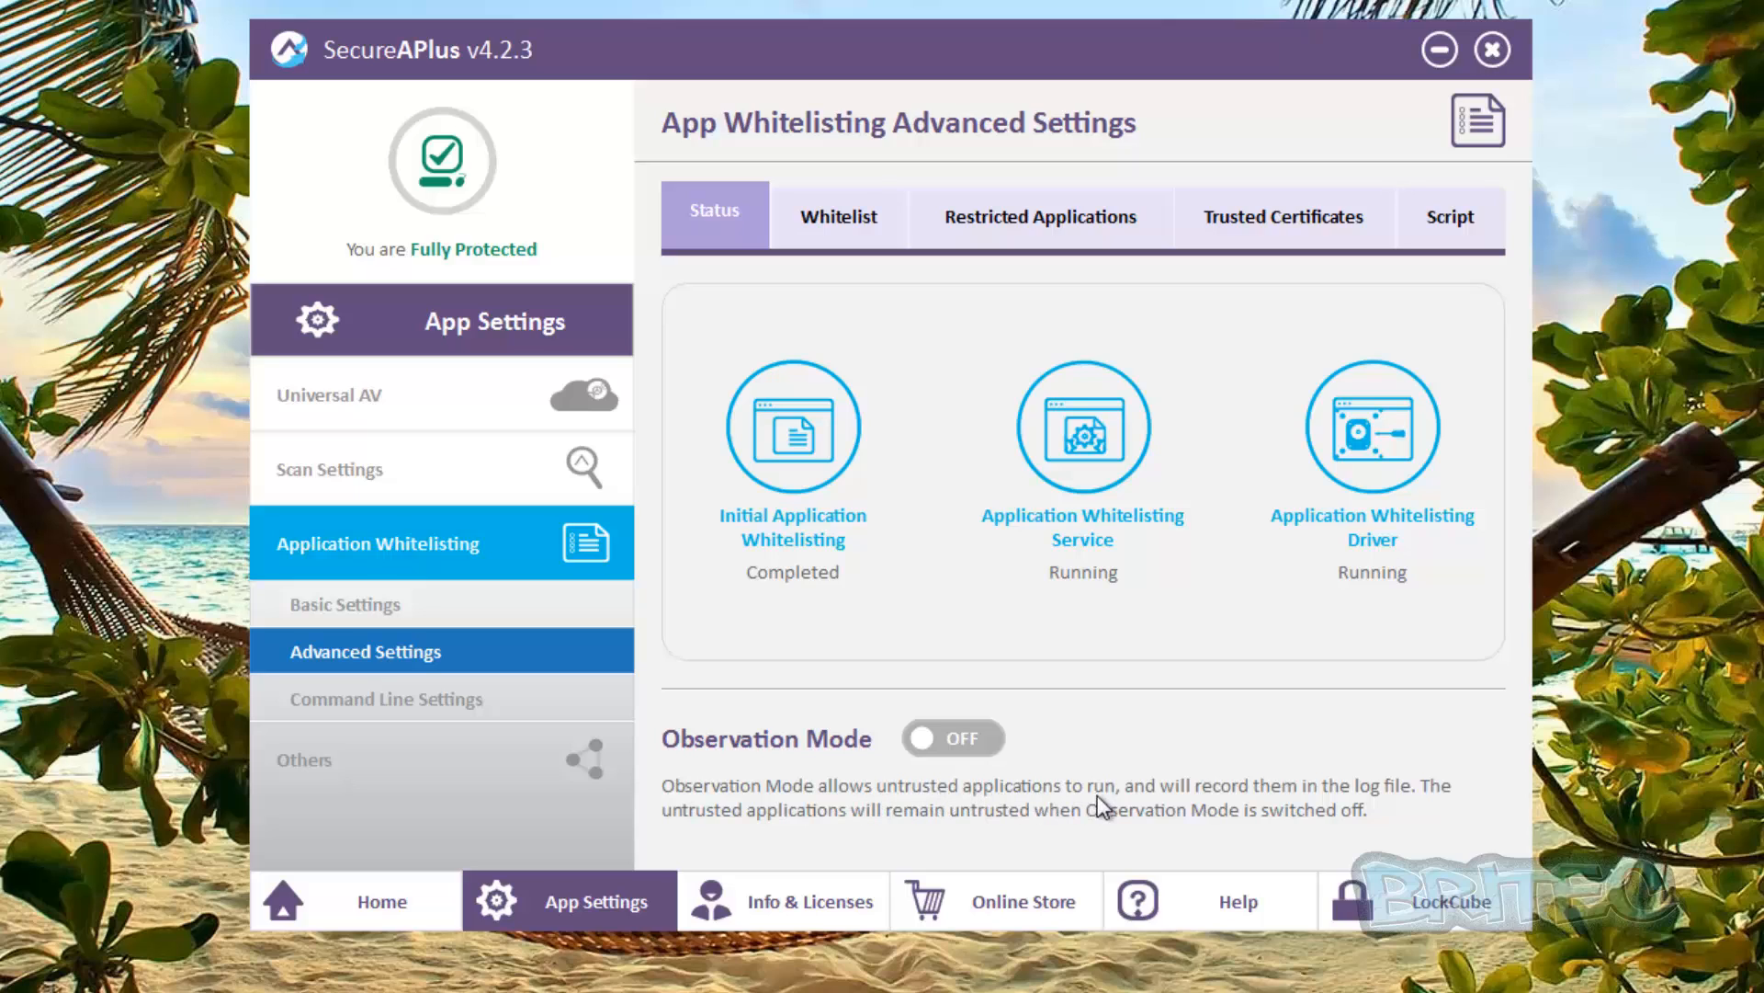
mouse_move(1243, 821)
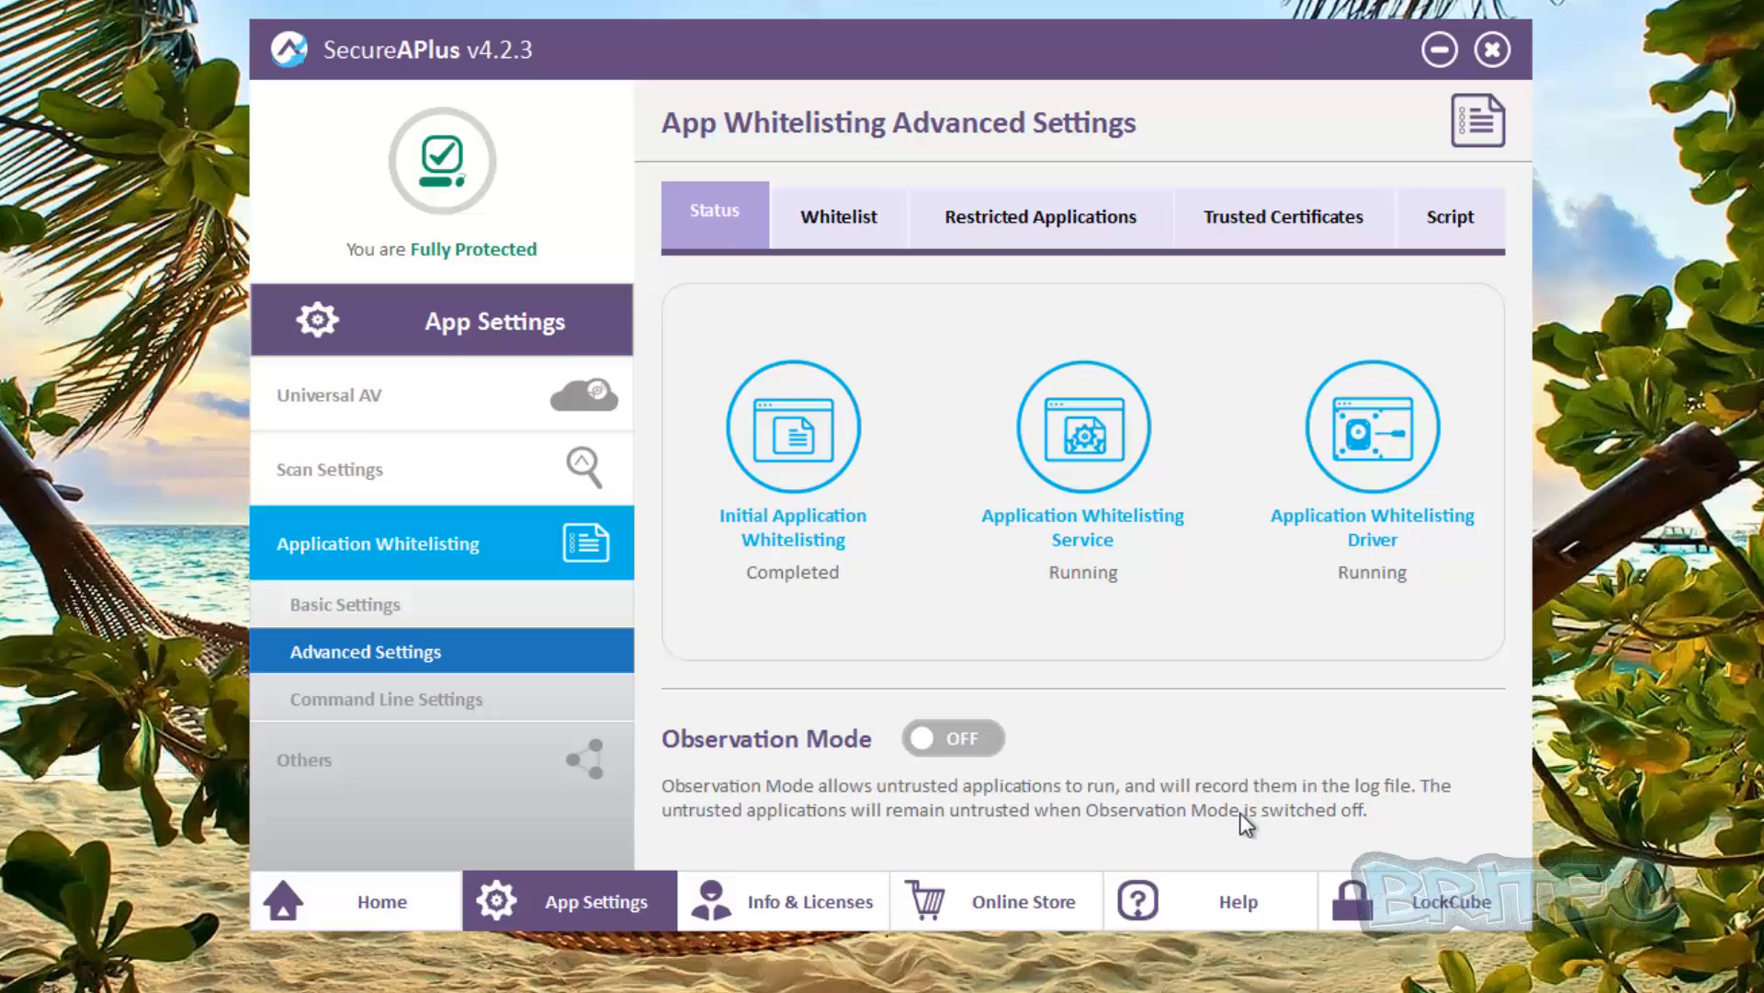
View the Whitelist export/compact options, then Restricted Applications, opening and cancelling the Add form
left_click(838, 216)
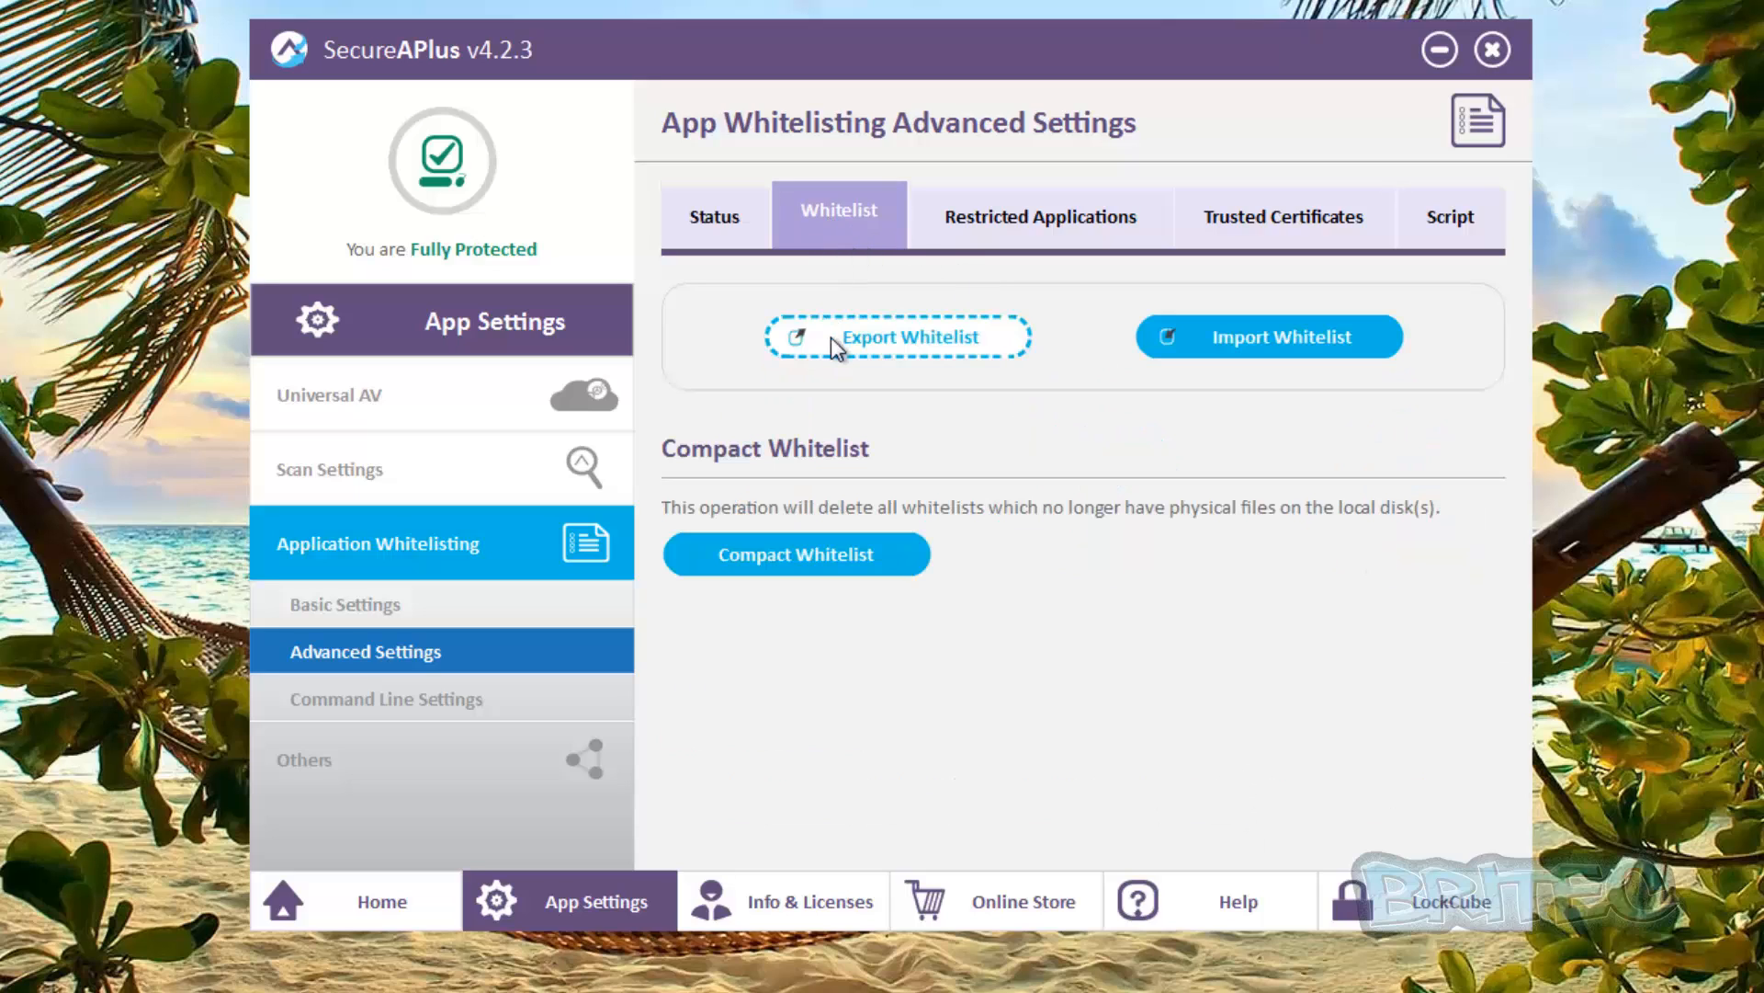
mouse_move(1268, 381)
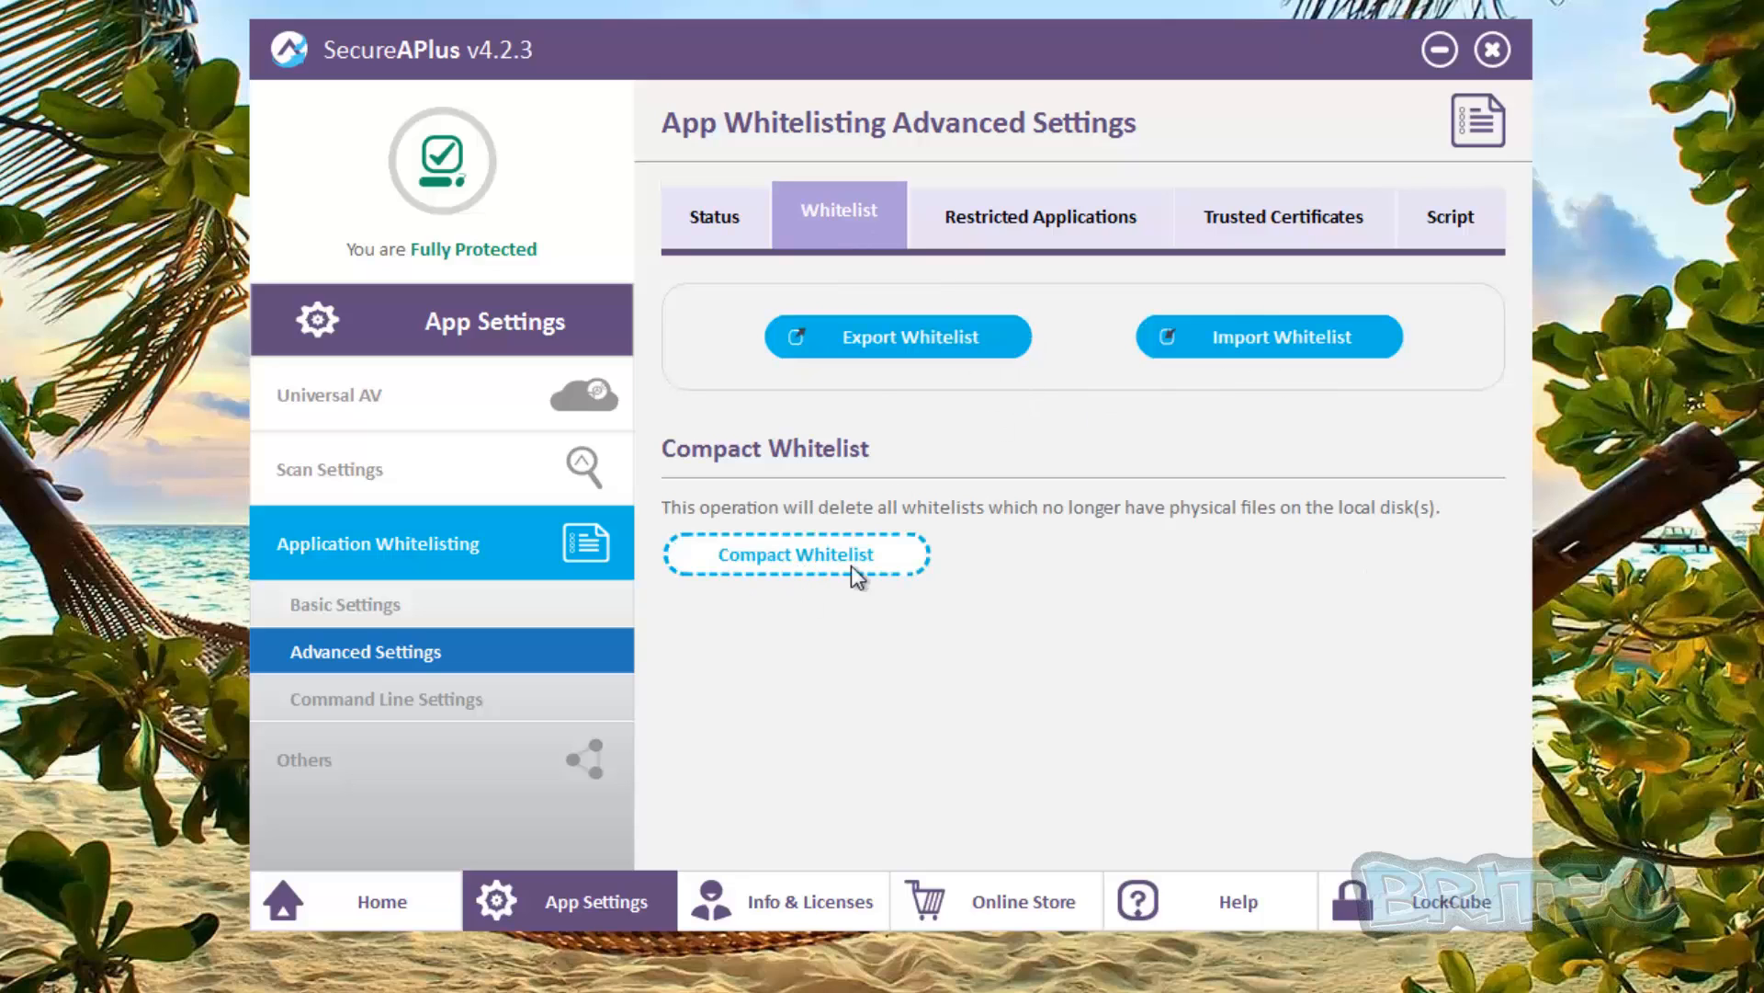
left_click(1038, 216)
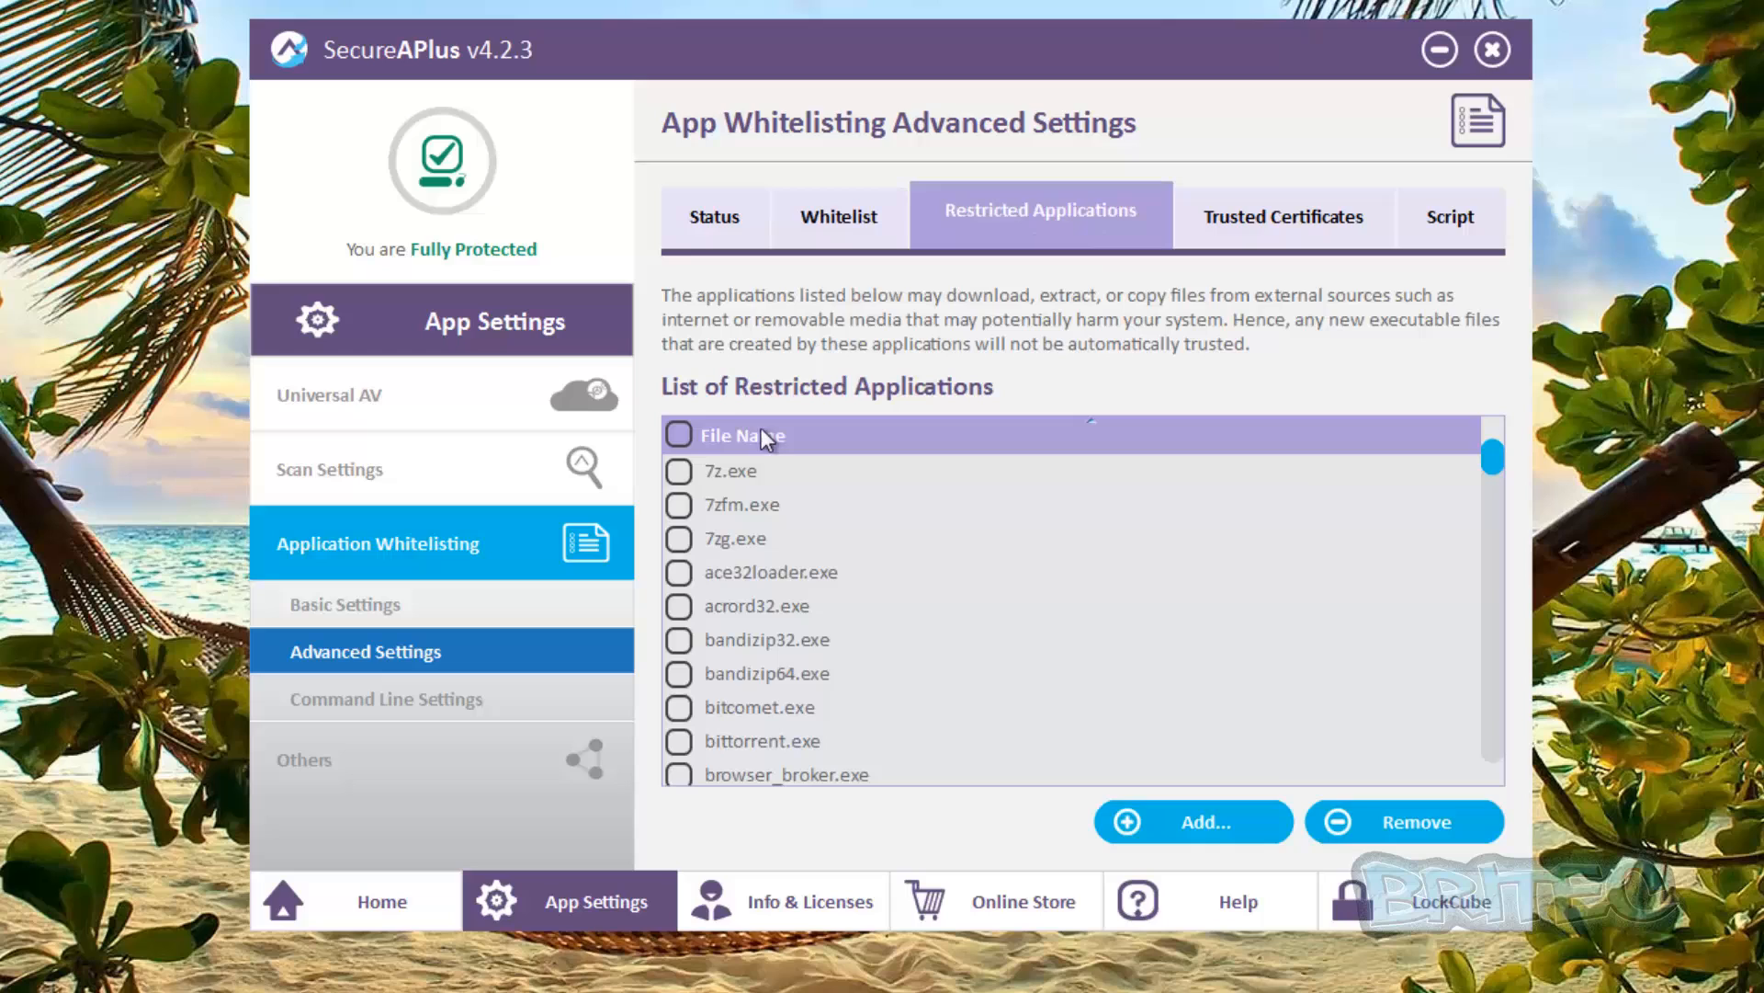
scroll("down", 3)
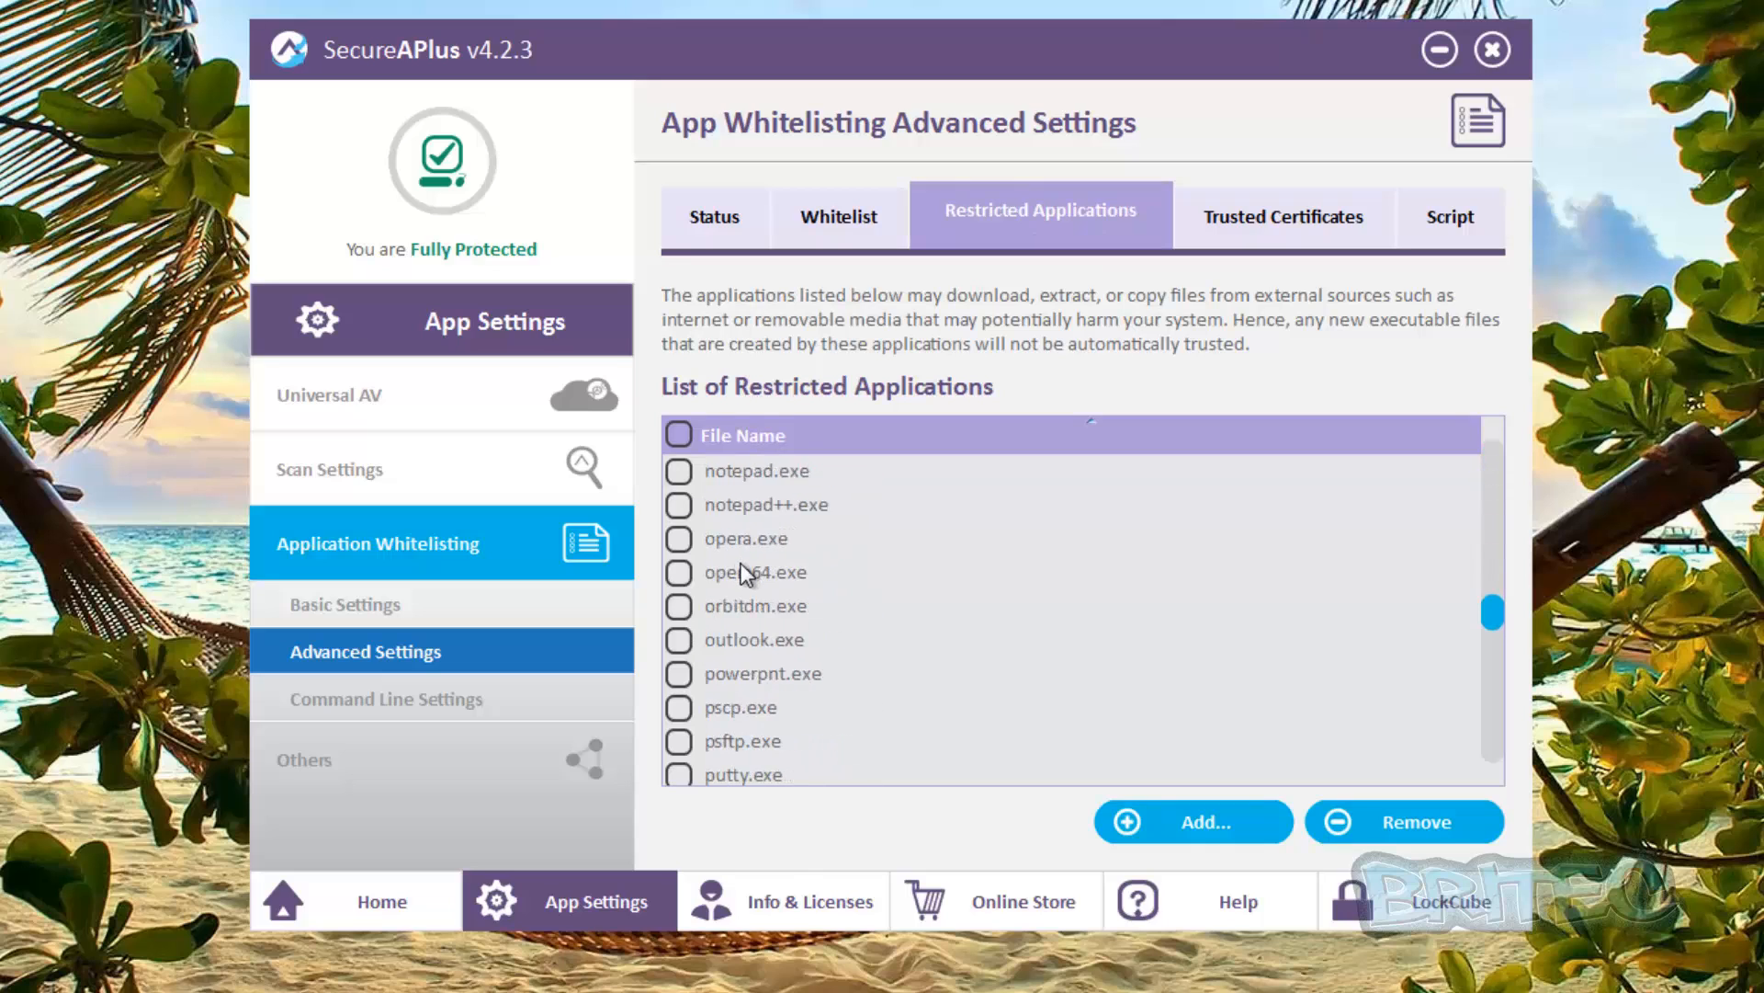
scroll("up", 3)
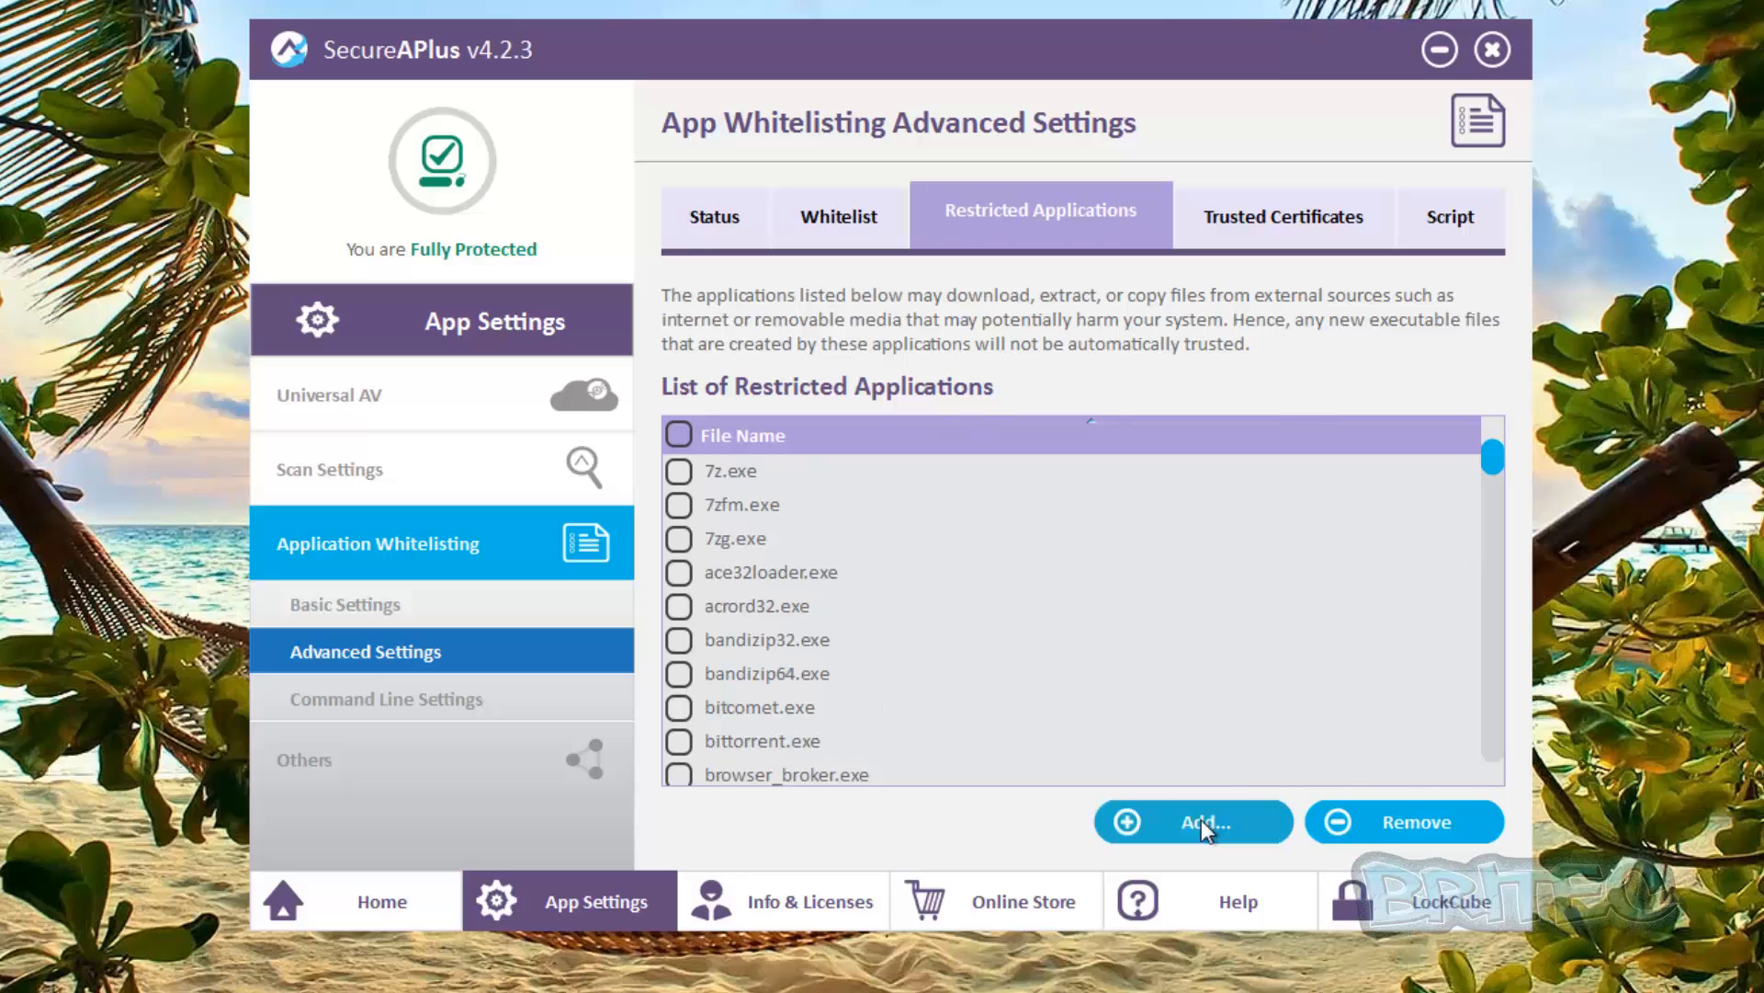
left_click(1192, 822)
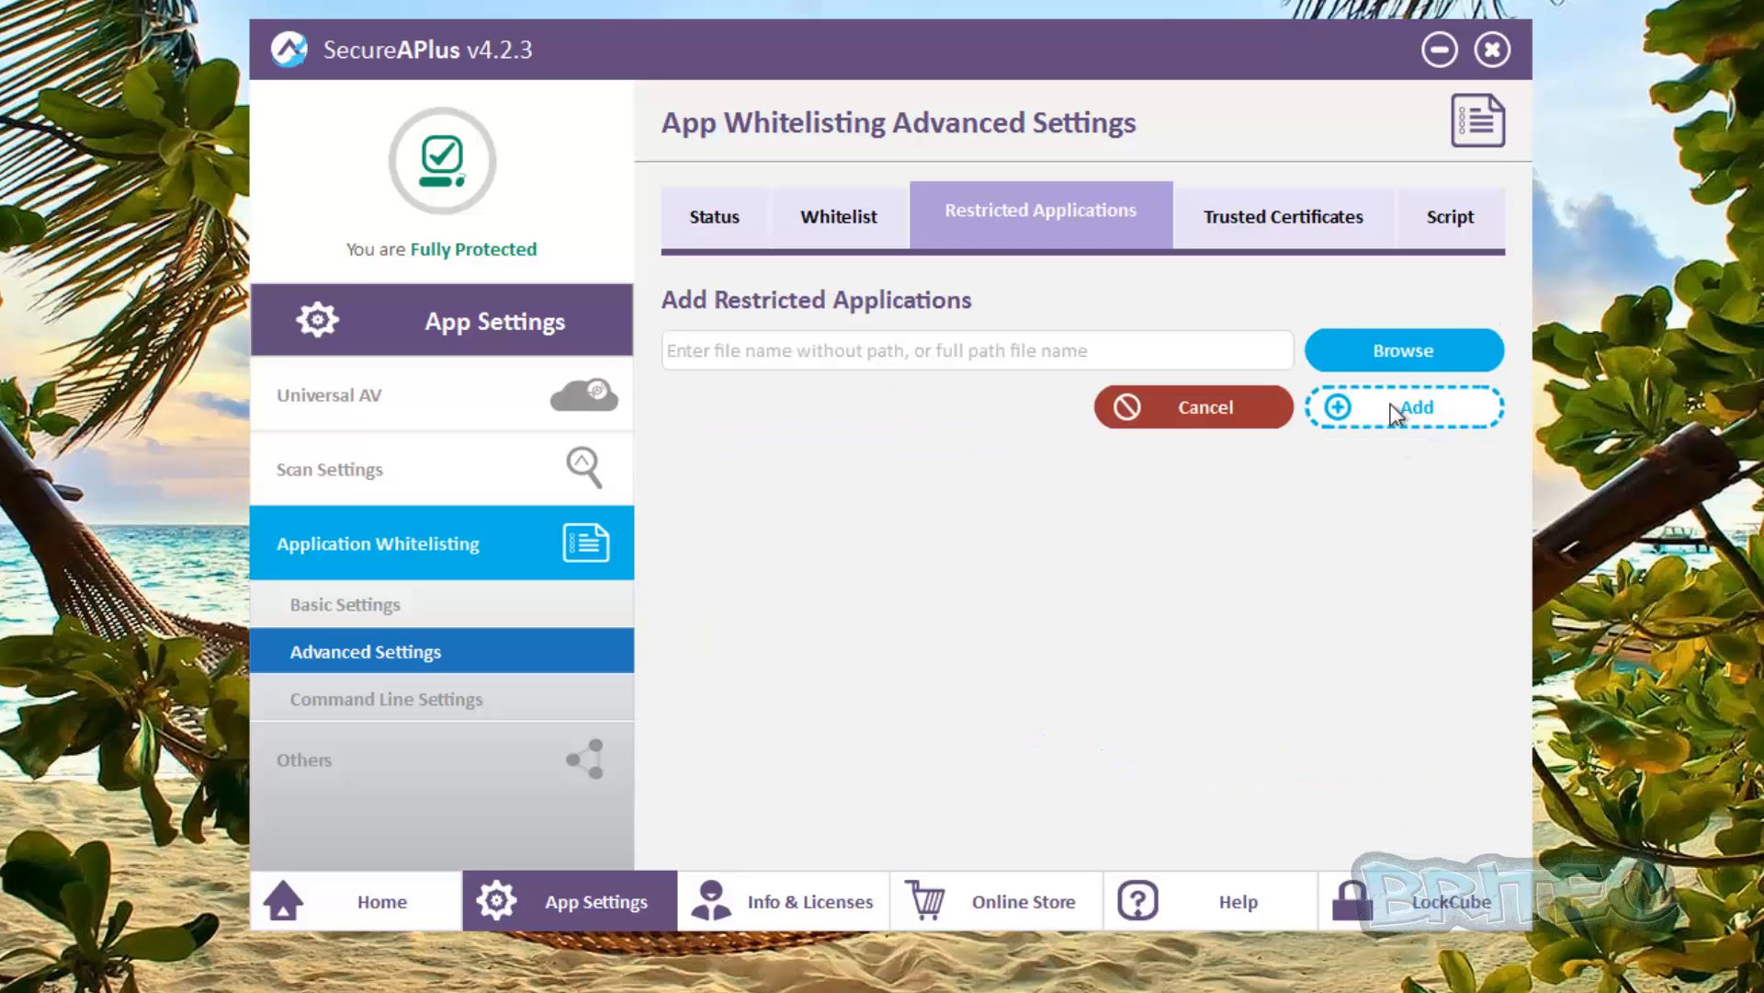
left_click(1192, 406)
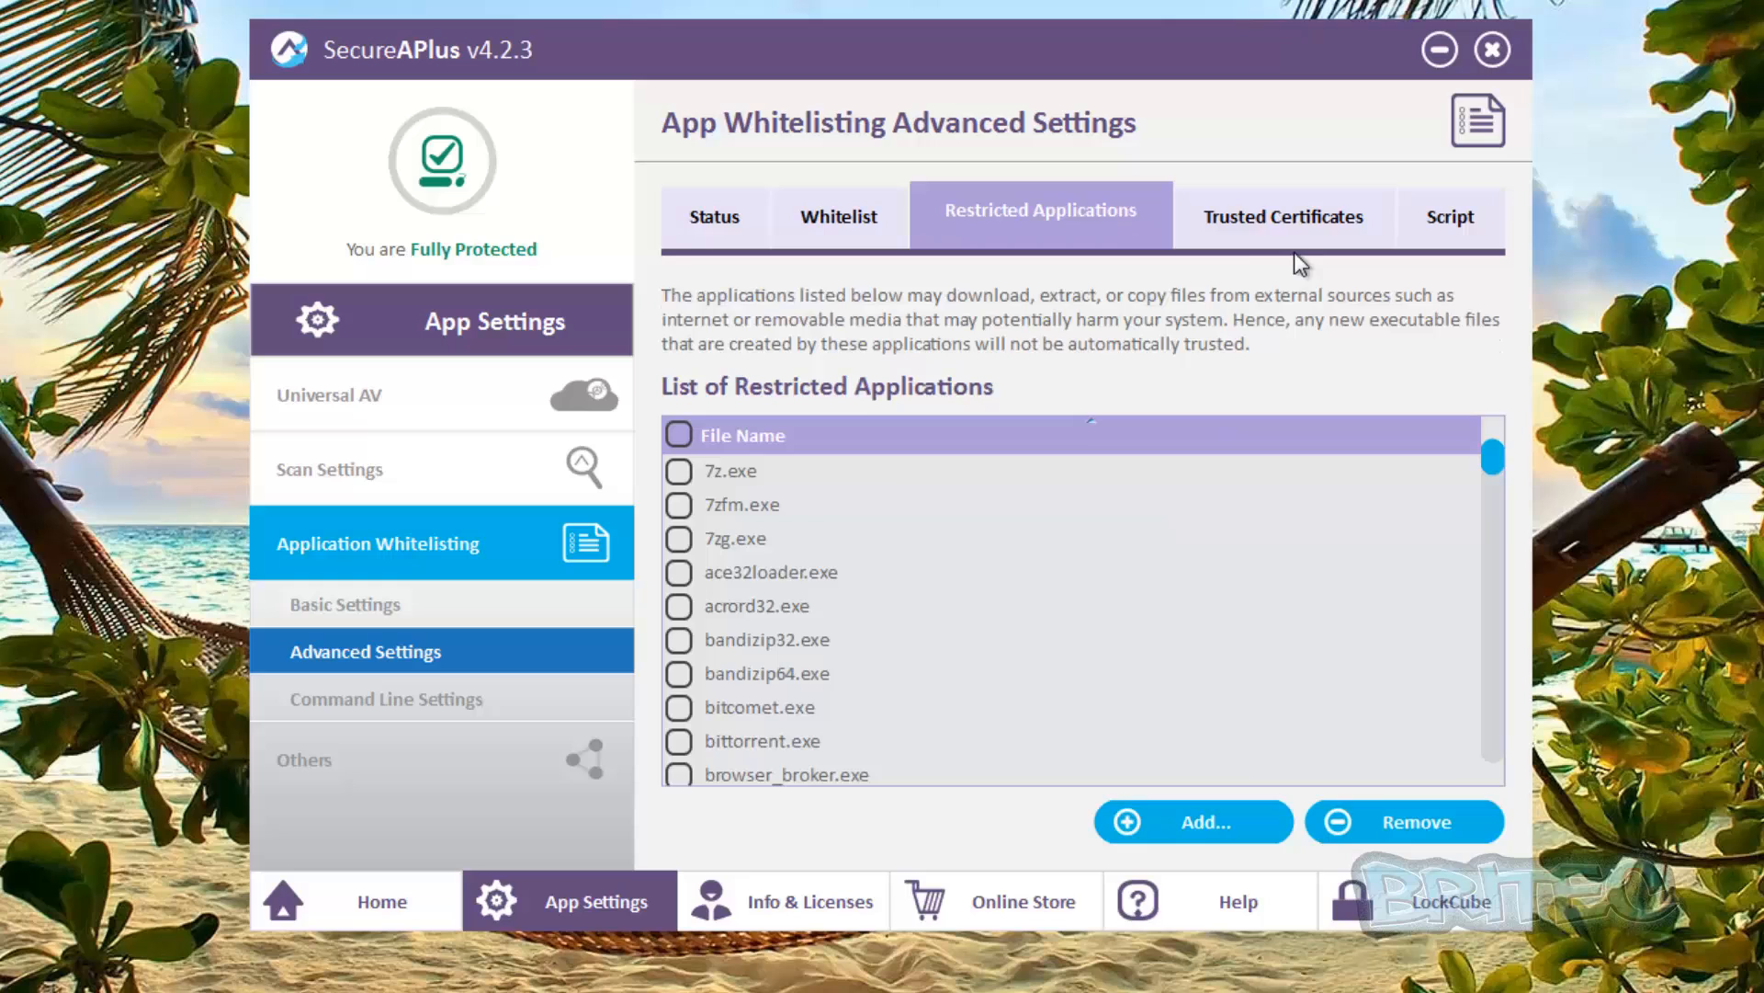
Scroll through the Trusted Certificates list, then show the Script interpreters with their extensions
left_click(1283, 216)
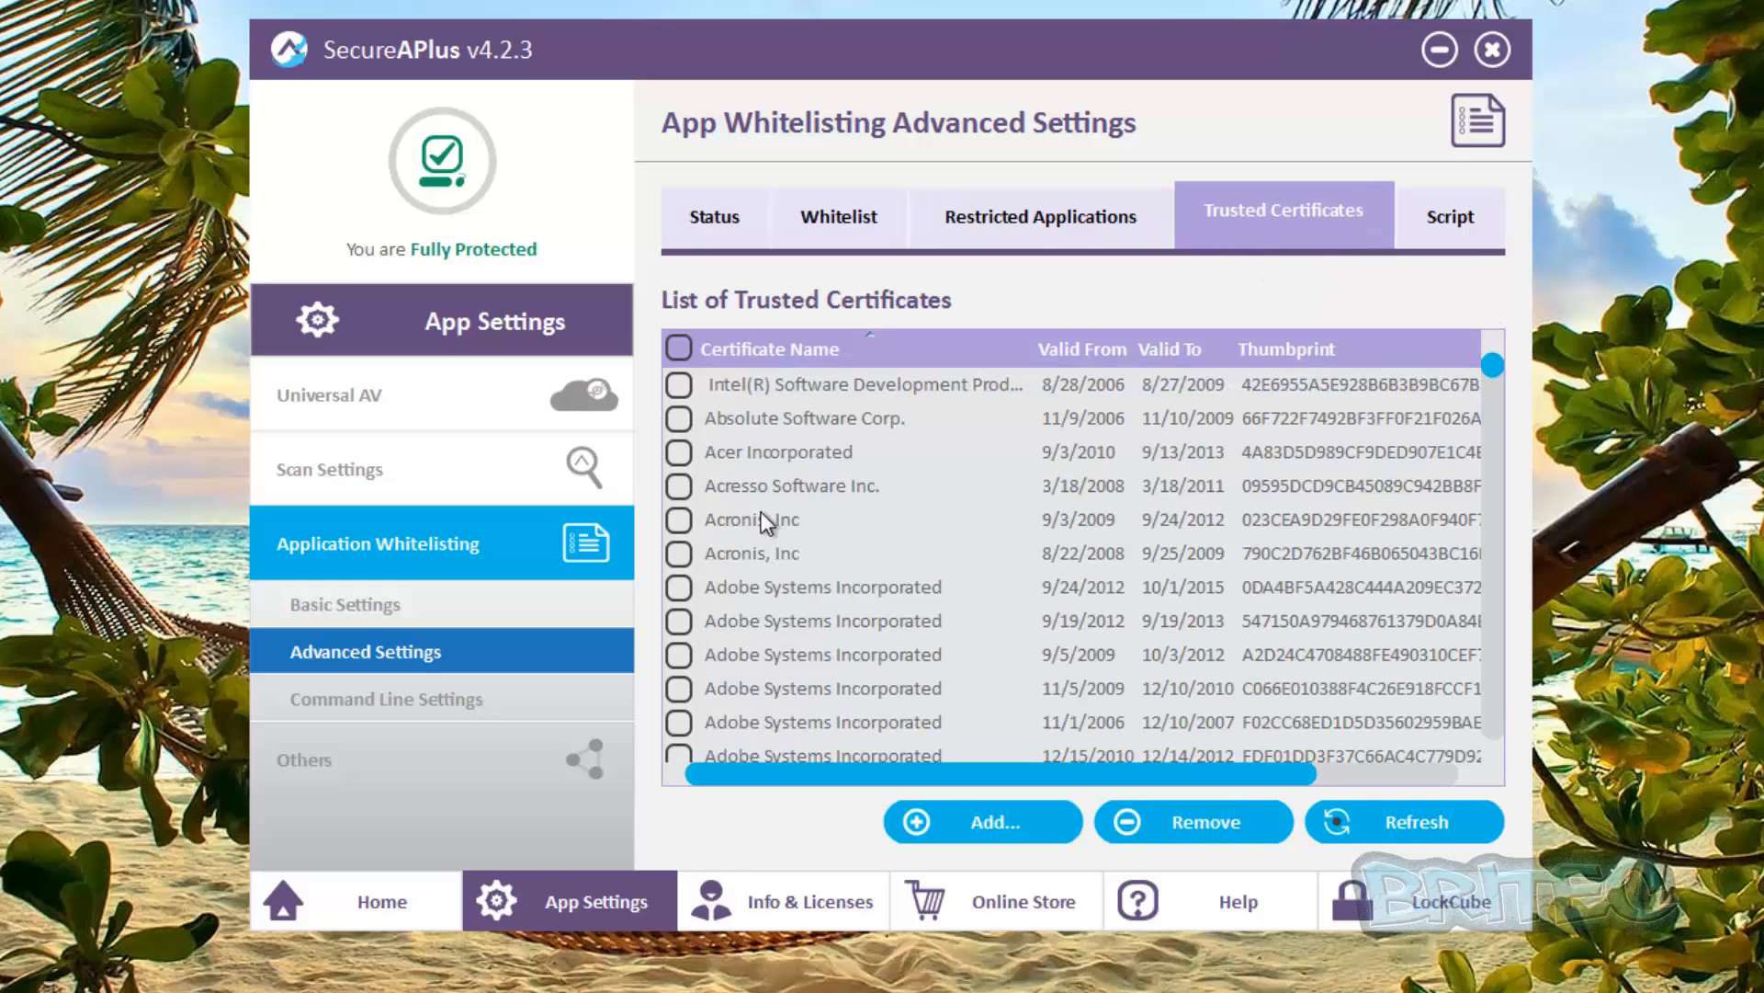
mouse_move(876, 670)
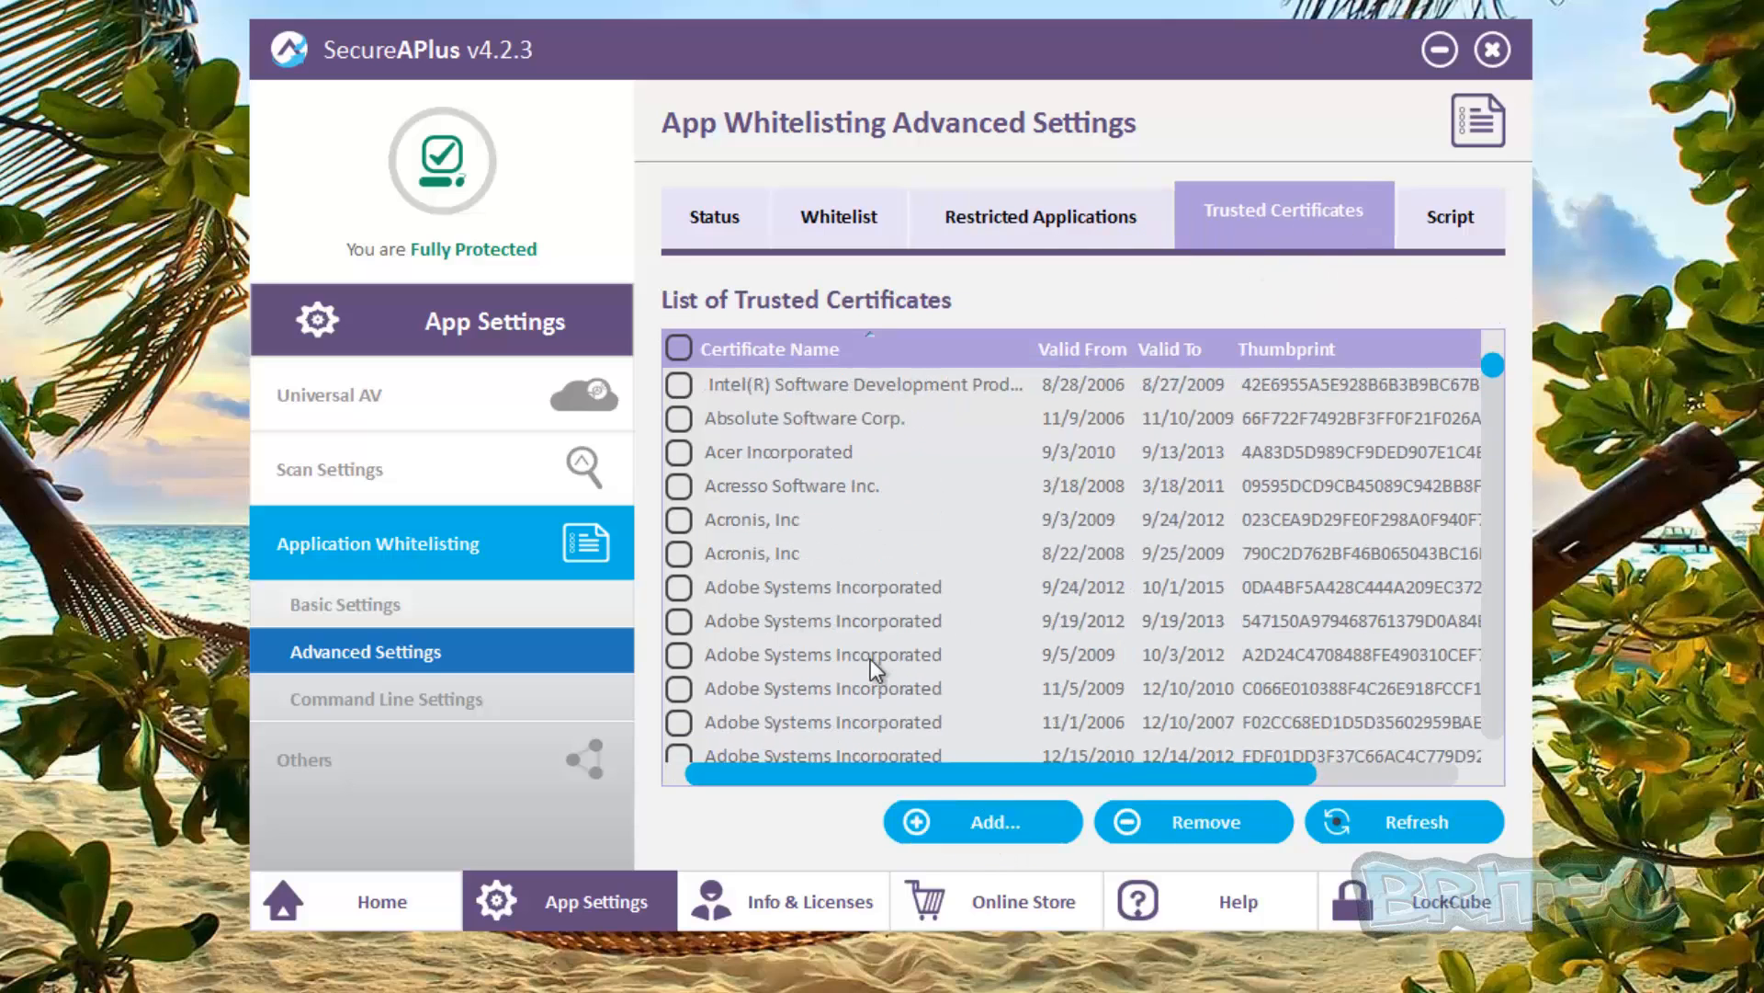
mouse_move(784, 586)
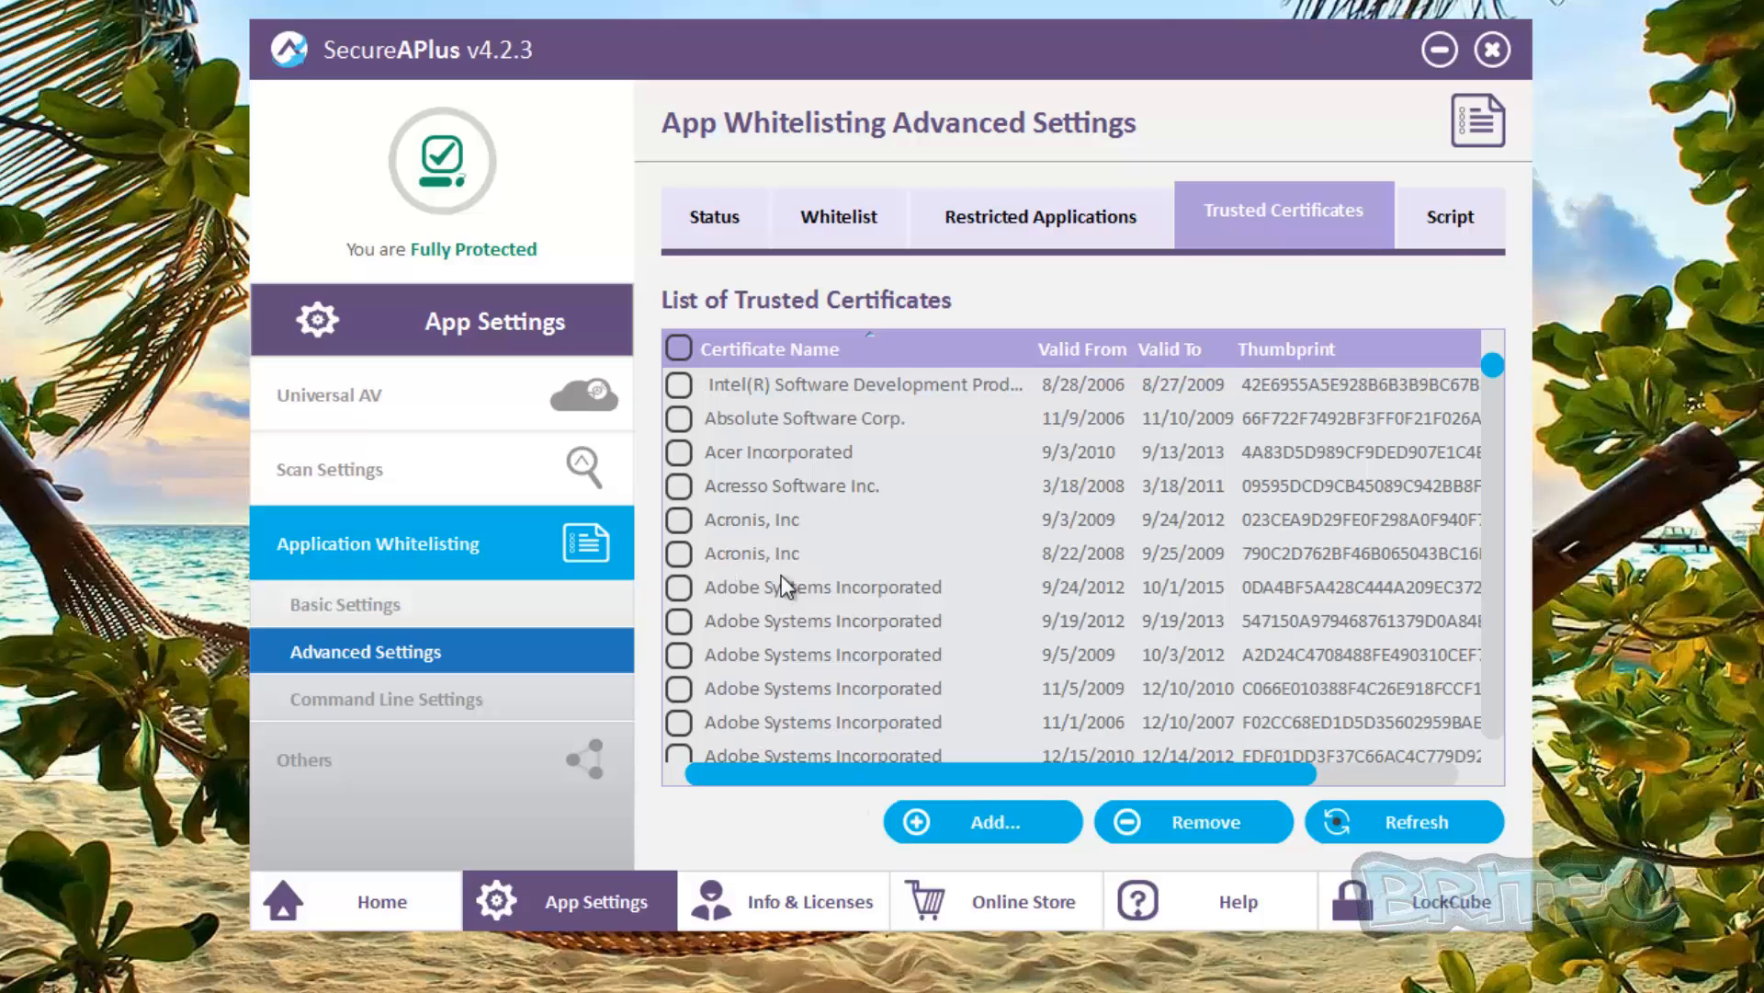
mouse_move(809, 622)
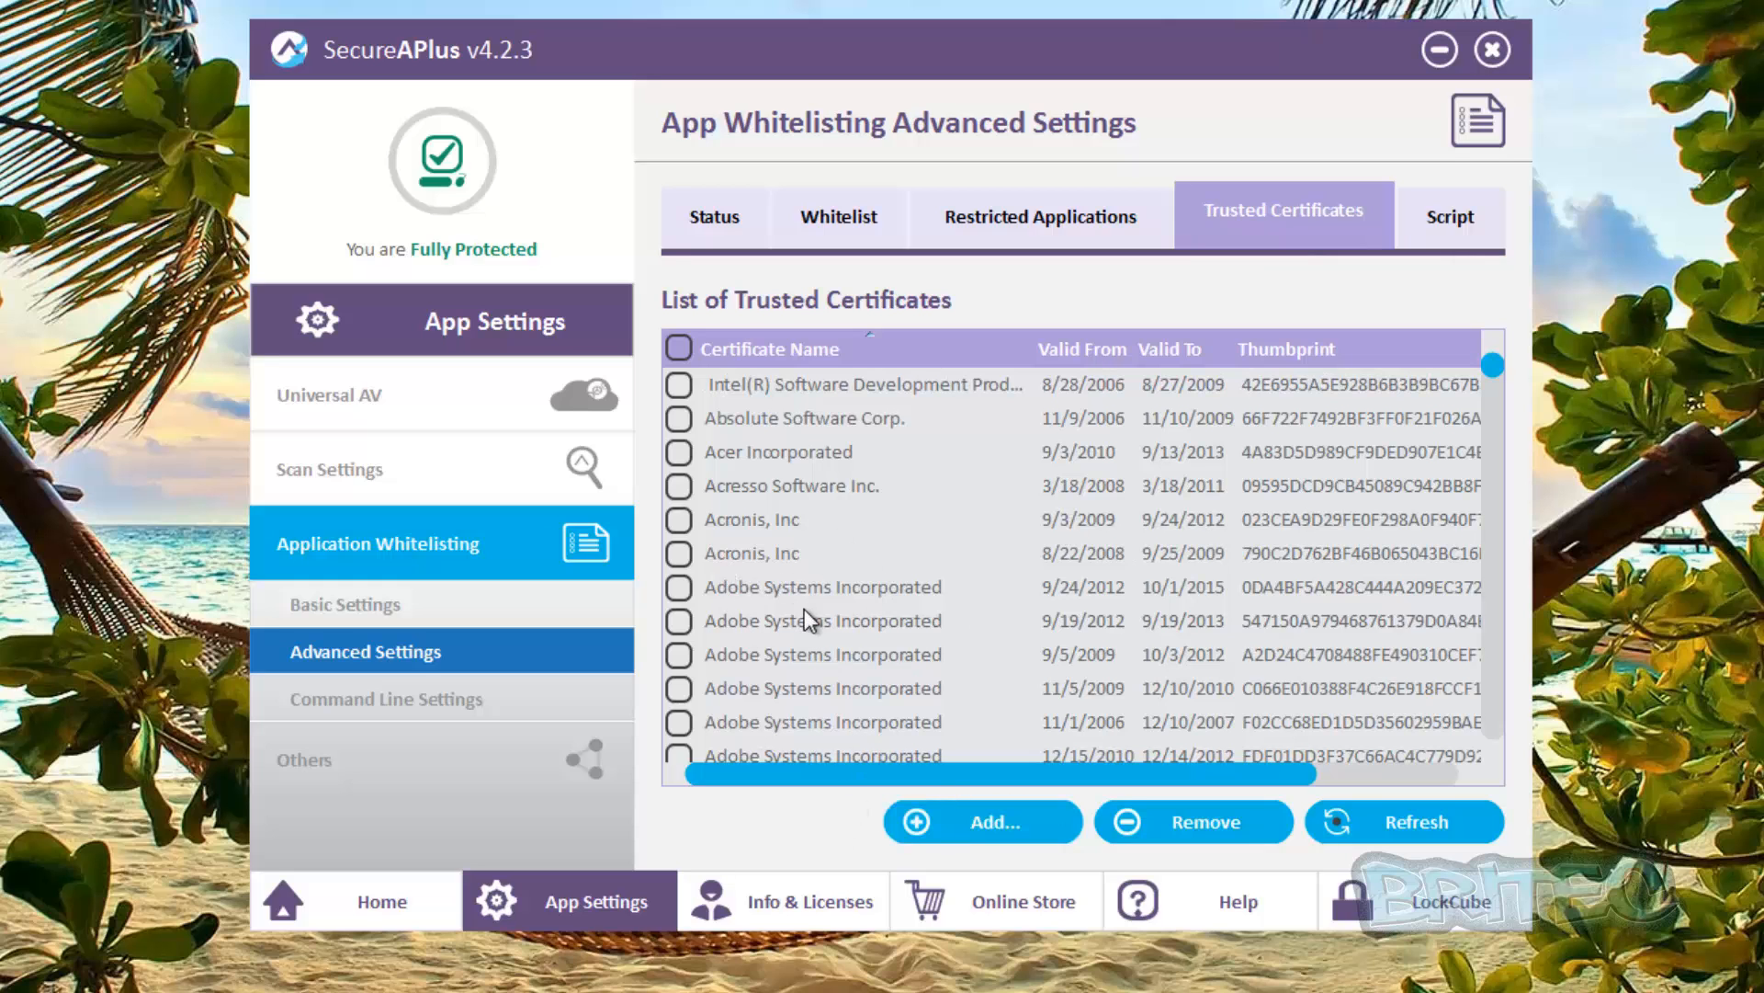
scroll("down", 3)
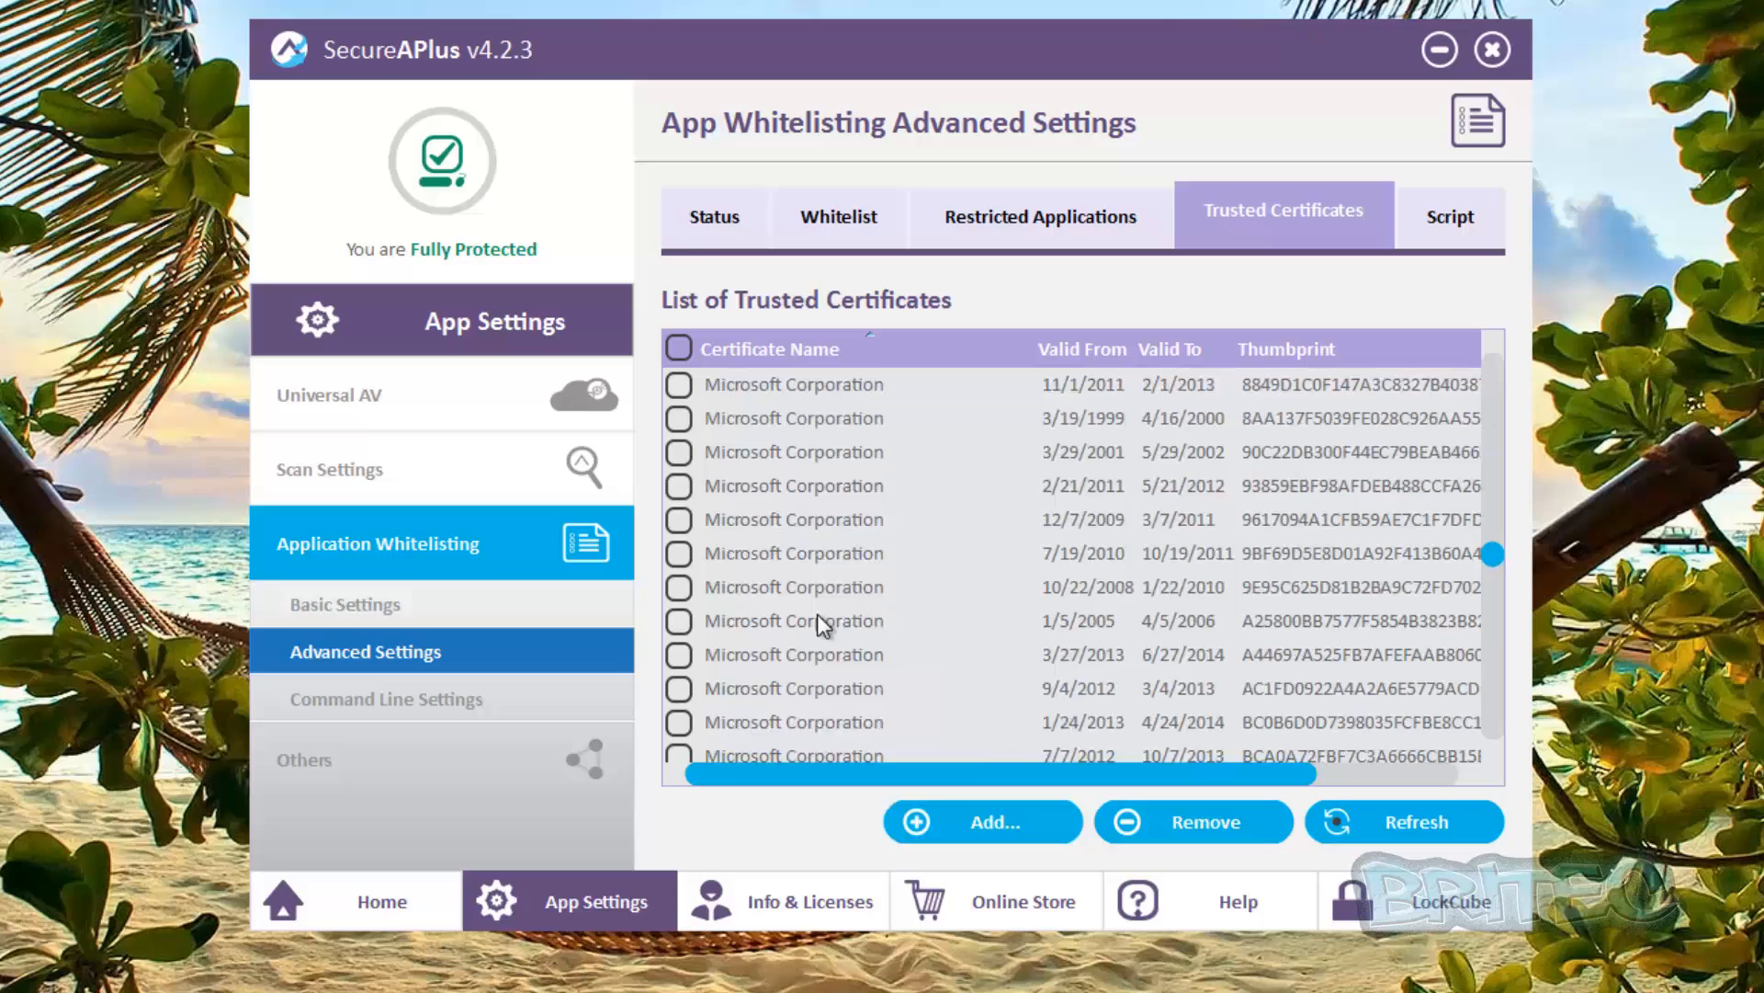
scroll("down", 3)
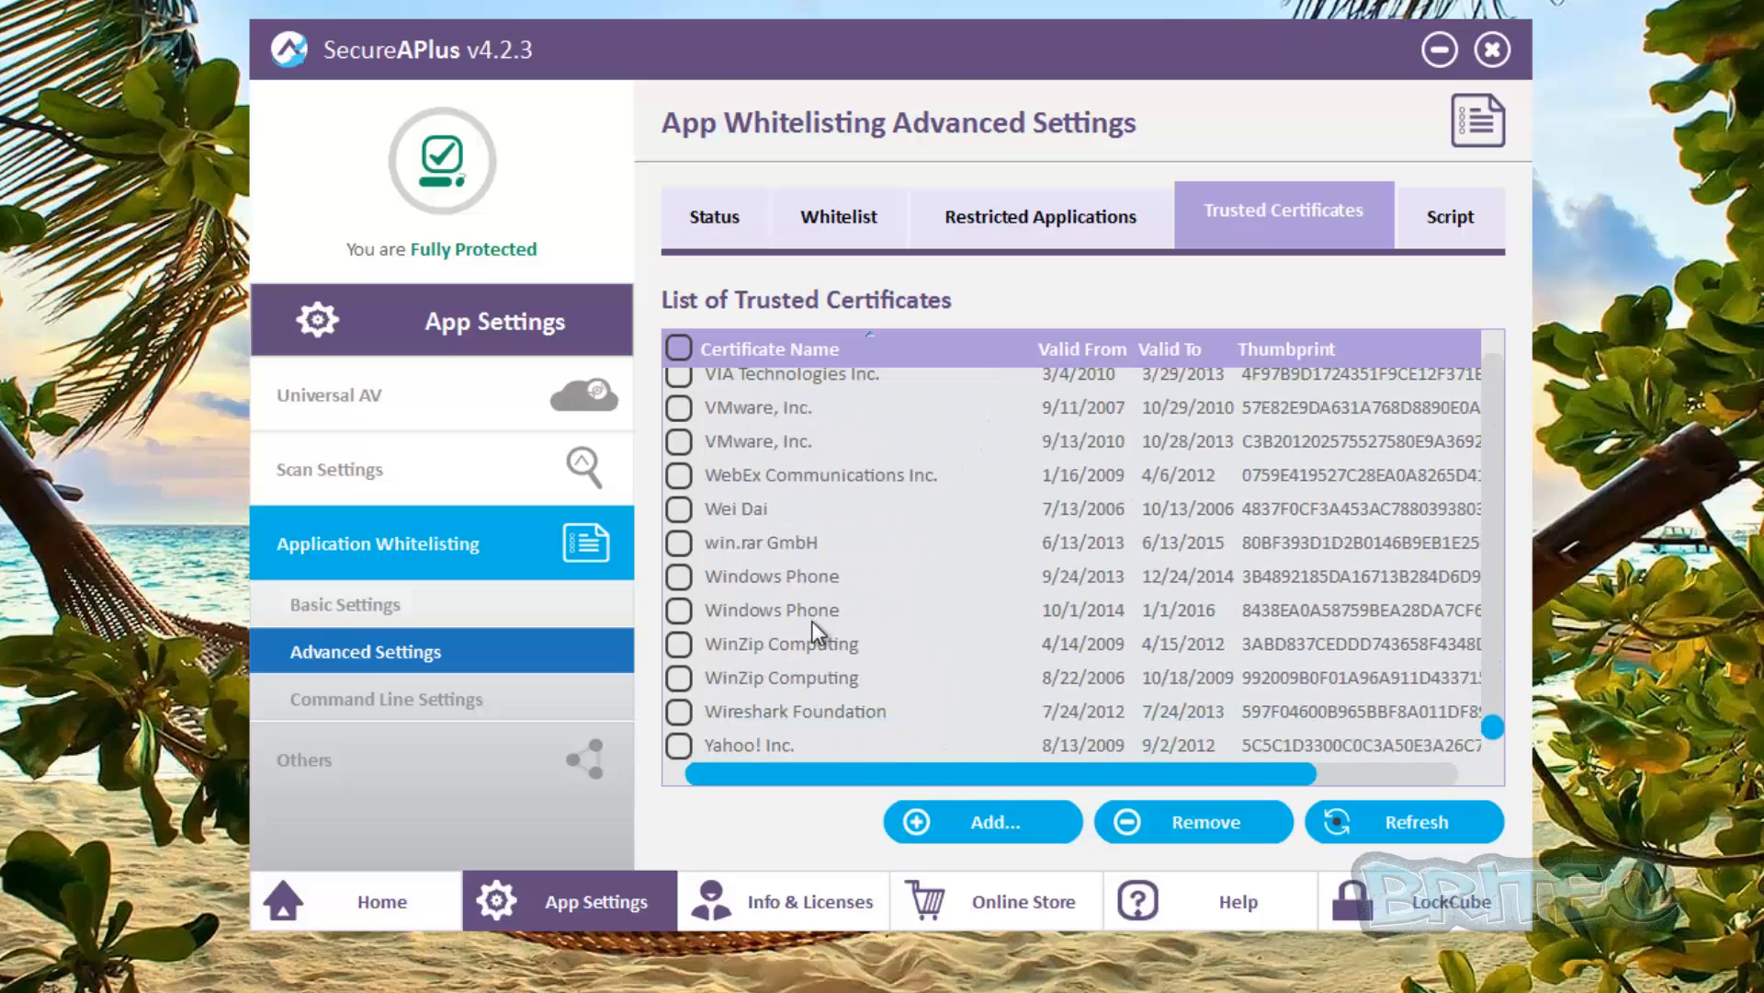
scroll("up", 3)
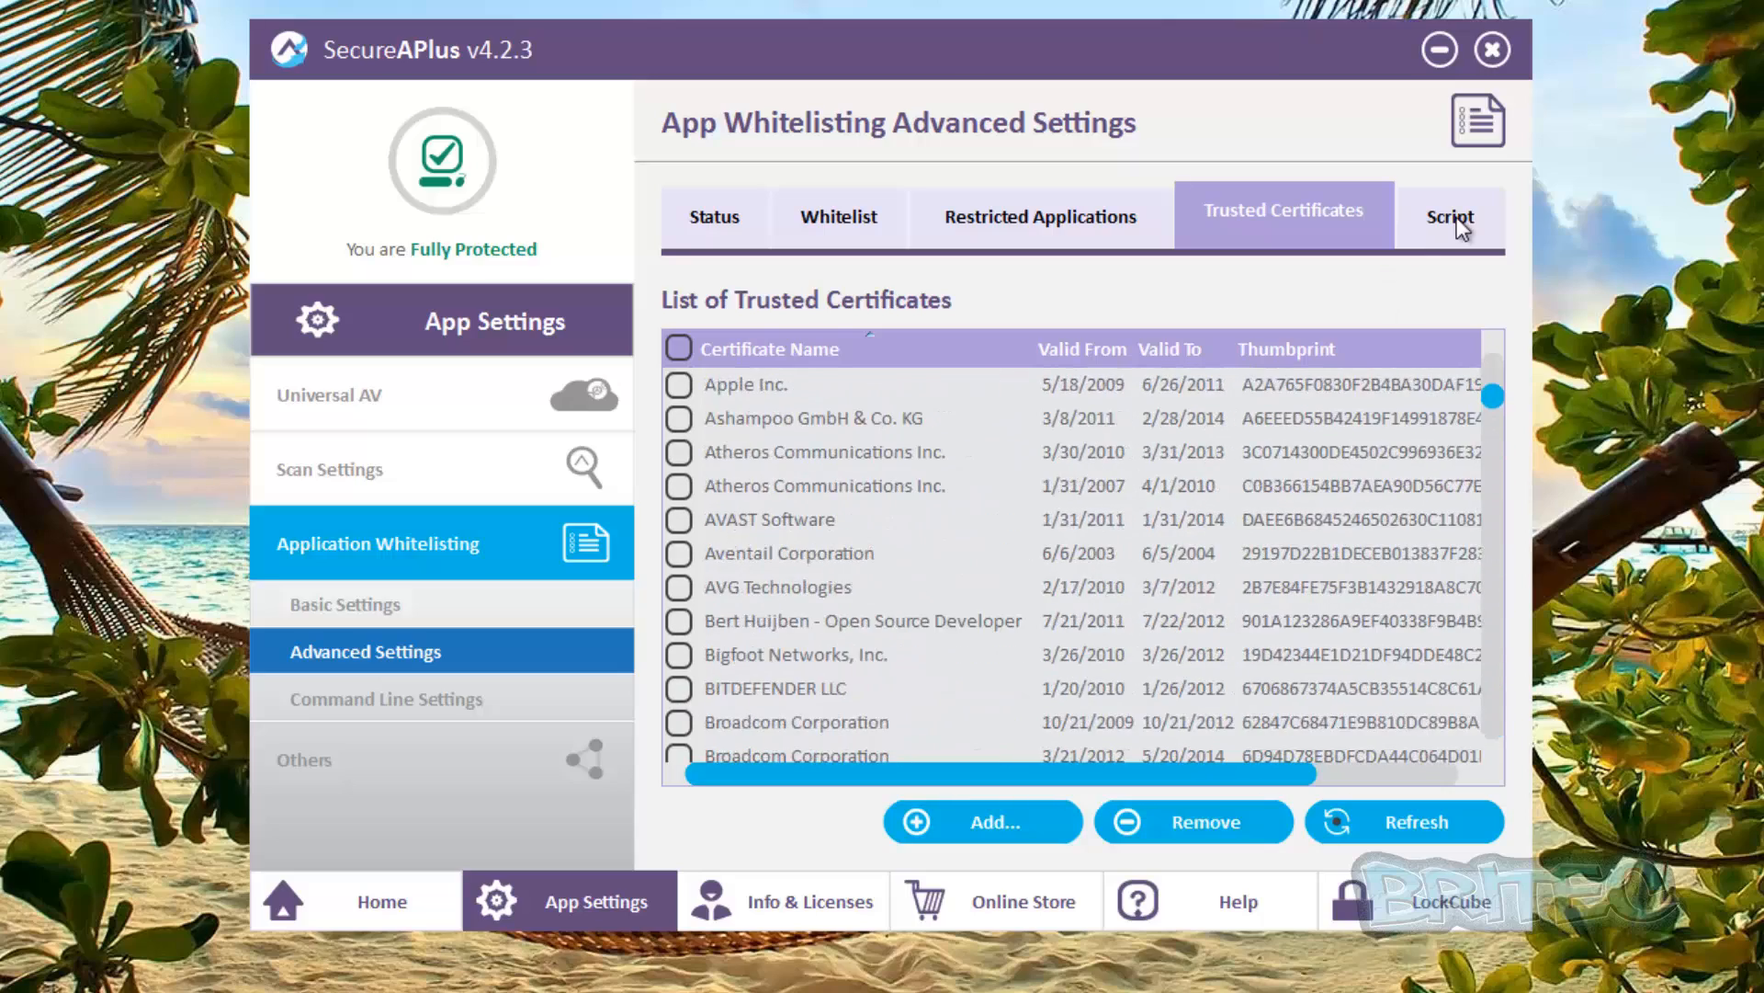
left_click(1451, 216)
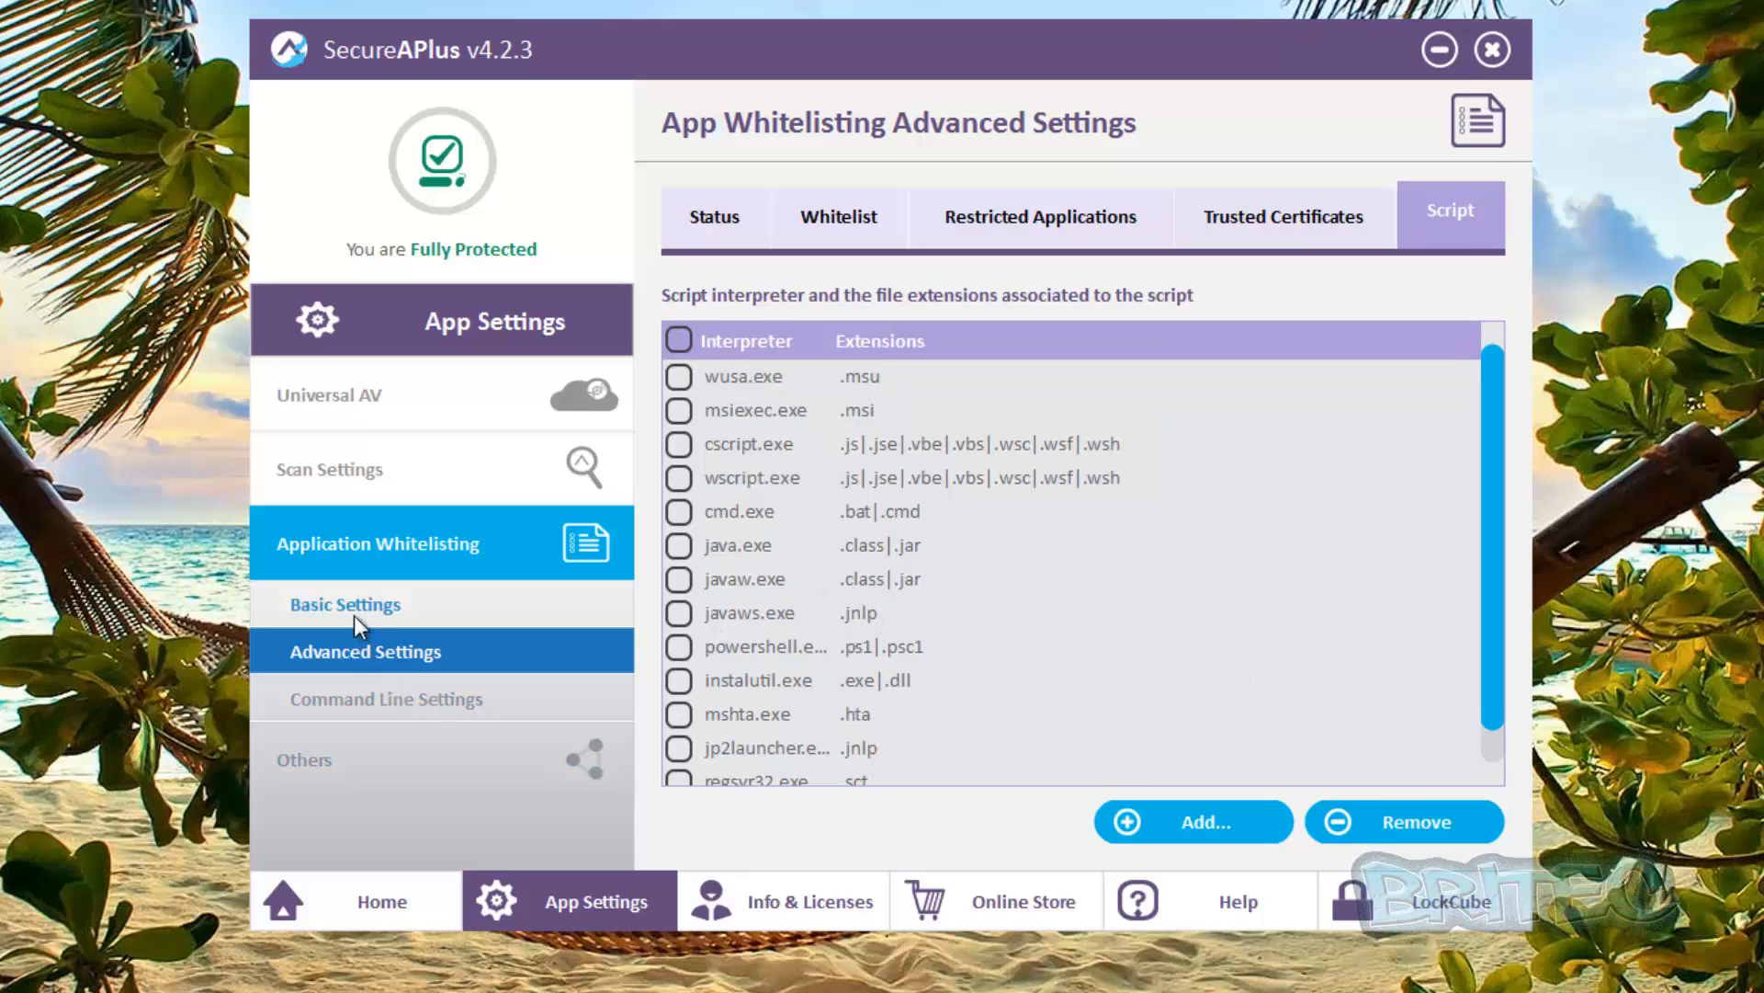
Show the Command Line Settings rules, then its empty Whitelist of command lines
left_click(385, 698)
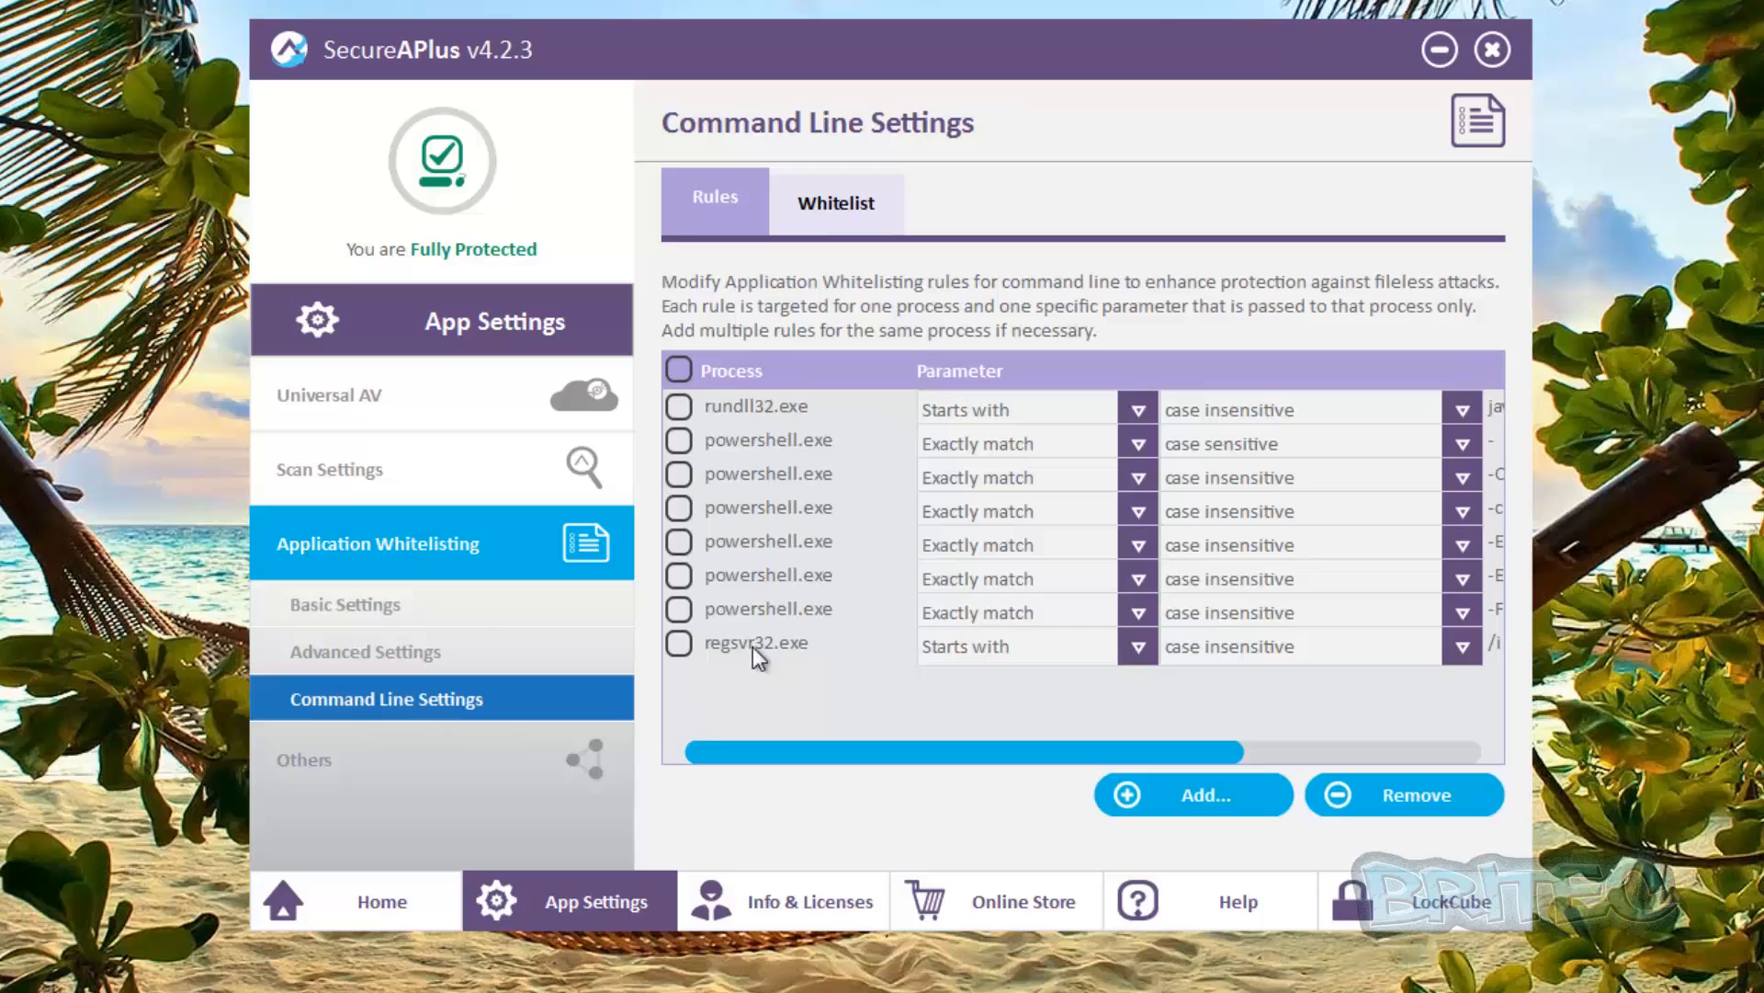
mouse_move(805, 557)
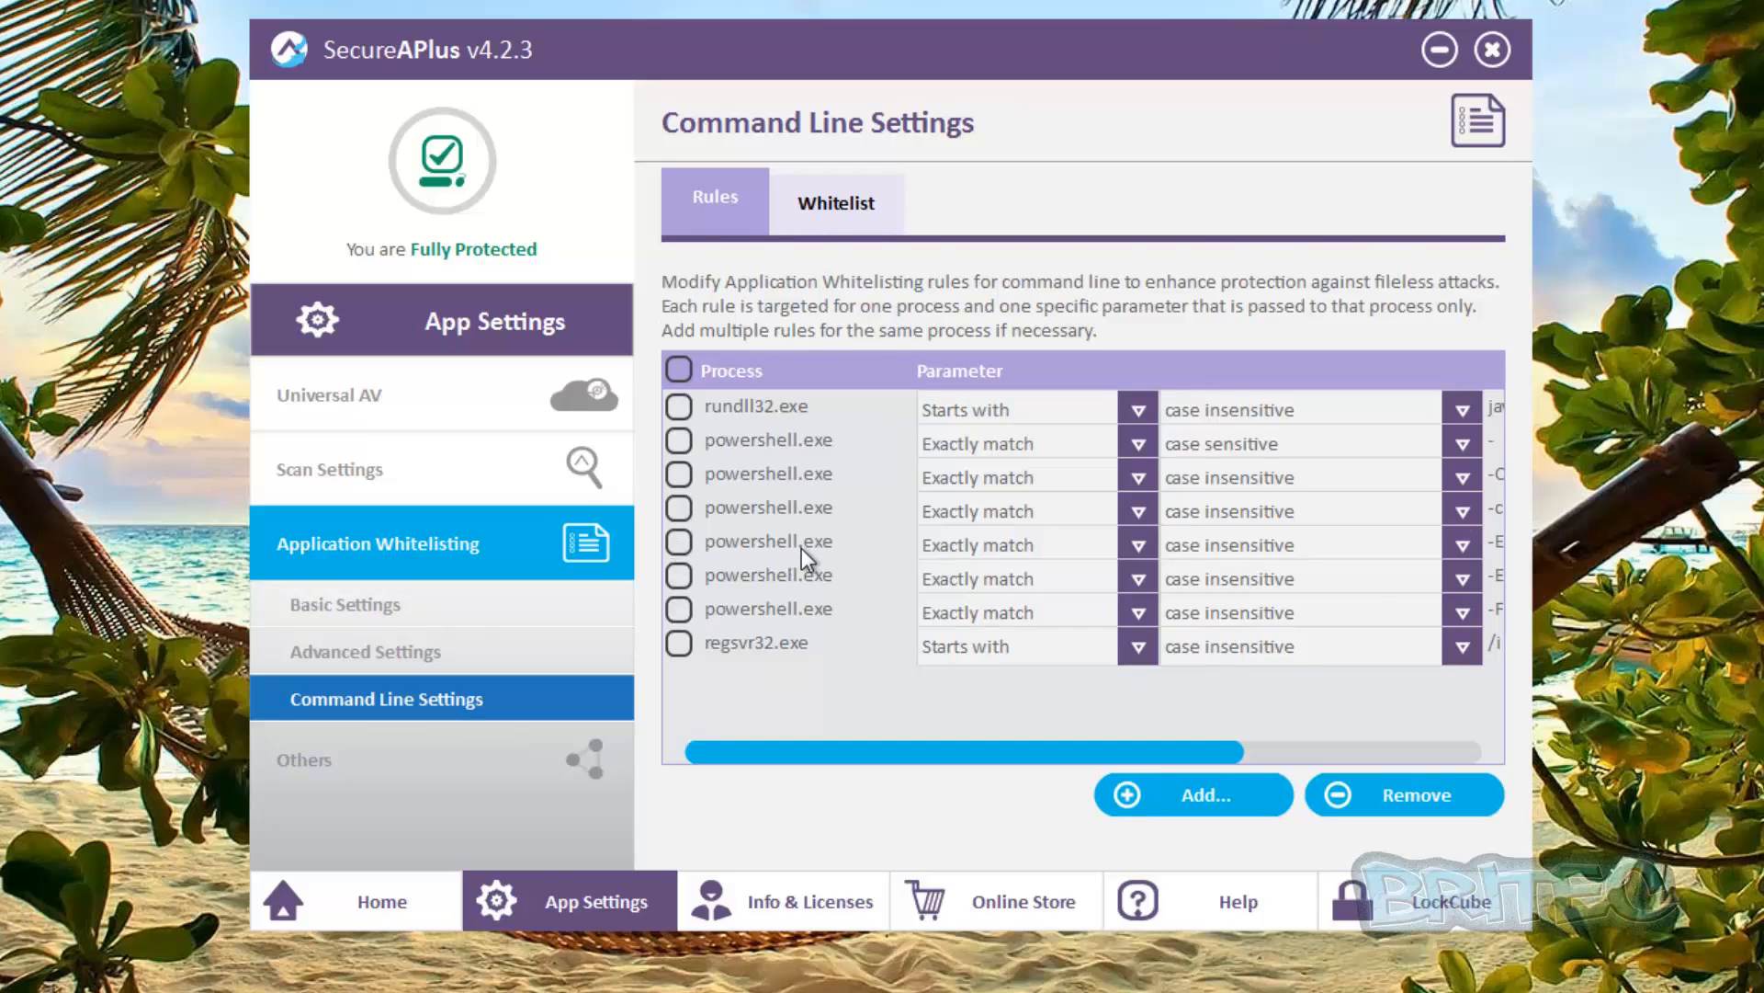
left_click(837, 203)
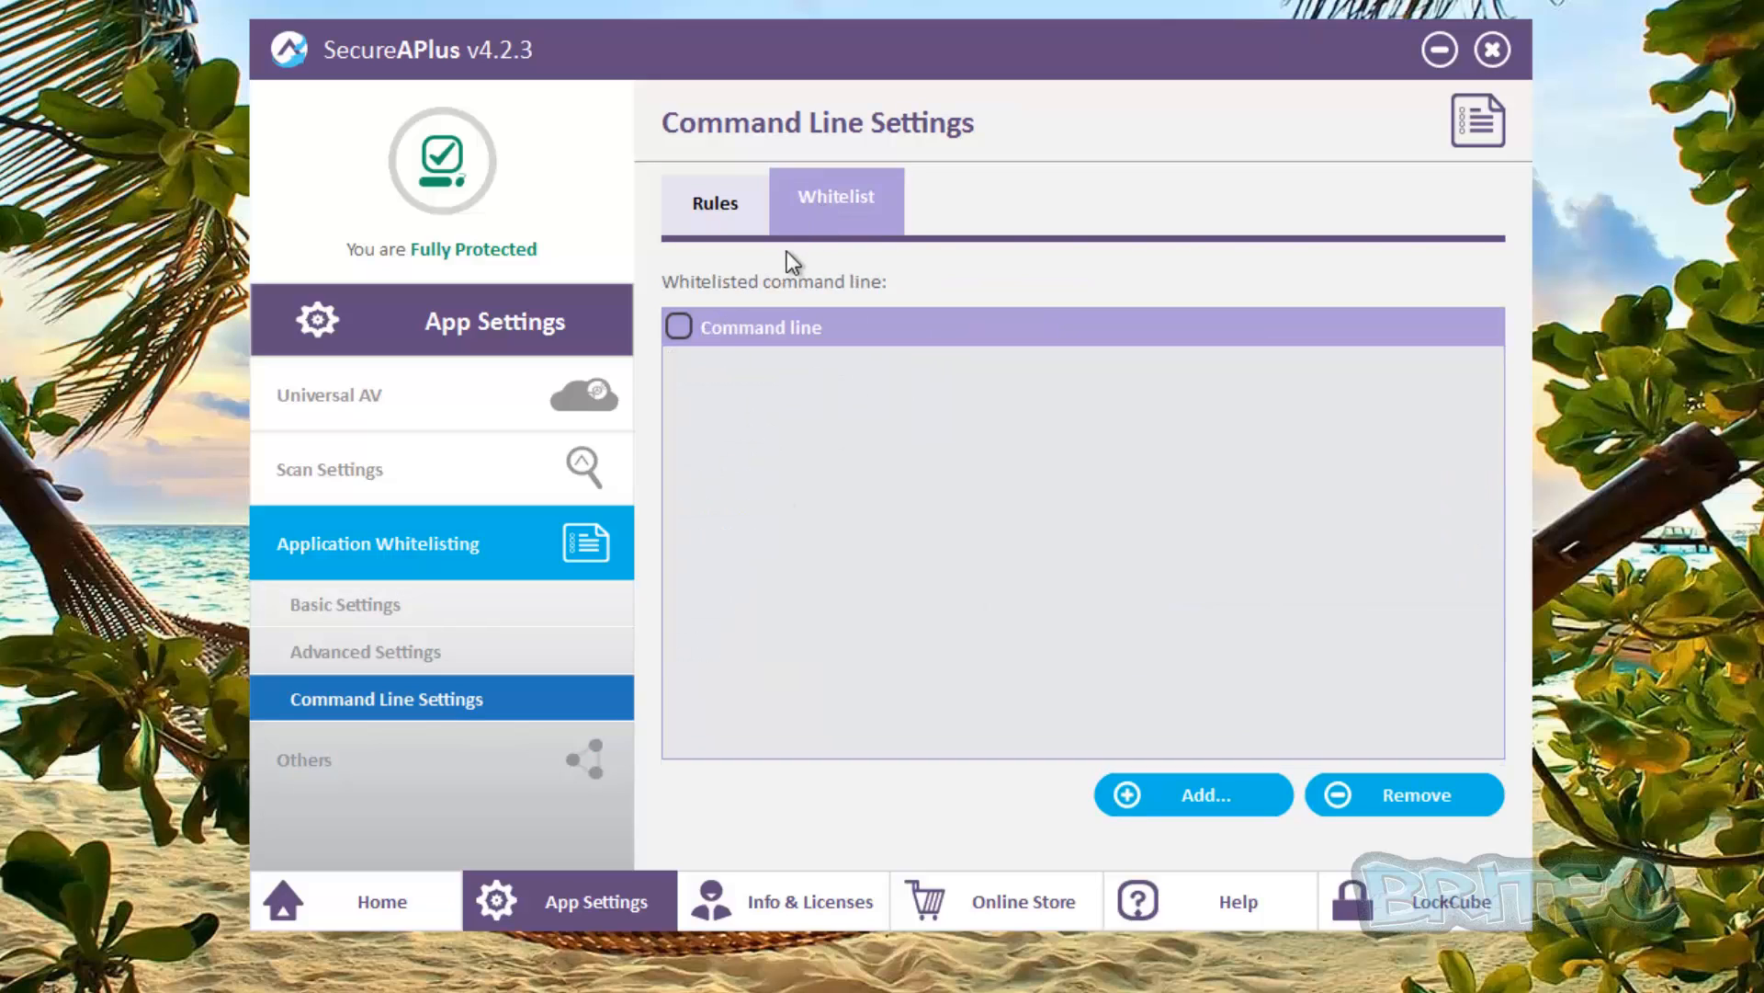
mouse_move(984, 426)
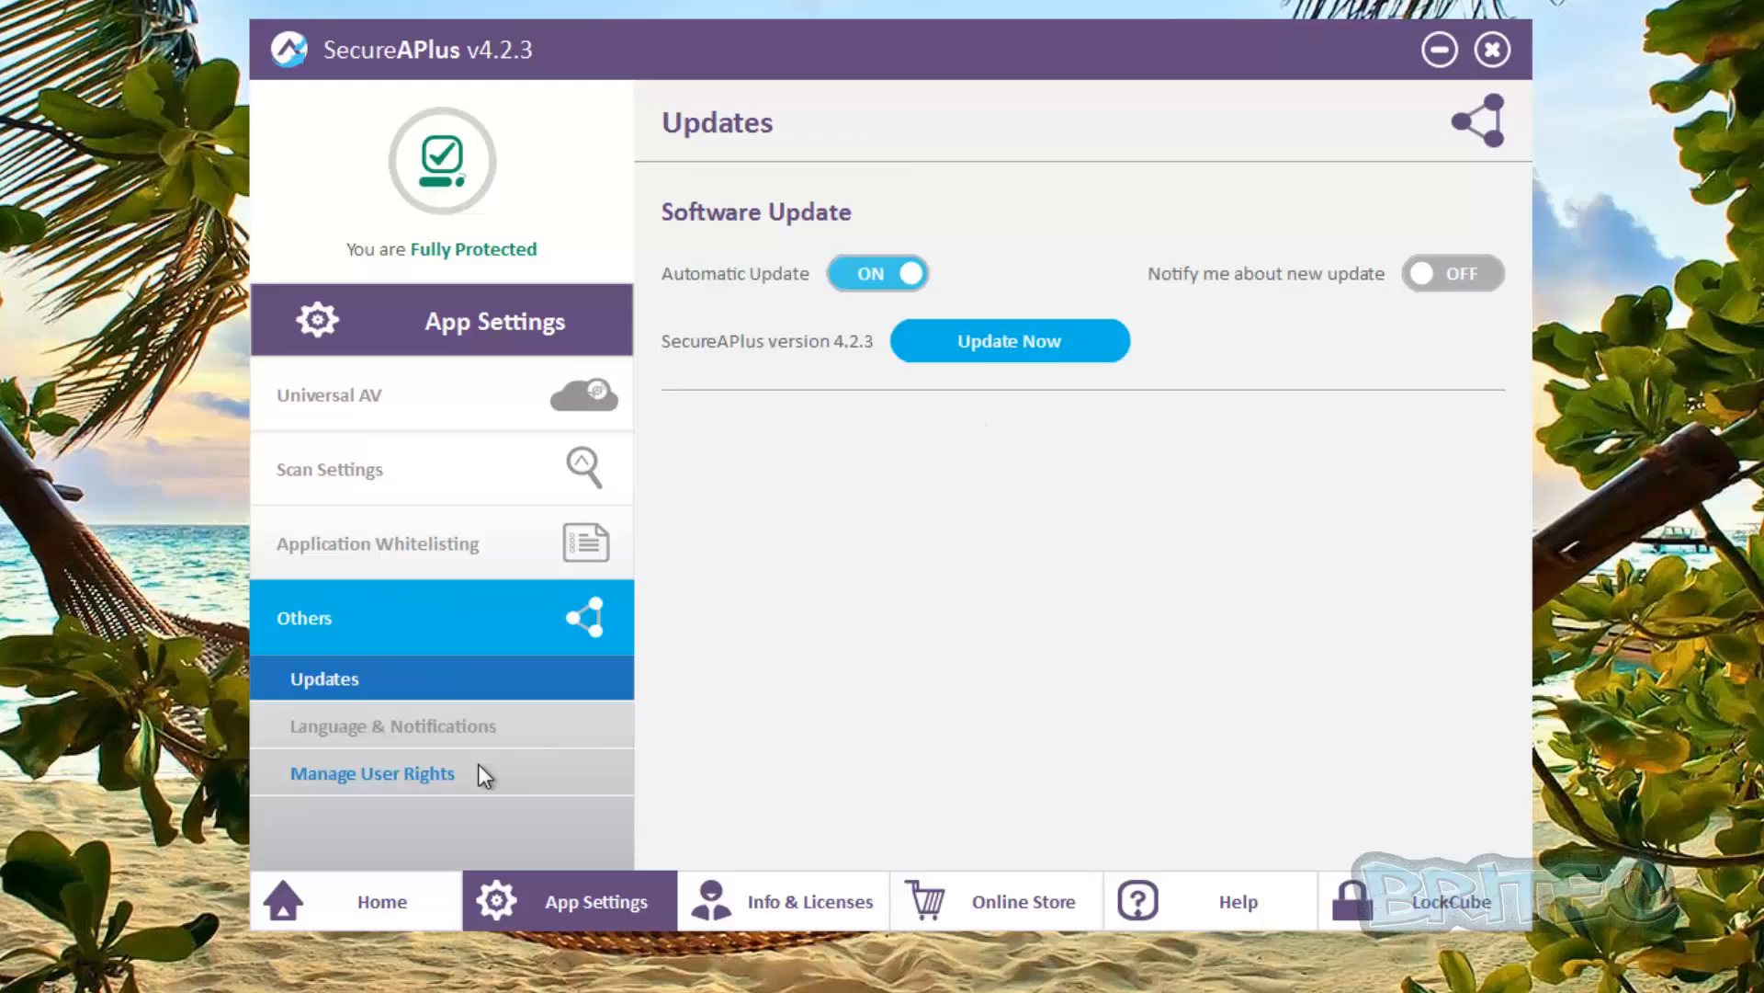
mouse_move(767, 287)
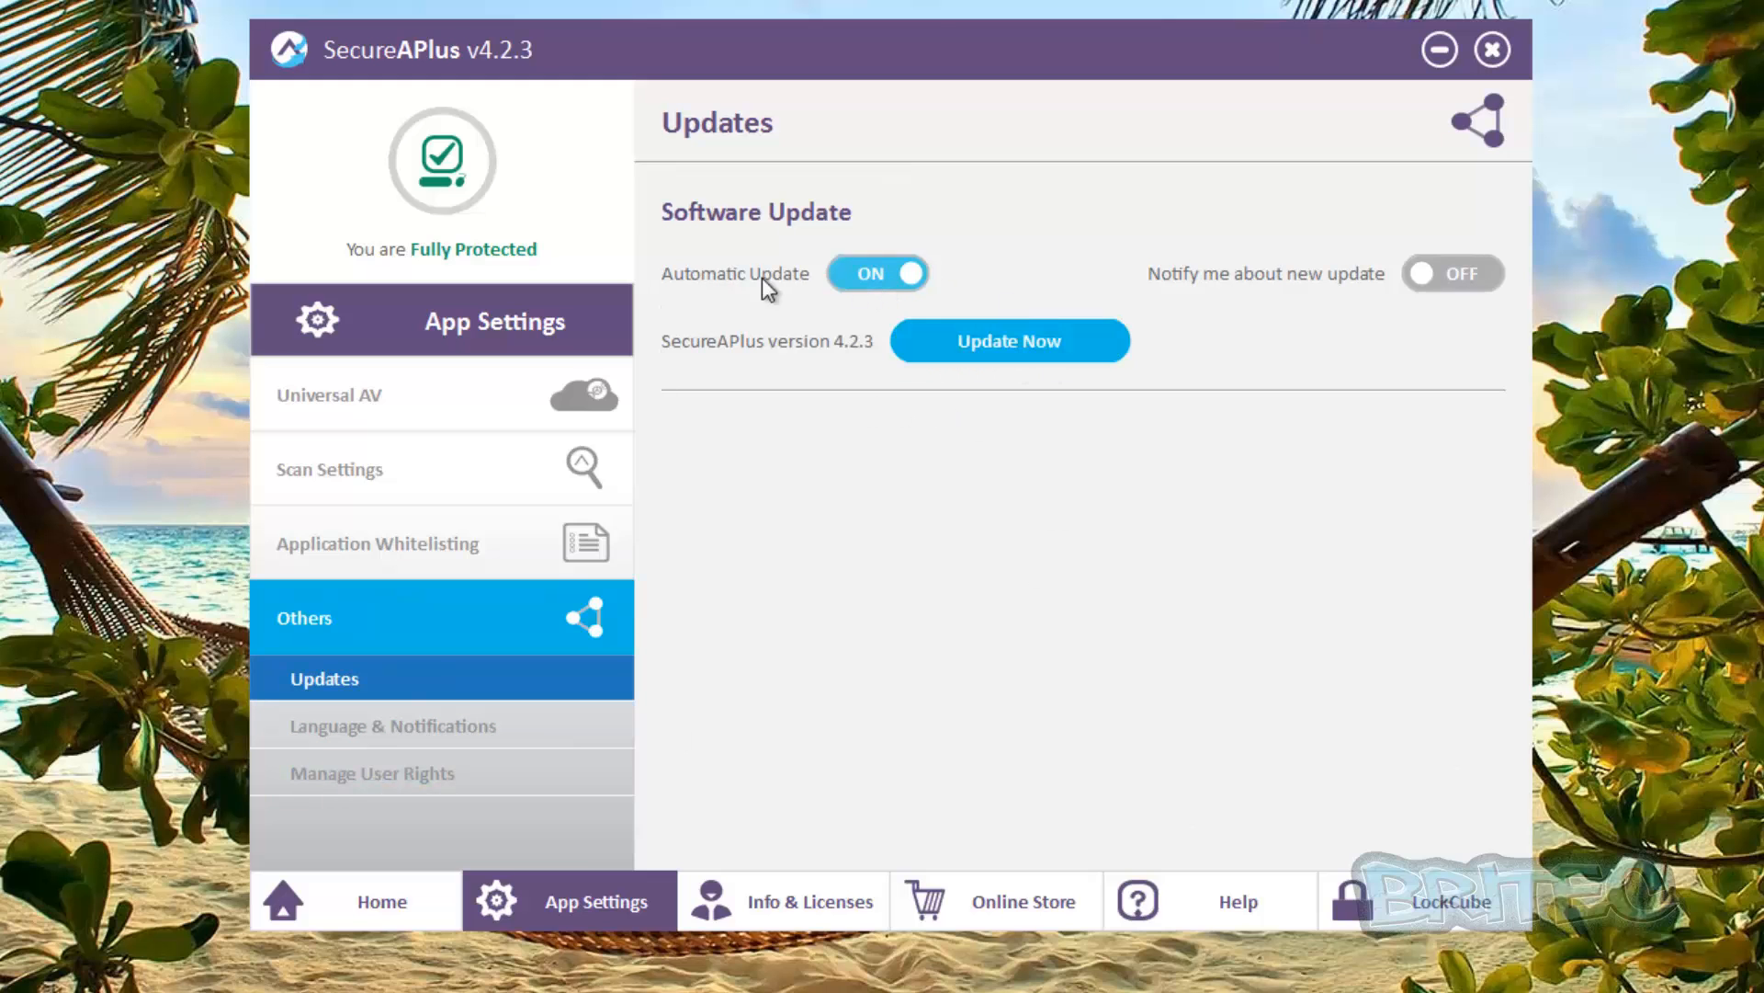
mouse_move(1142, 293)
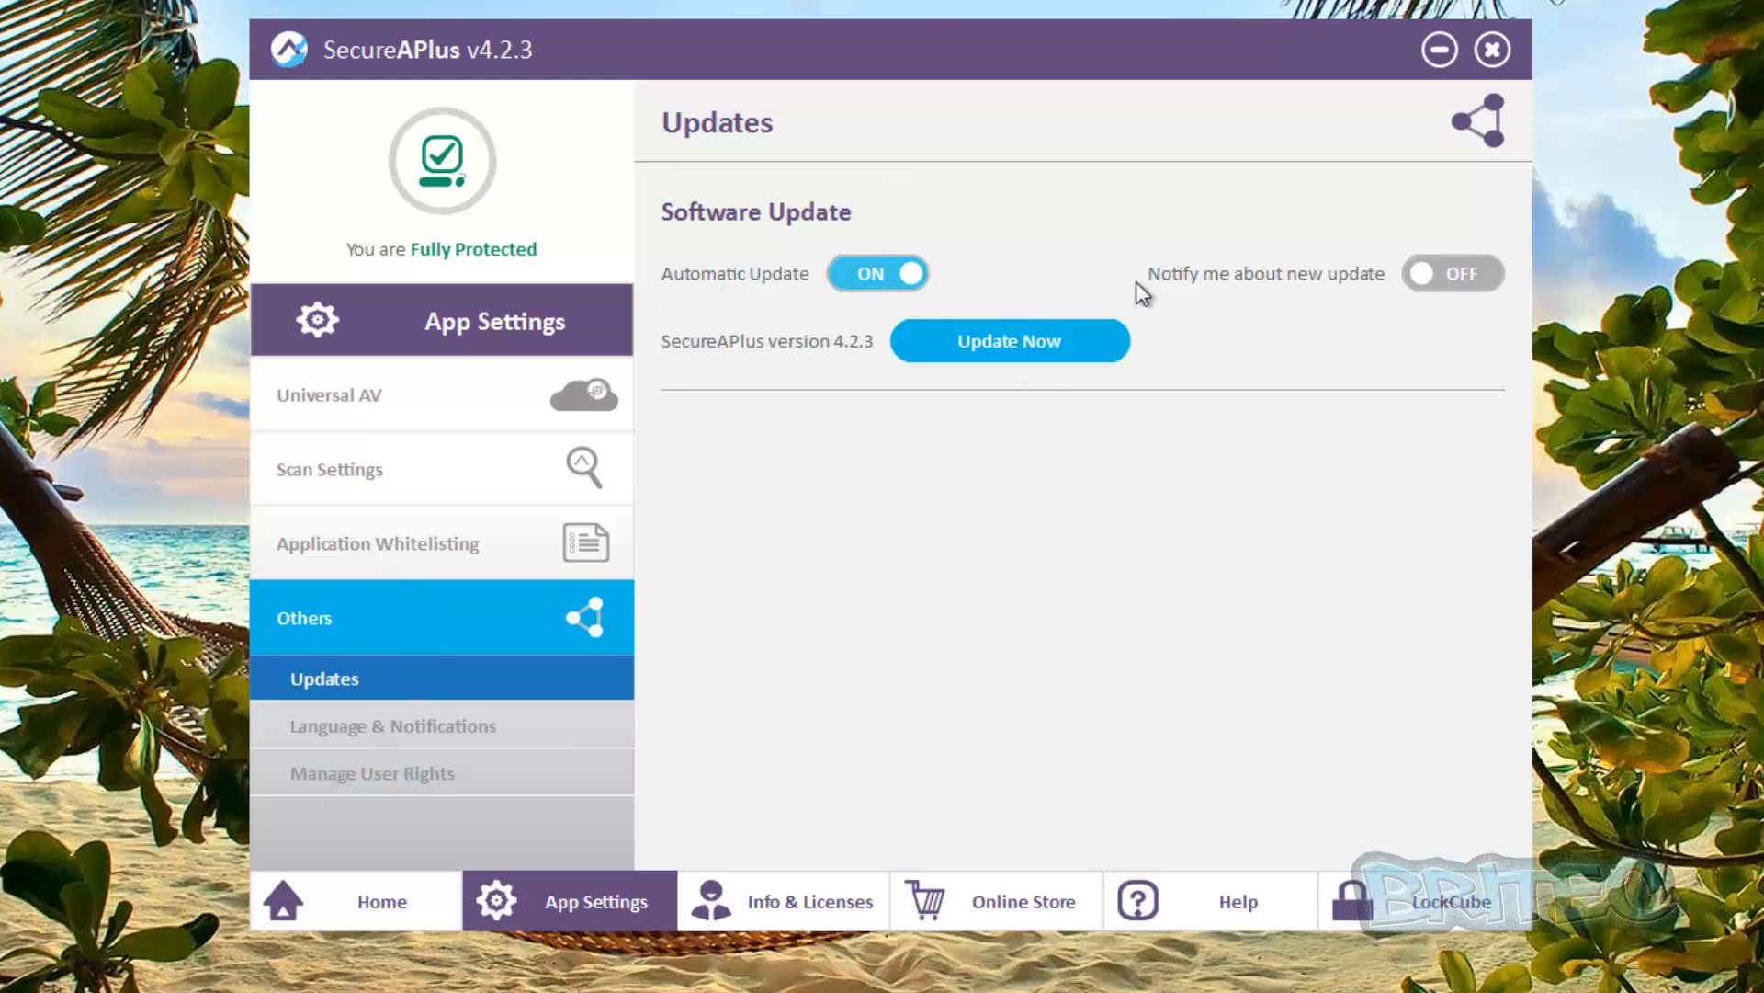
Open Language & Notifications and set the notification position to the right top corner
left_click(394, 725)
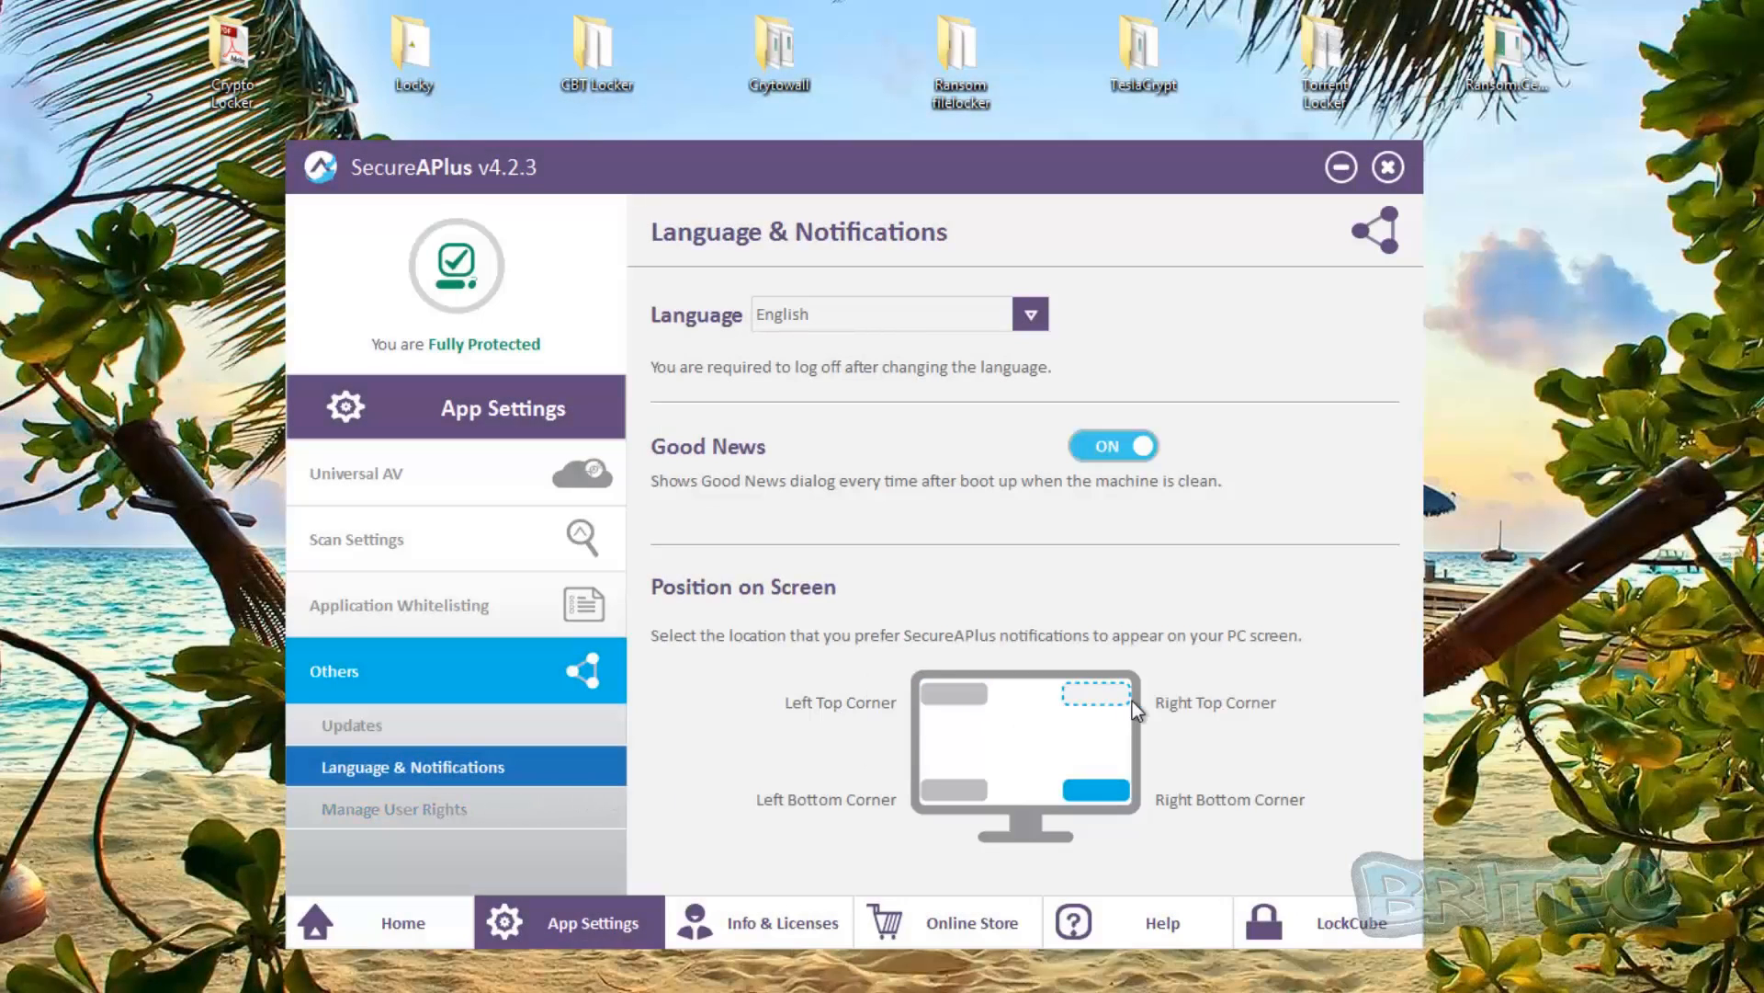
mouse_move(1238, 812)
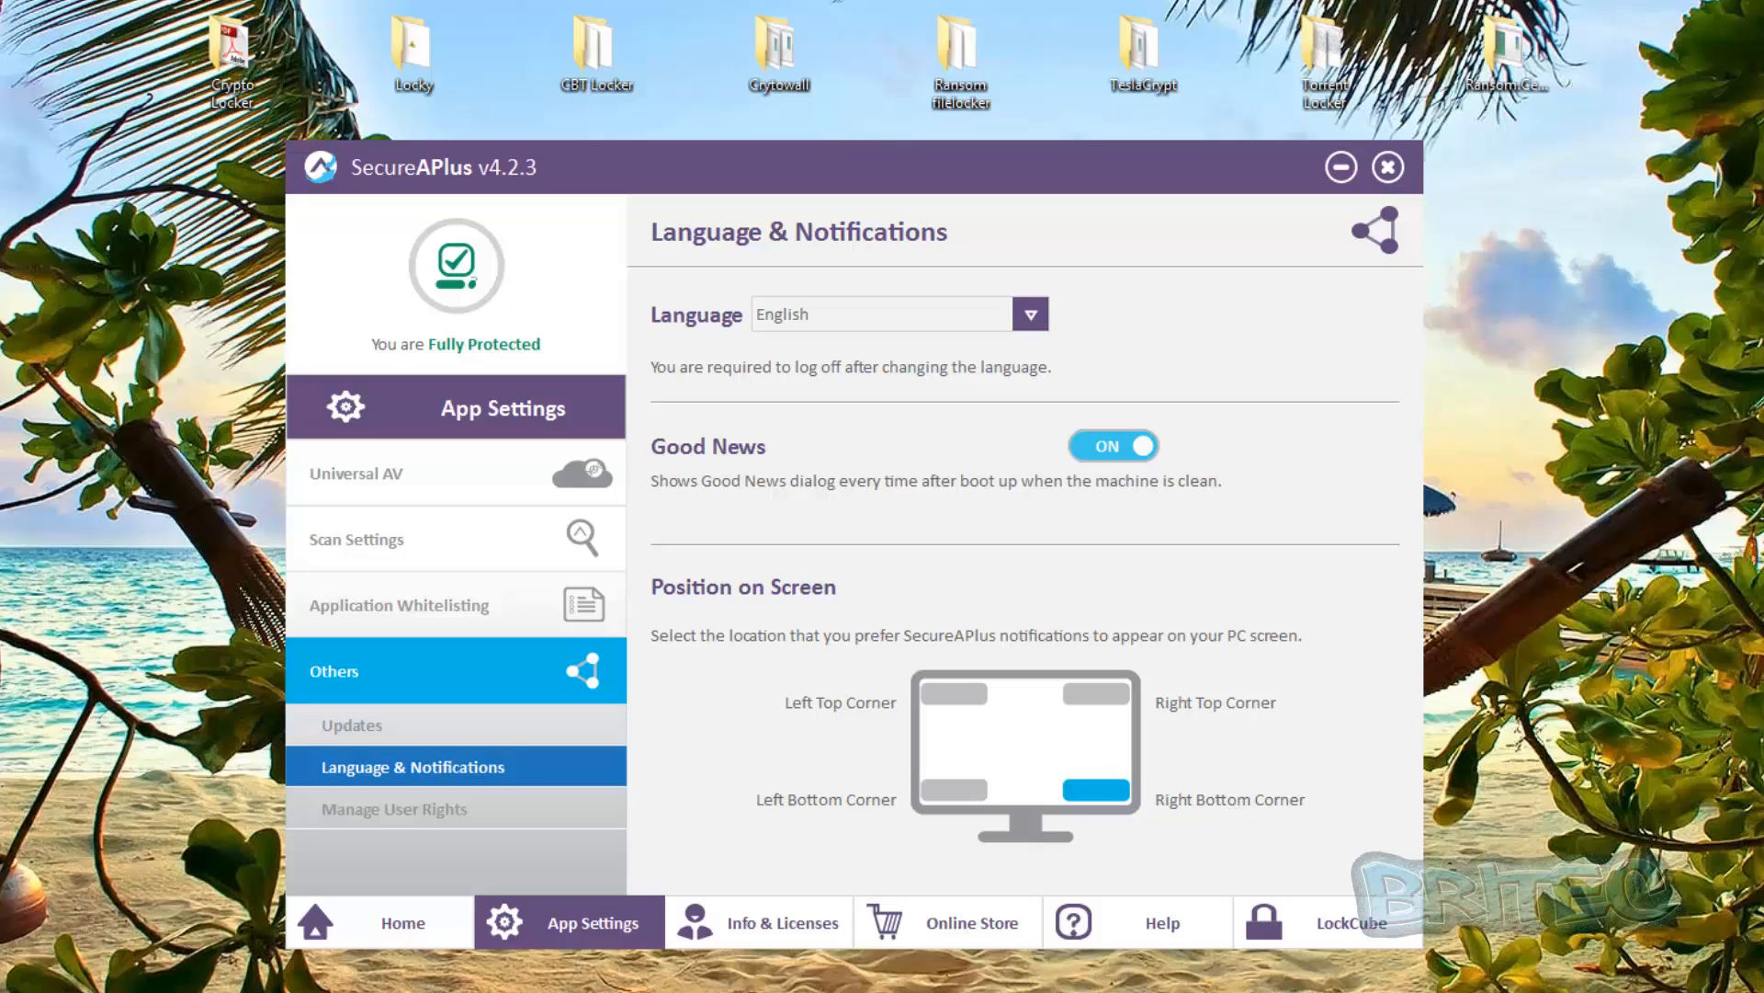
mouse_move(1101, 801)
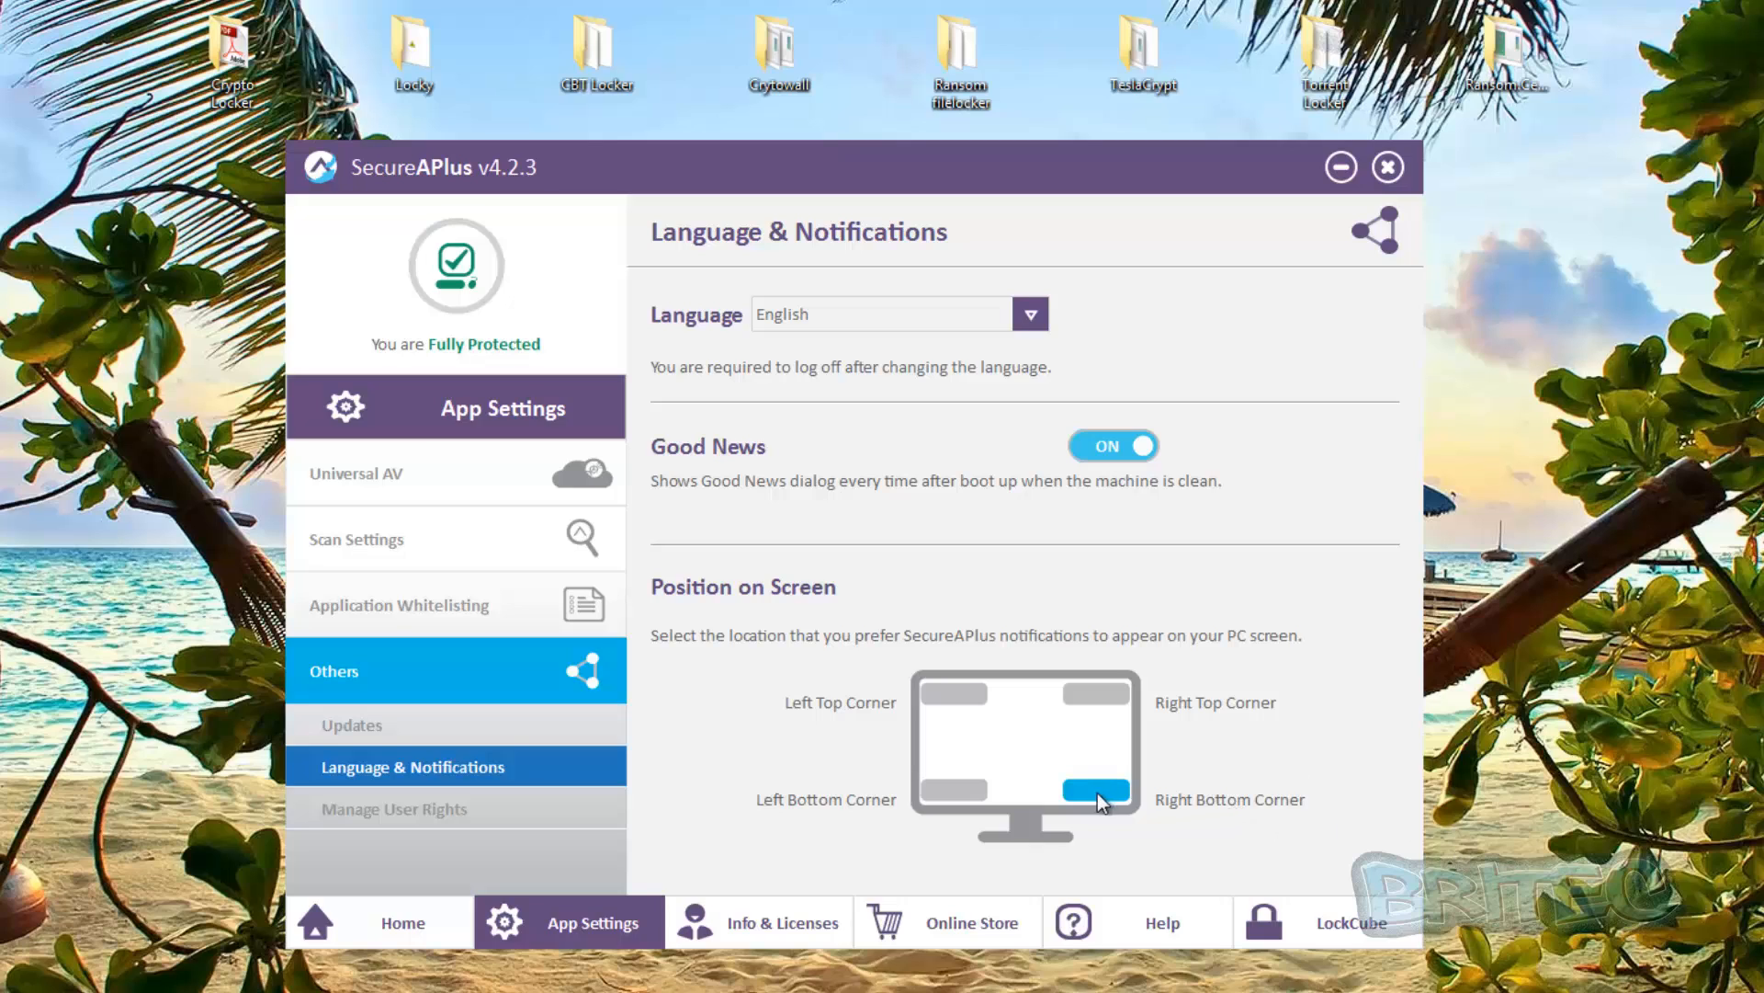
mouse_move(1380, 834)
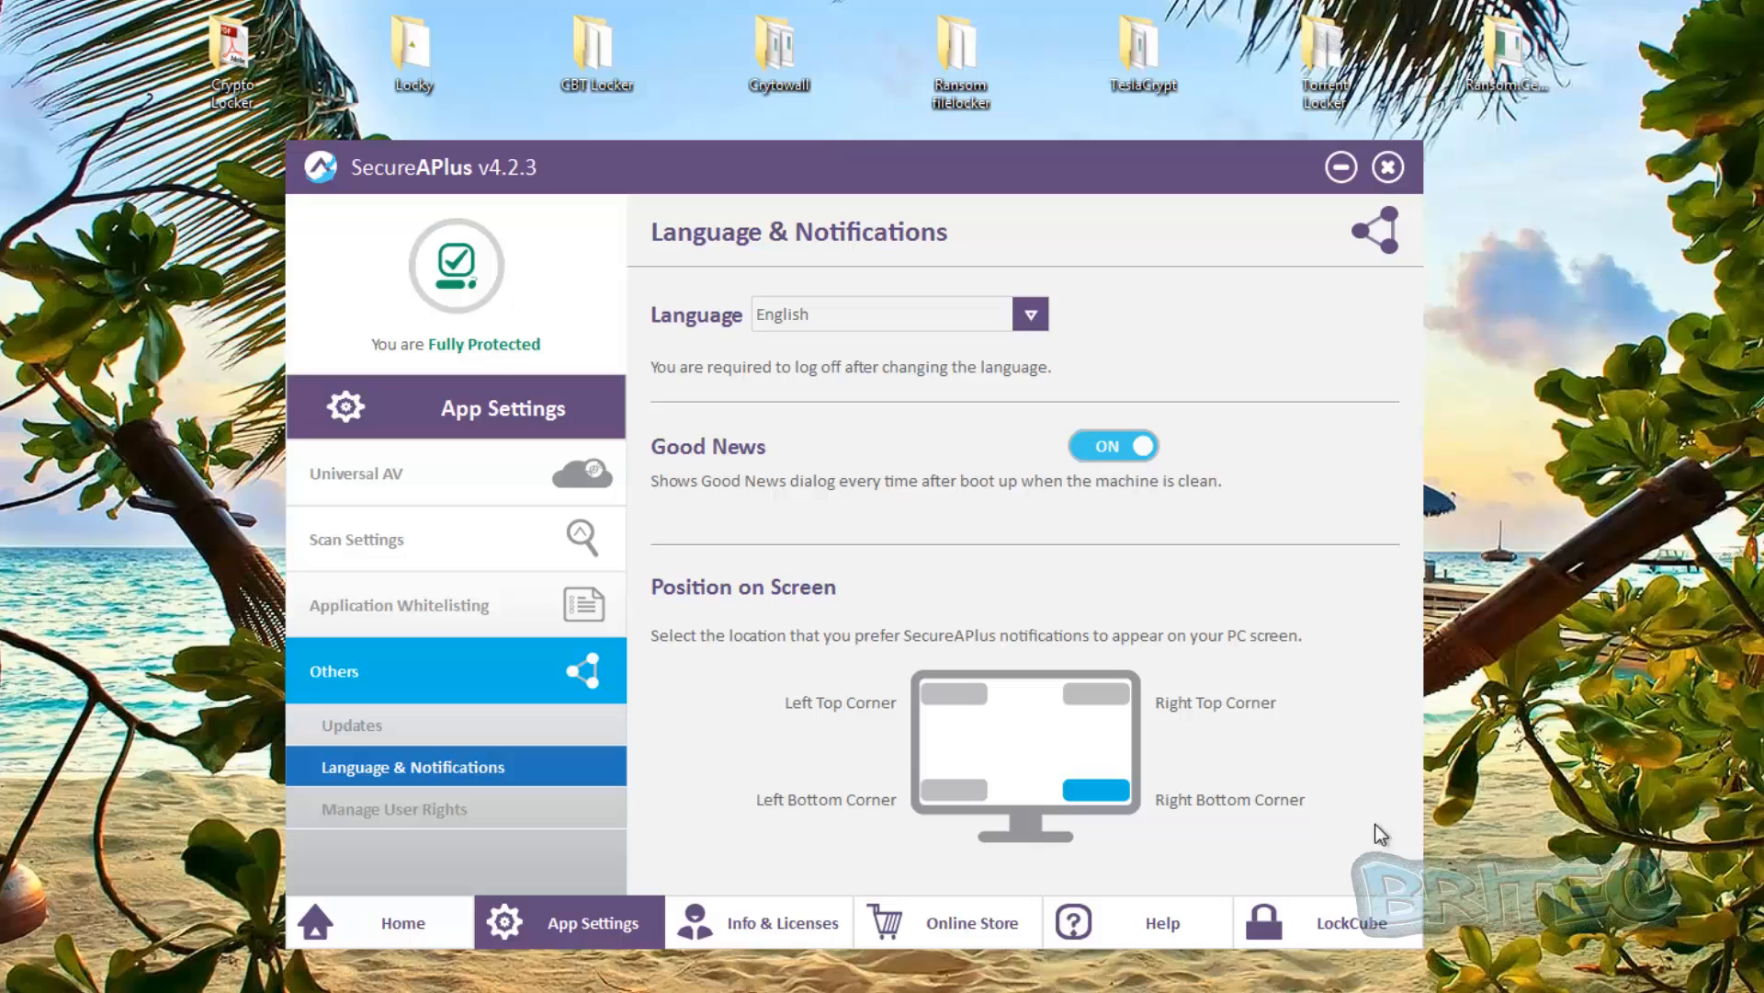
mouse_move(1095, 650)
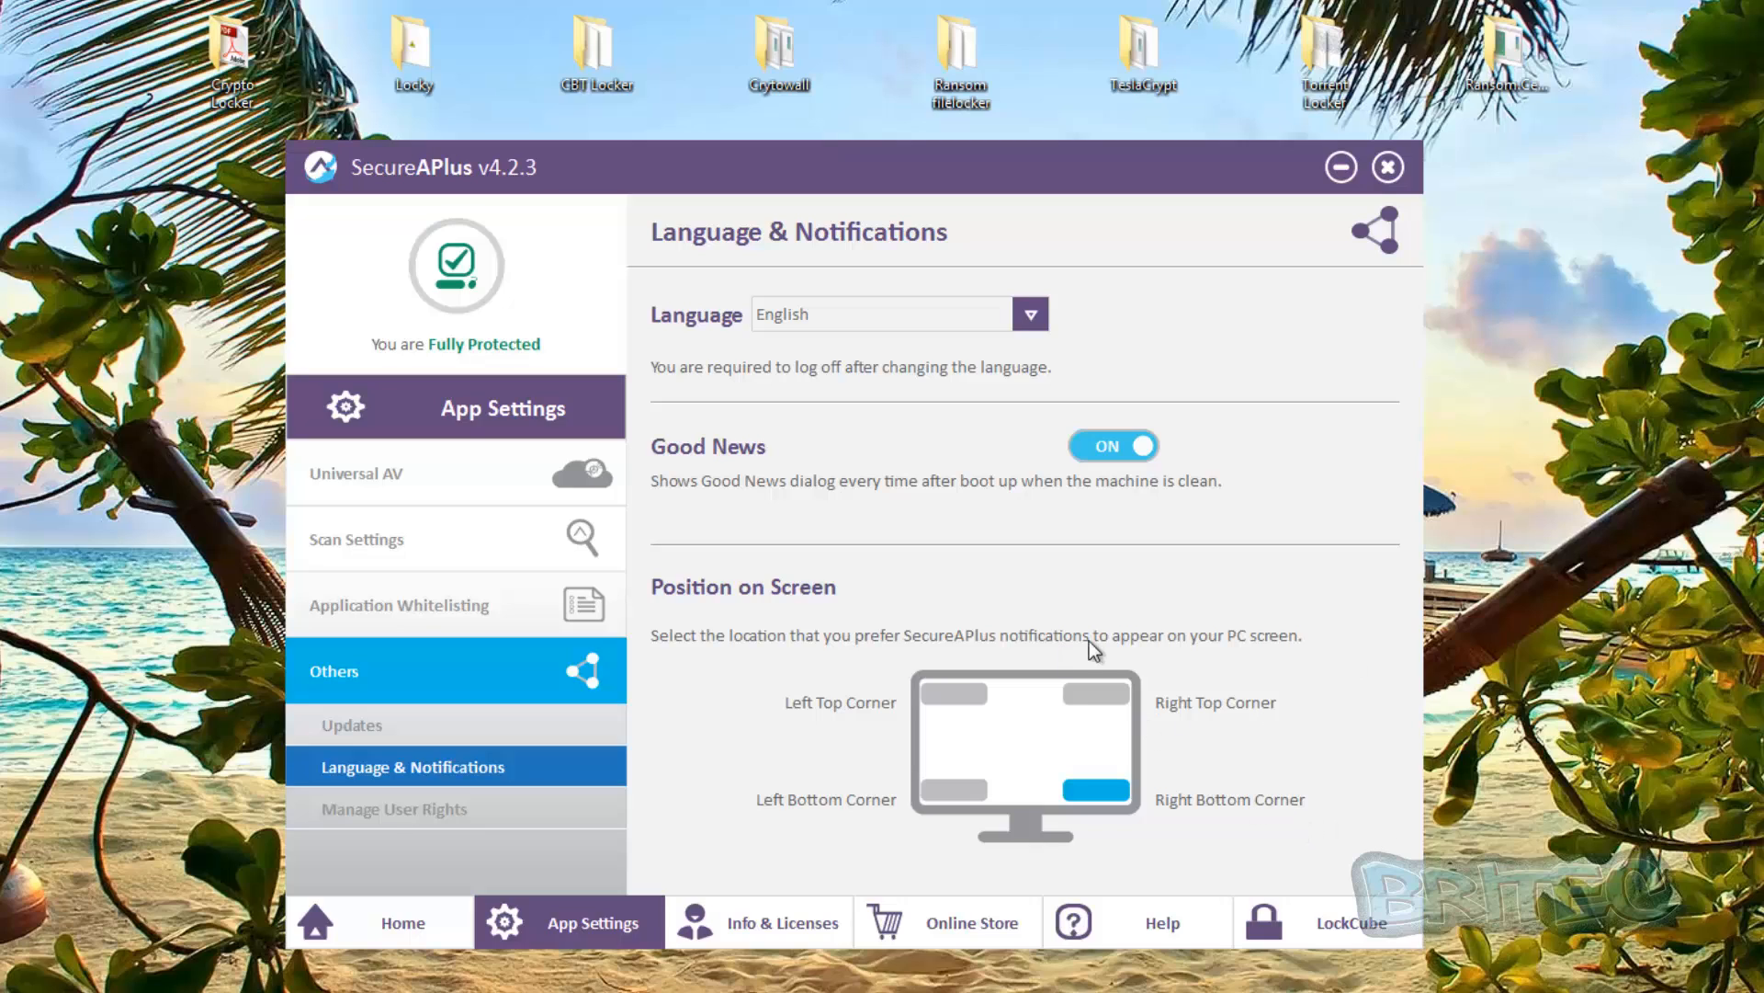
left_click(1097, 692)
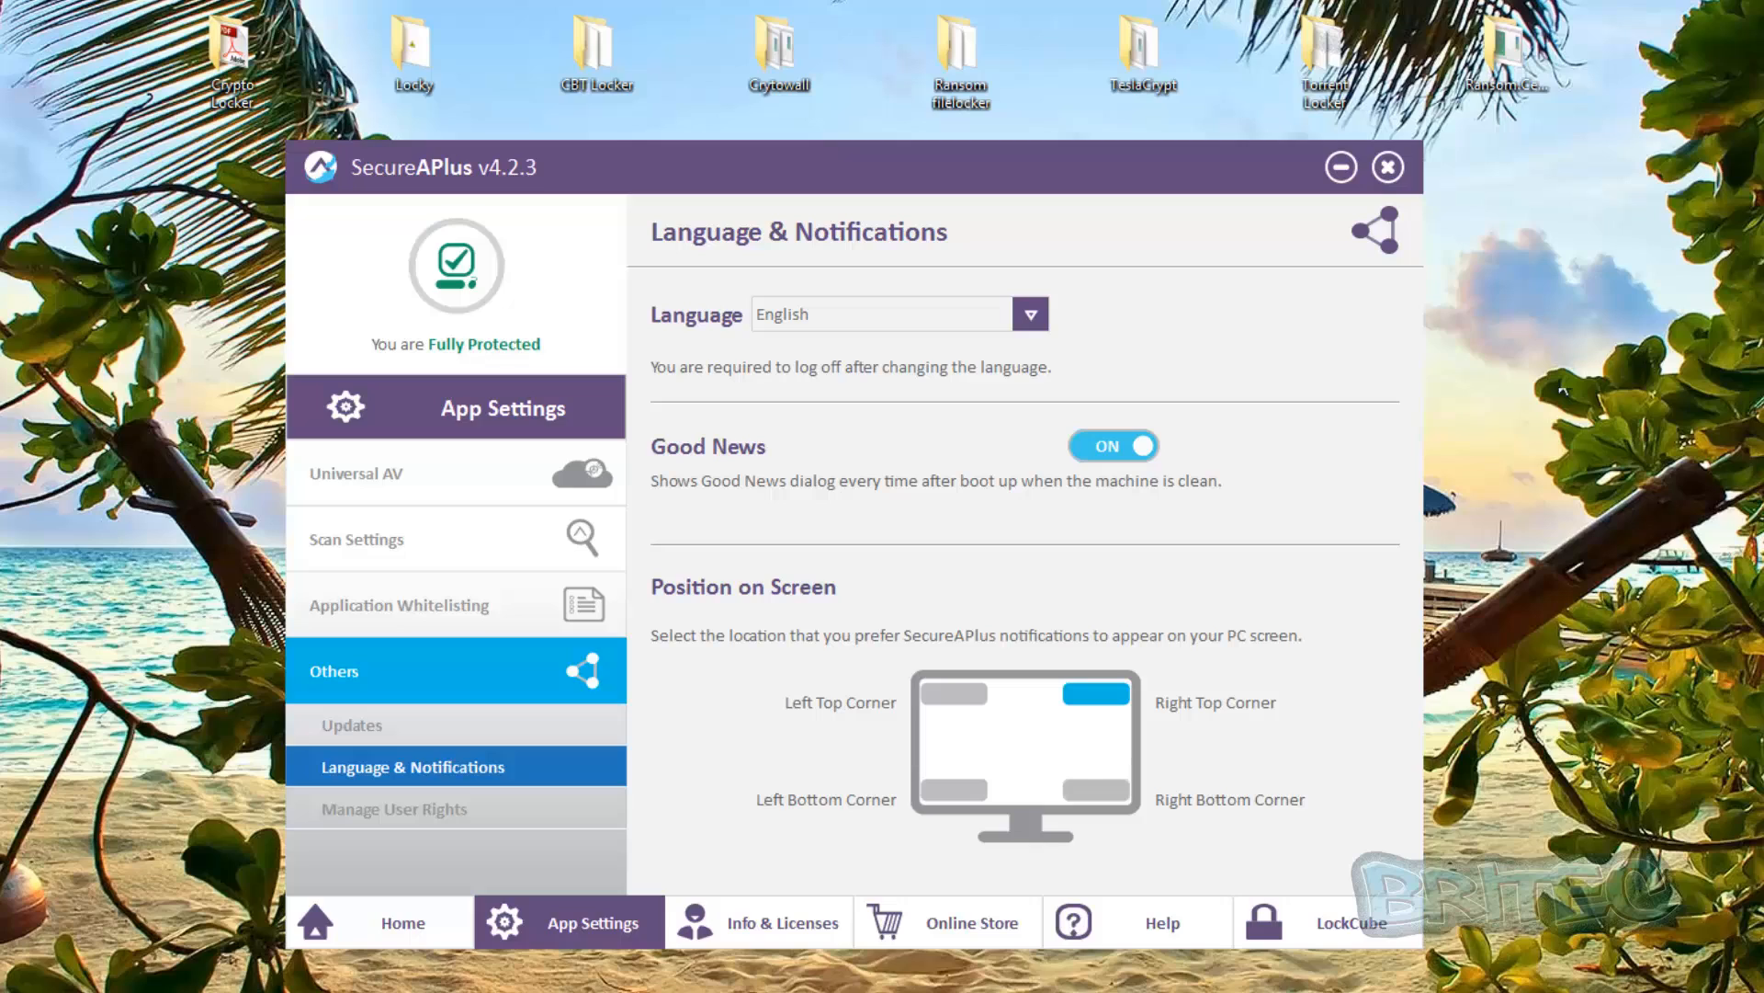
mouse_move(1319, 650)
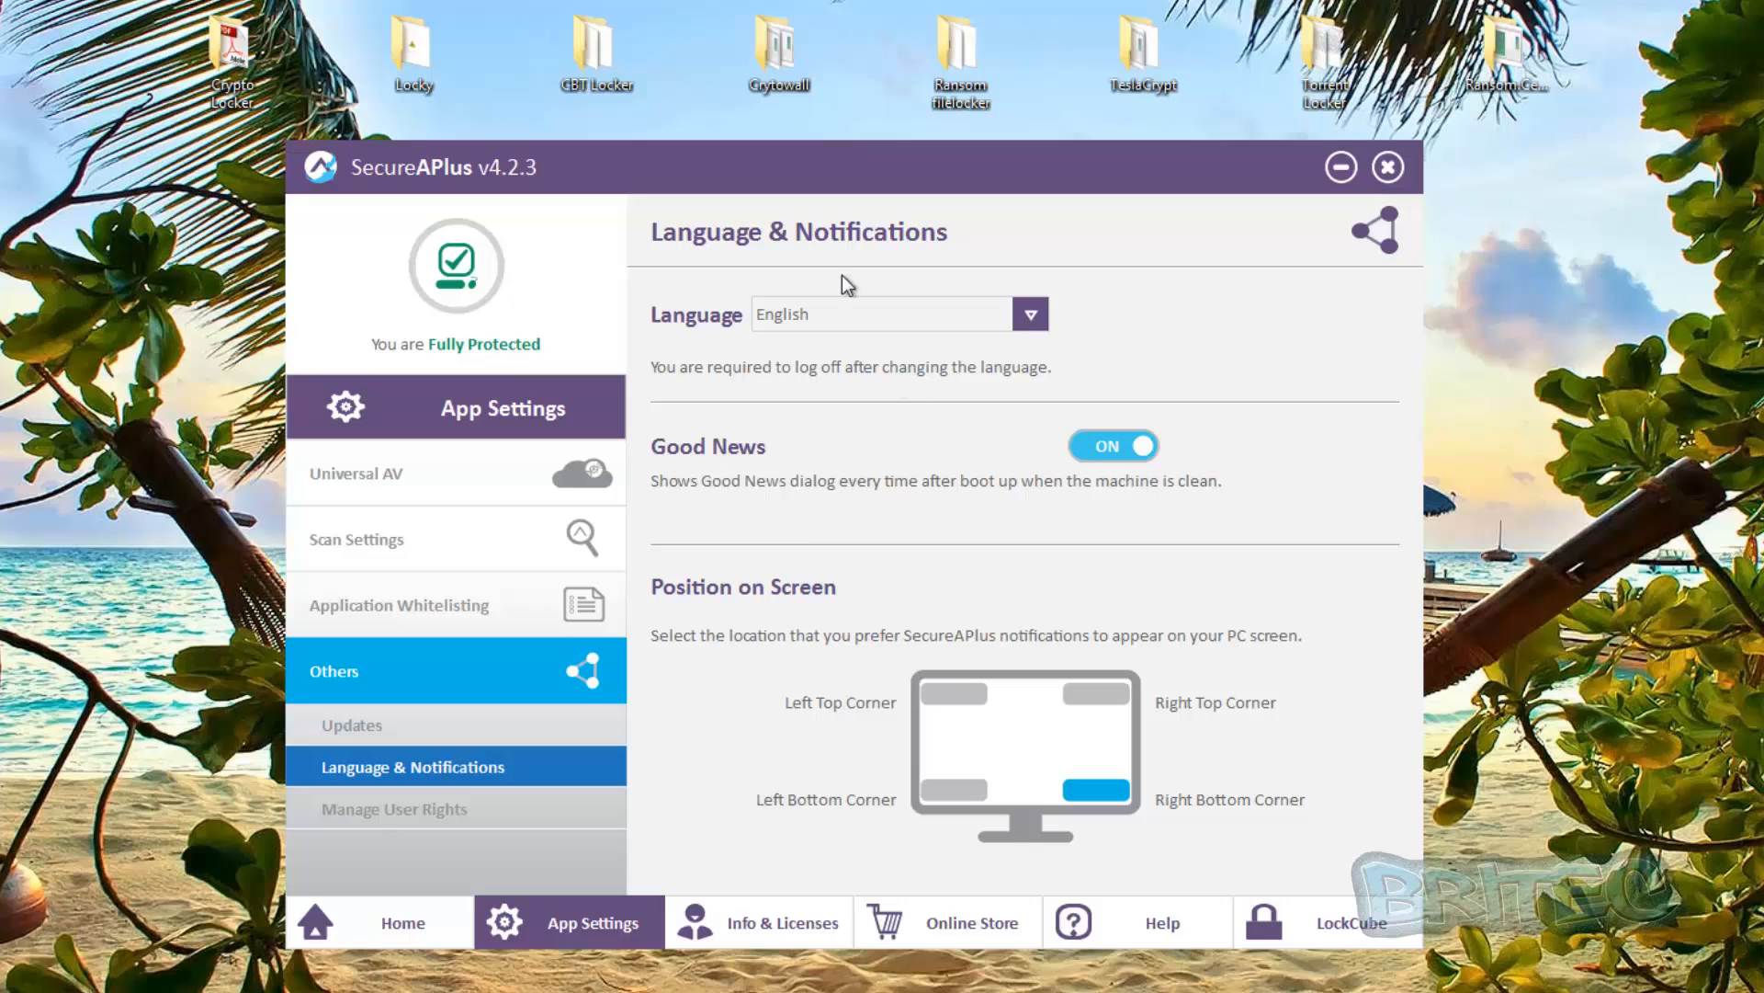
Review Manage User Rights' Trusted Users and Trusted Groups, then open the Info & Licenses Account page
left_click(394, 808)
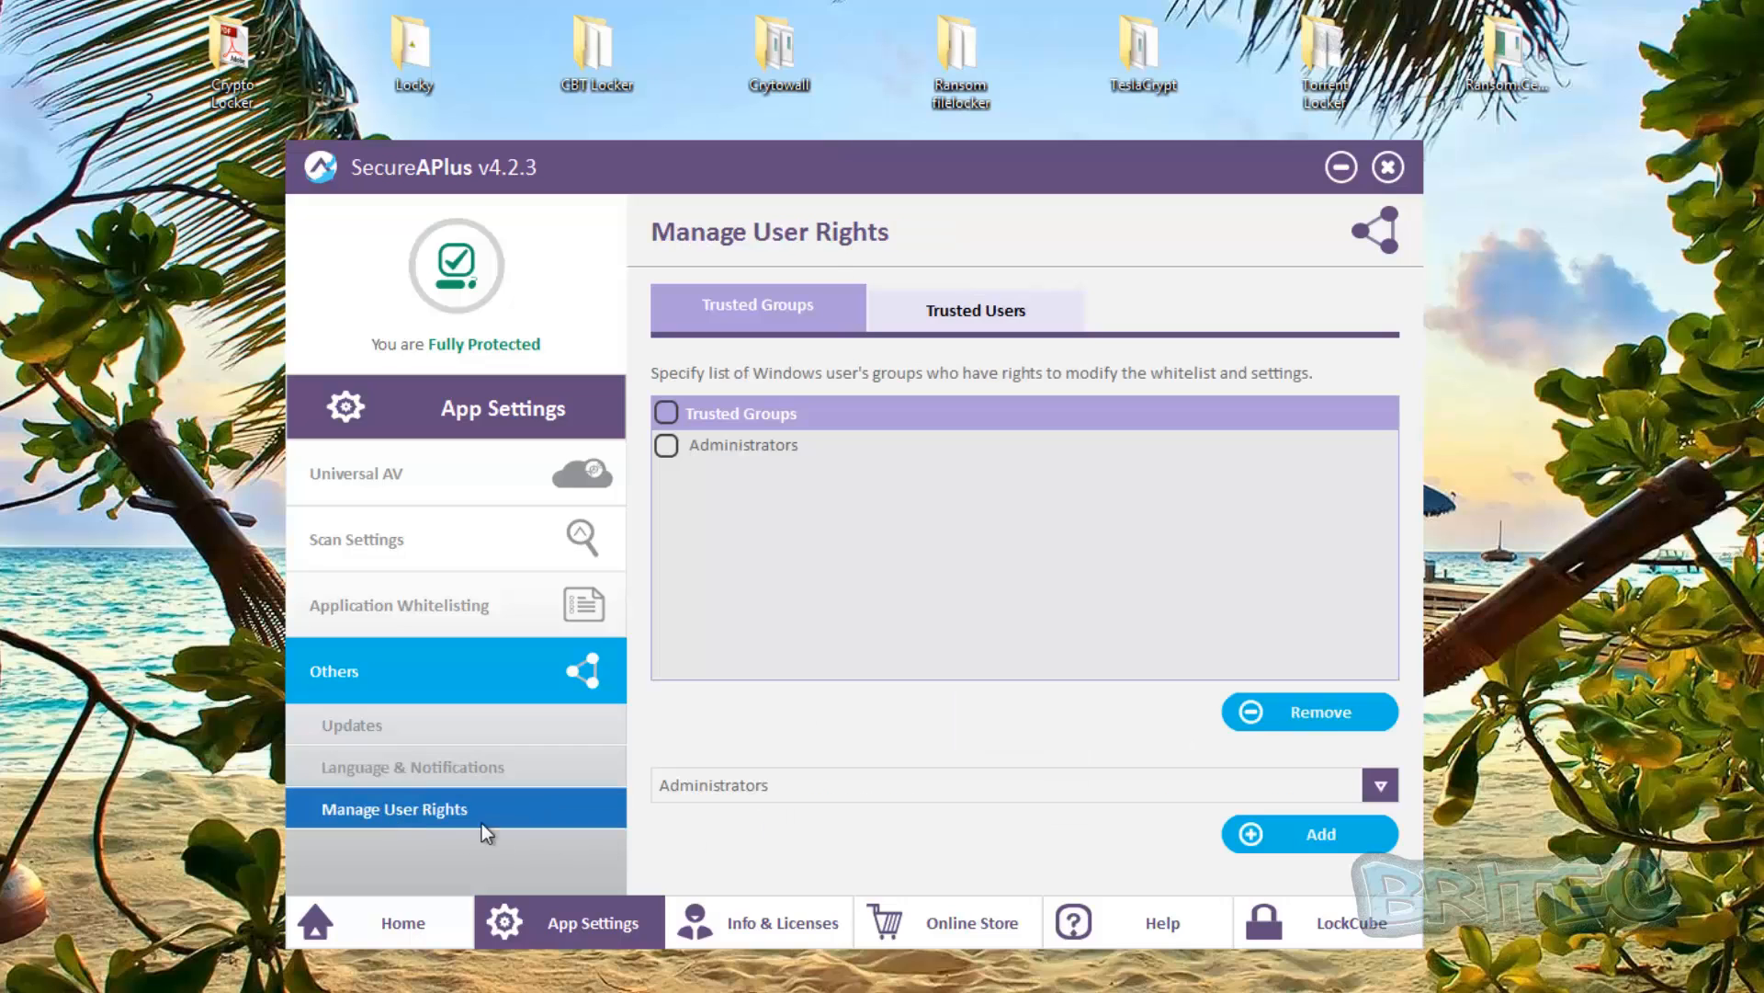
mouse_move(511, 816)
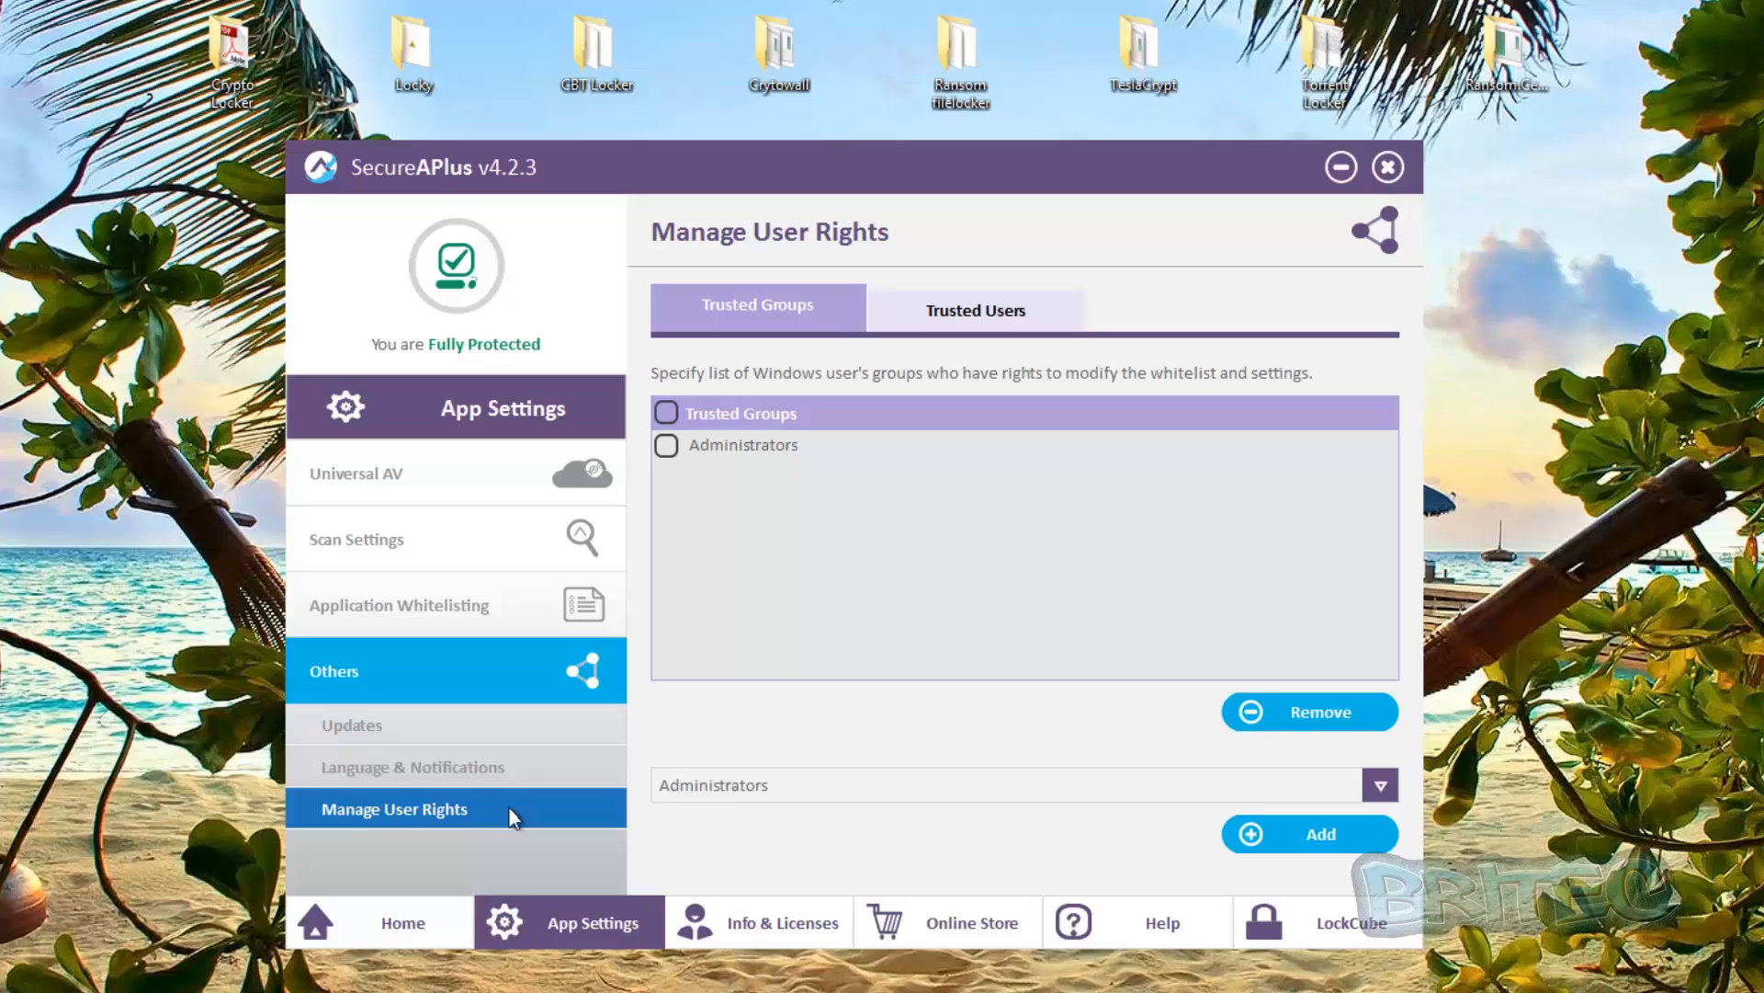
mouse_move(686, 462)
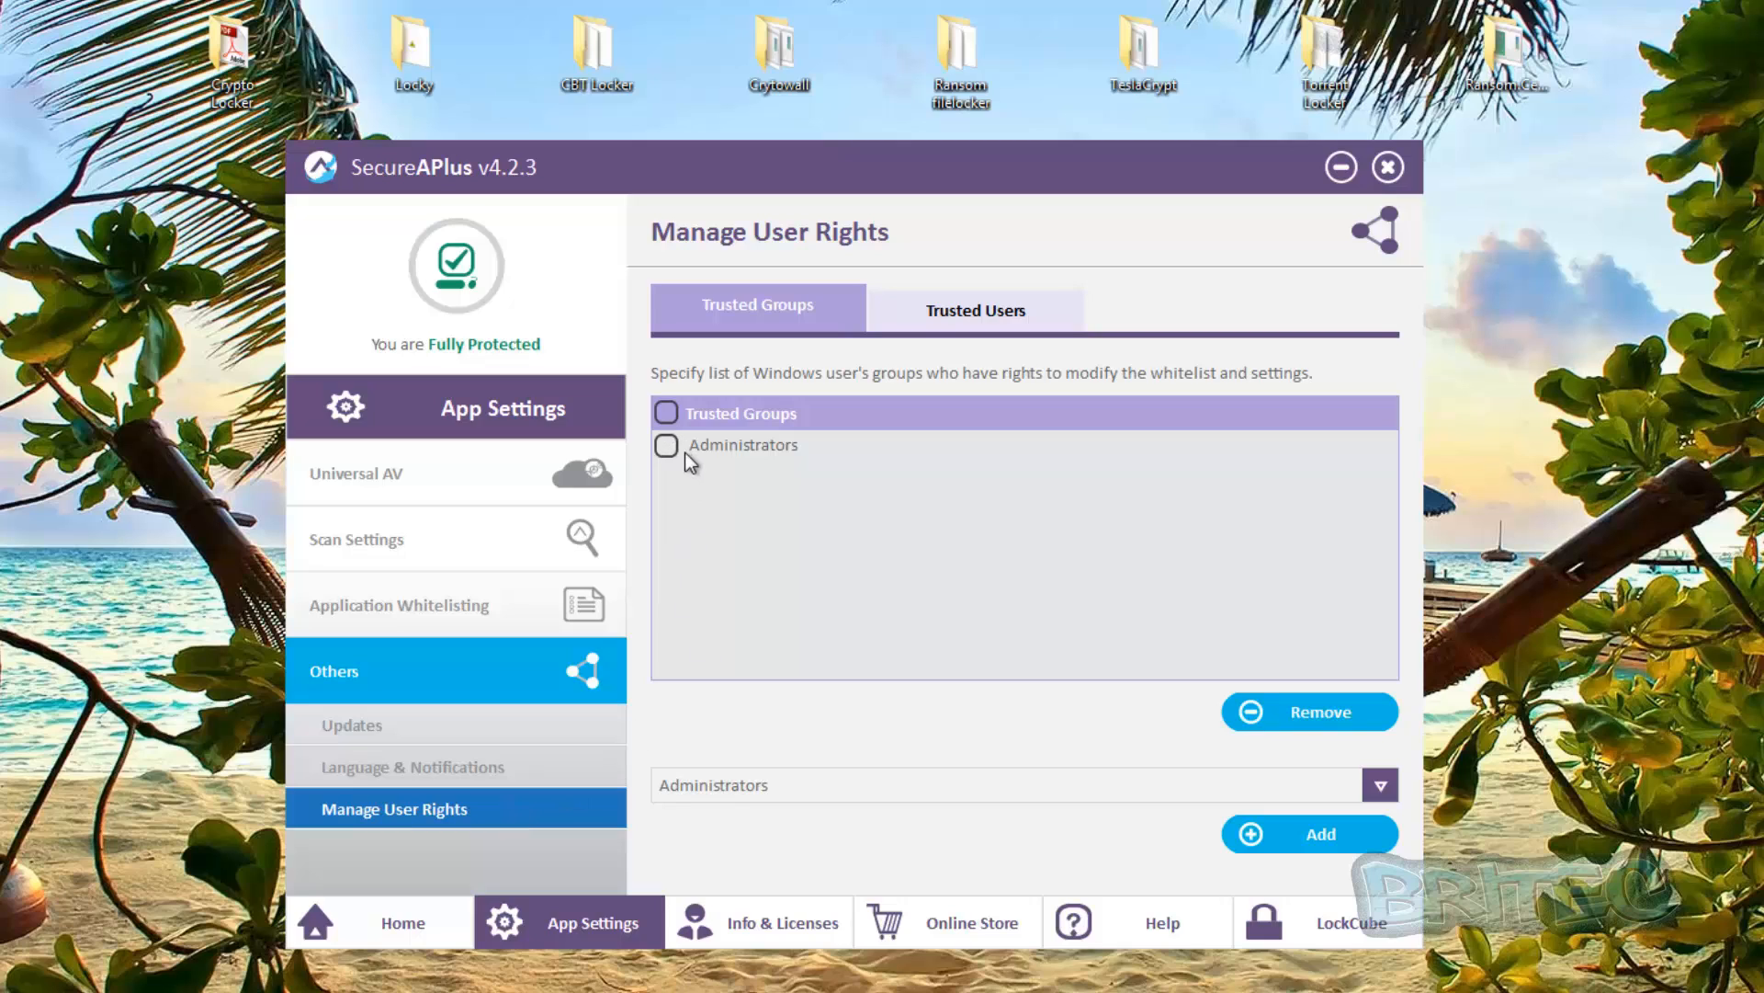
left_click(974, 309)
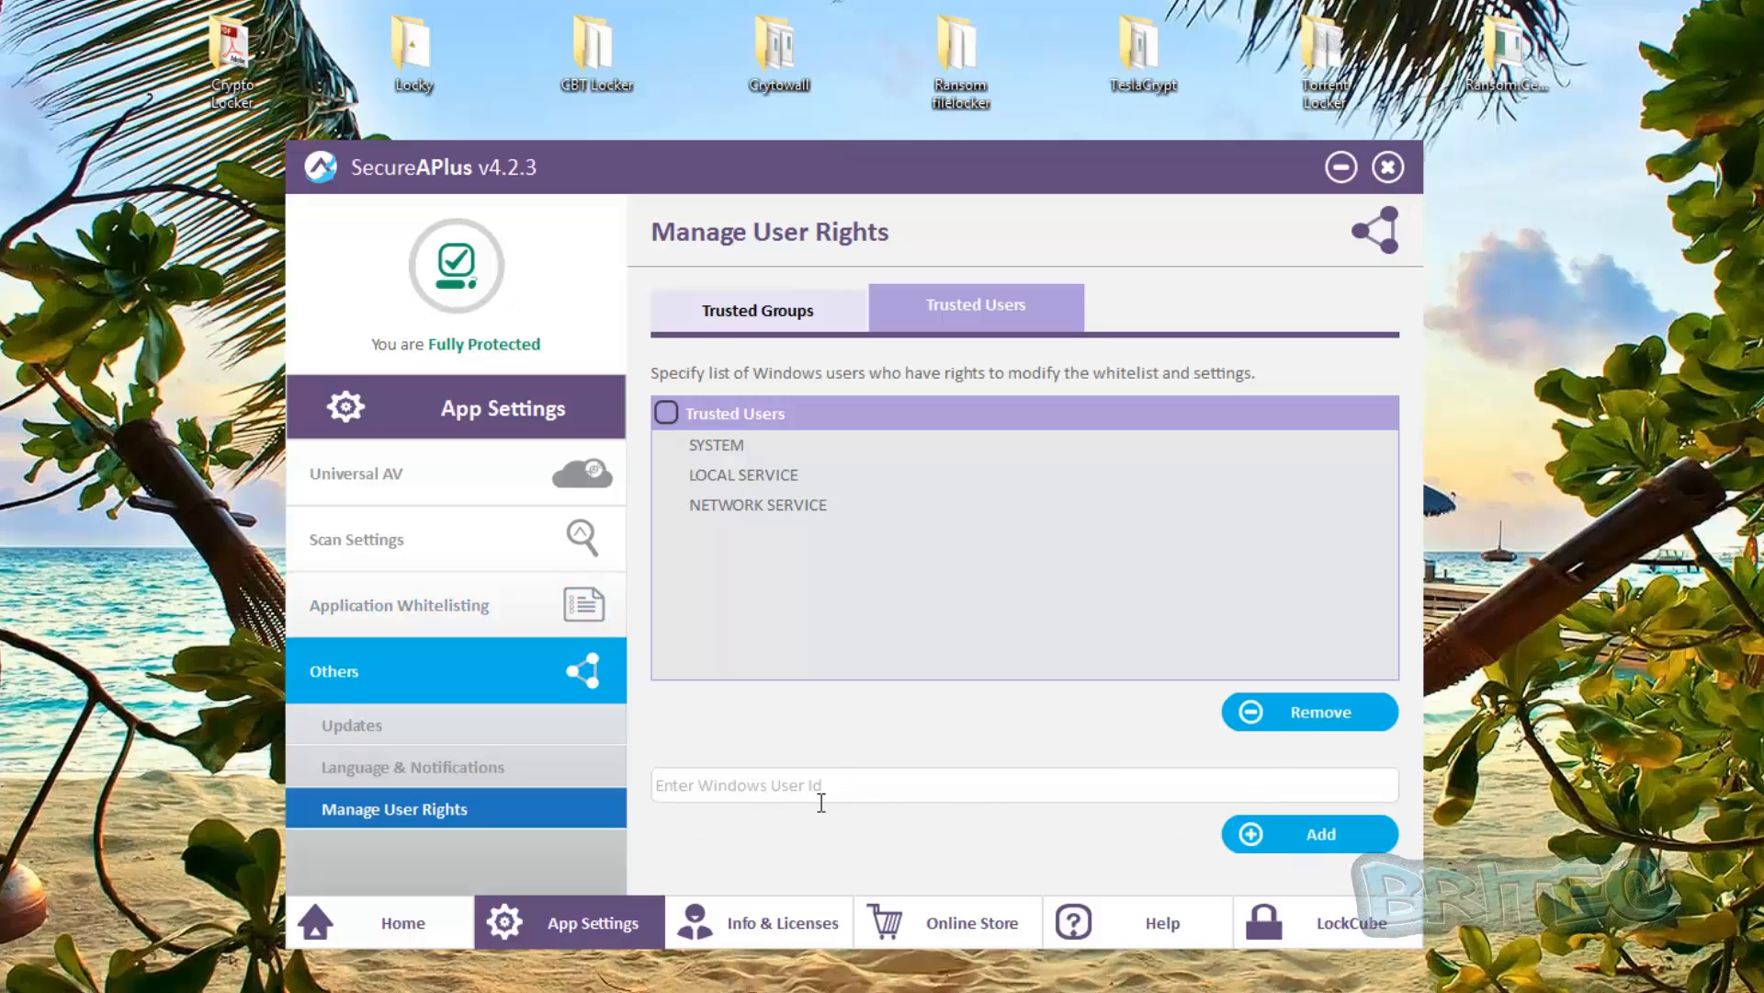
mouse_move(757, 310)
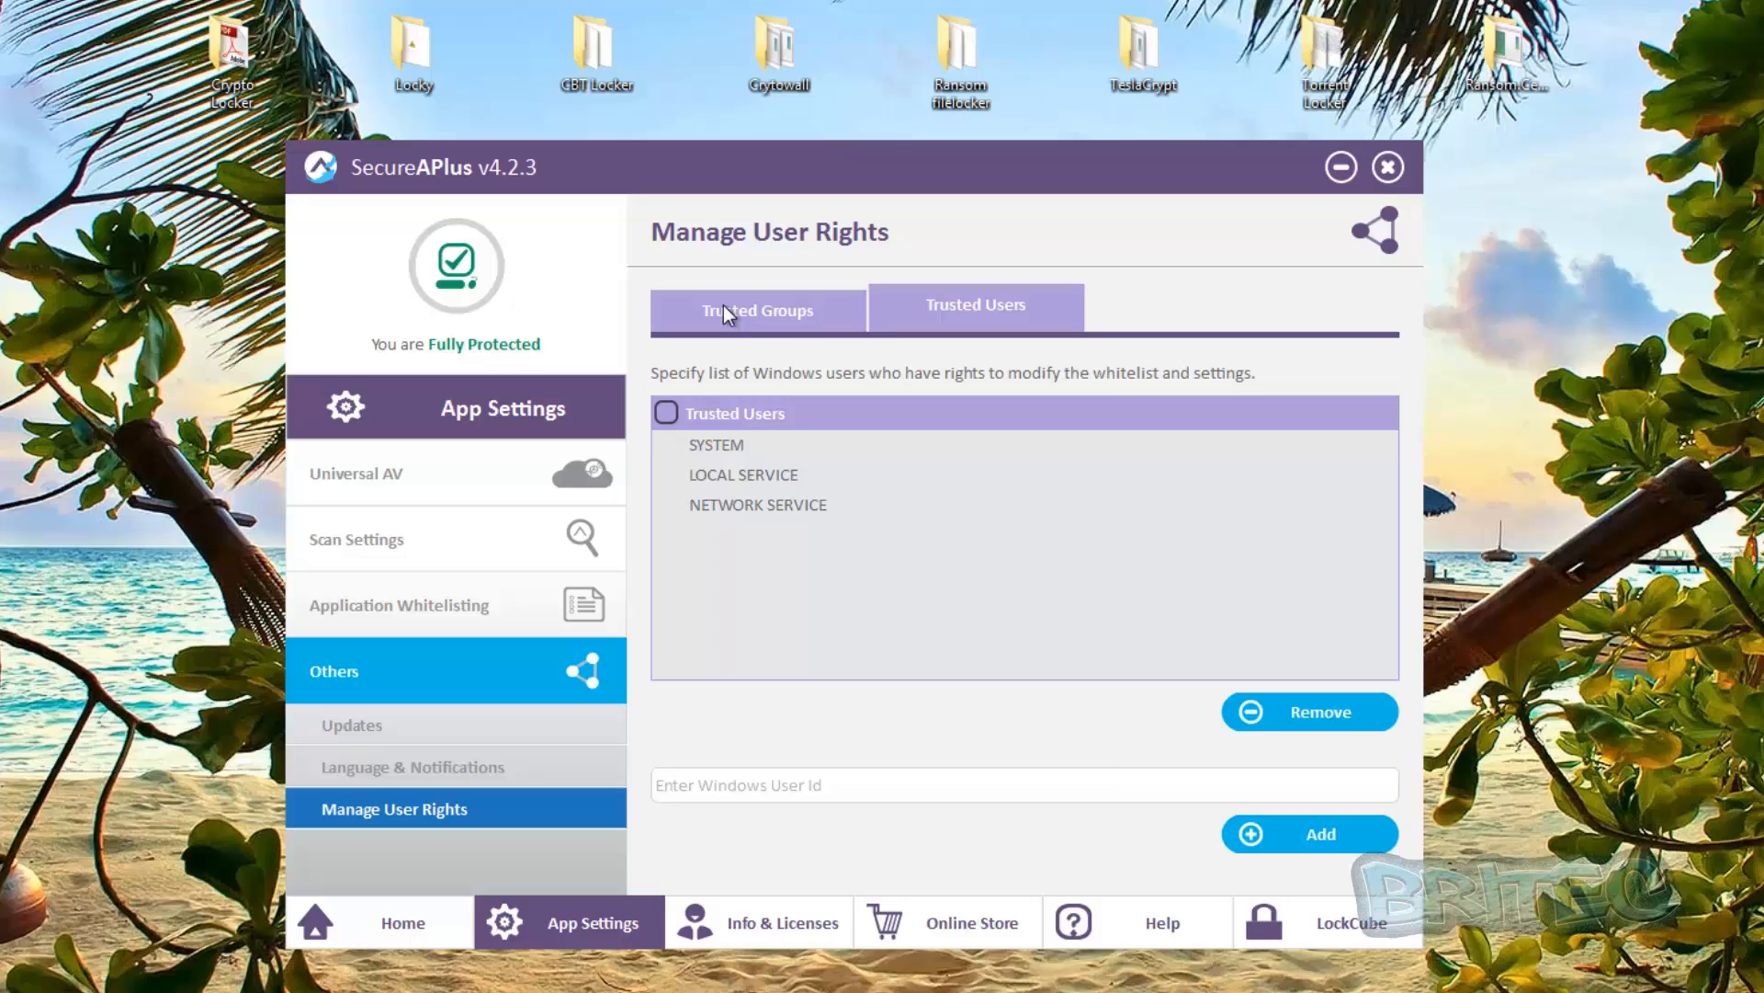
left_click(756, 306)
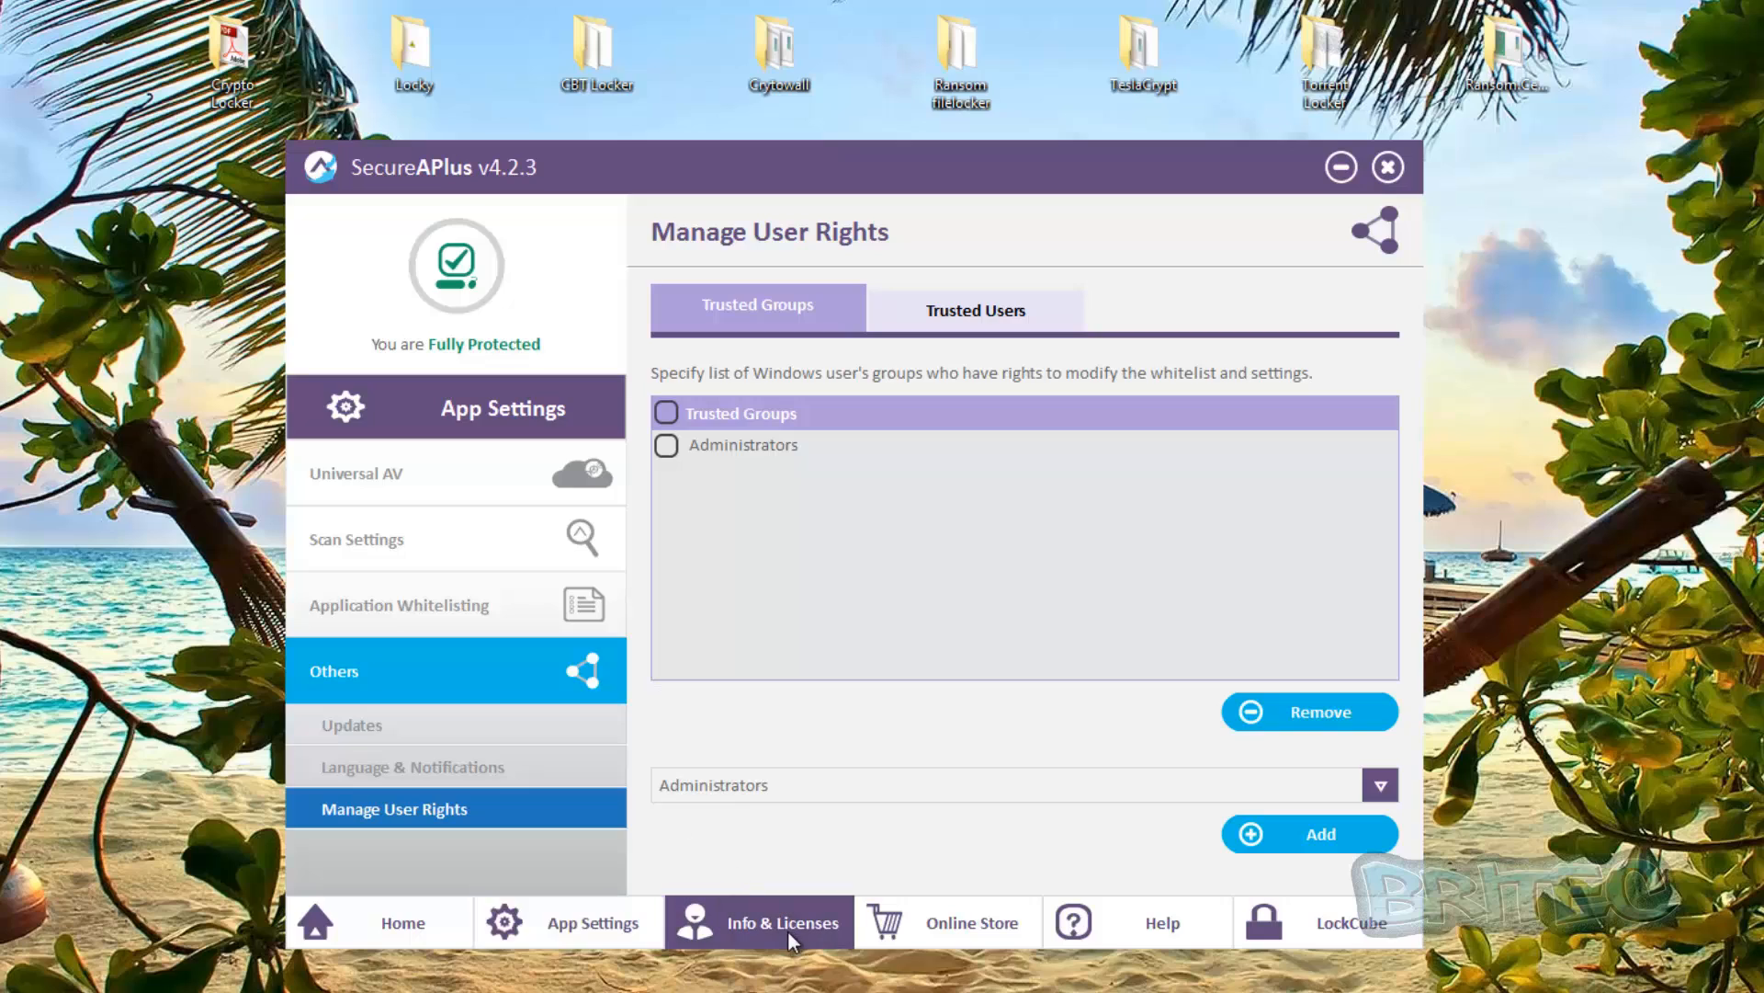
left_click(757, 922)
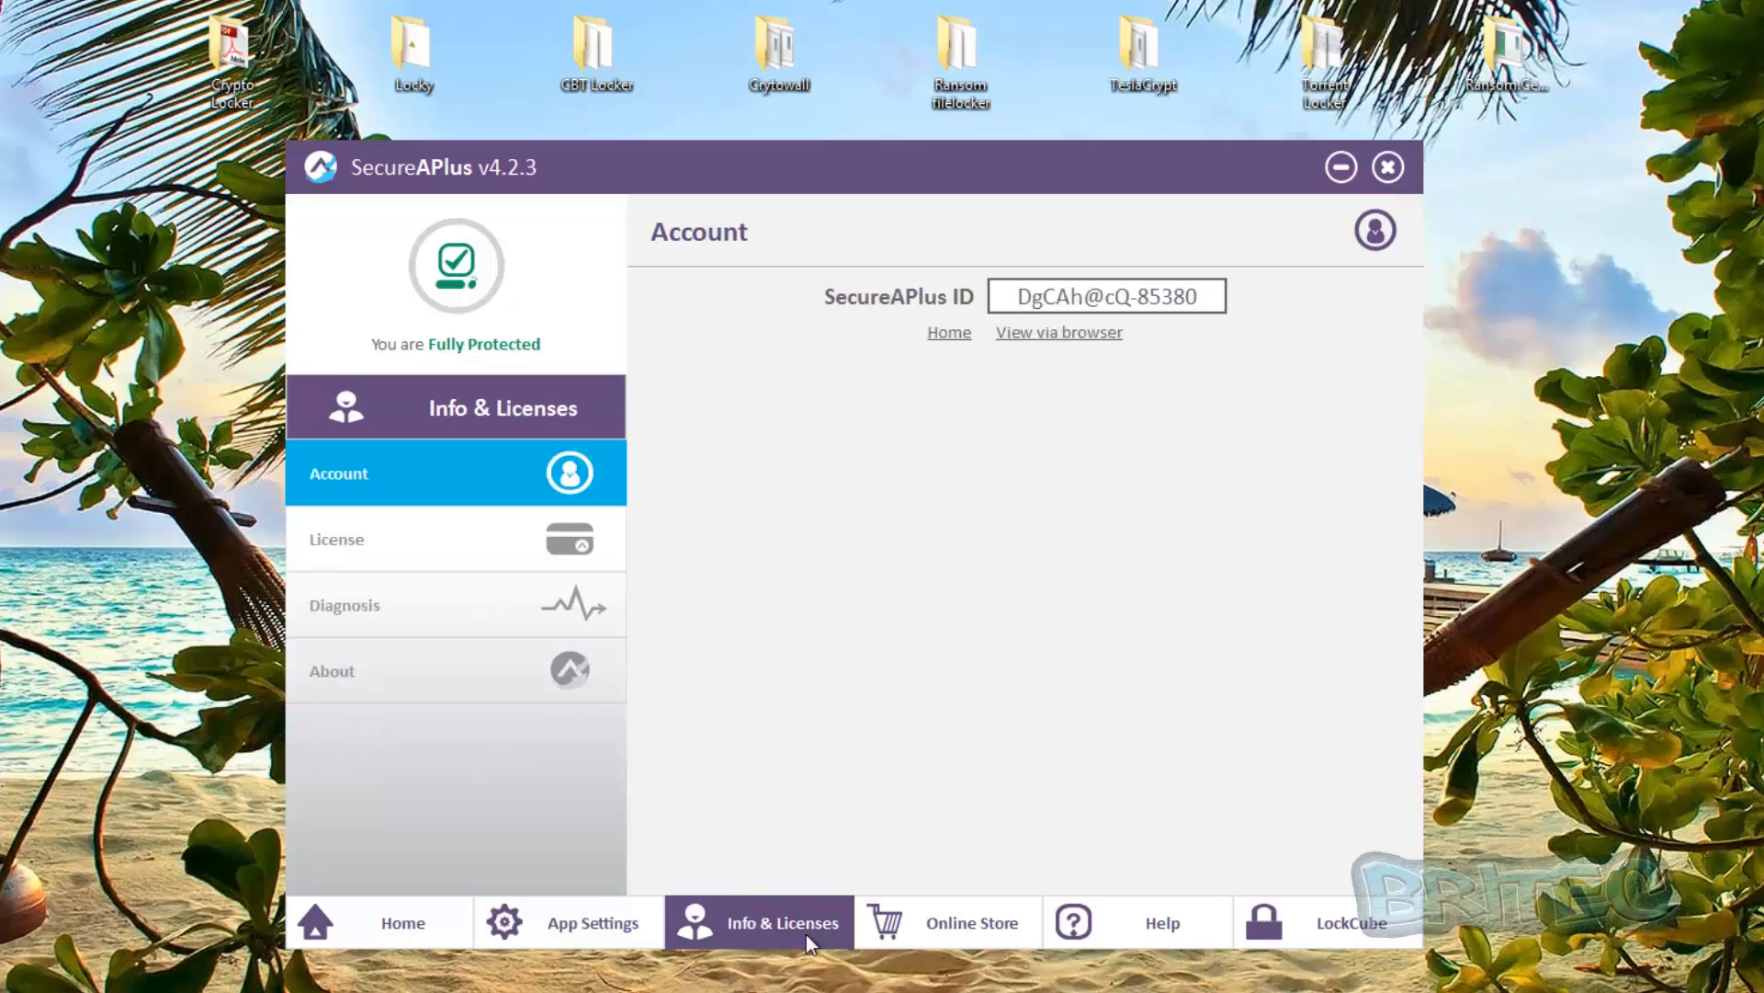
mouse_move(336, 537)
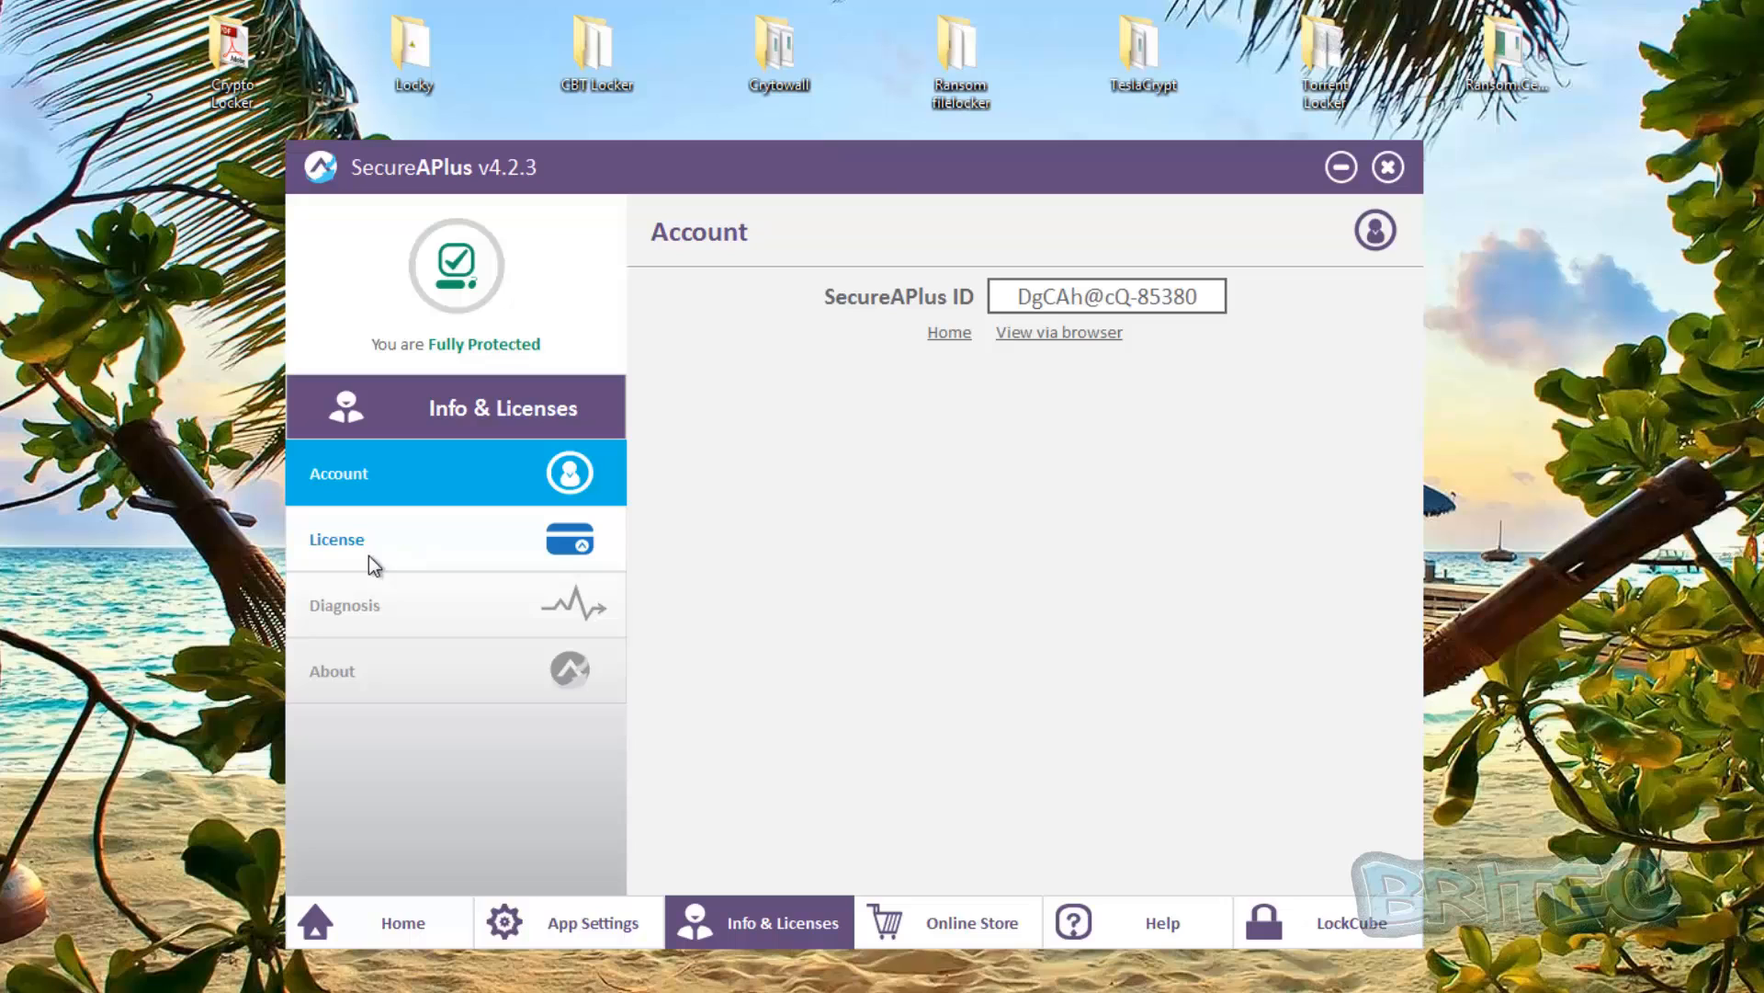
Browse the License and Diagnosis pages, ending on About with version 4.2.3
left_click(335, 539)
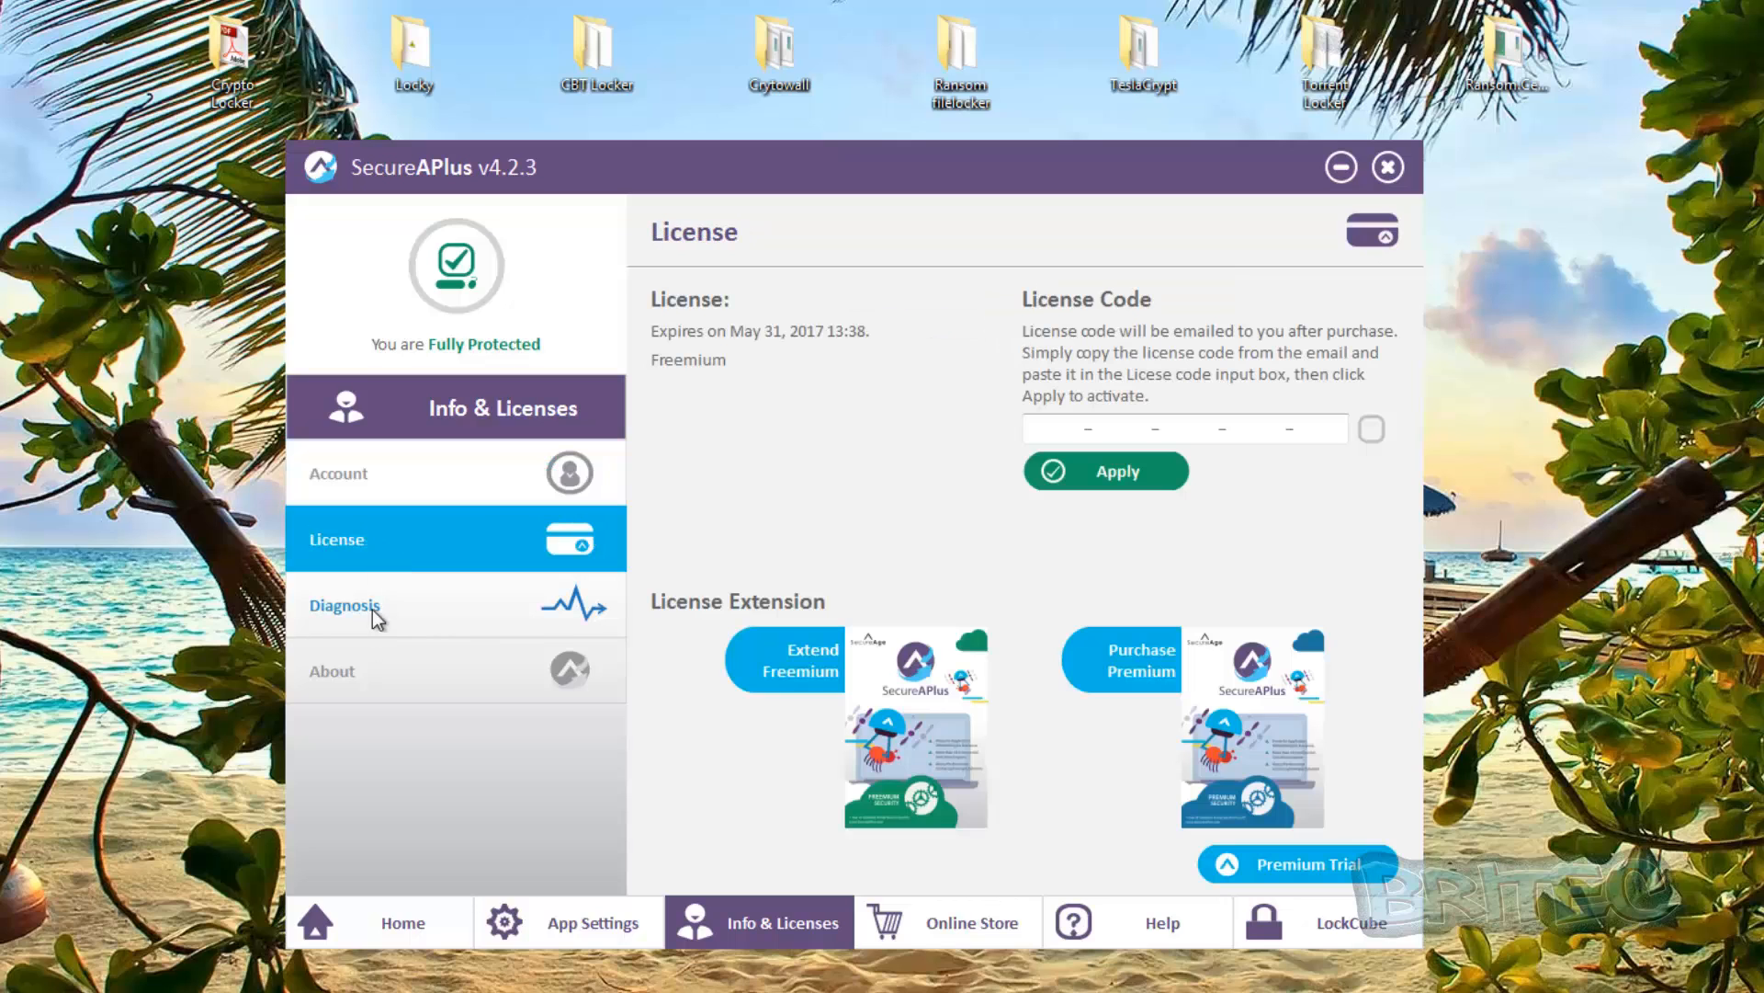
mouse_move(1094, 406)
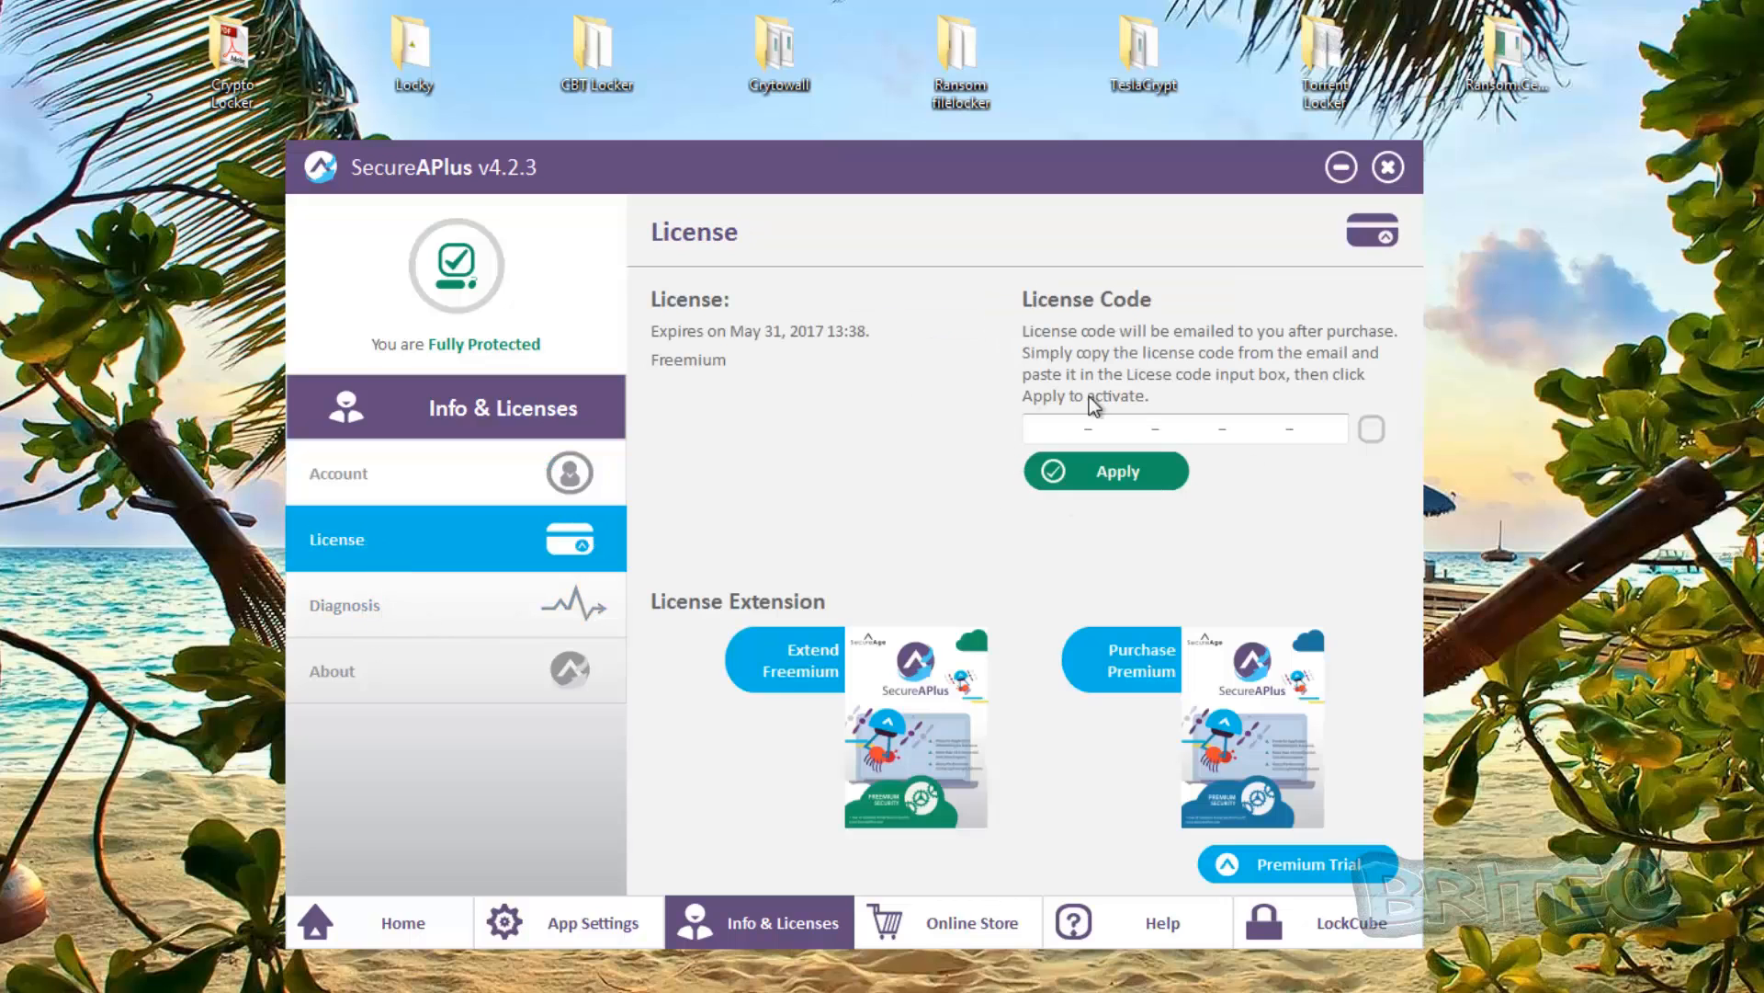
mouse_move(416, 658)
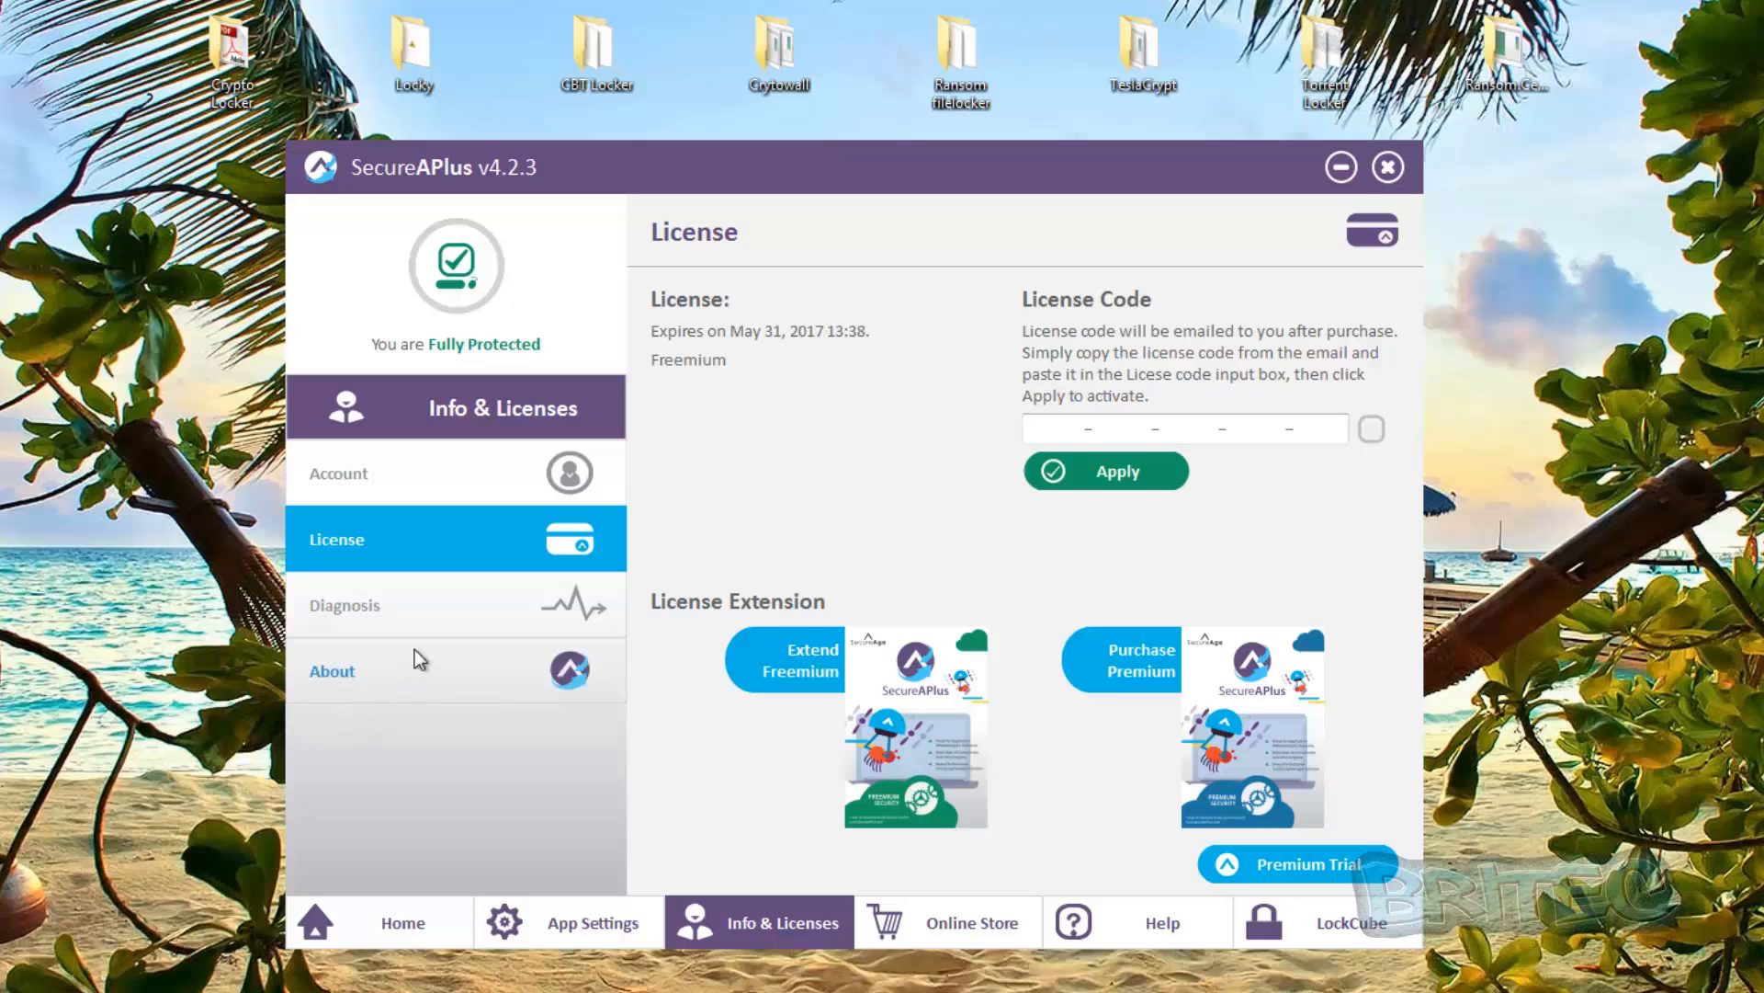
left_click(344, 605)
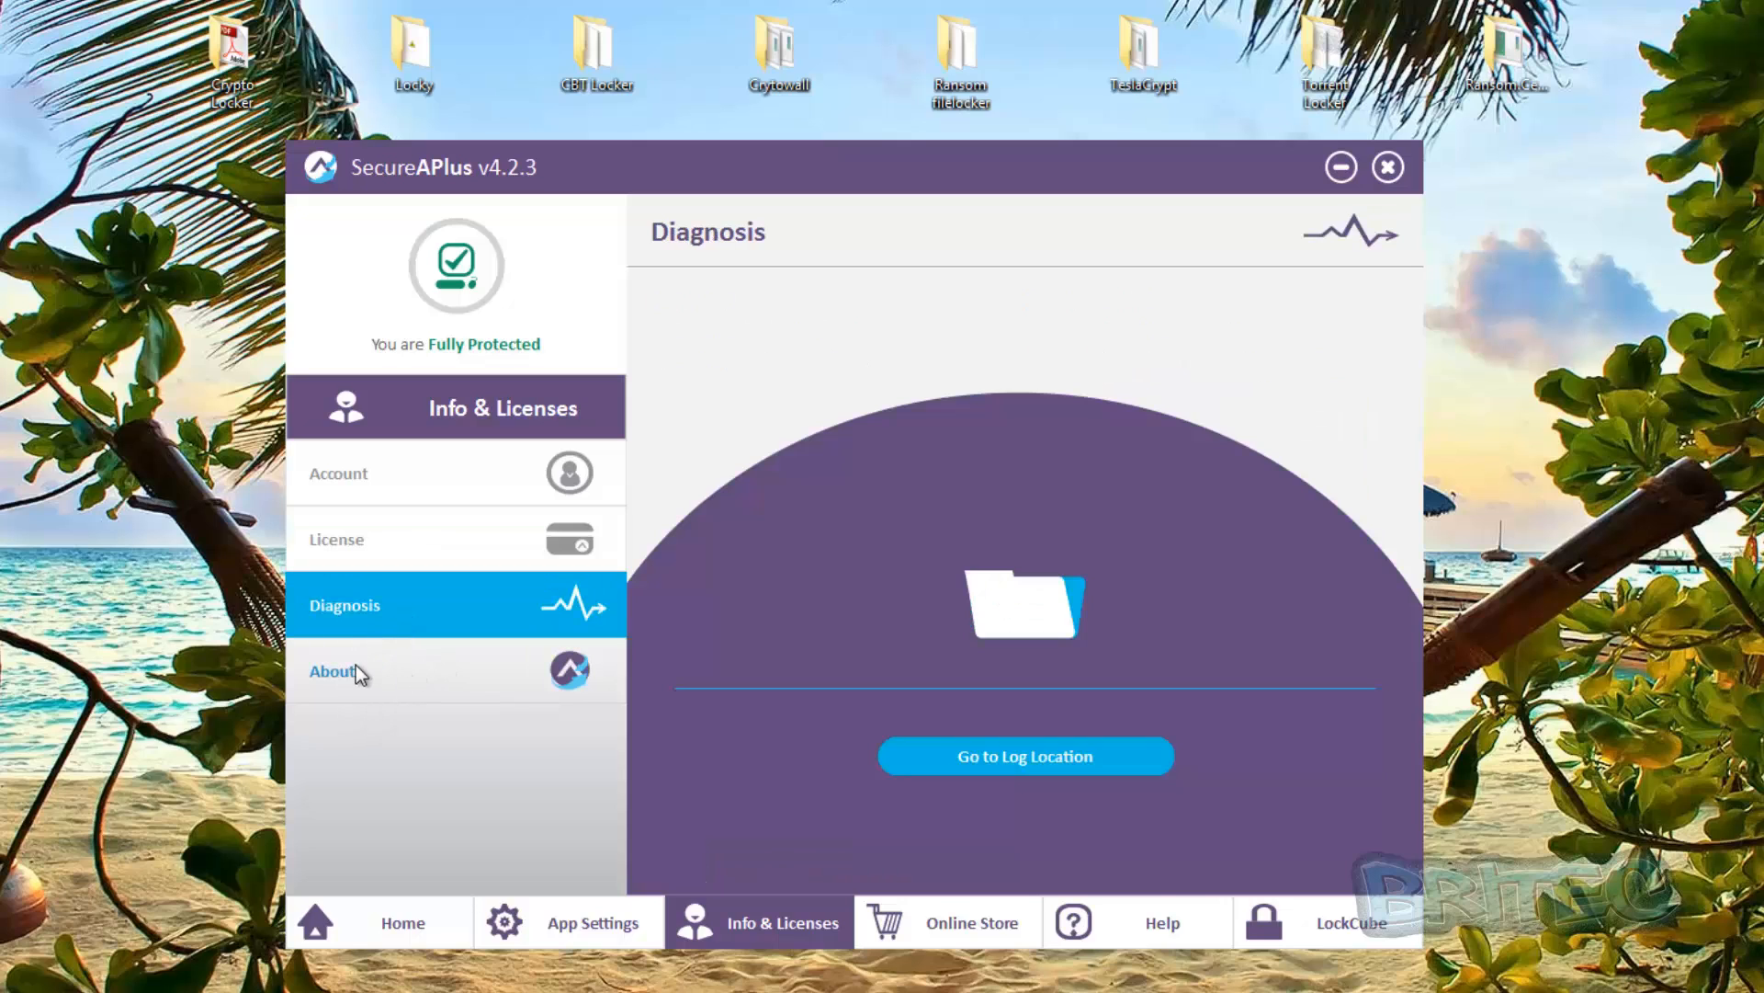
left_click(331, 671)
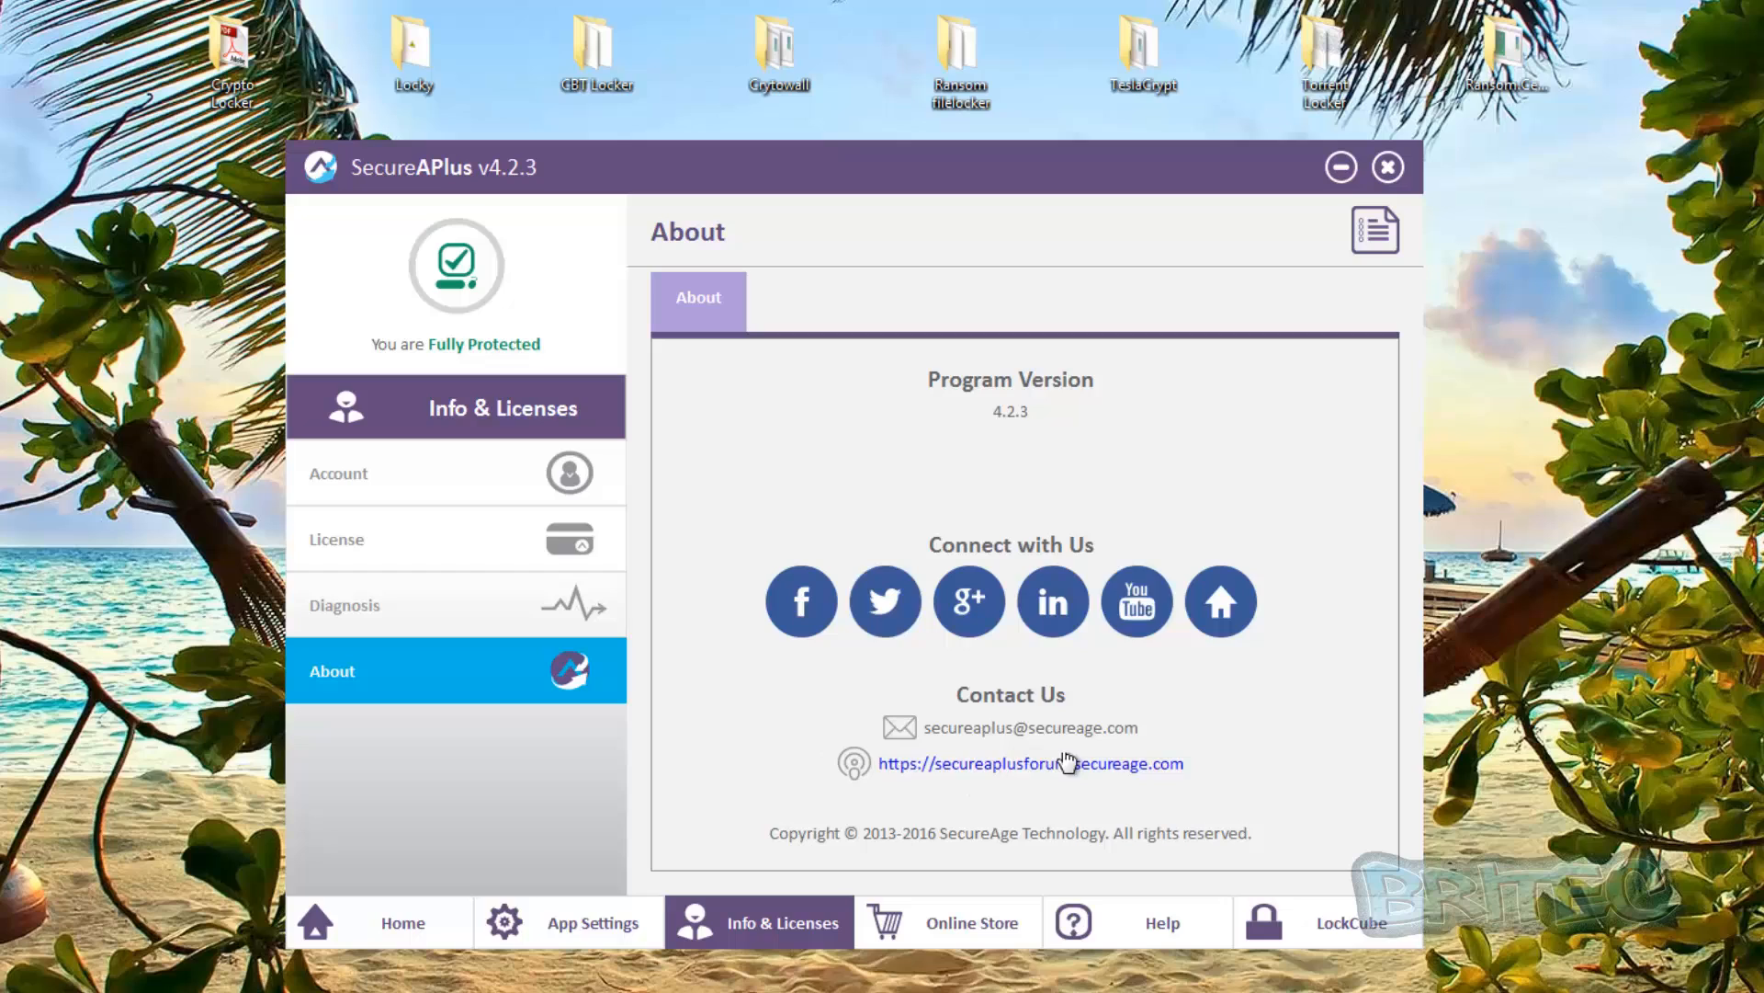
mouse_move(1033, 422)
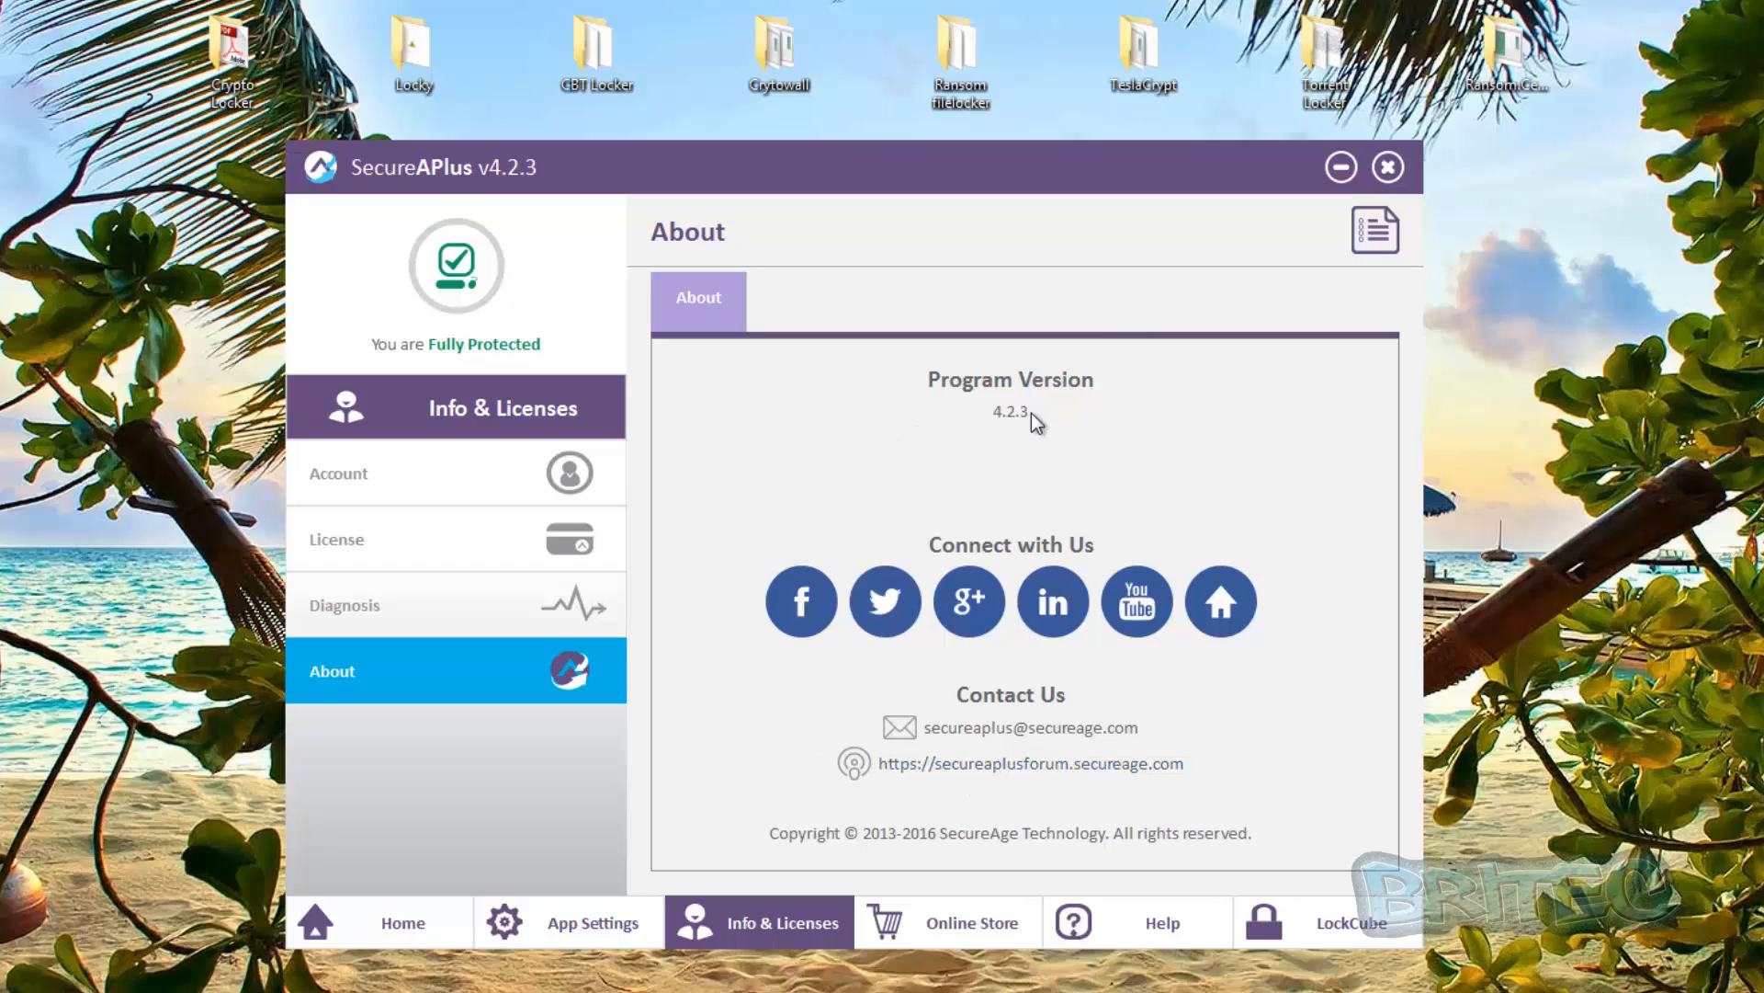
mouse_move(1179, 615)
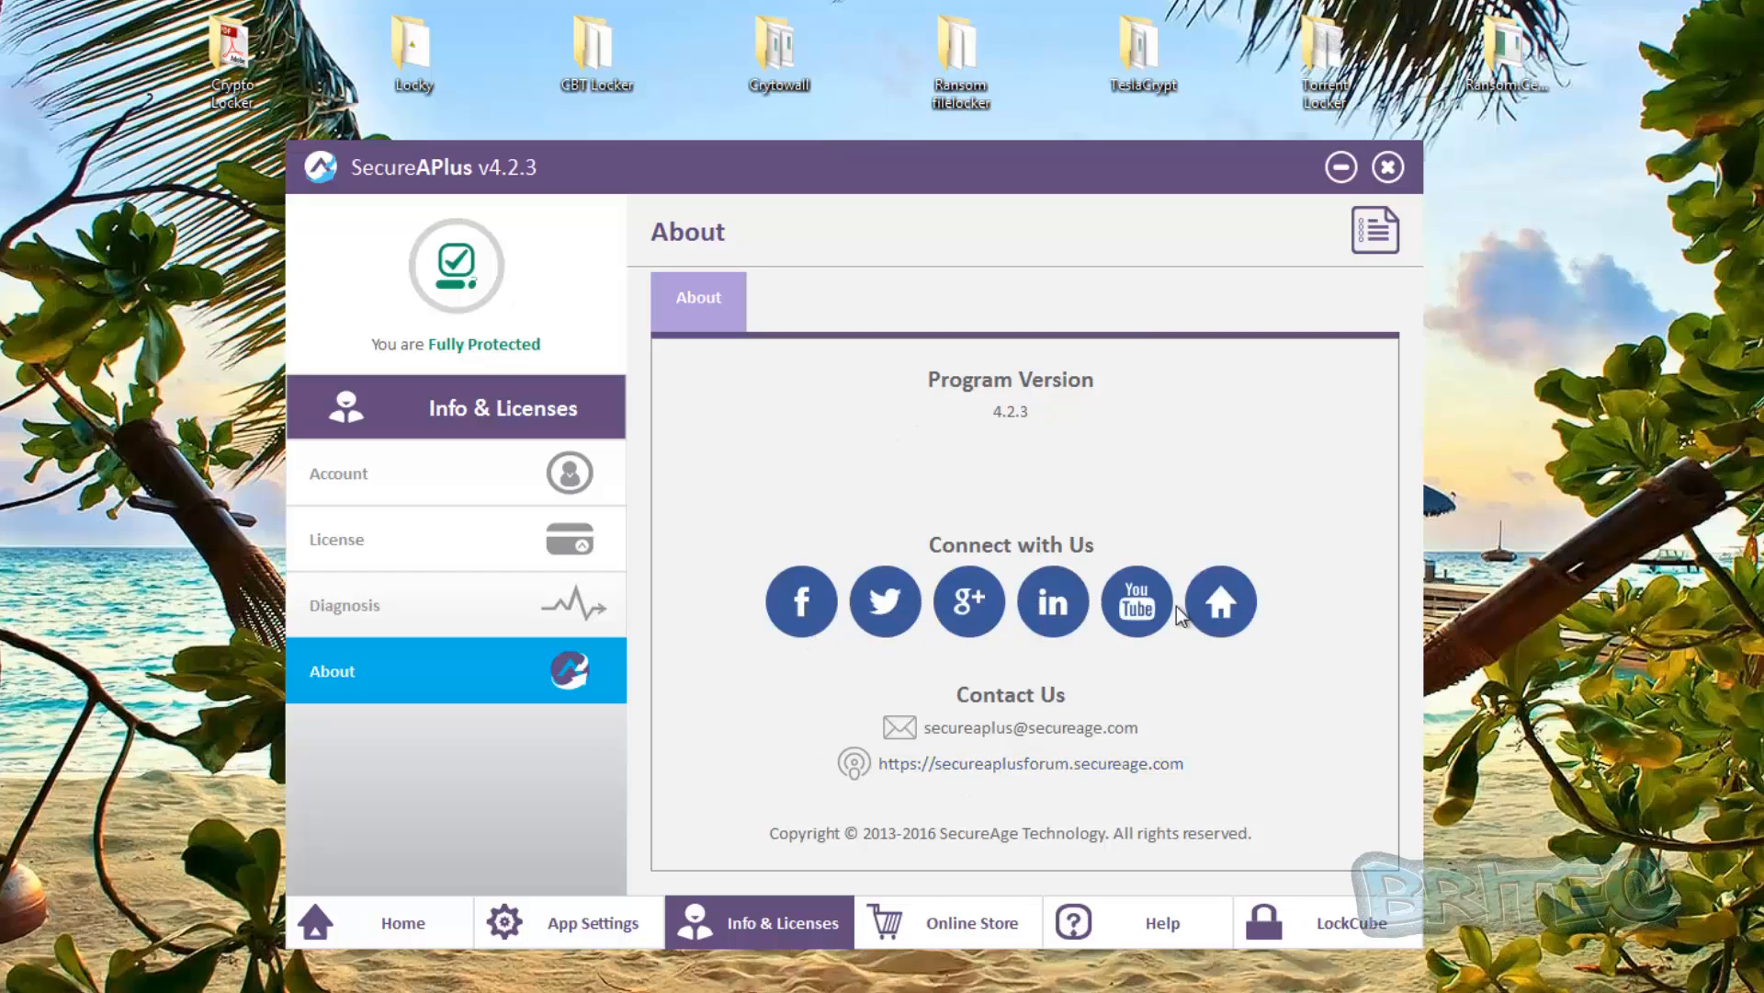
mouse_move(1052, 600)
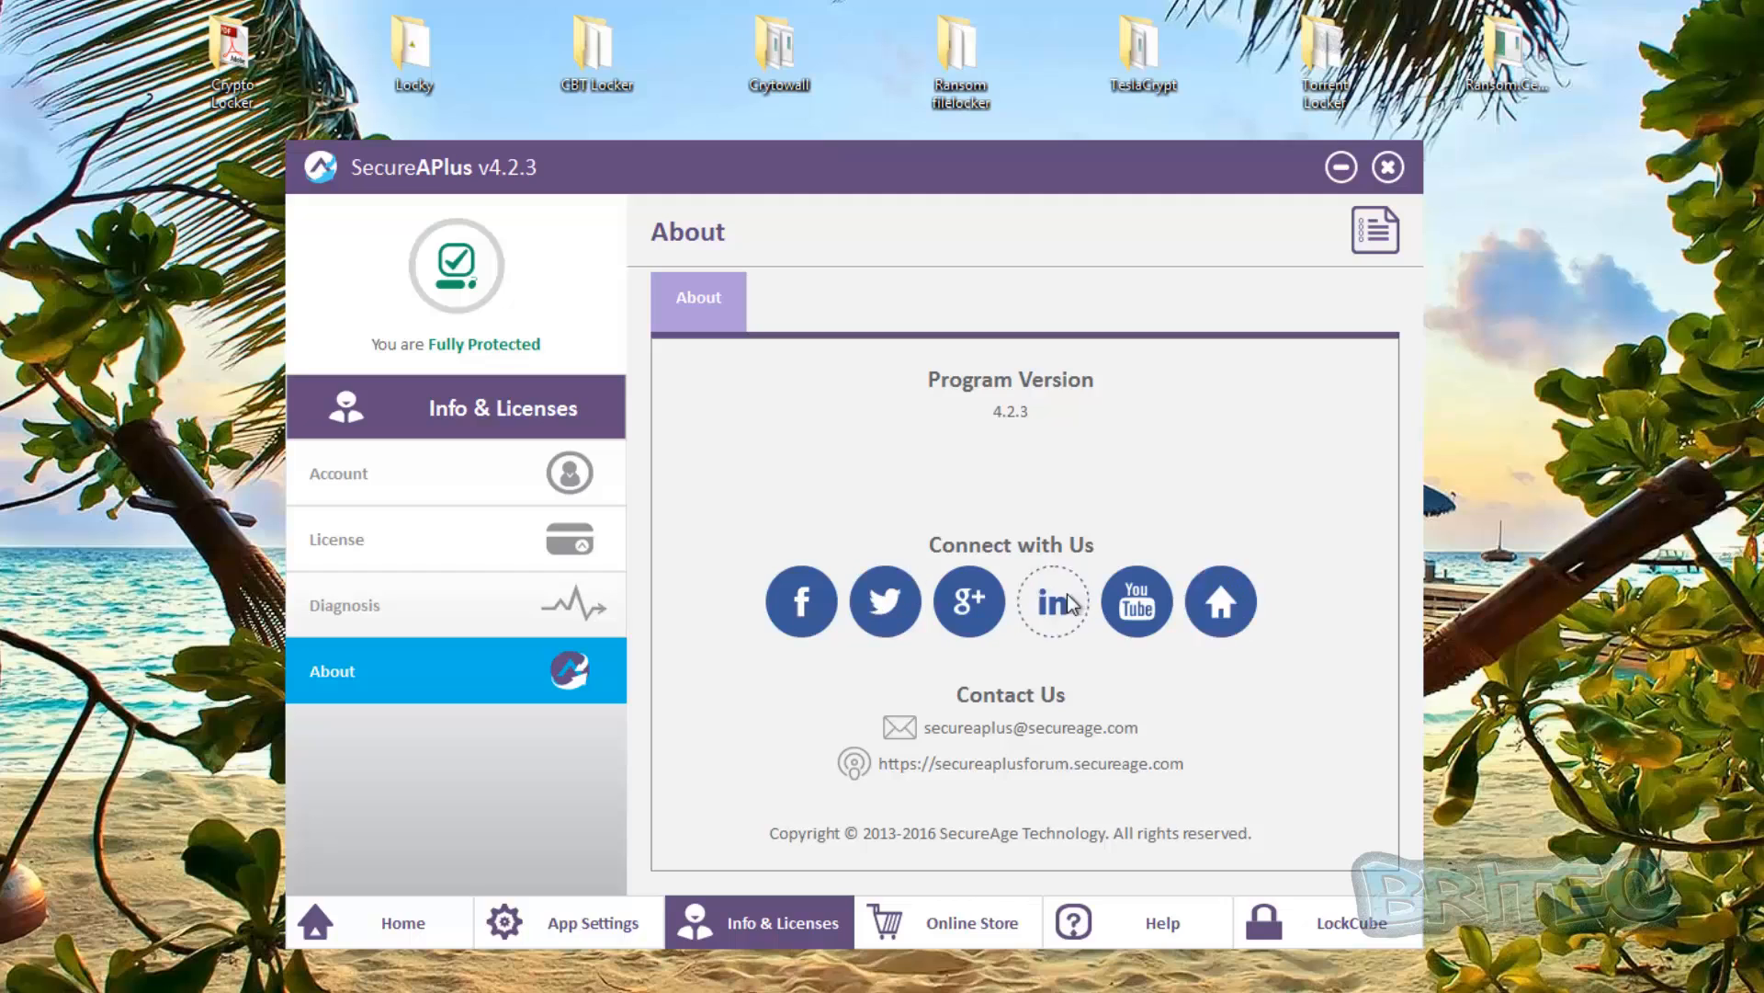
mouse_move(1136, 601)
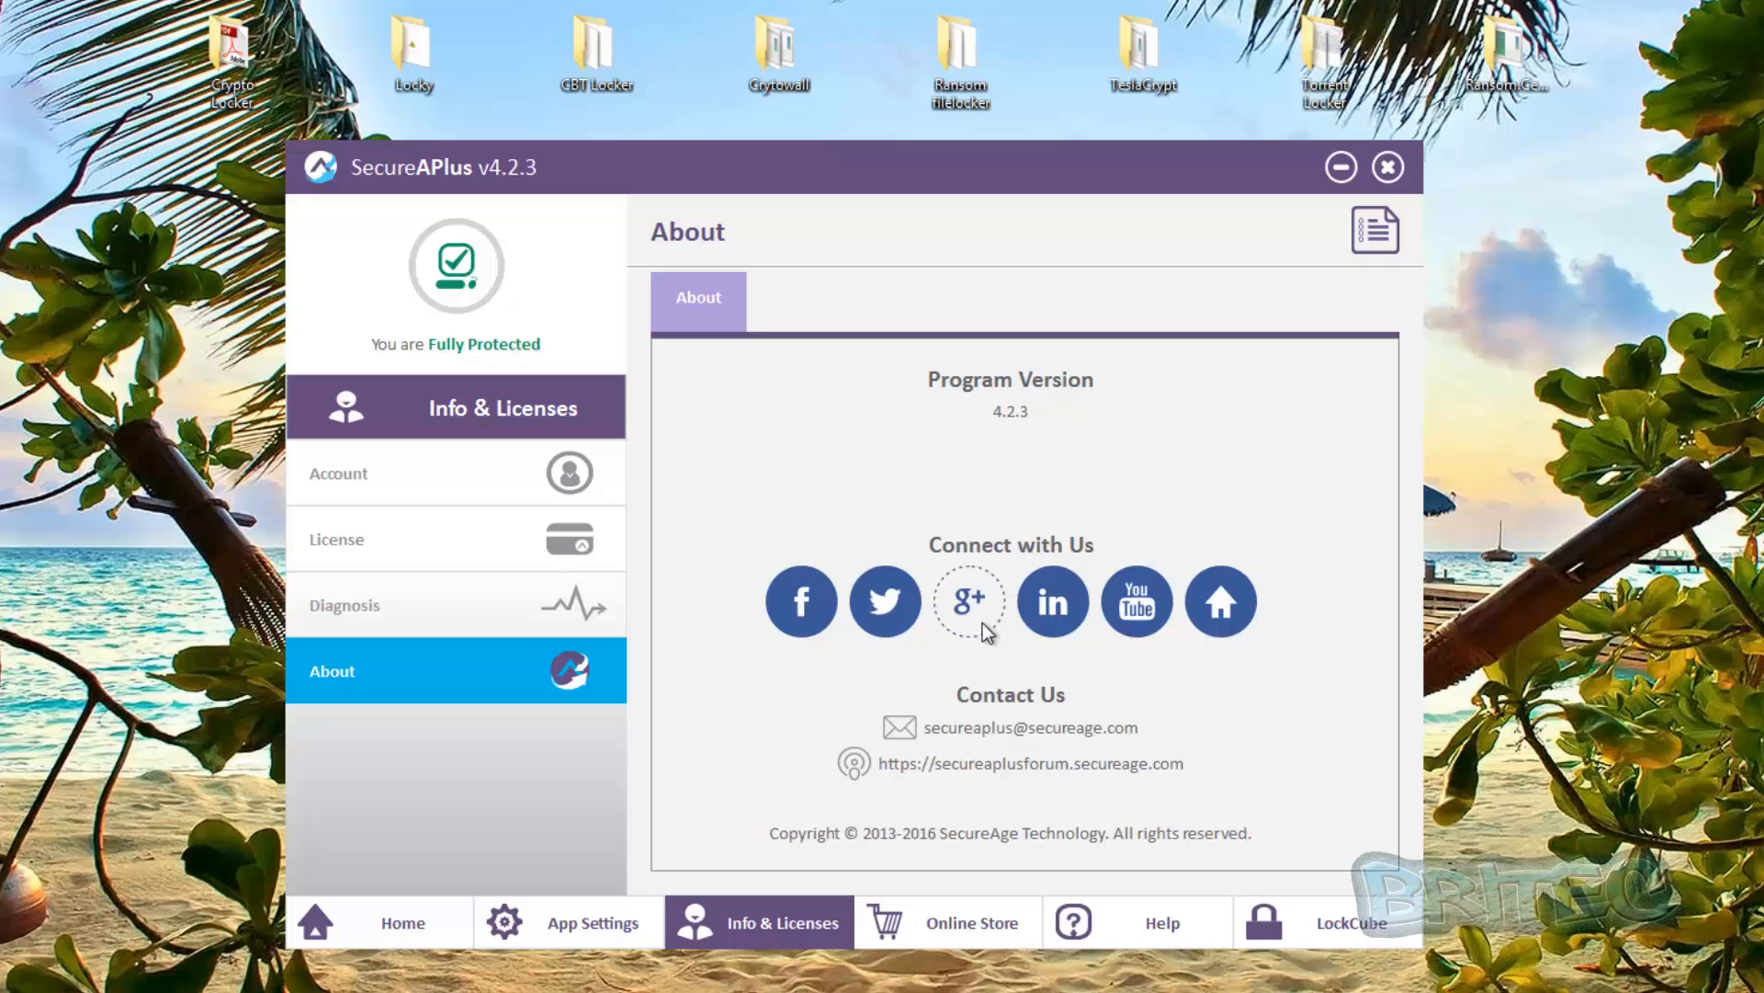
mouse_move(800, 601)
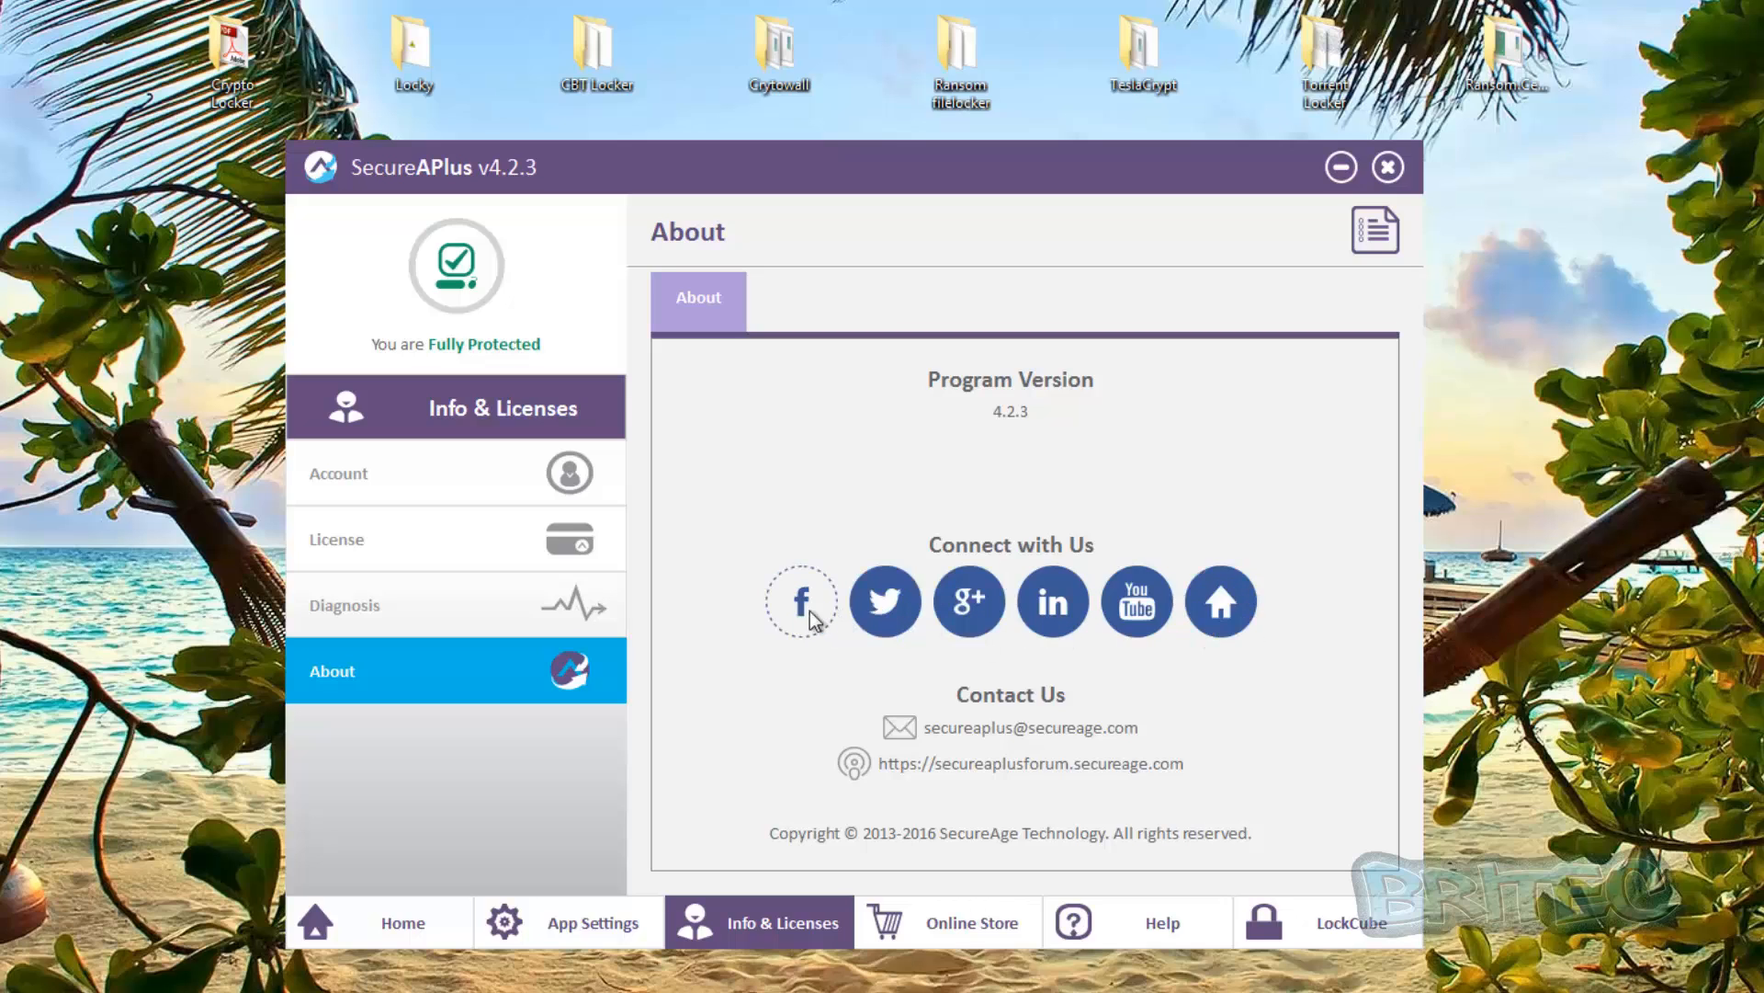
mouse_move(1114, 773)
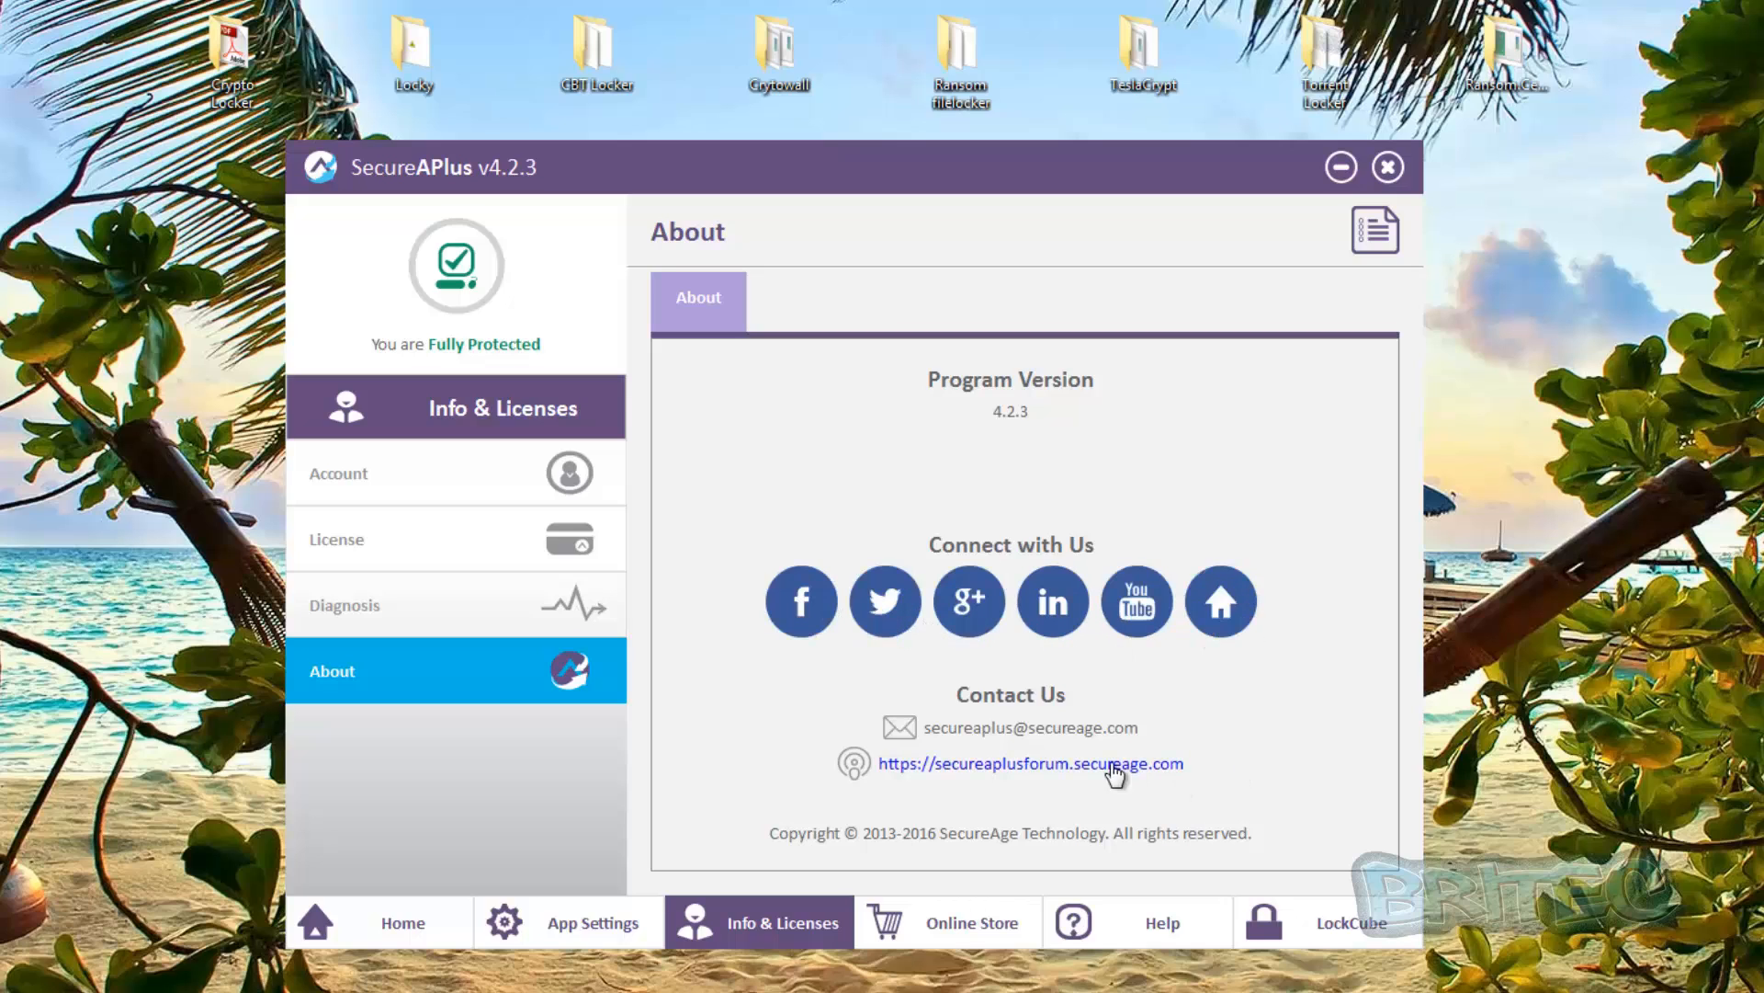
mouse_move(876, 720)
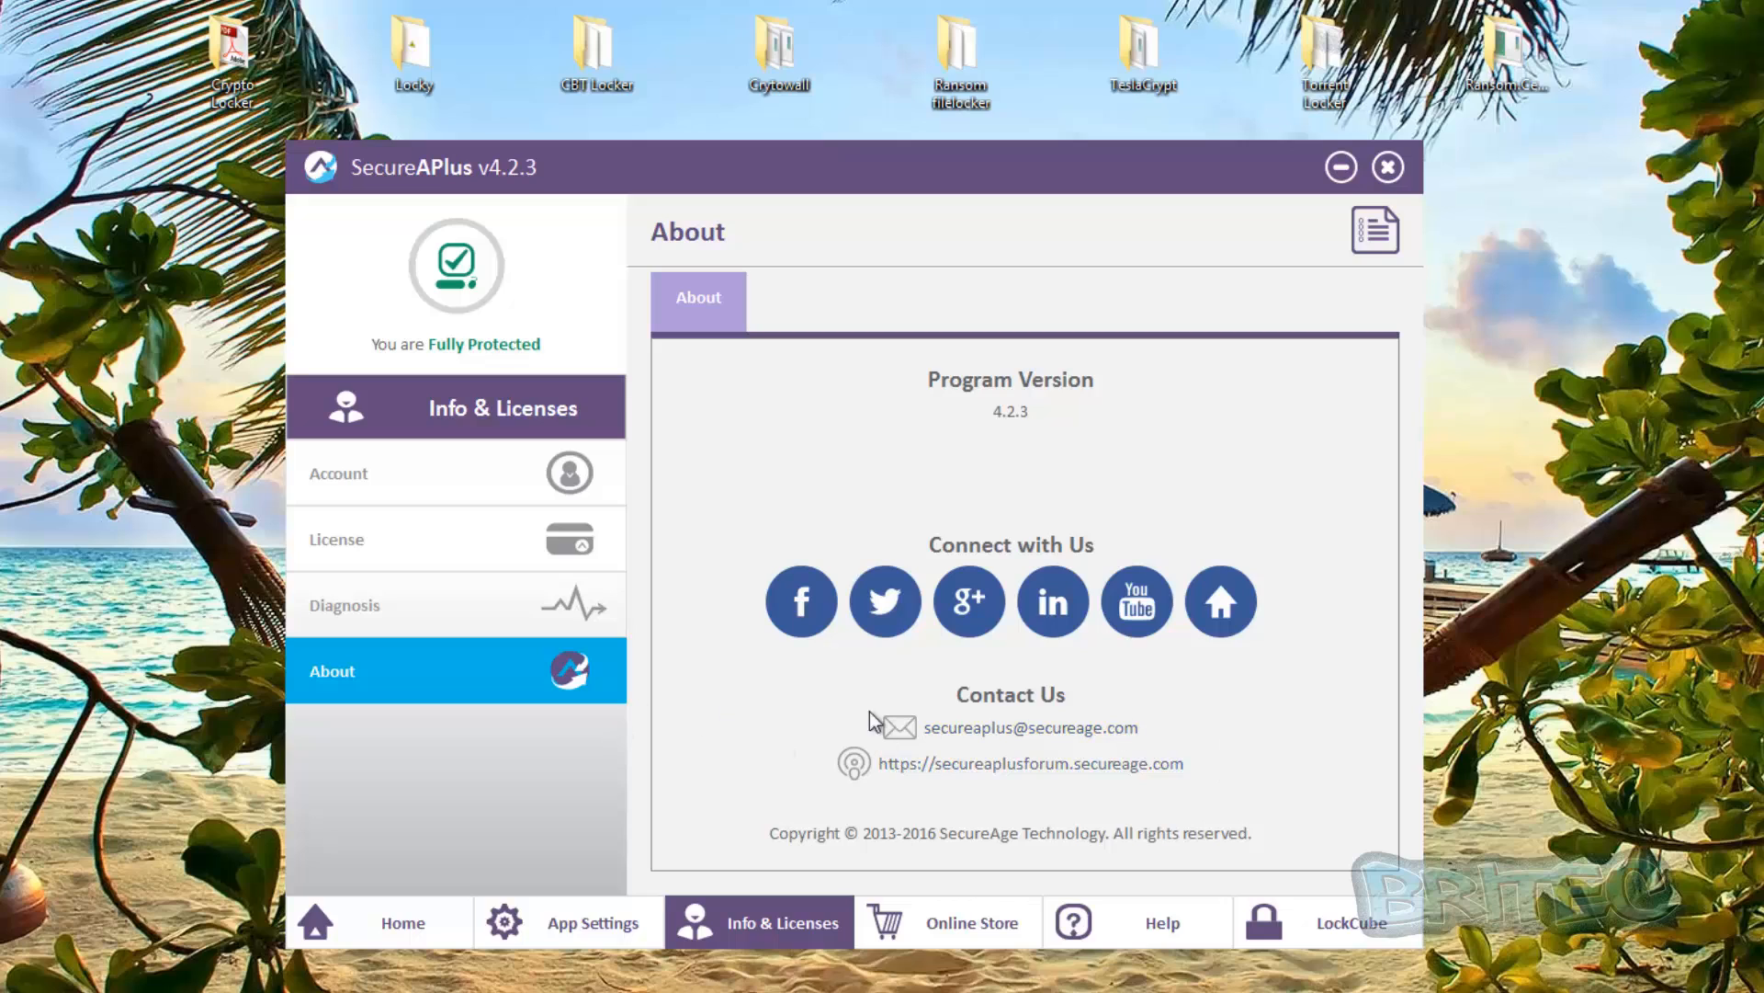
mouse_move(793, 304)
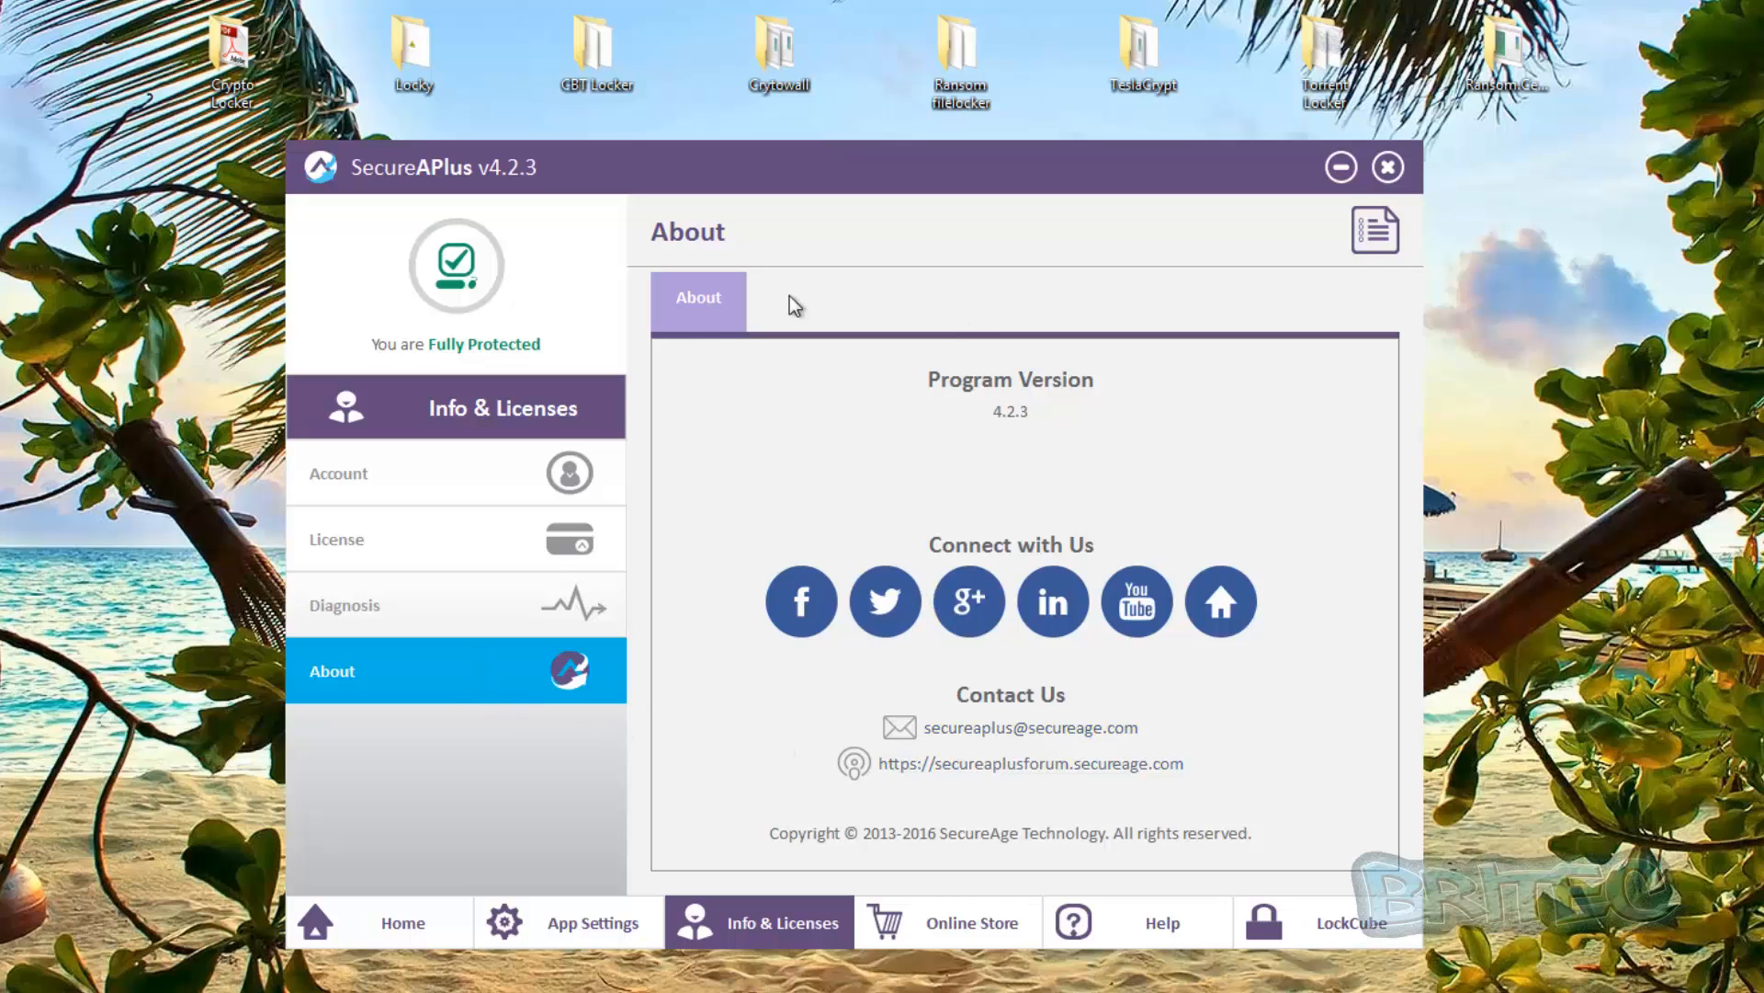
mouse_move(827, 957)
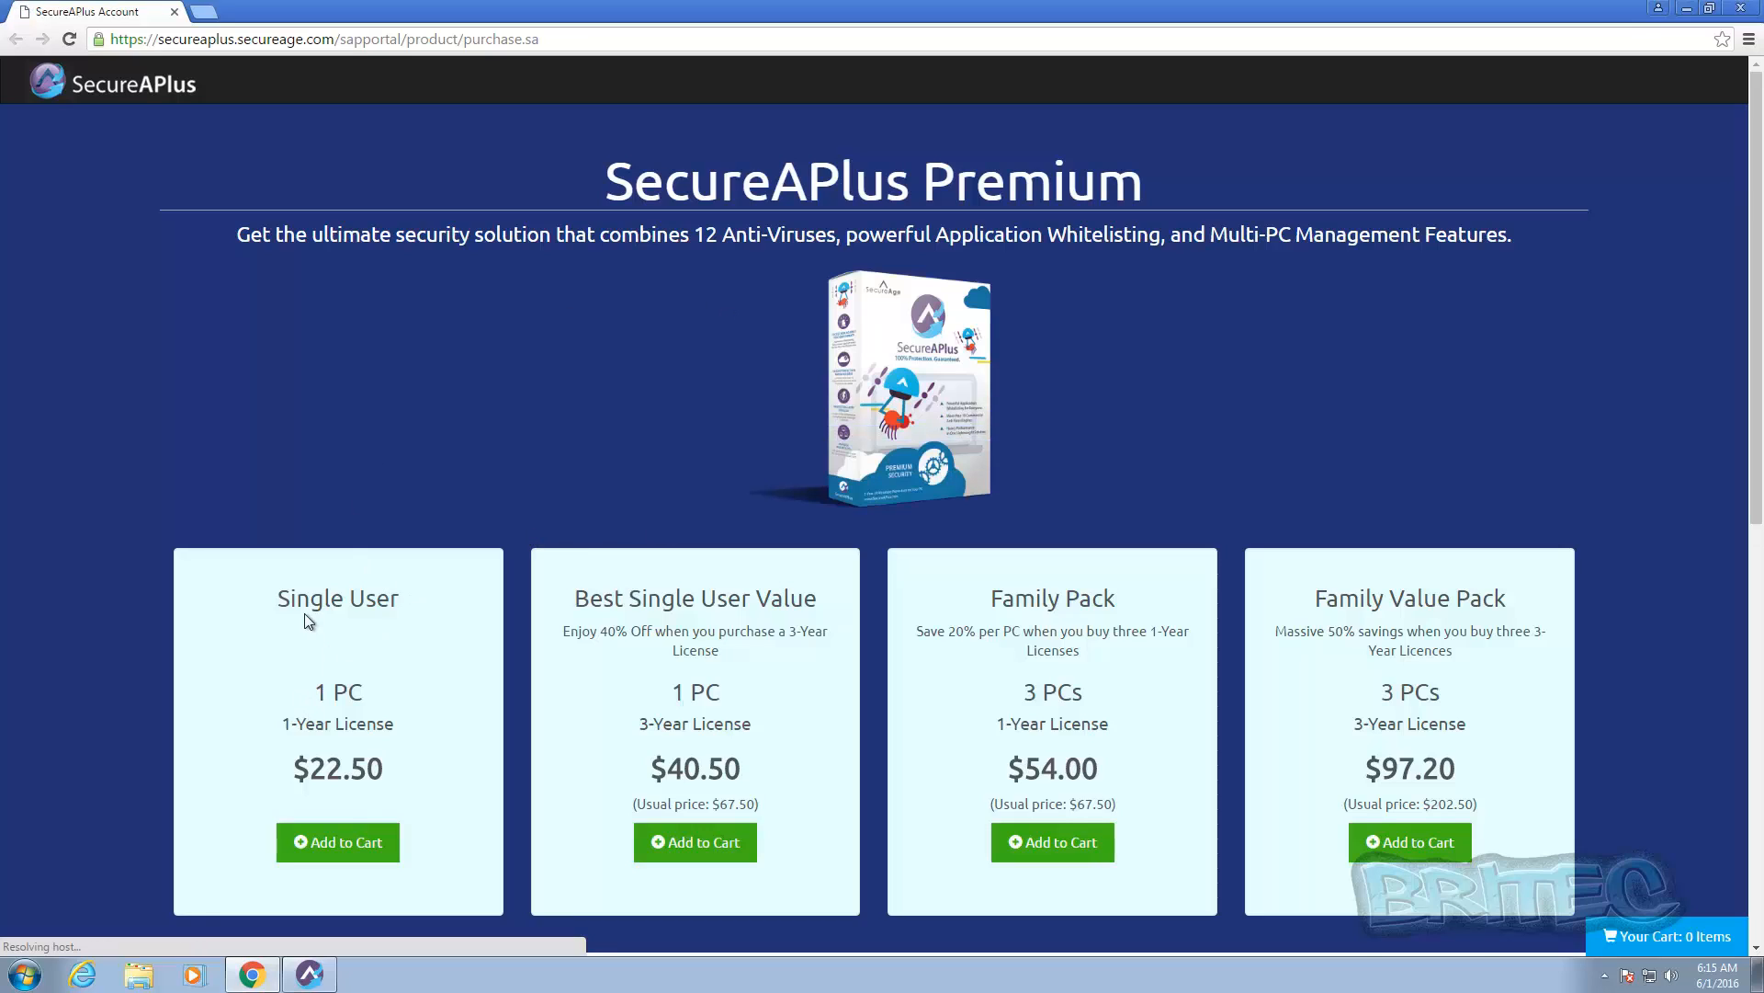
mouse_move(491, 846)
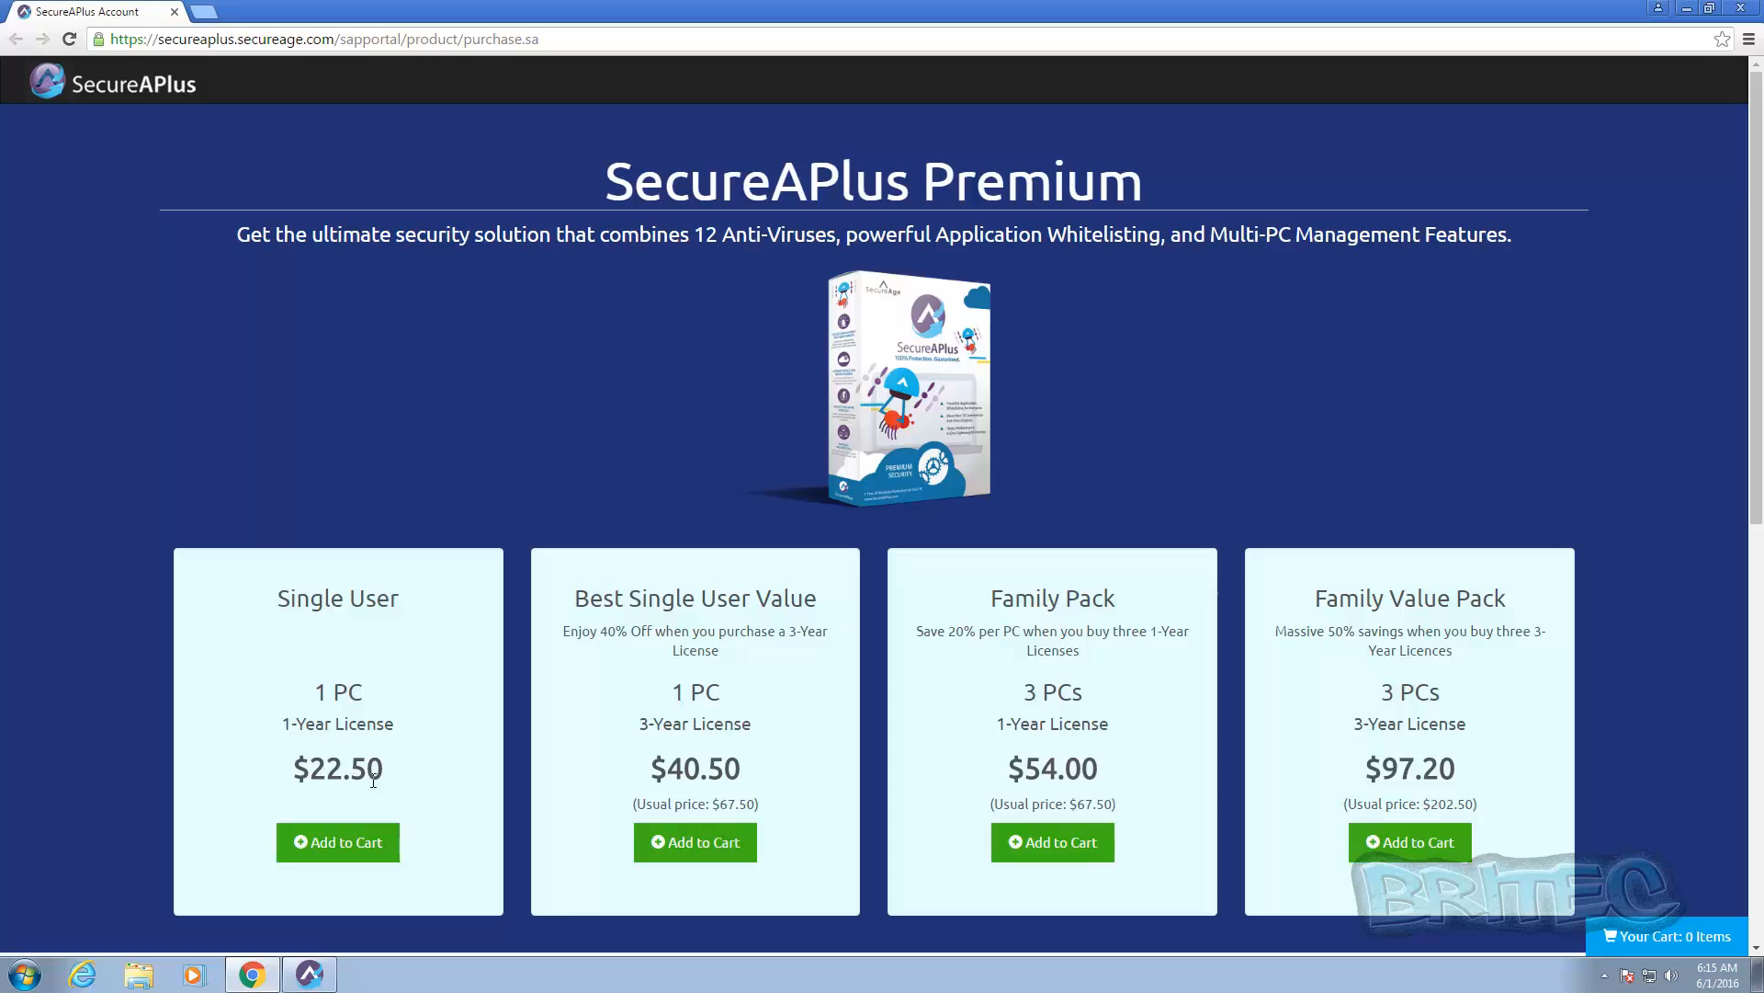
mouse_move(794, 801)
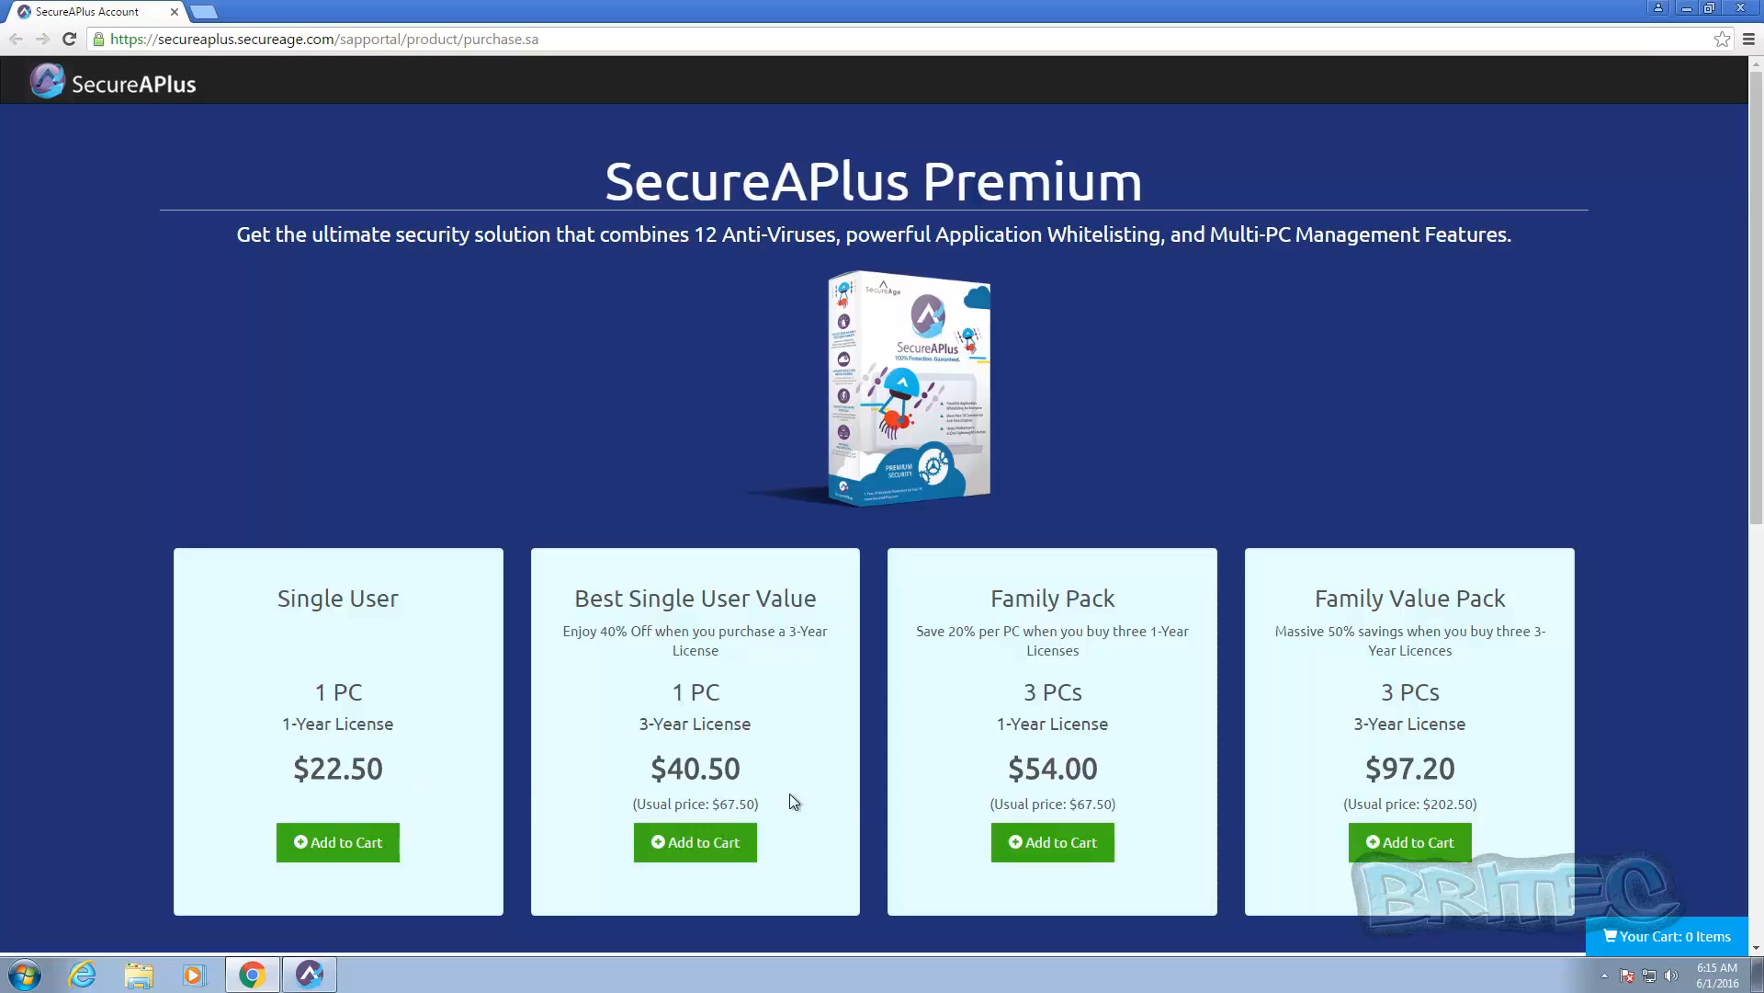
mouse_move(1392, 637)
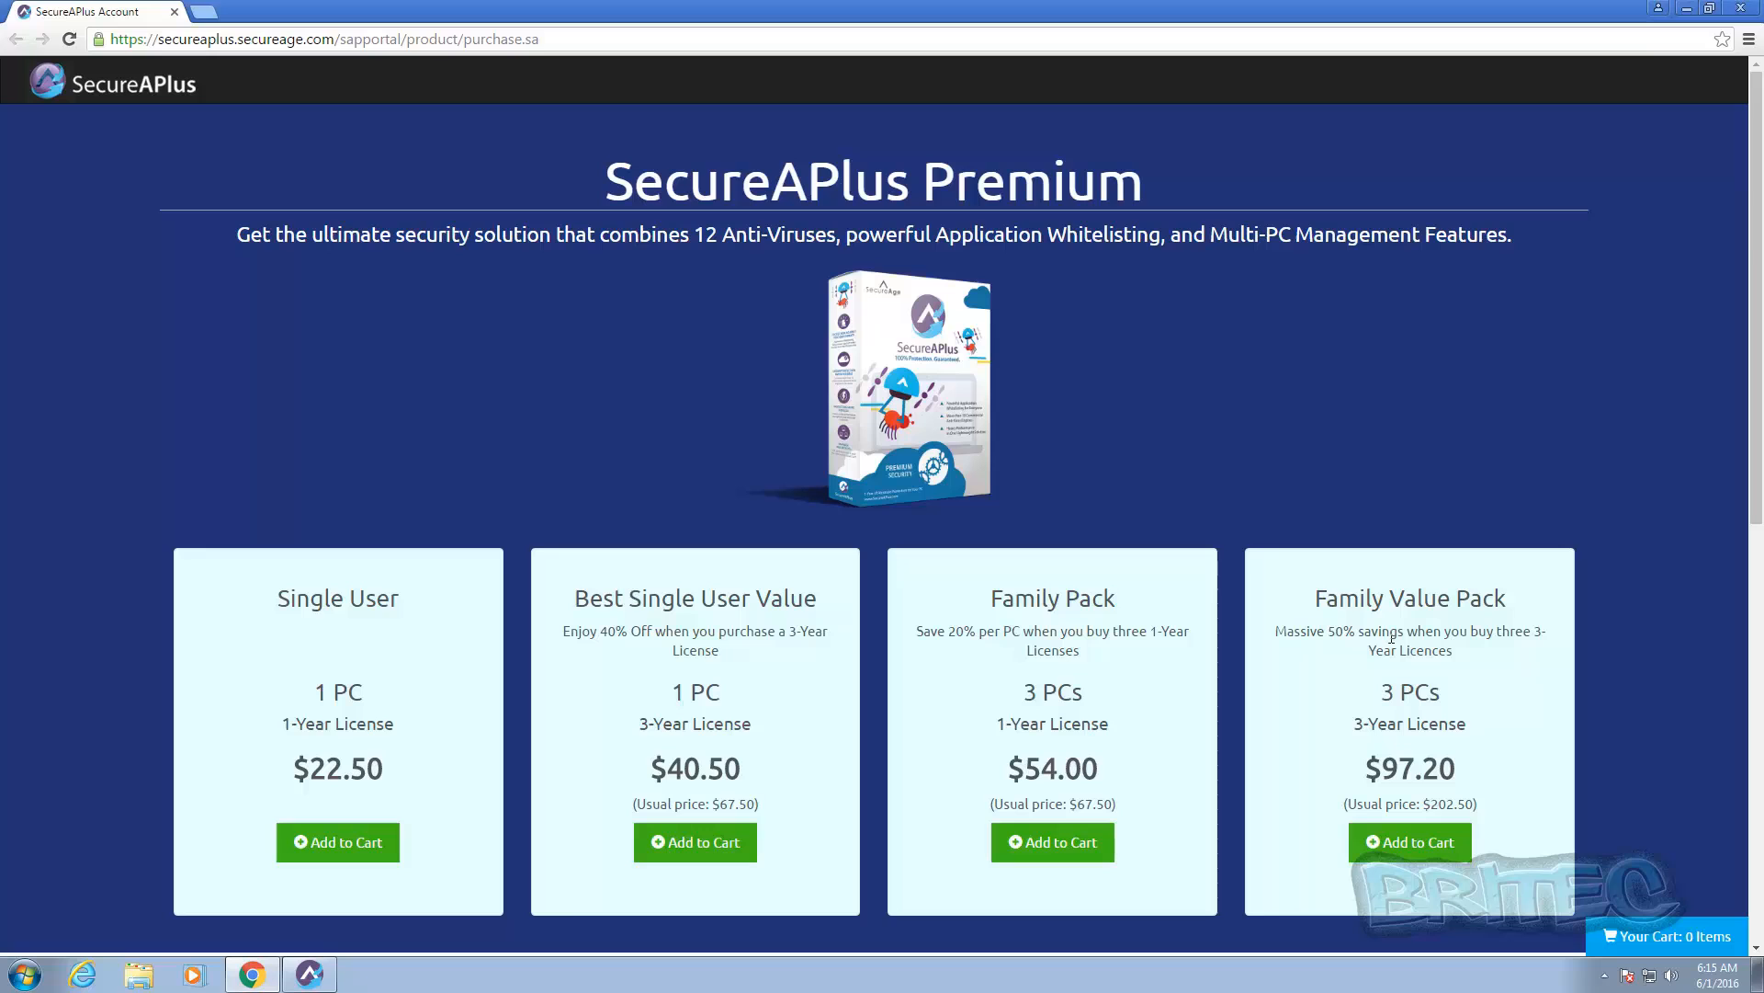
mouse_move(1730, 34)
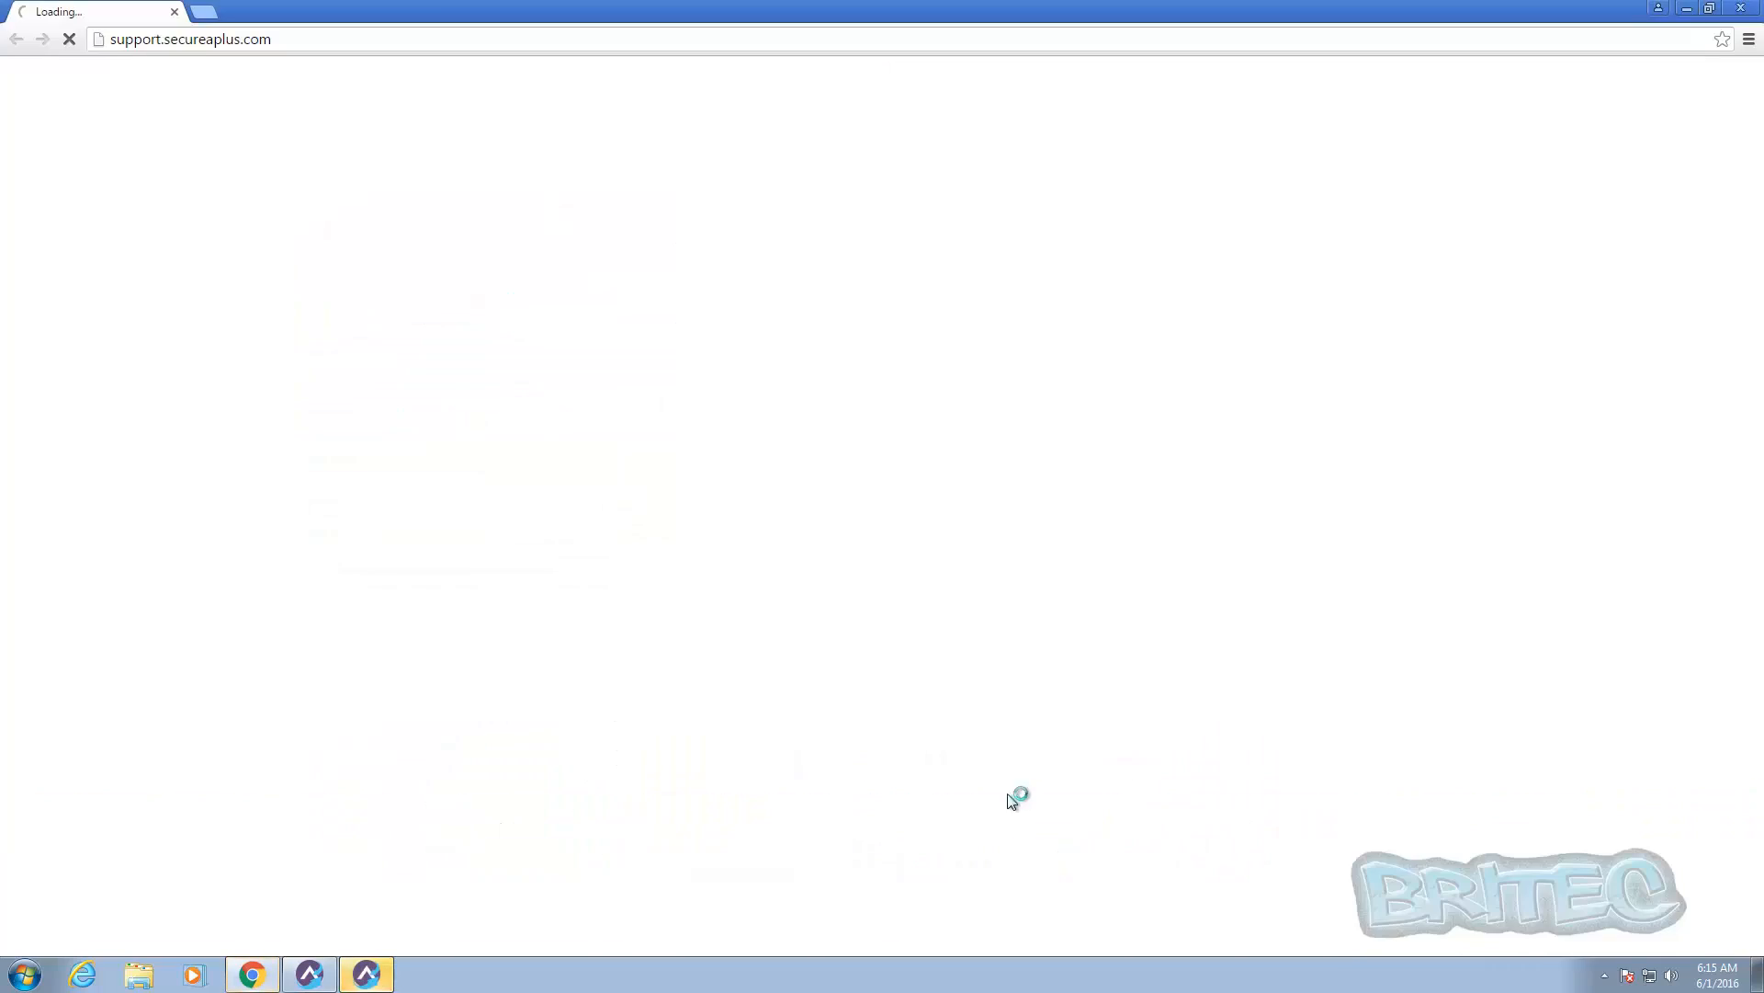
mouse_move(506, 502)
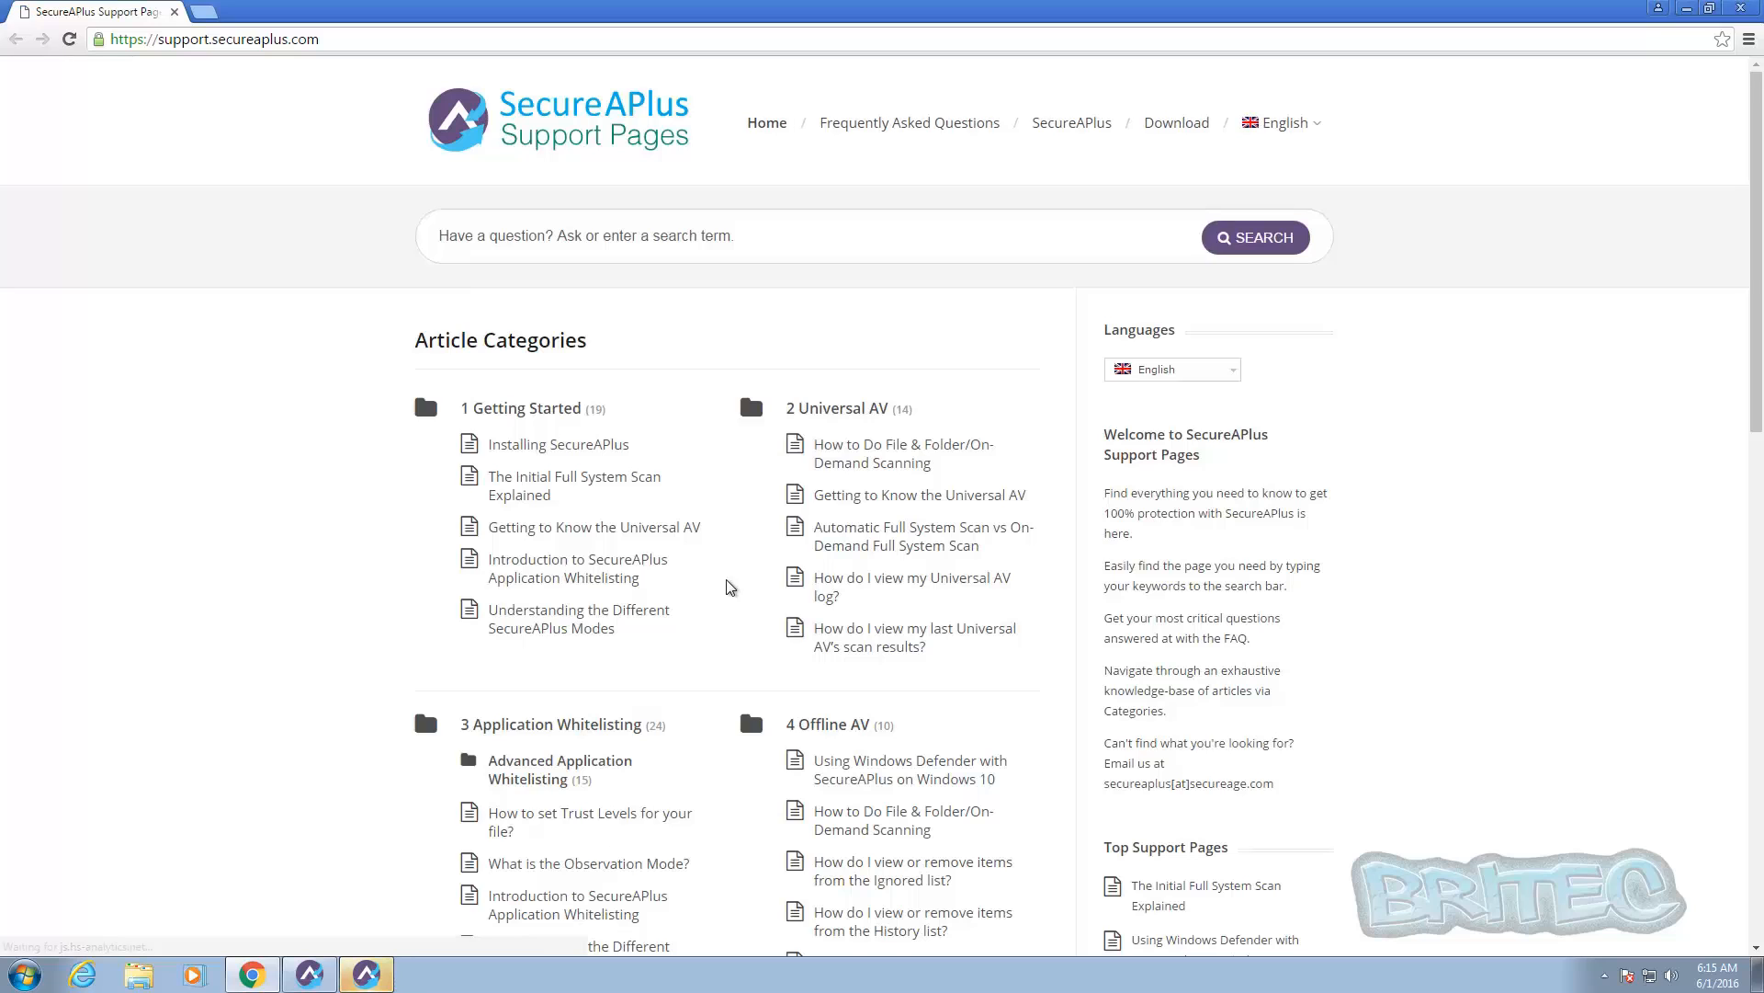
Scroll the Support Pages down to Technical Information and Tips & Tricks, then back up
scroll("down", 3)
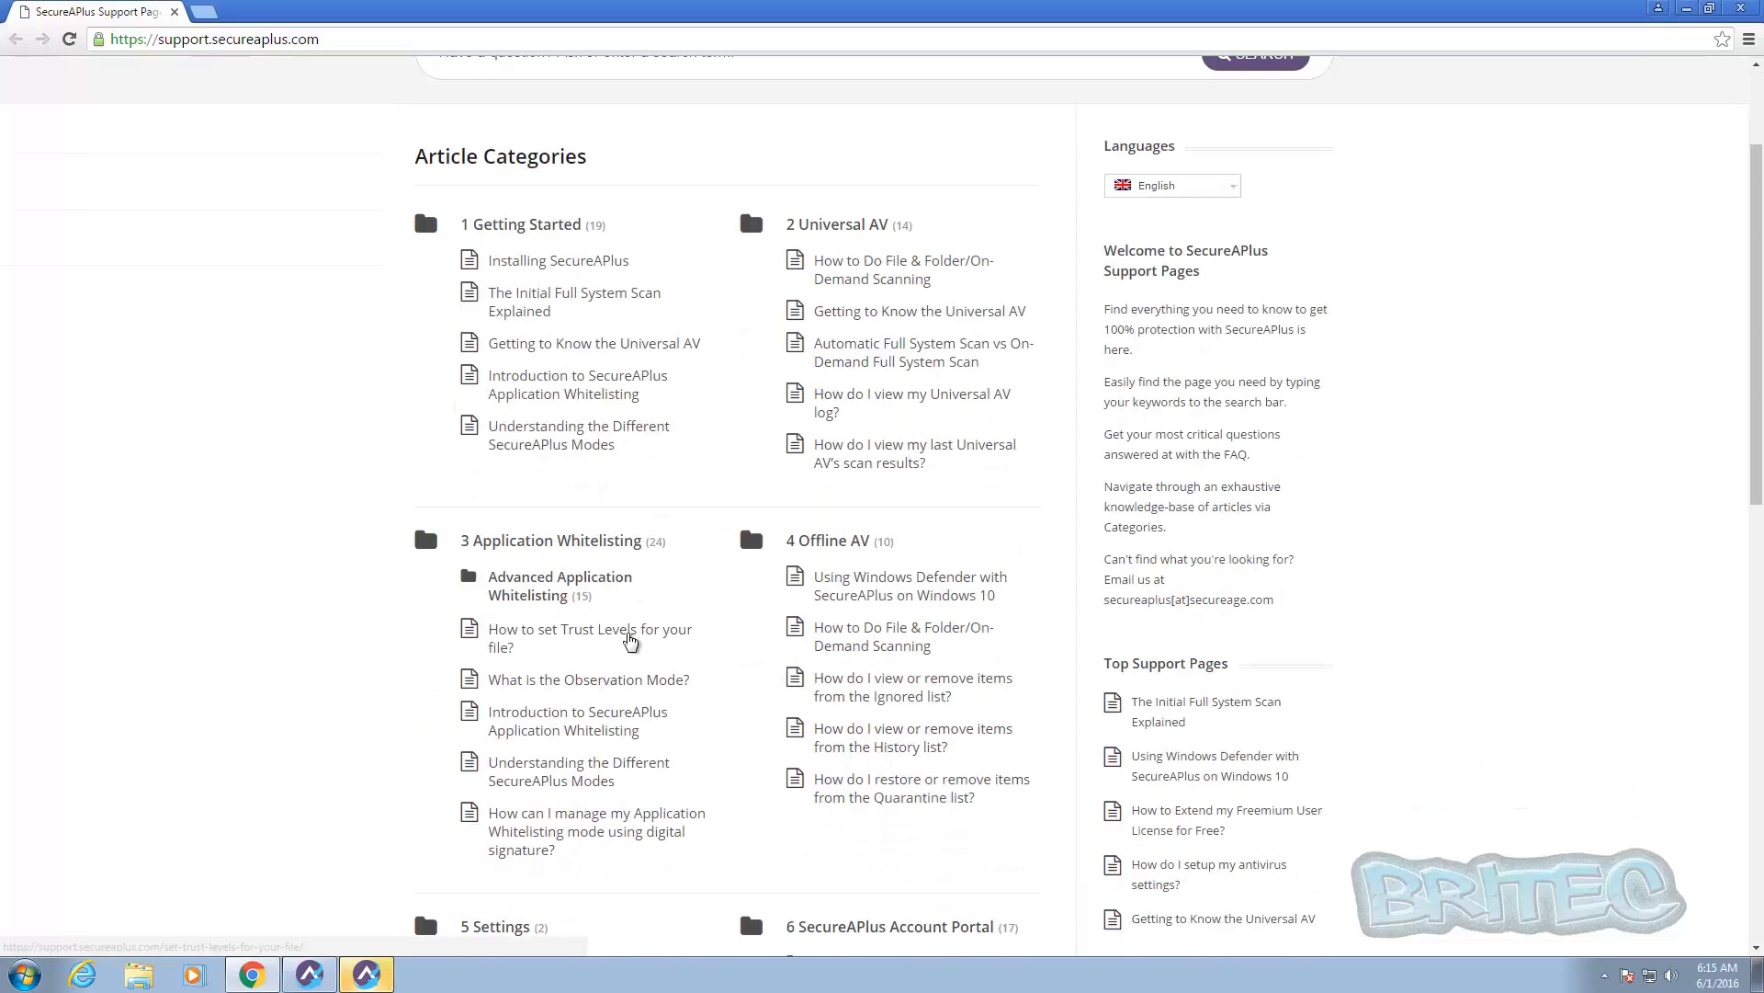
scroll("down", 3)
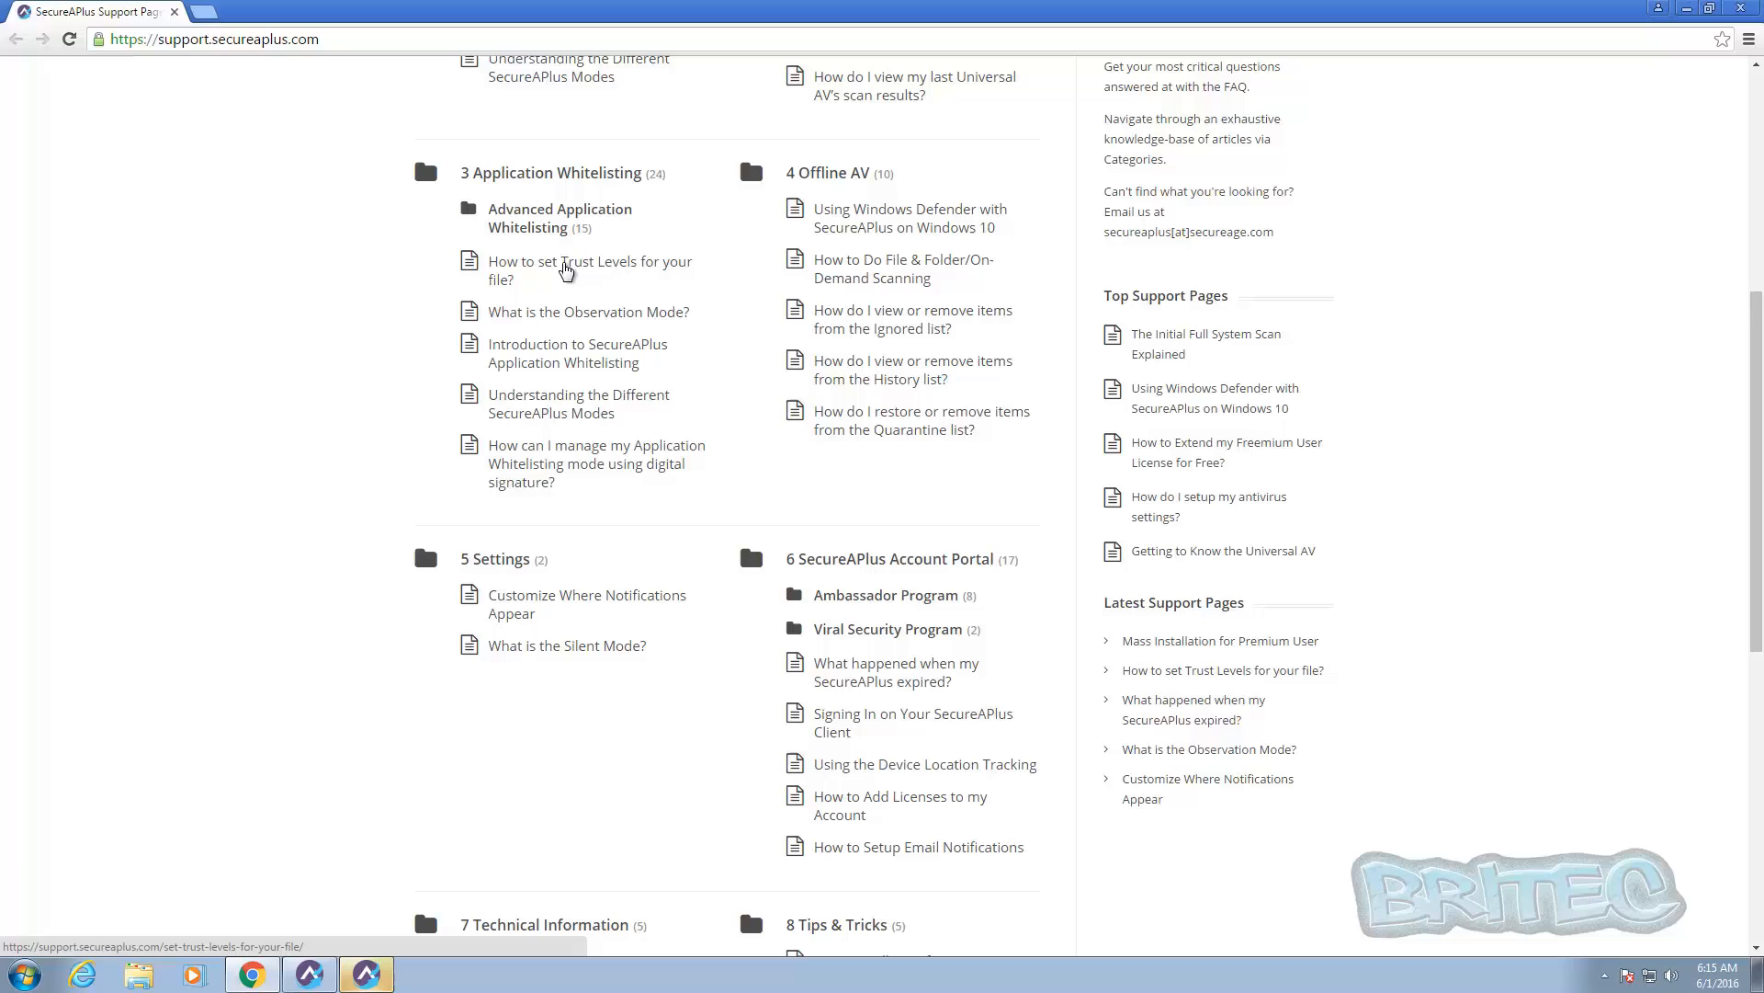
mouse_move(590, 276)
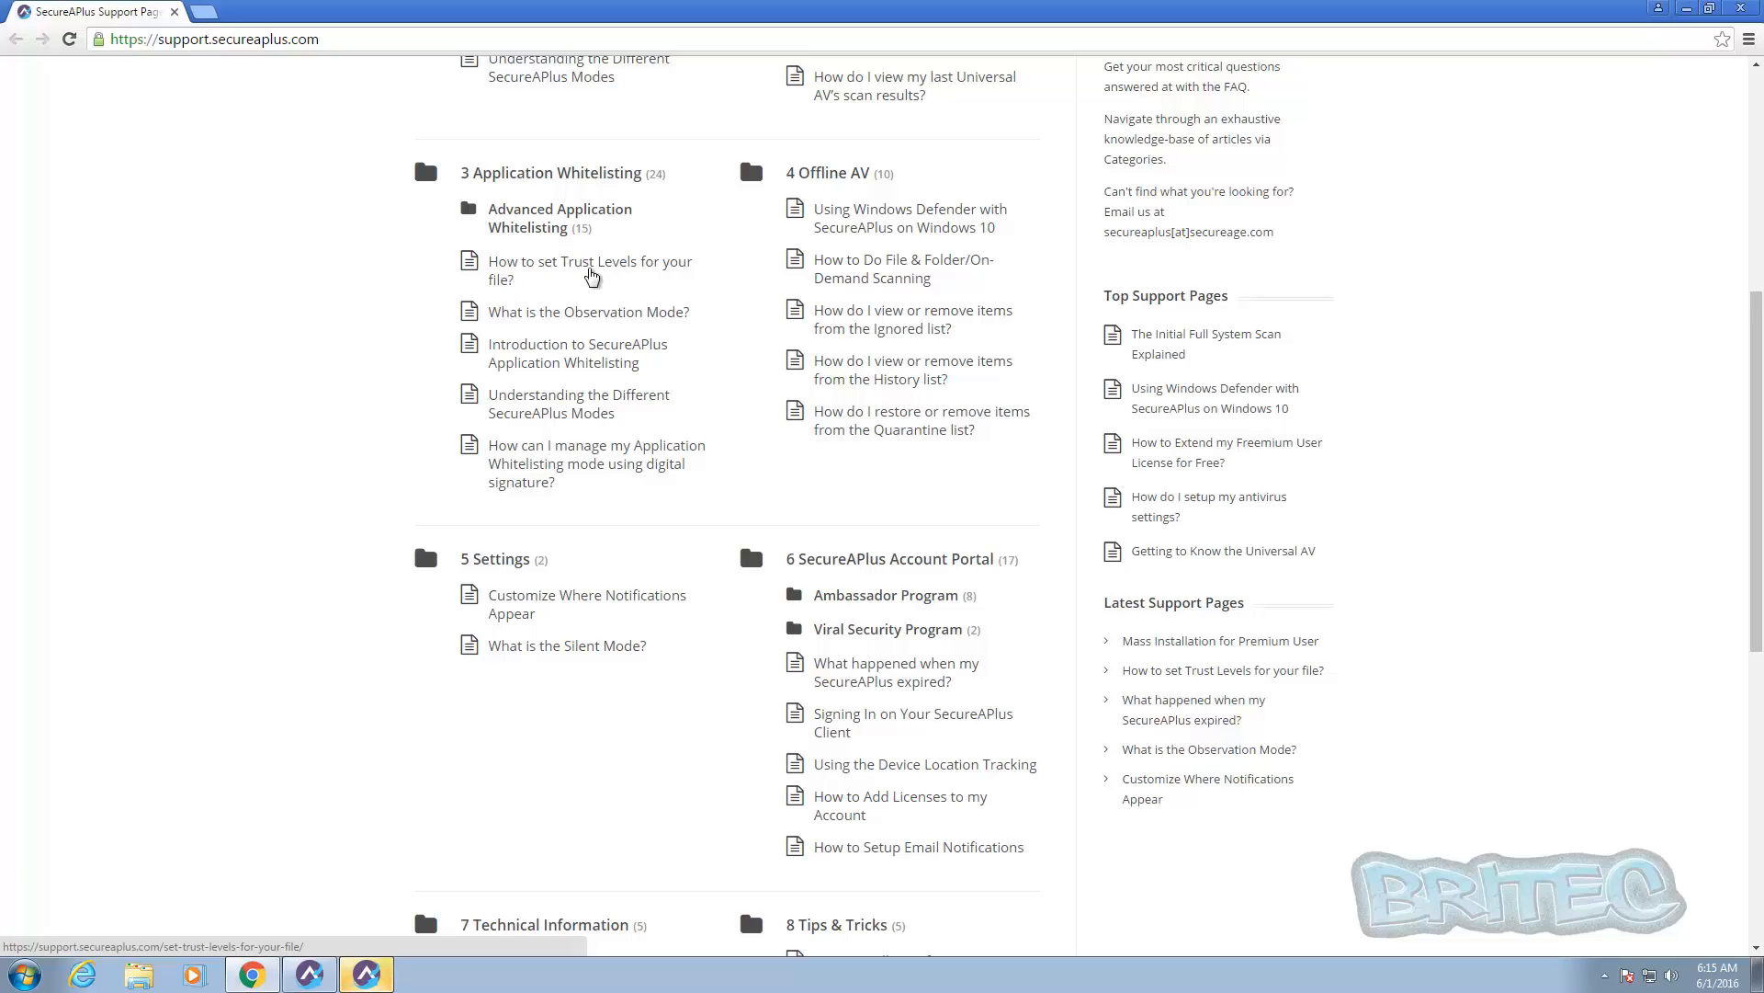
mouse_move(551, 346)
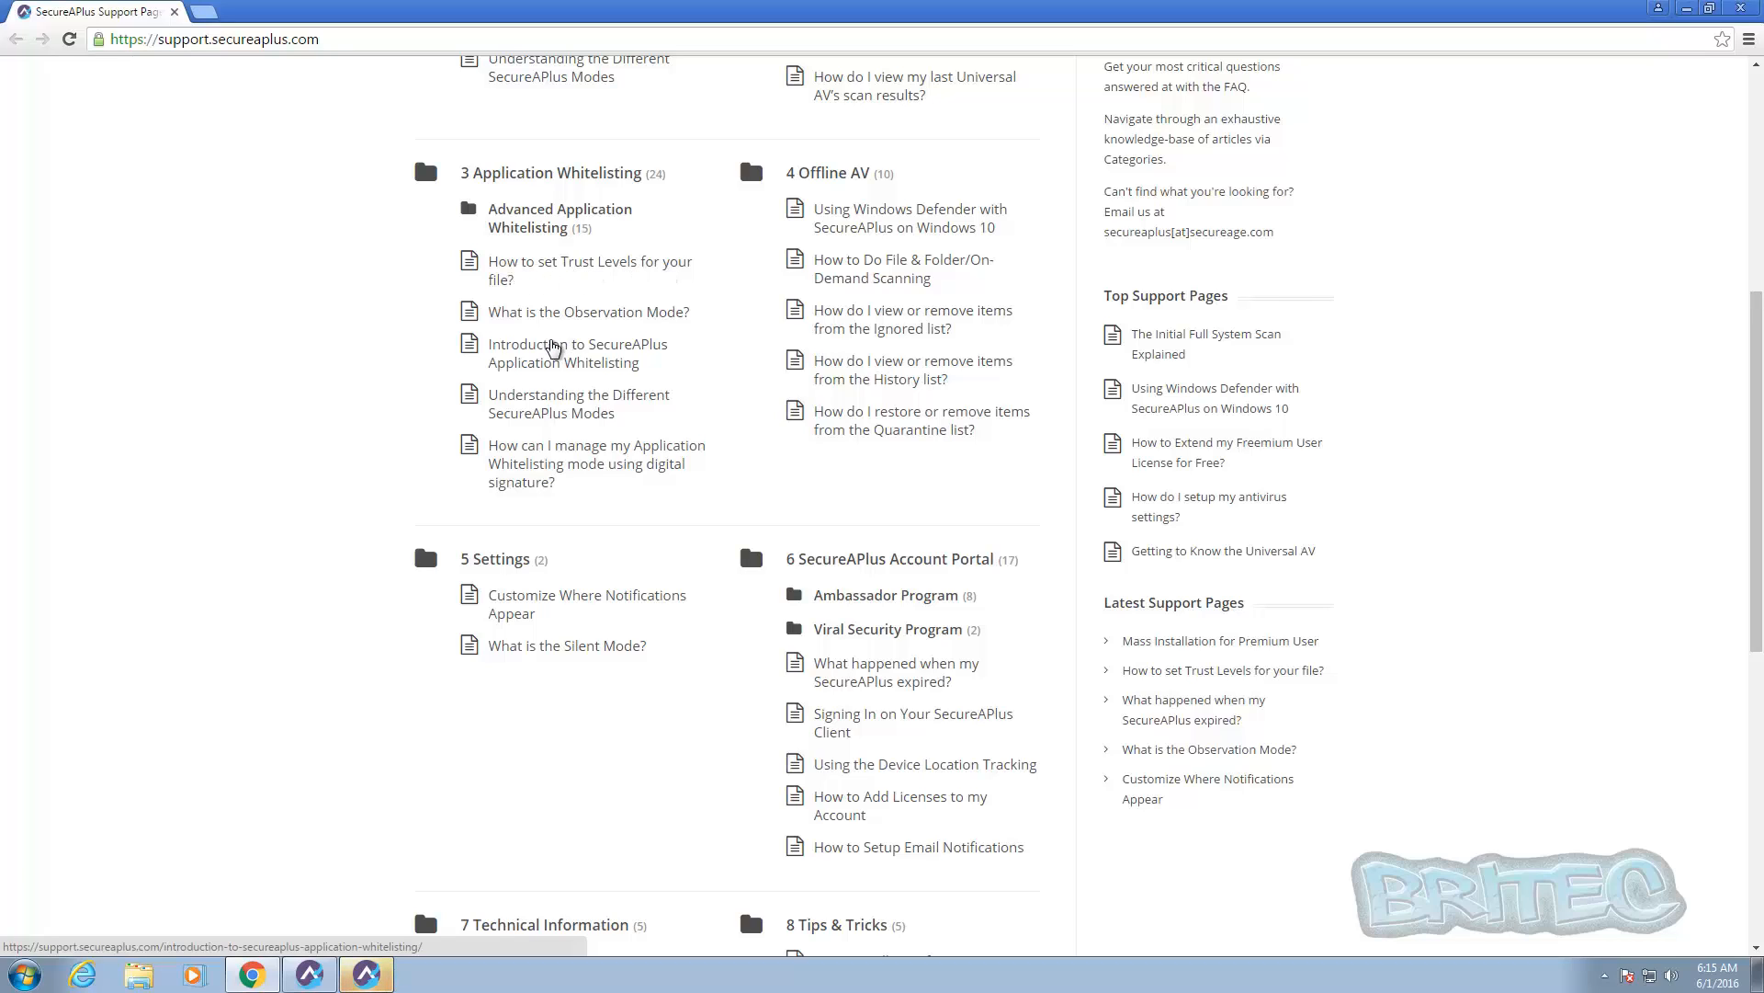
mouse_move(523, 645)
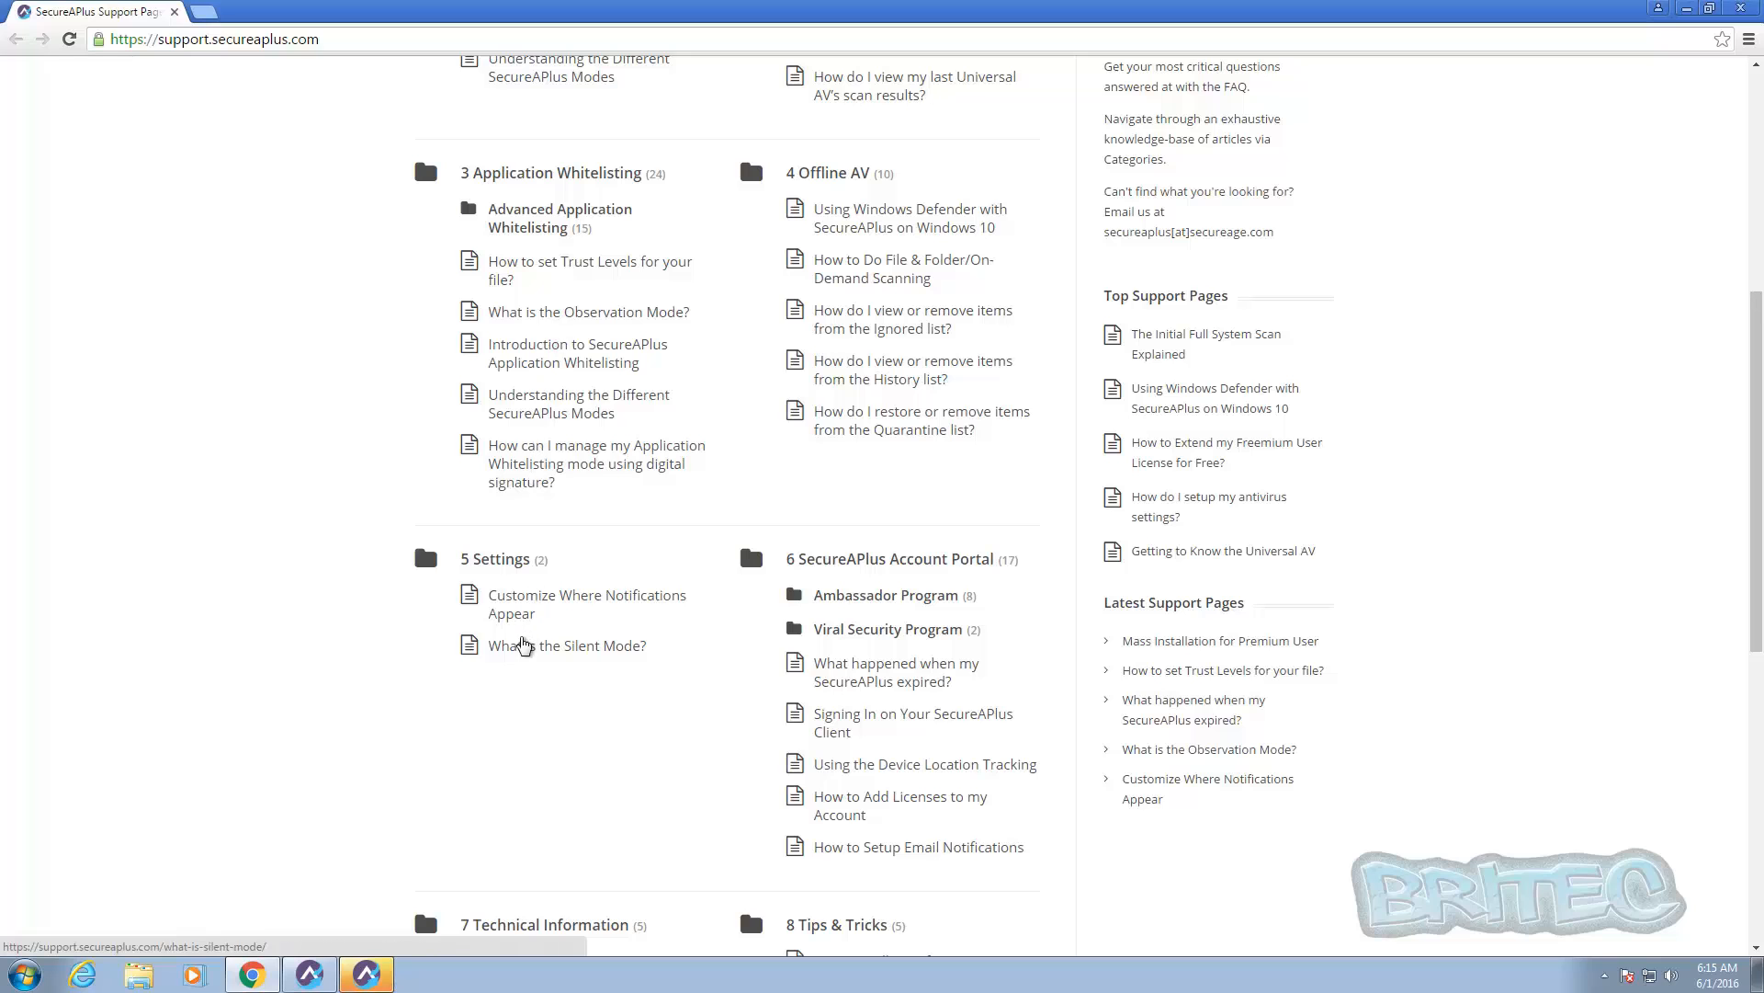
mouse_move(498, 576)
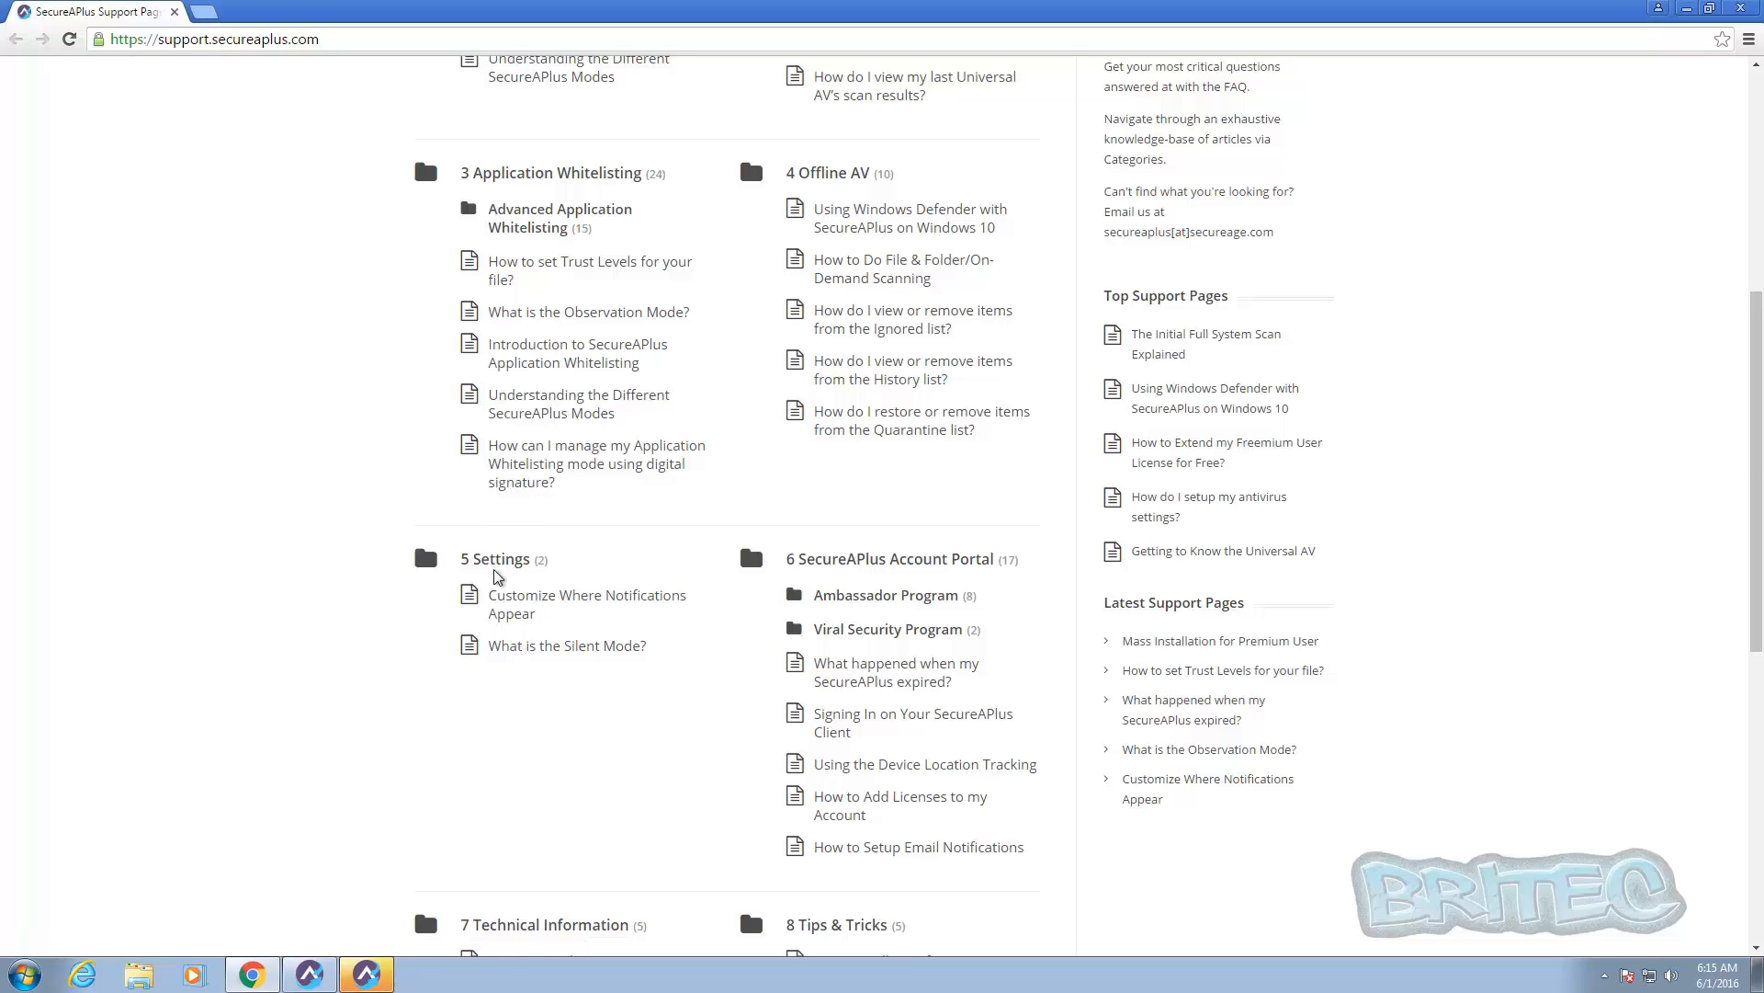
scroll("down", 3)
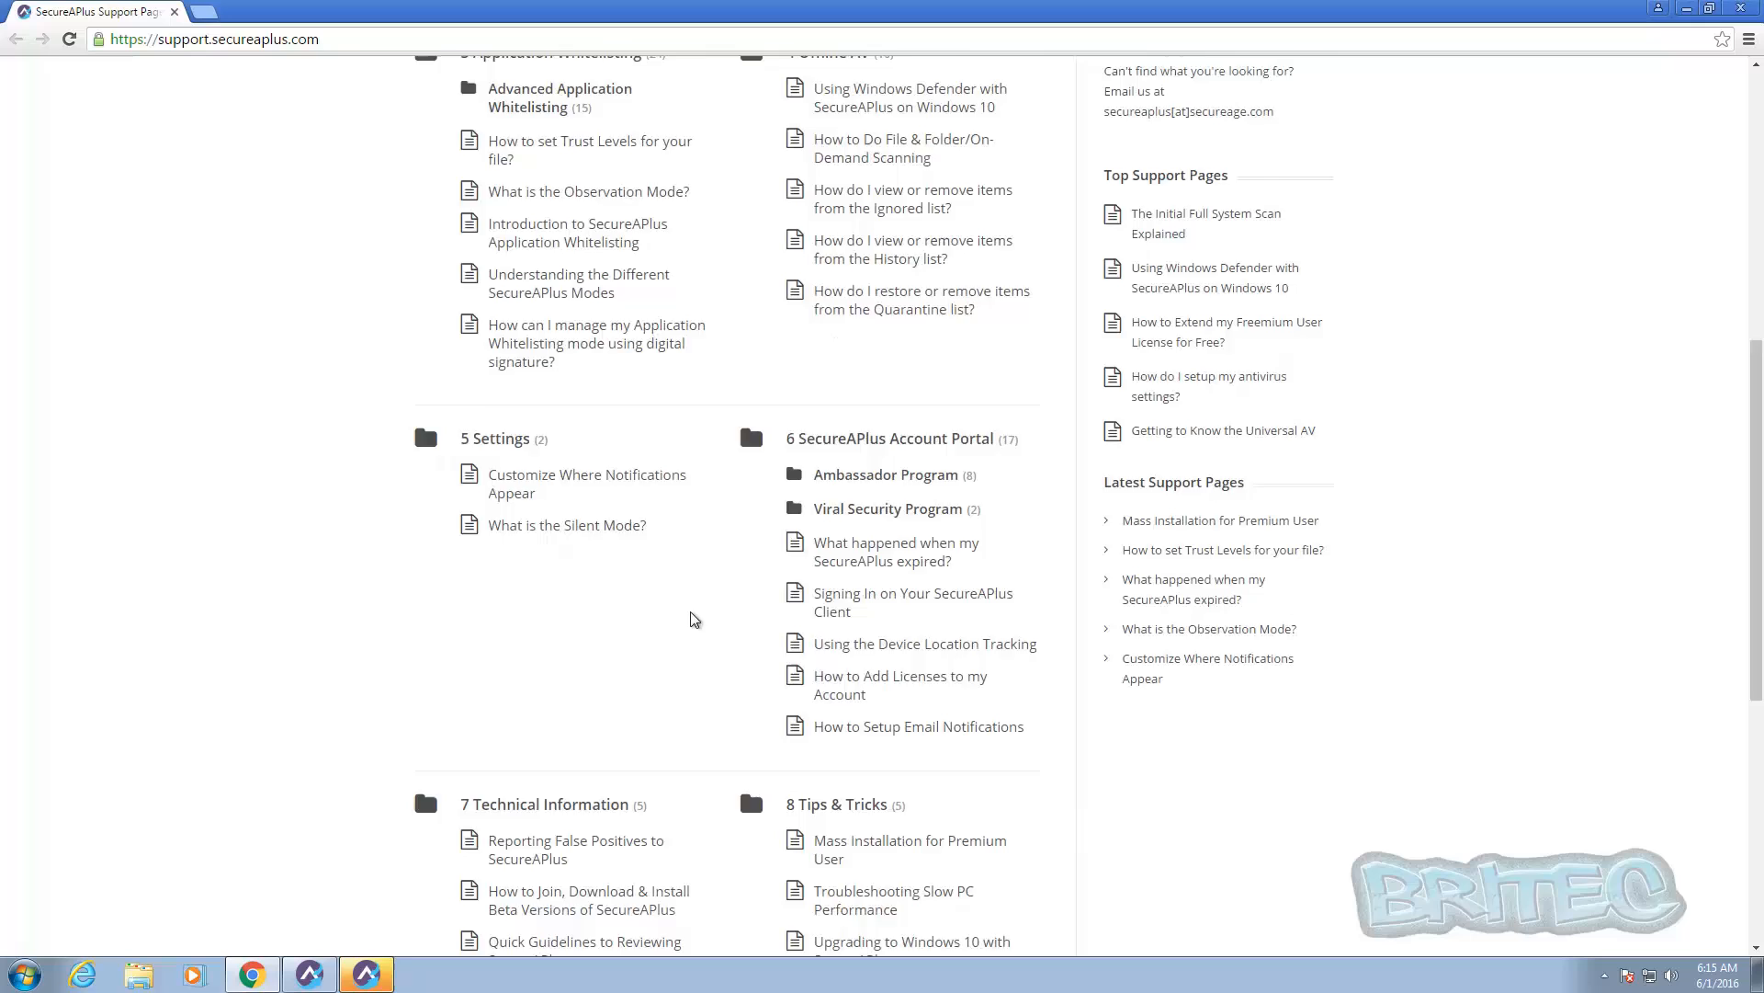
scroll("up", 3)
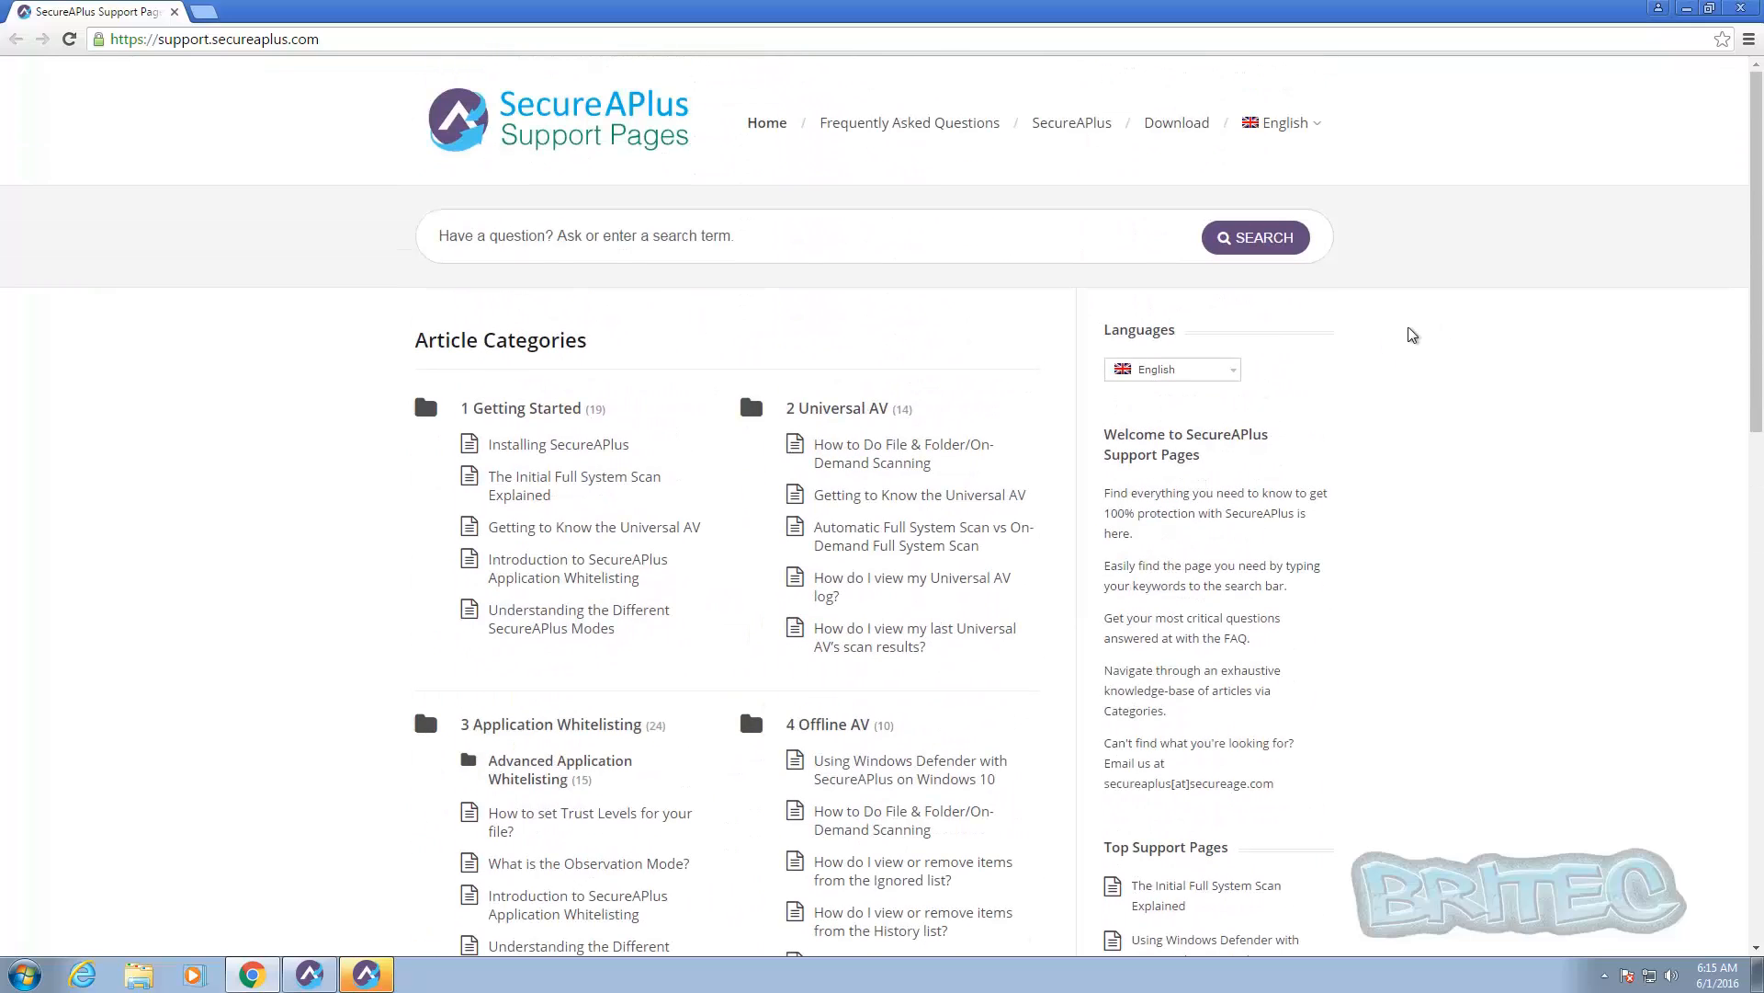
mouse_move(1681, 45)
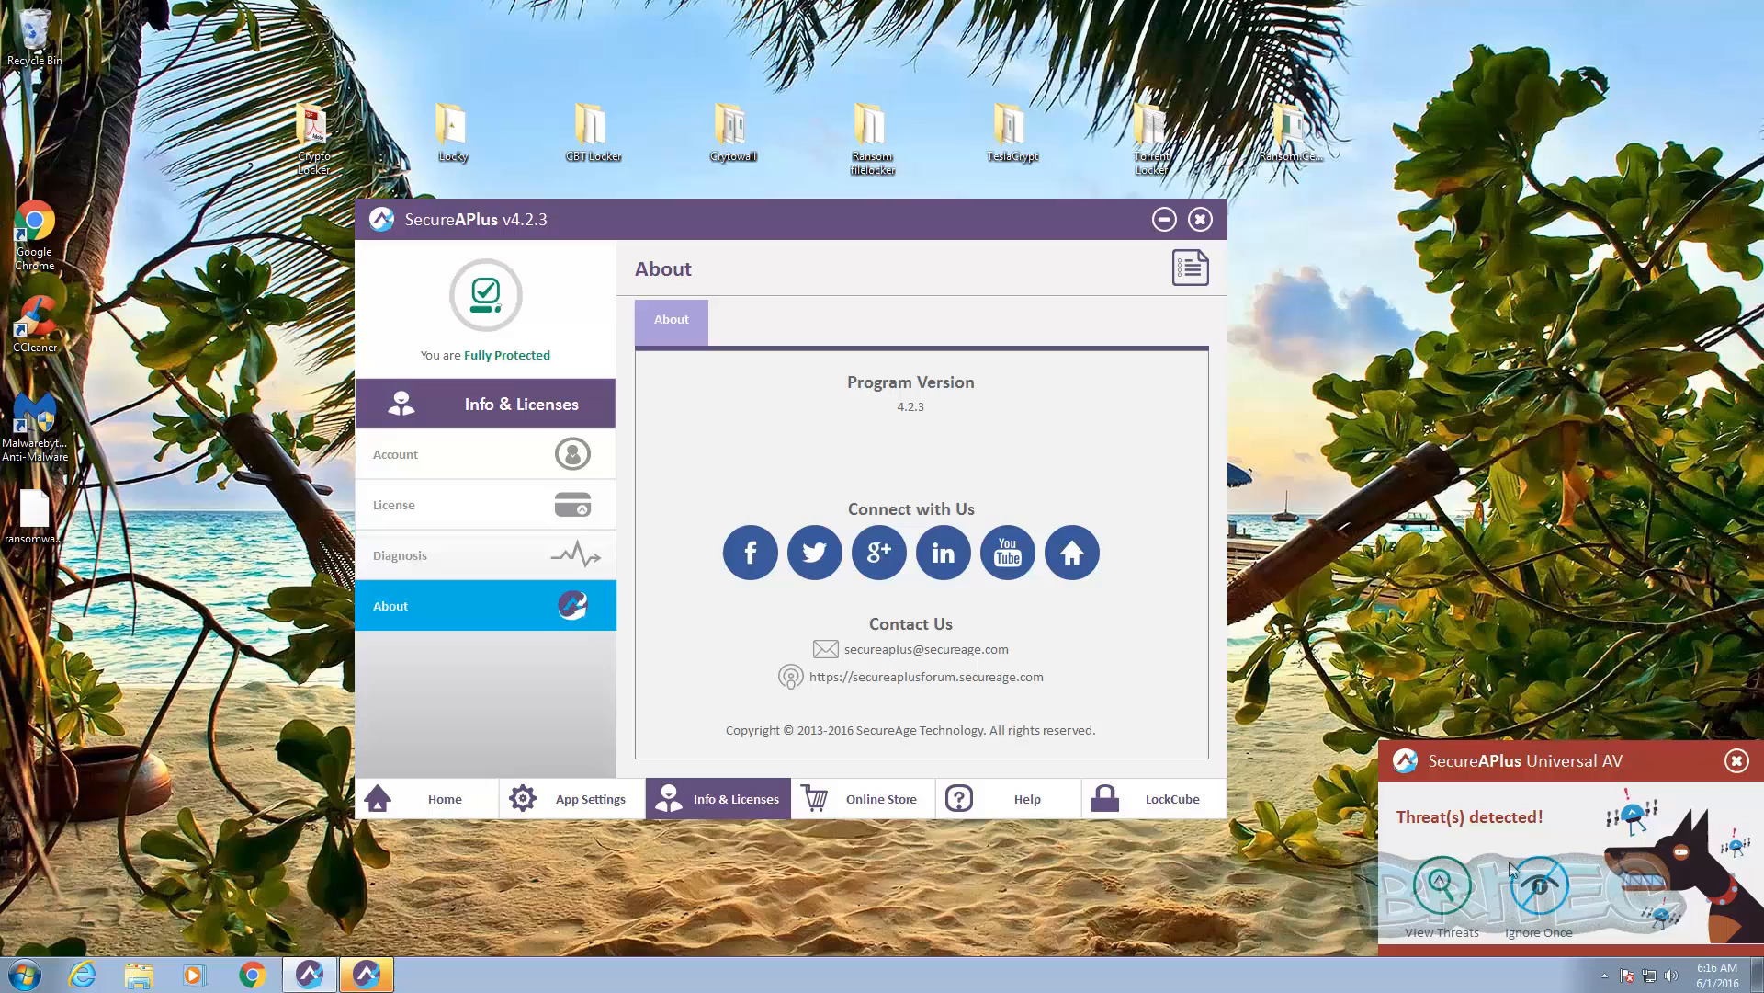
mouse_move(512, 608)
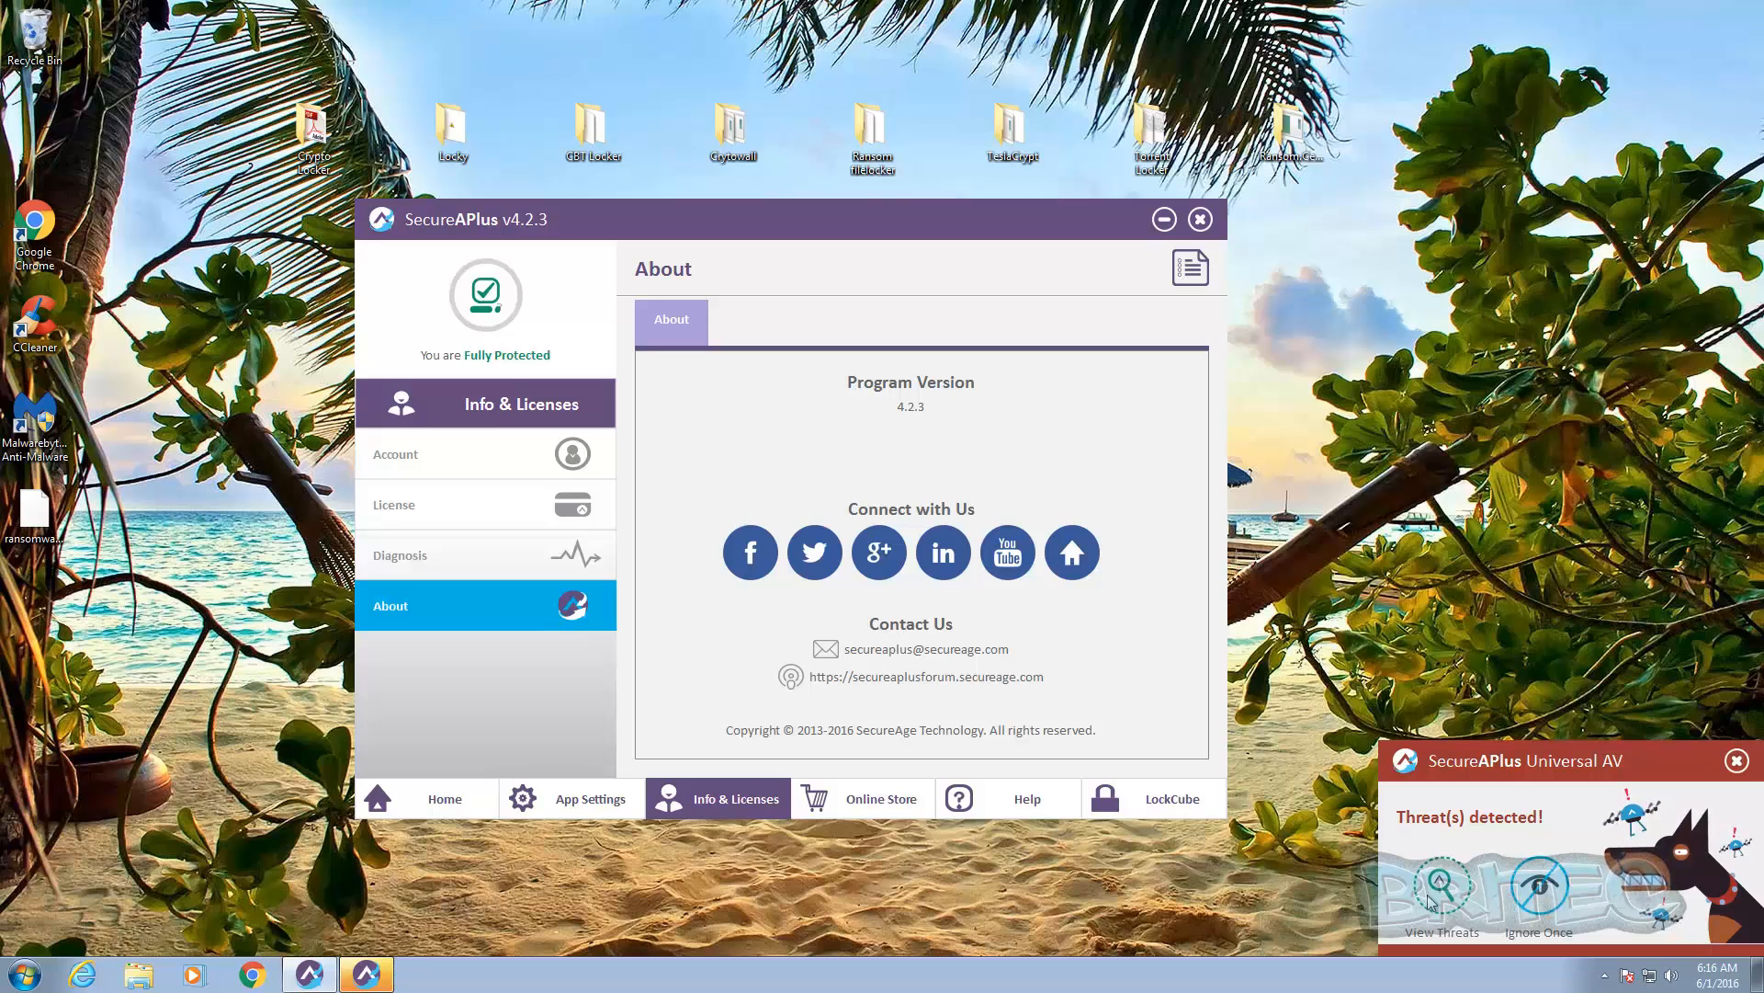
mouse_move(1266, 801)
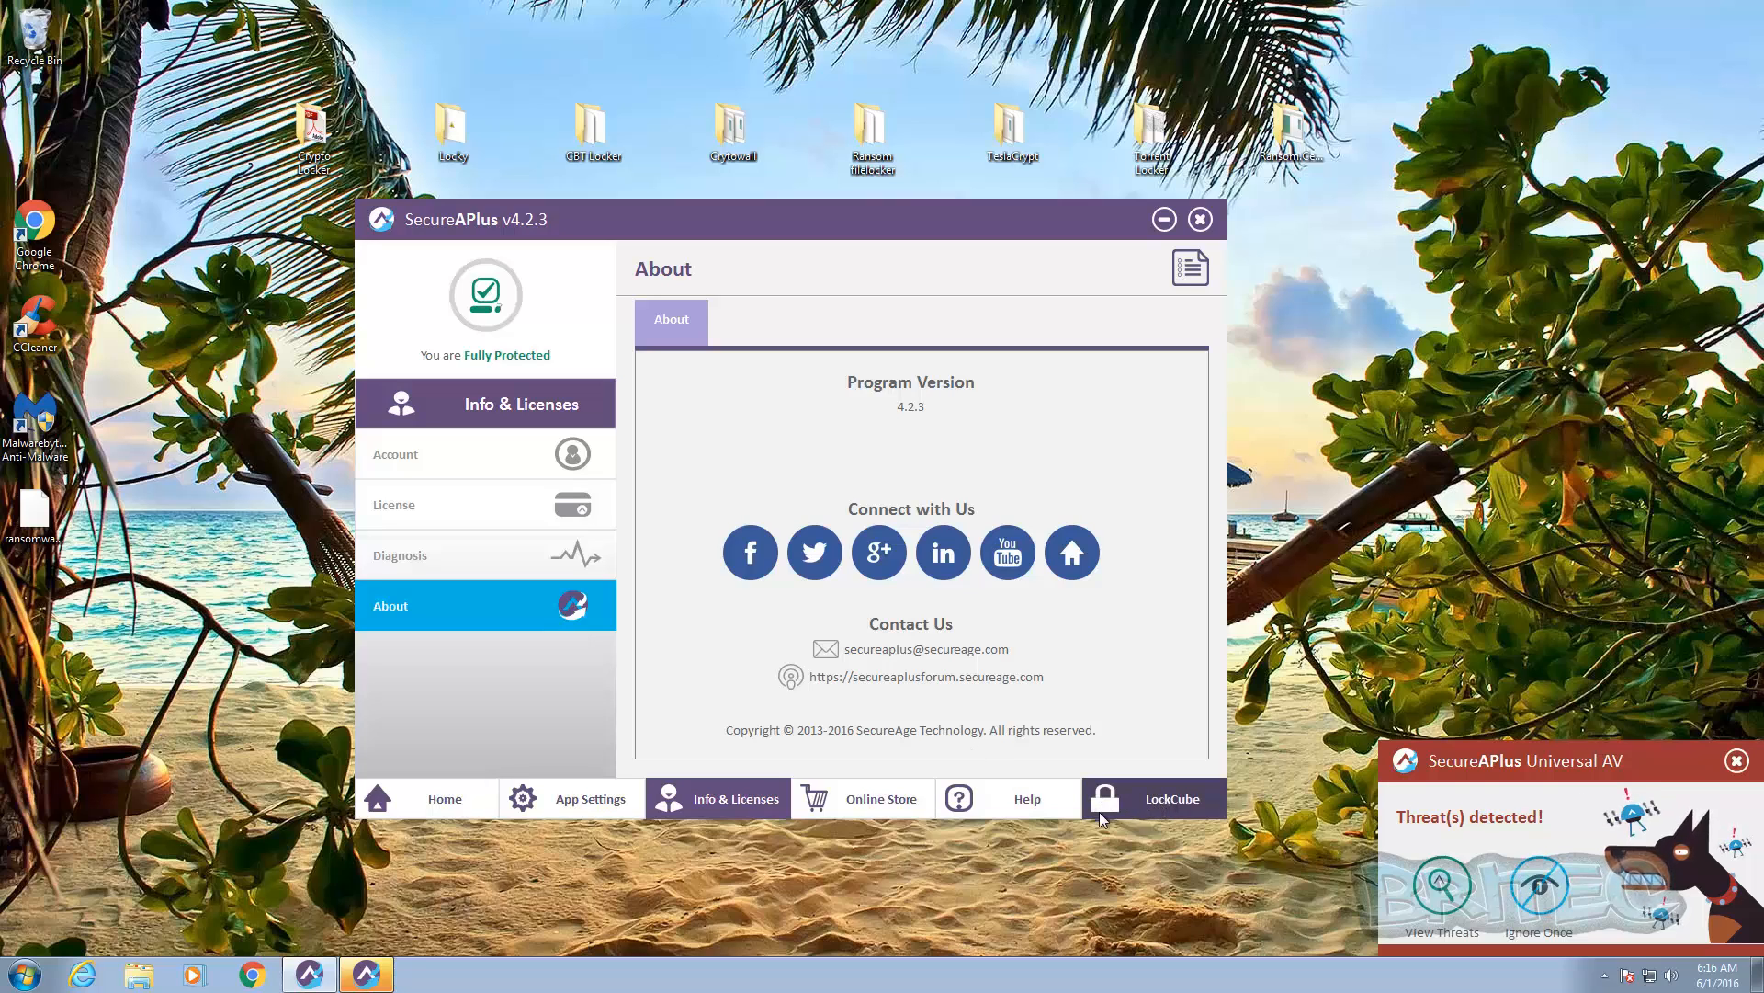
mouse_move(1134, 811)
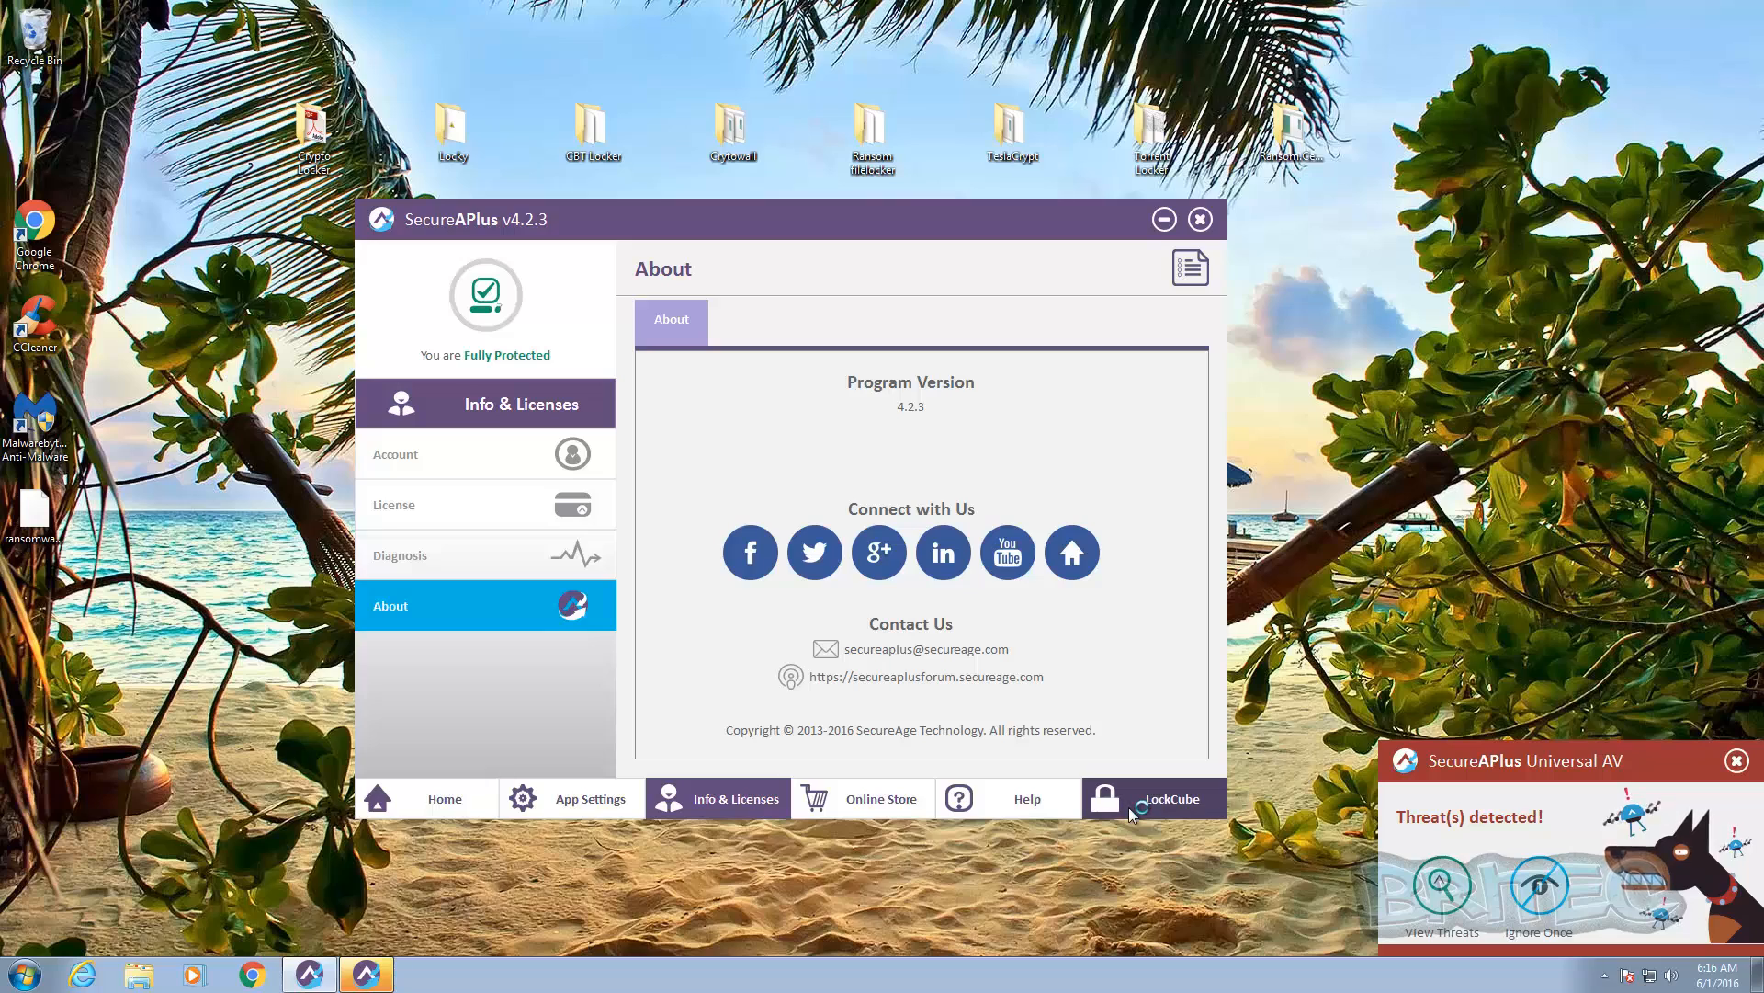
Launch the LockCube website from the LockCube tab at the bottom of SecureAPlus
left_click(1170, 798)
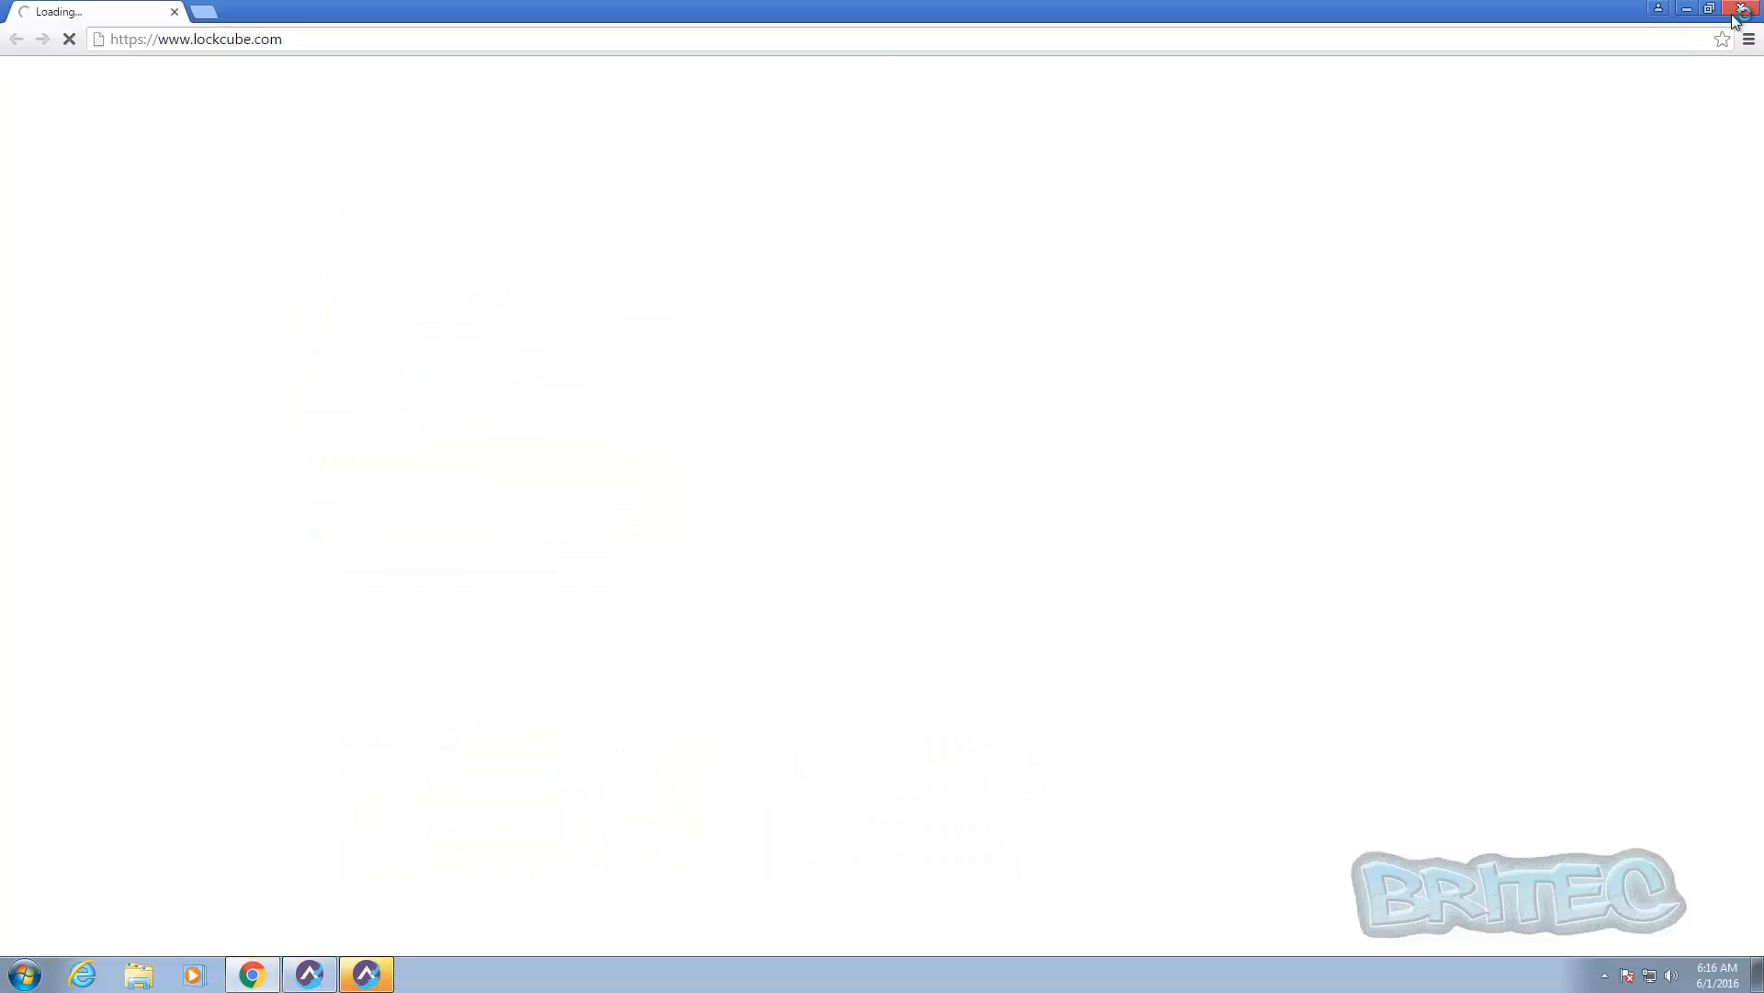
mouse_move(1742, 9)
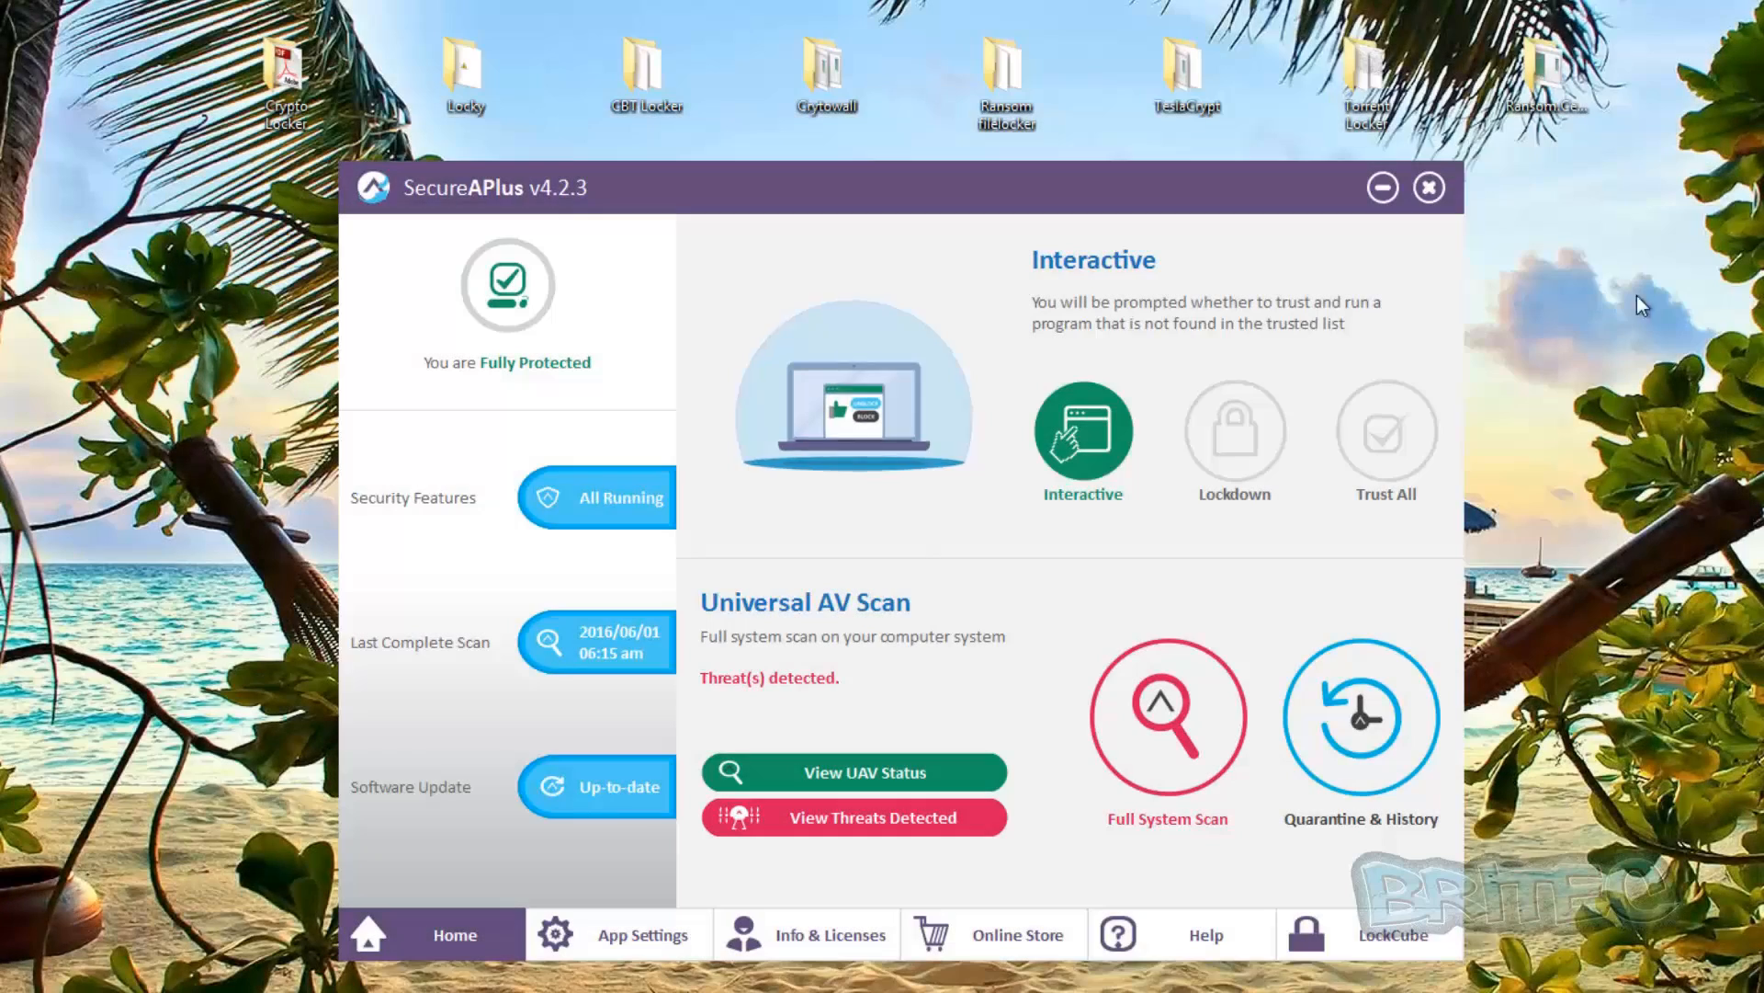
mouse_move(1416, 294)
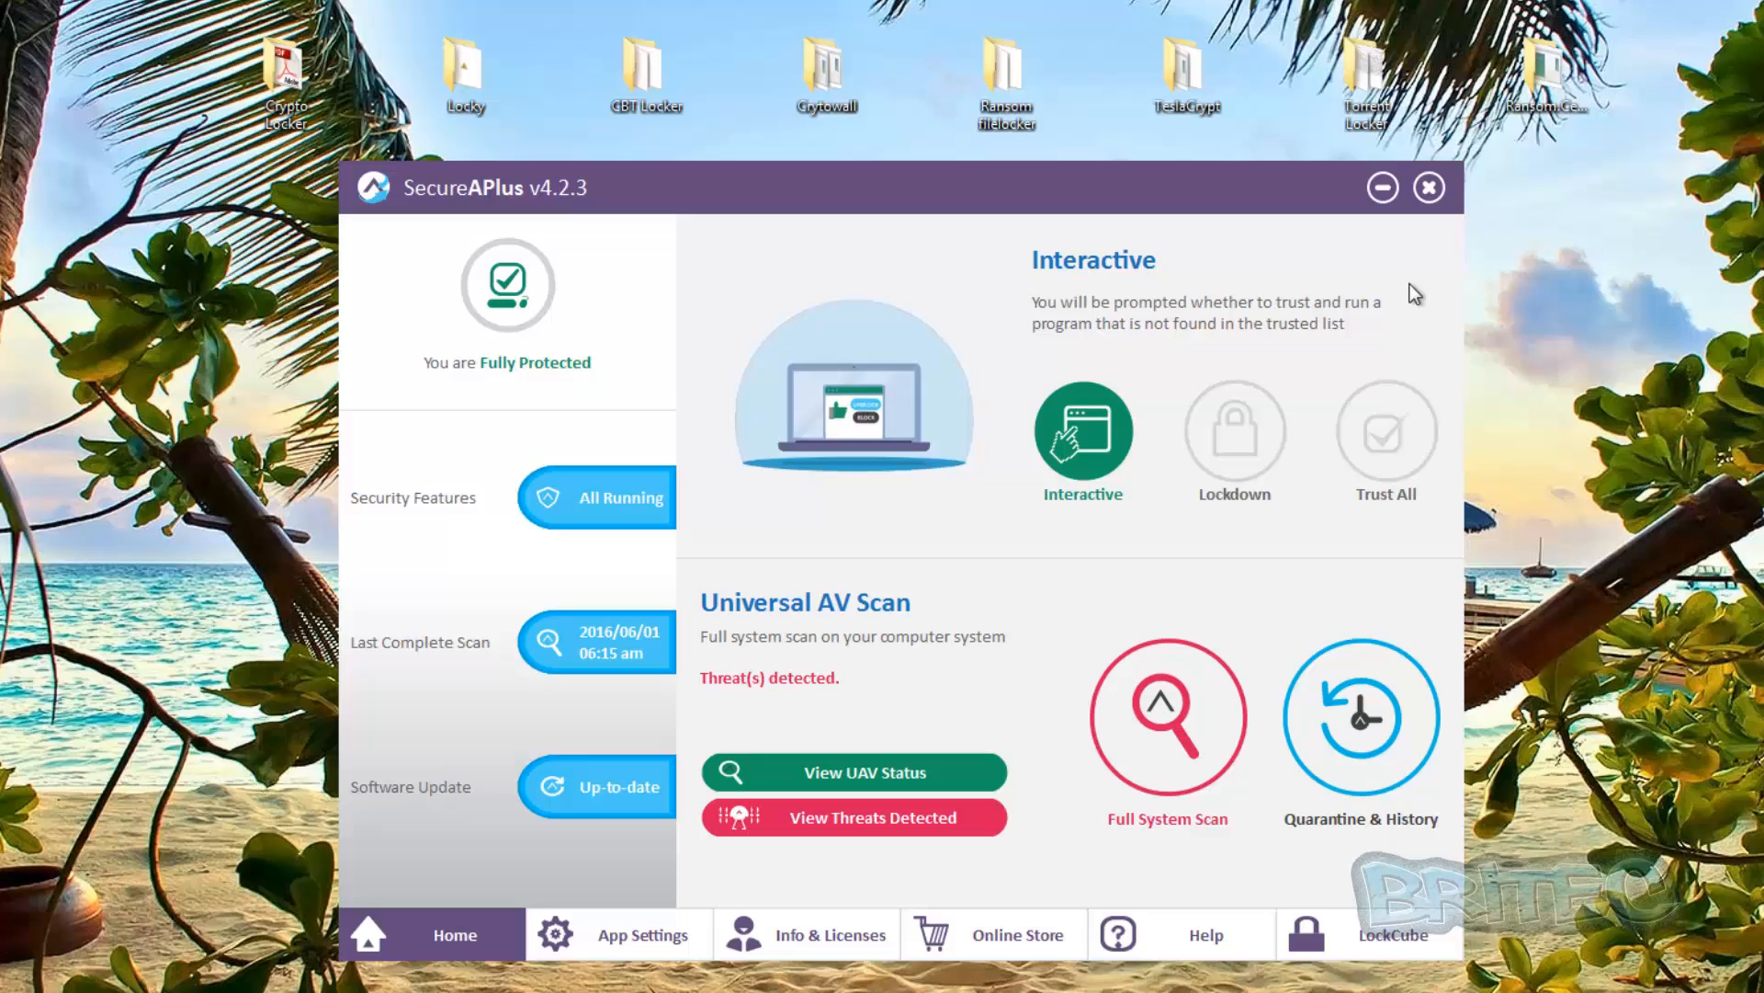
mouse_move(1463, 410)
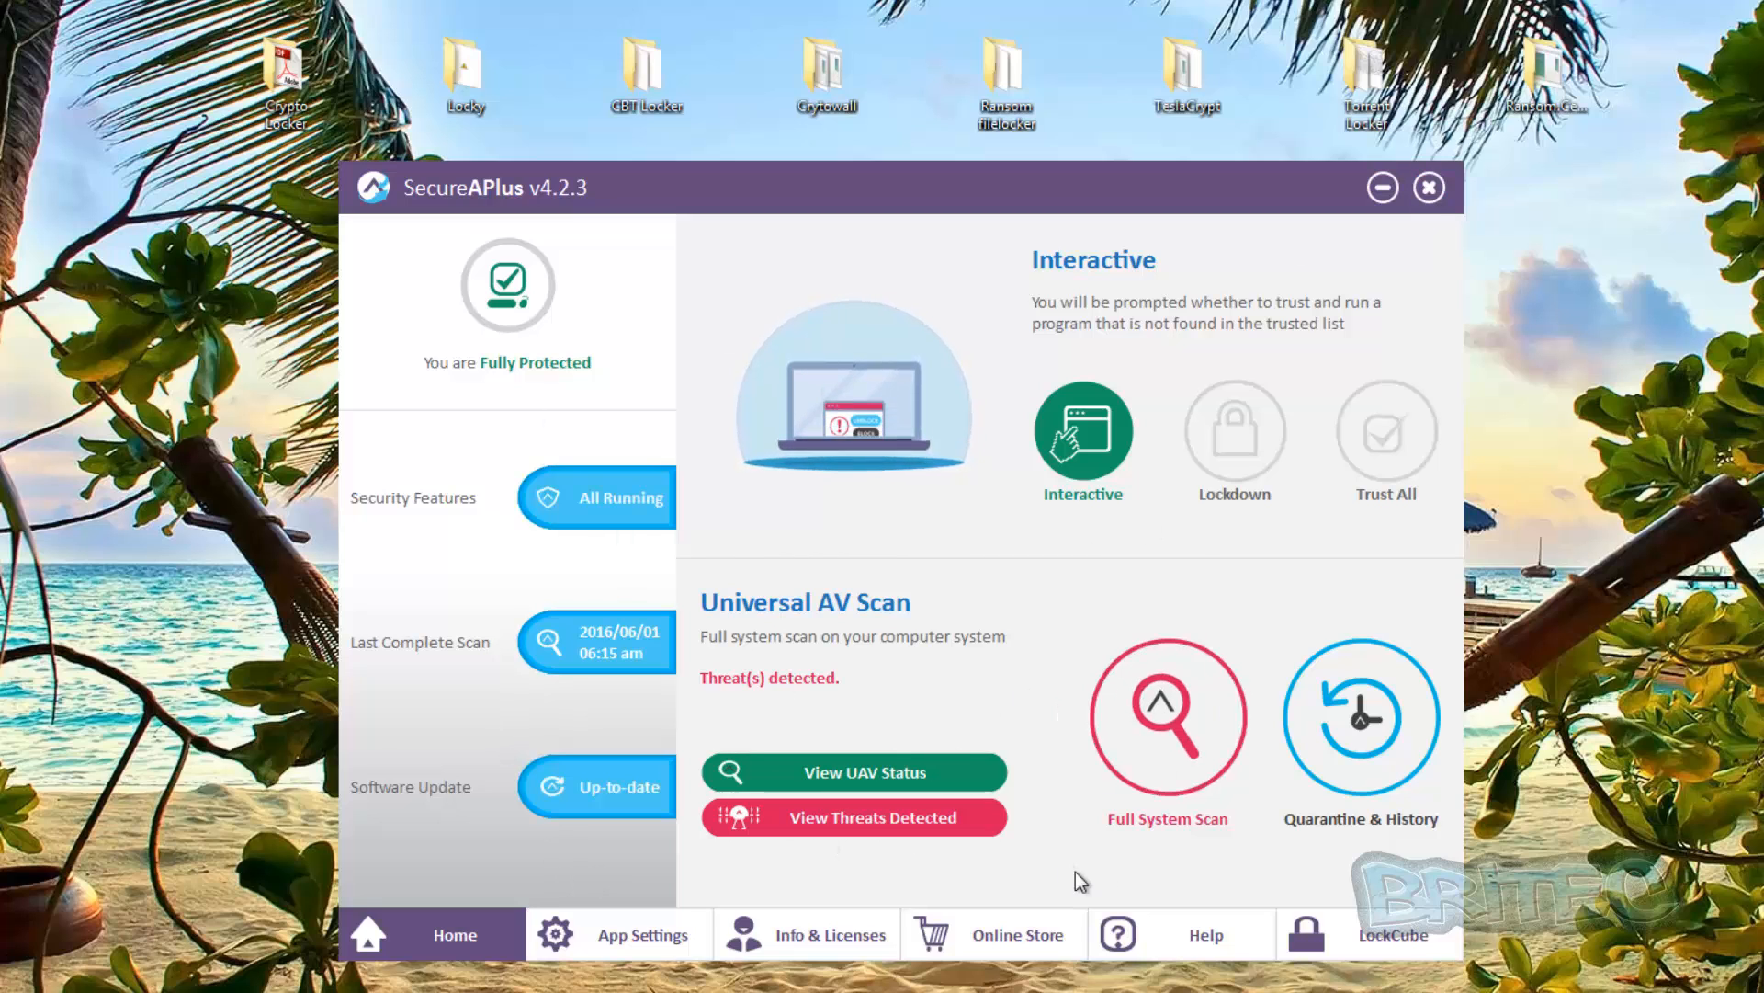
Close the SecureAPlus window with the title-bar X, leaving the desktop visible
left_click(1429, 186)
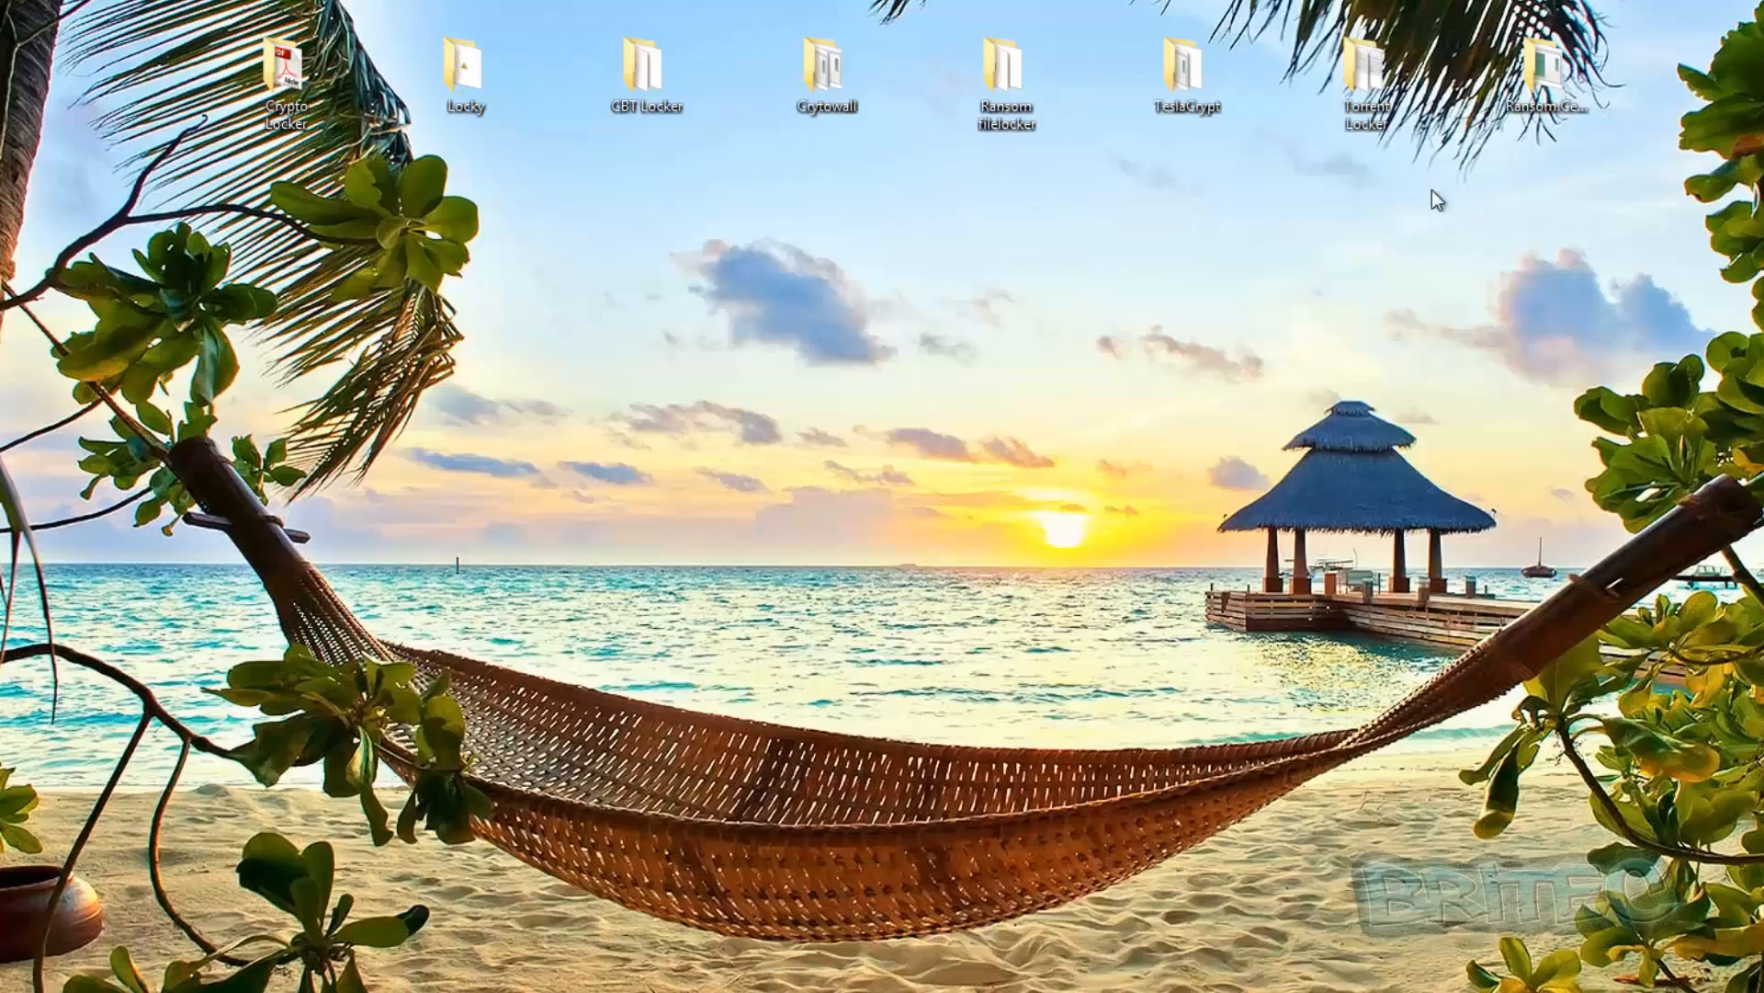
mouse_move(1101, 540)
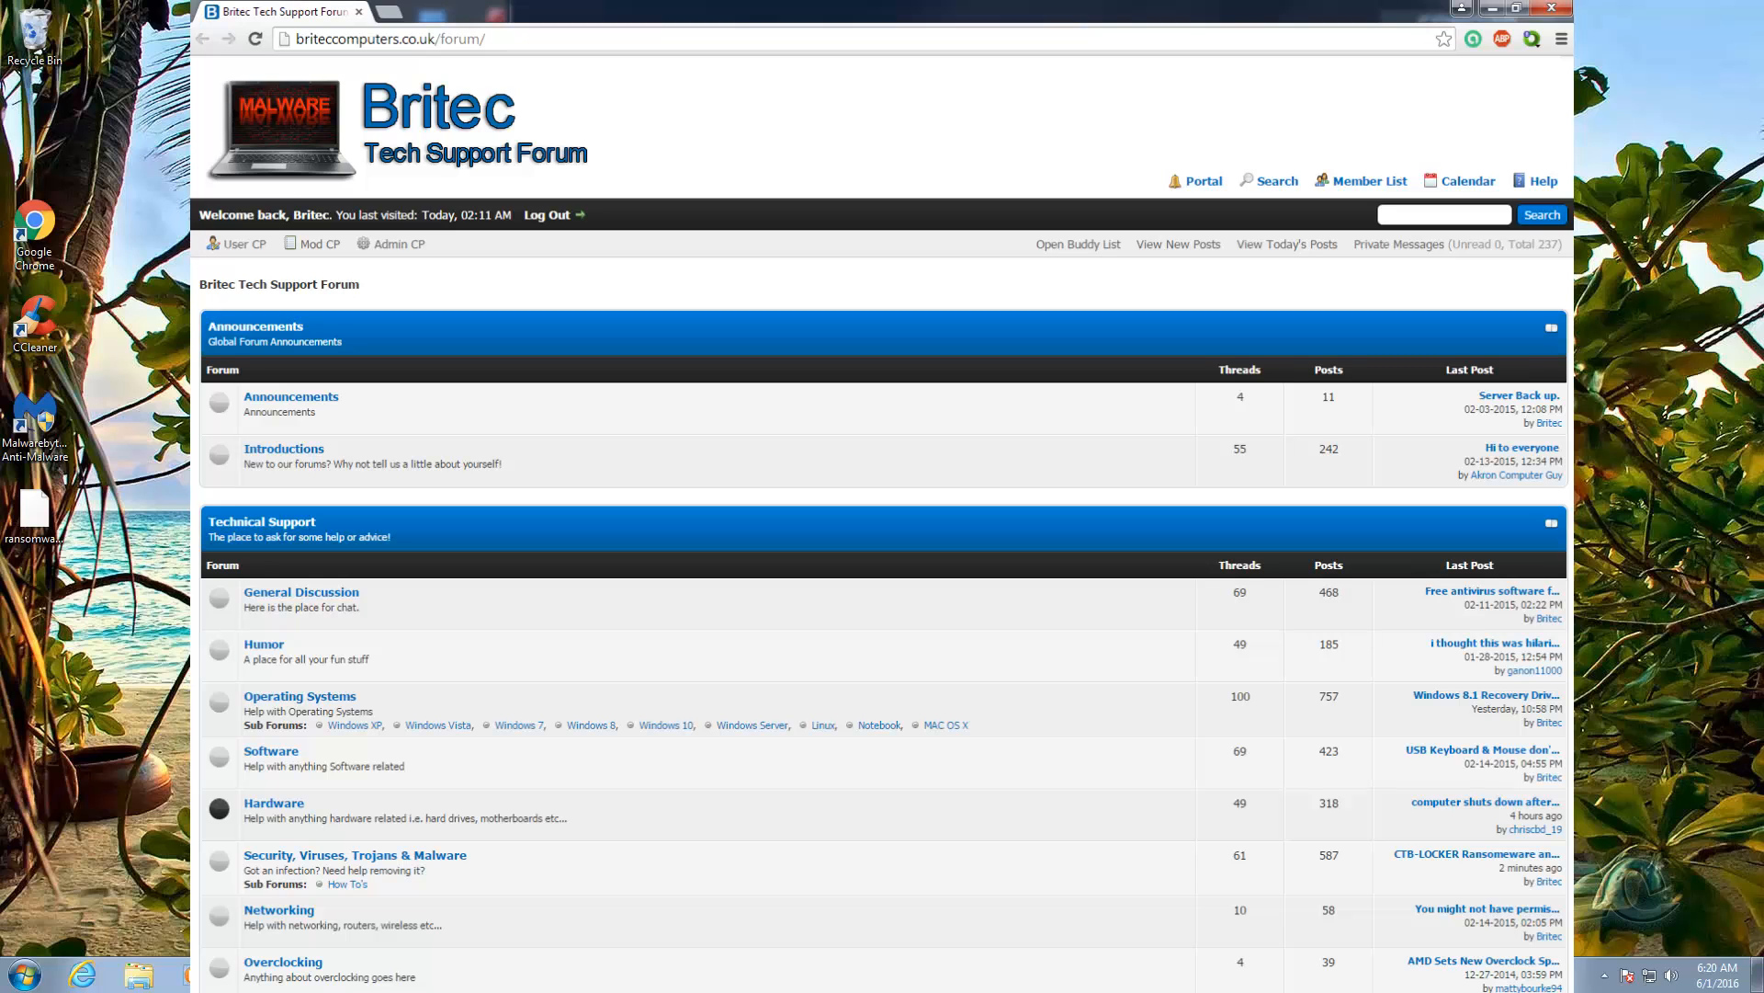
left_click(1518, 11)
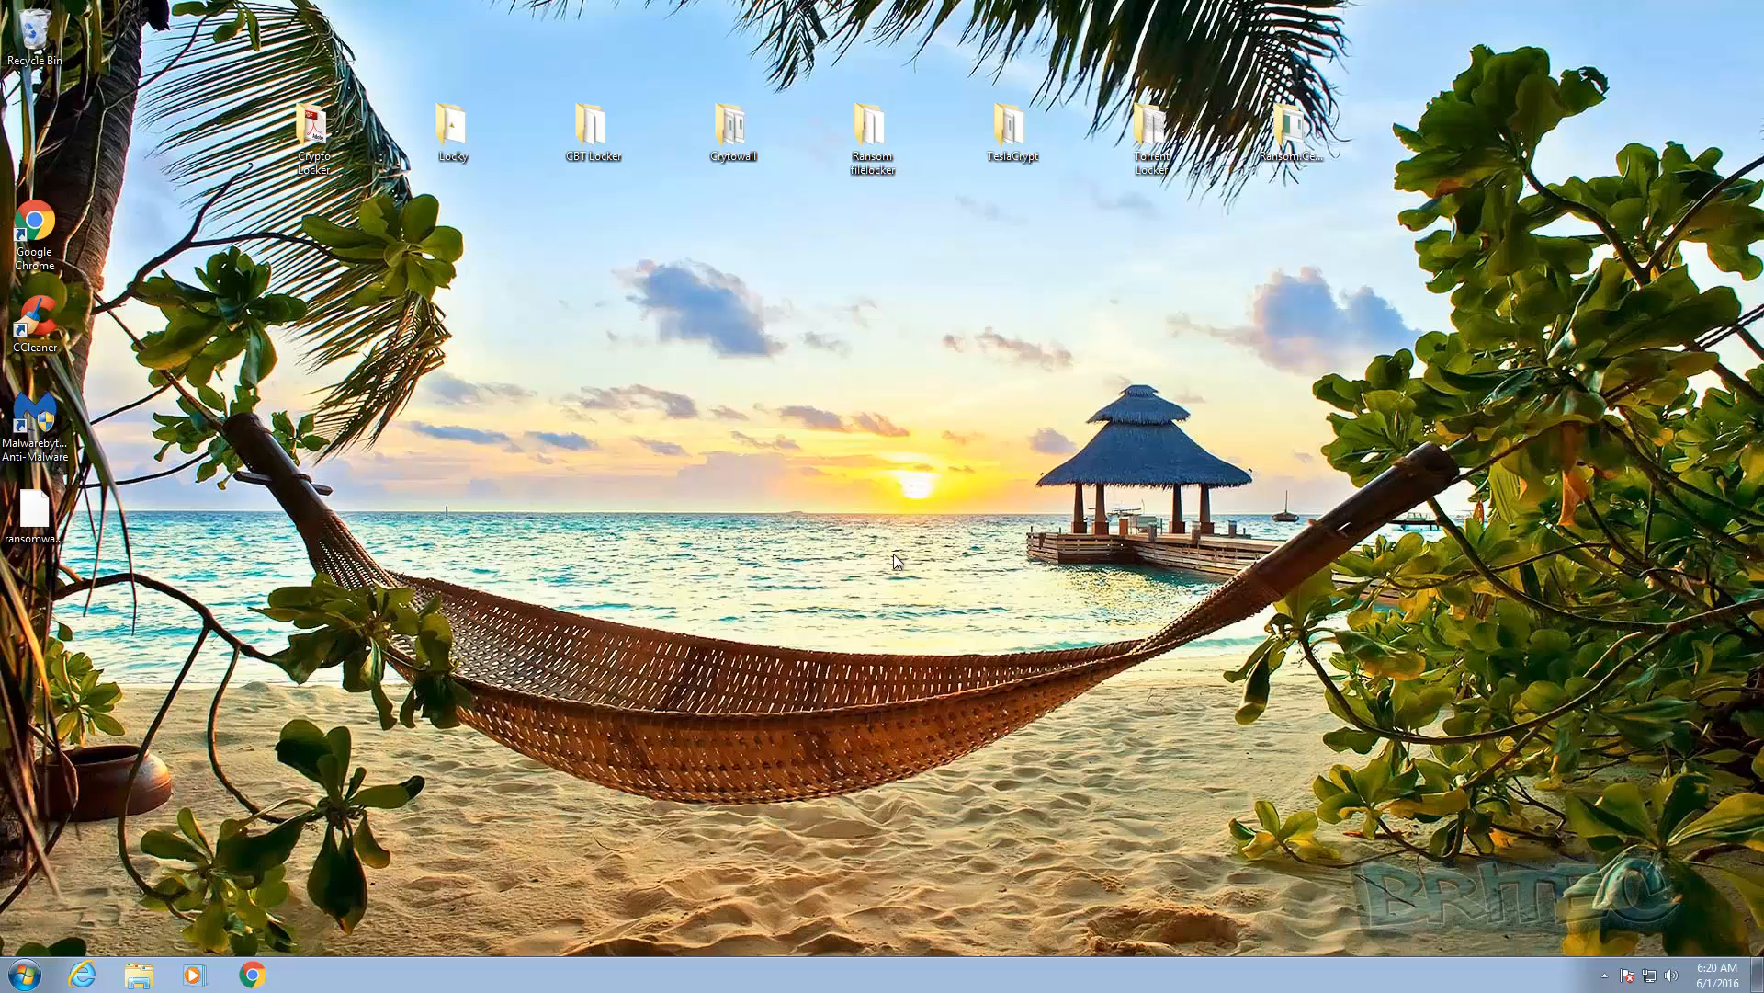
mouse_move(866, 692)
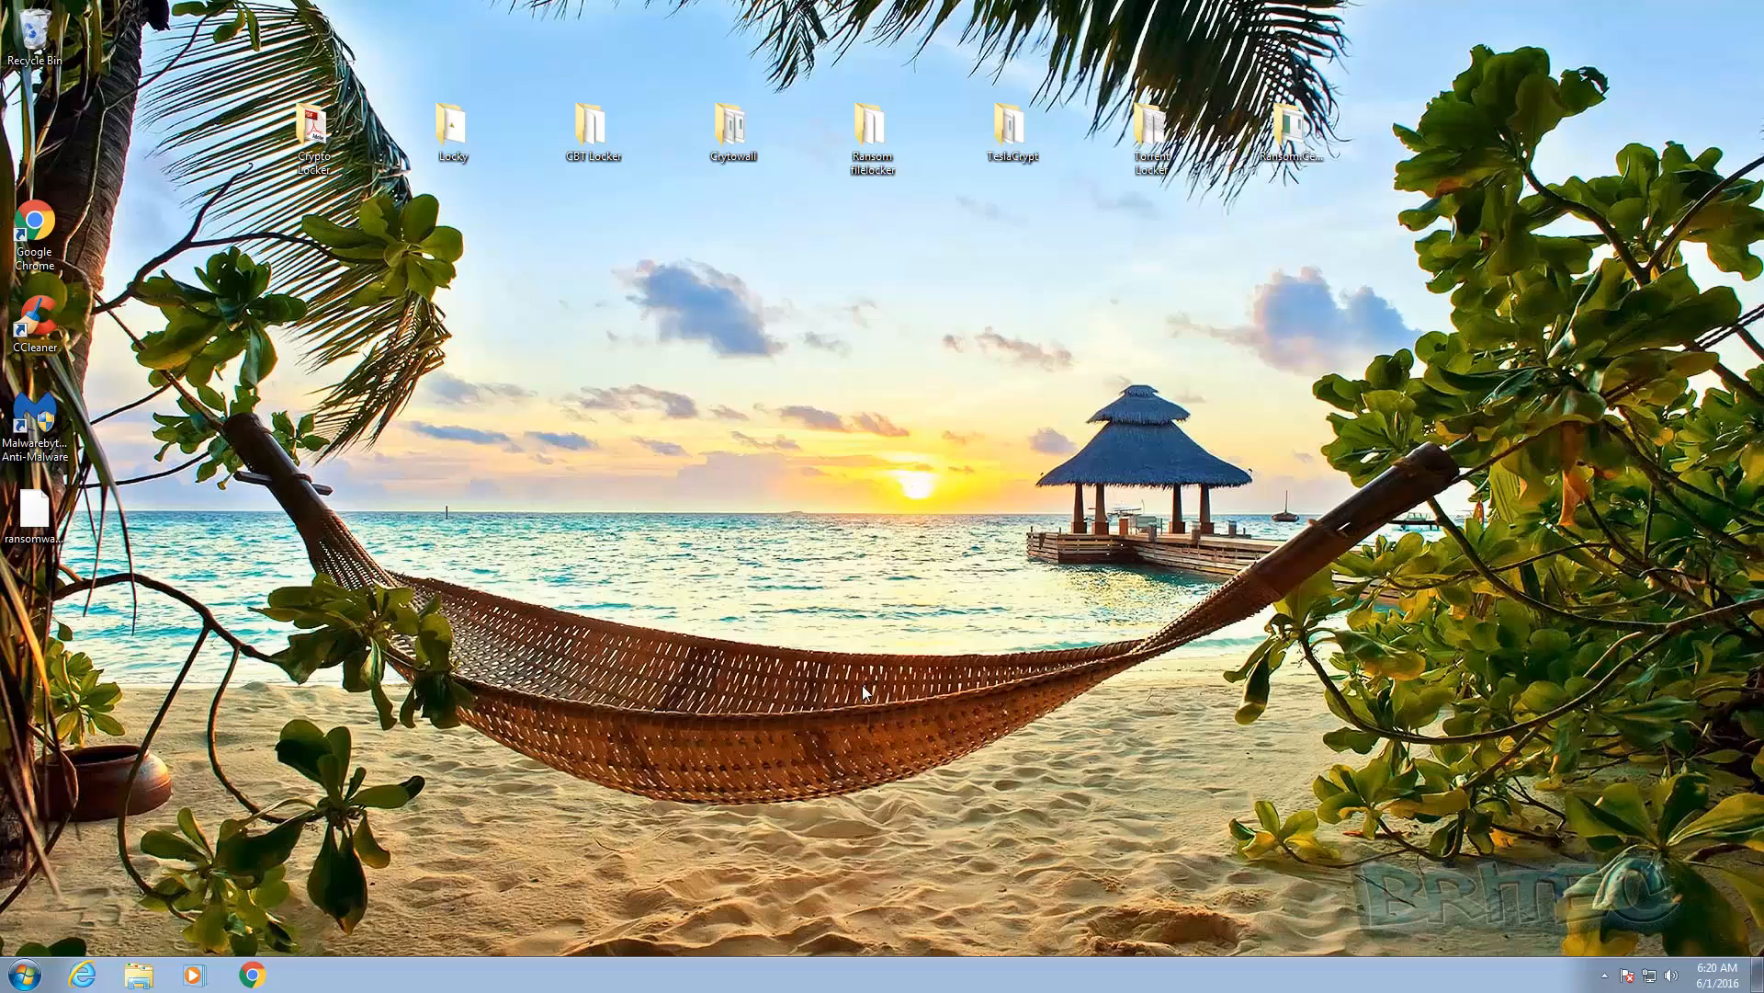
mouse_move(1377, 852)
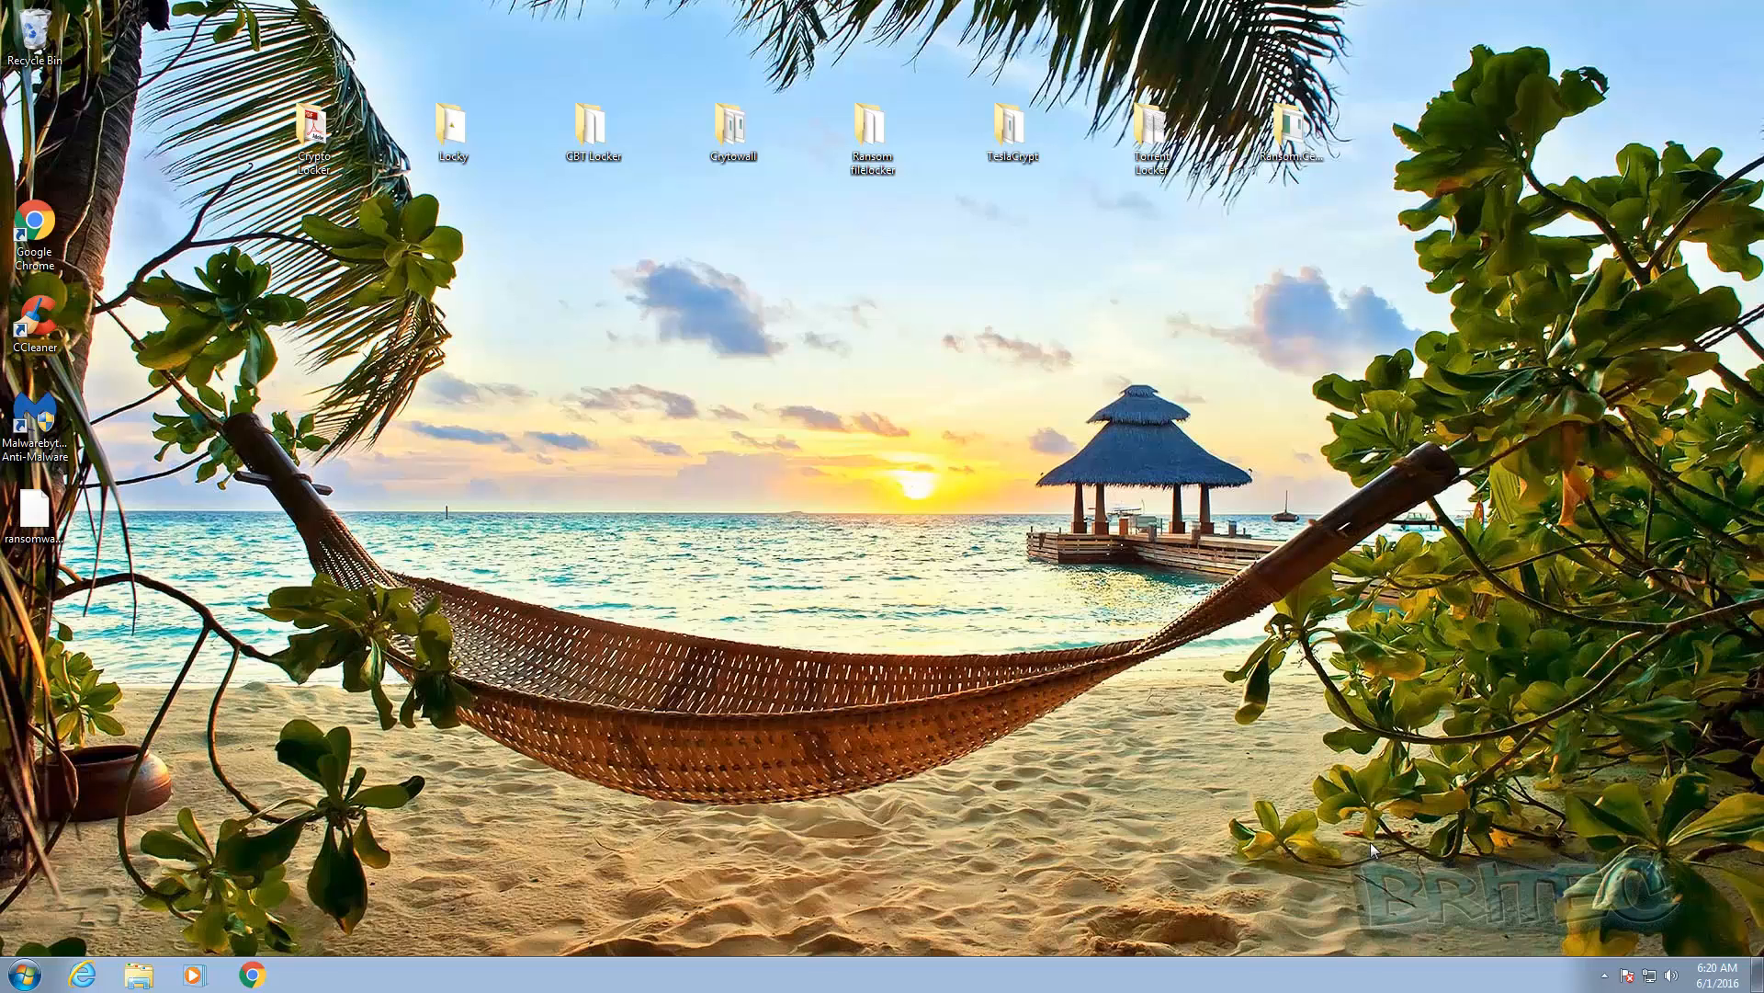